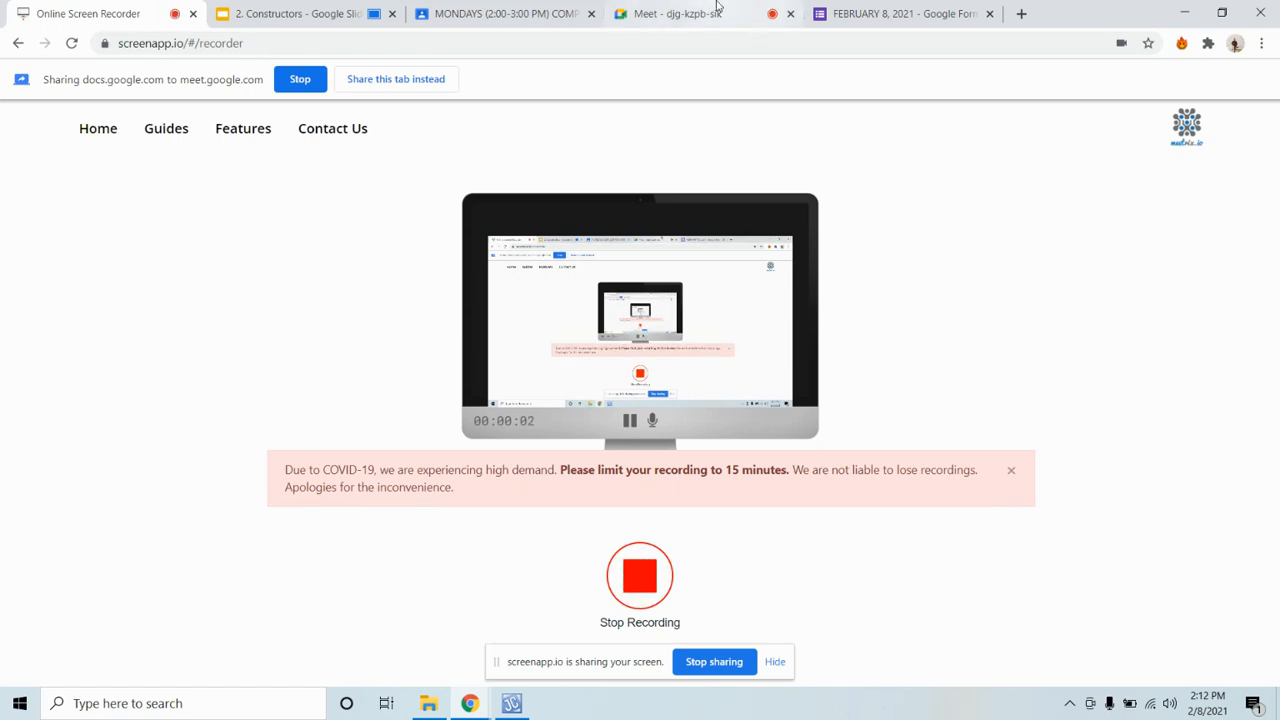
Step: Switch from the screen recorder page to the live Meet class call
left_click(670, 12)
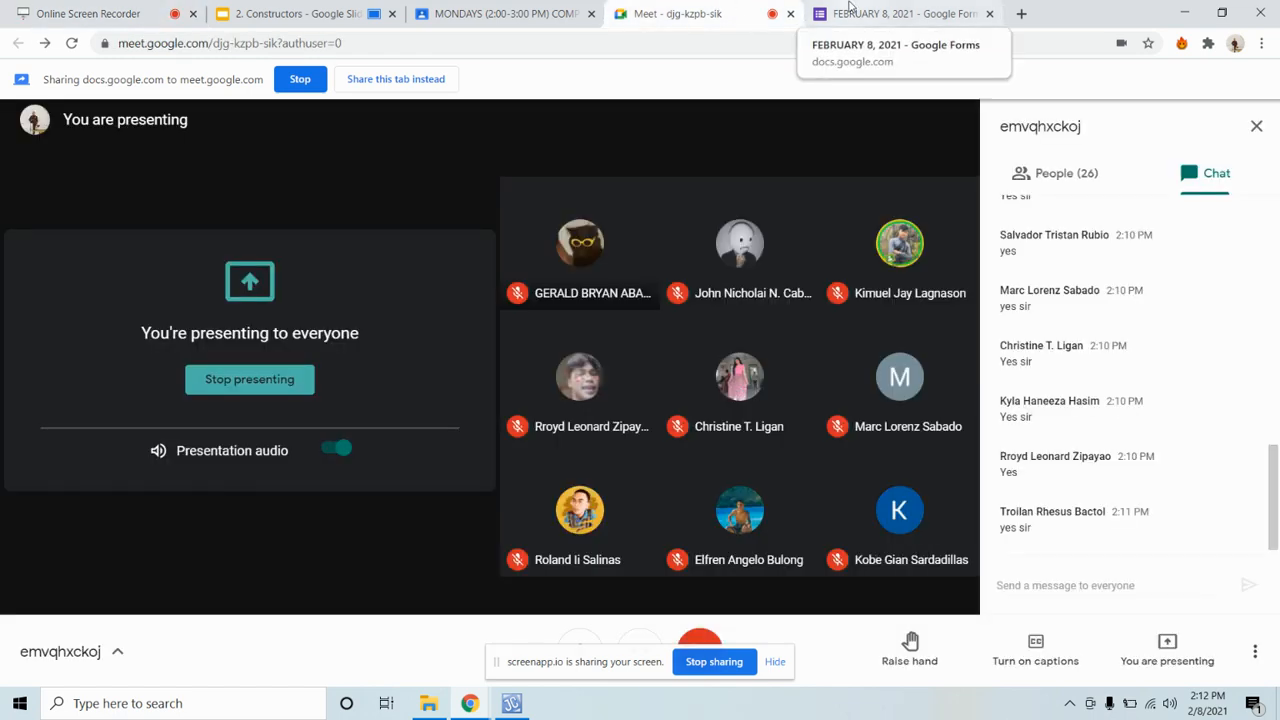
mouse_move(1220, 504)
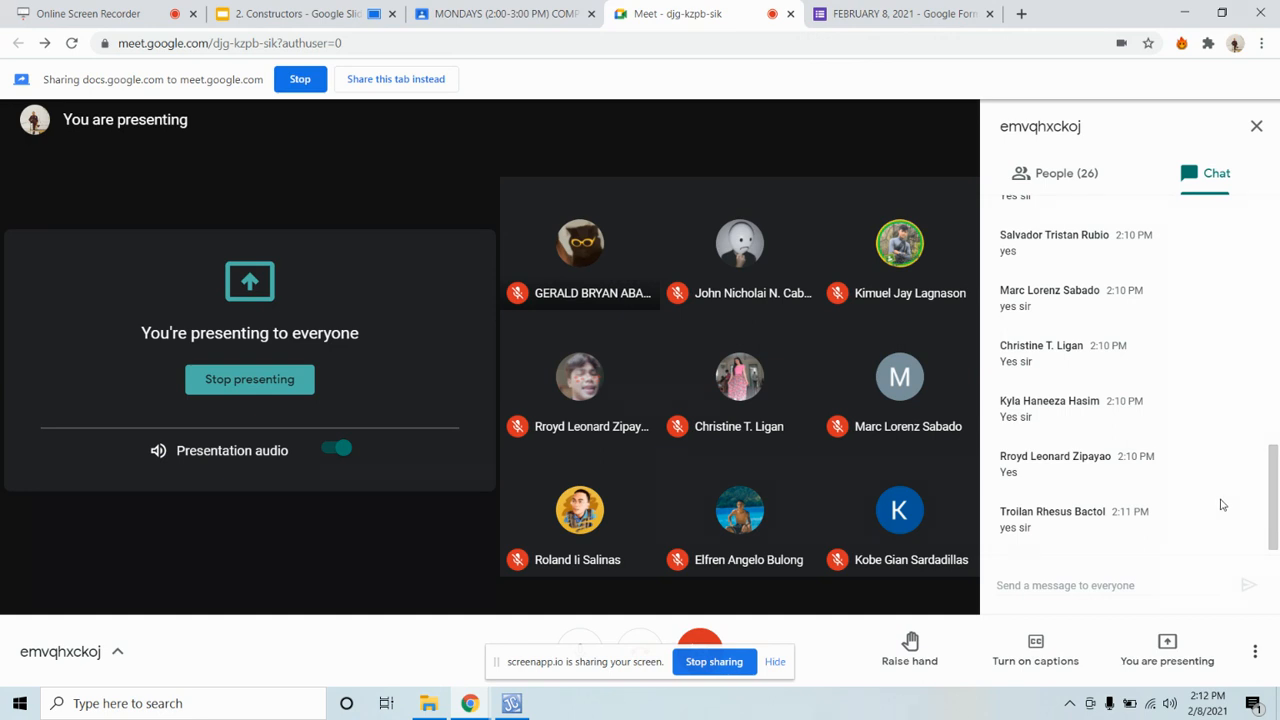
mouse_move(714, 660)
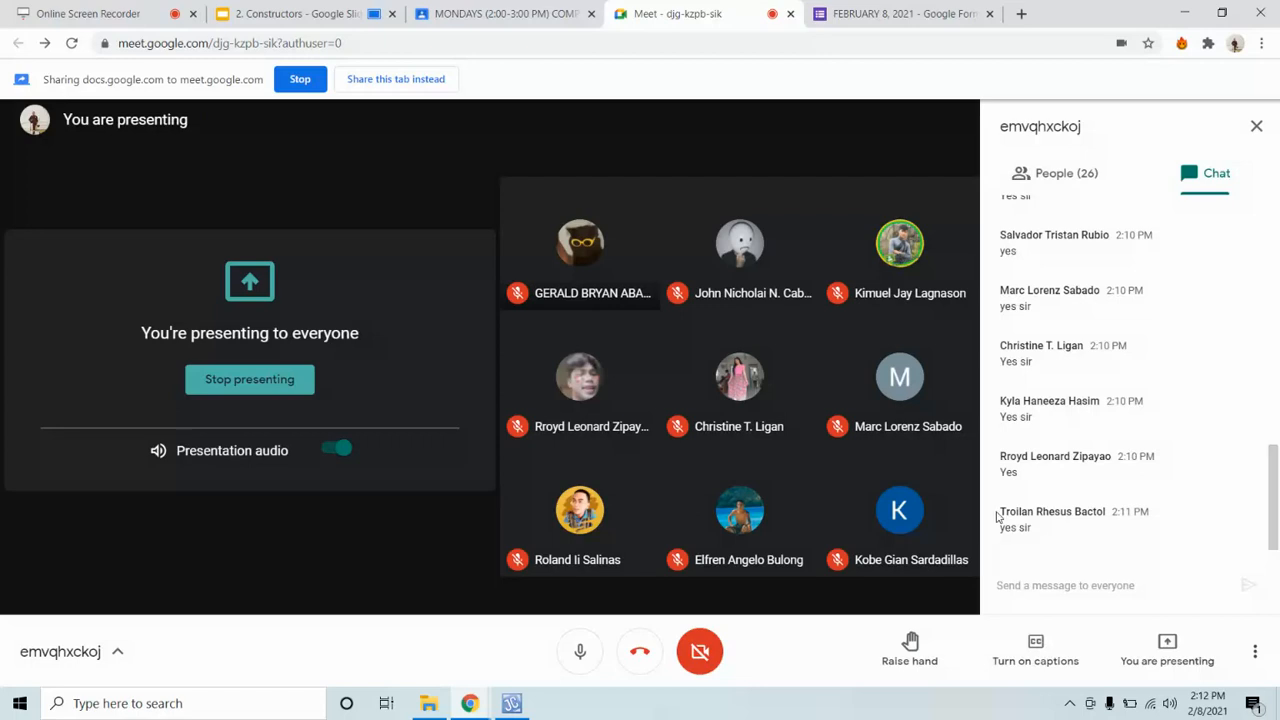
Step: Switch to the Slides deck showing the 'What is a Constructor?' slide
left_click(290, 12)
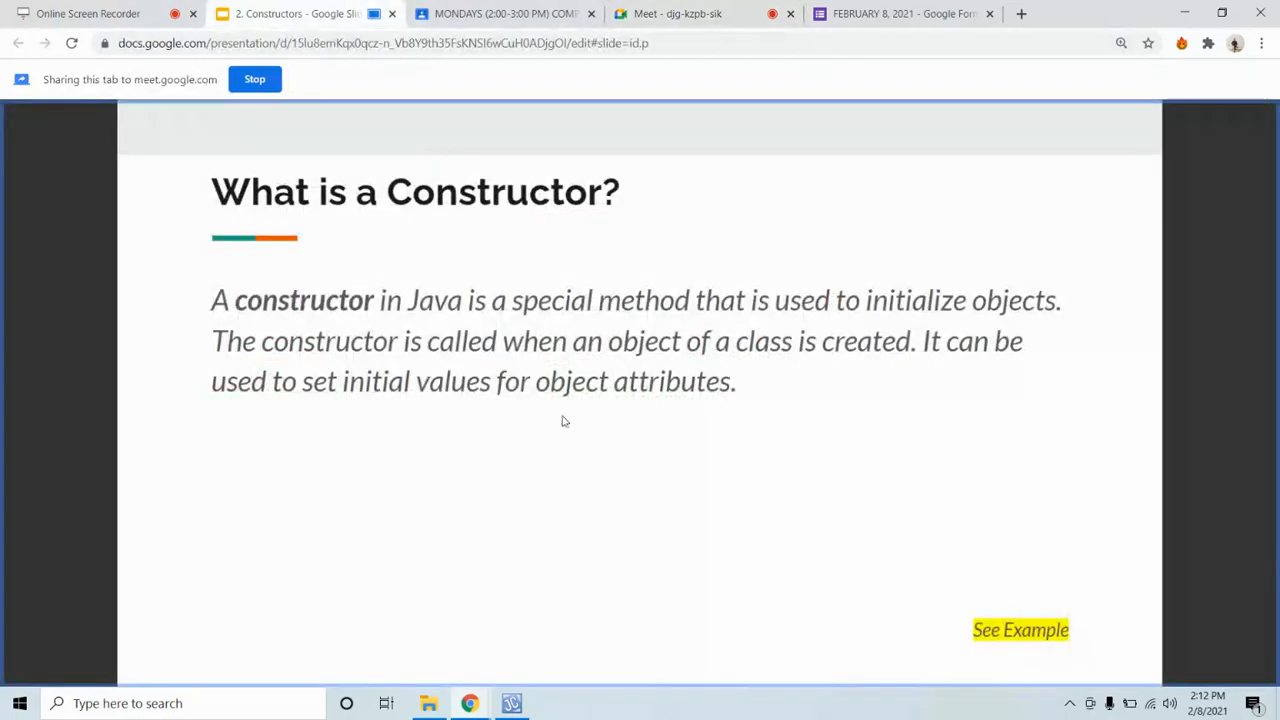
mouse_move(580, 458)
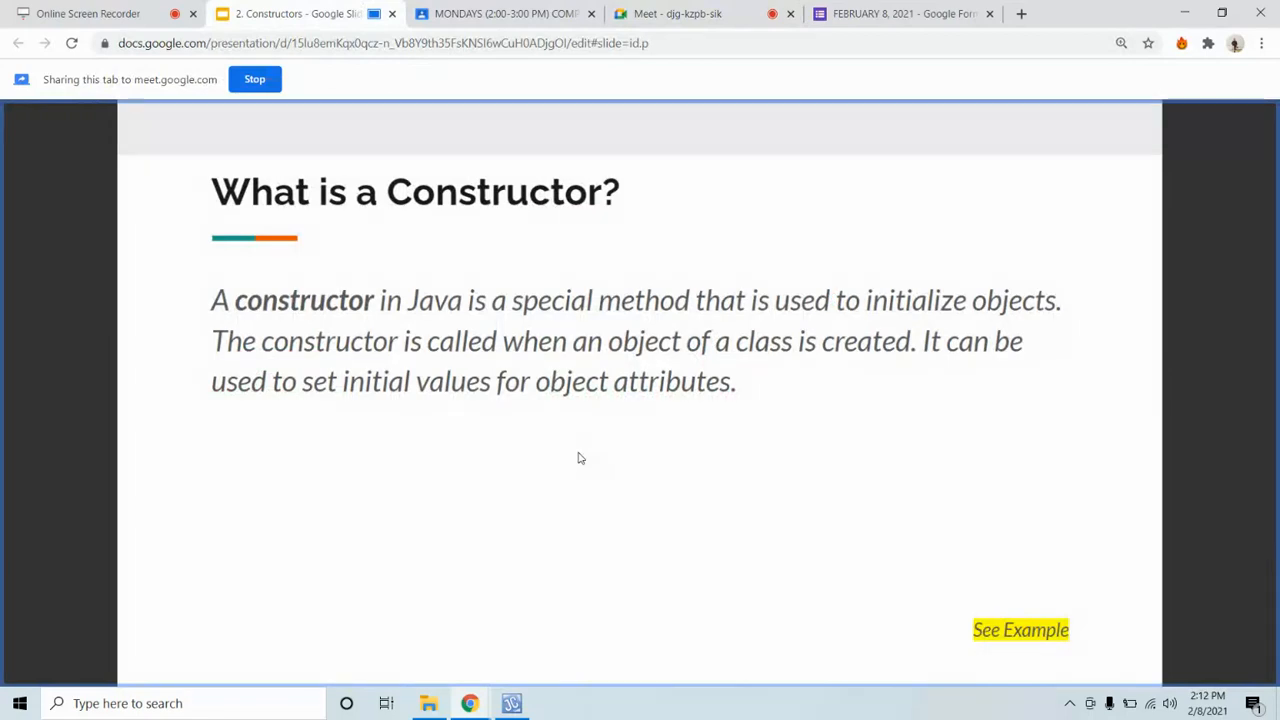
mouse_move(1088, 322)
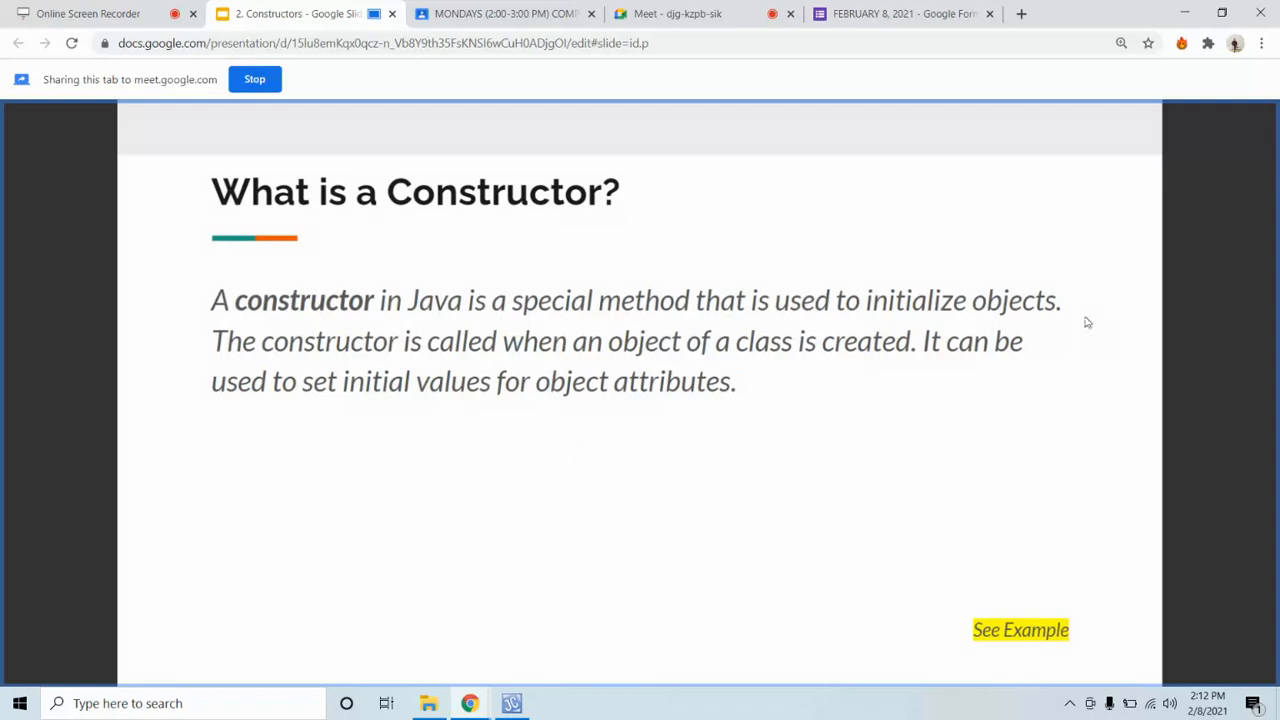
mouse_move(1024, 246)
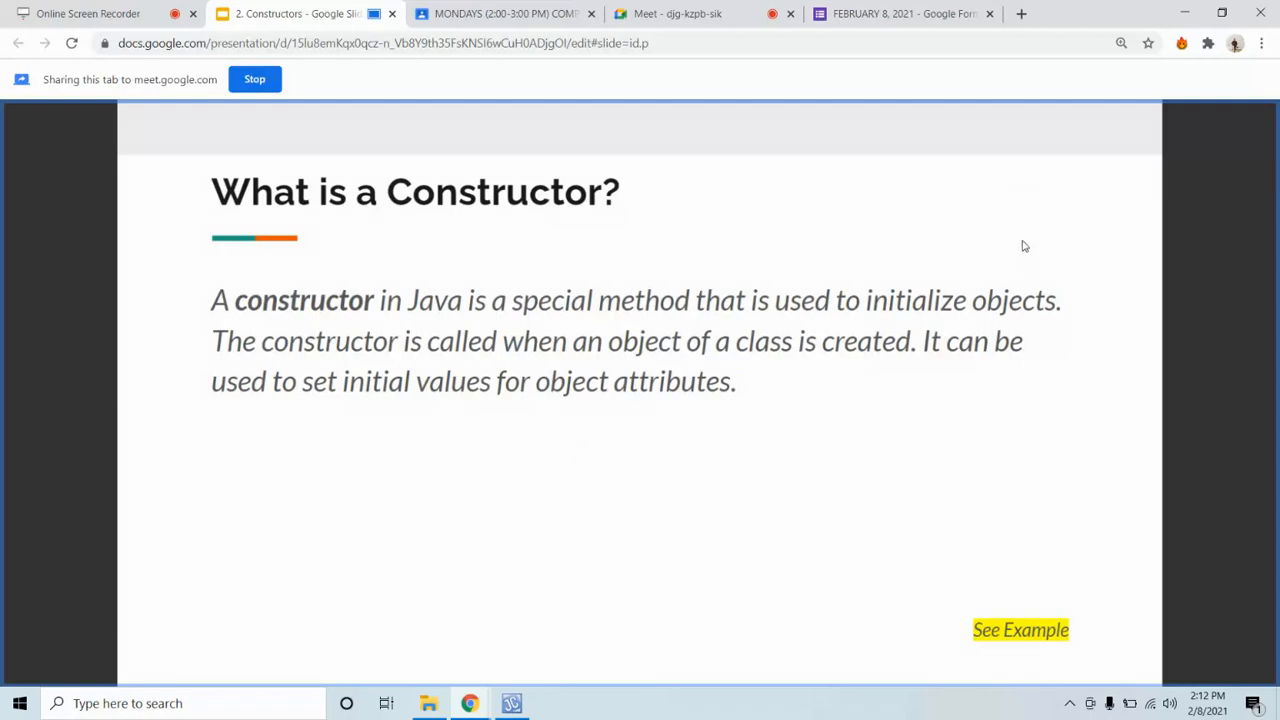
mouse_move(1032, 252)
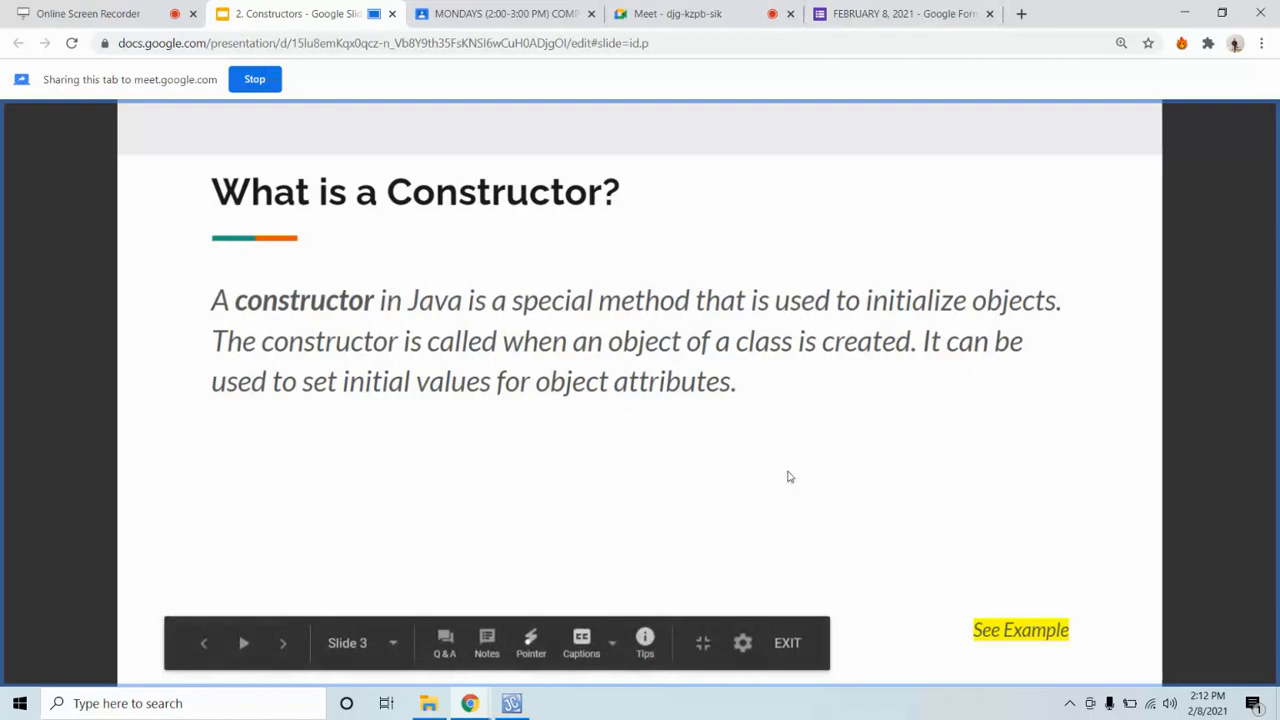
mouse_move(676, 12)
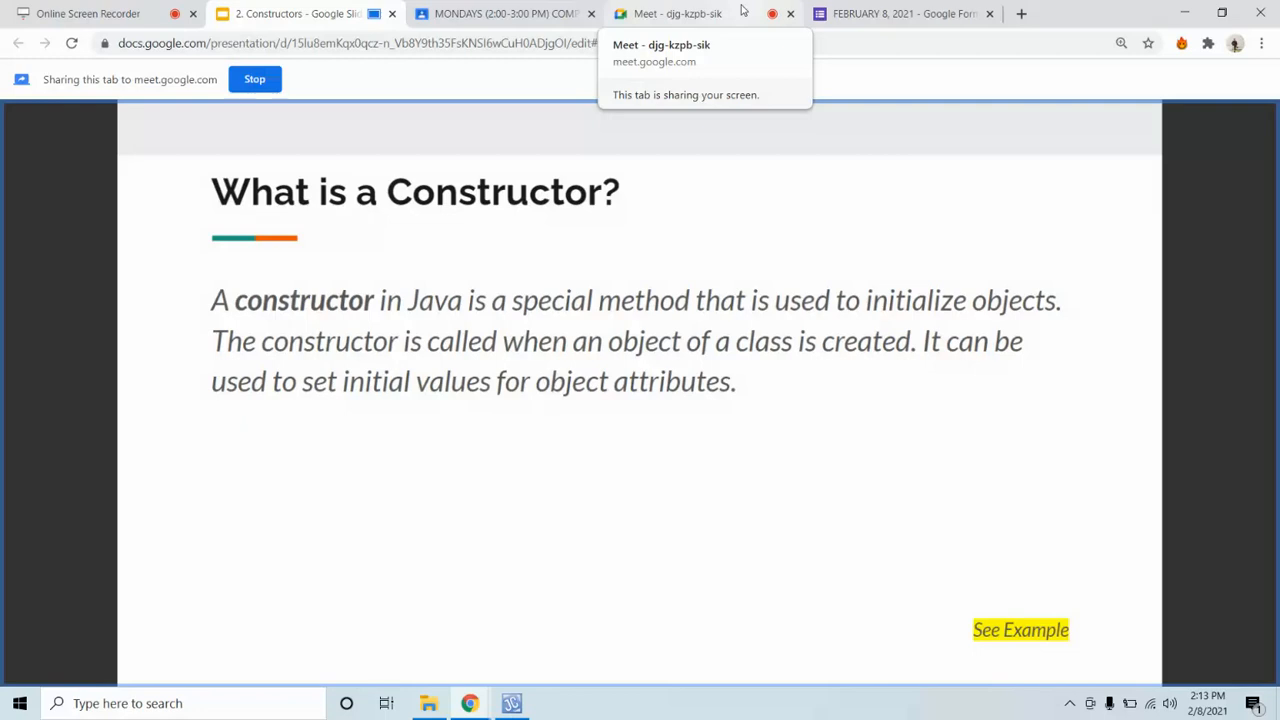
Step: Glance at the MODULE 1 - LESSON 2.docx document twice, returning to the Meet call each time
left_click(500, 12)
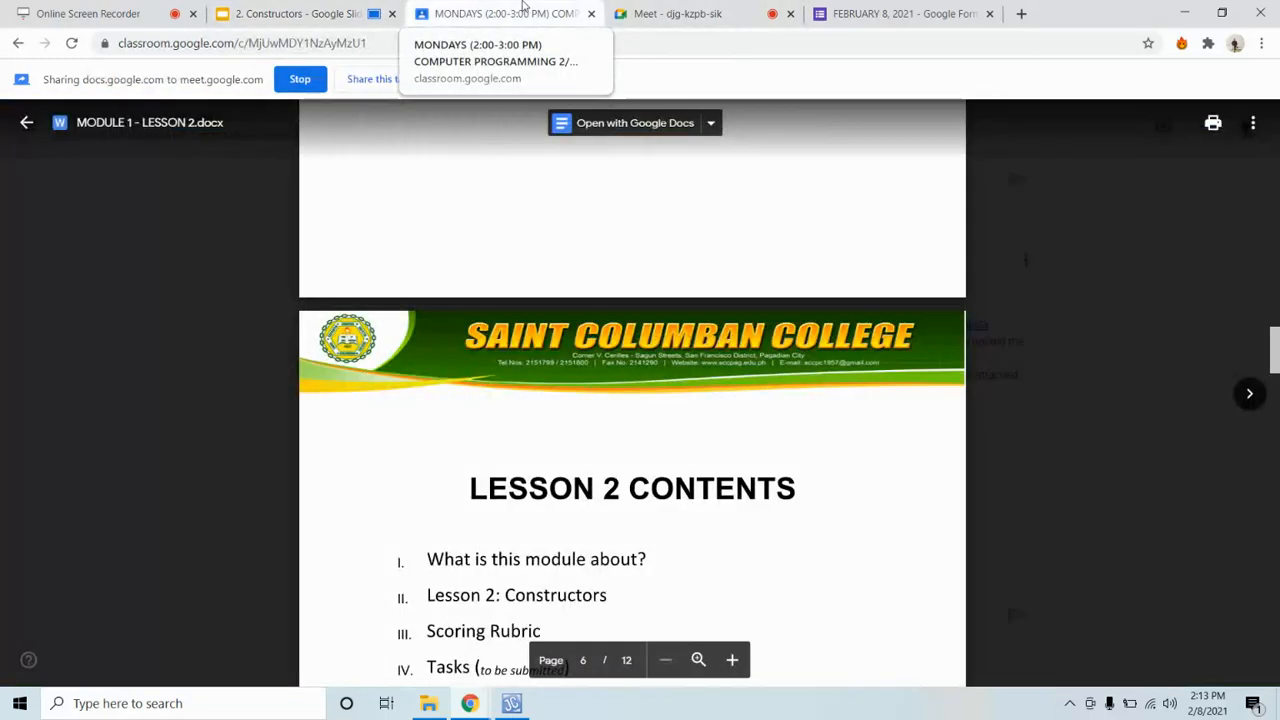
left_click(678, 12)
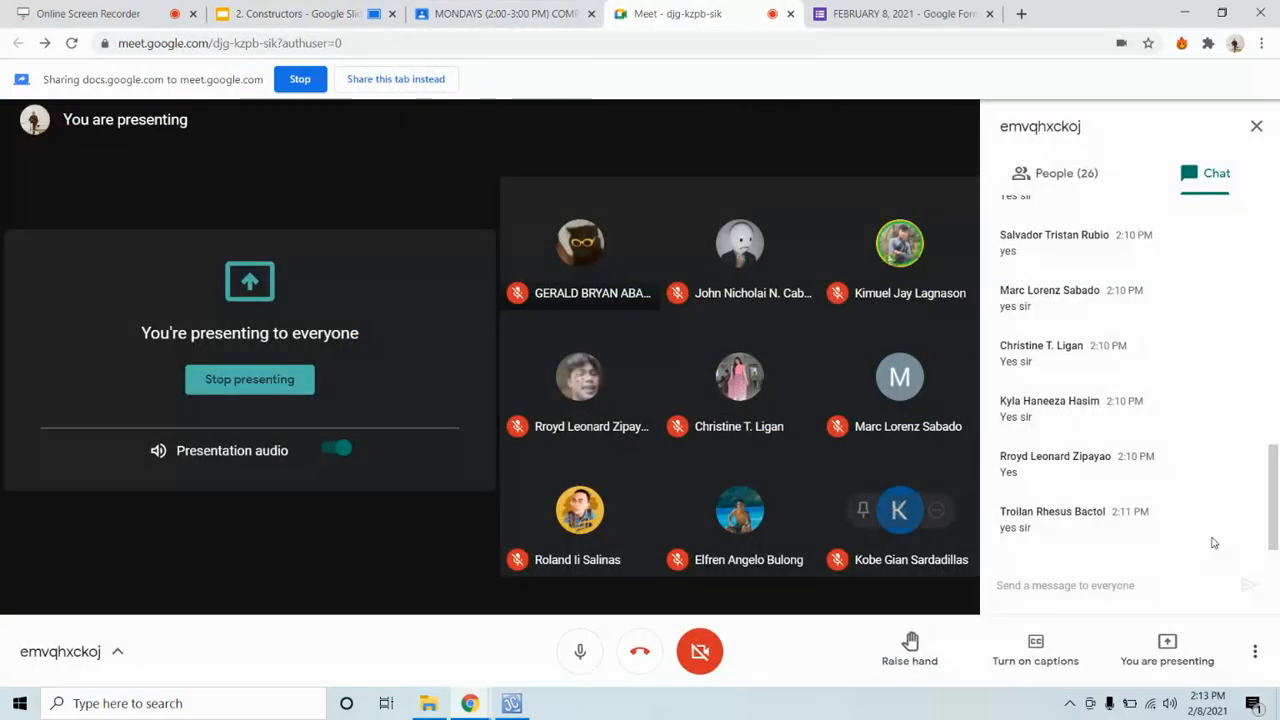
mouse_move(1220, 544)
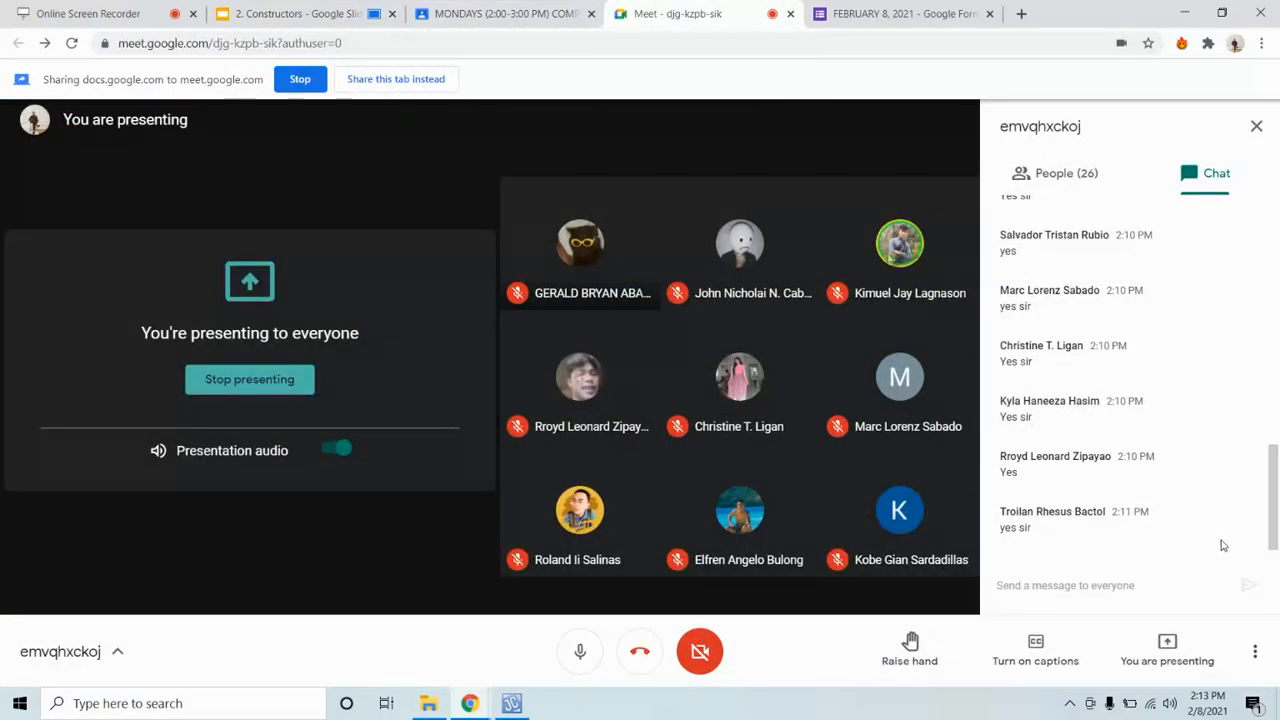
mouse_move(1224, 532)
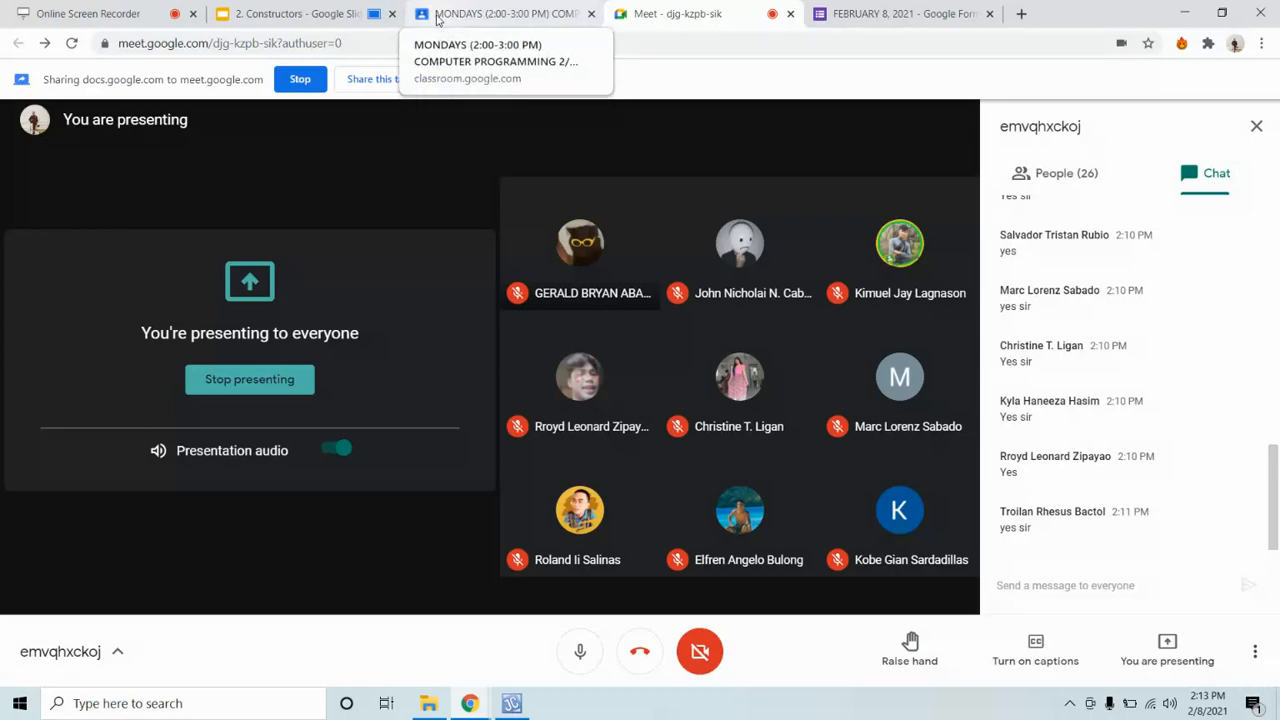
left_click(84, 12)
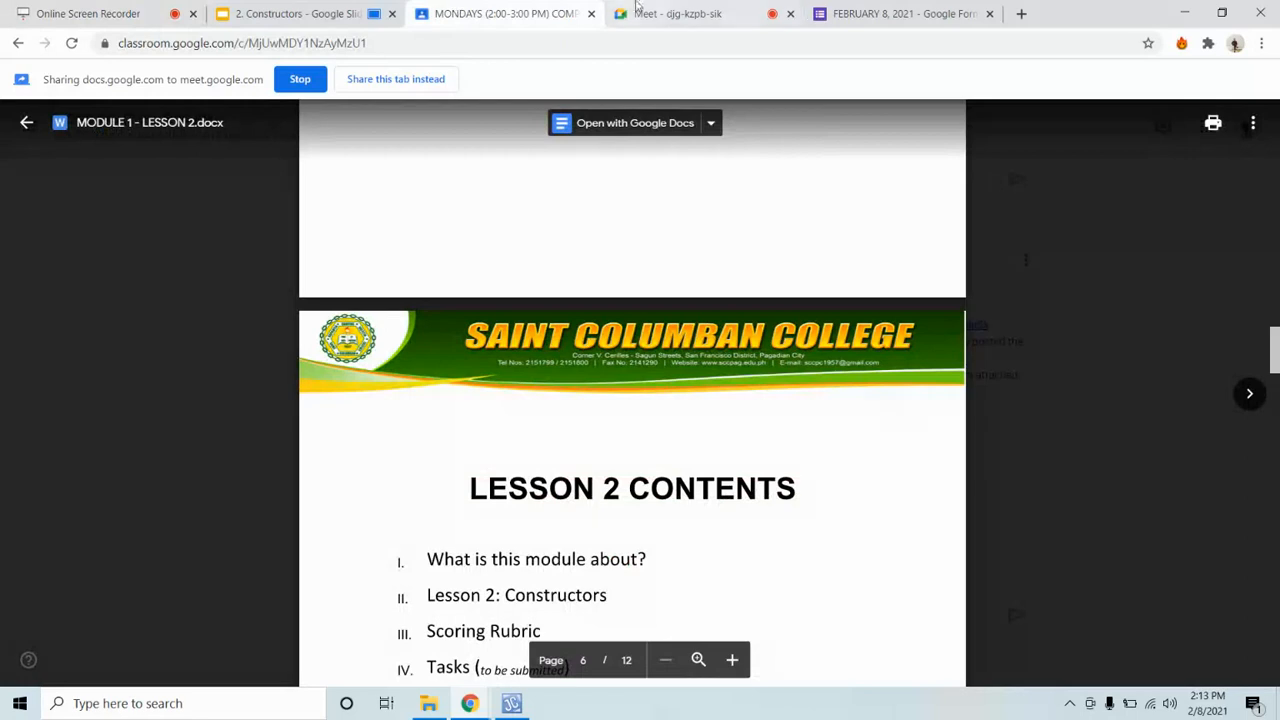
left_click(678, 12)
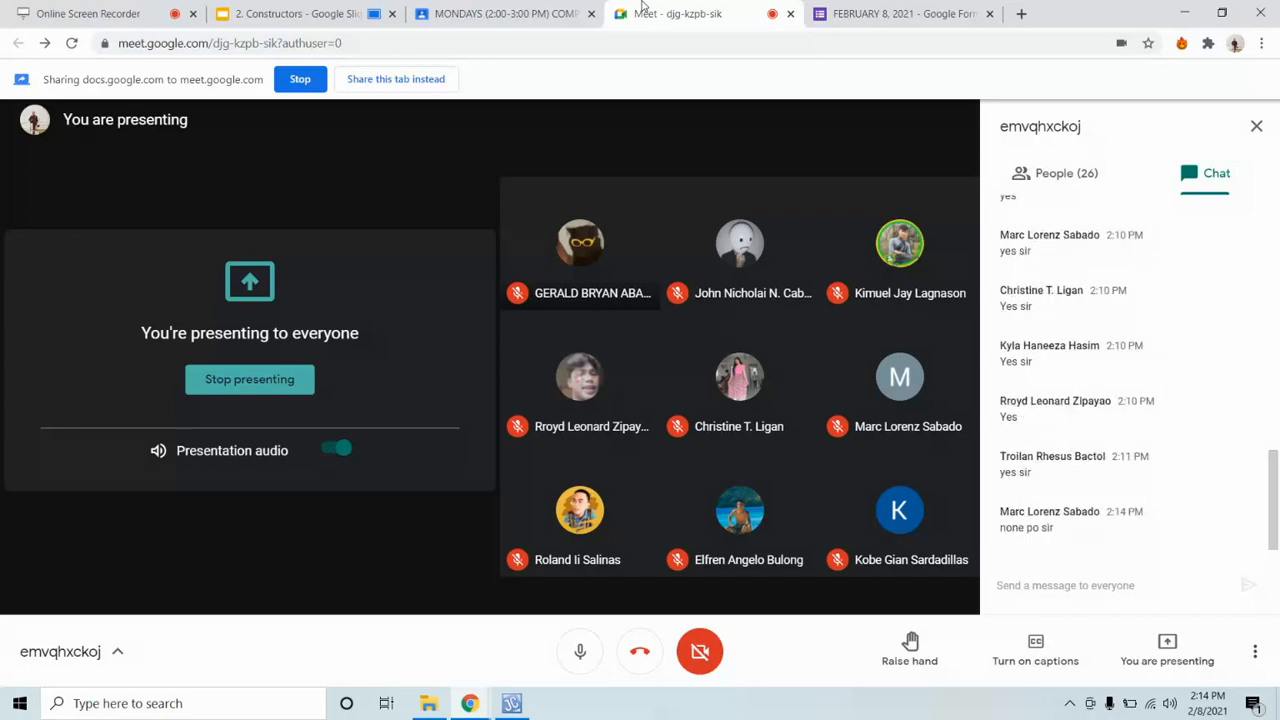
scroll("down", 3)
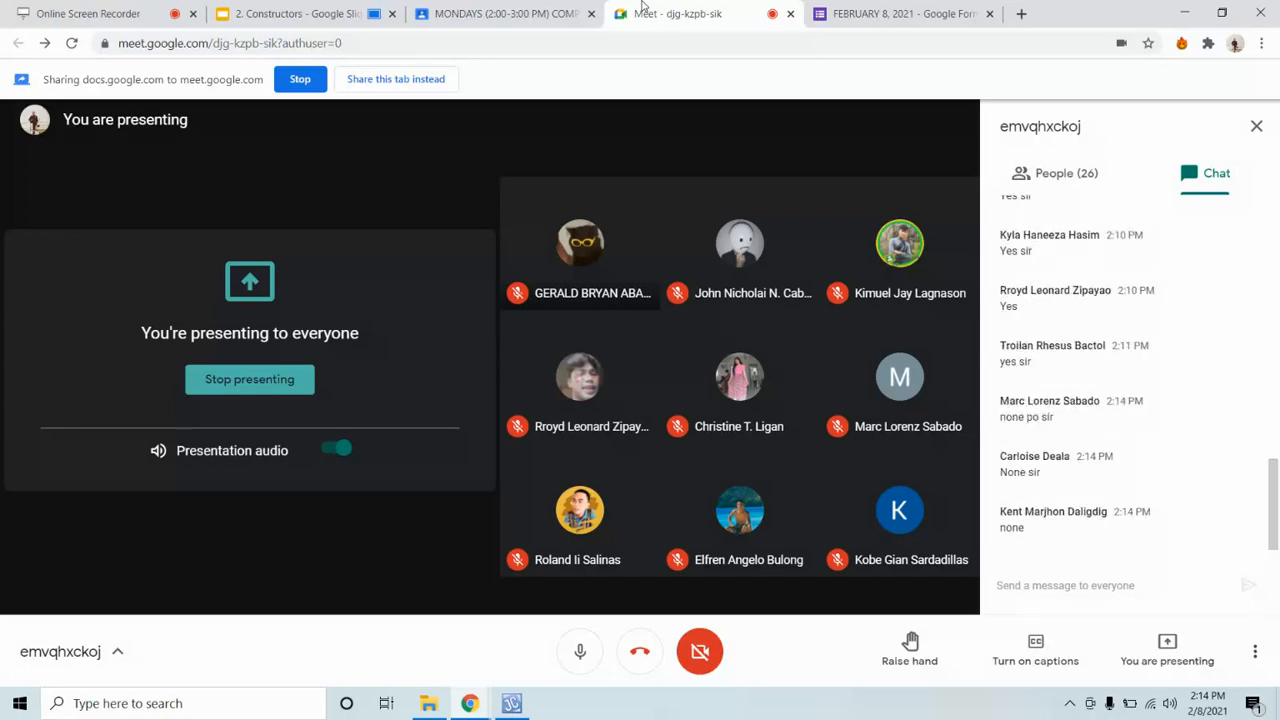
scroll("down", 3)
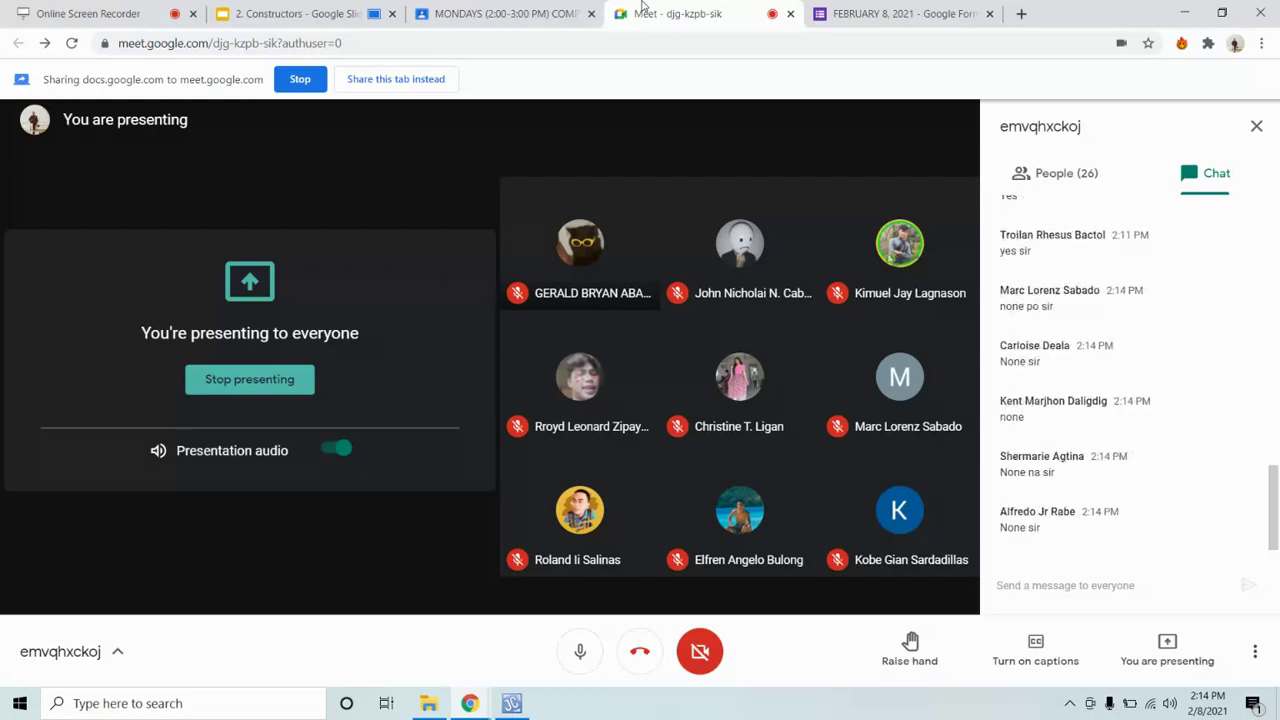
scroll("down", 3)
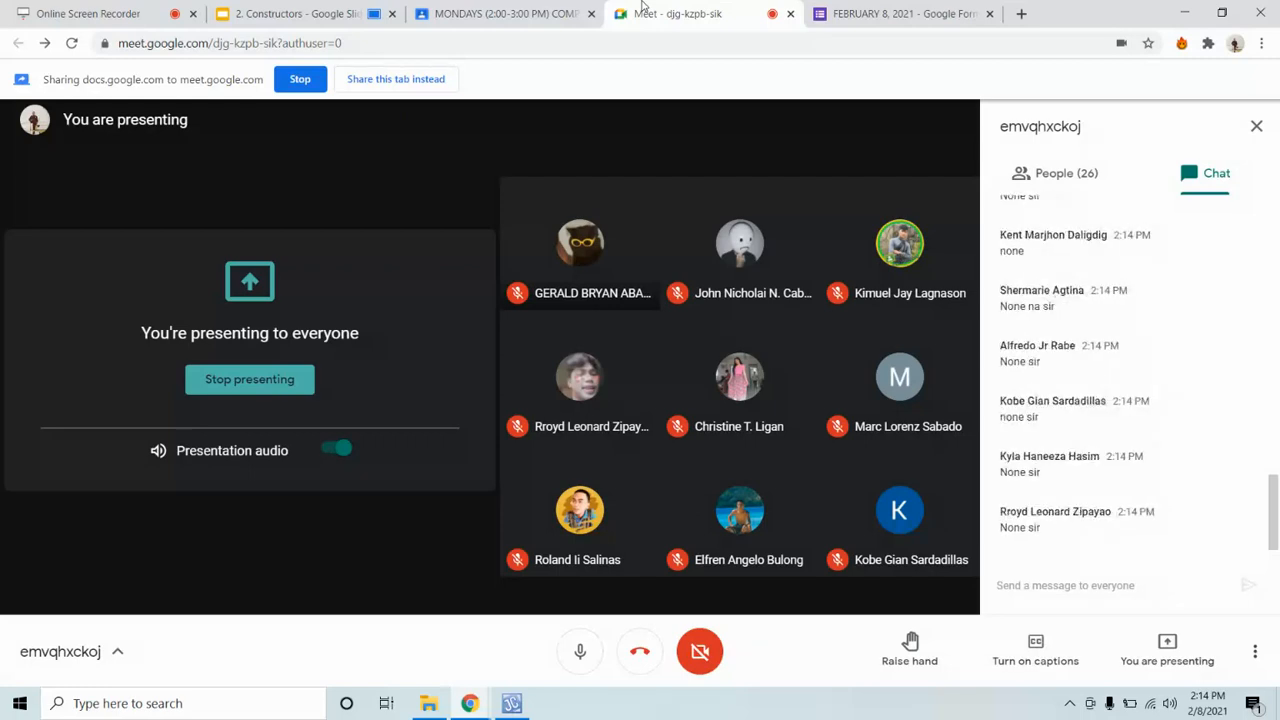
scroll("down", 3)
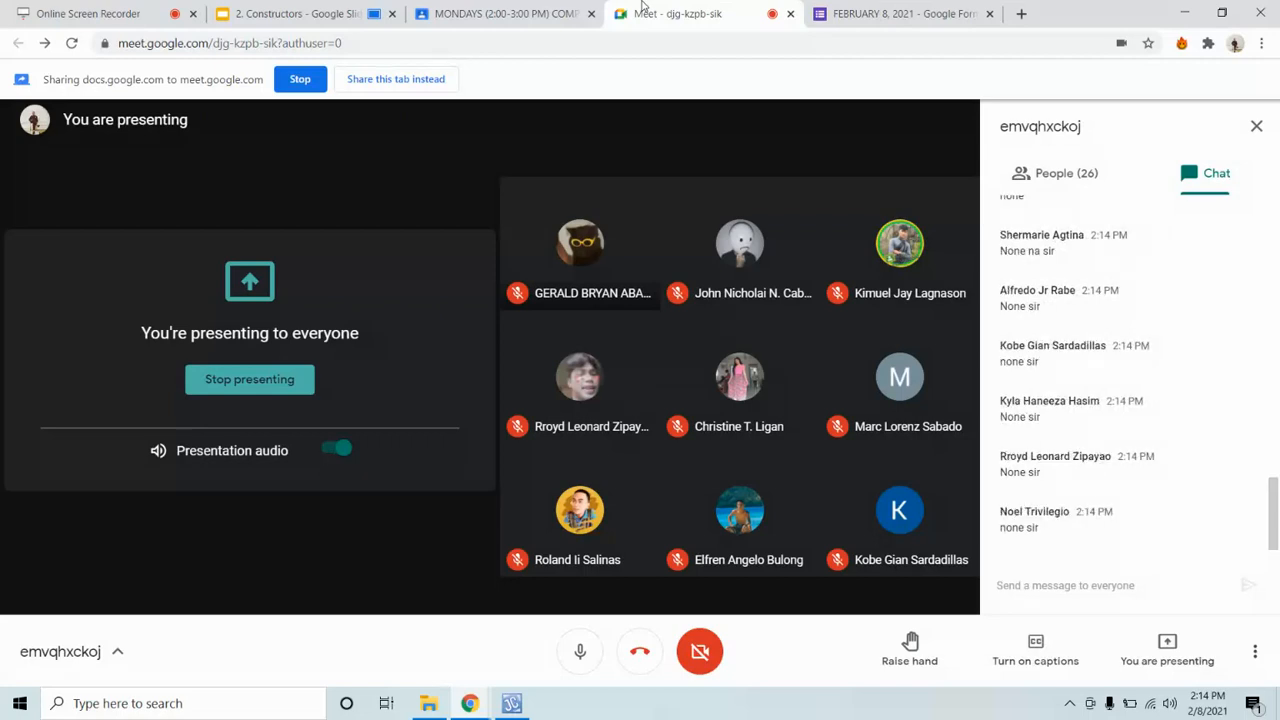
scroll("down", 3)
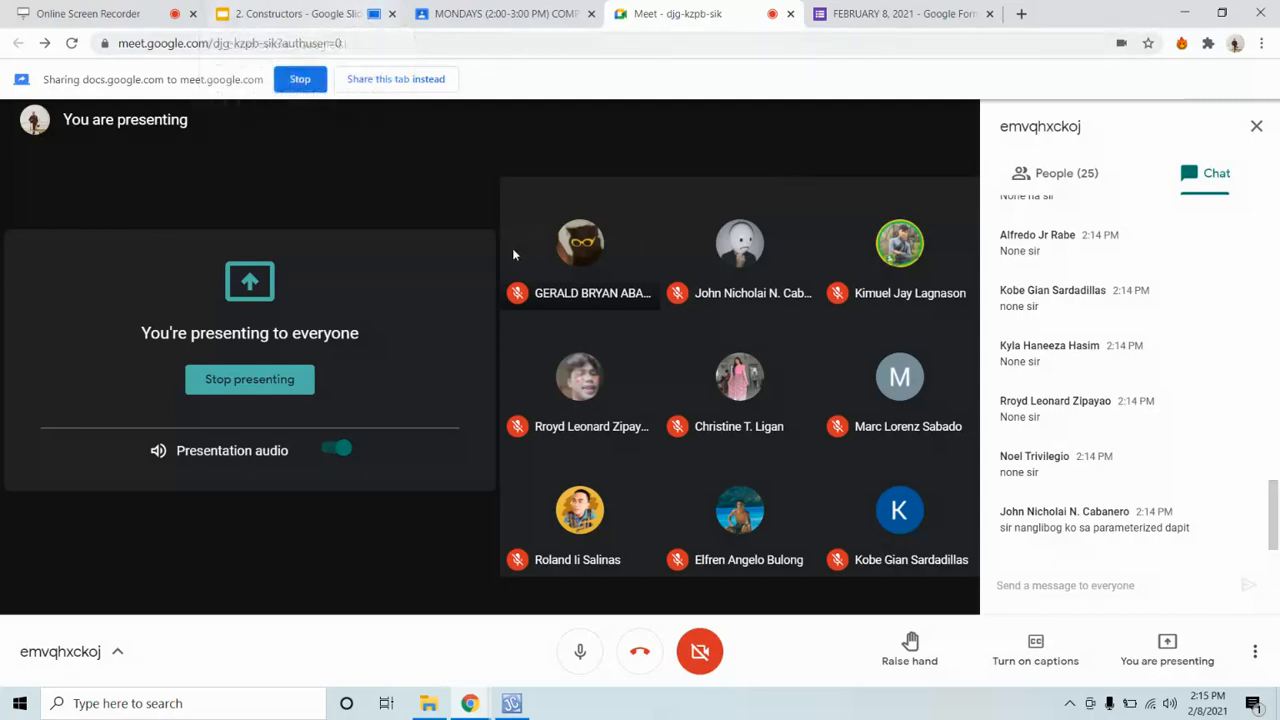
Step: Show the Constructor Types slide, checking the Meet call and Lesson 2 document in between
left_click(290, 12)
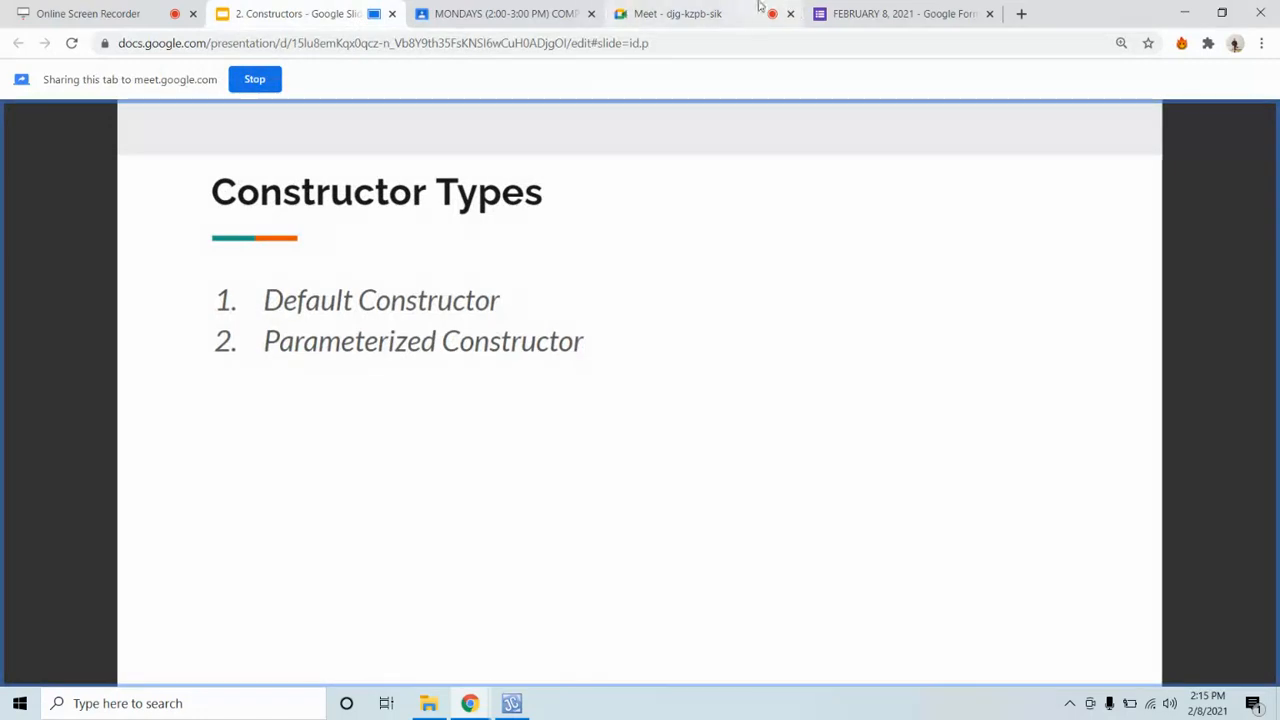
left_click(676, 12)
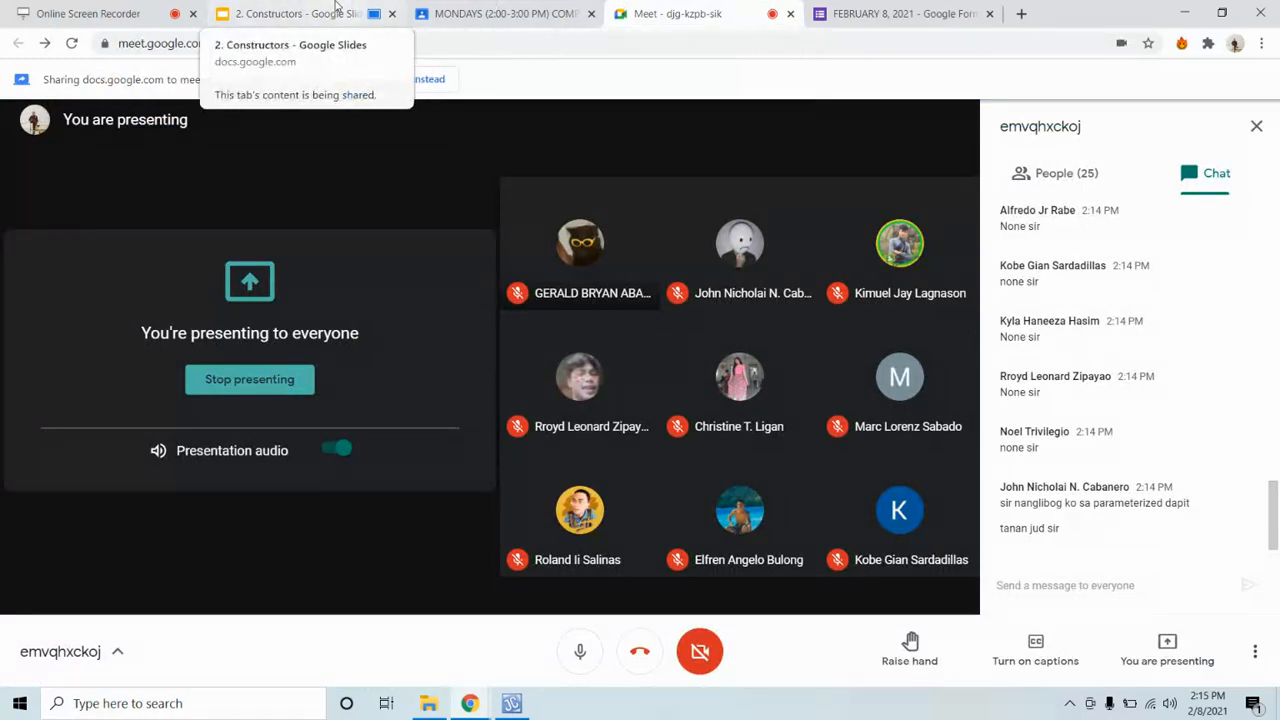
left_click(300, 12)
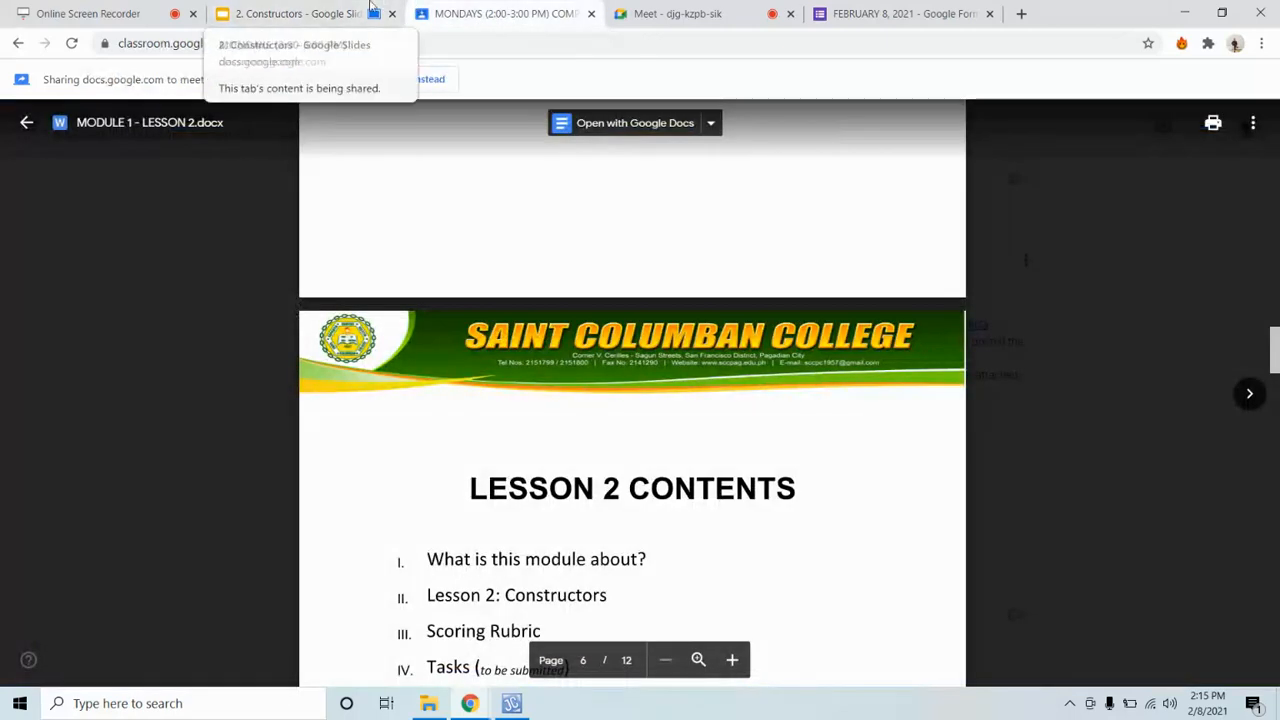
left_click(290, 12)
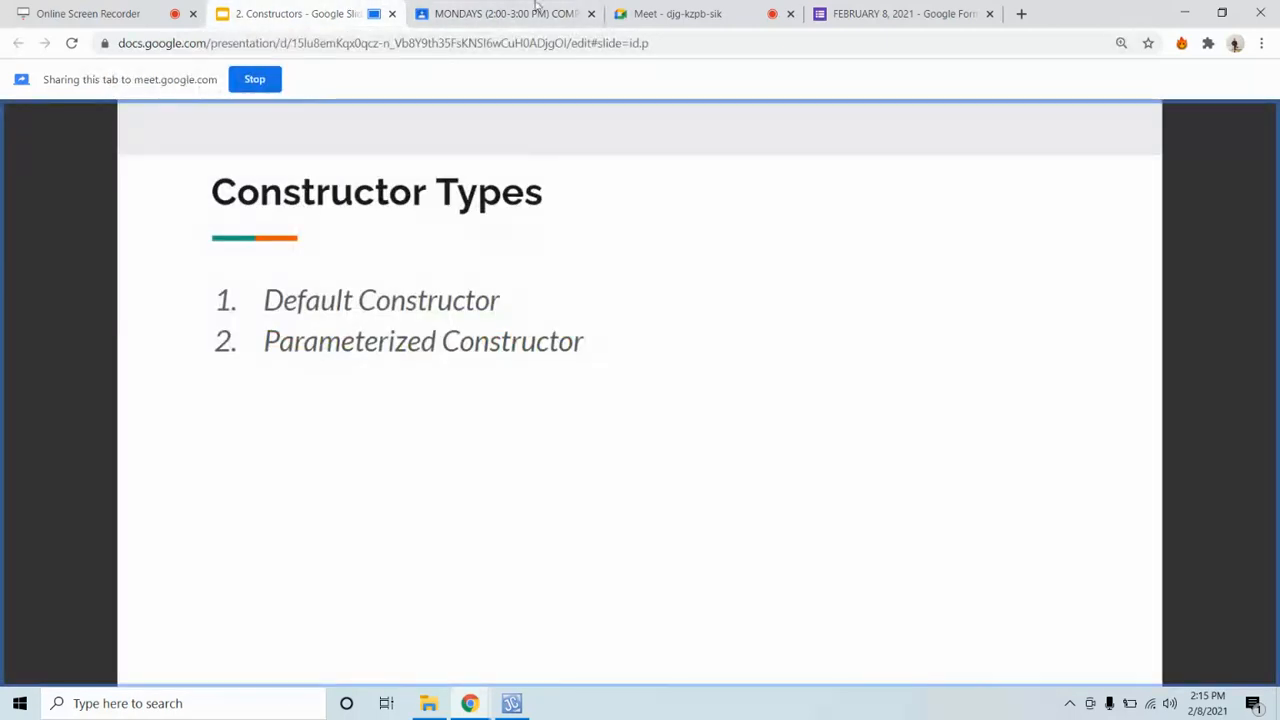
Step: Close the Lesson 2 module document tab, landing back on the Meet call
left_click(504, 12)
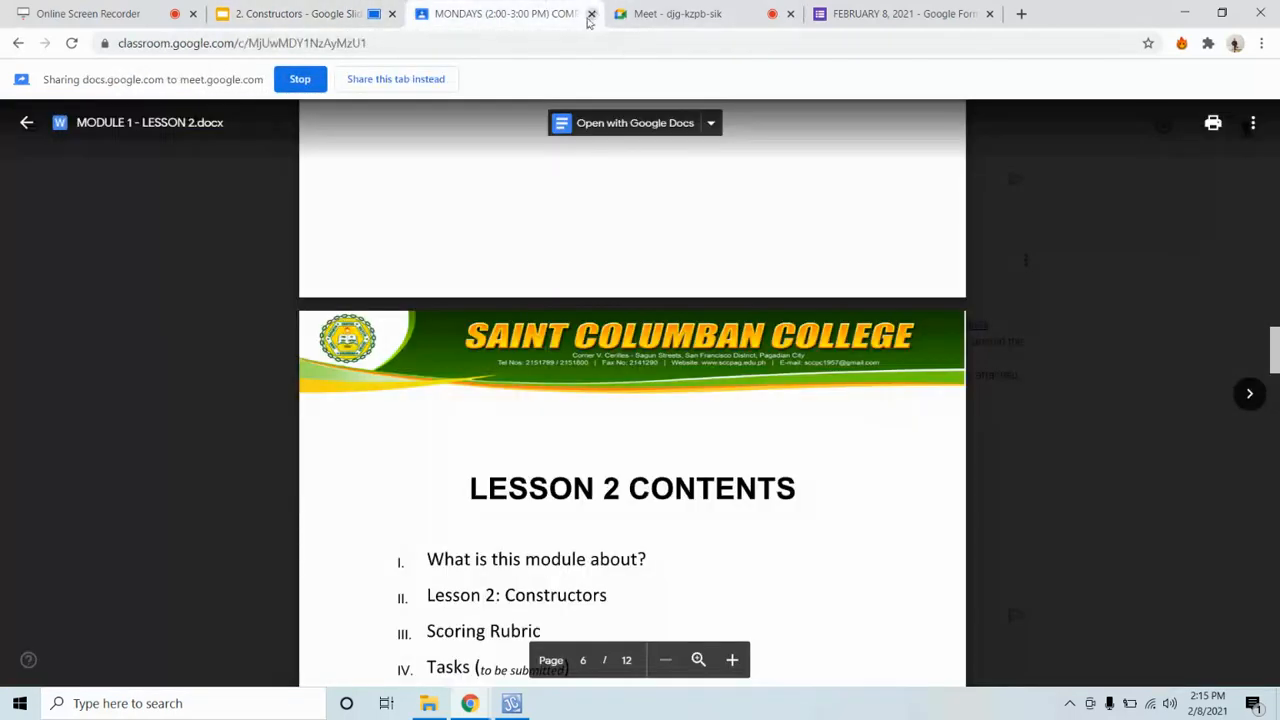
left_click(592, 12)
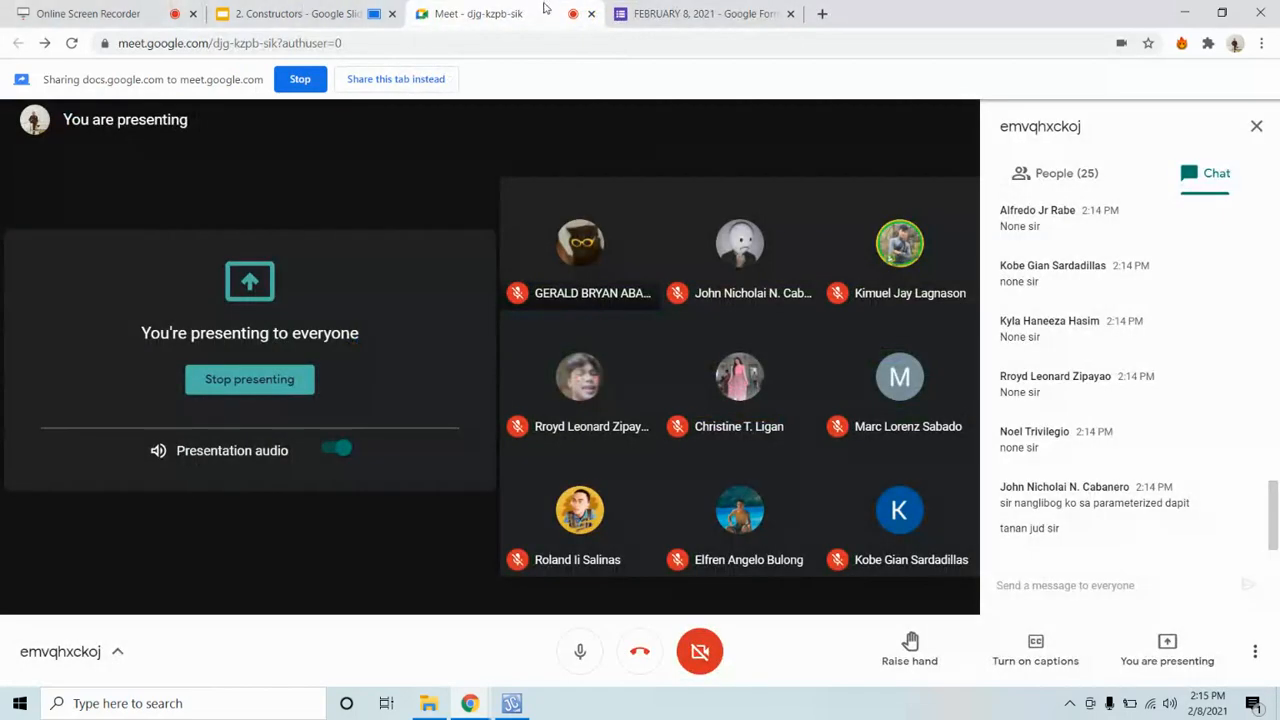
Step: View the FEBRUARY 8, 2021 form's 26 responses, then head to gmail.com
left_click(700, 12)
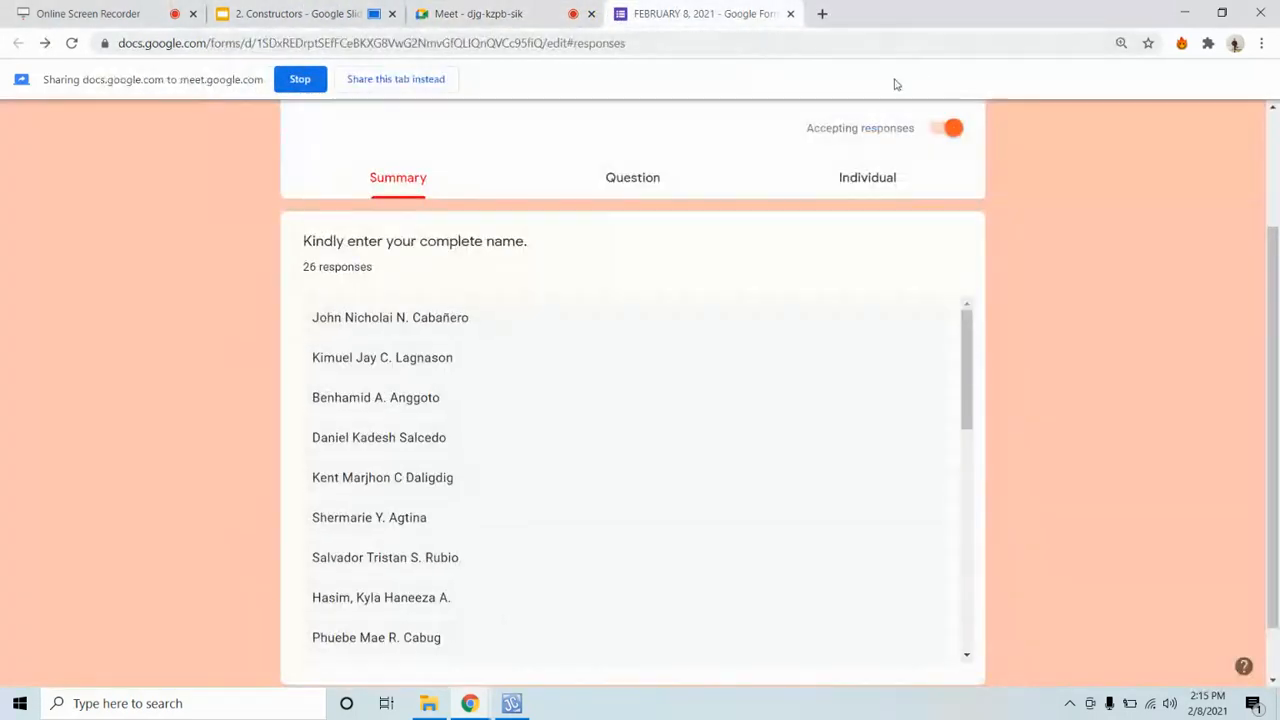
scroll("up", 3)
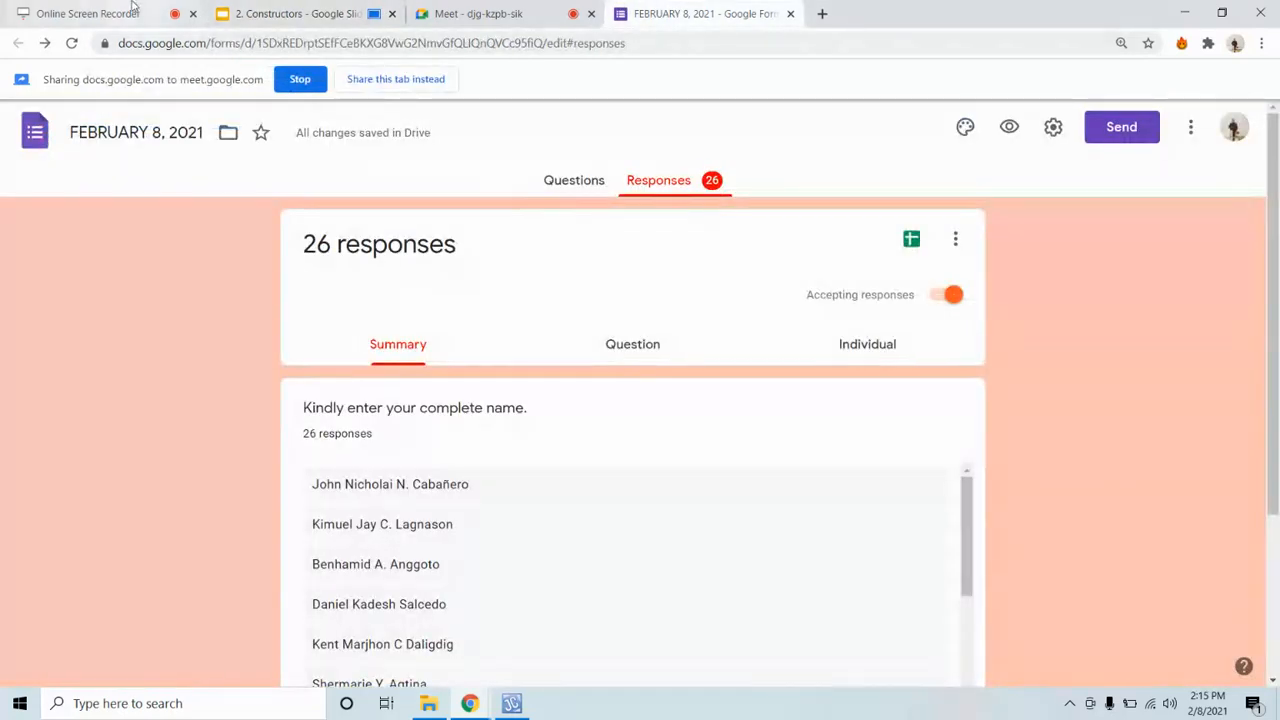
type("gmail.com")
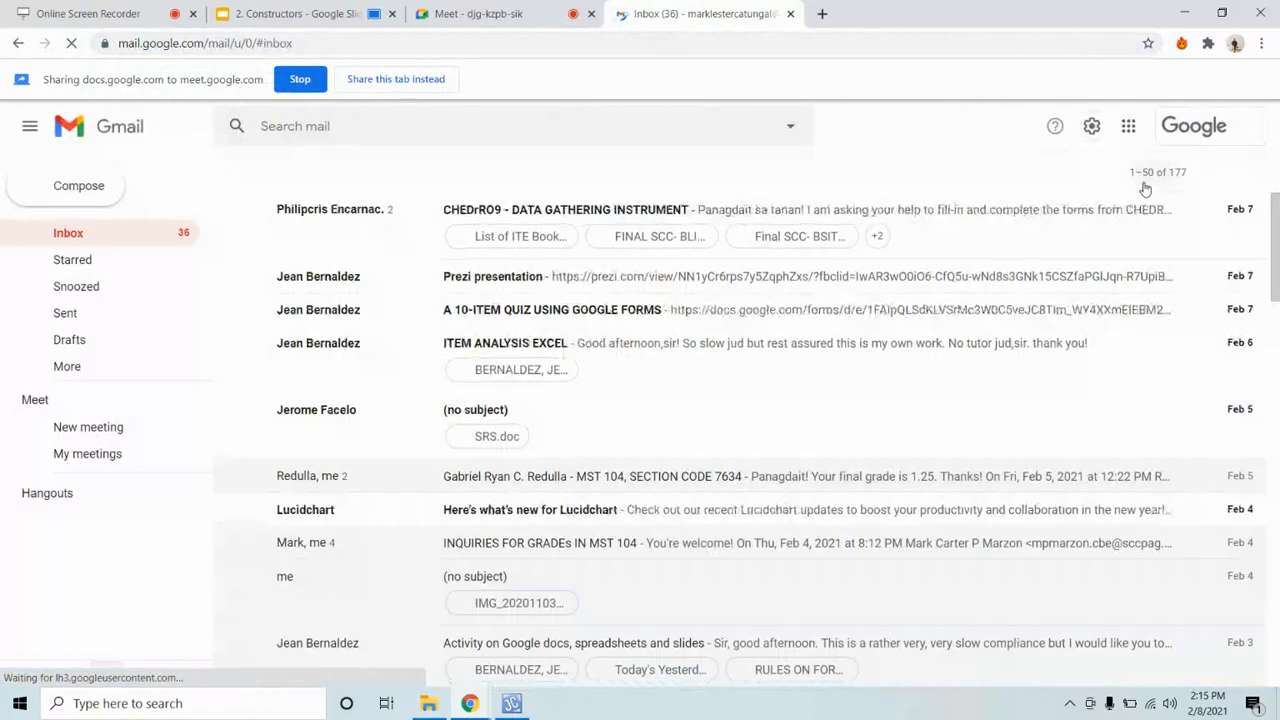
Step: From Gmail go to Google Drive, then to the Computer Programming 2 class in Classroom via the apps grid
left_click(1128, 124)
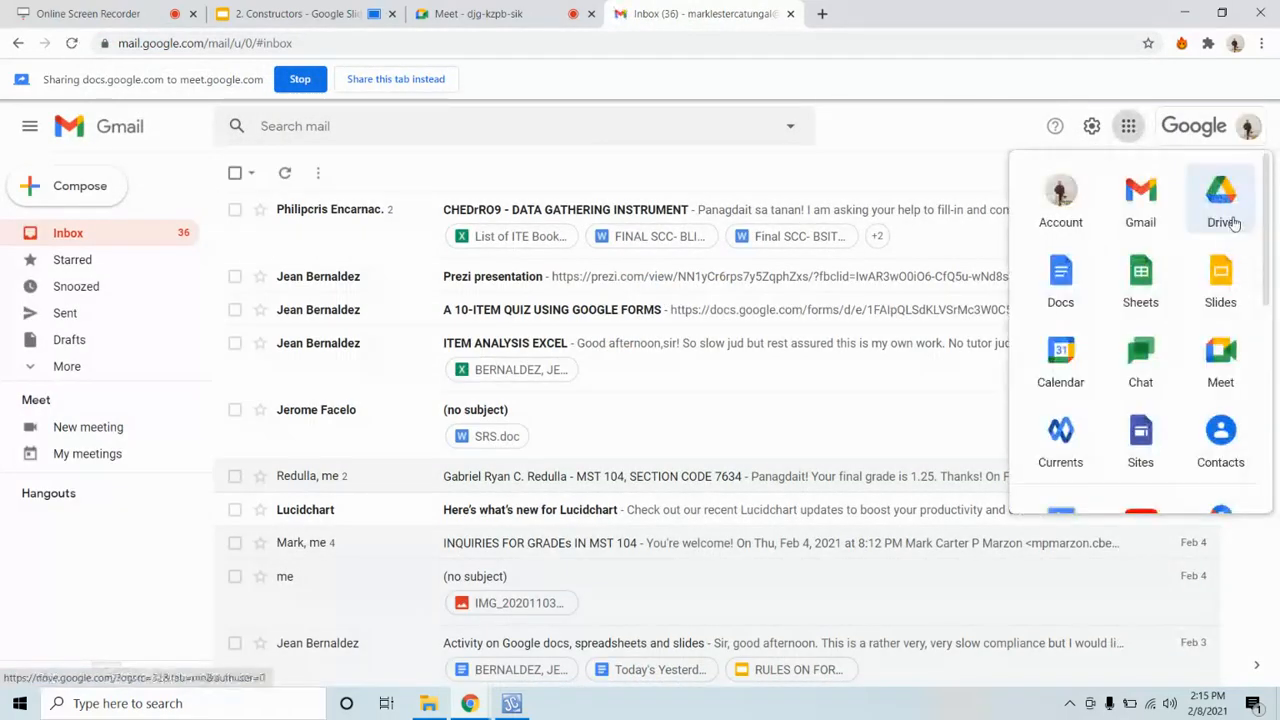
left_click(1220, 196)
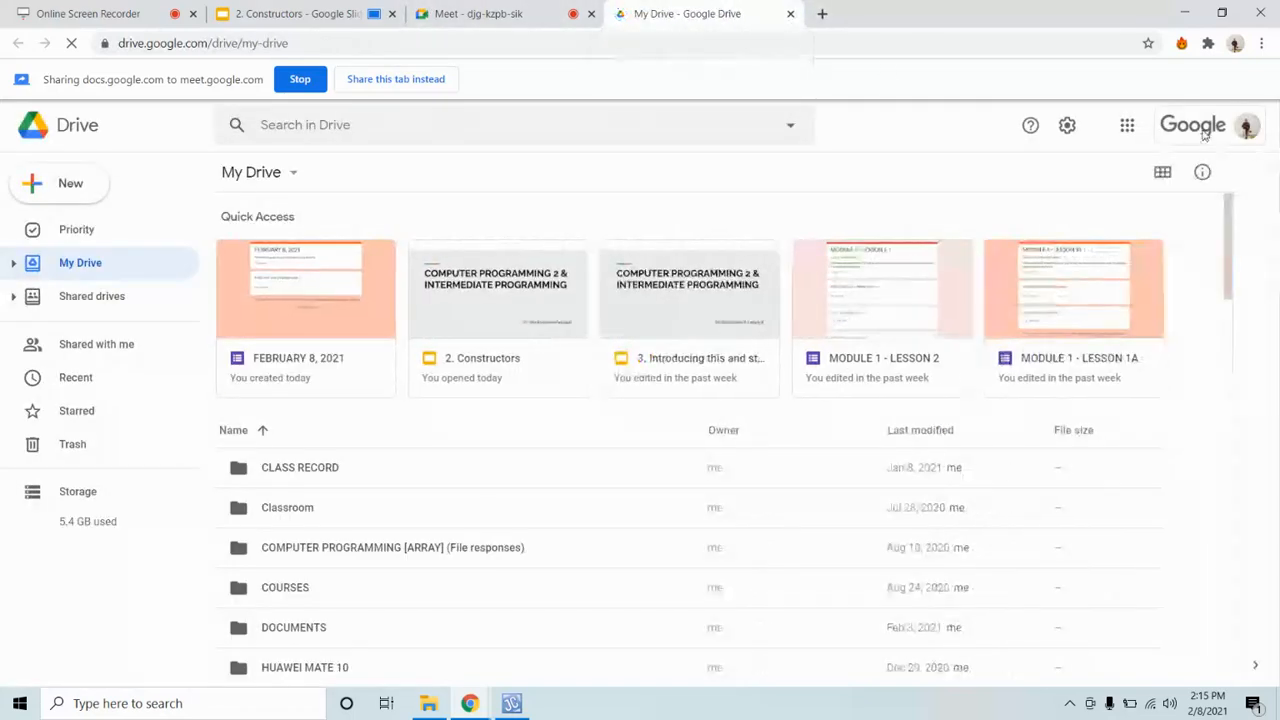
left_click(1128, 124)
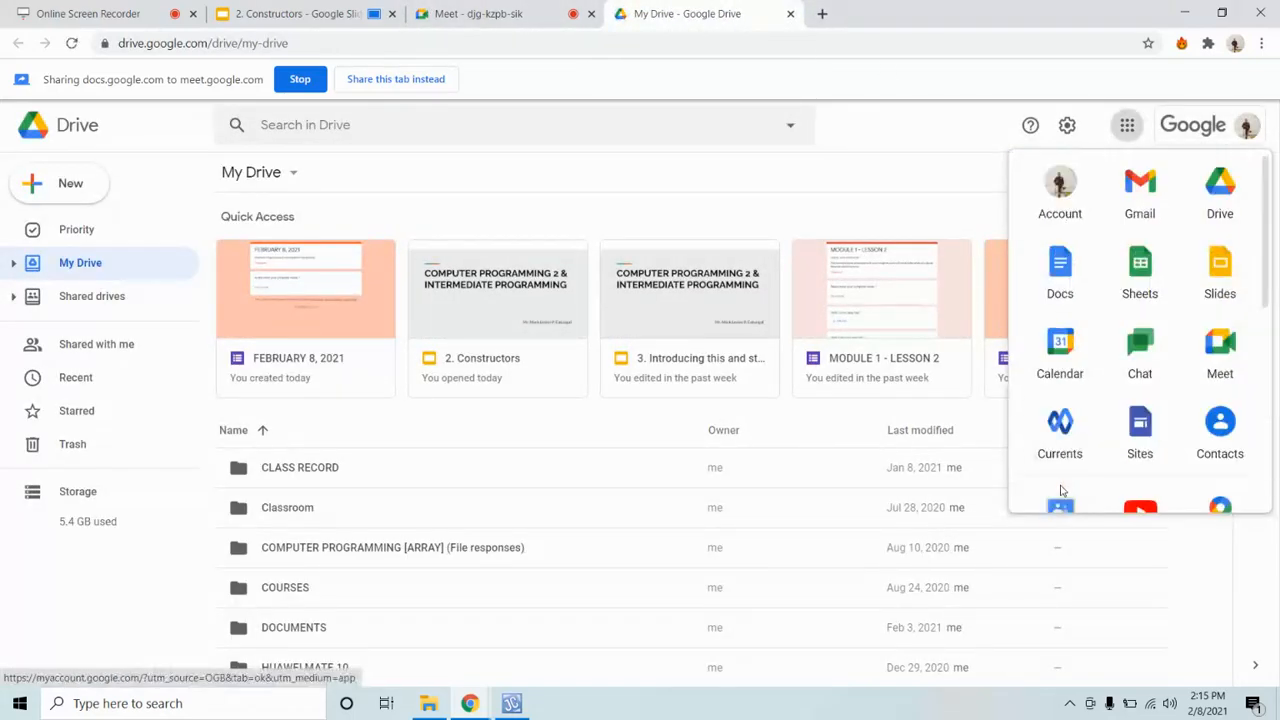
left_click(1060, 504)
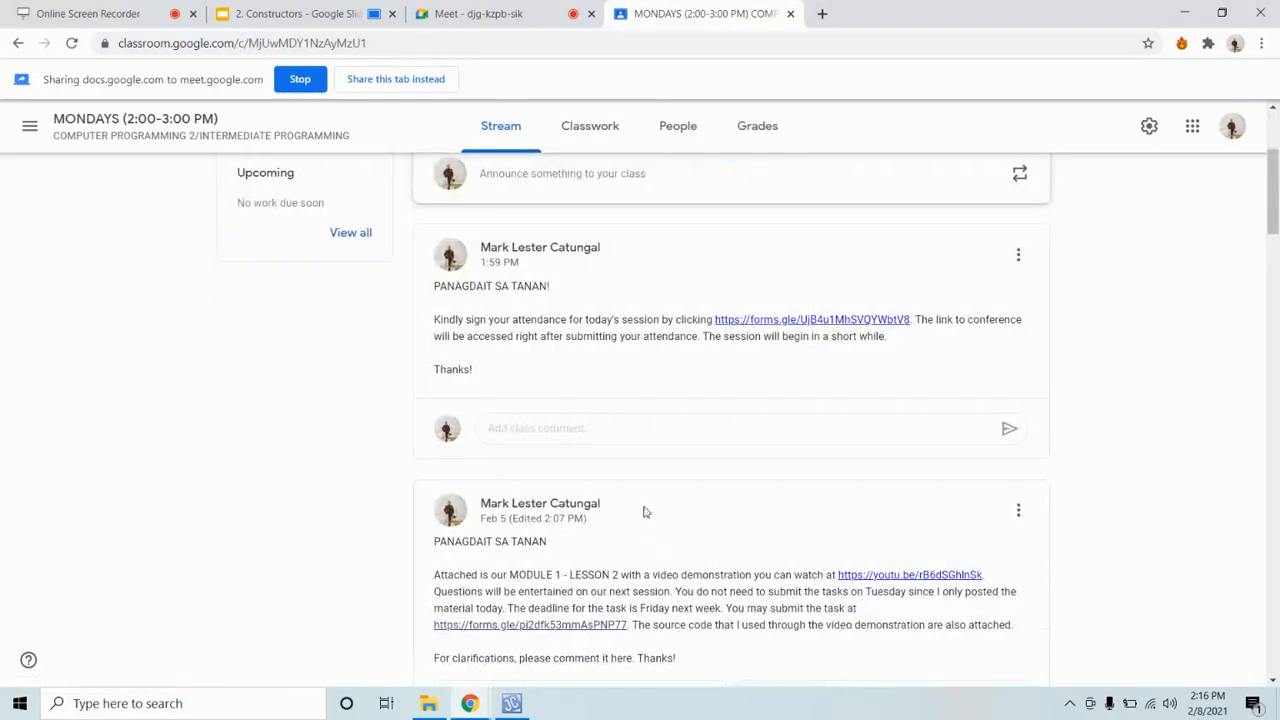
Step: Open StudentMain.java and Student.java from the class post in new tabs, then return to the Meet call
scroll("down", 3)
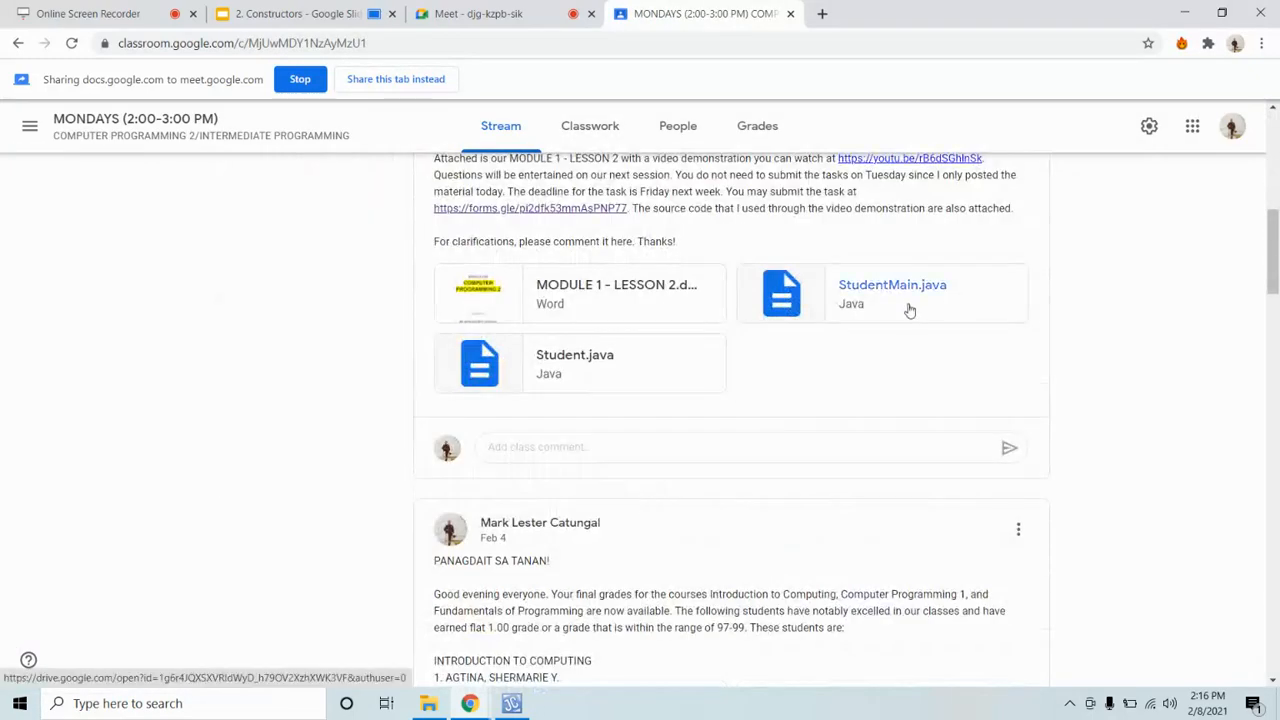
left_click(892, 292)
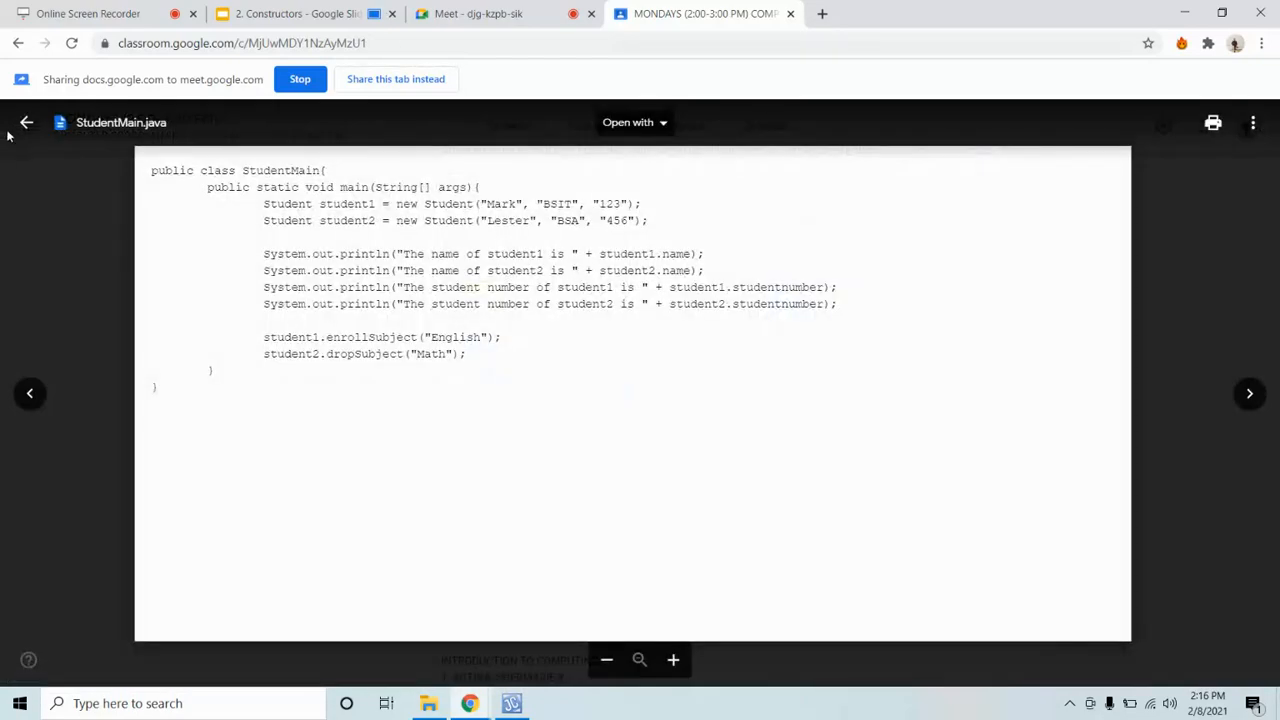
right_click(574, 354)
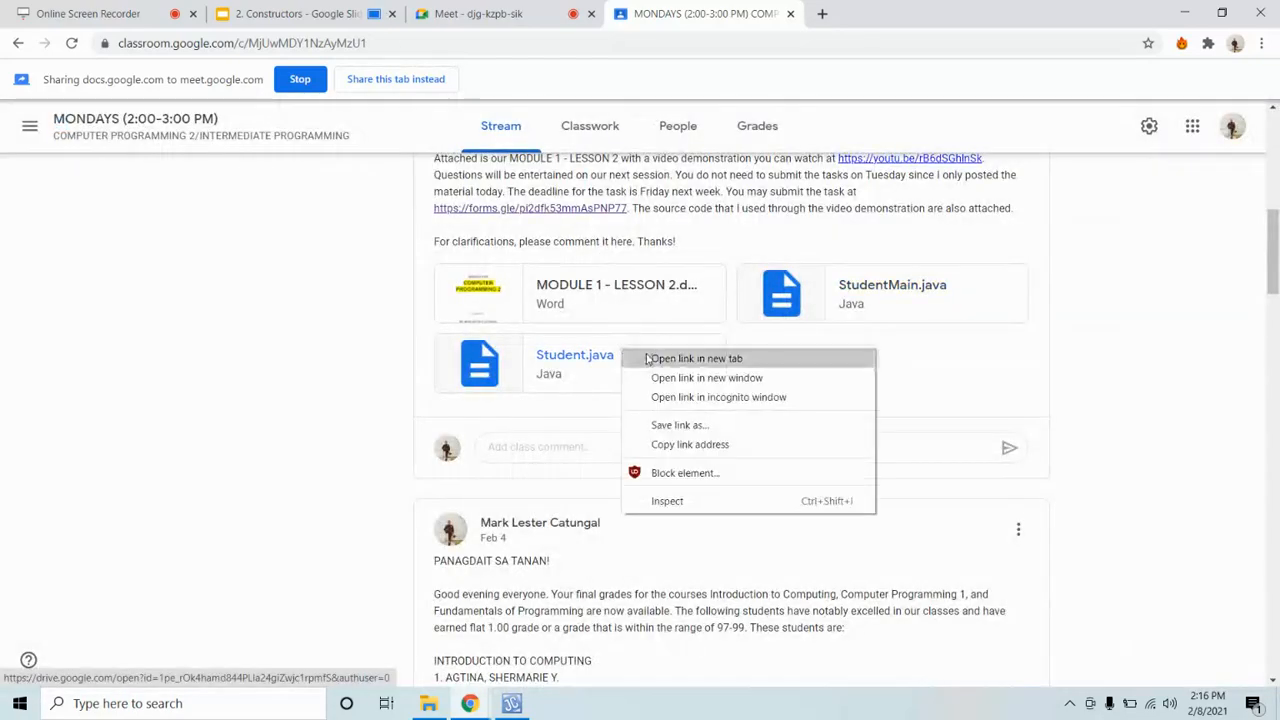
left_click(696, 358)
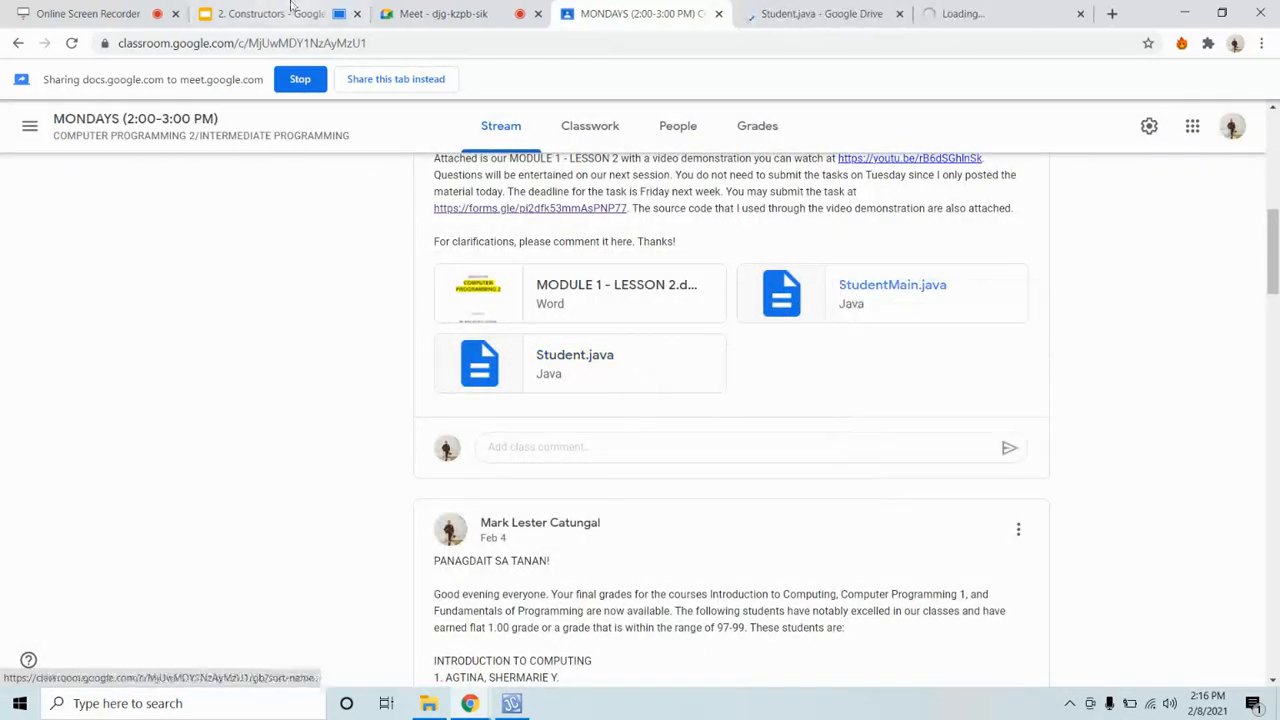
left_click(444, 12)
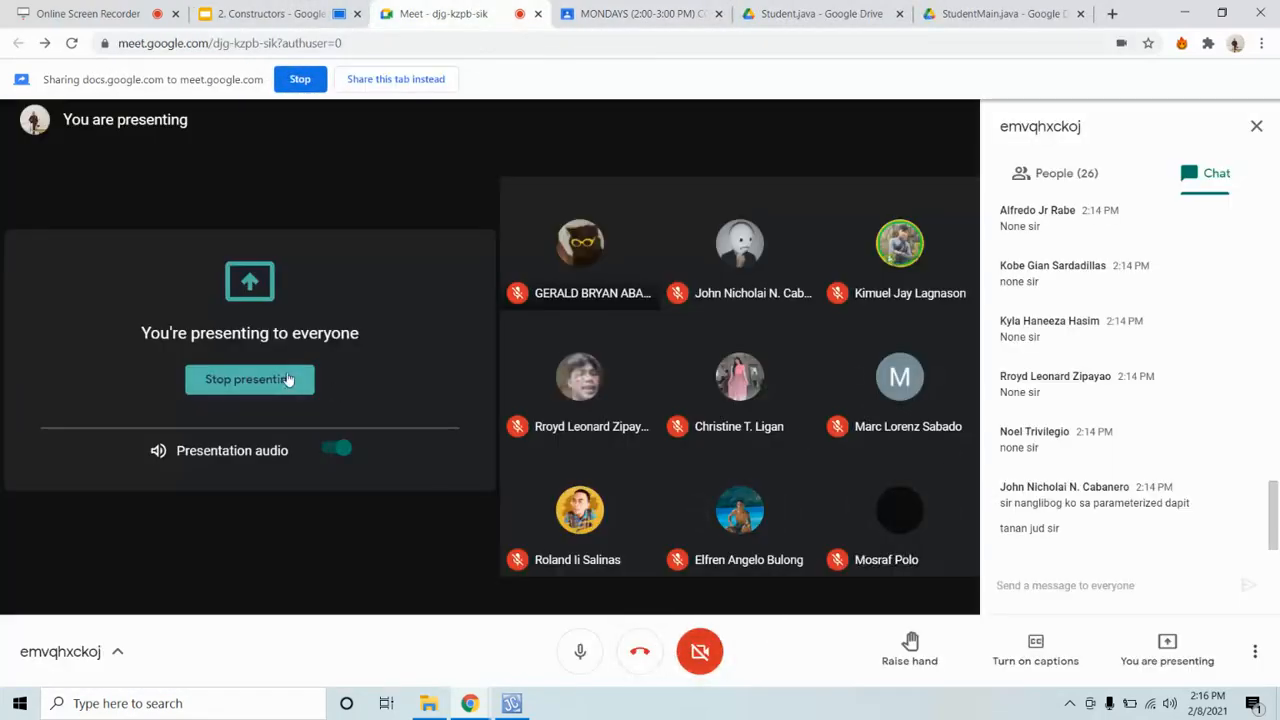
Step: Stop presenting the tab and share the entire screen instead, showing Student.java
left_click(248, 380)
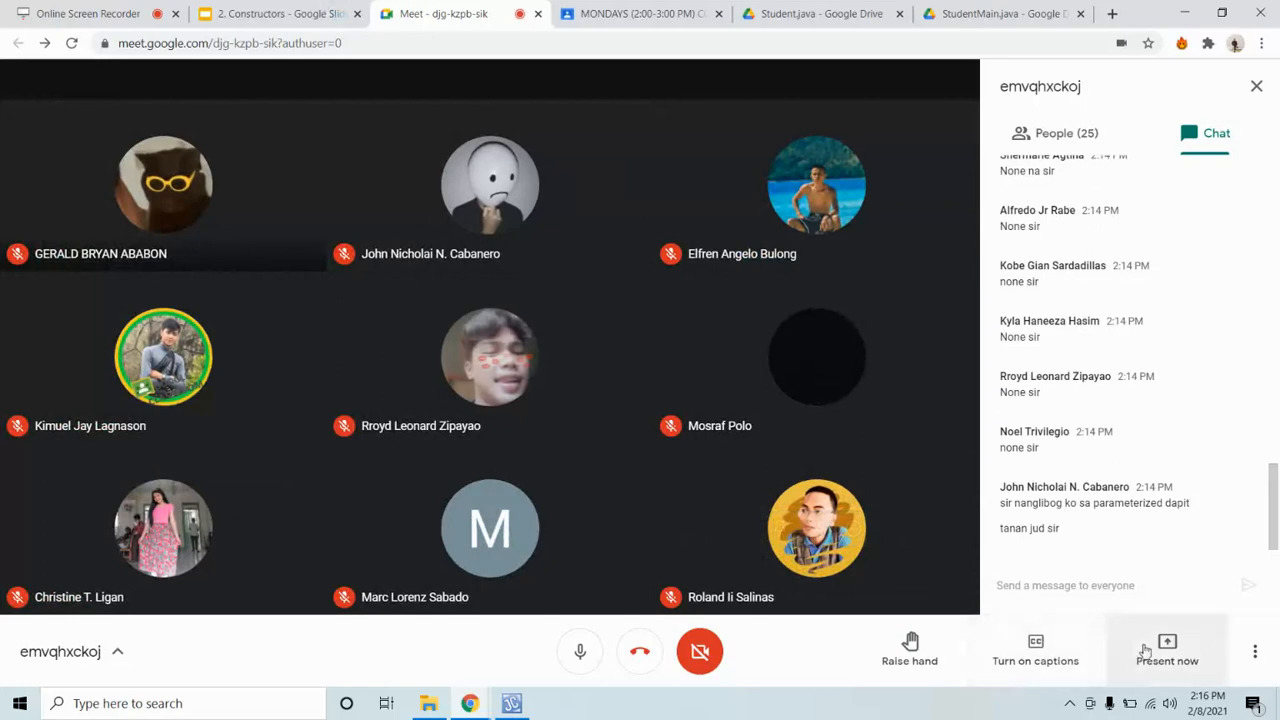
left_click(1168, 650)
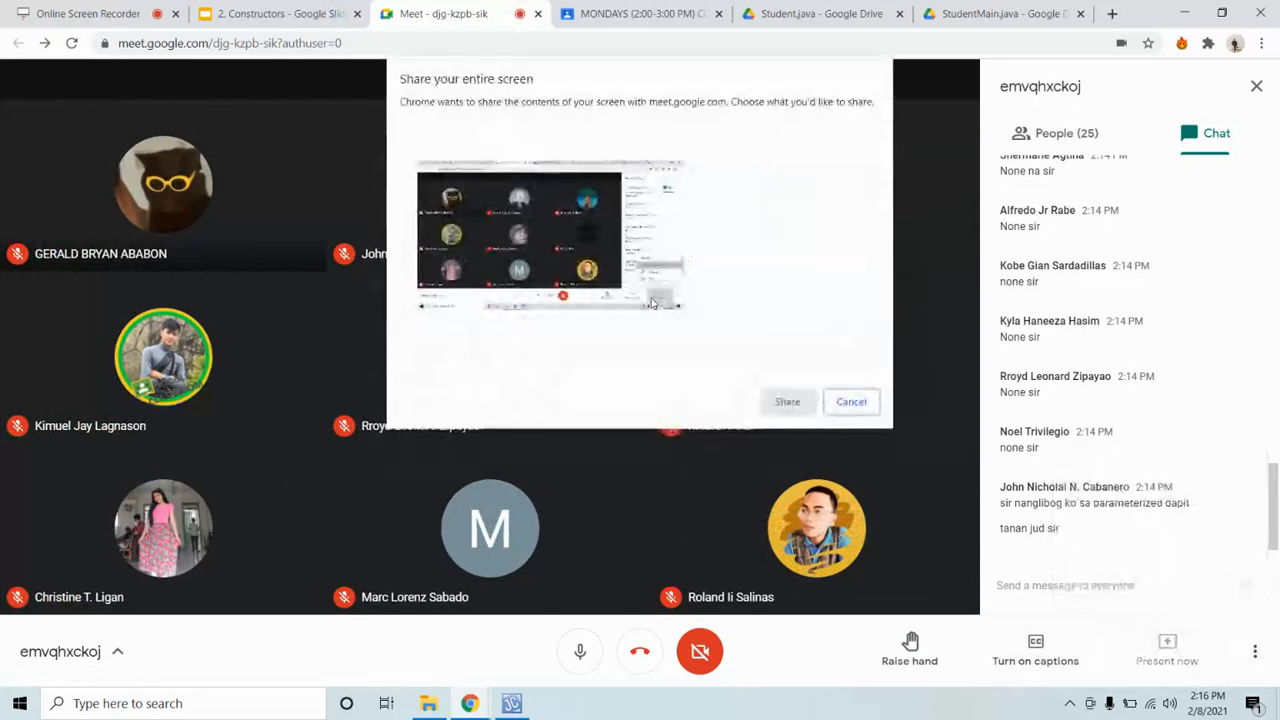
left_click(788, 400)
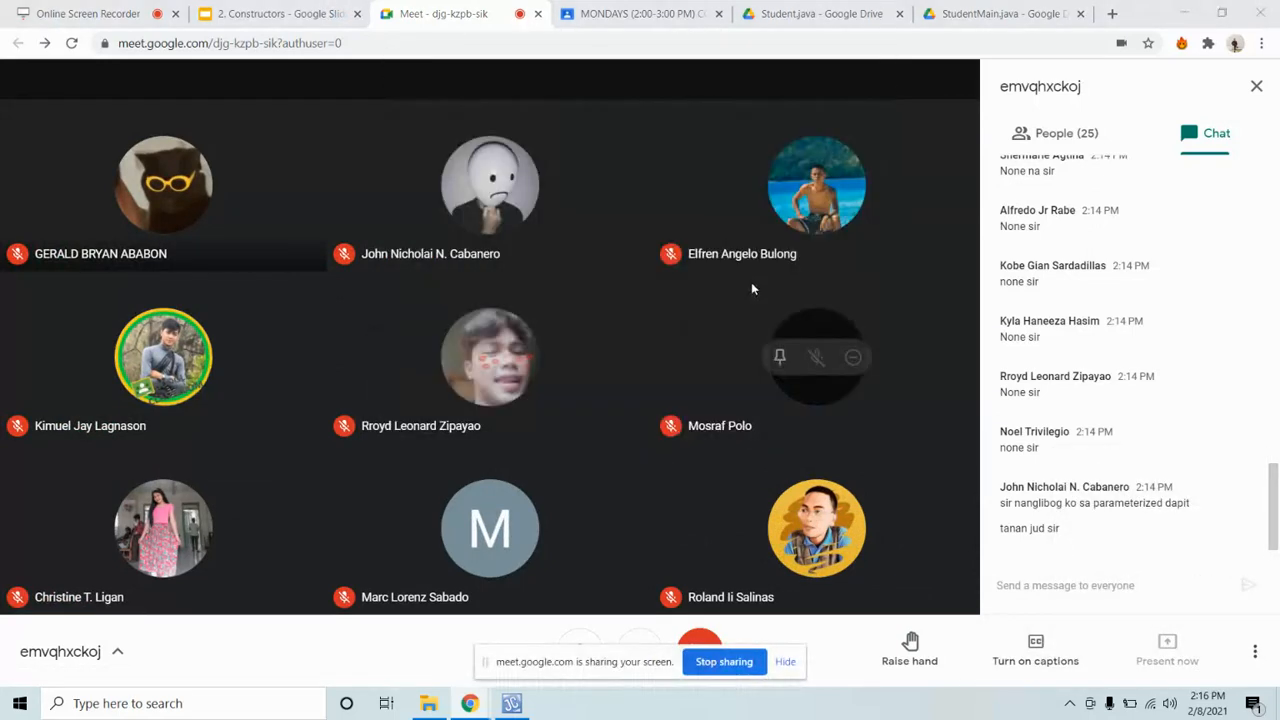
left_click(1168, 644)
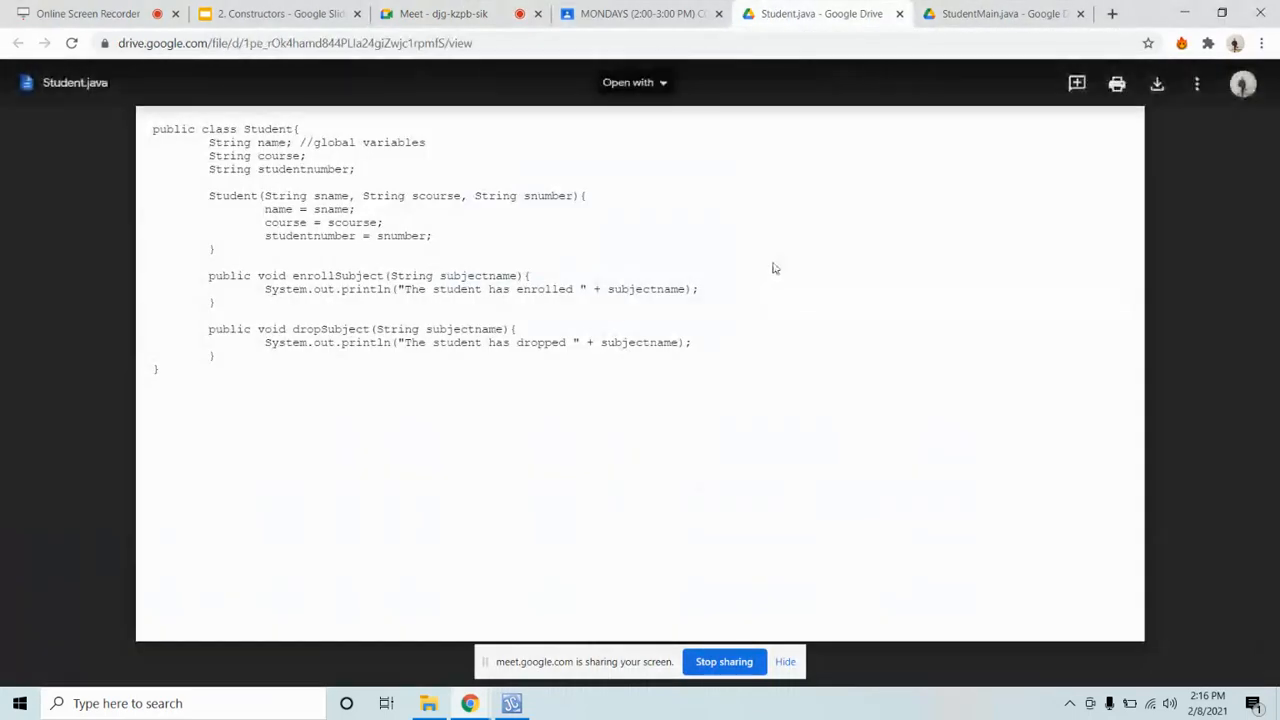
mouse_move(756, 252)
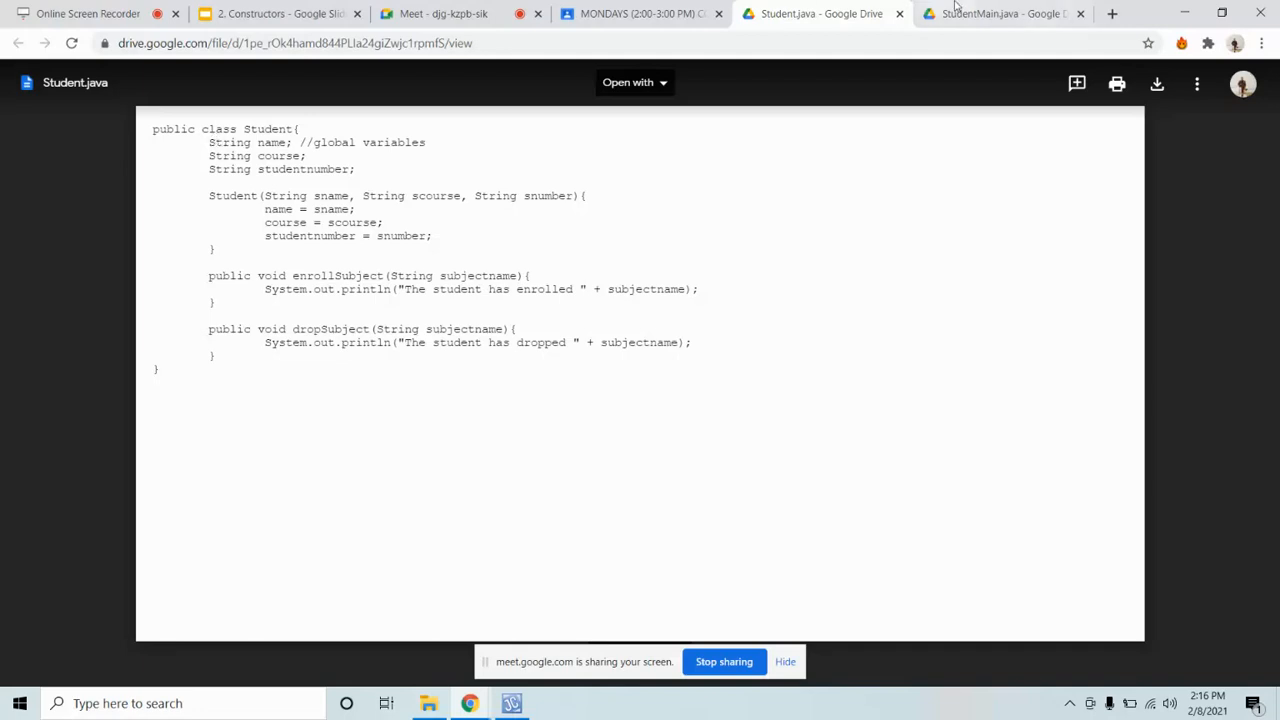
Step: Switch from Student.java to the StudentMain.java file with its main method
left_click(1000, 12)
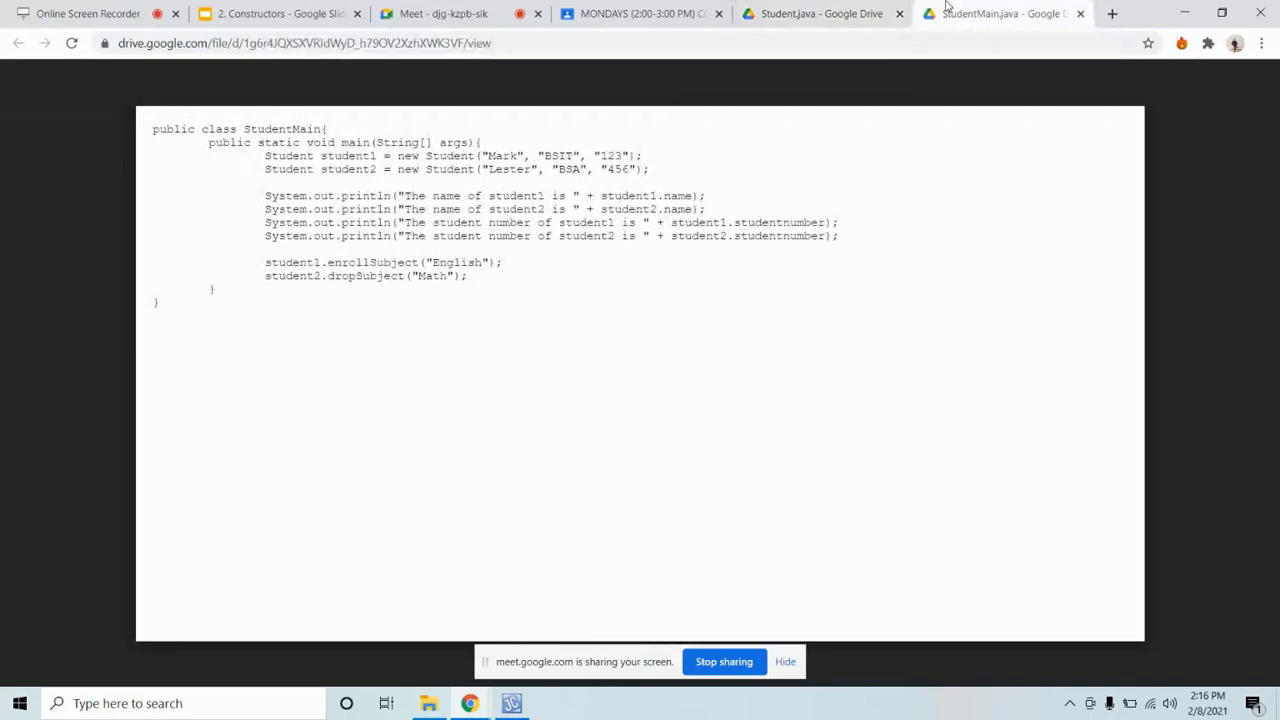
mouse_move(730, 190)
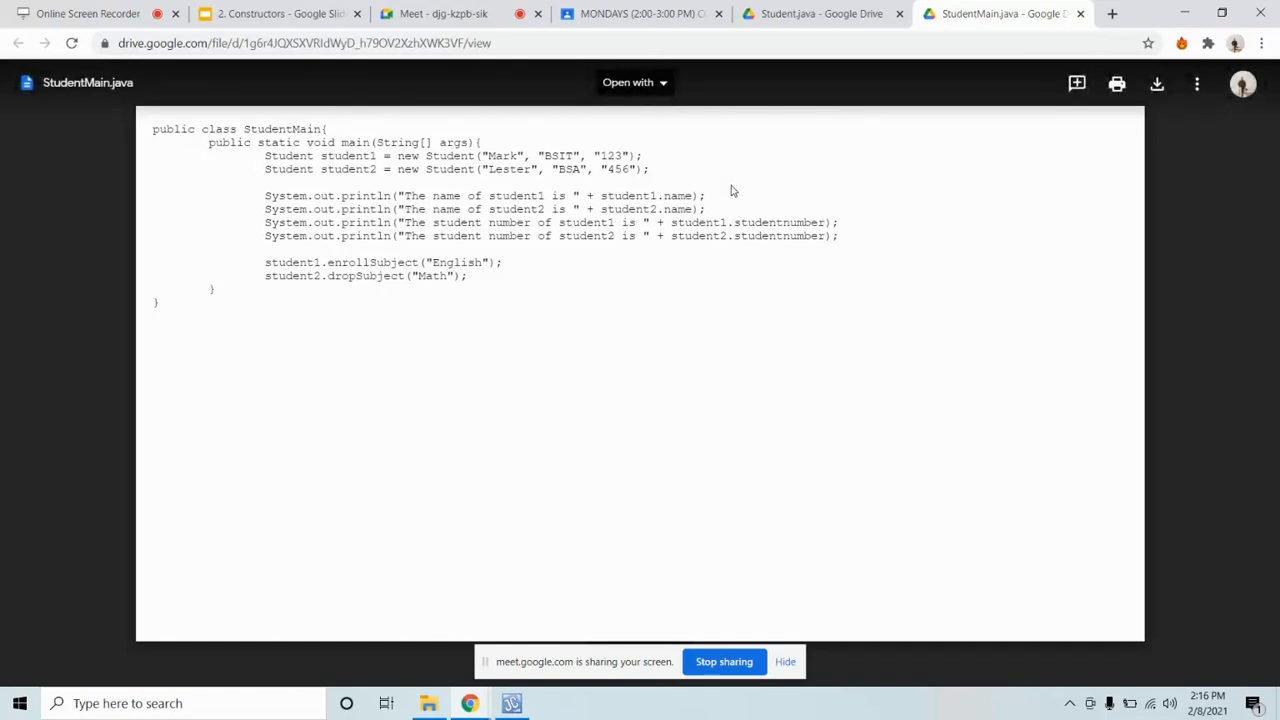
mouse_move(440, 12)
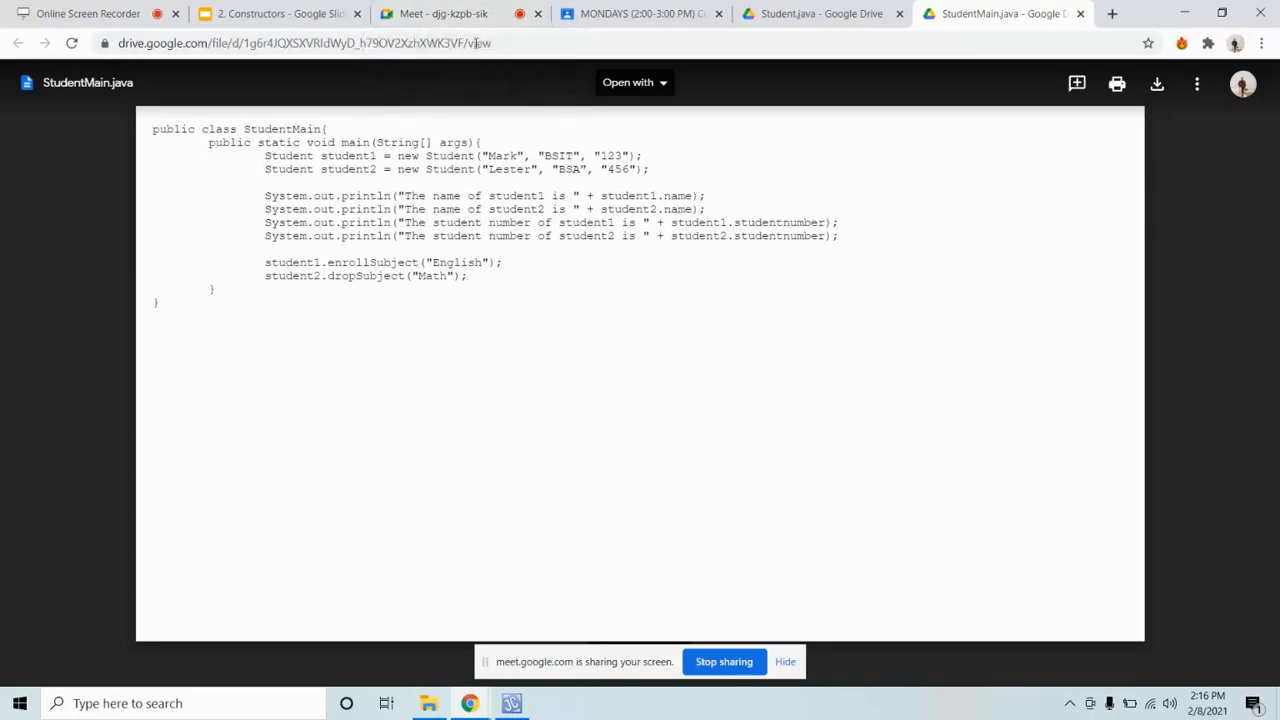
mouse_move(440, 14)
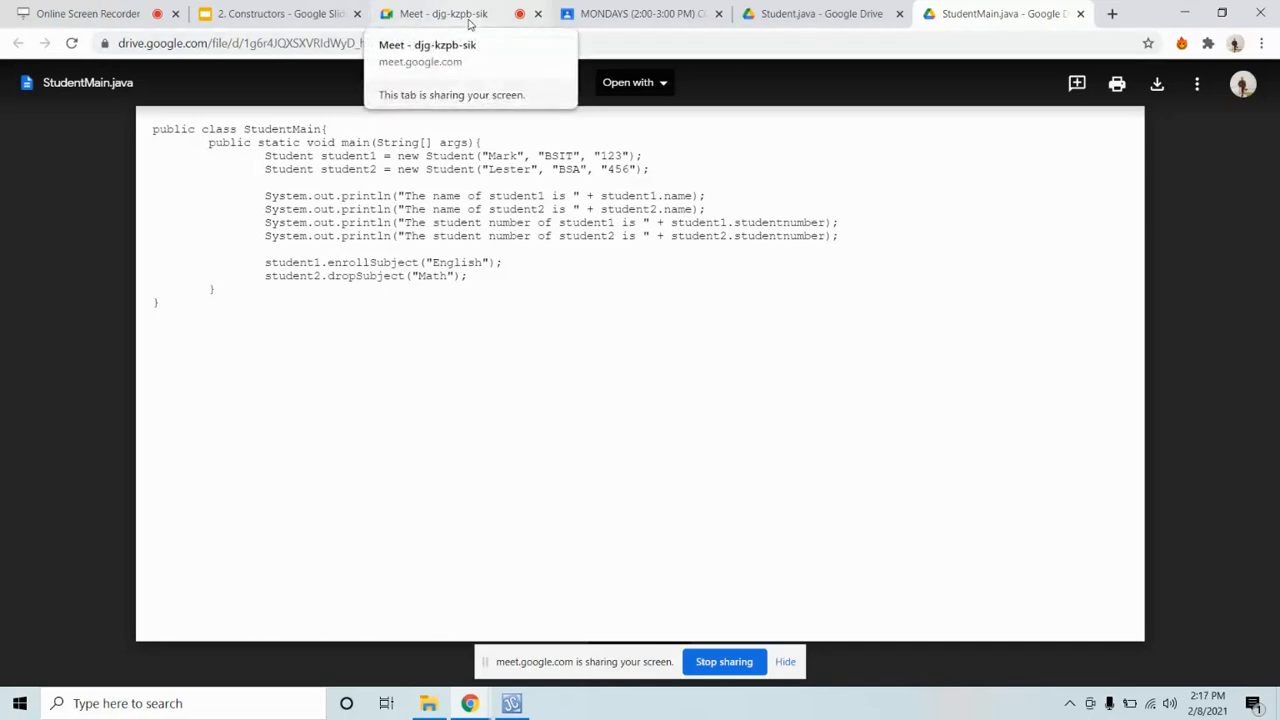
Step: Return to the Meet call with the chat showing replies like 'Yes sir.'
left_click(444, 12)
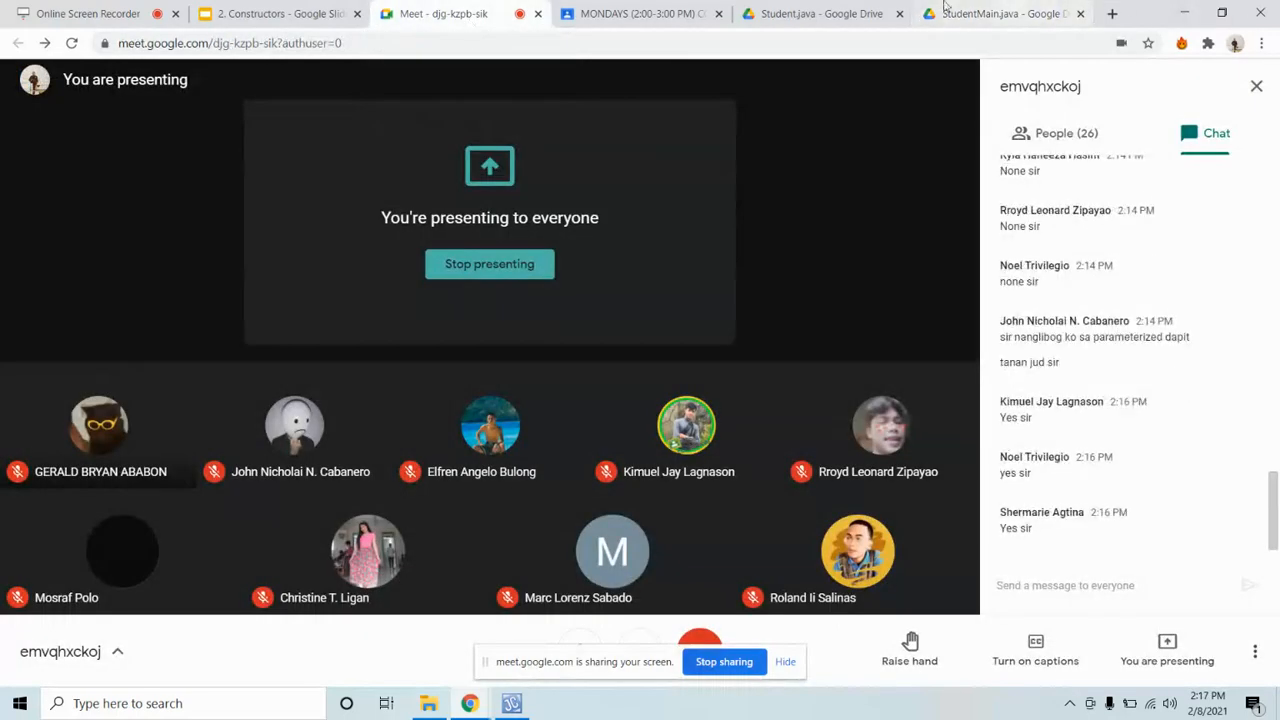
Step: Return to the Student.java tab showing the Student class constructor and subject methods
left_click(820, 12)
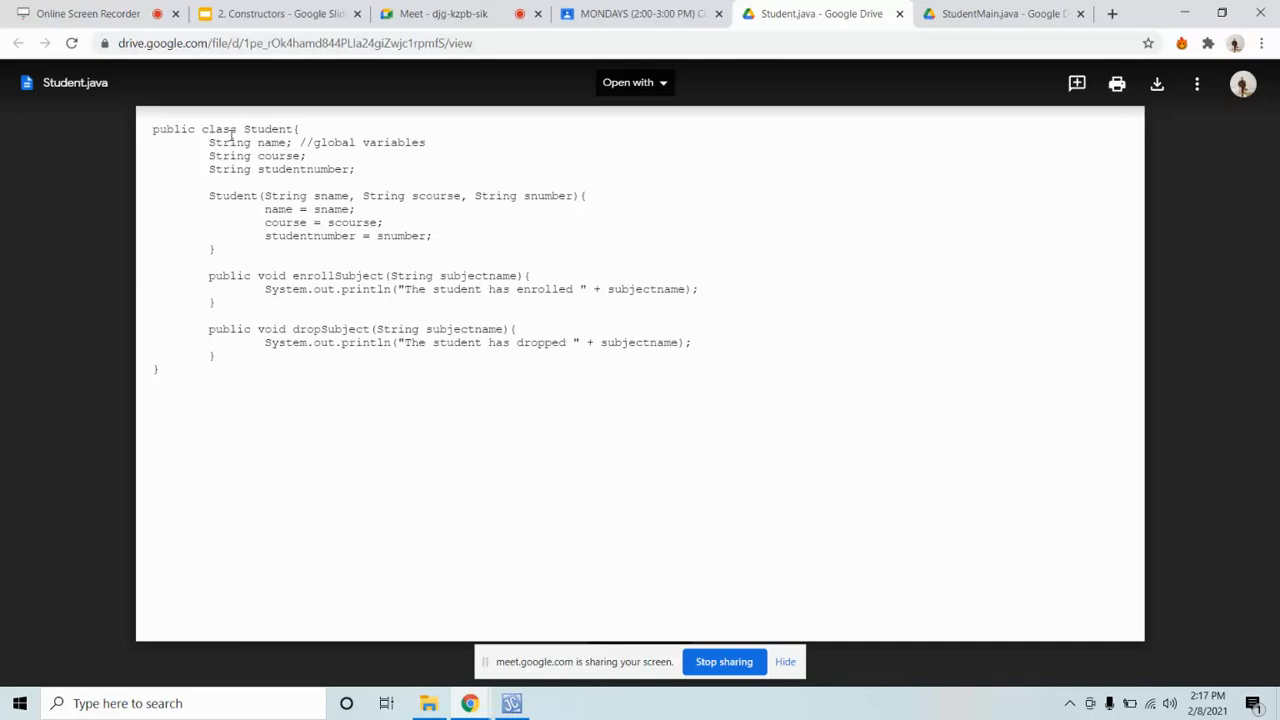
mouse_move(550, 192)
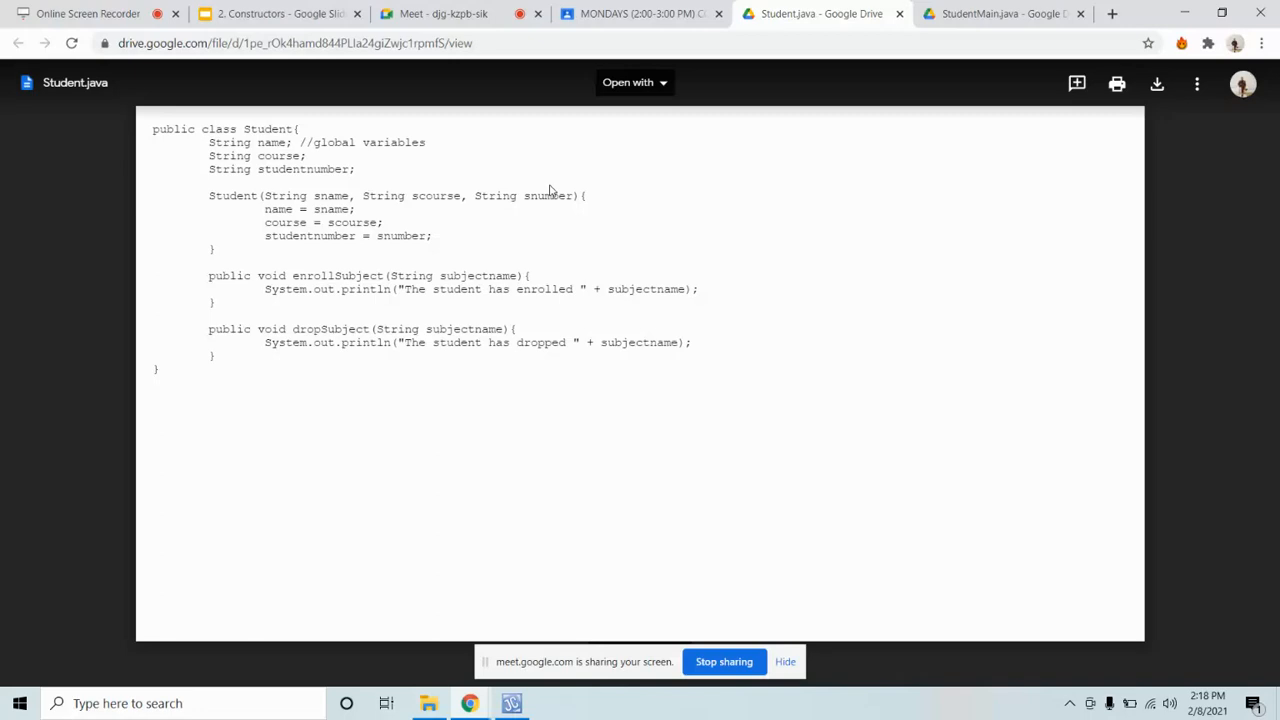
mouse_move(948, 138)
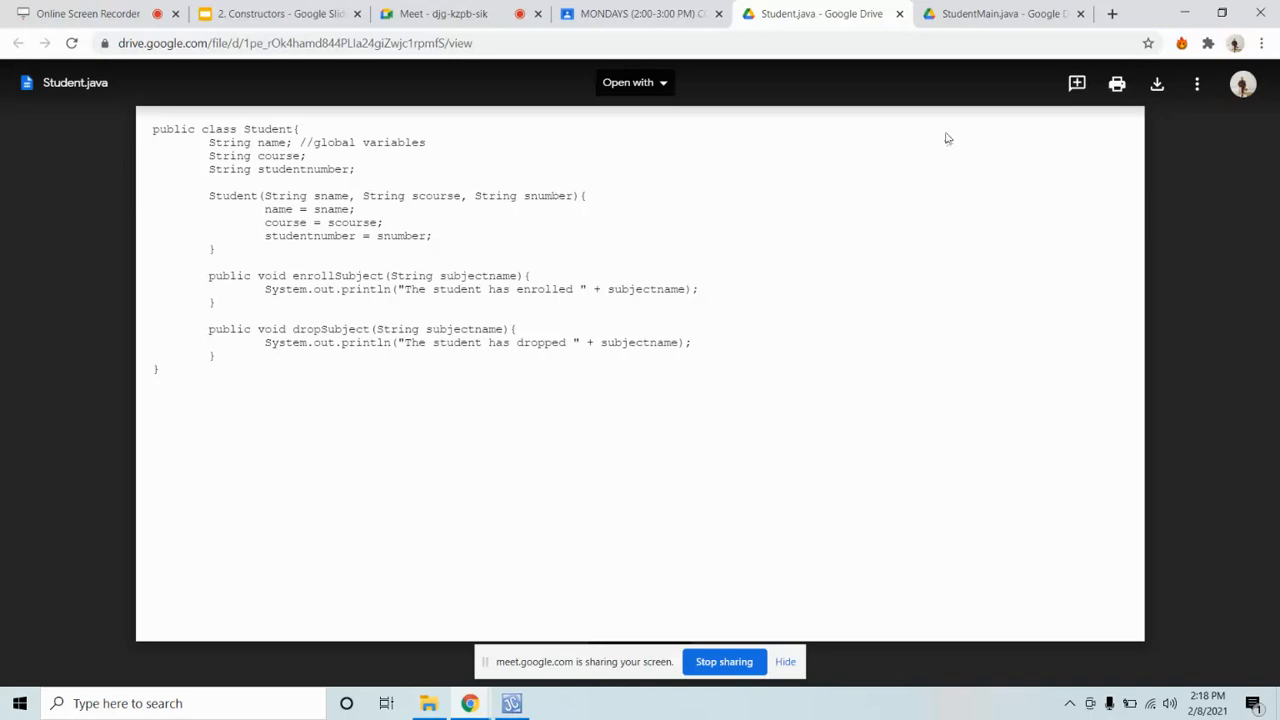
mouse_move(464, 216)
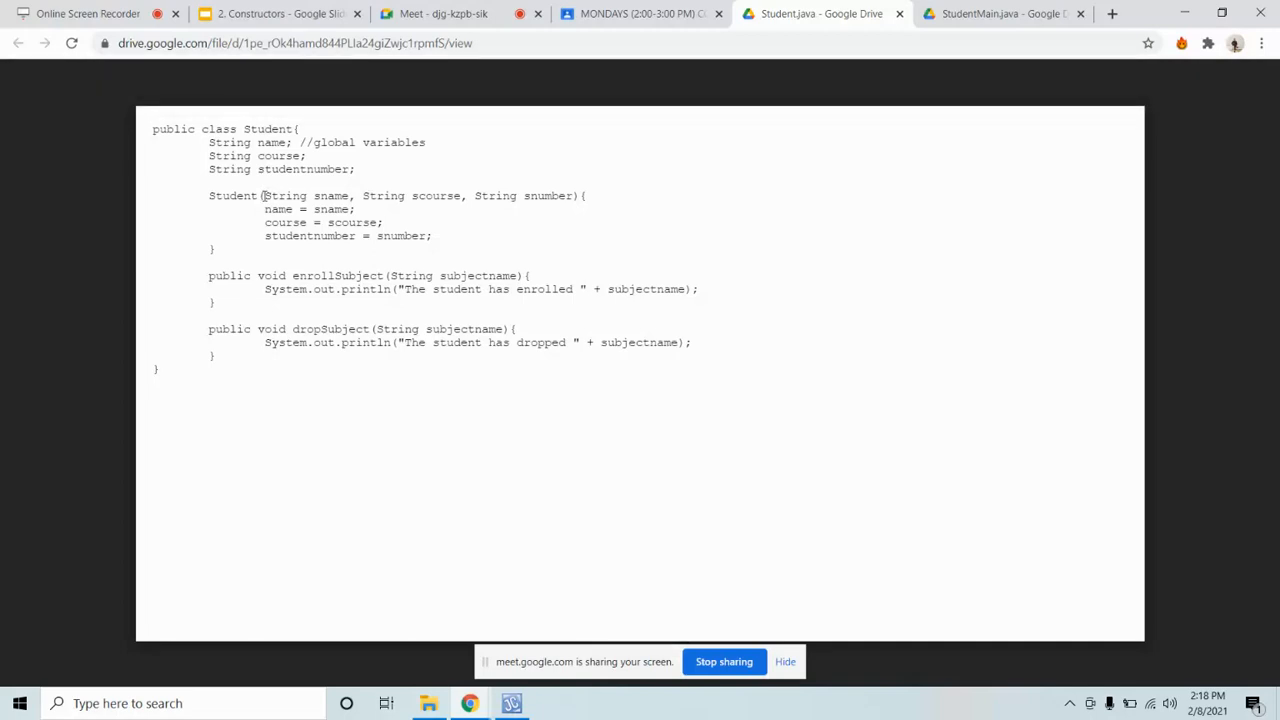
left_click_drag(264, 196, 508, 196)
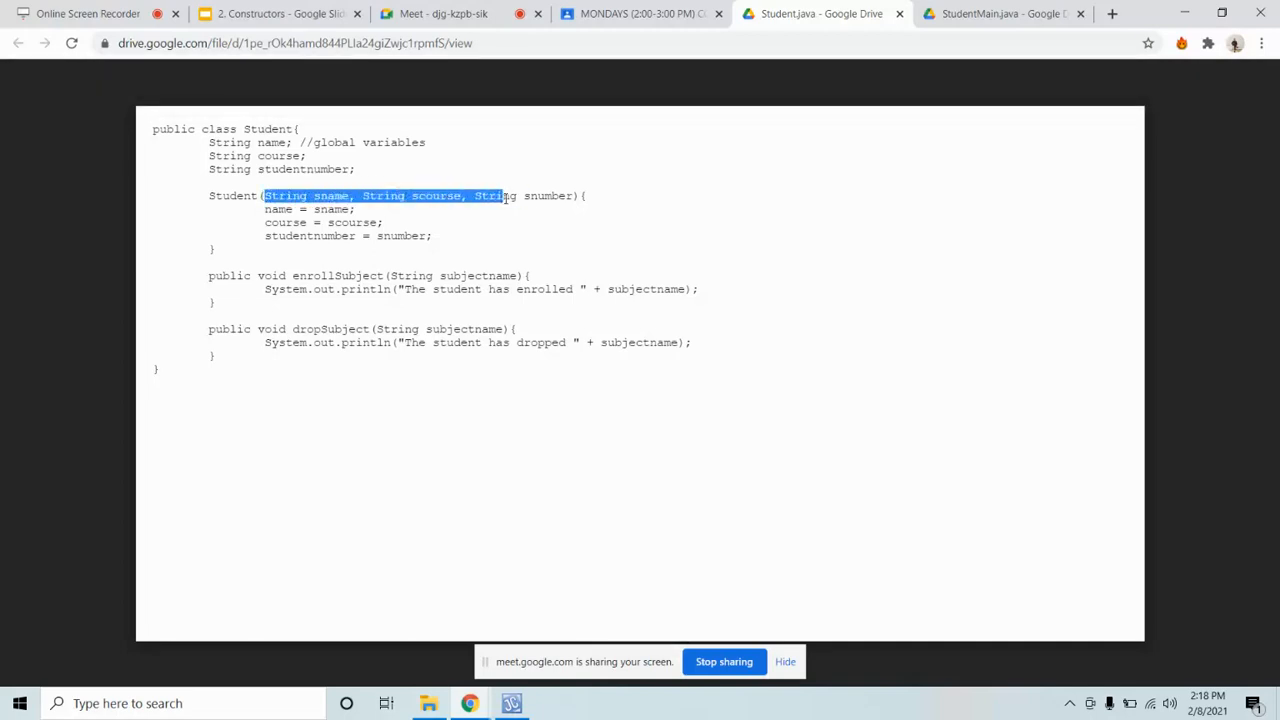
left_click_drag(504, 196, 570, 196)
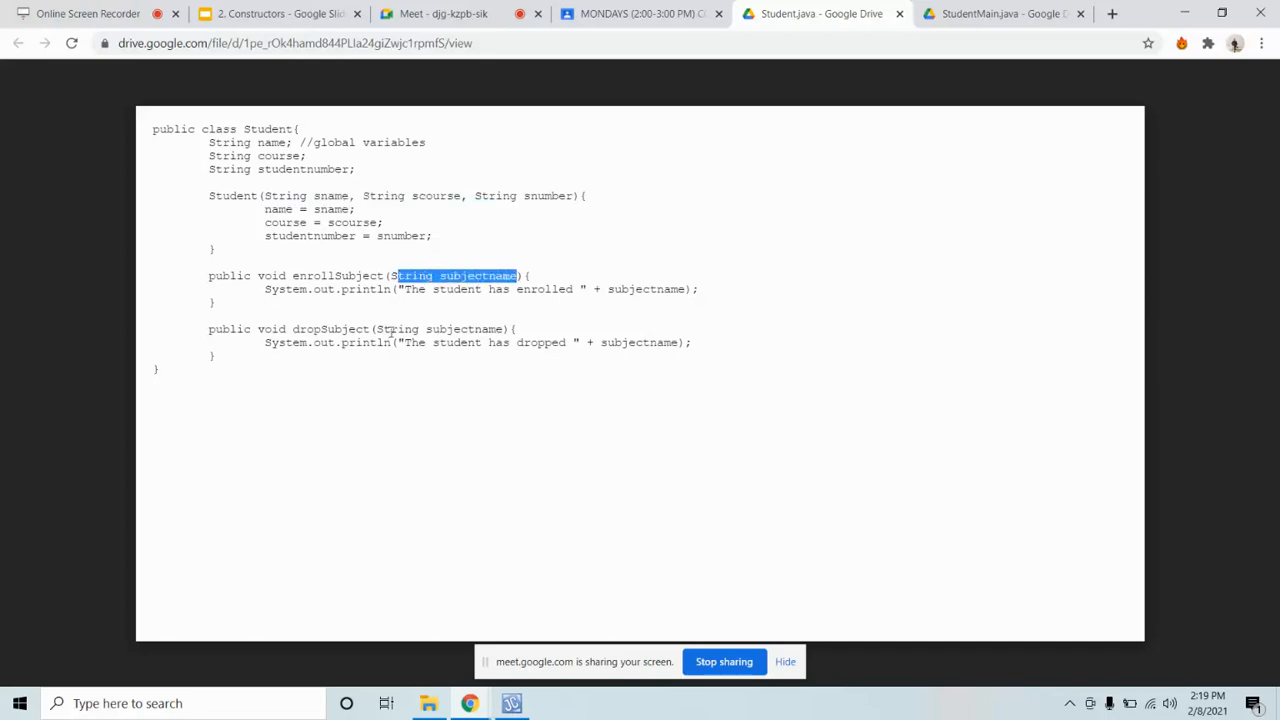
double_click(440, 328)
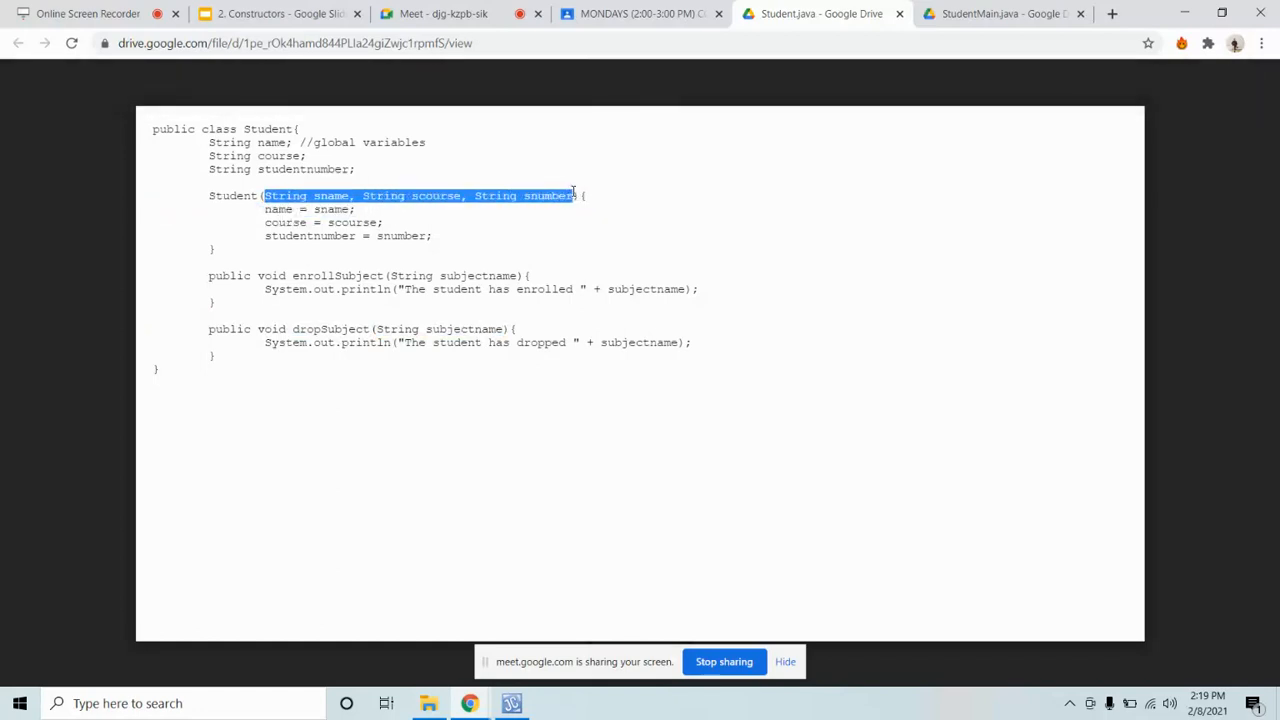
mouse_move(620, 276)
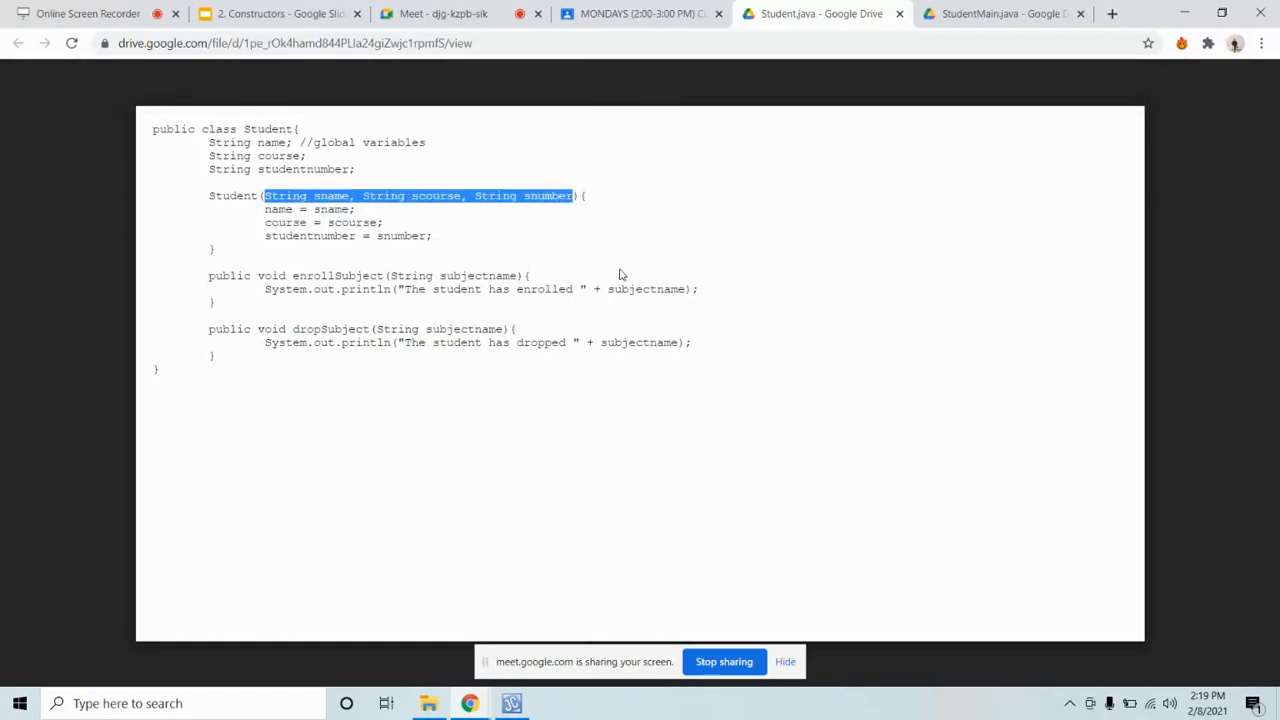
mouse_move(592, 266)
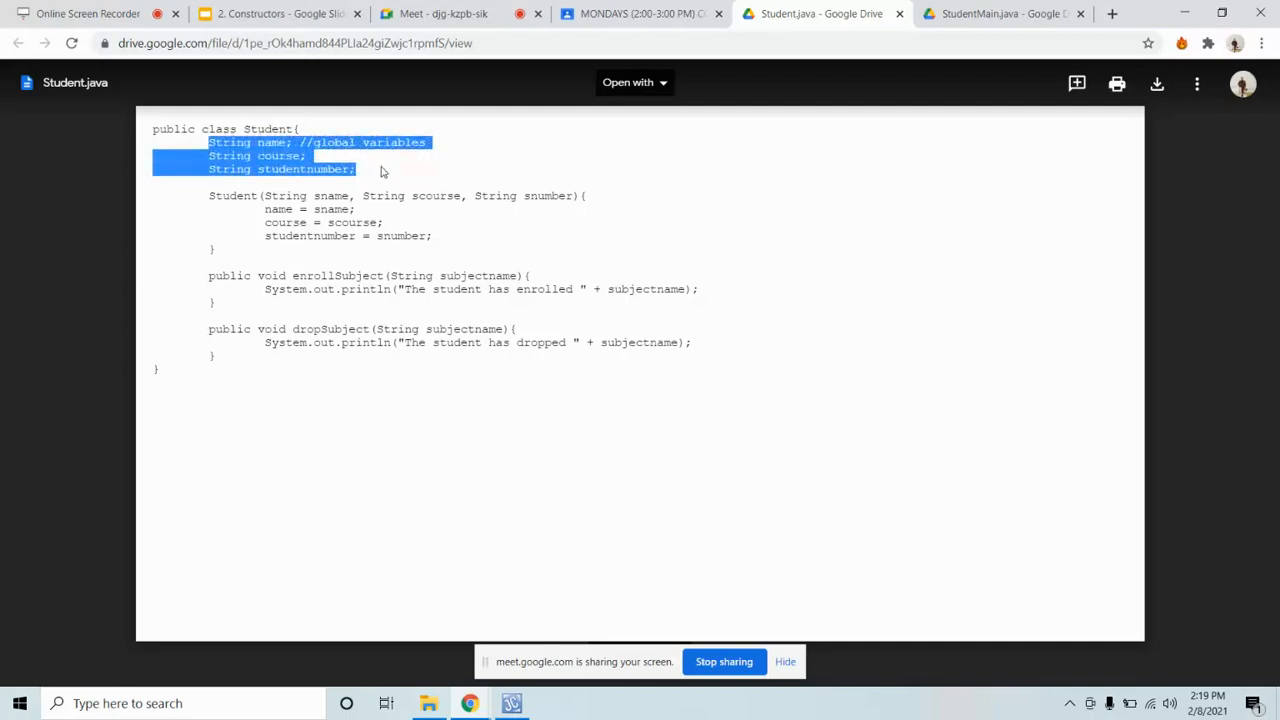
mouse_move(372, 228)
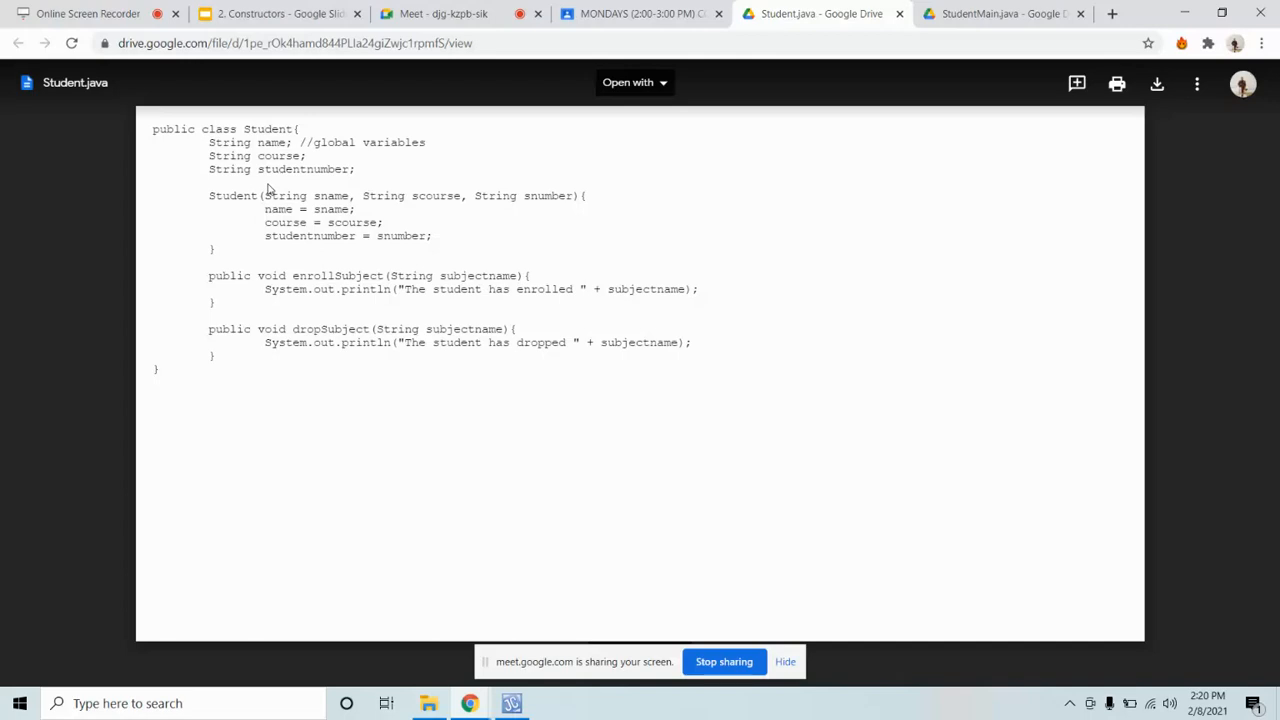
mouse_move(316, 222)
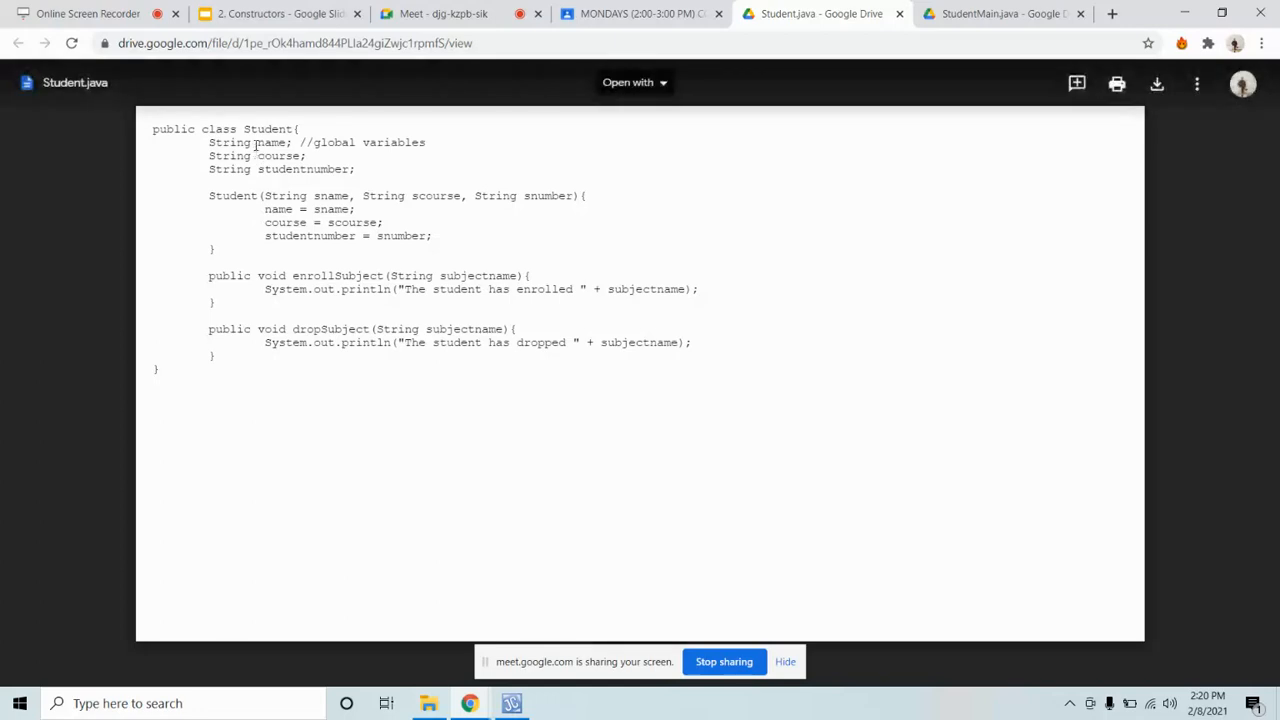
double_click(280, 156)
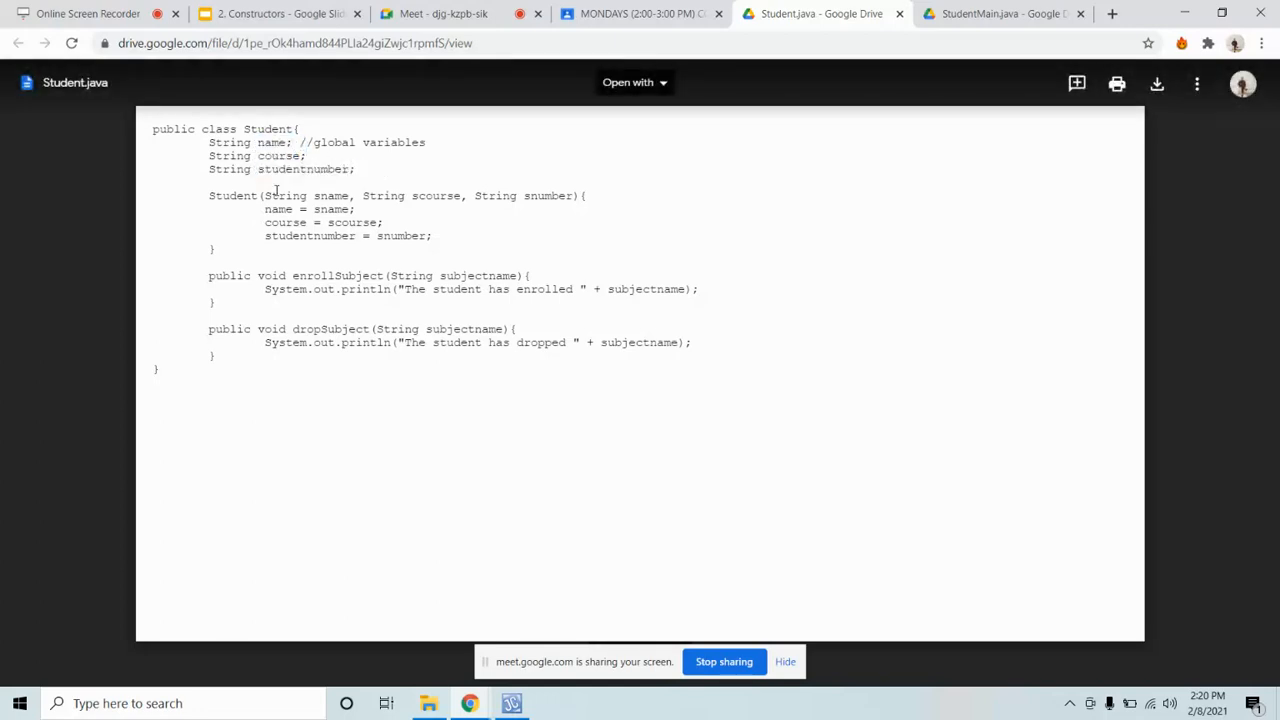
left_click_drag(264, 196, 576, 196)
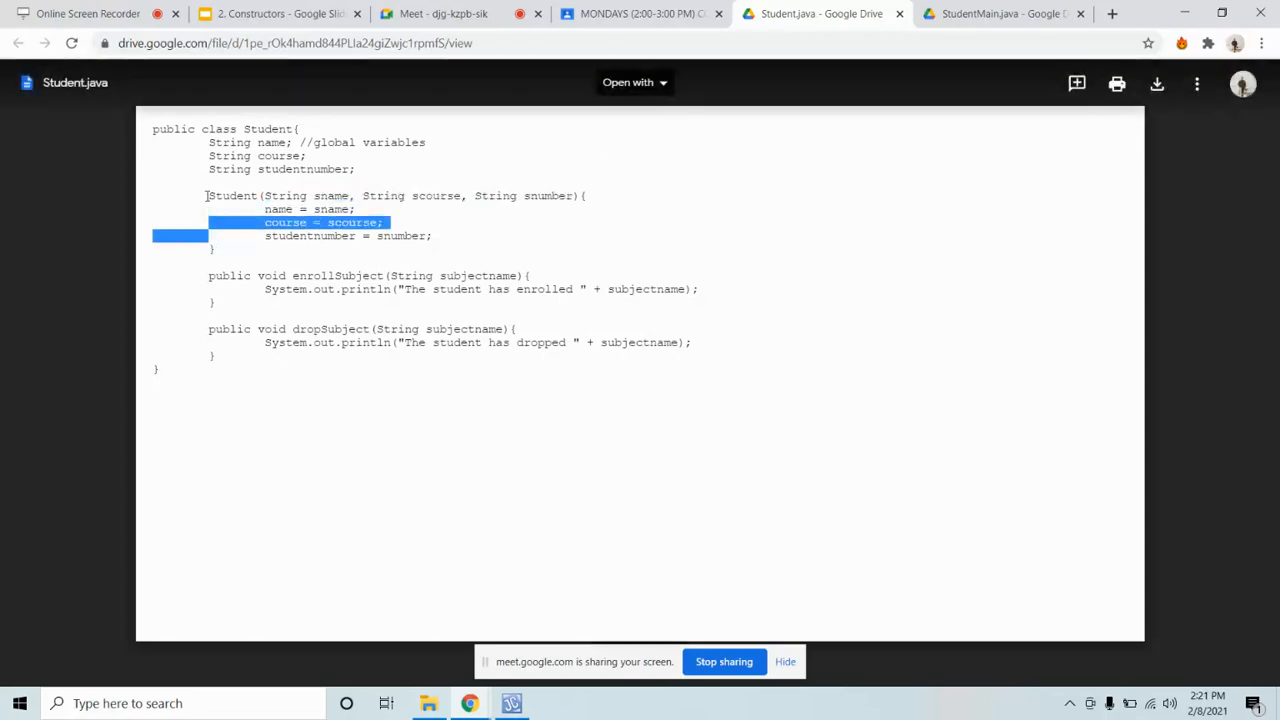
left_click_drag(208, 196, 216, 248)
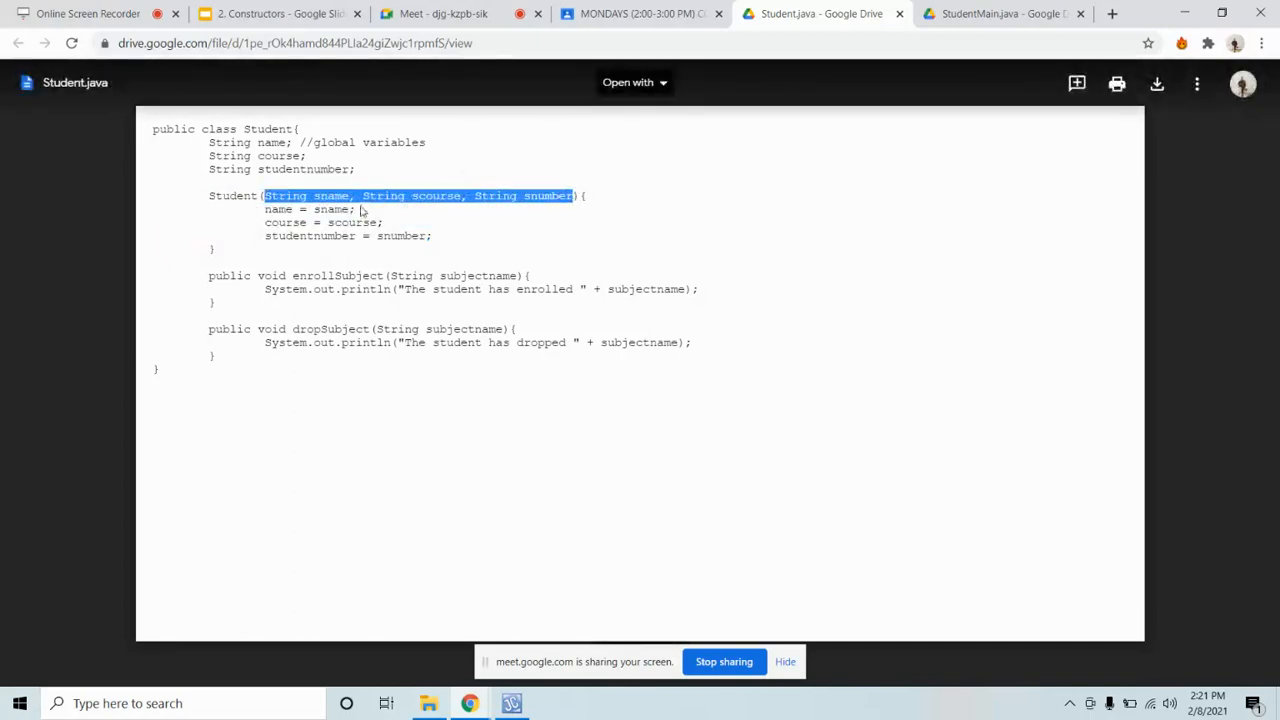
left_click(320, 196)
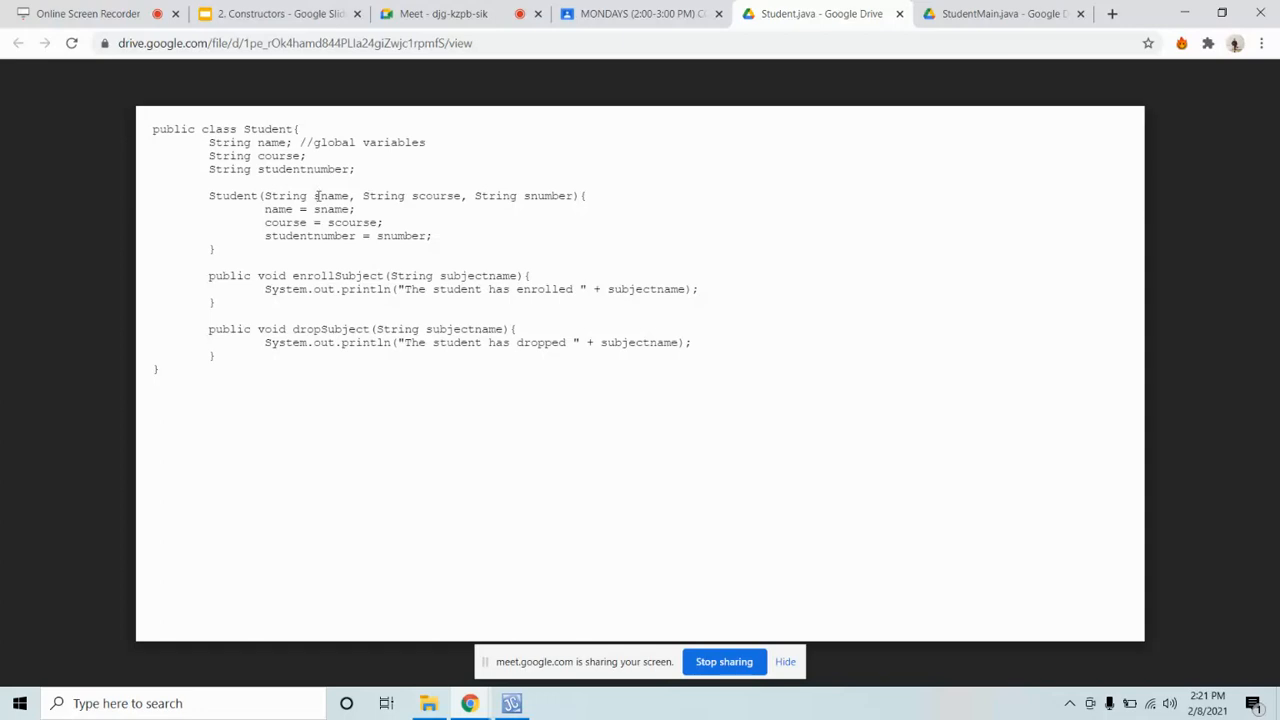
double_click(272, 142)
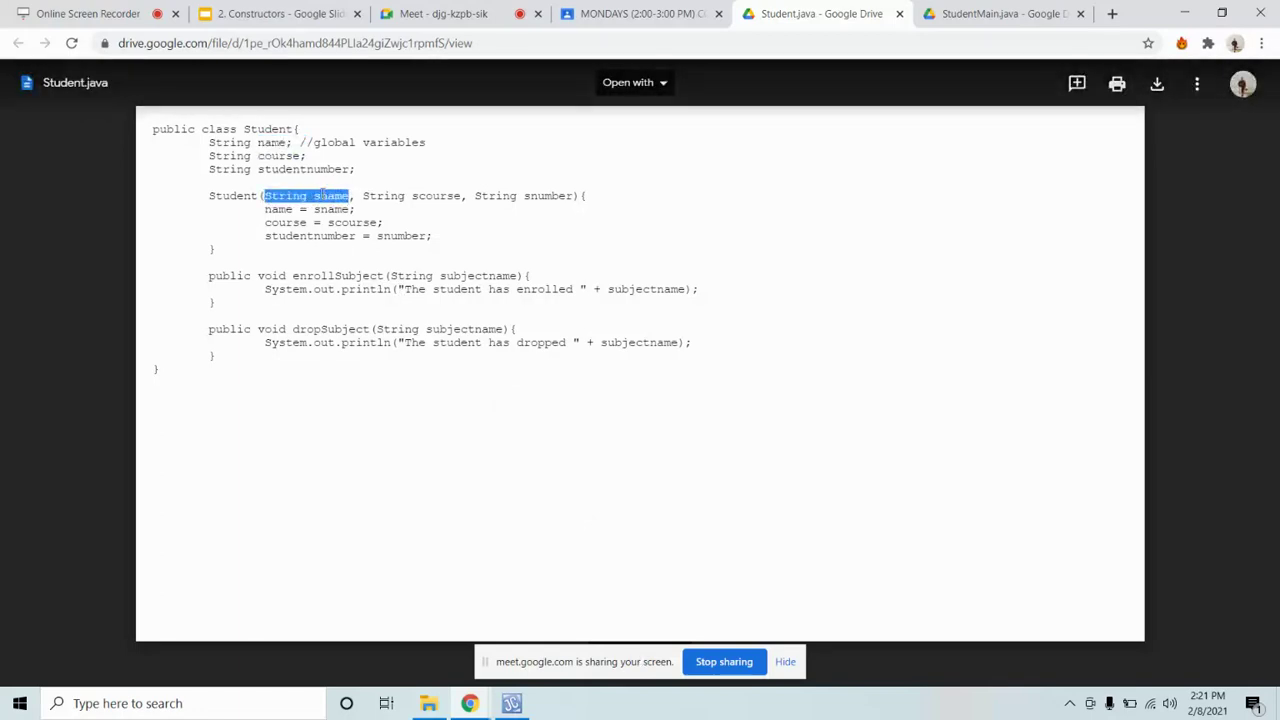
double_click(332, 196)
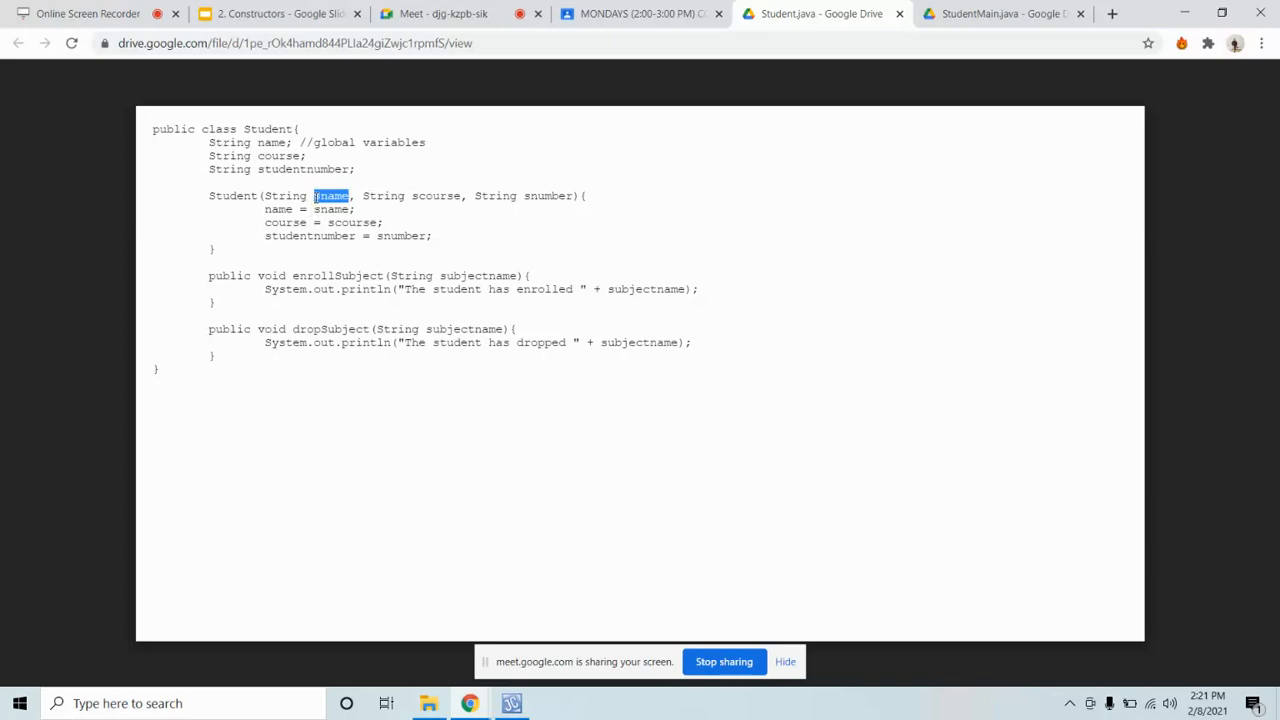
left_click(332, 196)
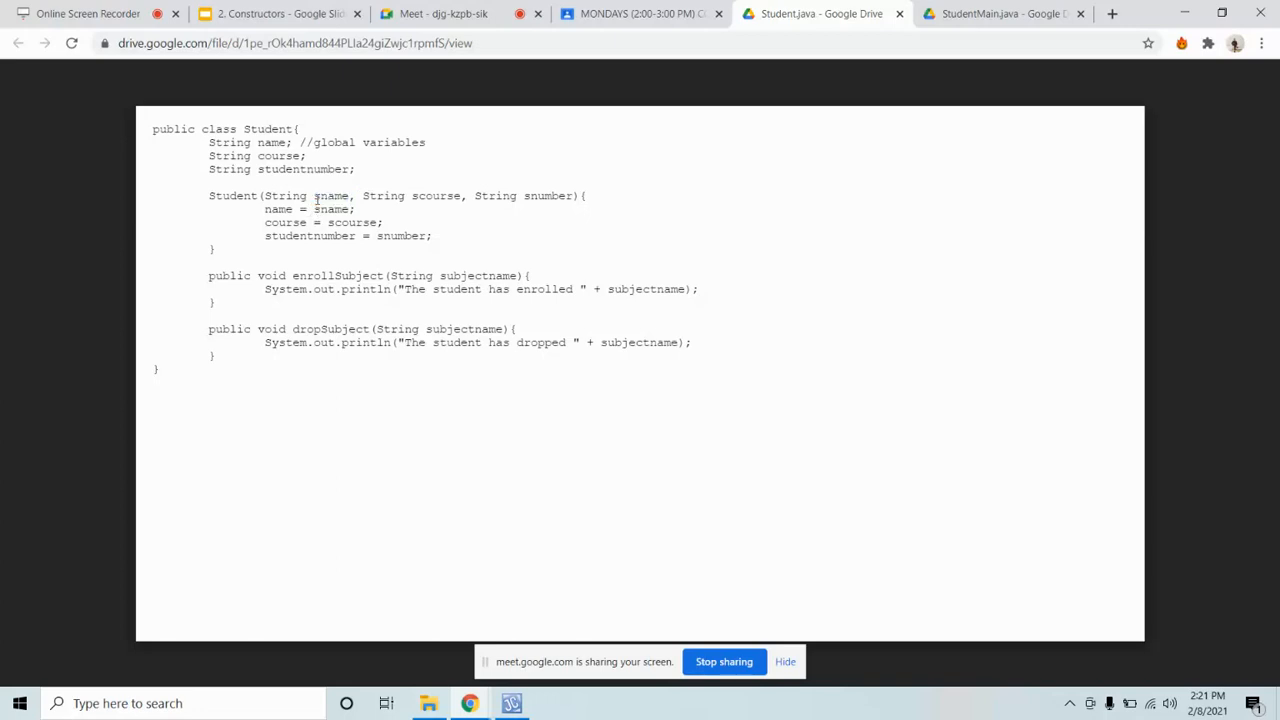
left_click_drag(312, 196, 348, 210)
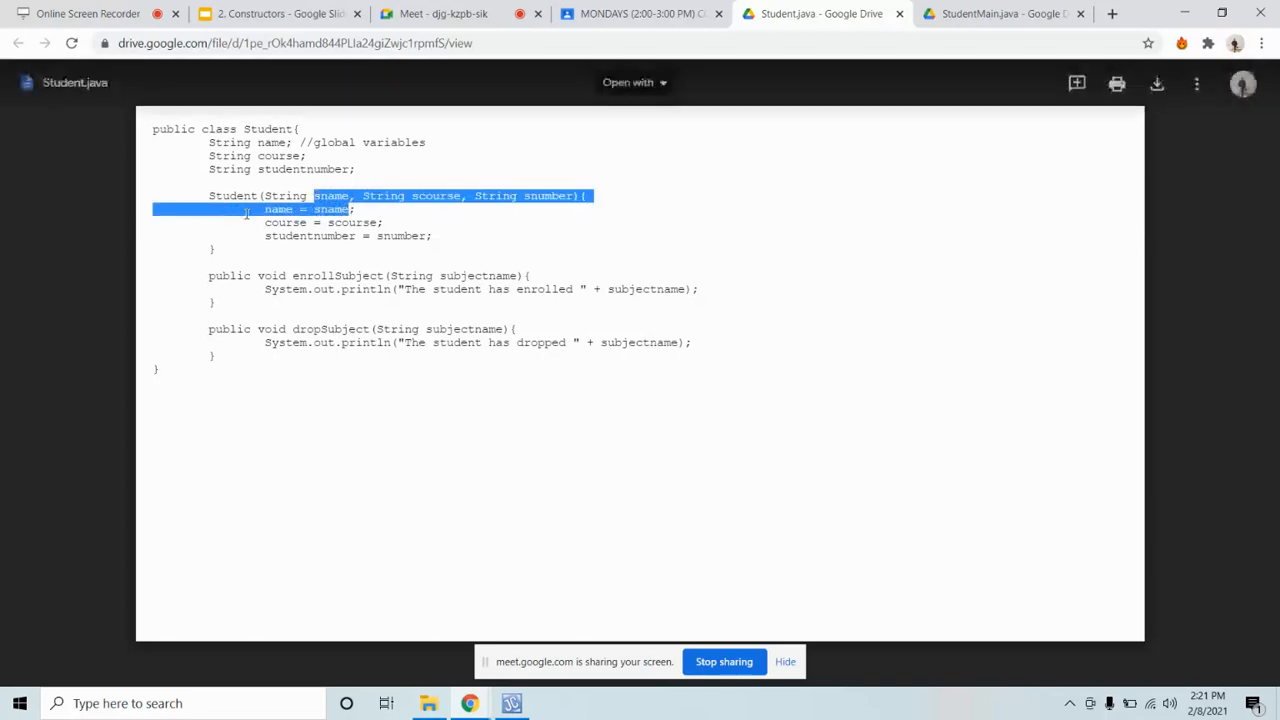
double_click(278, 210)
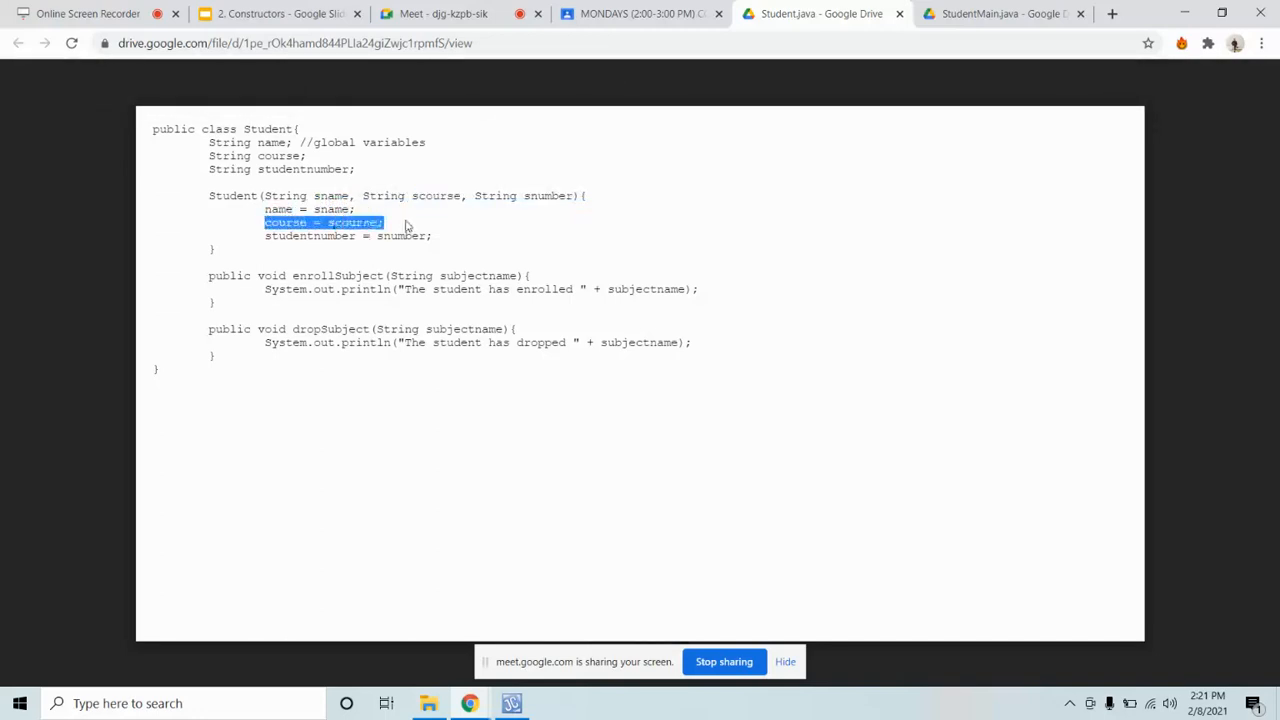
double_click(548, 196)
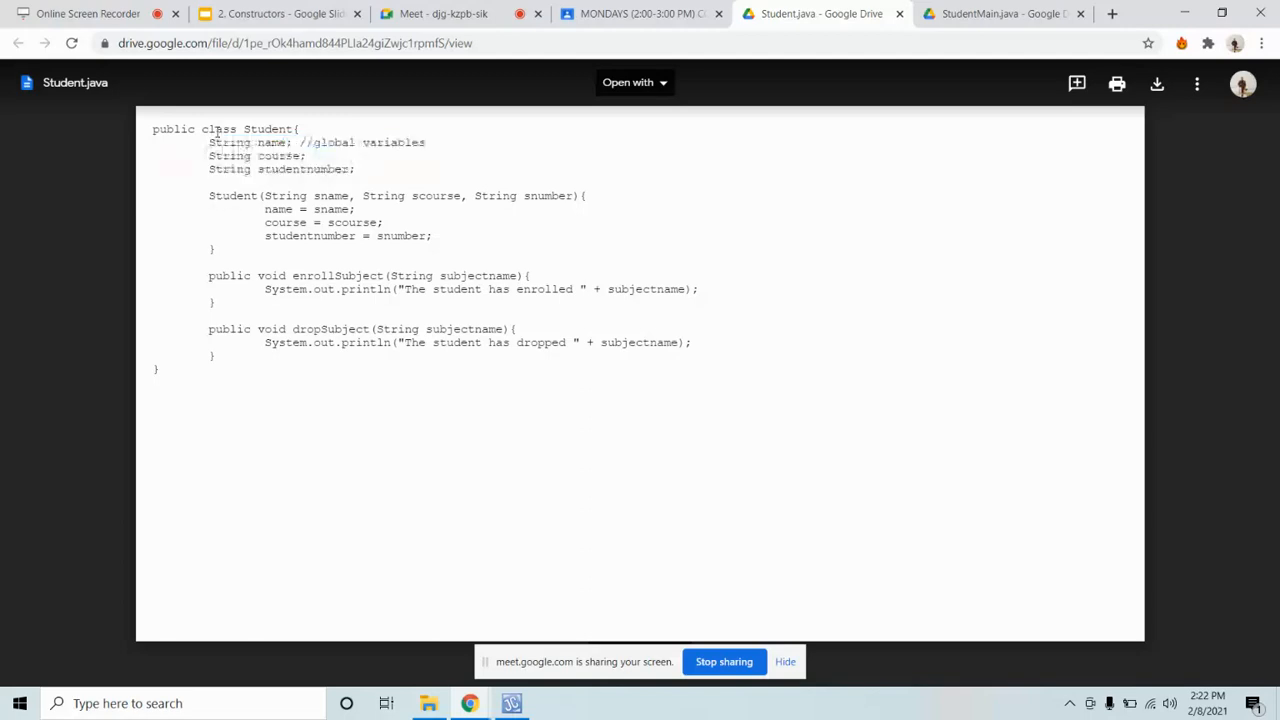
double_click(256, 156)
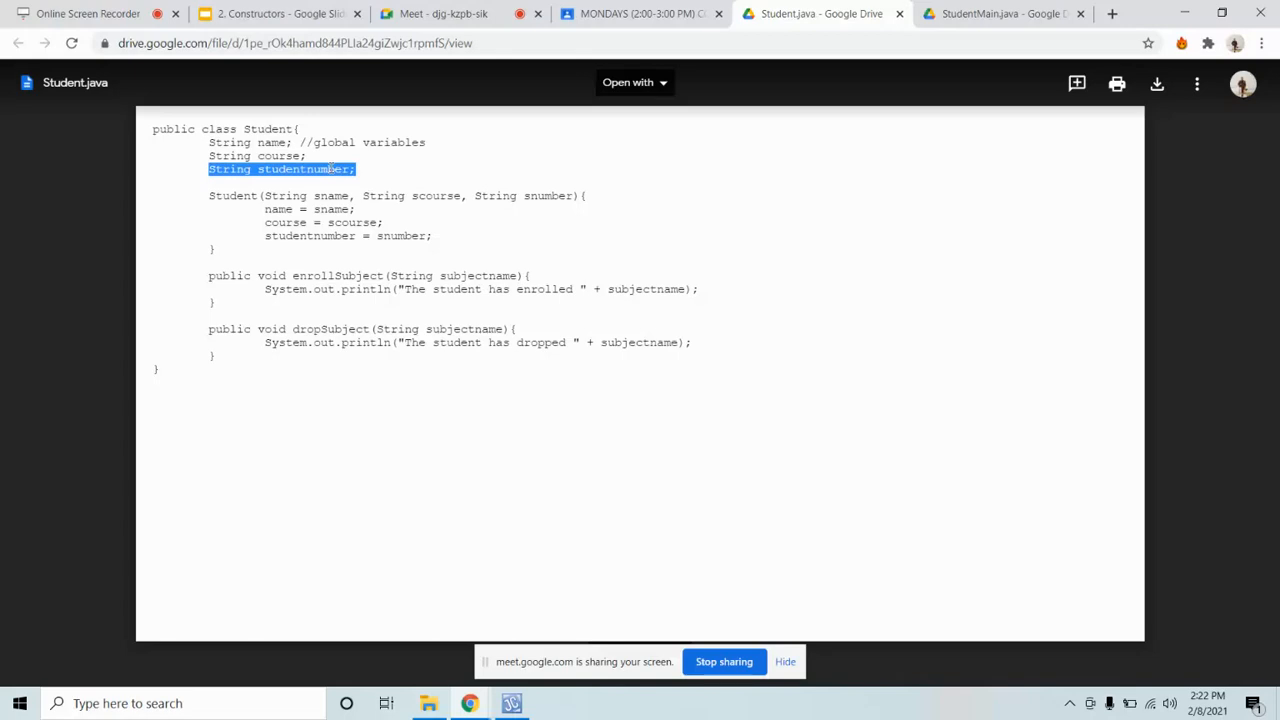
mouse_move(276, 264)
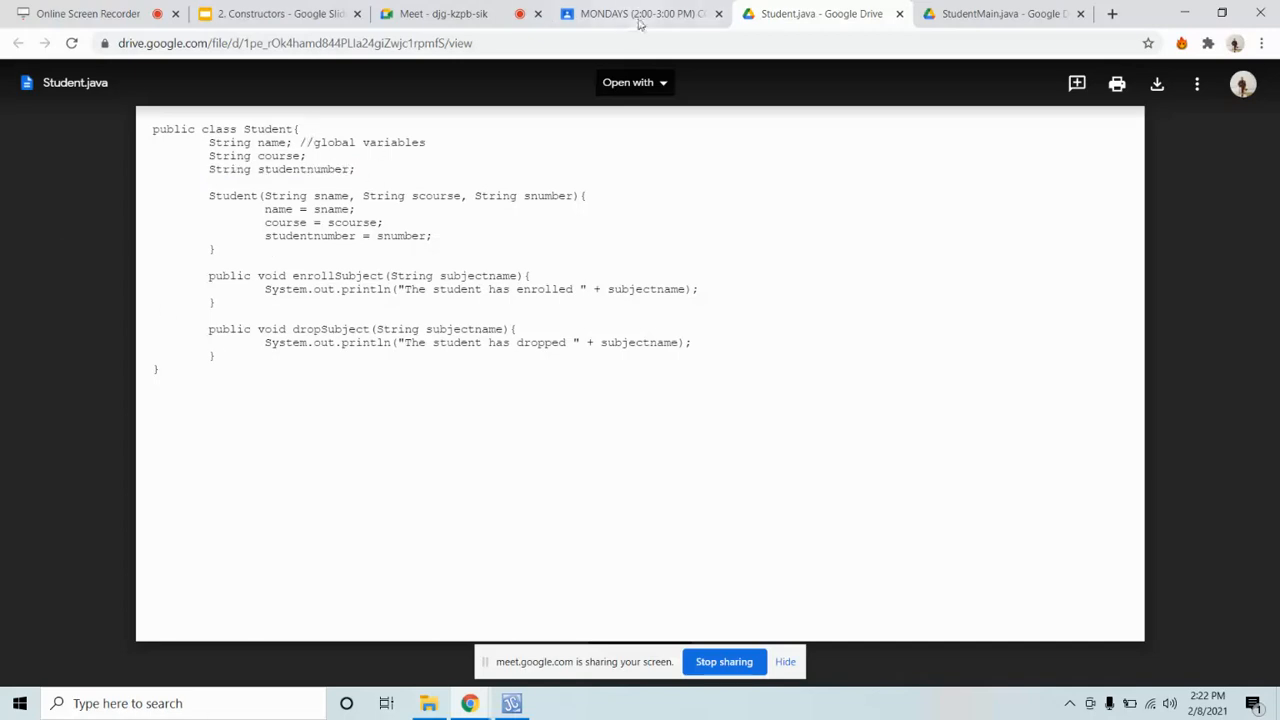
Step: Highlight student1's "Mark" argument in StudentMain.java and compare it against Student.java's constructor
left_click(1000, 12)
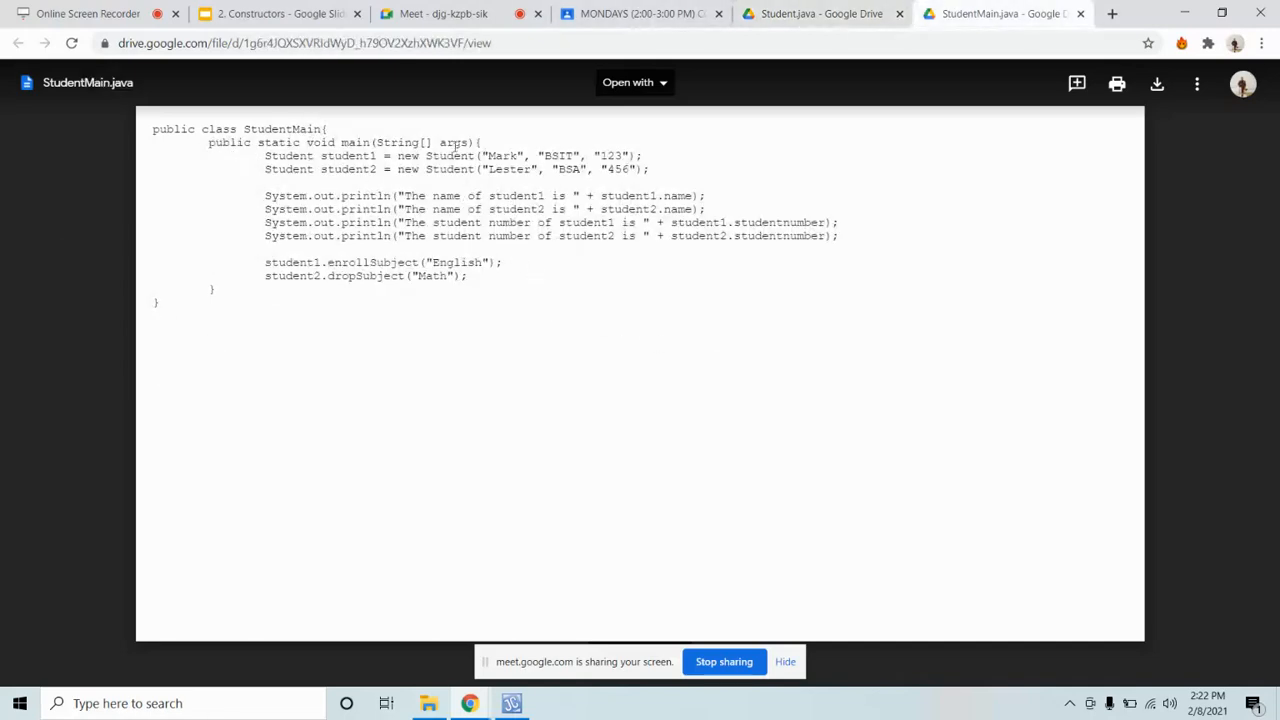
double_click(500, 156)
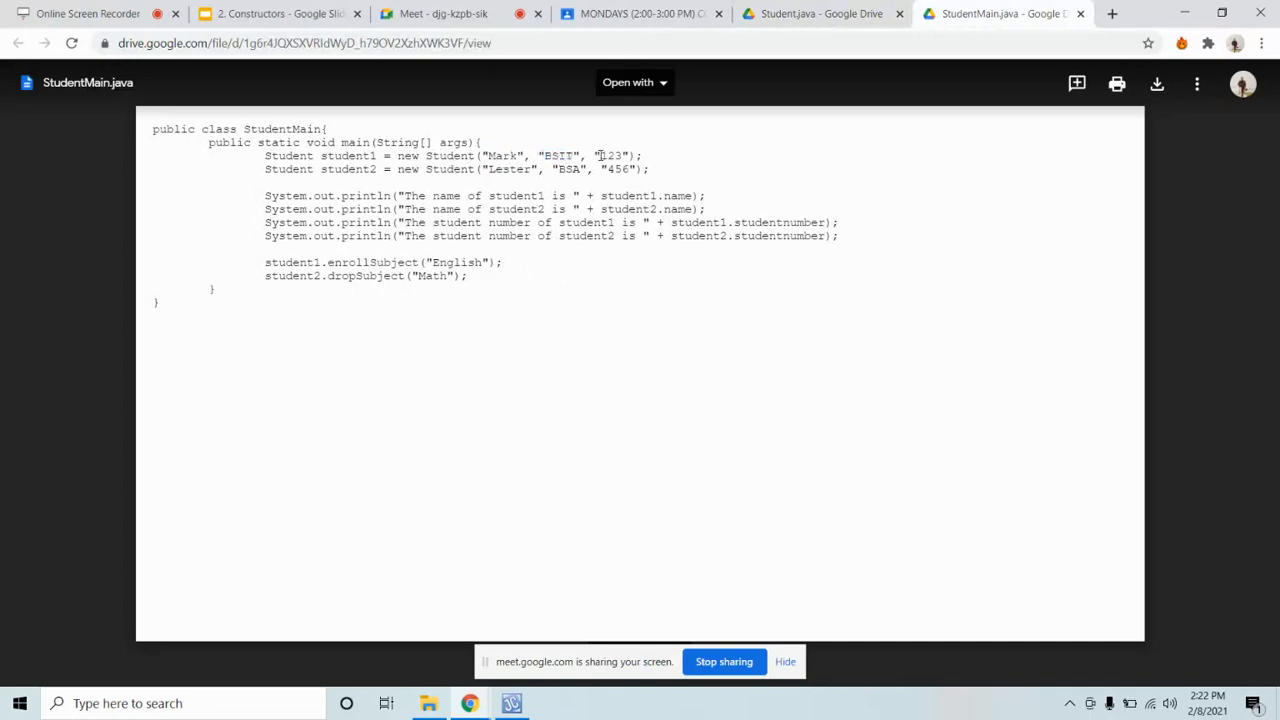
double_click(612, 156)
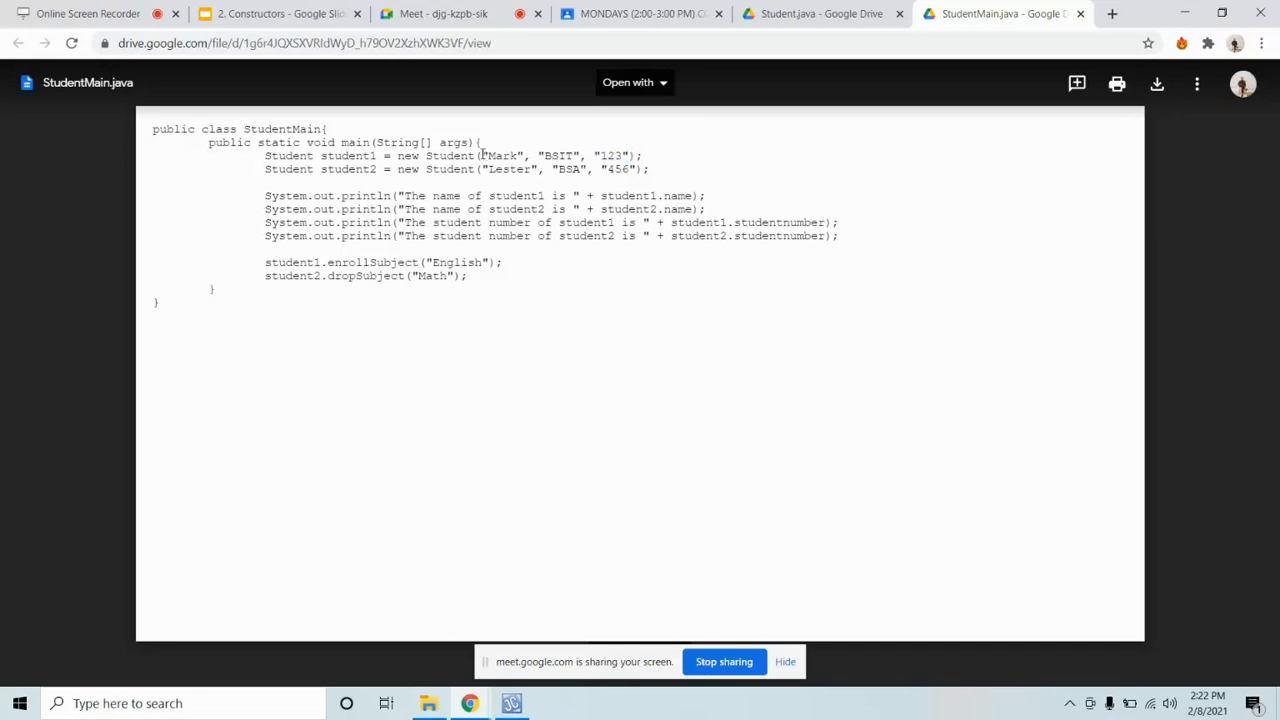
double_click(502, 156)
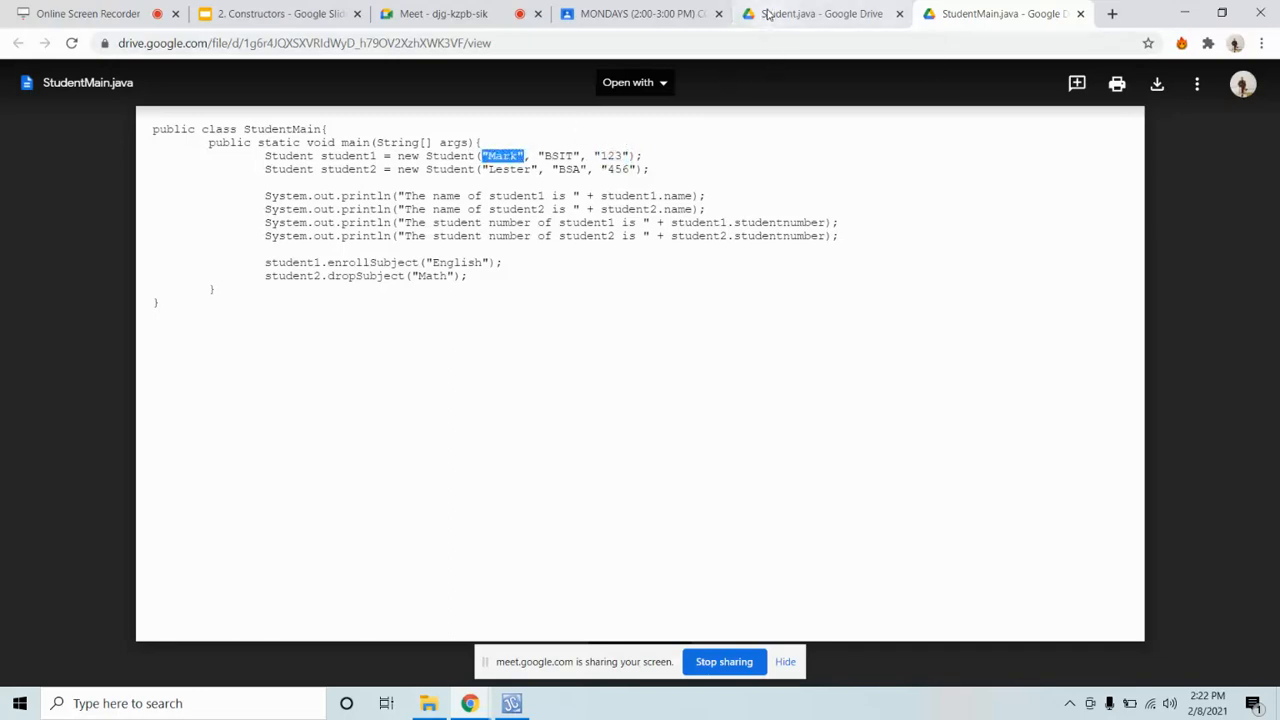
left_click(820, 12)
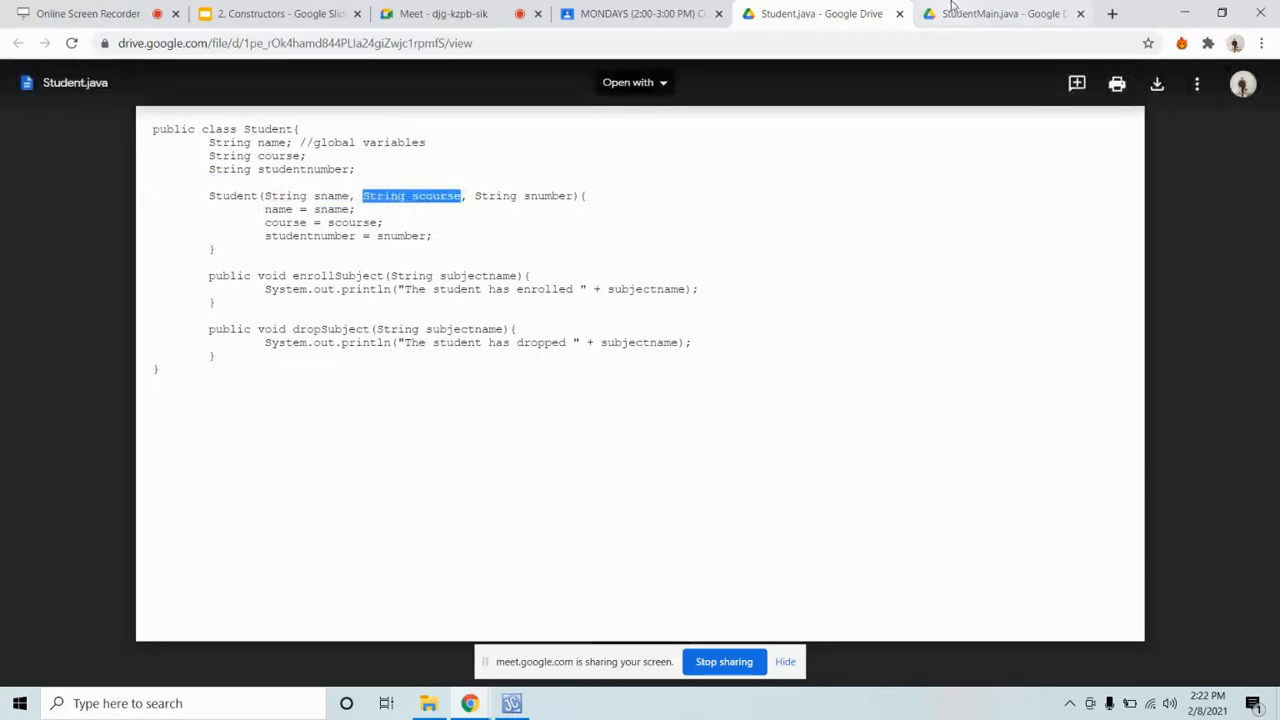
Step: Highlight the snumber parameter in Student.java while flipping to StudentMain.java to match it
left_click(1000, 12)
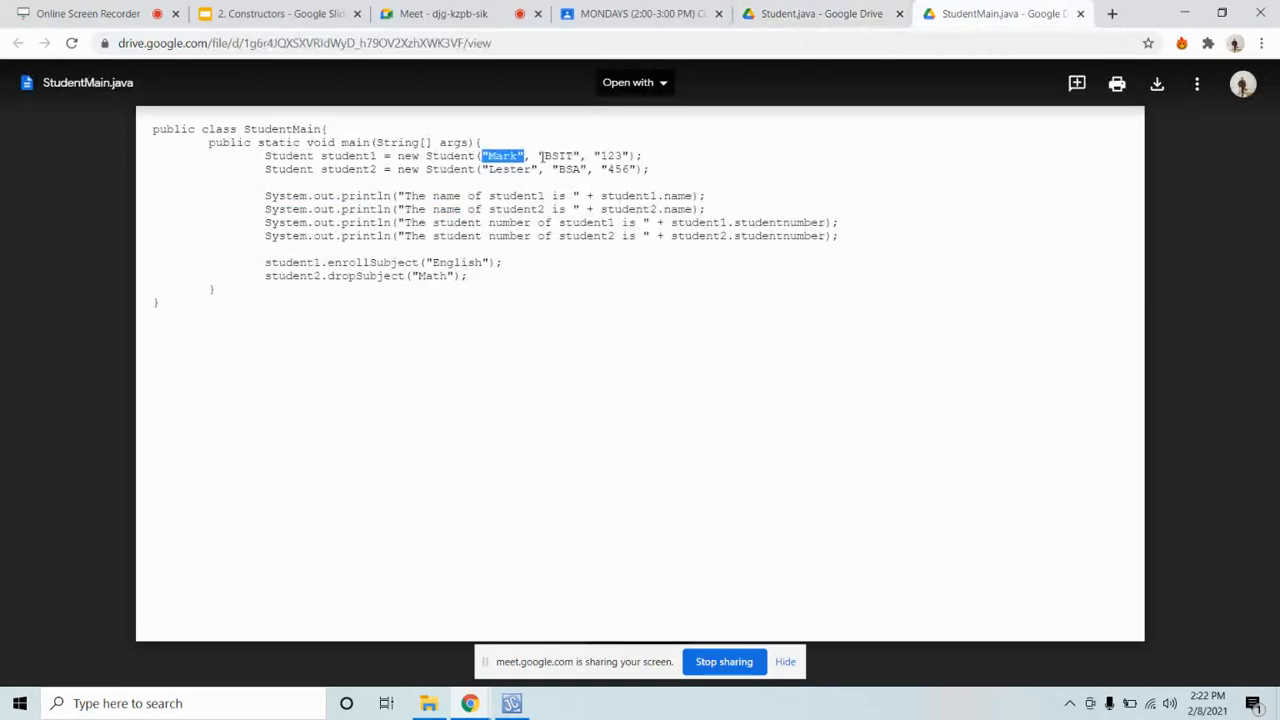
left_click(820, 12)
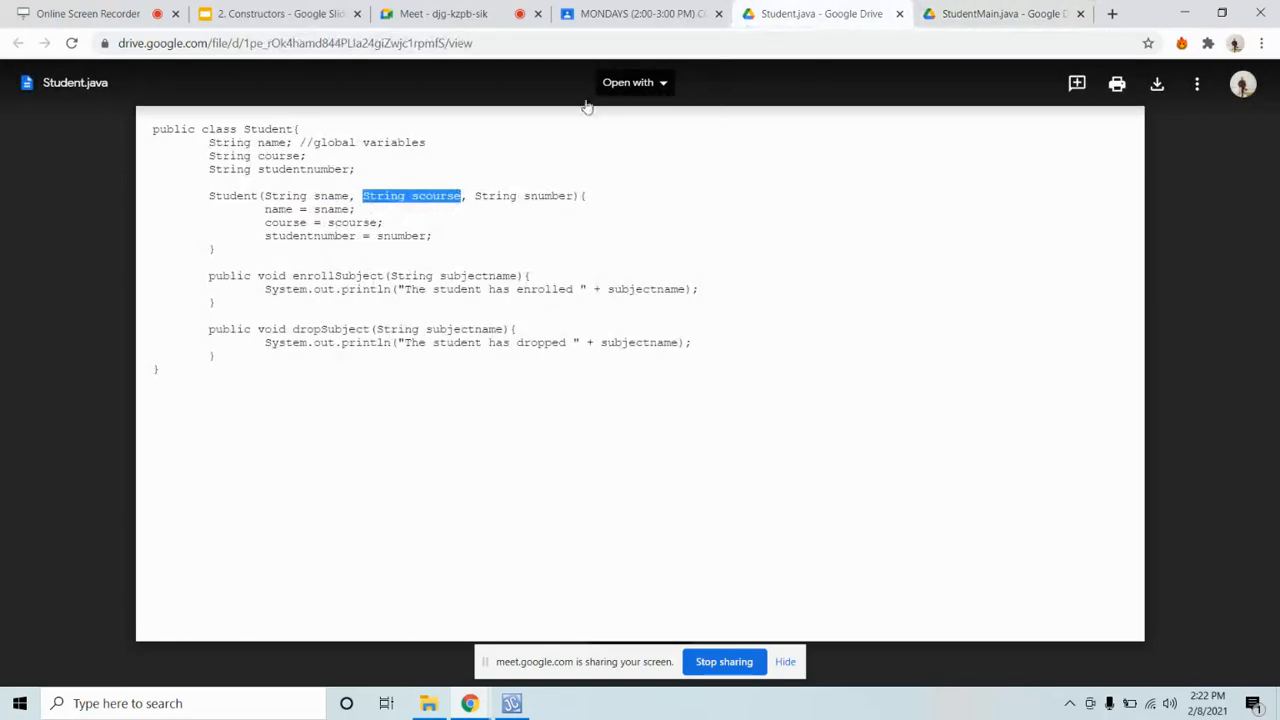
double_click(548, 196)
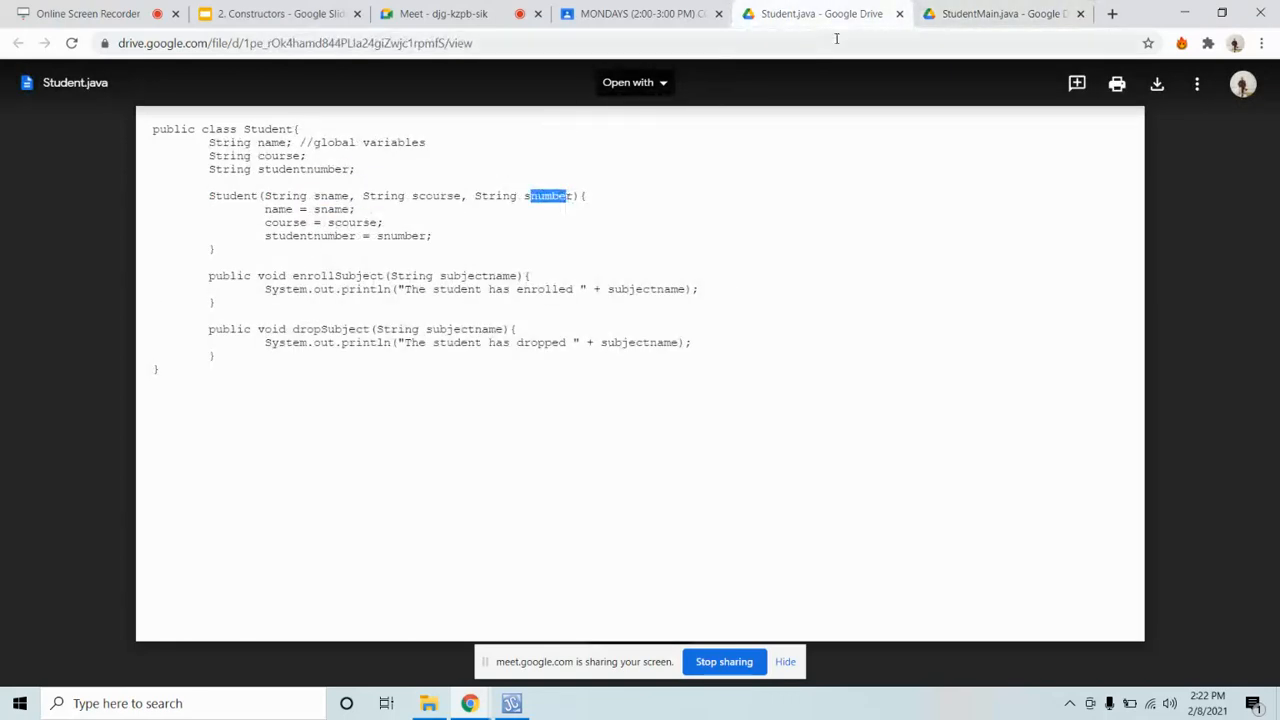
left_click(1000, 12)
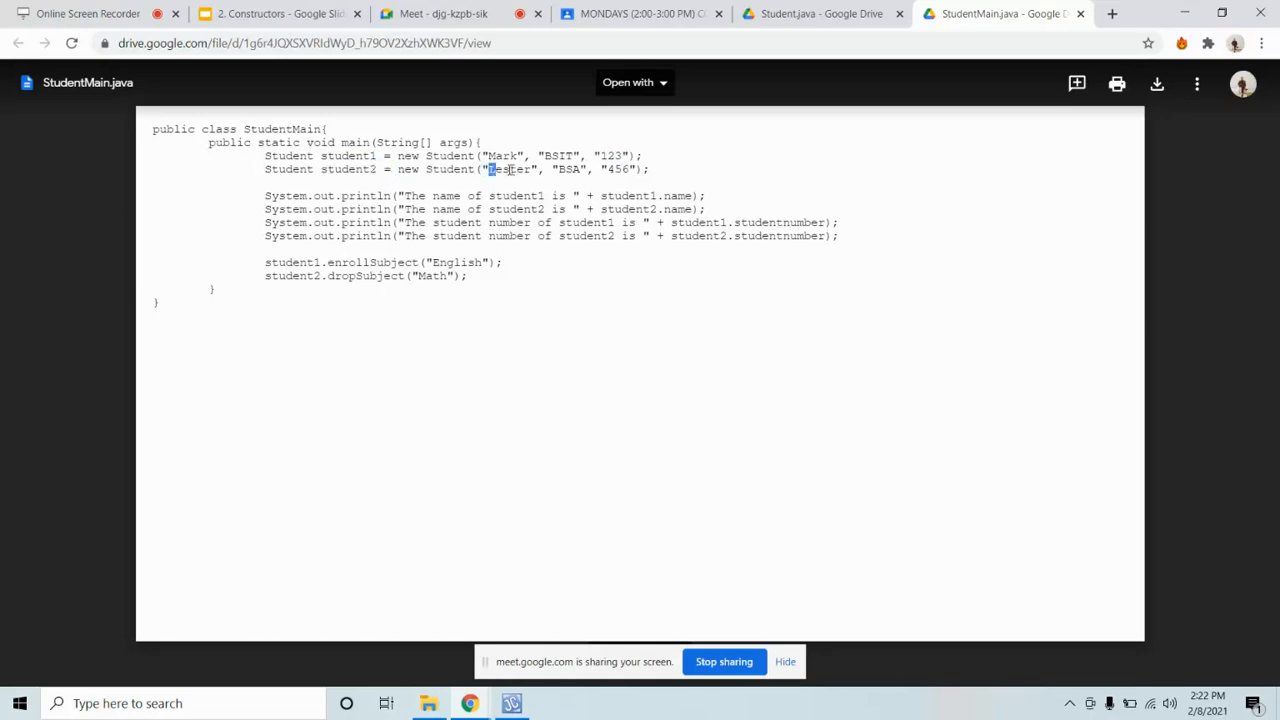
left_click(820, 12)
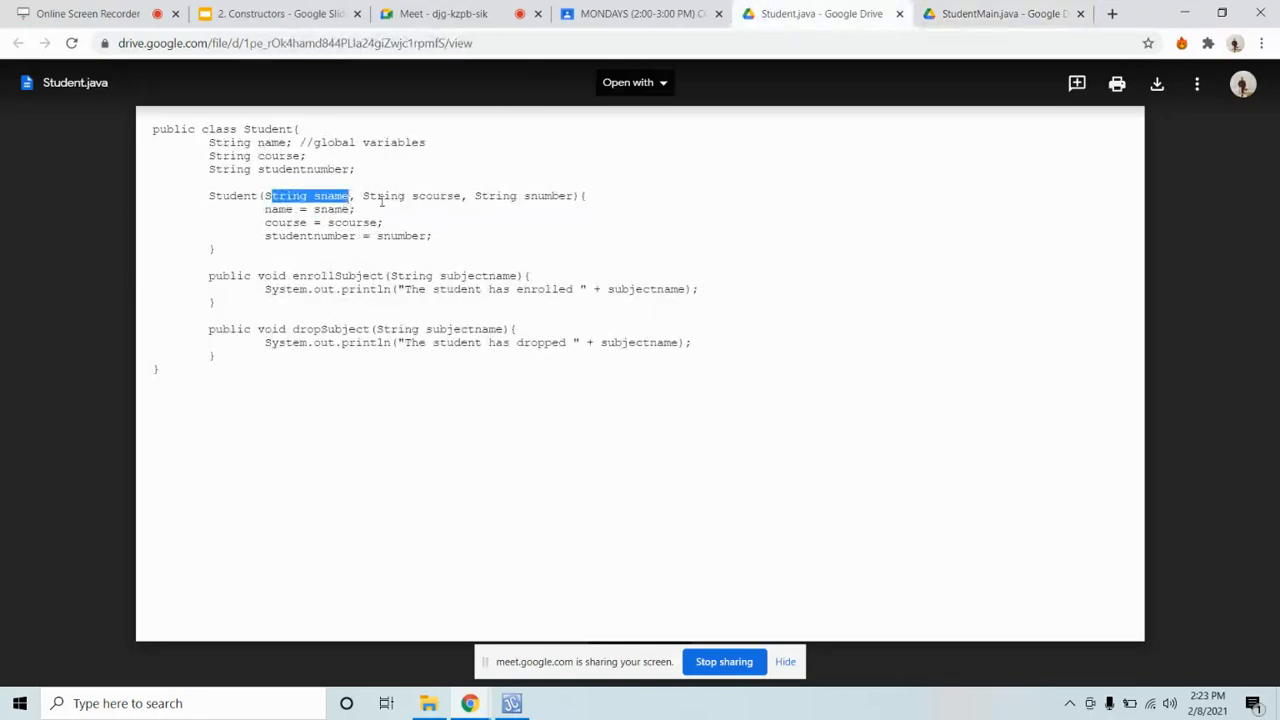
double_click(436, 196)
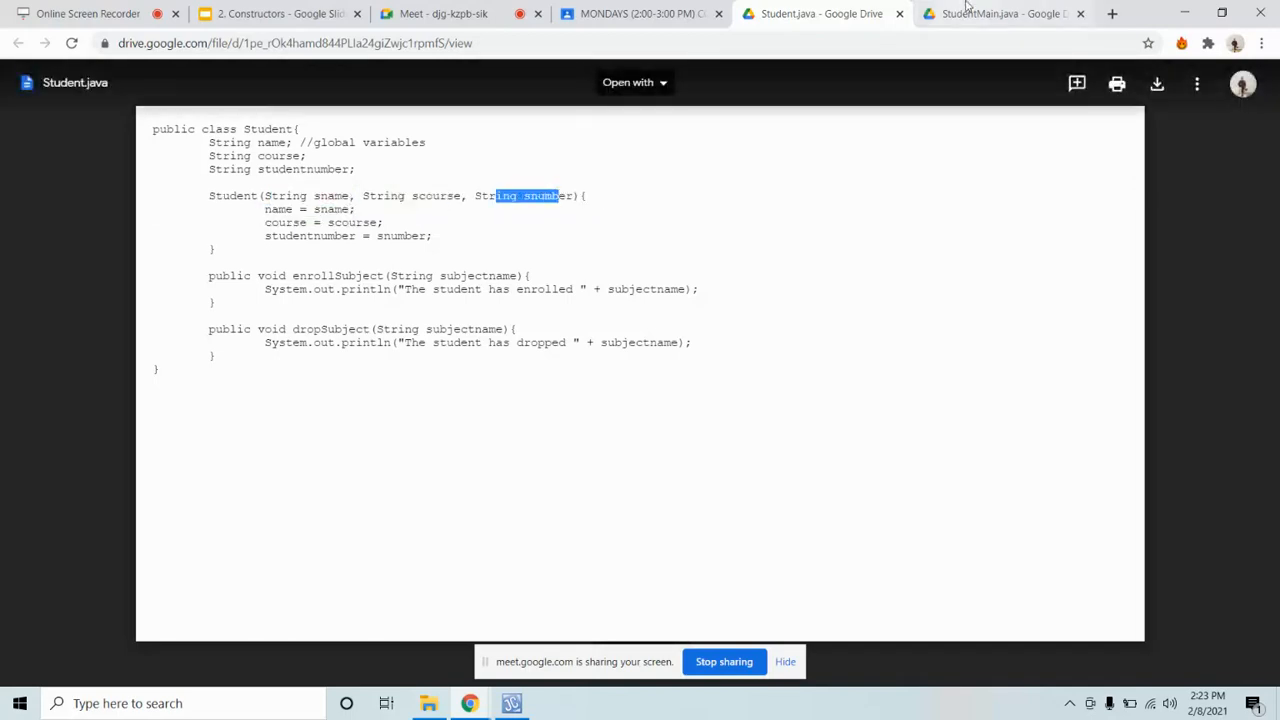
Step: Highlight the 456 student number argument in StudentMain.java, then search Windows for Notepad
left_click(1000, 12)
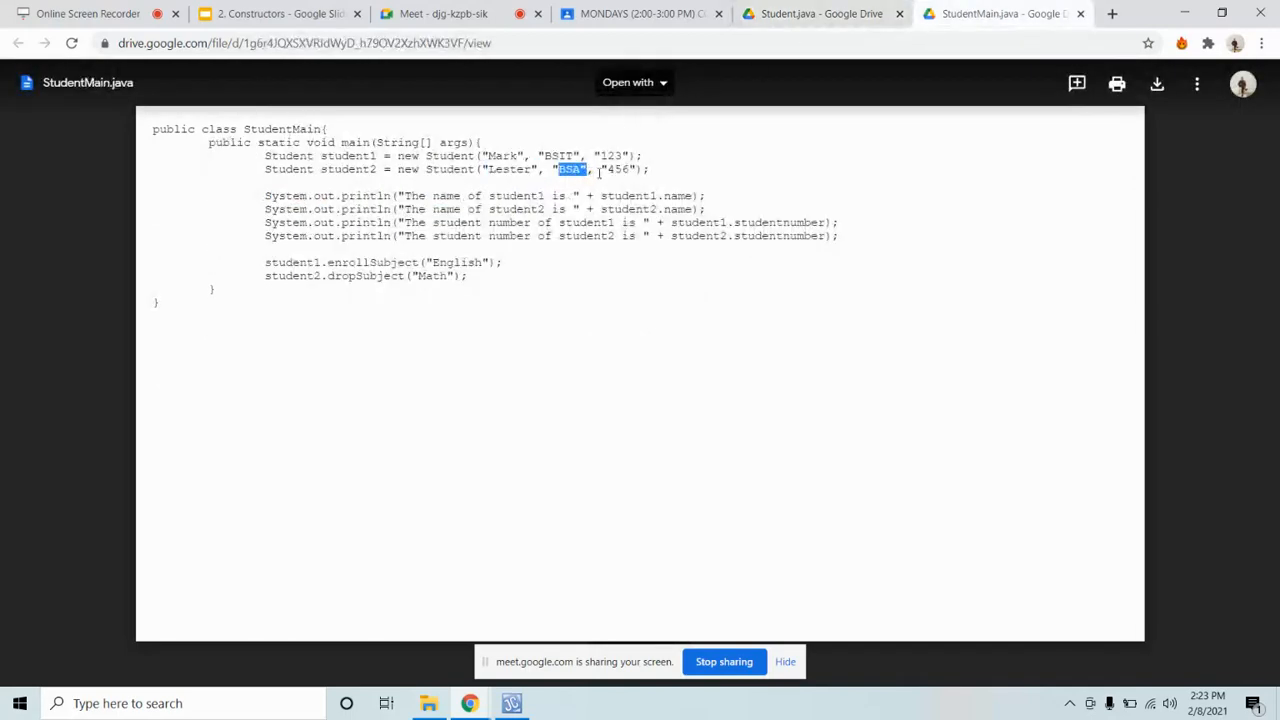
double_click(616, 168)
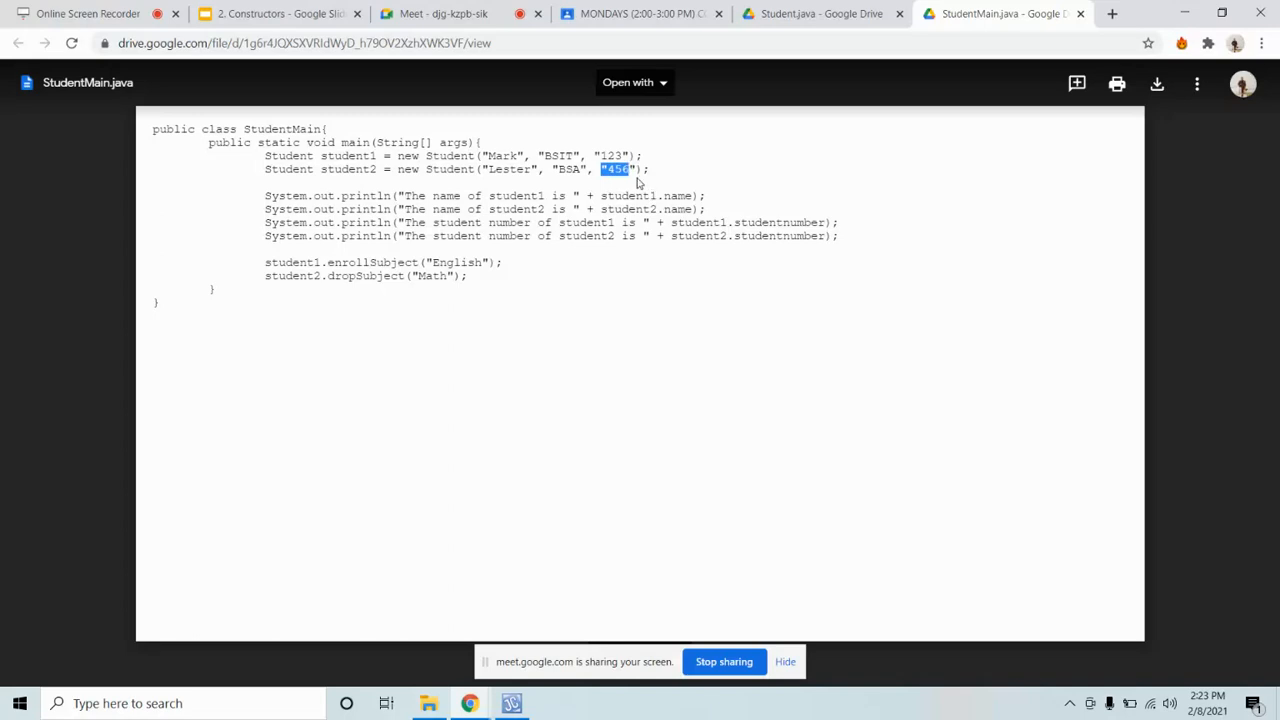
type("not")
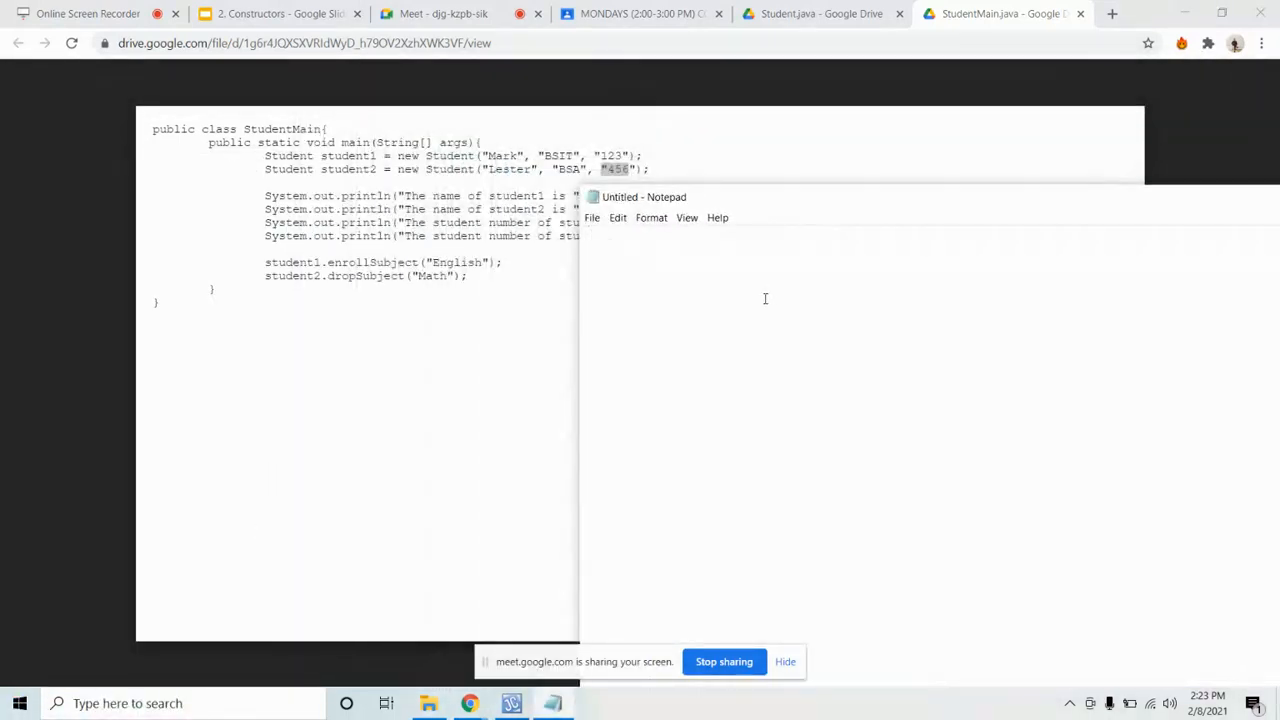
Step: Type student1.name = "Mark"; and student2.name = "Lester"; into the new Notepad note
type("student1.name = \"Ma")
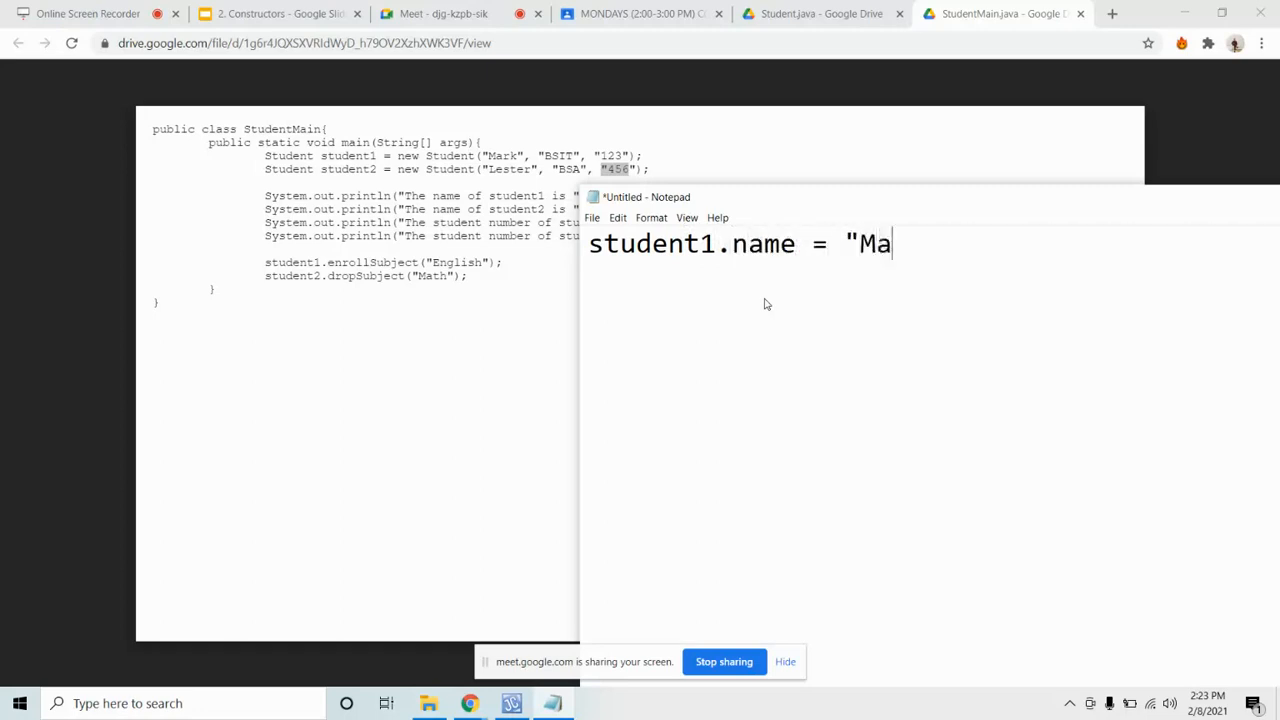
type("rk\";")
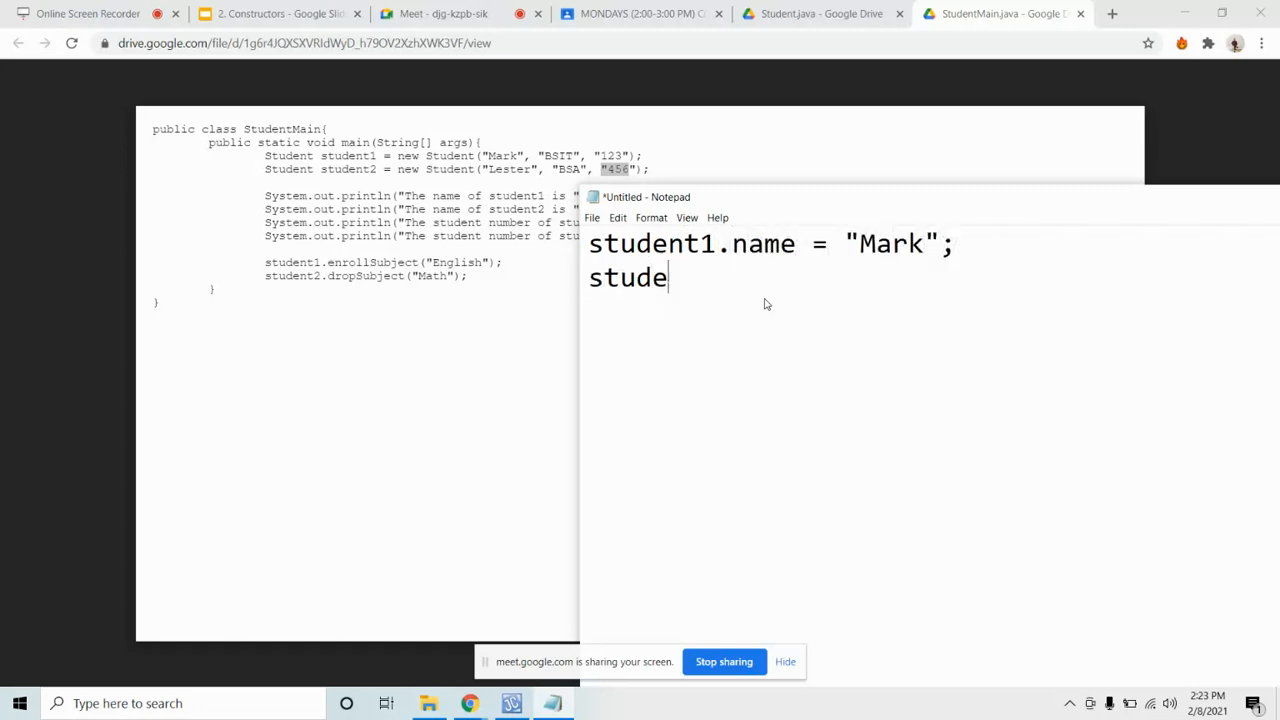
type("nt2.name = \"Le")
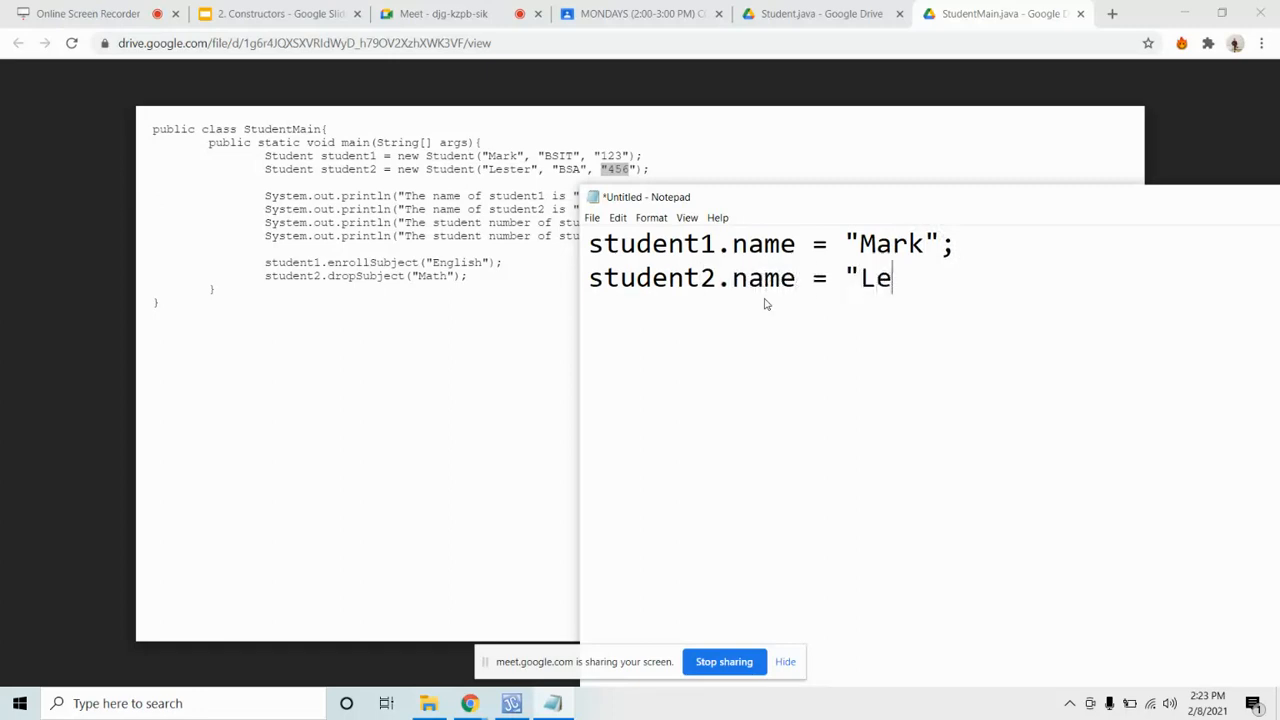
type("ster\";")
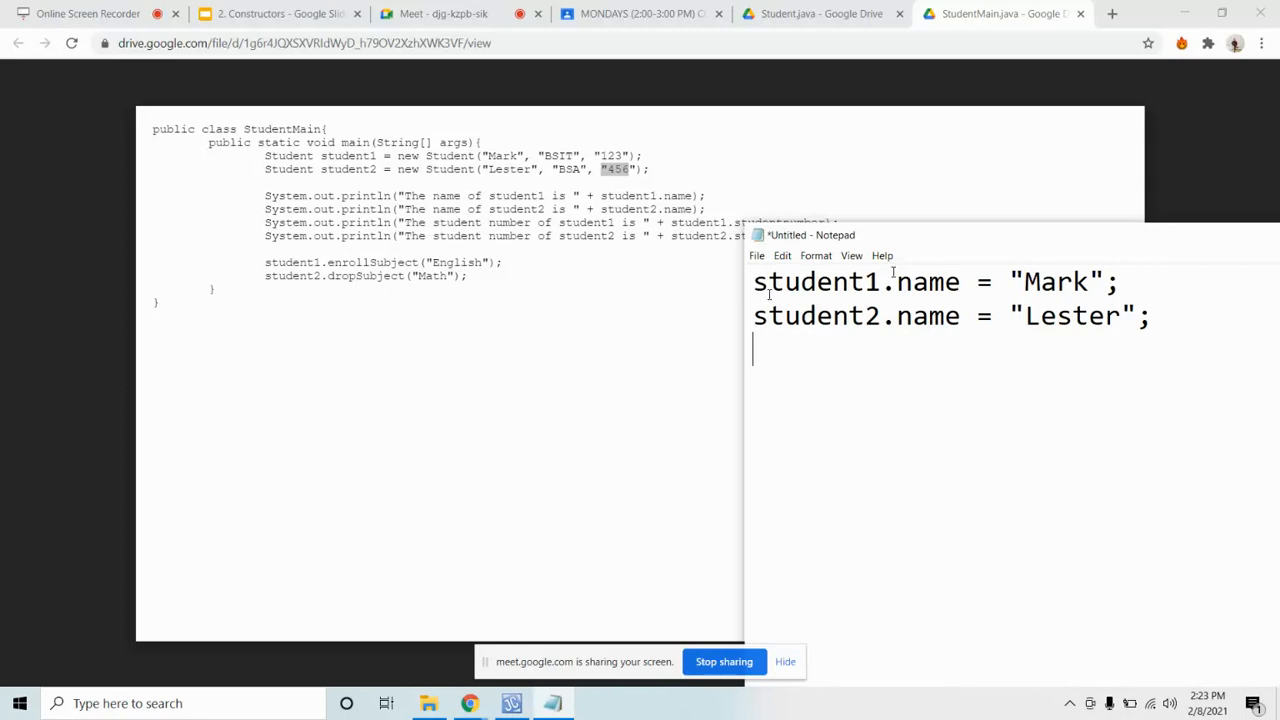
left_click_drag(810, 236, 560, 250)
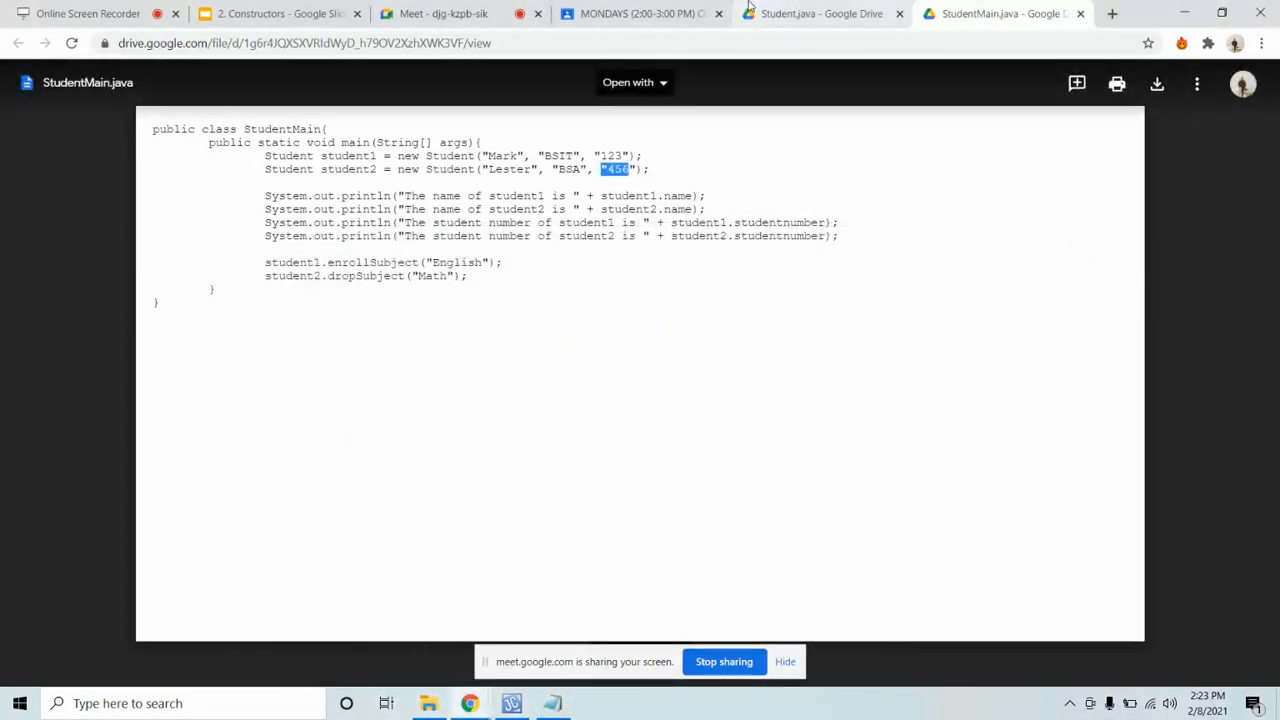
Step: Switch to Student.java and highlight the enrollSubject method block
left_click(820, 12)
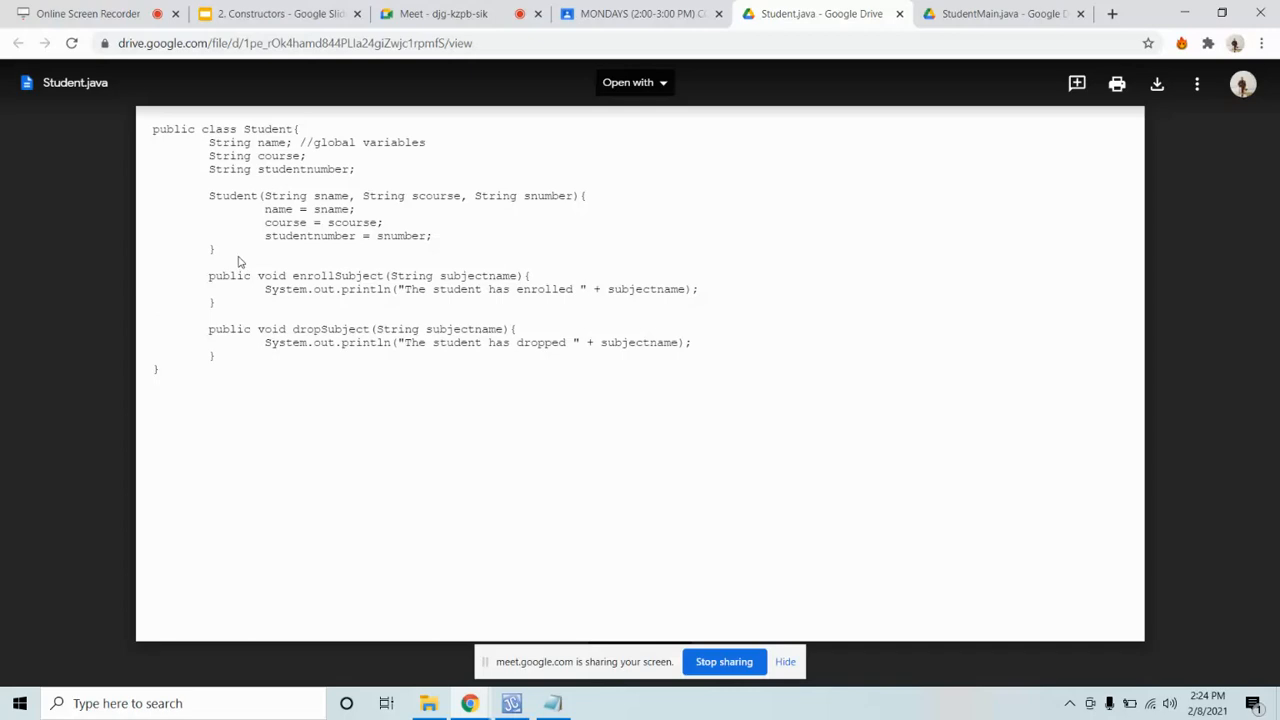
left_click_drag(208, 276, 216, 302)
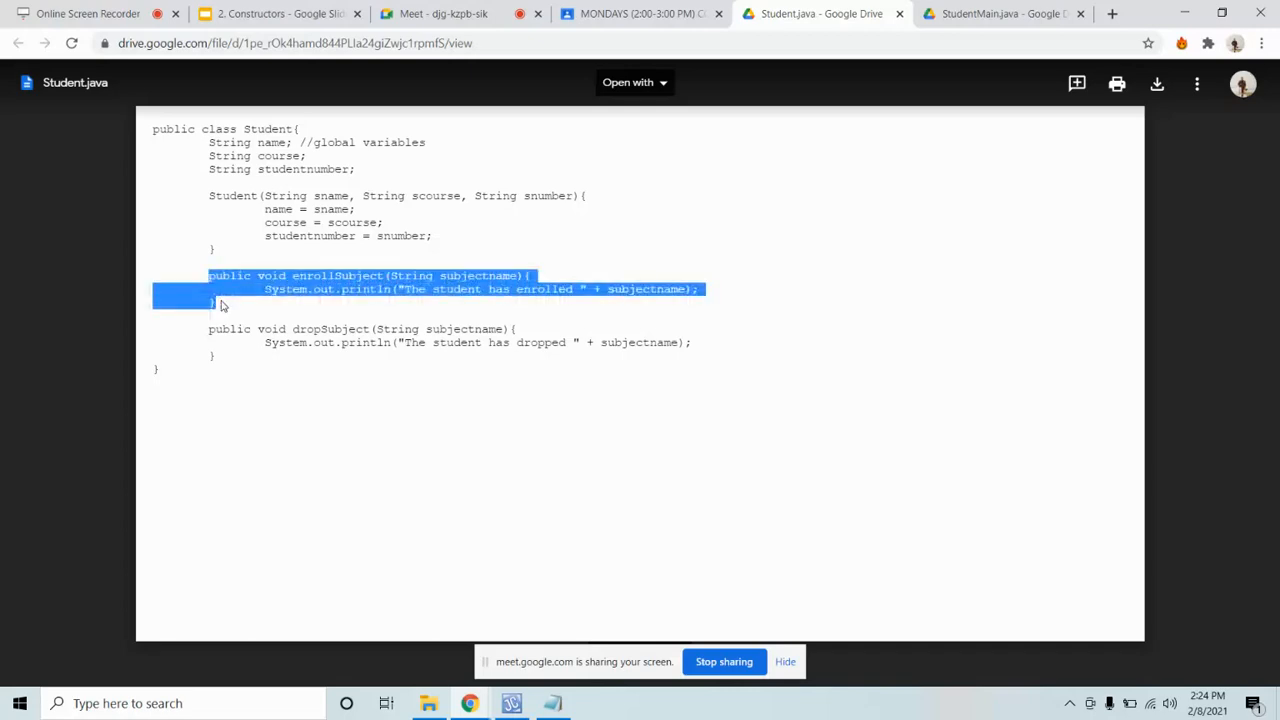
left_click_drag(220, 304, 224, 350)
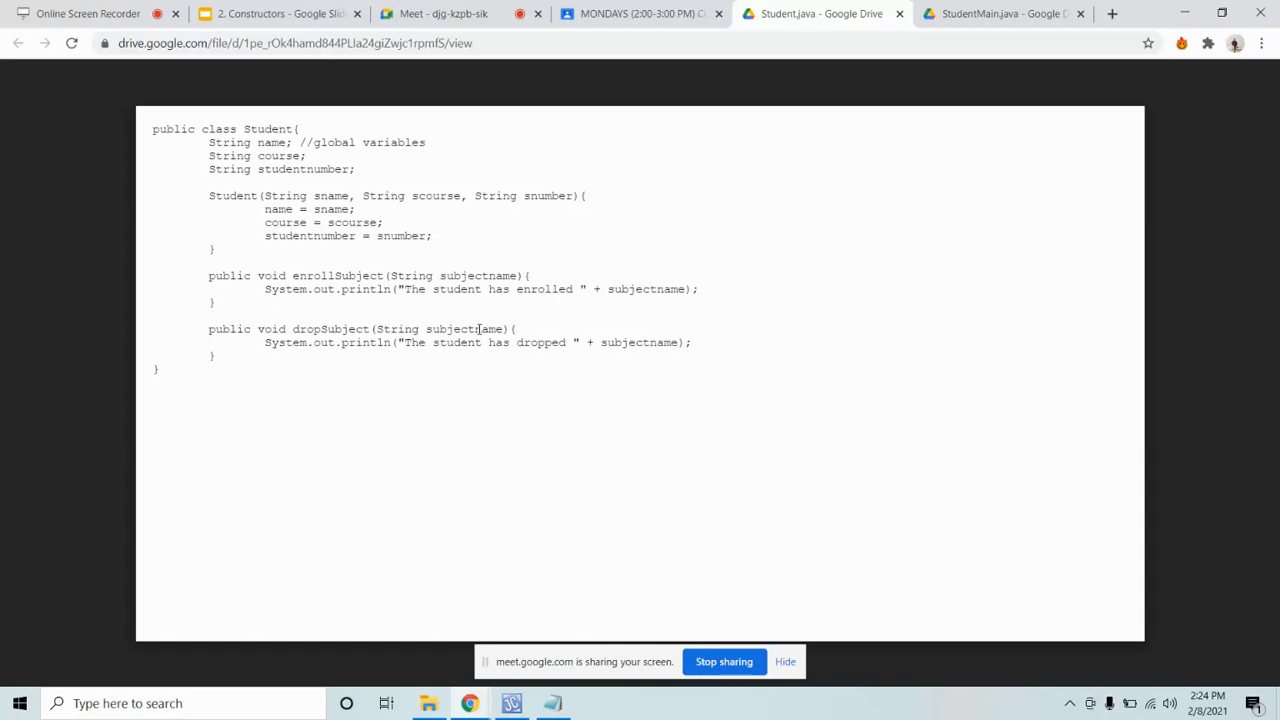
mouse_move(464, 316)
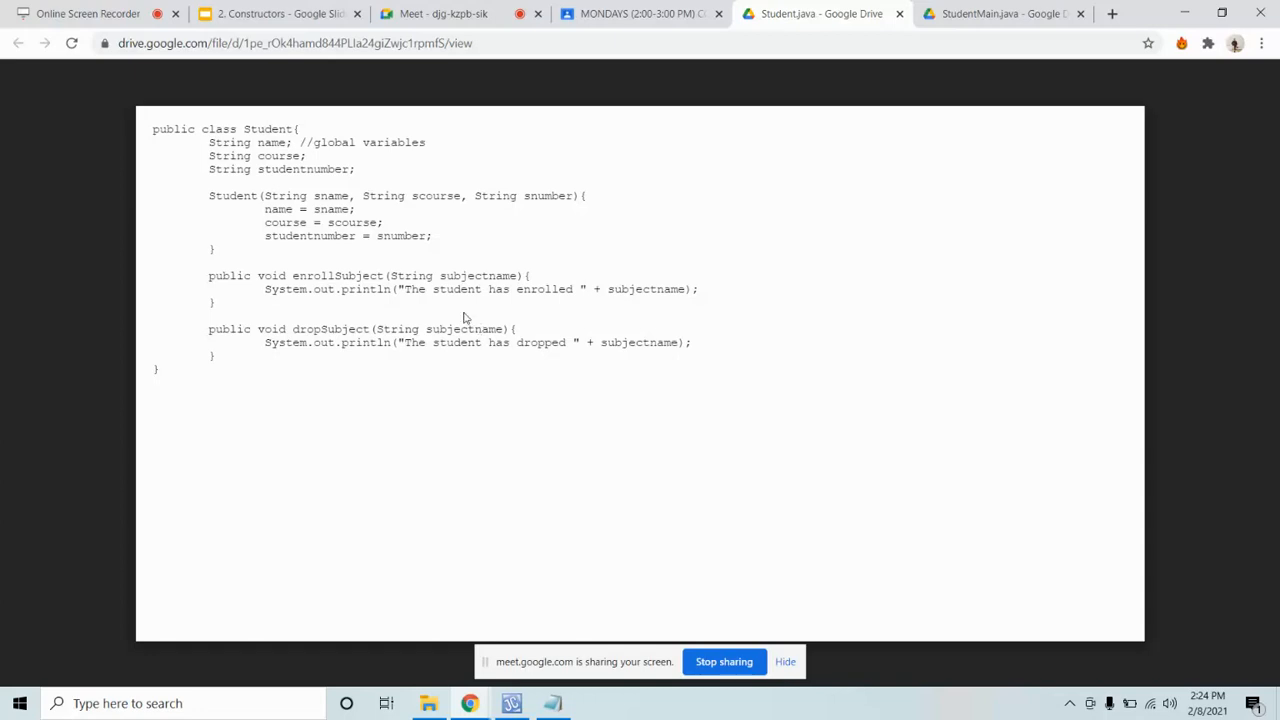
mouse_move(444, 276)
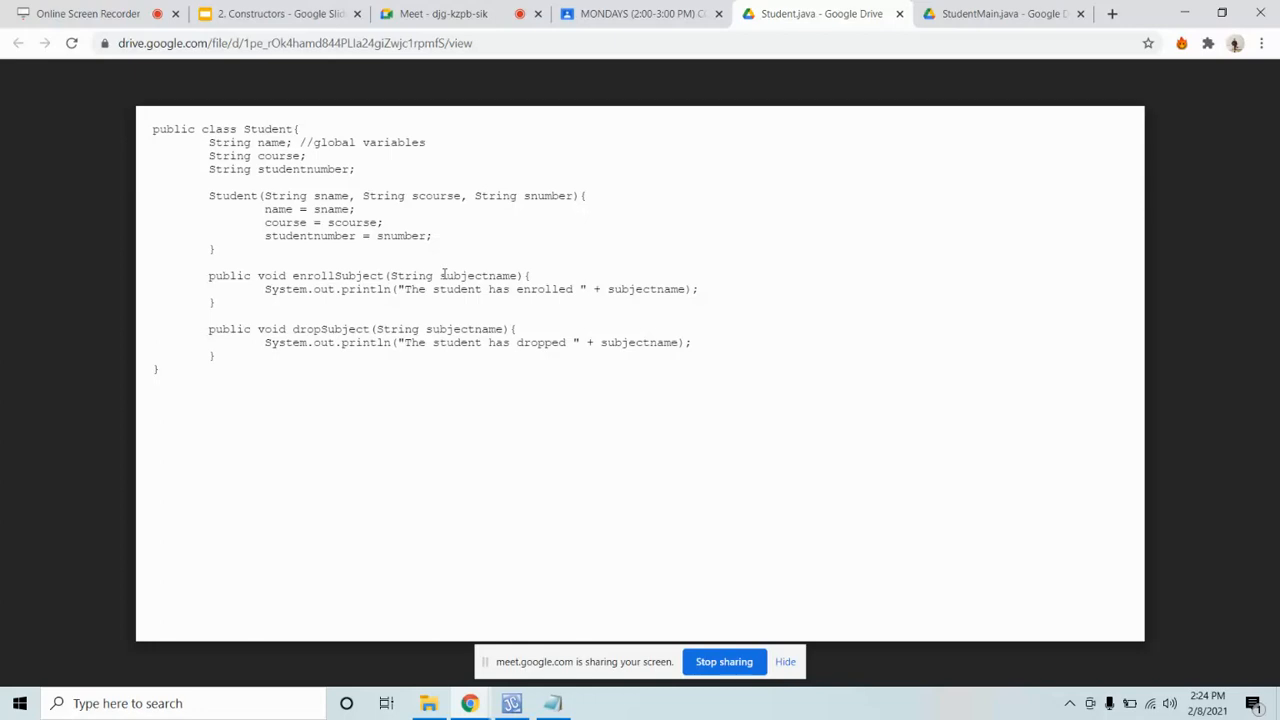
mouse_move(432, 302)
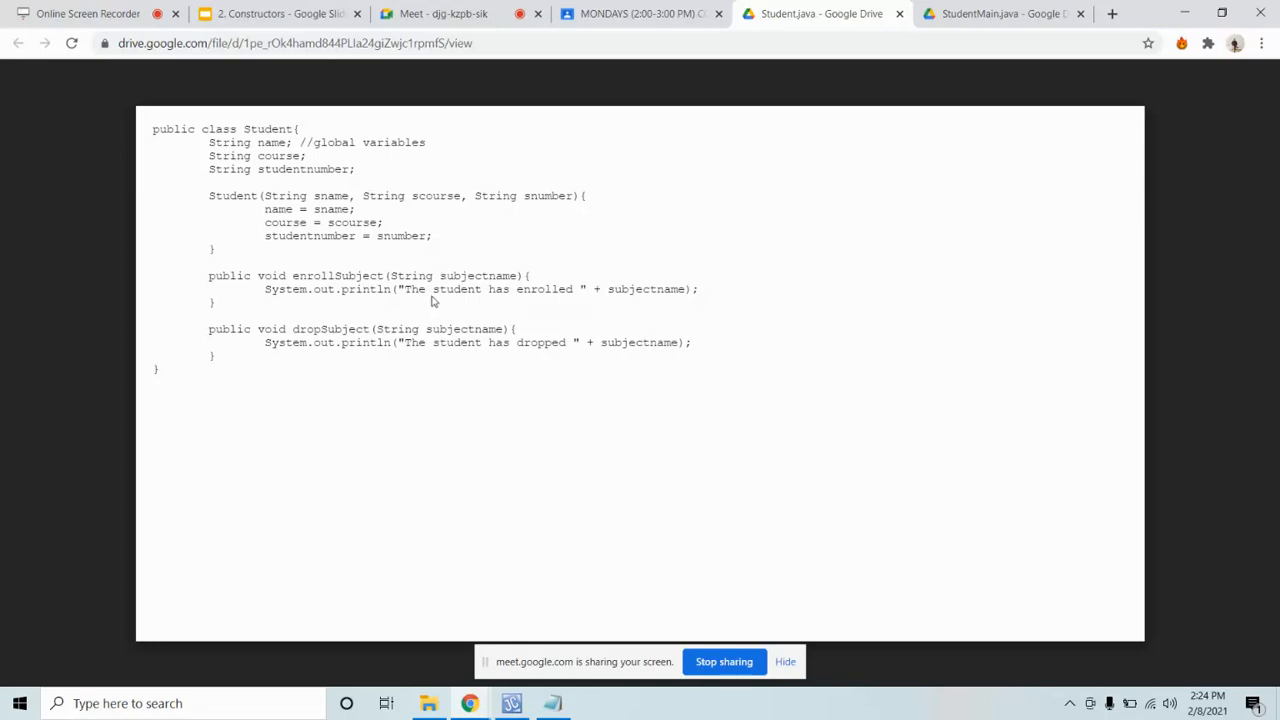
Step: Highlight the subjectname parameters in enrollSubject and dropSubject
double_click(480, 276)
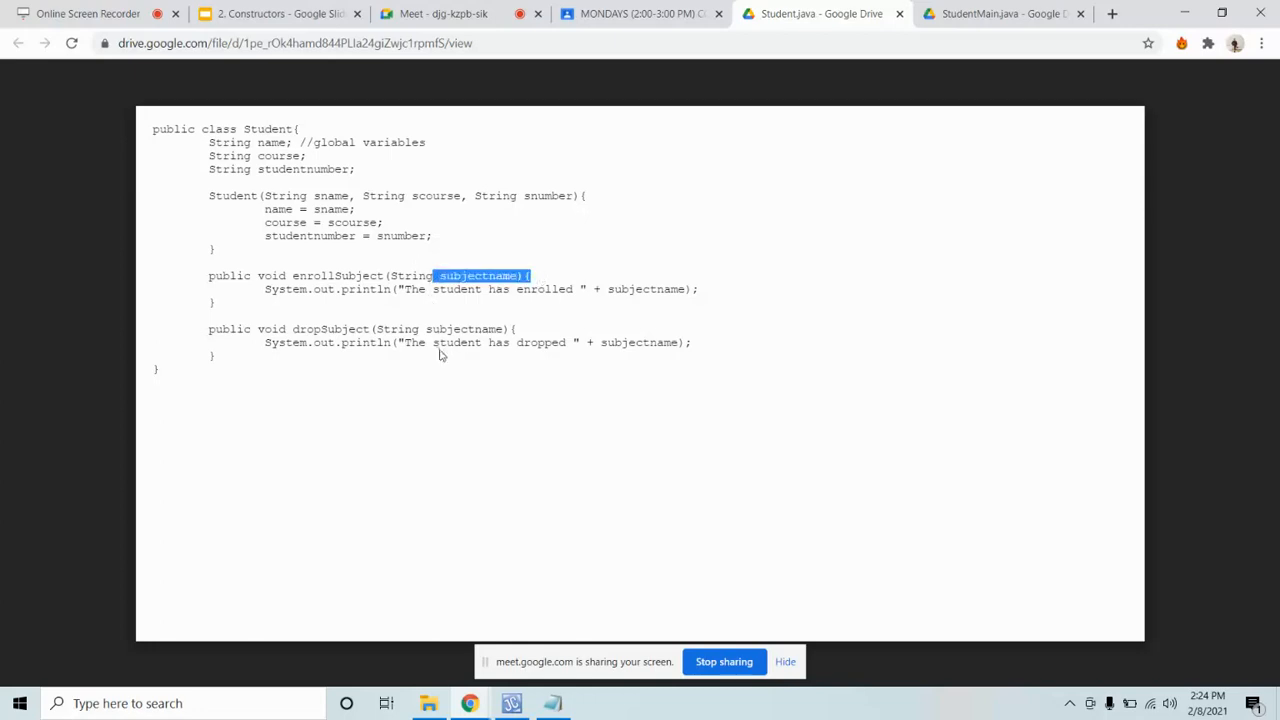
double_click(464, 328)
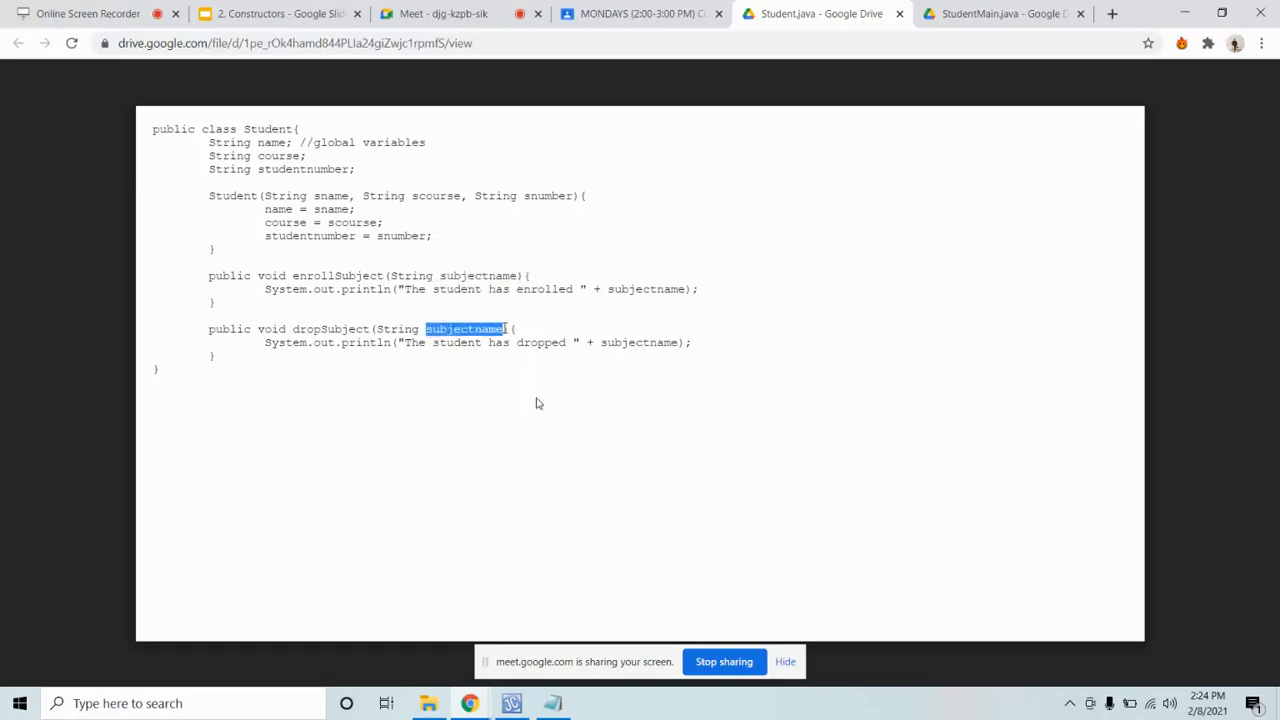
mouse_move(528, 374)
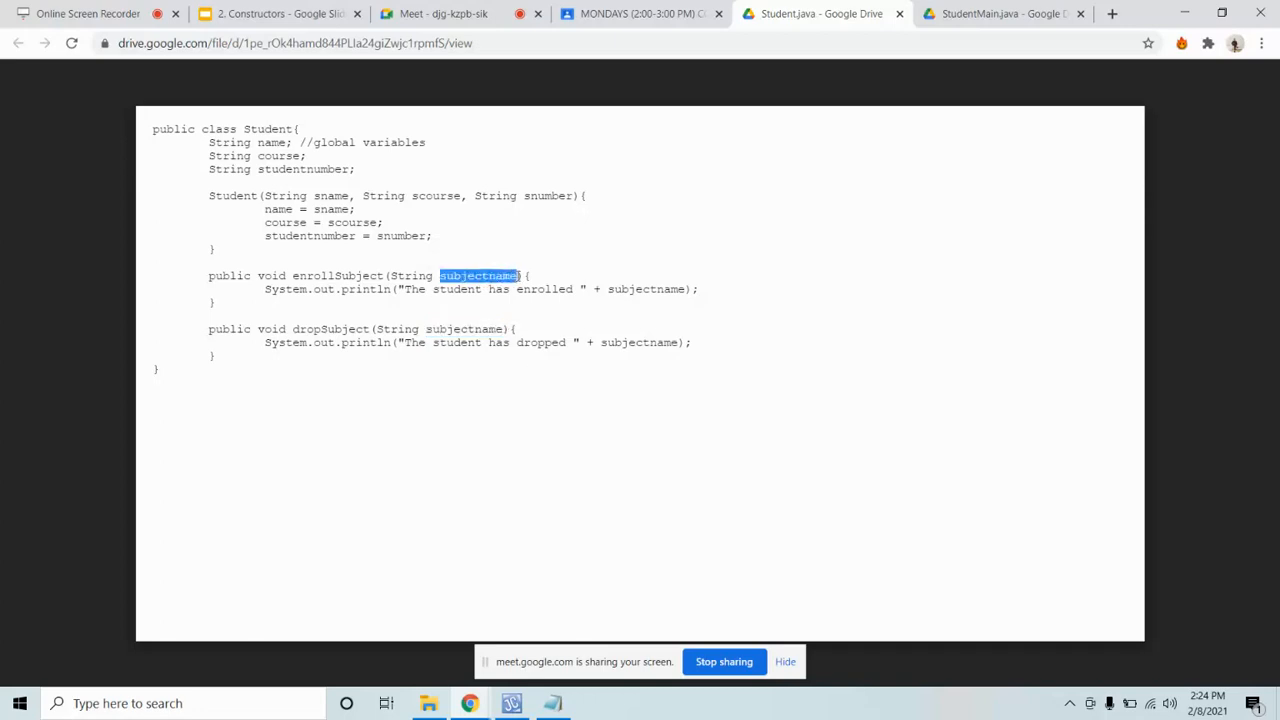
double_click(468, 328)
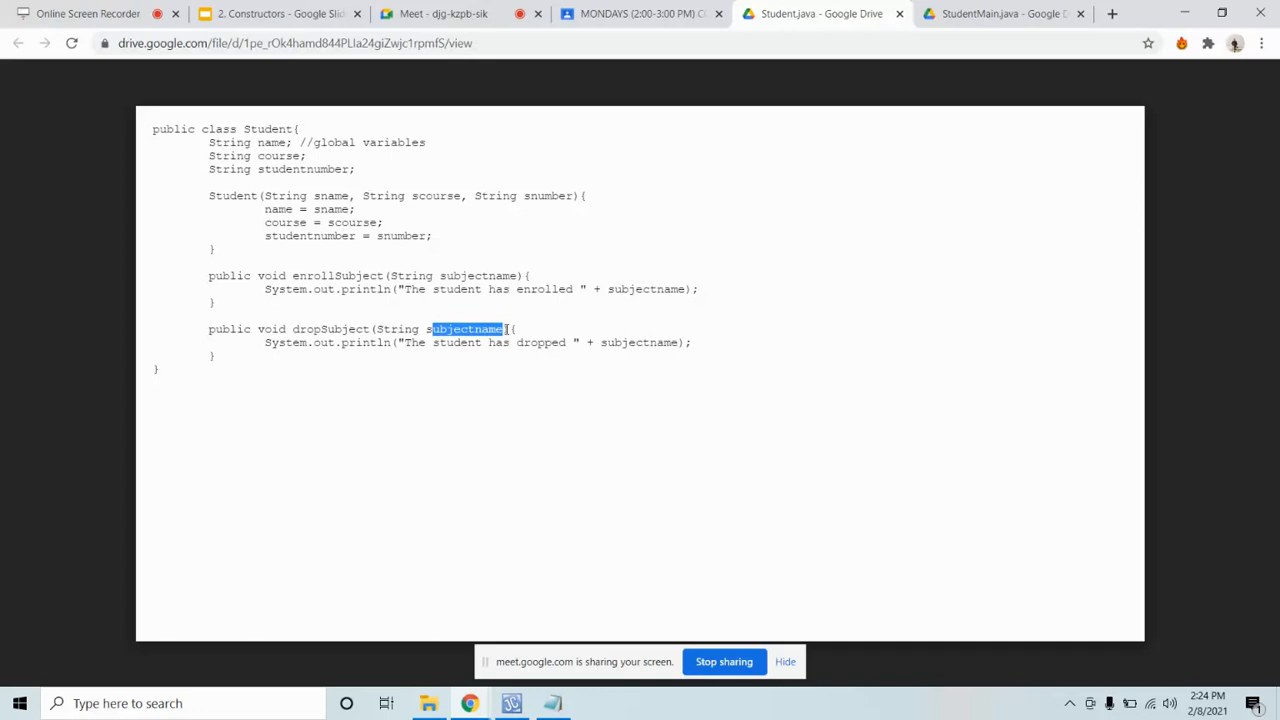
mouse_move(442, 276)
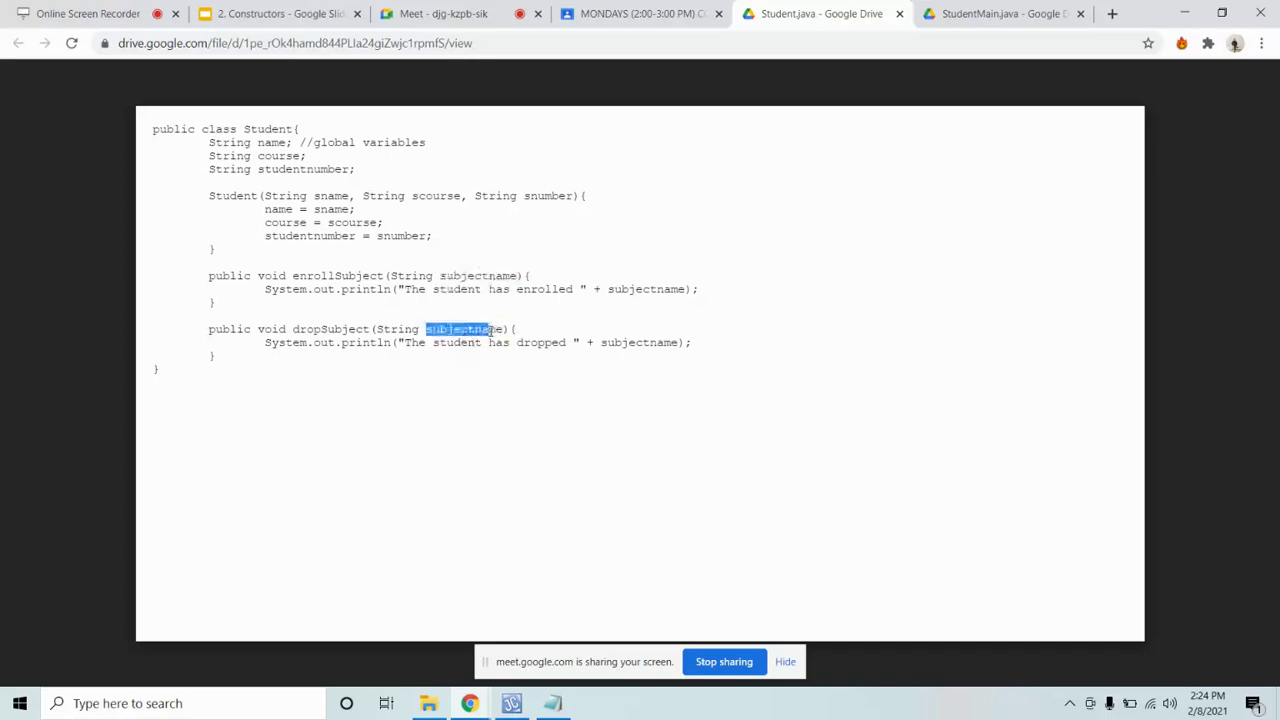
double_click(464, 328)
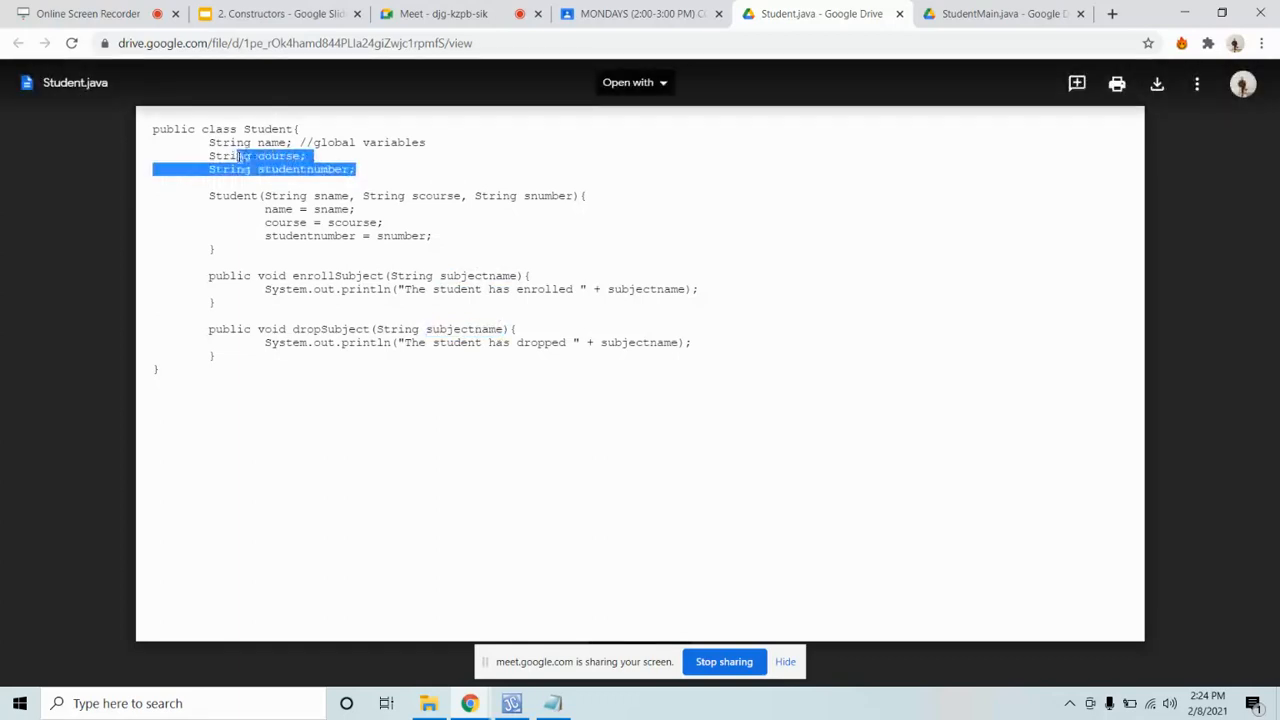
Step: Highlight the course/studentnumber fields and enrollSubject block in Student.java, then return to StudentMain.java
left_click_drag(240, 156, 208, 142)
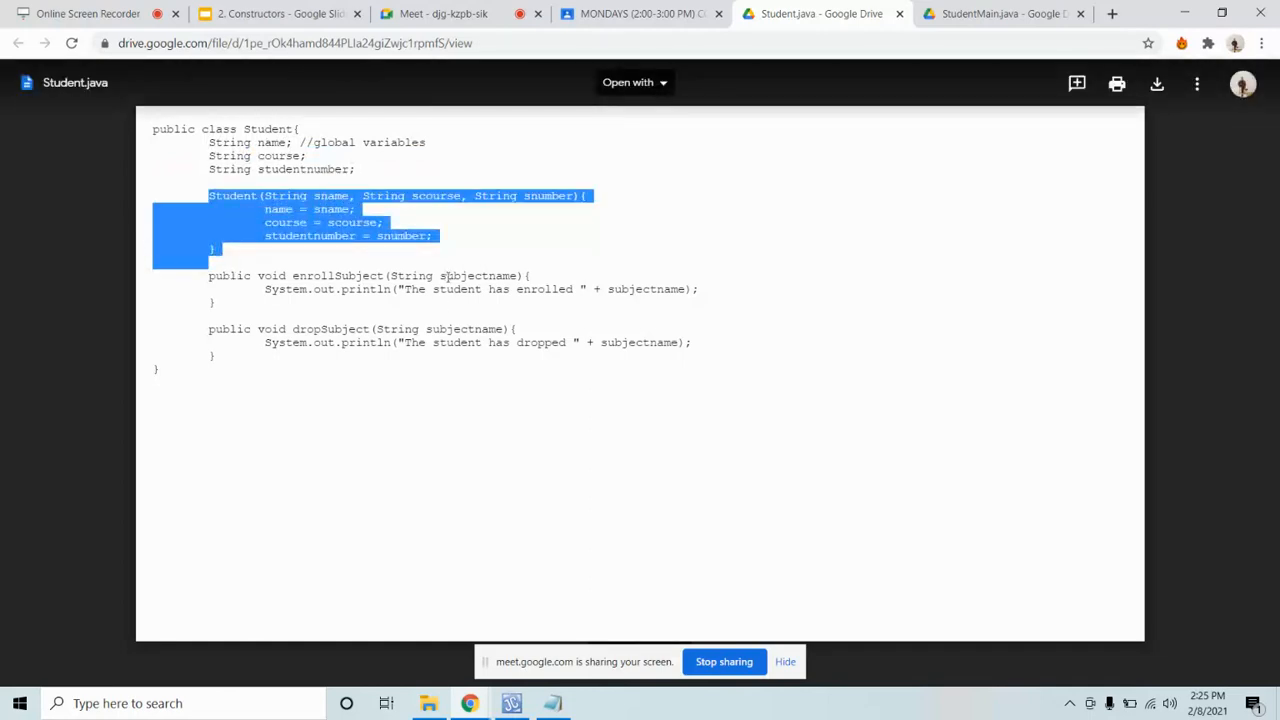
left_click(210, 284)
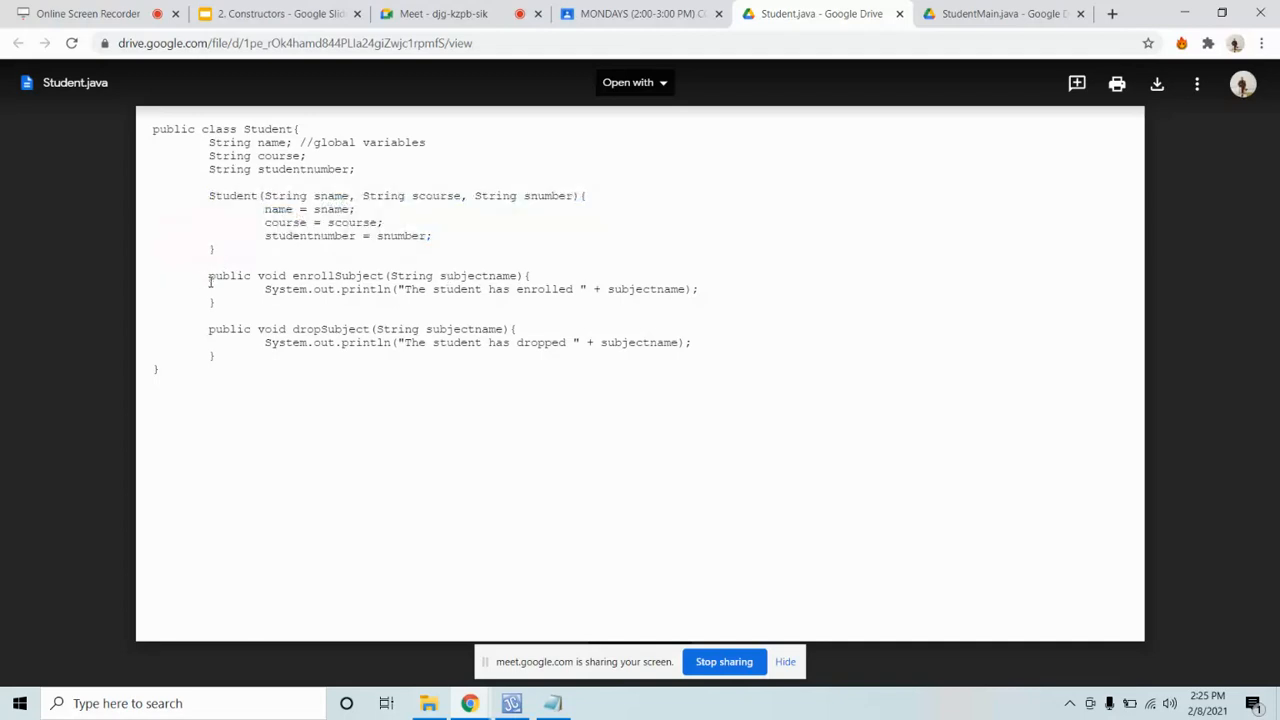
left_click_drag(208, 276, 212, 302)
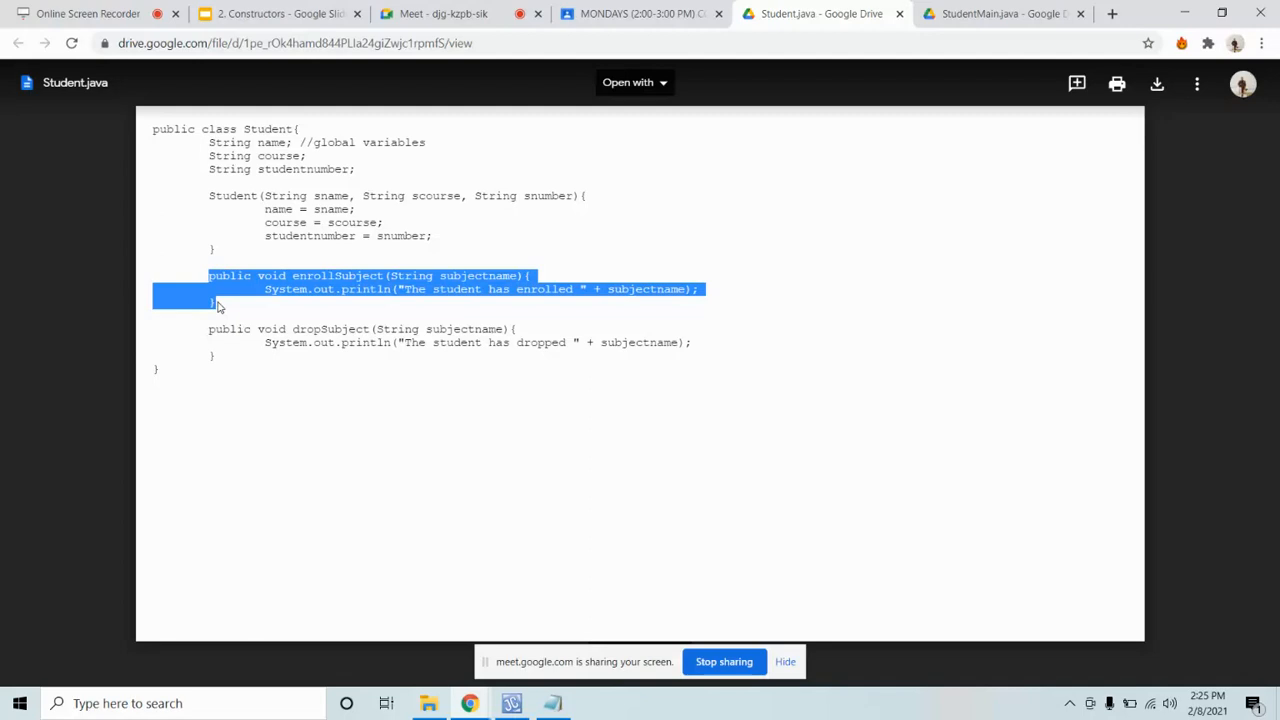
left_click(500, 342)
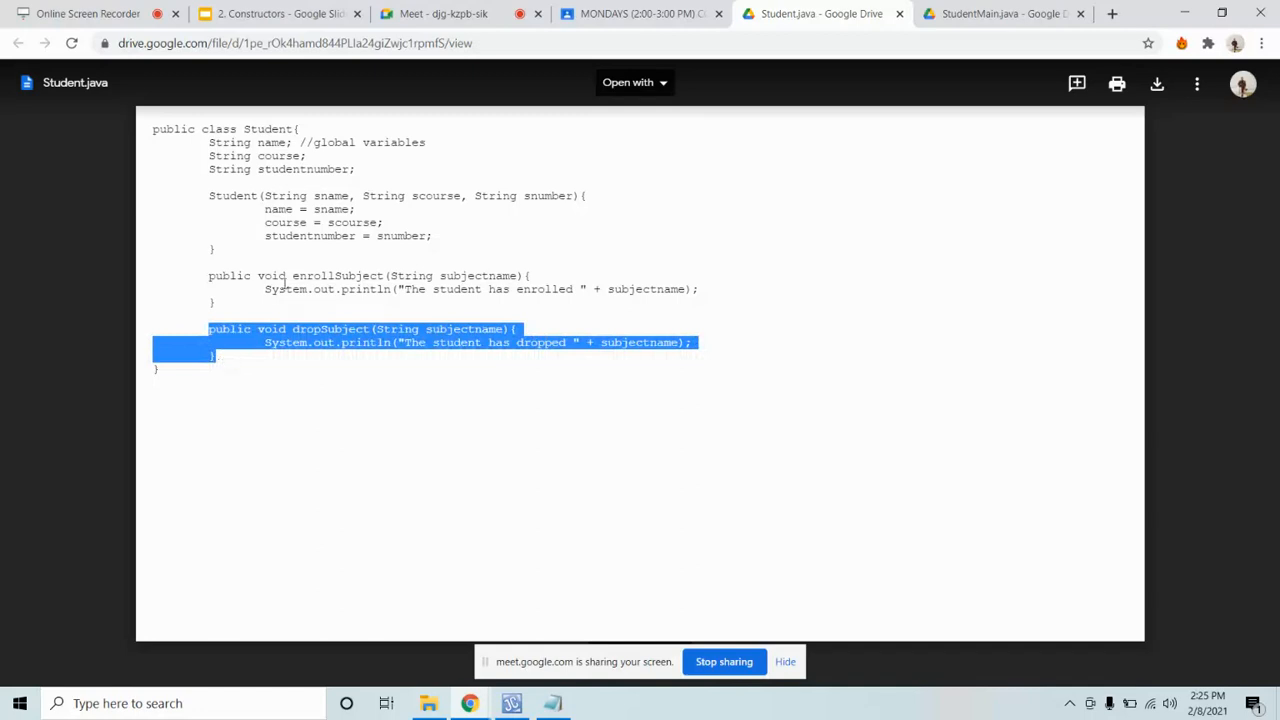
mouse_move(408, 272)
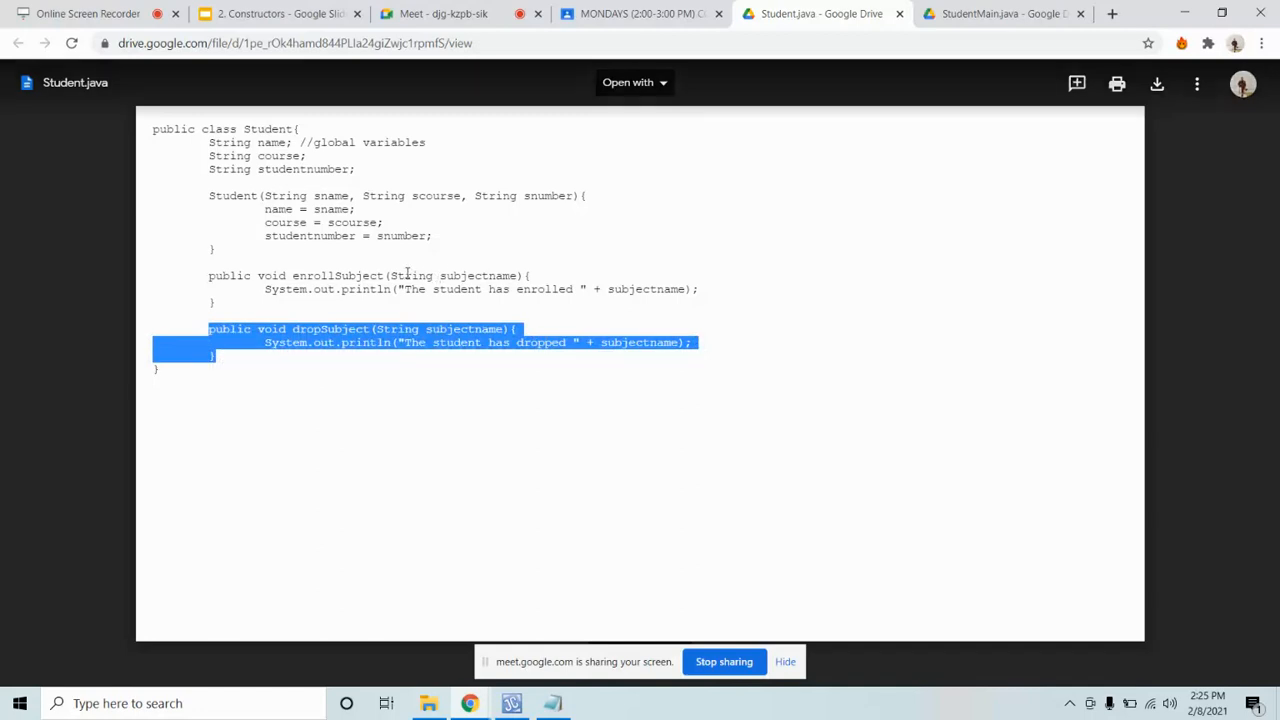
left_click(1000, 12)
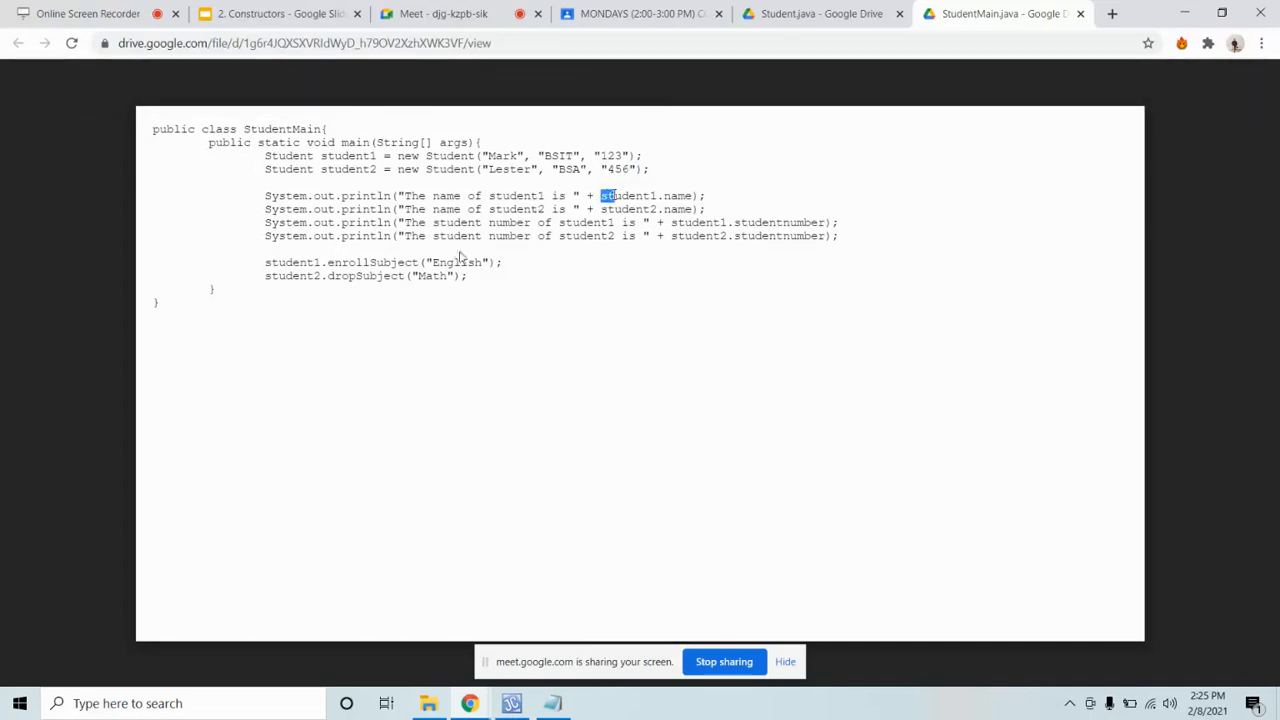
Step: Highlight the "English" and "Math" subject arguments in StudentMain.java, then go back to Student.java
triple_click(384, 260)
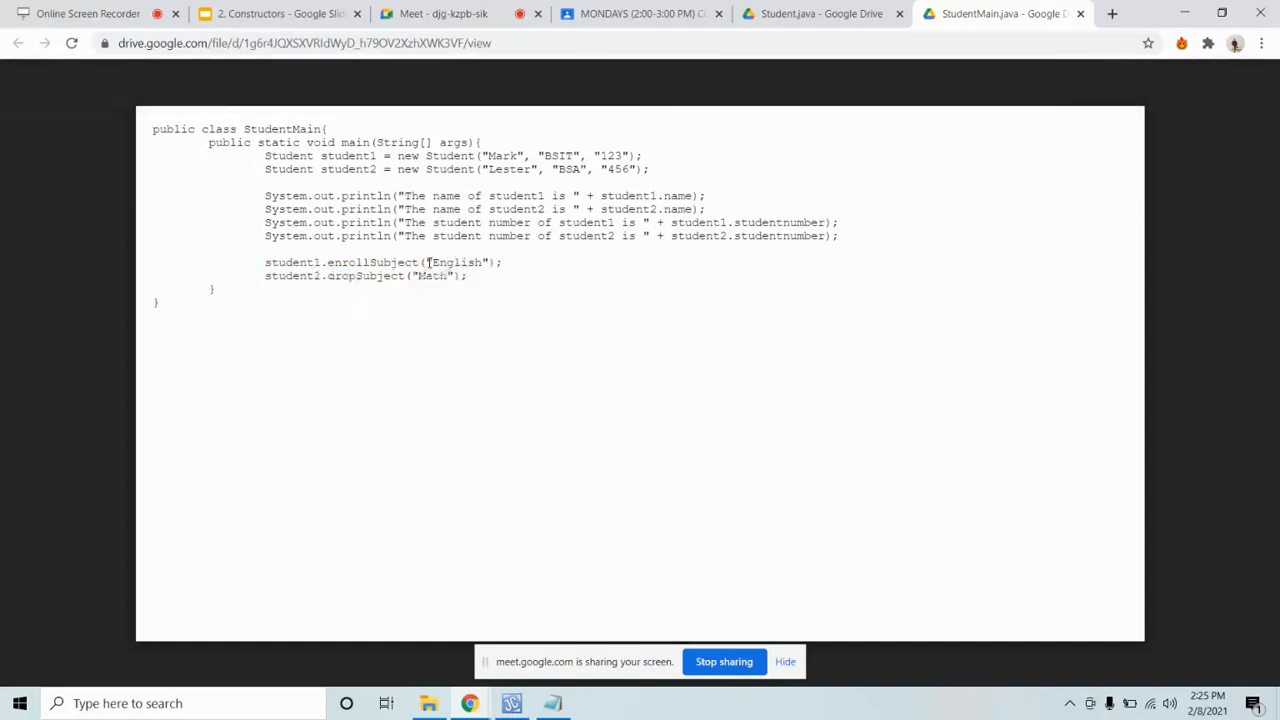
double_click(452, 262)
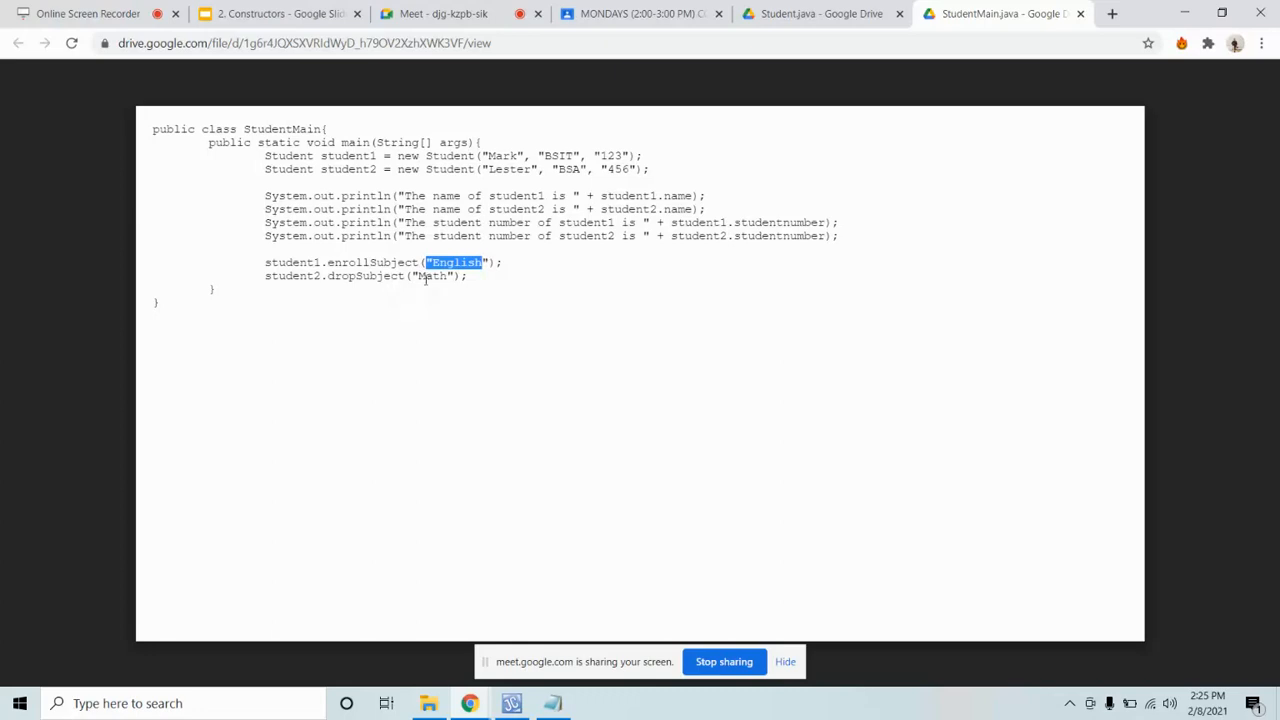
double_click(432, 276)
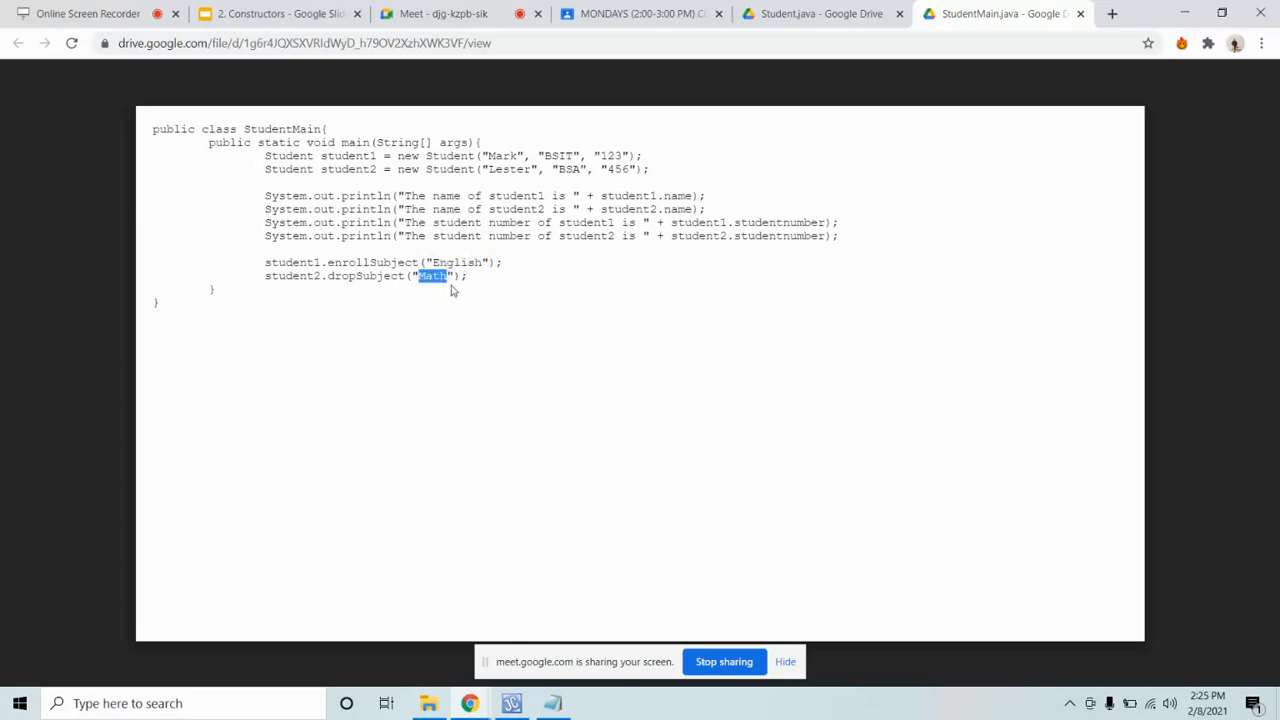
double_click(456, 262)
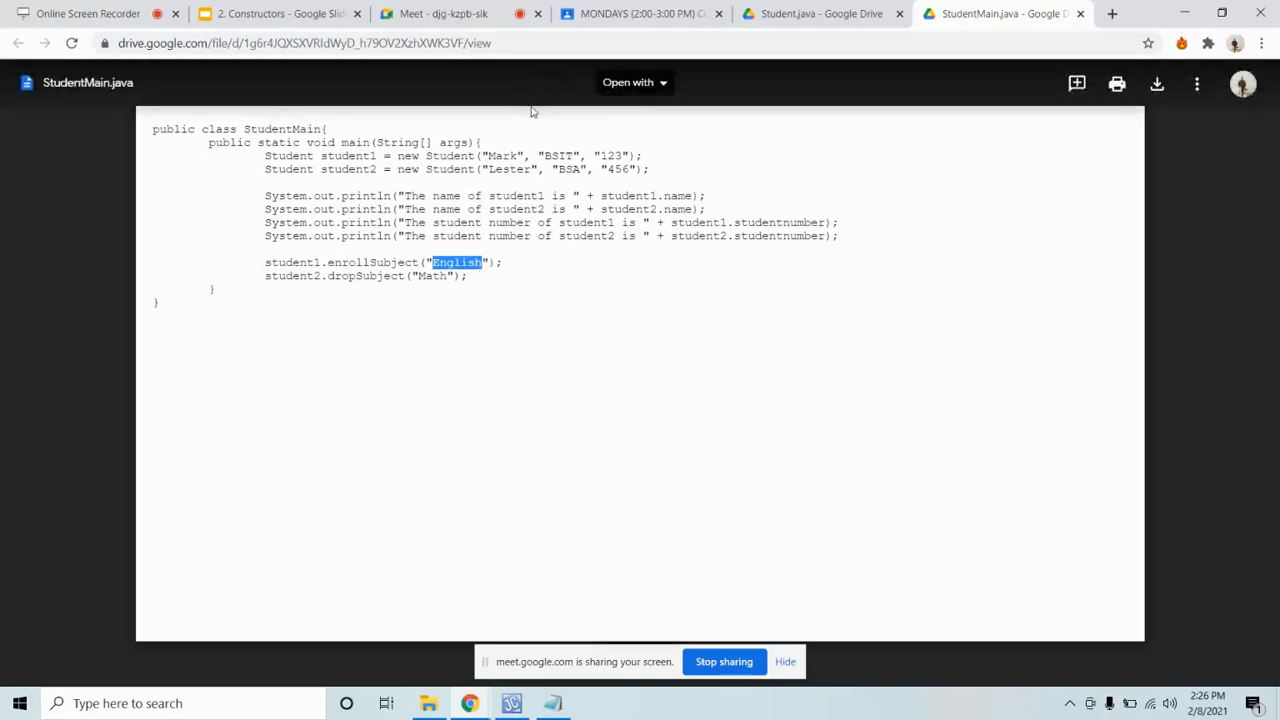
mouse_move(404, 234)
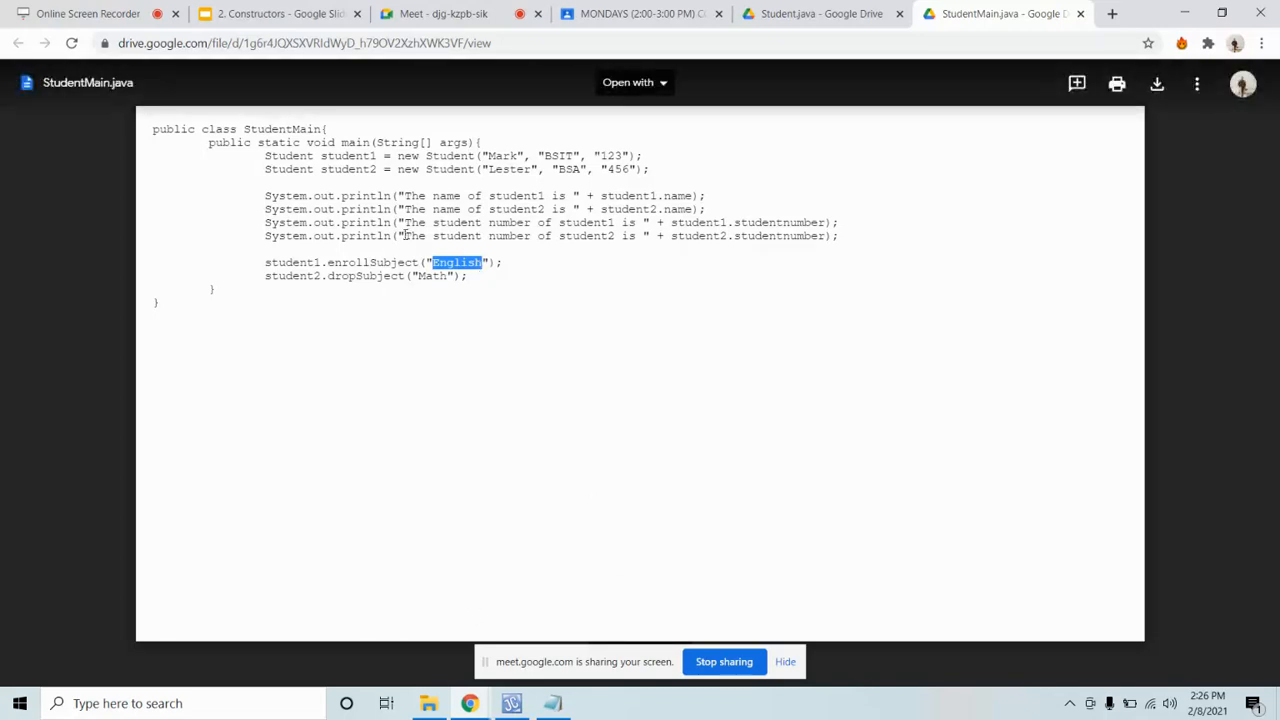
left_click(820, 12)
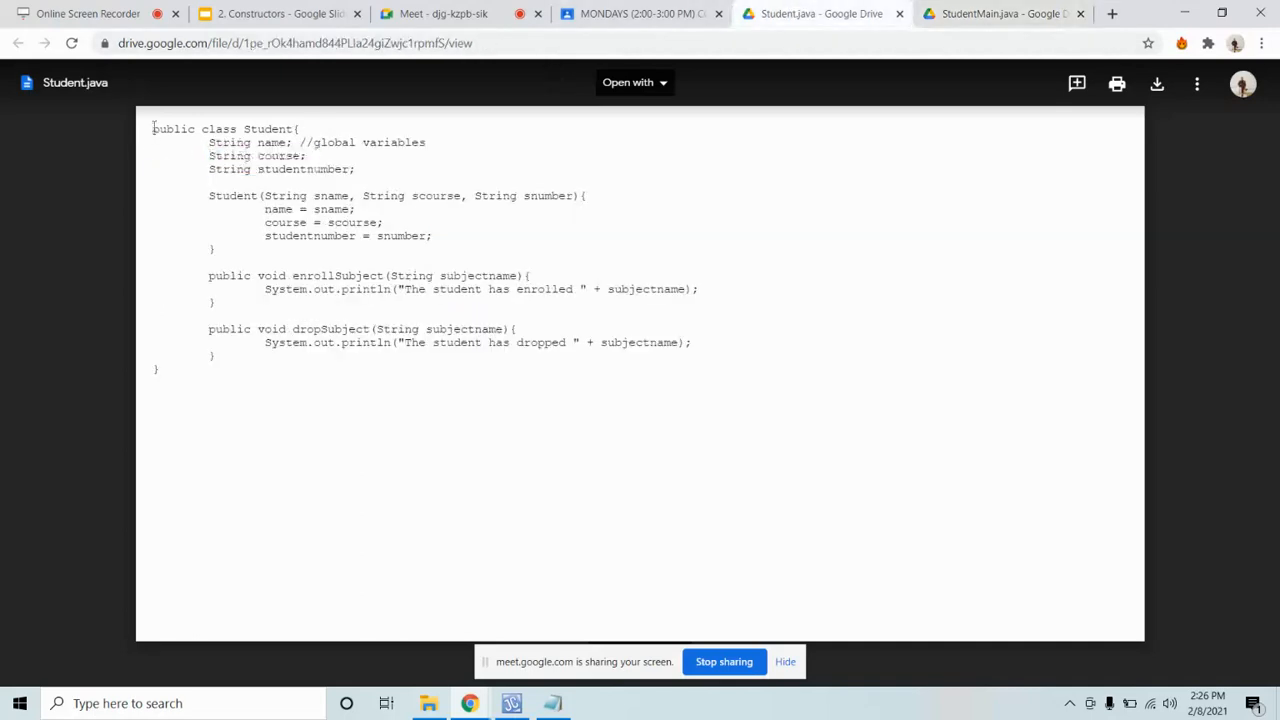
Step: Select all of the Student class code and bring the Notepad document into focus for pasting
key("ctrl+a")
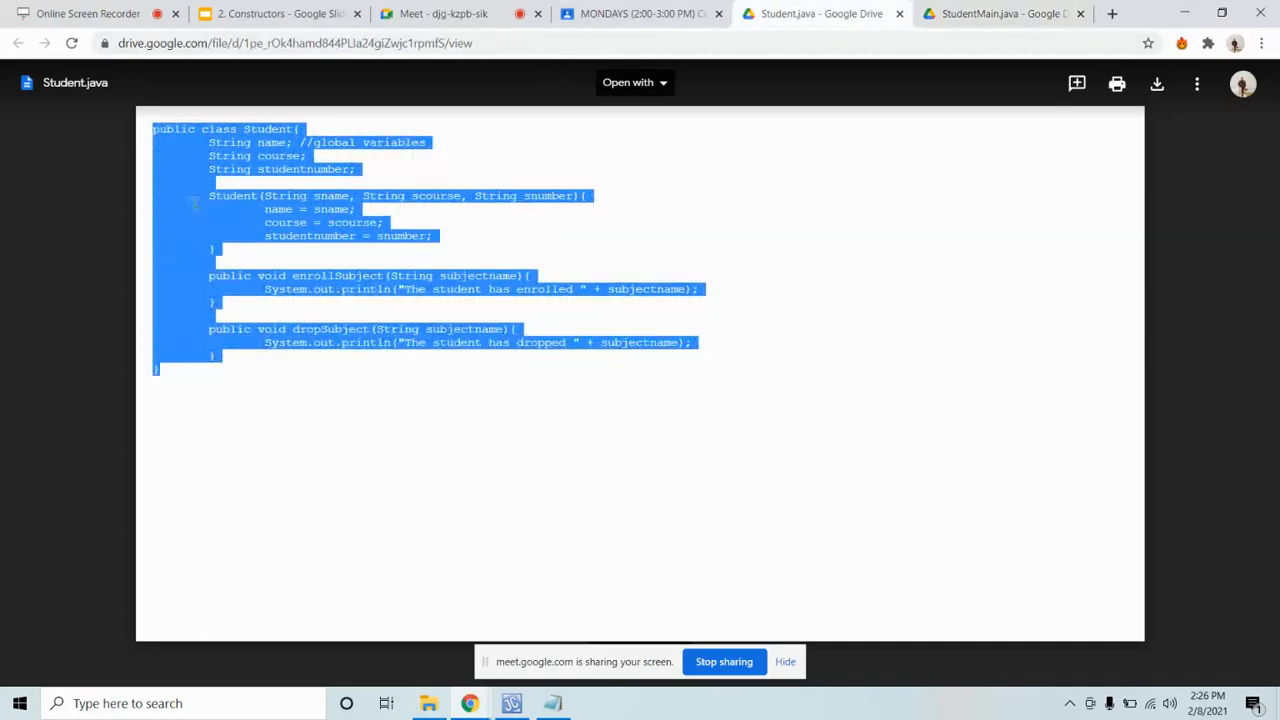
mouse_move(620, 598)
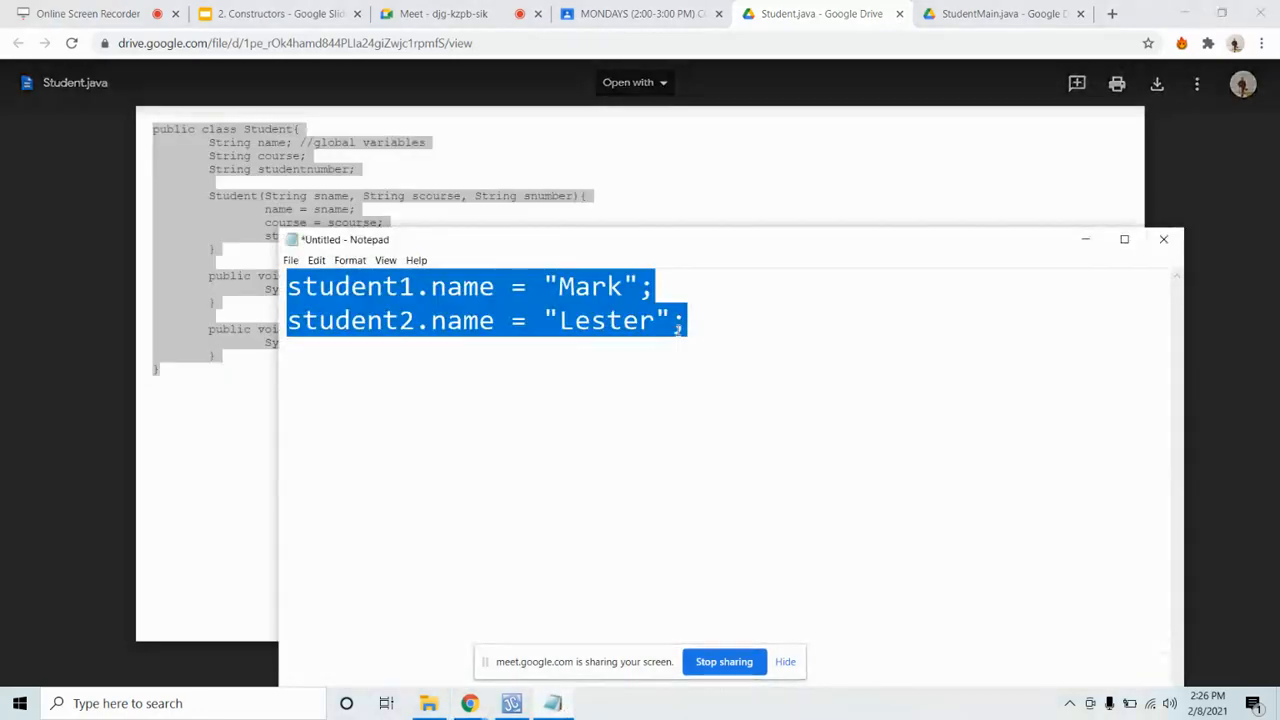
left_click(1124, 240)
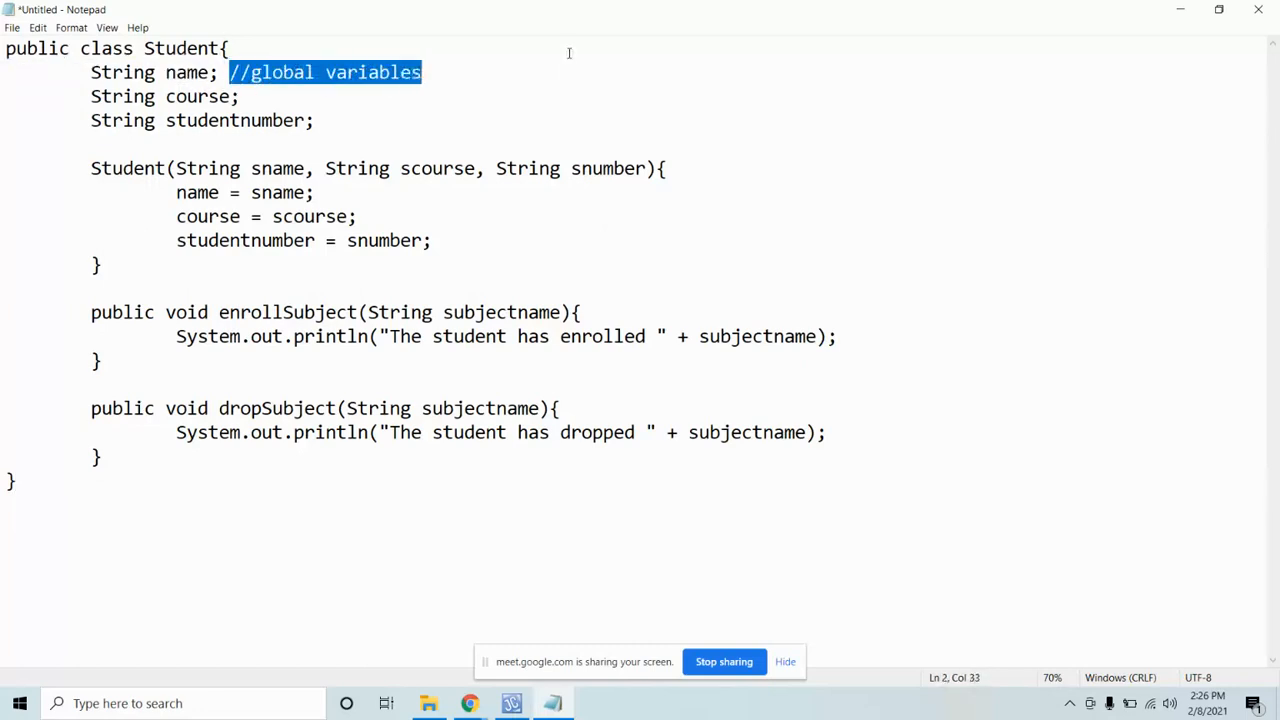
Step: Delete the global variables comment and empty the Student constructor's parameter list
key("Delete")
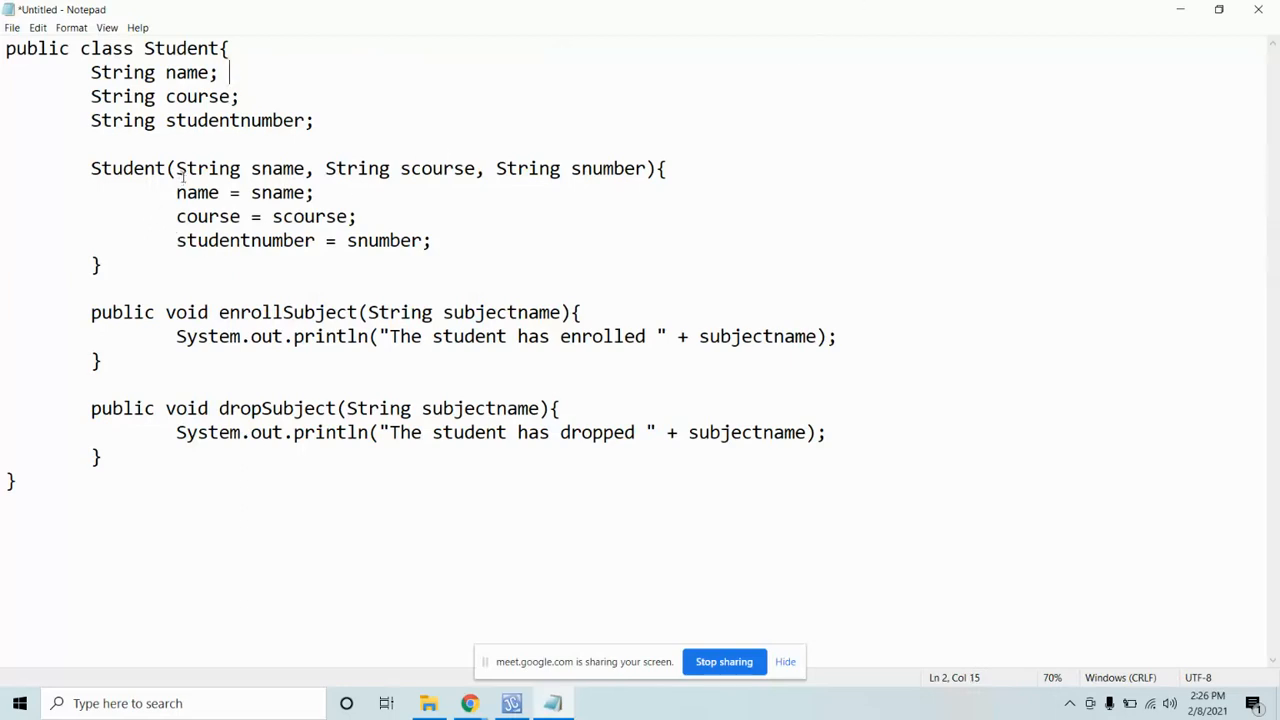
left_click_drag(184, 168, 648, 168)
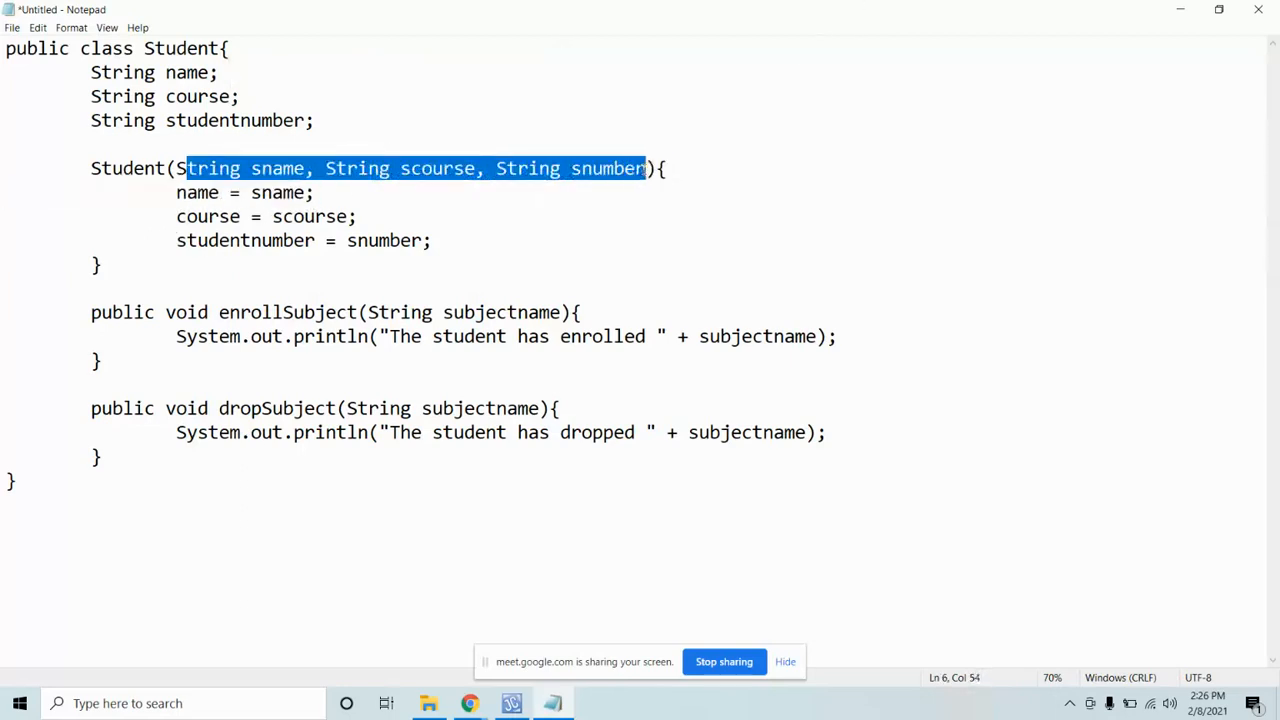
key("Delete")
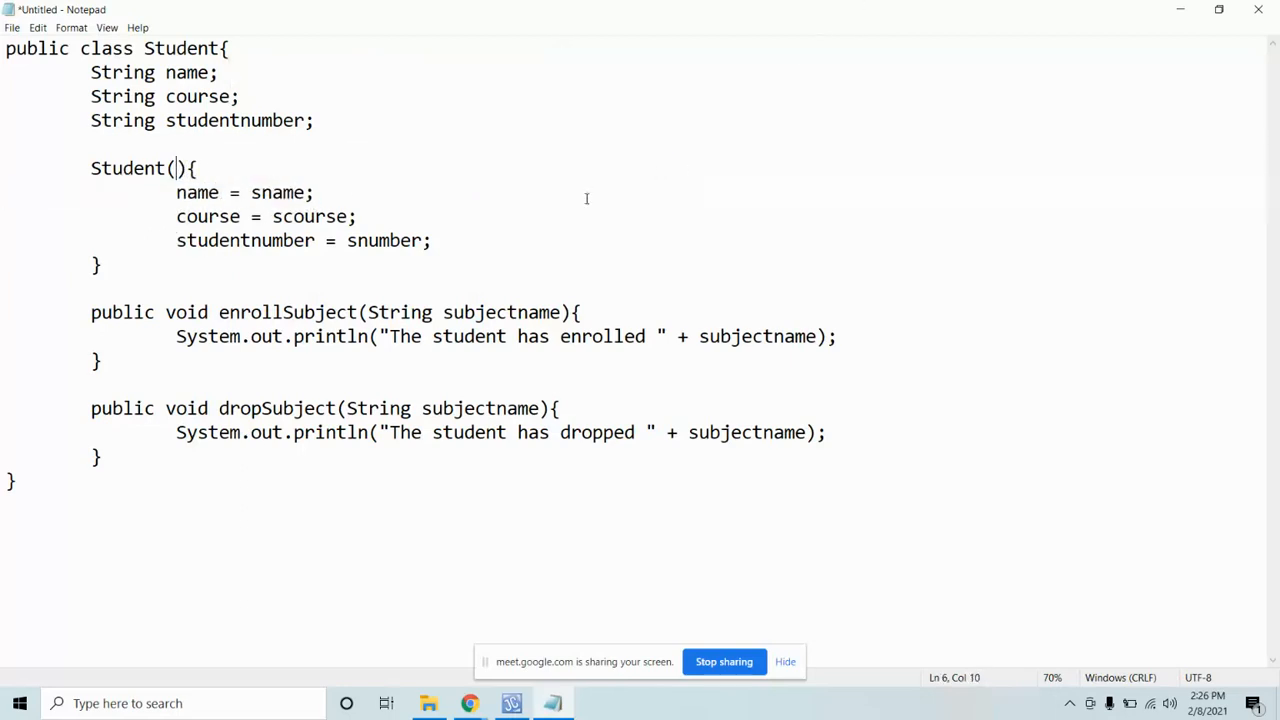
Step: Replace sname, scourse and snumber with the literals "Juan dela Cruz", "BSIT" and "123"
double_click(280, 192)
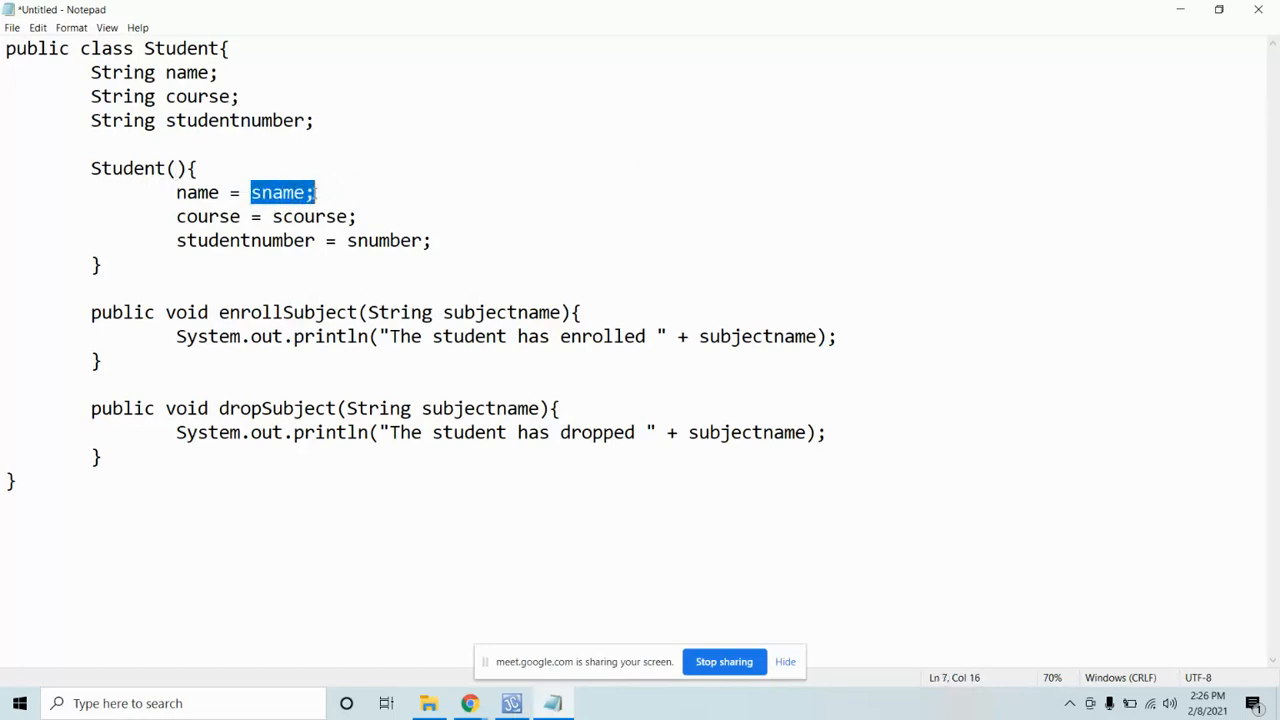
type("\"\"")
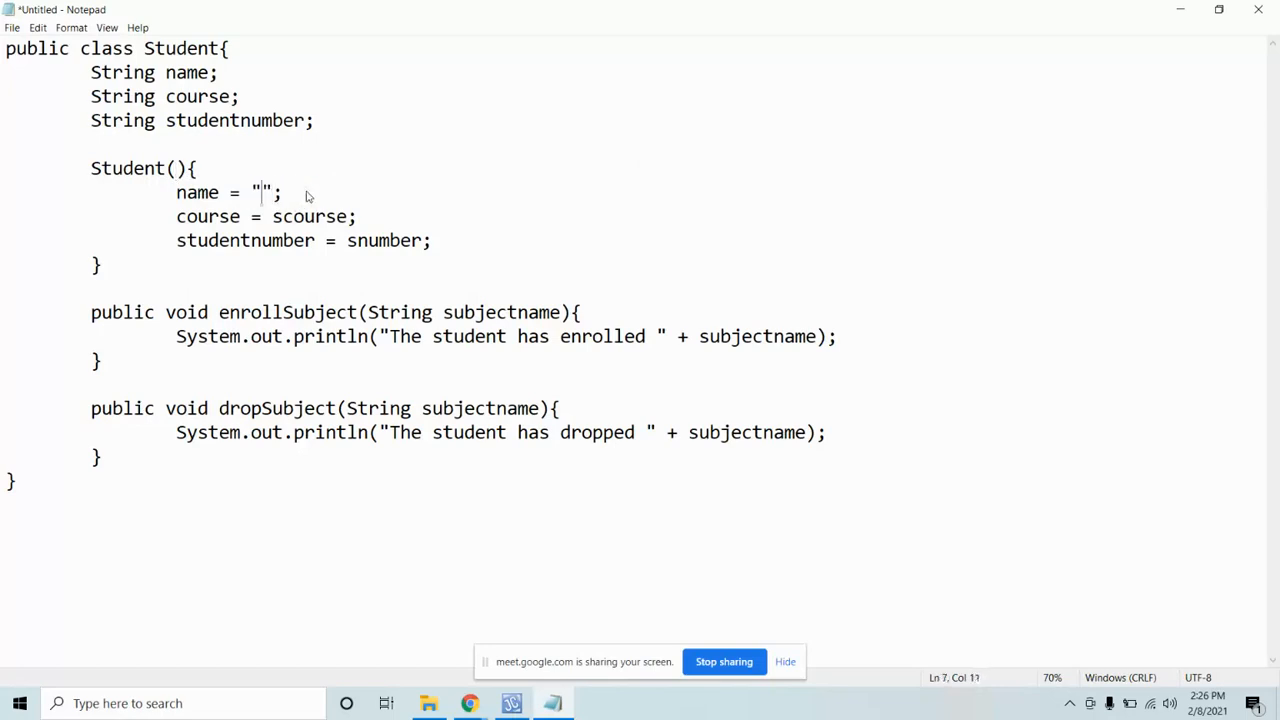
type("Juan dela Cr")
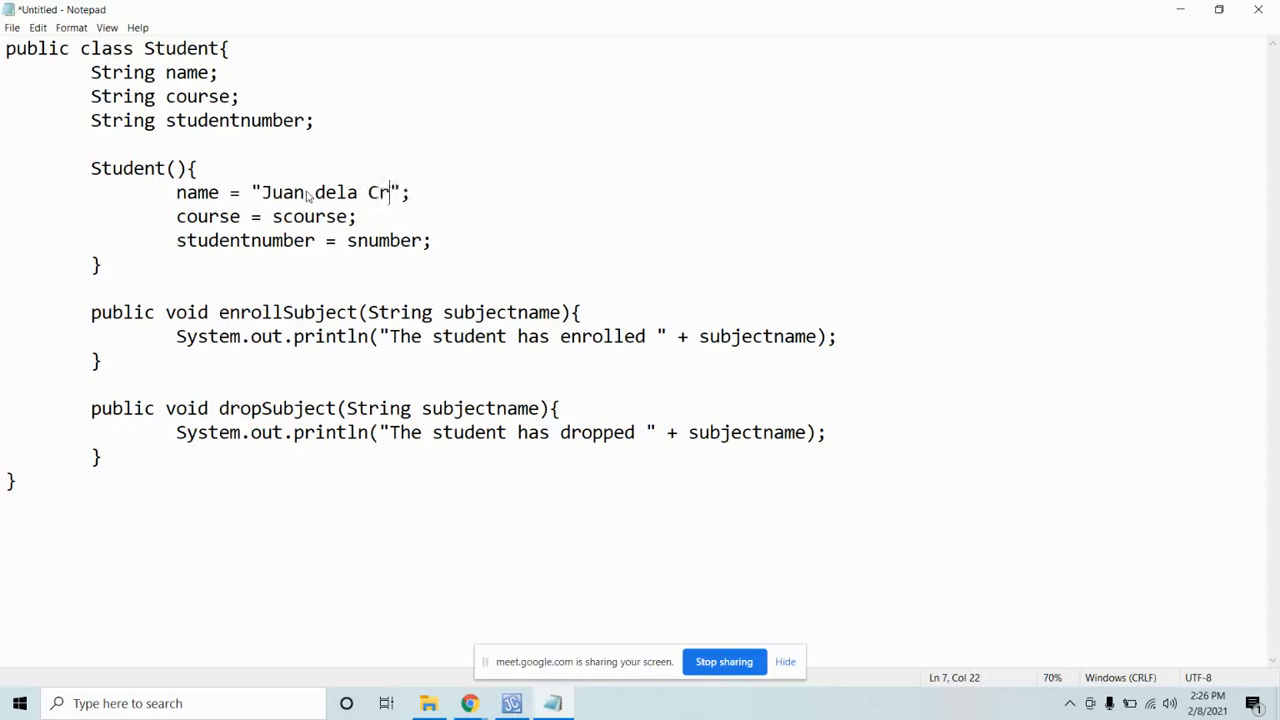
type("uz")
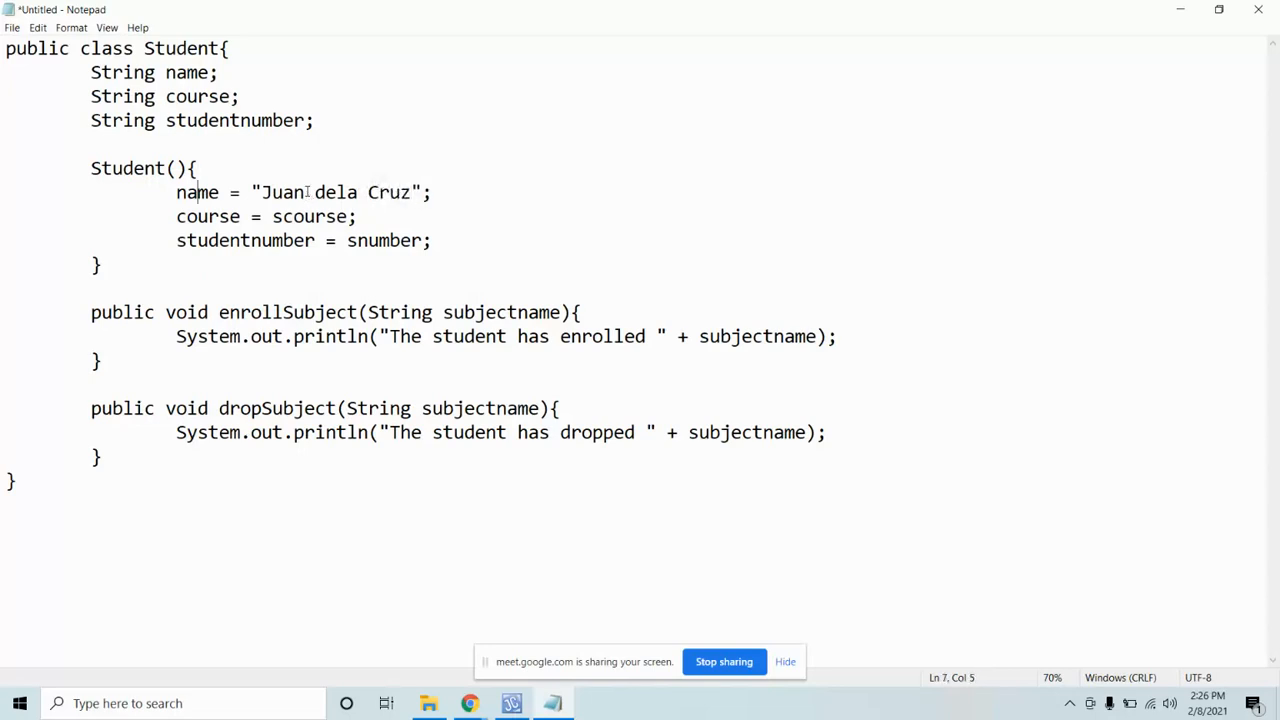
double_click(308, 216)
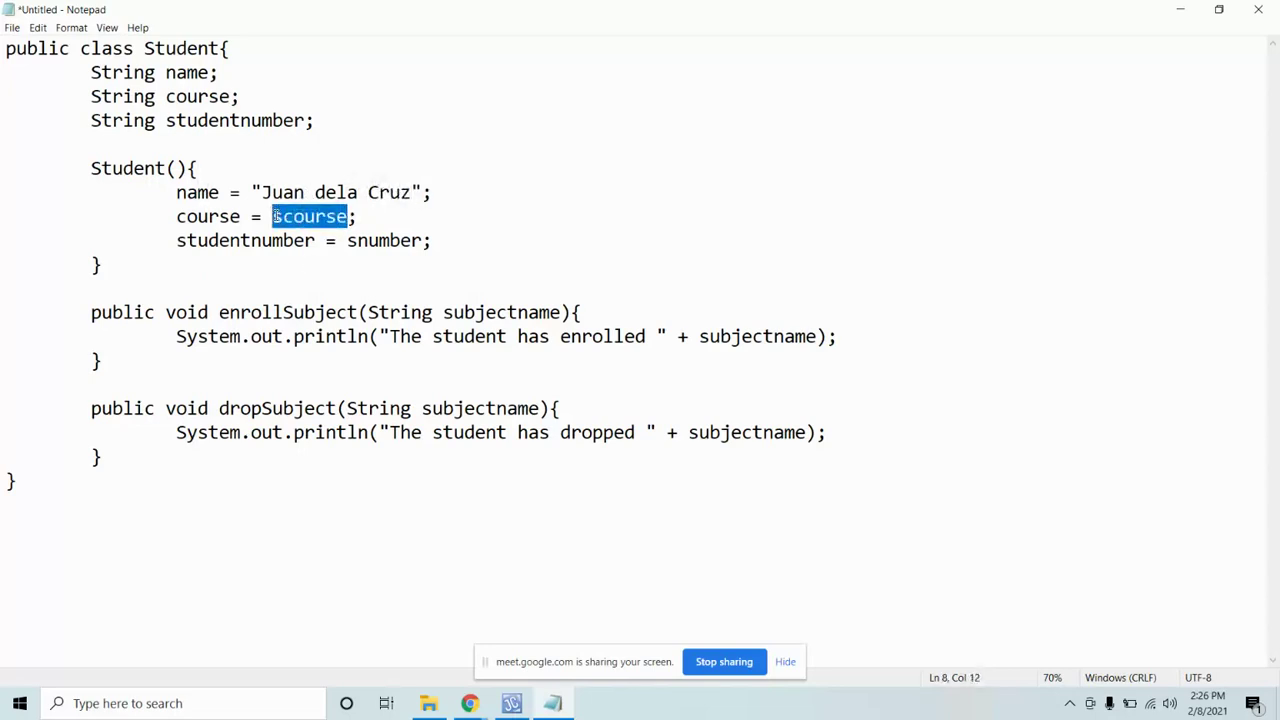
type("\"BA")
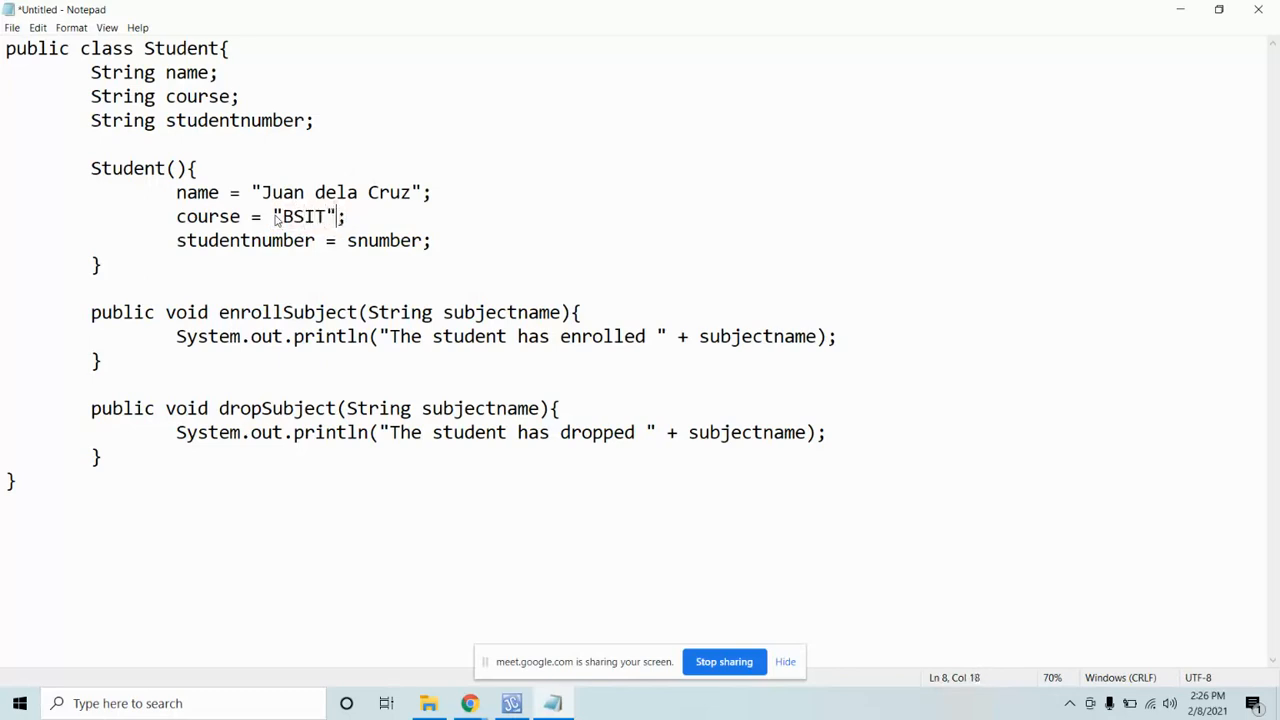
double_click(378, 240)
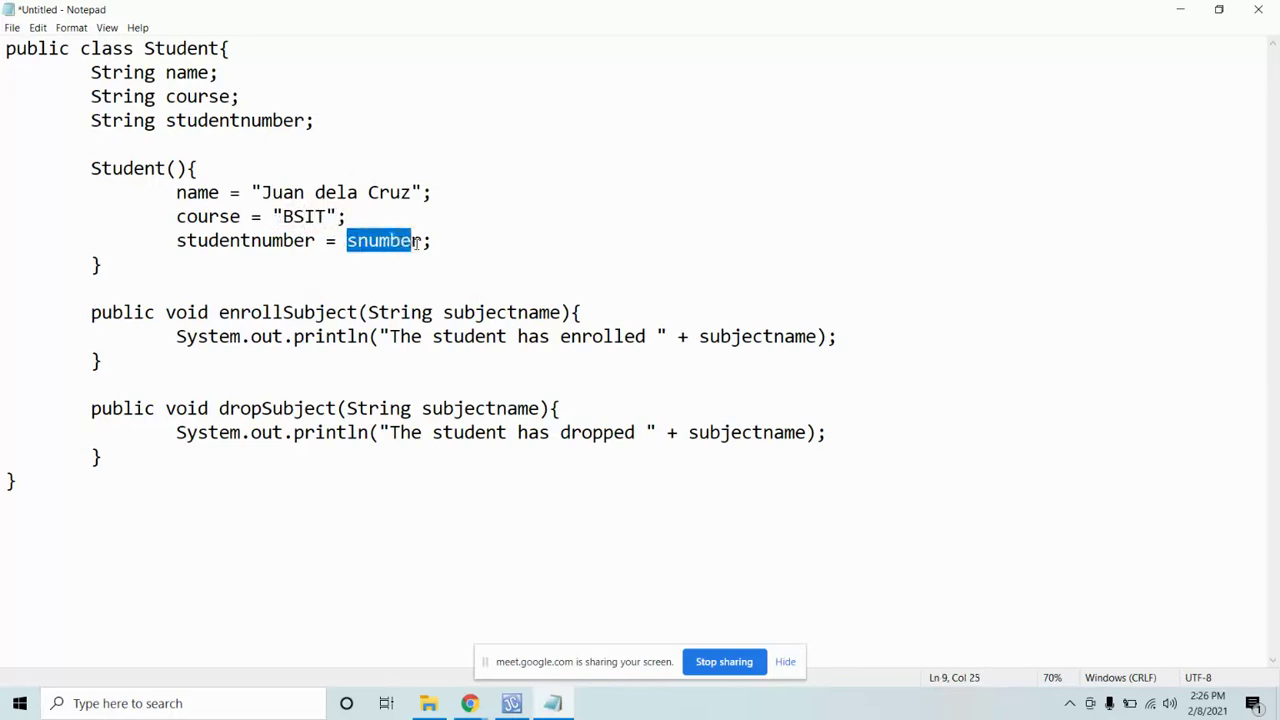
type("\"\"1")
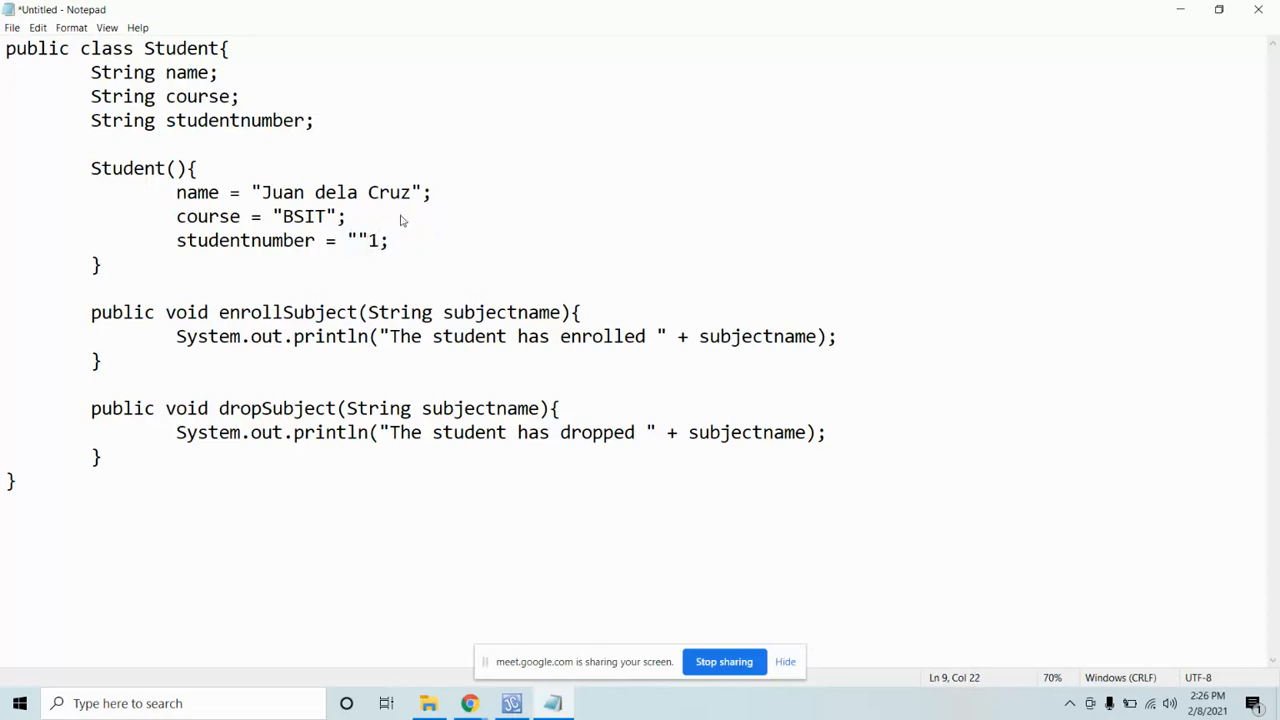
type("123")
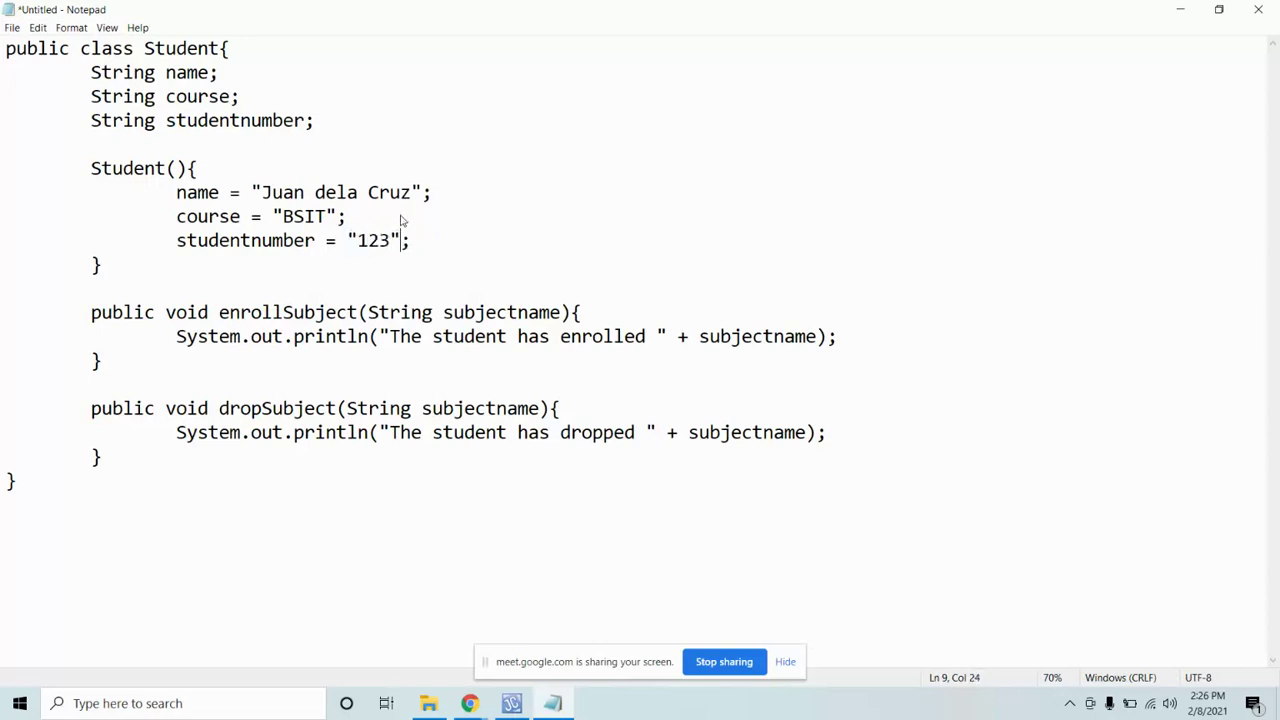
Step: Select the three constructor assignment lines, then go back to Student.java in the browser
left_click(300, 216)
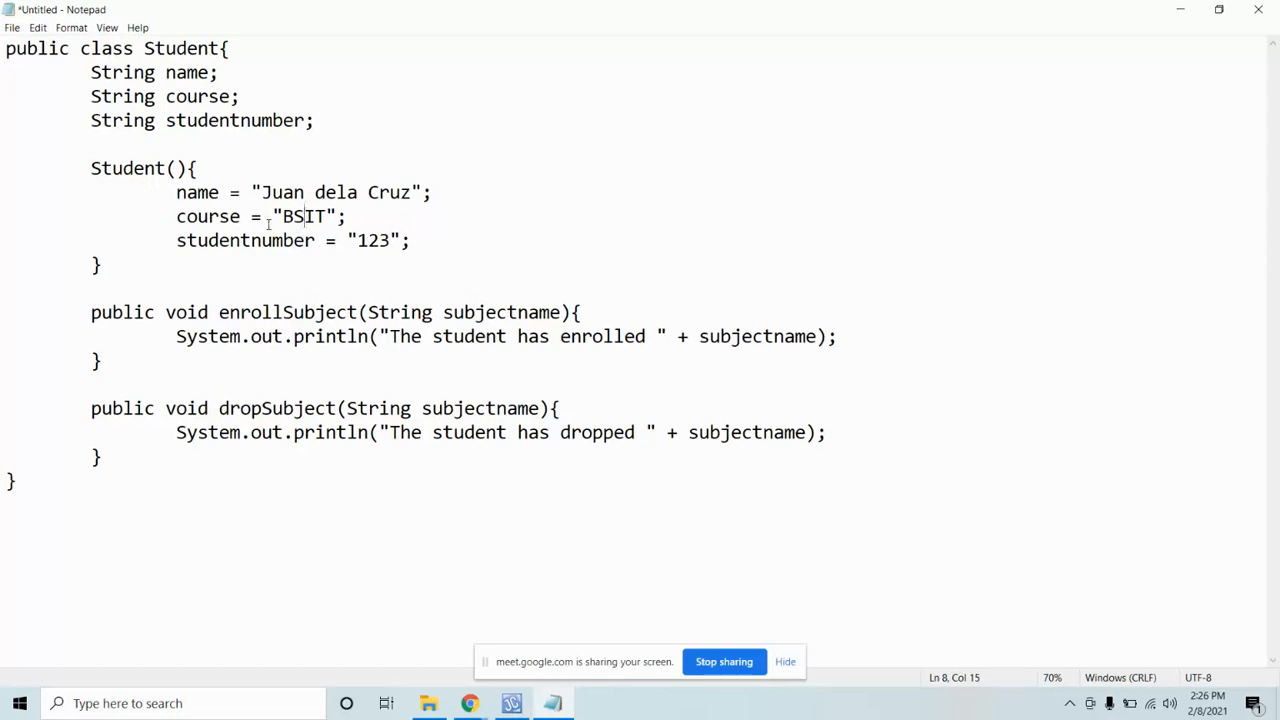
left_click_drag(176, 192, 348, 216)
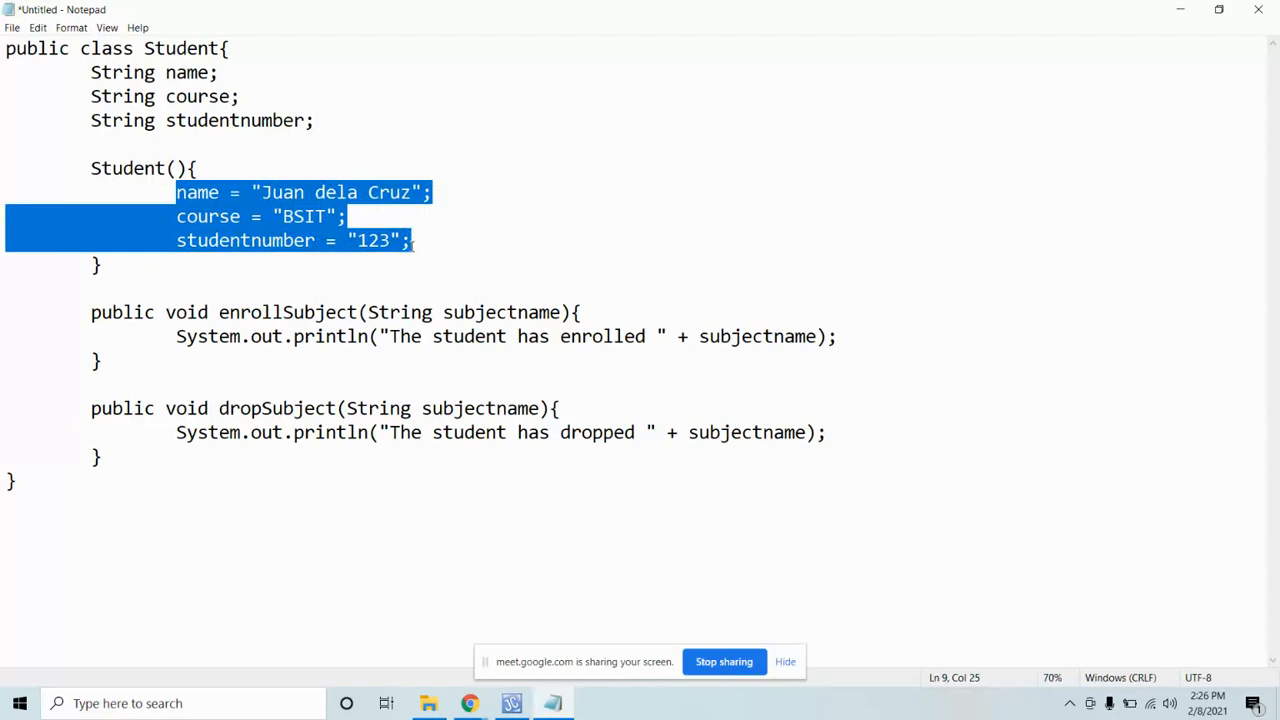
left_click(368, 192)
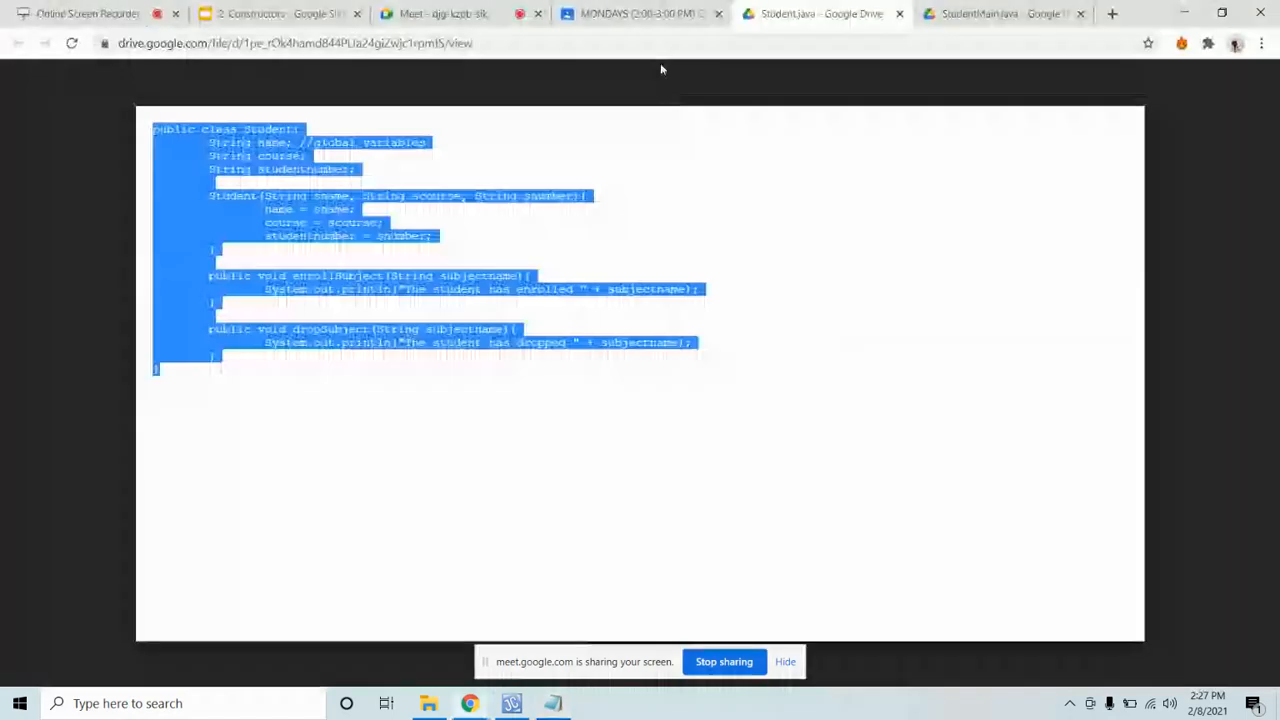
Step: Switch to StudentMain.java and search the Start menu for Notepad to show its code
left_click(1000, 12)
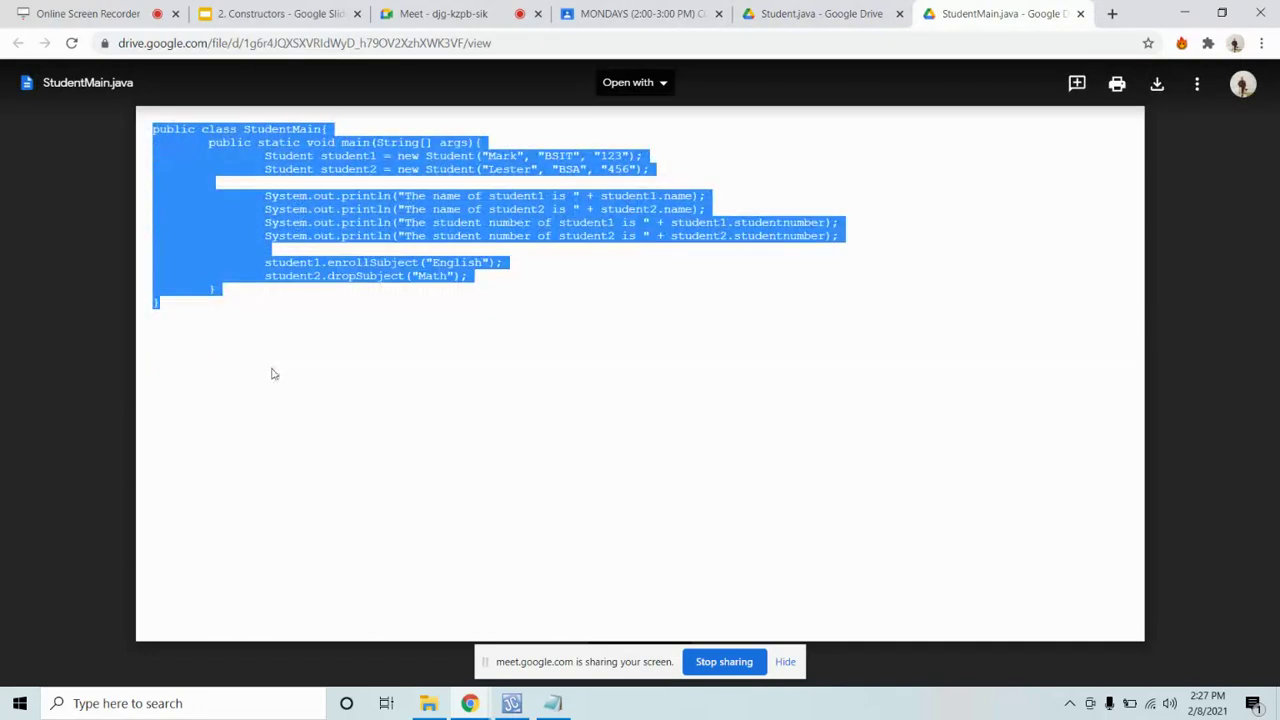
type("NOTE")
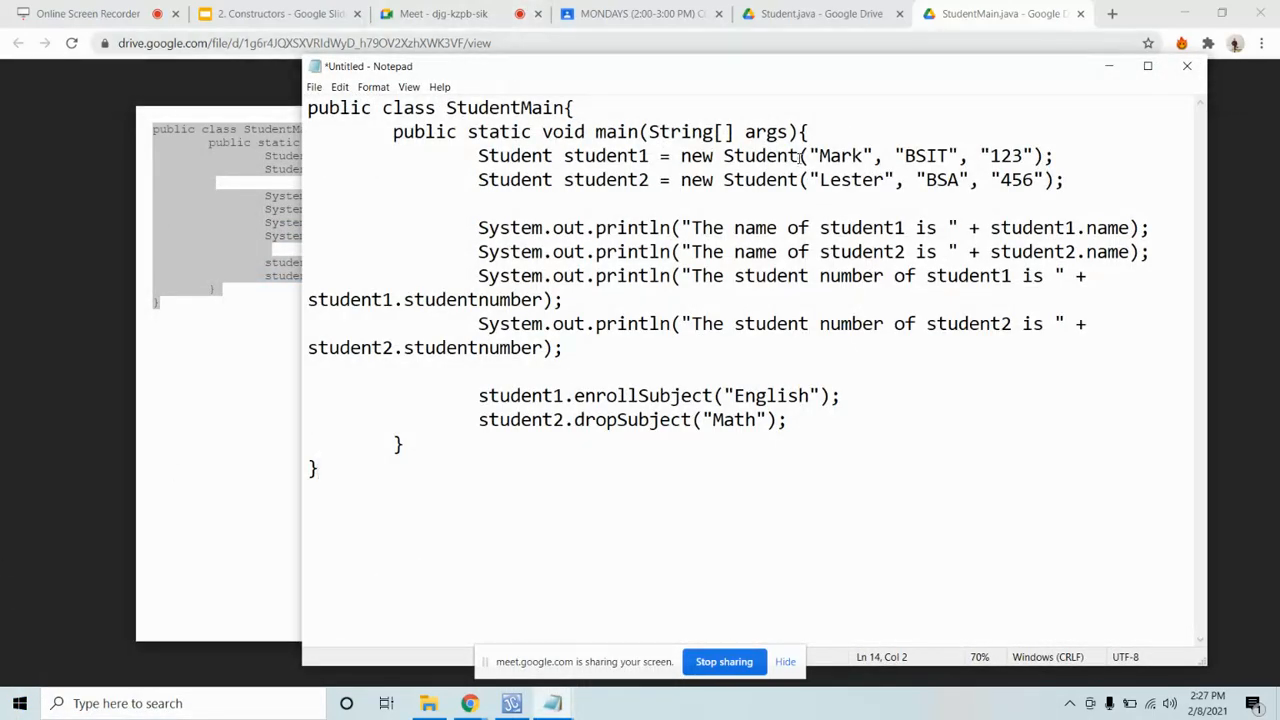
Step: Delete student1's new Student() arguments and type student1.name = "Mark" below it
left_click_drag(808, 156, 1030, 156)
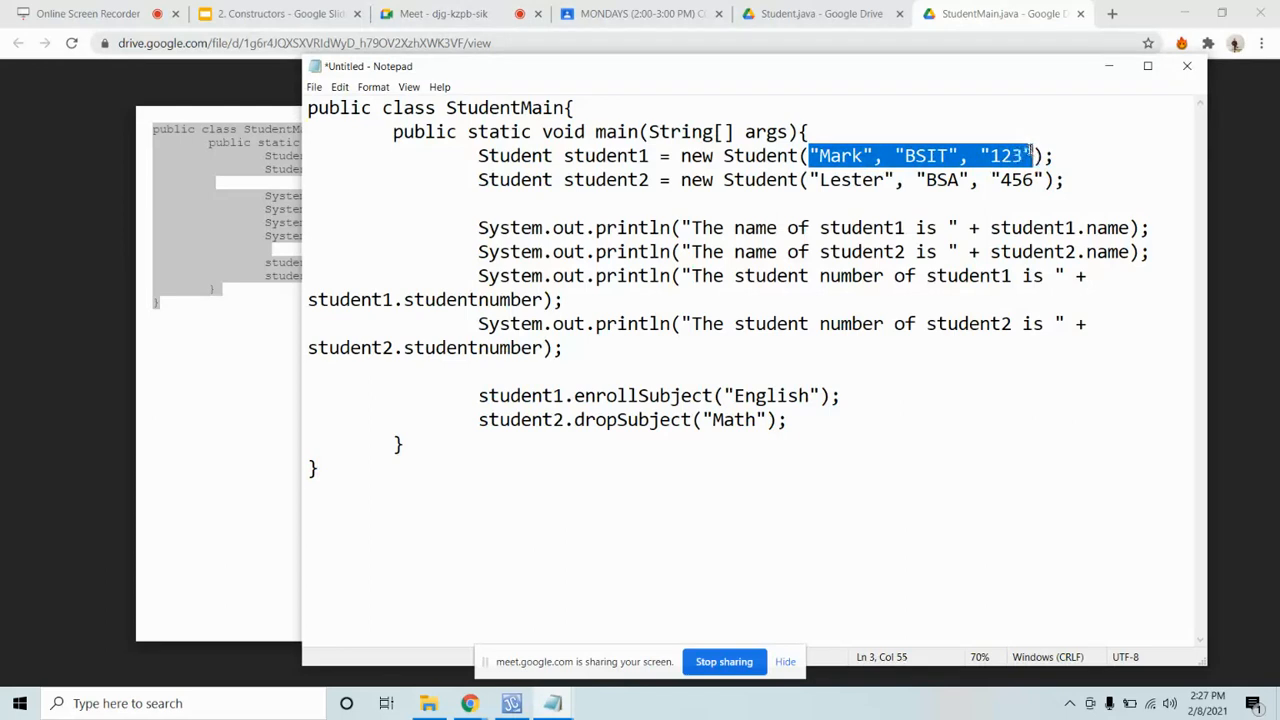
key("Delete")
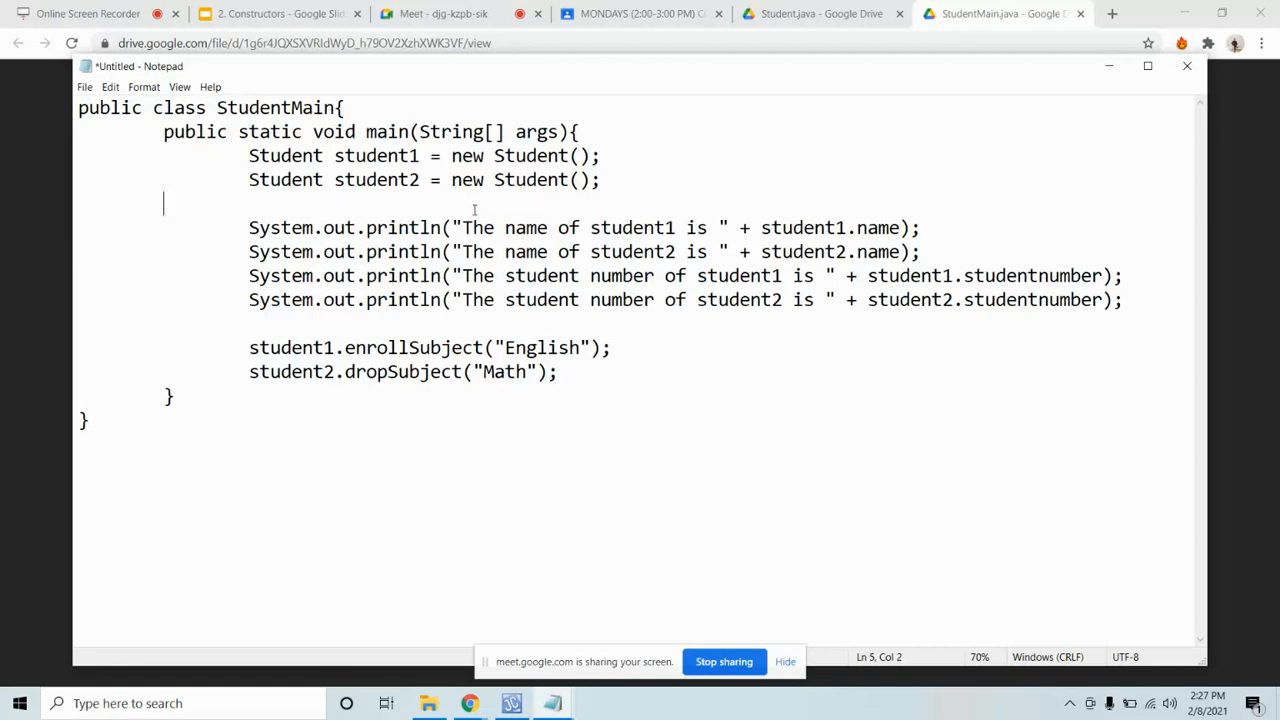
type("SDUEN")
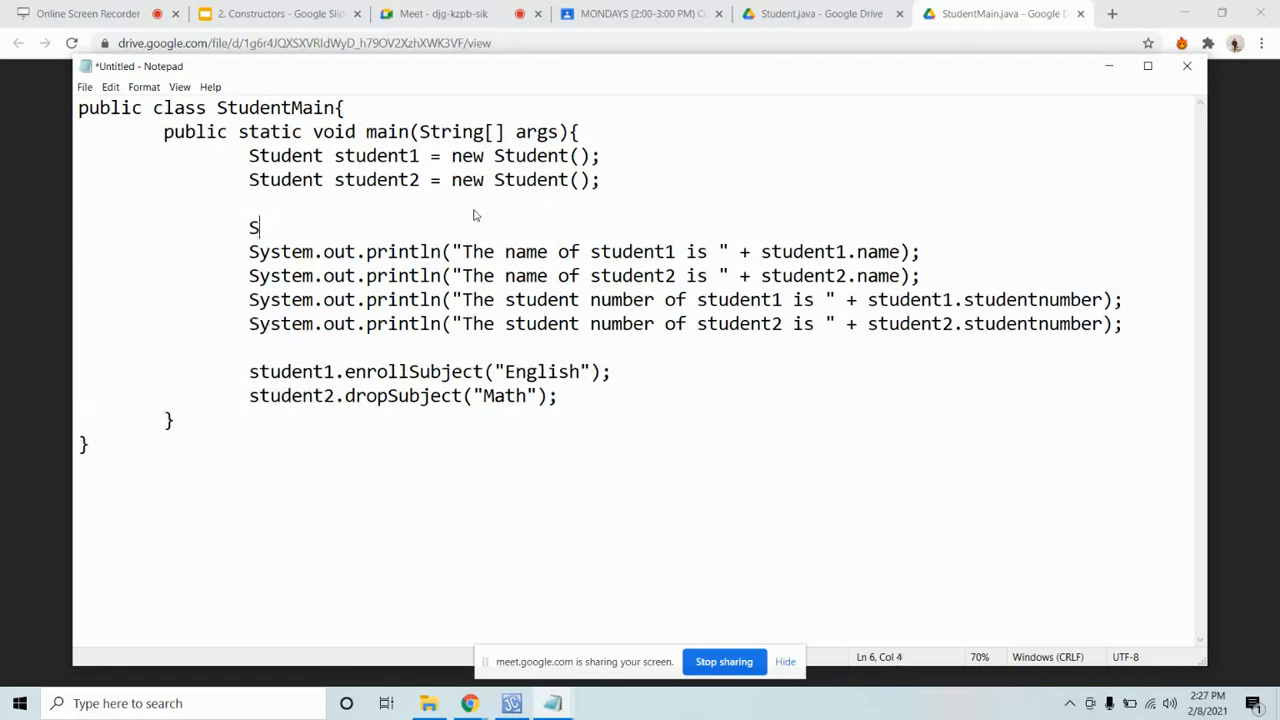
type("tudent1")
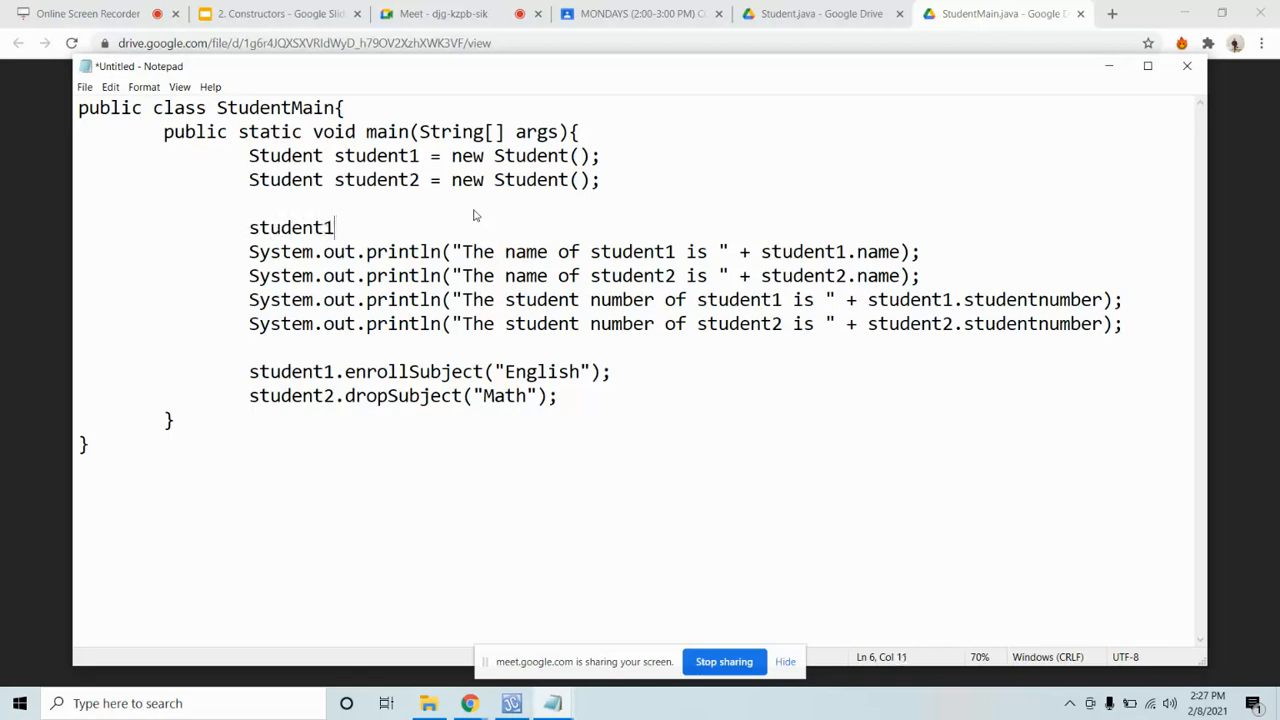
type(".name")
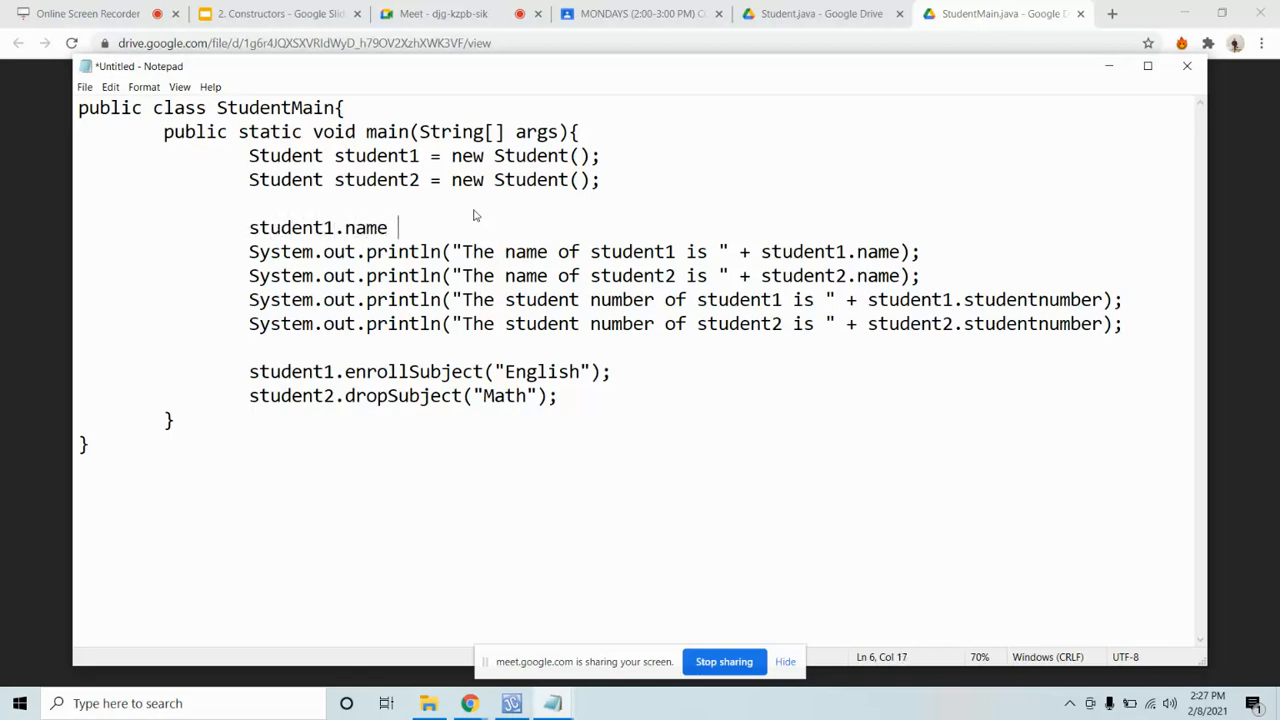
type("= \"\"")
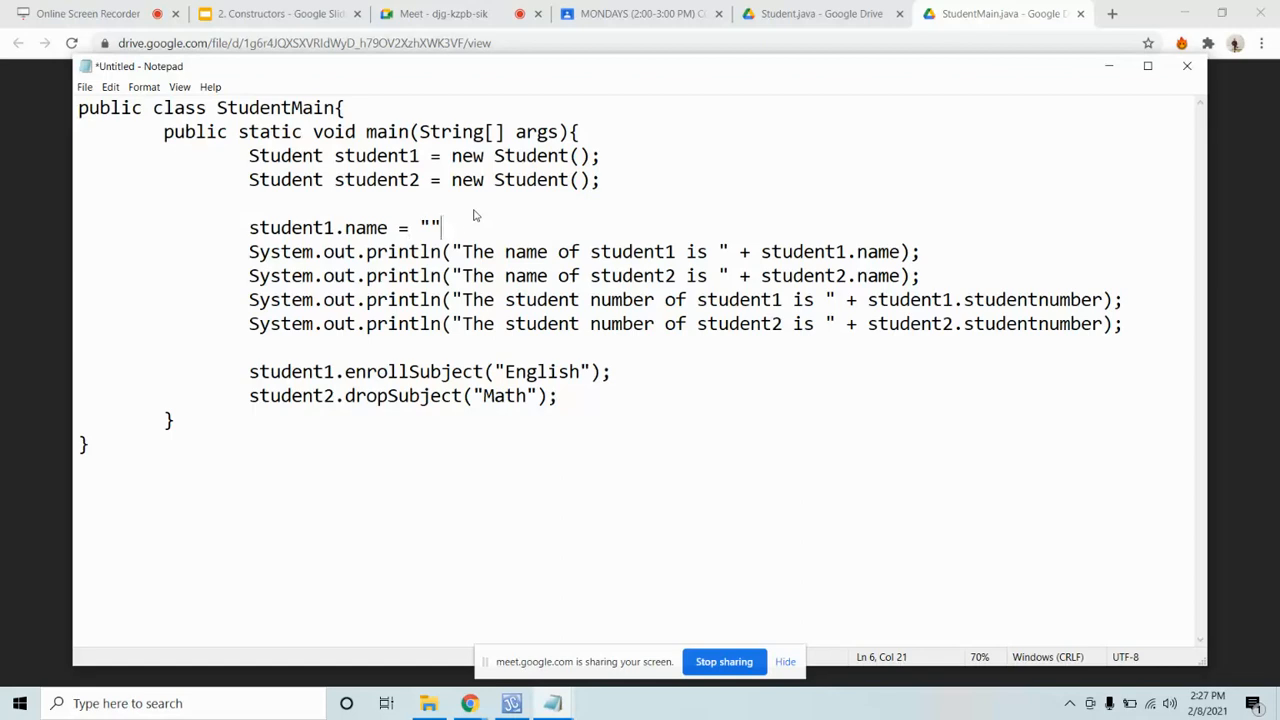
type("Mark")
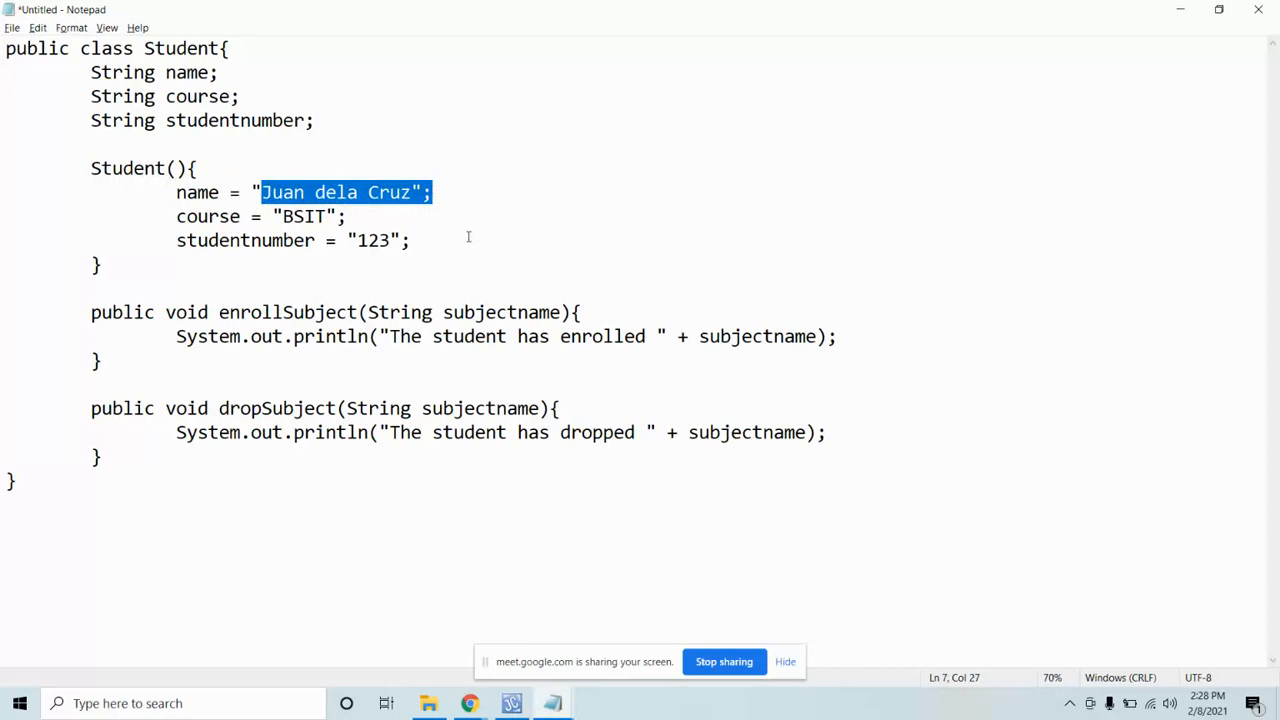
mouse_move(456, 256)
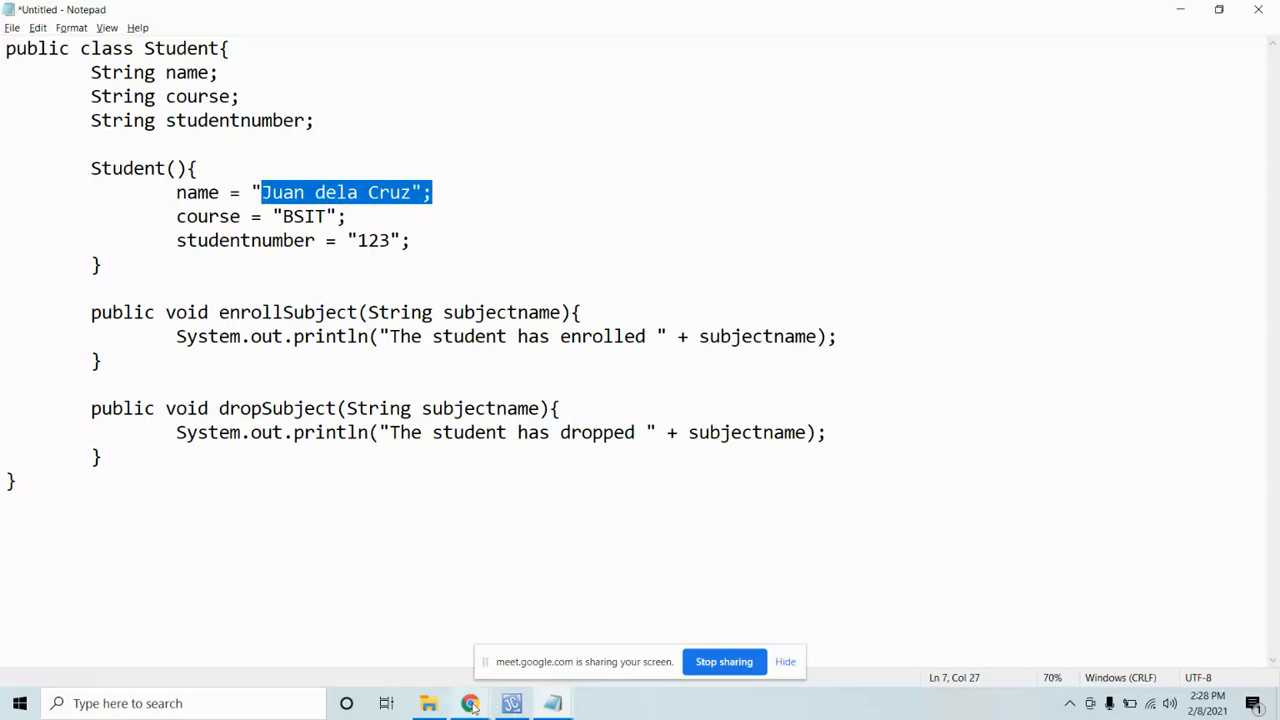
Step: Restore the original parameterized Student code and remove the global variables comment
left_click(468, 704)
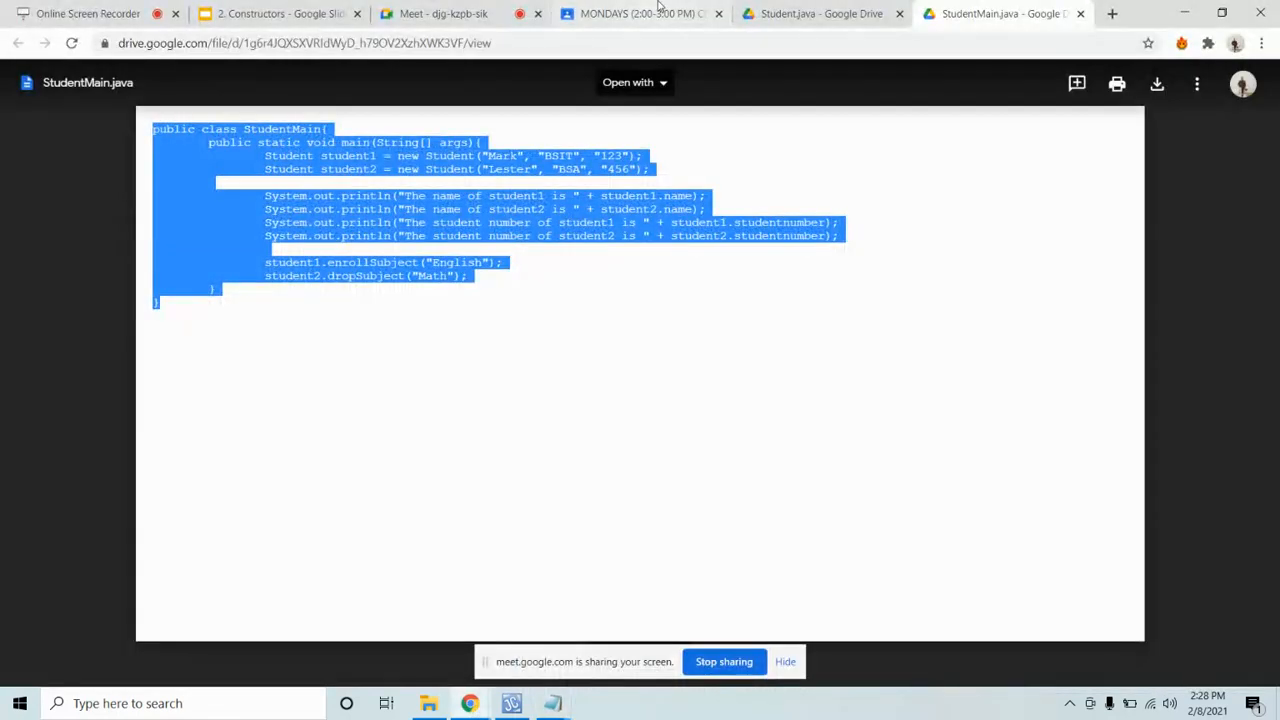
left_click(820, 12)
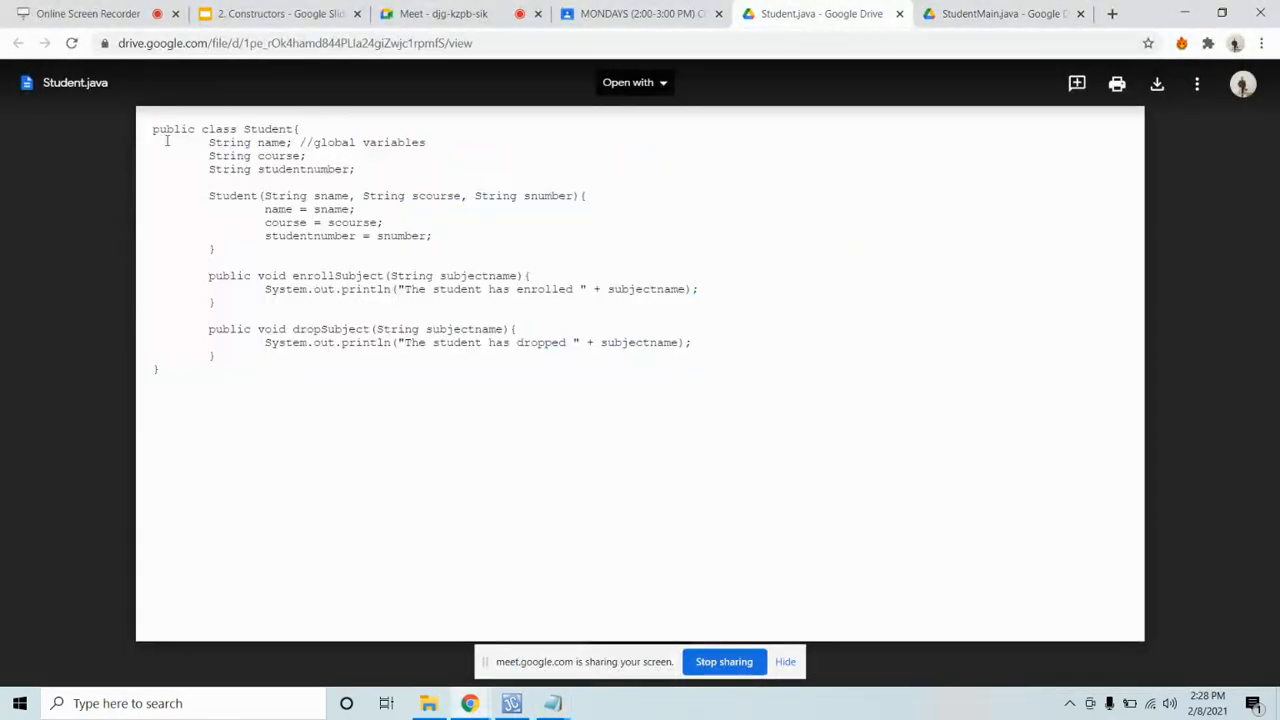
key("ctrl+a")
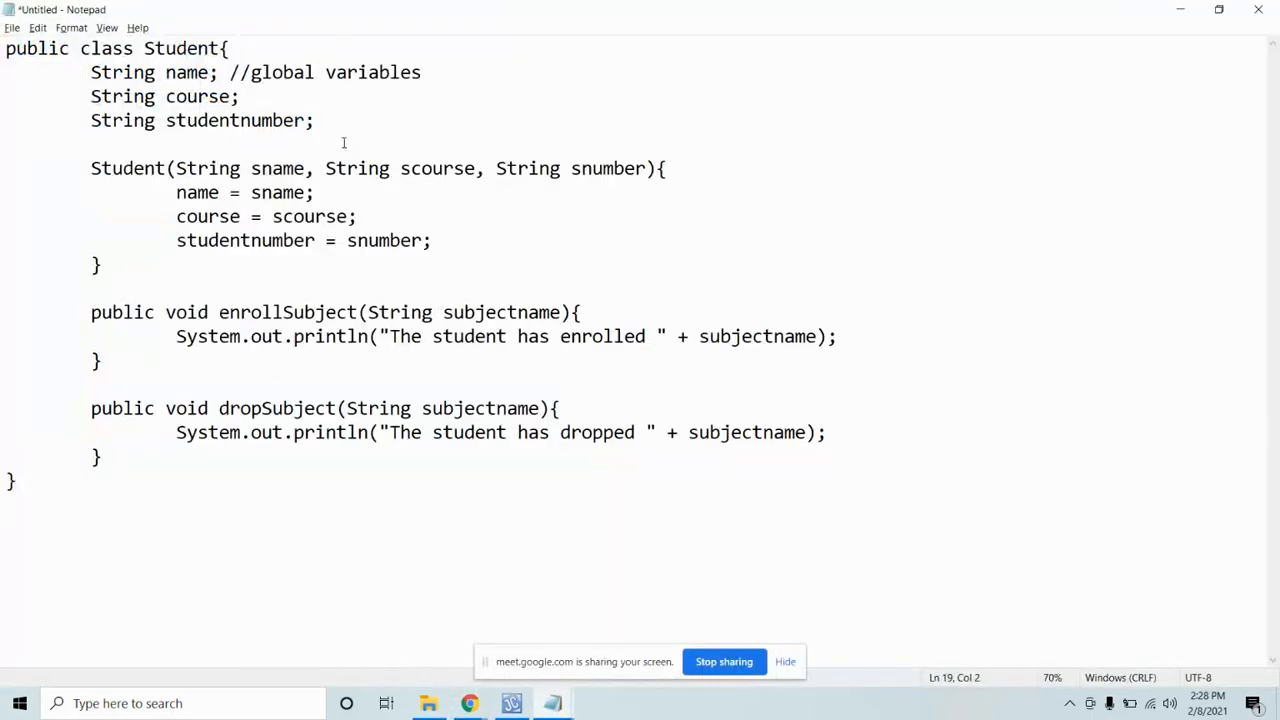
left_click_drag(228, 72, 240, 96)
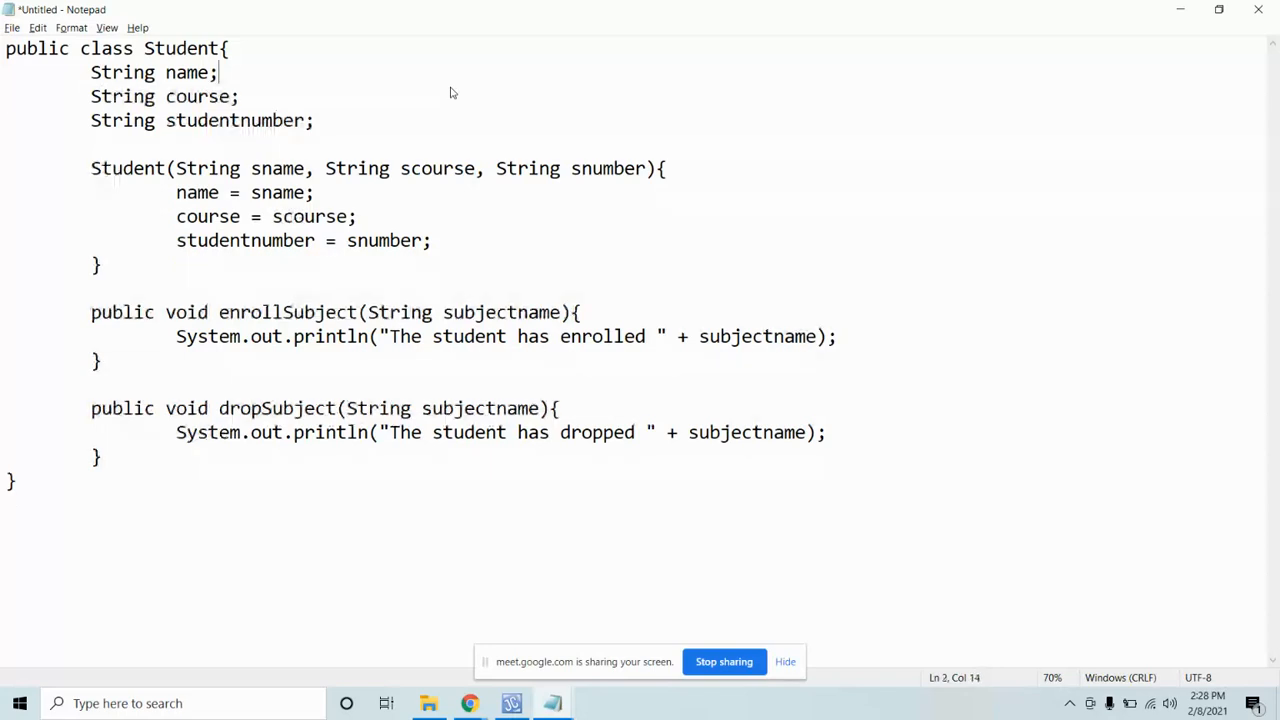
mouse_move(912, 180)
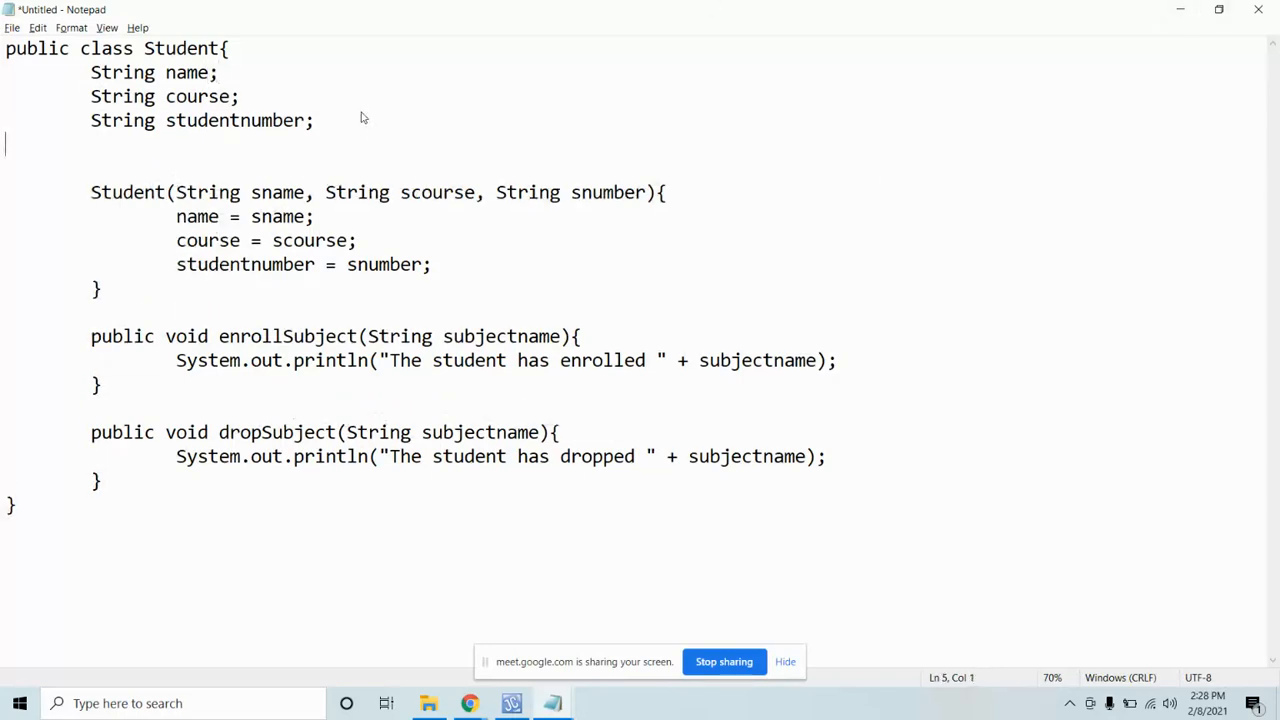
Step: Declare a String schoolname field and assign schoolname = "Saint Columban College" in the constructor
type("String")
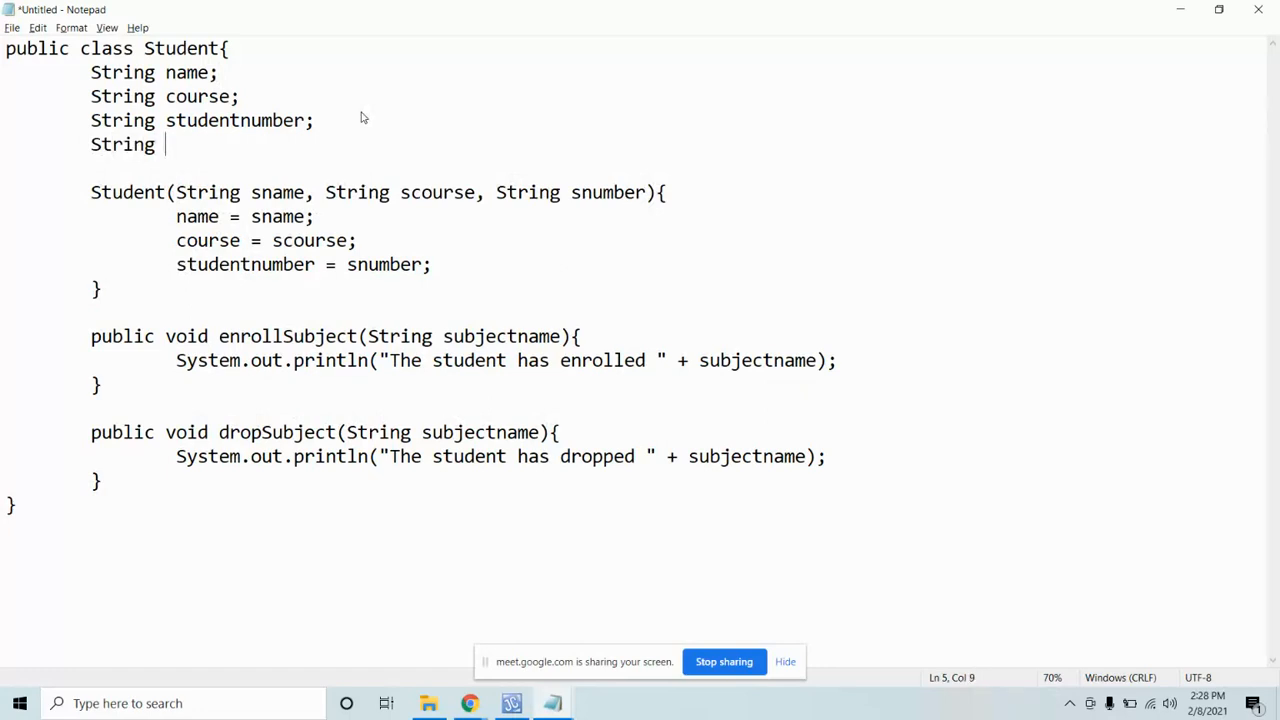
type("schoolname")
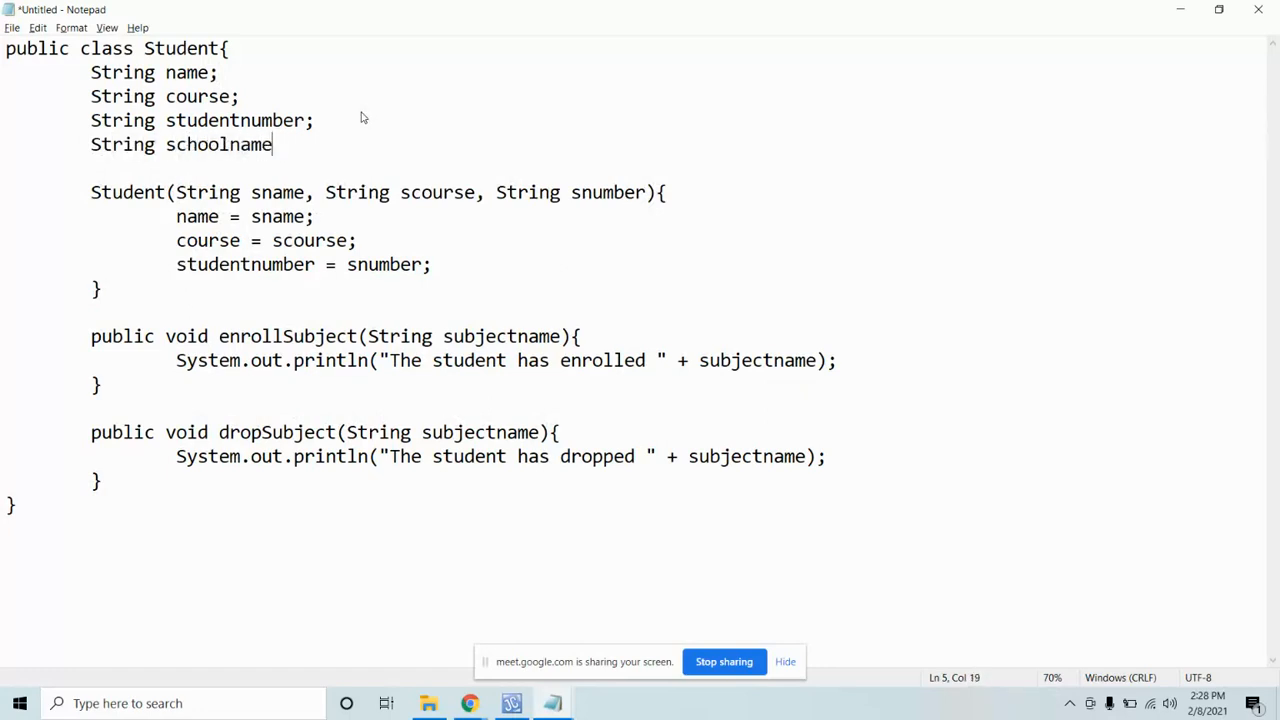
type("name")
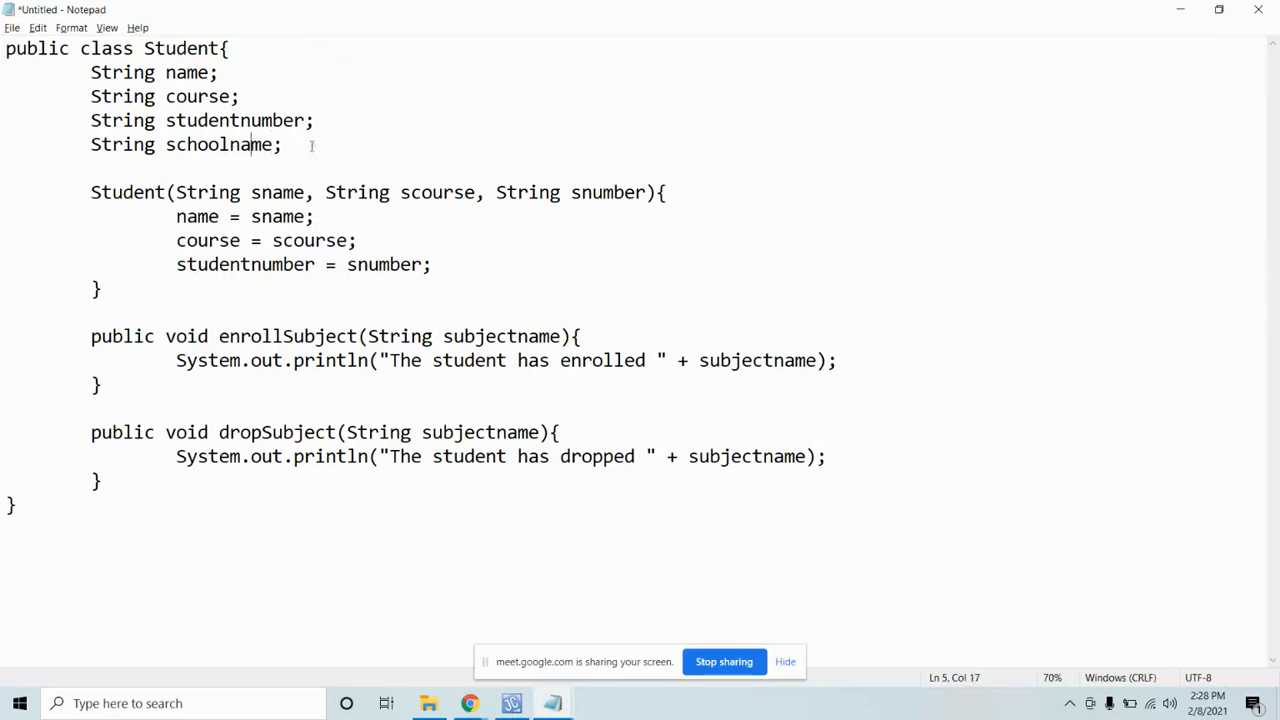
double_click(210, 144)
type("schoolname")
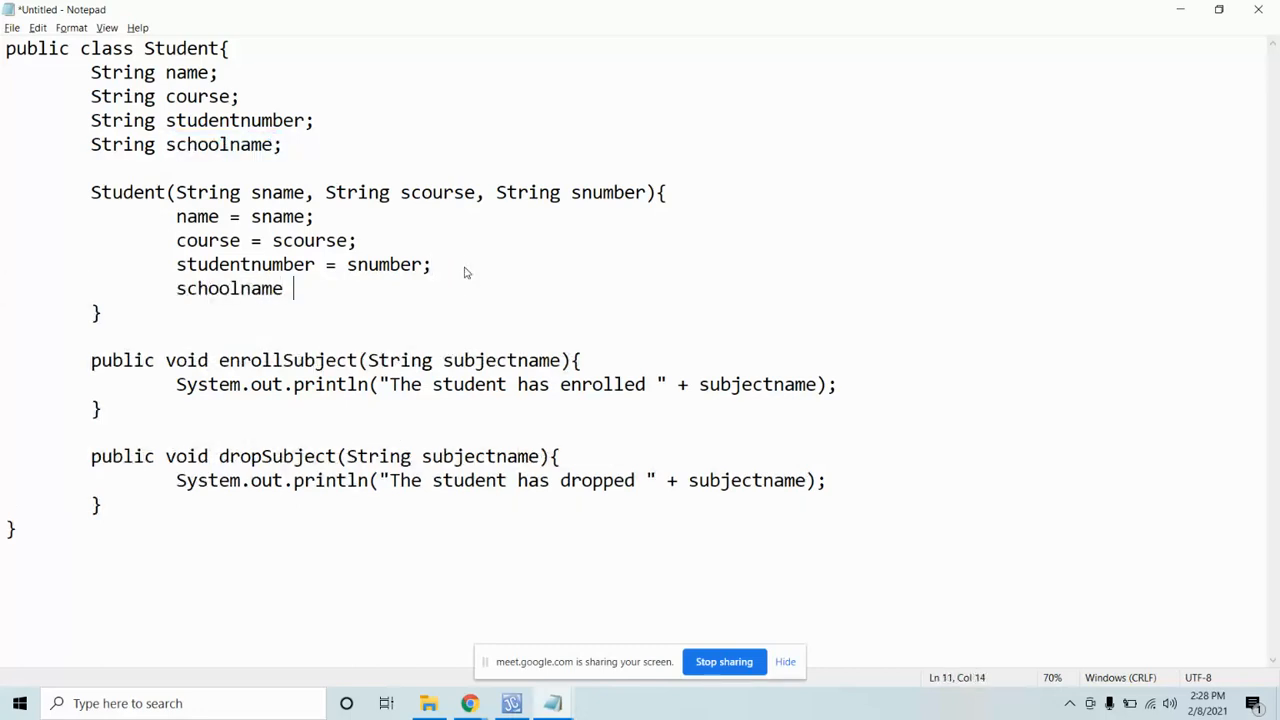
type("= \"\"")
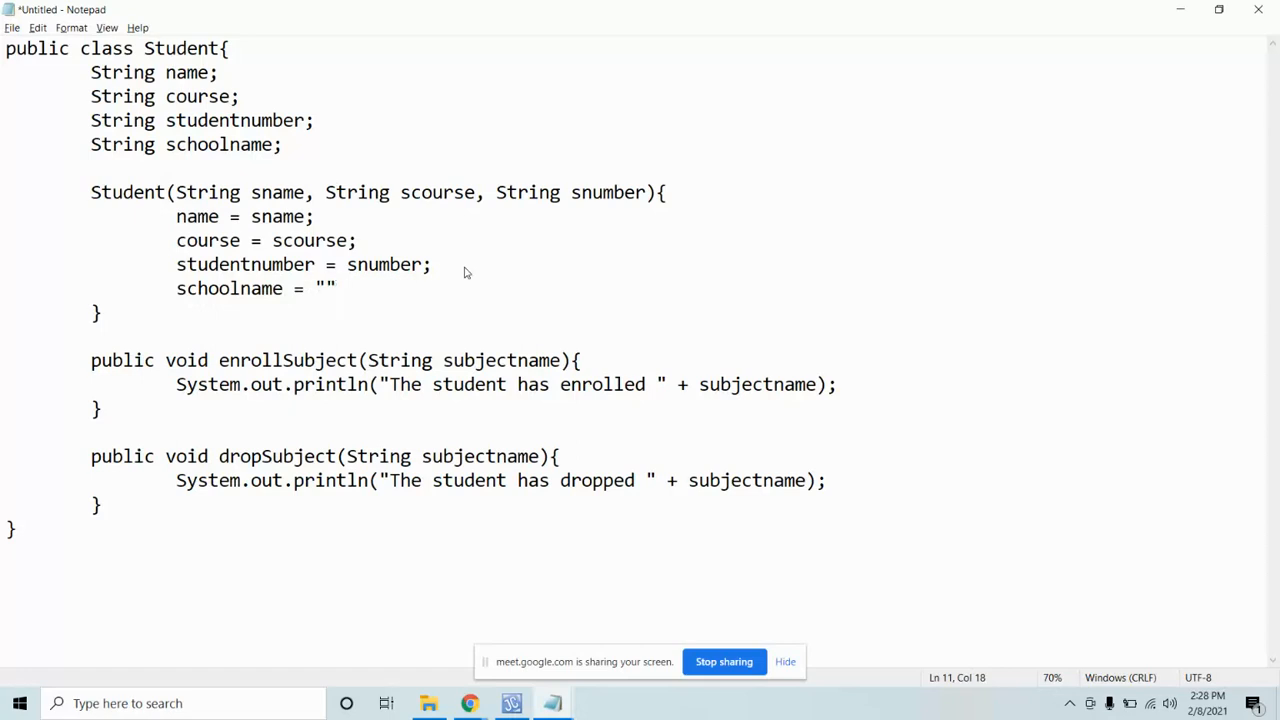
type("Saint Colu")
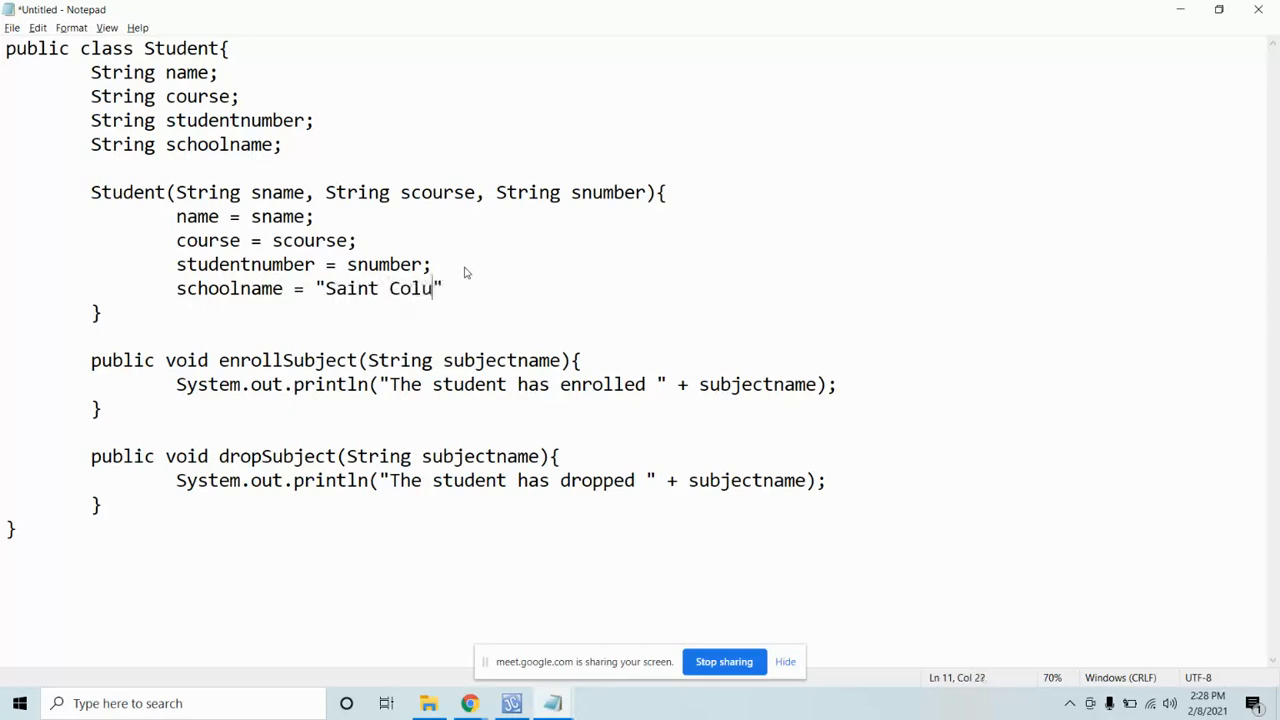
type("mban Colleghe")
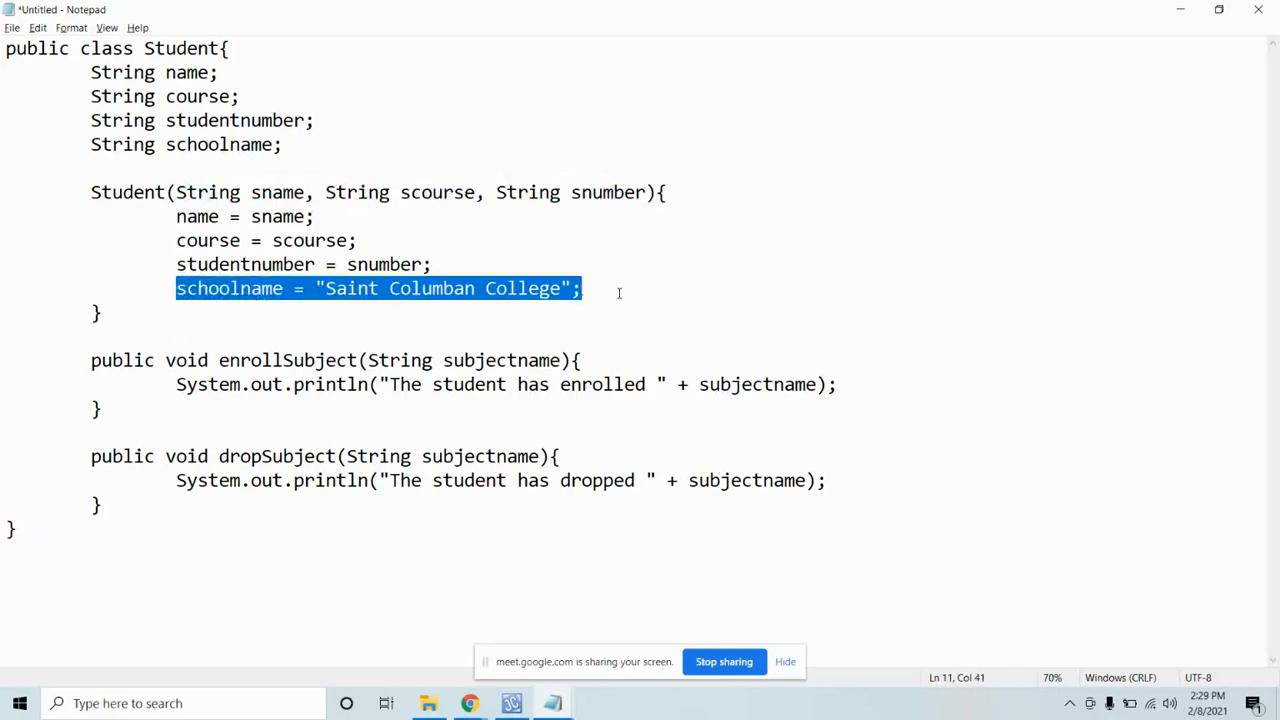
mouse_move(468, 704)
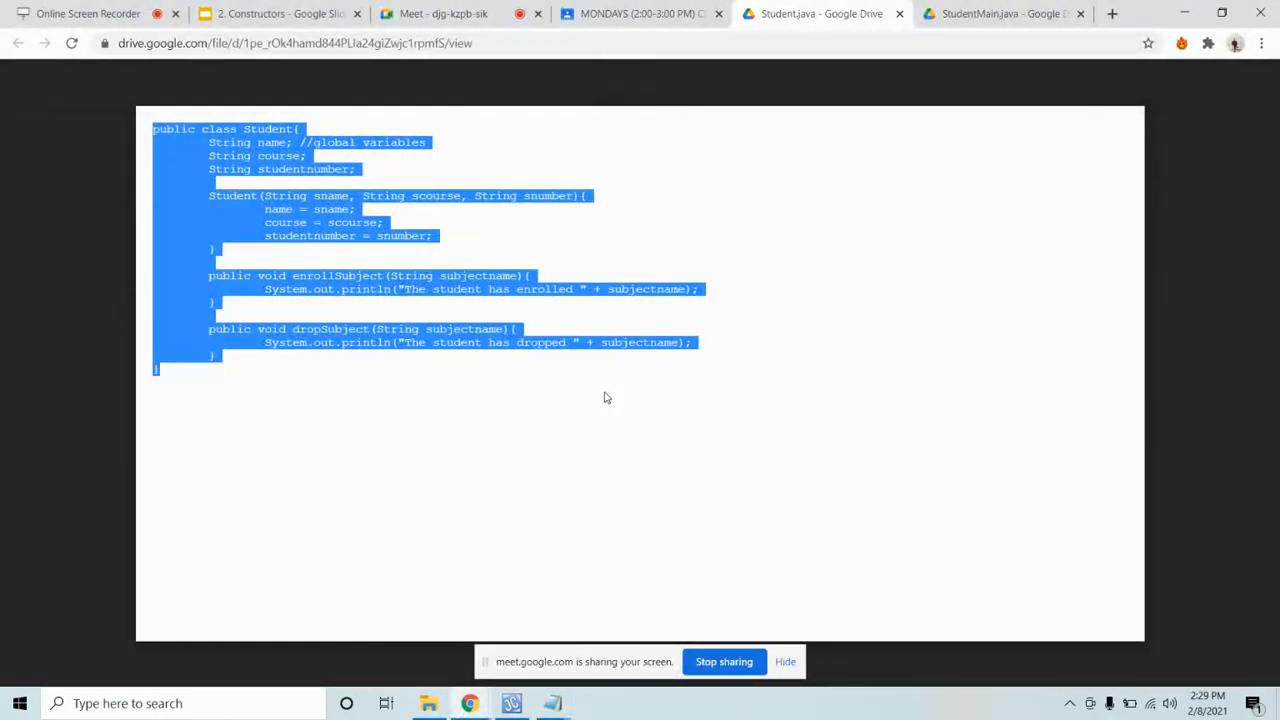
mouse_move(484, 6)
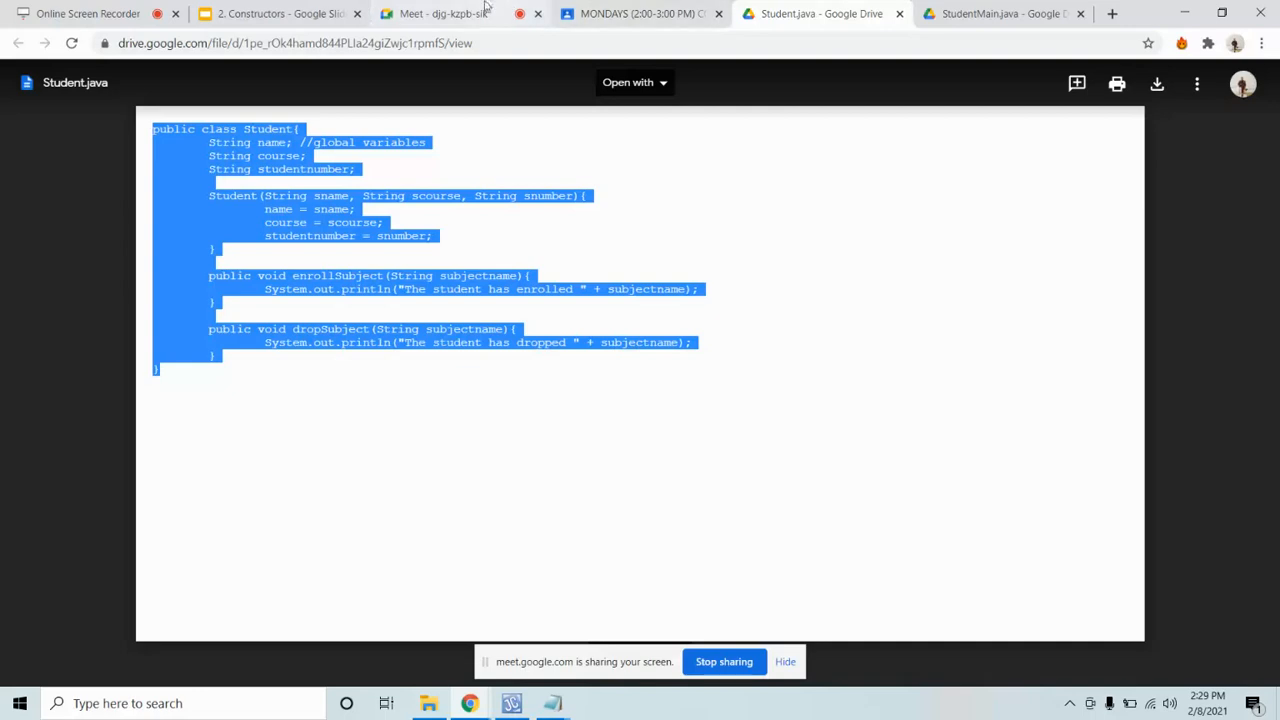
Step: Read the students' chat messages in the class call, then return to the Student code
left_click(440, 12)
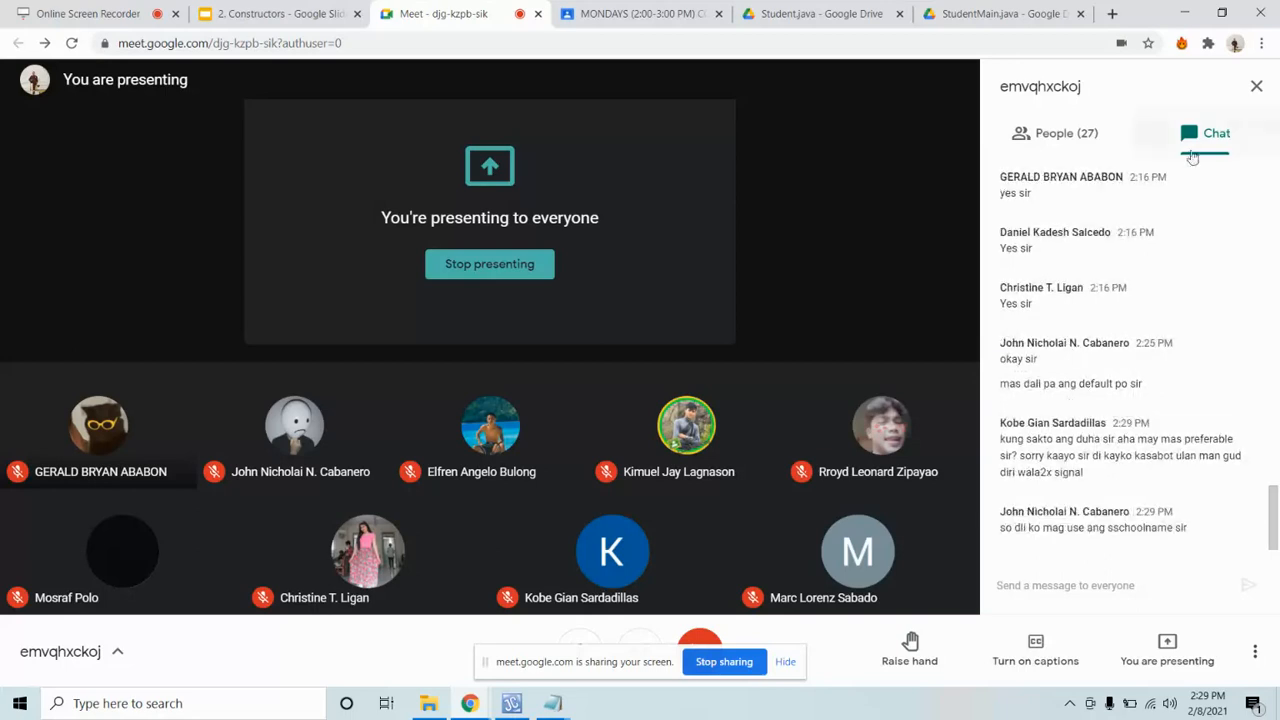
scroll("up", 3)
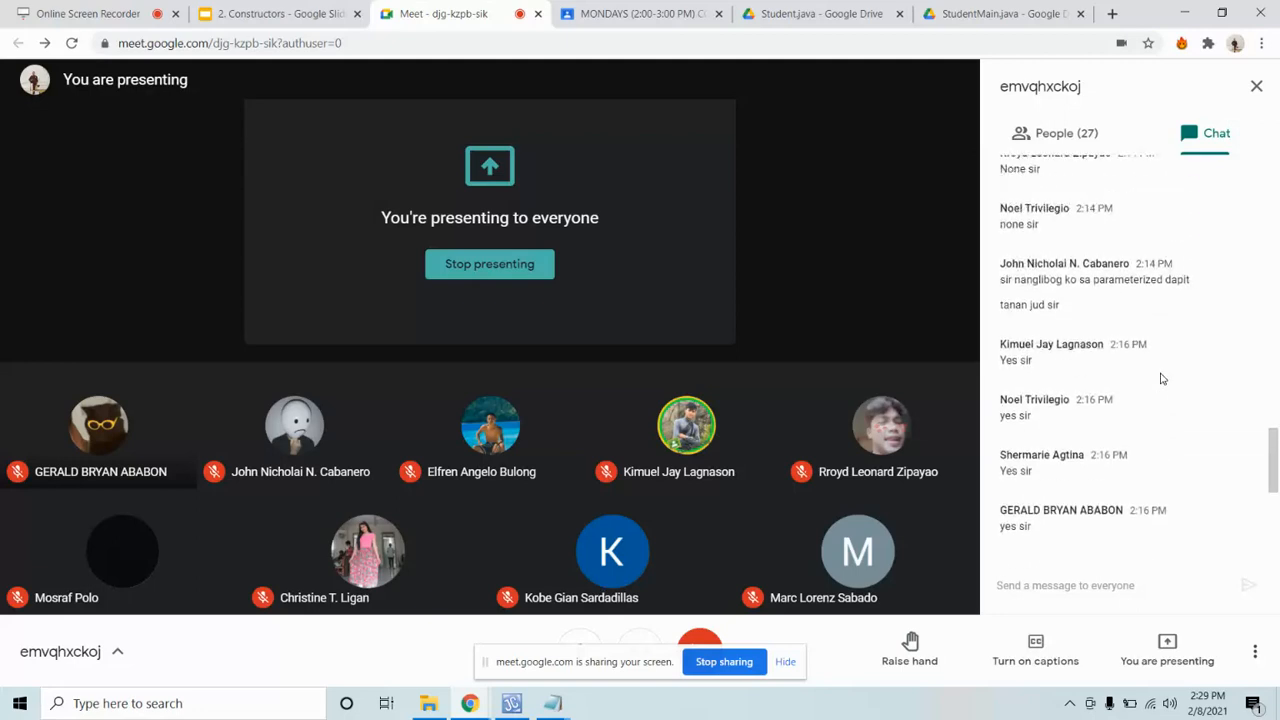
scroll("down", 3)
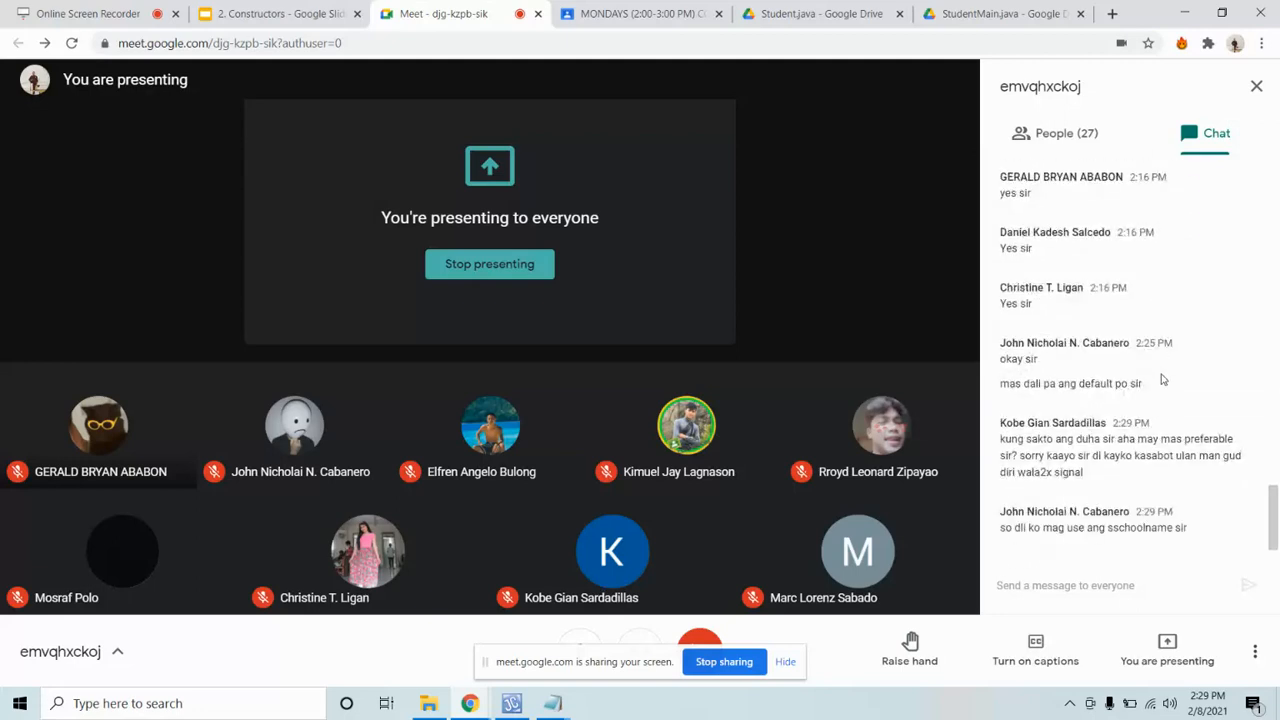
scroll("down", 3)
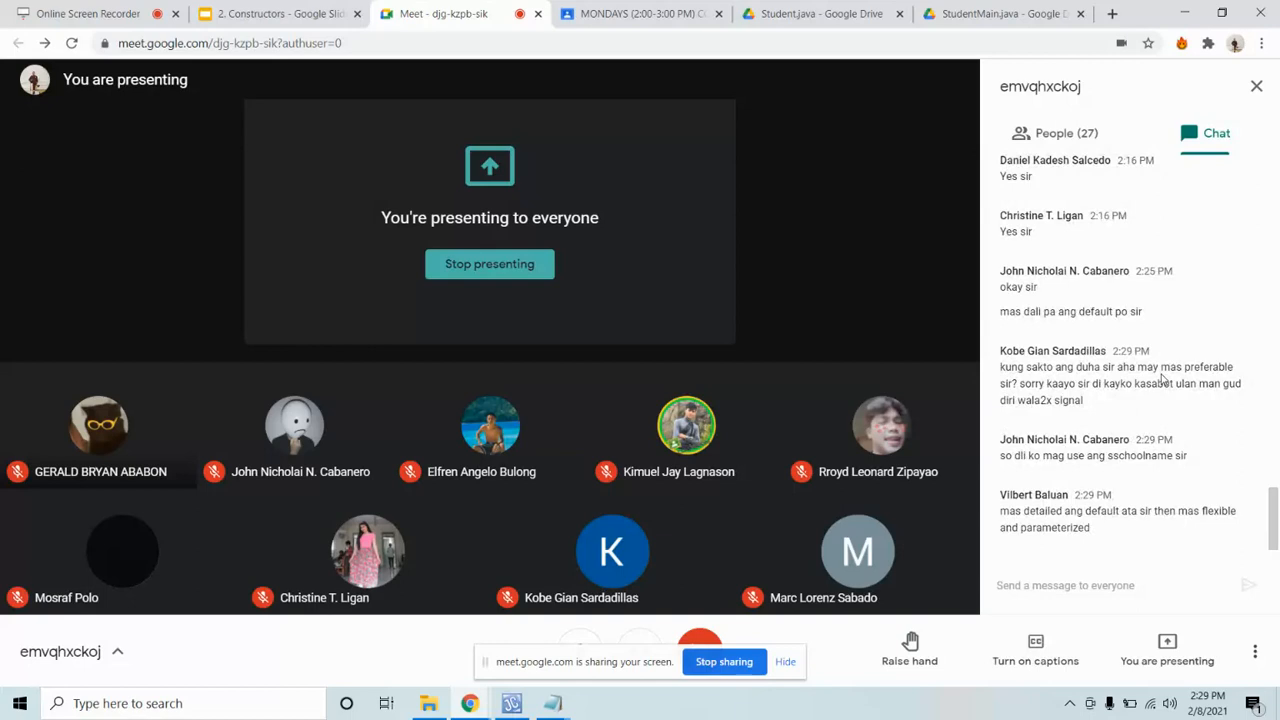
left_click(552, 704)
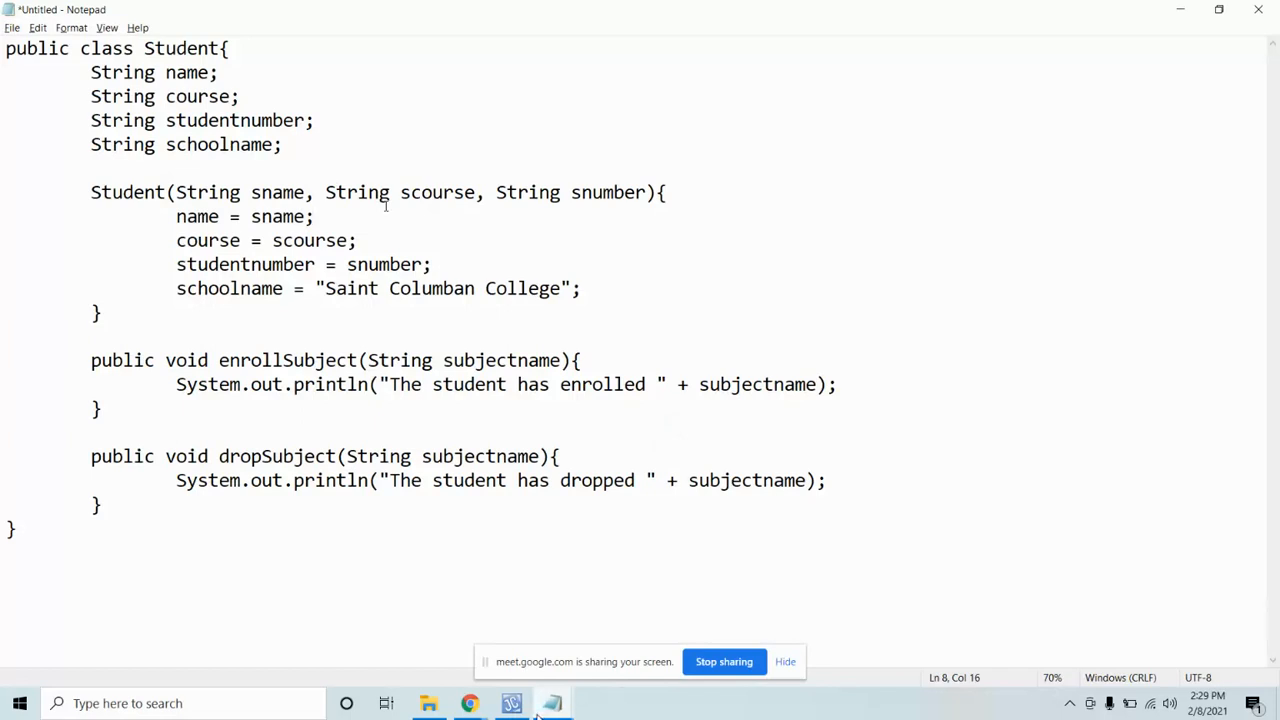
mouse_move(376, 320)
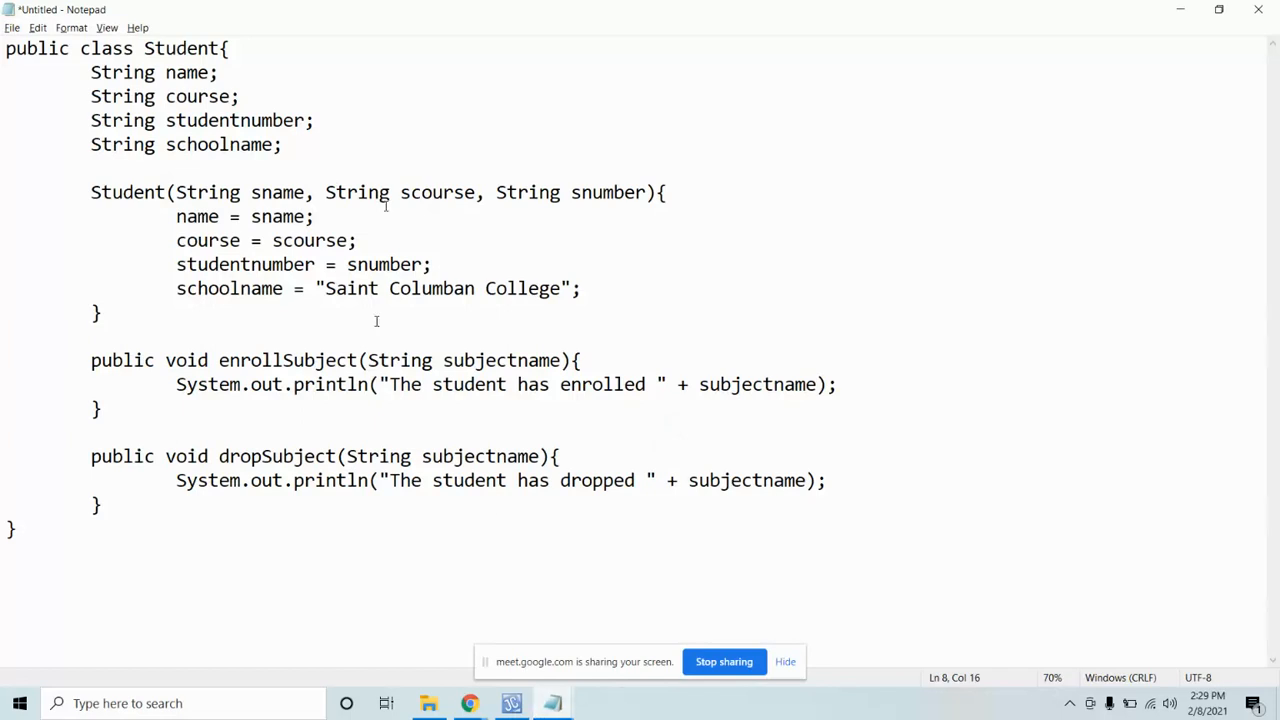
Step: Check the newest chat replies in the call once more and go back to the Student code
key("Backspace")
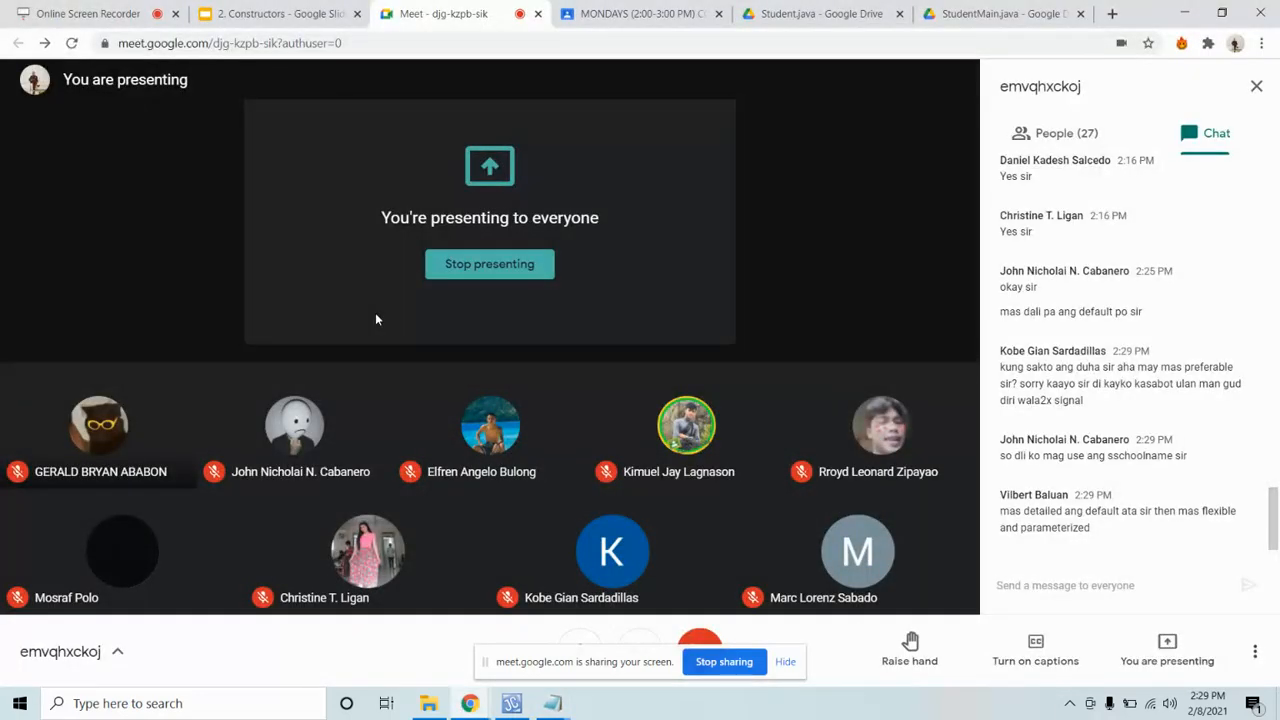
mouse_move(1080, 454)
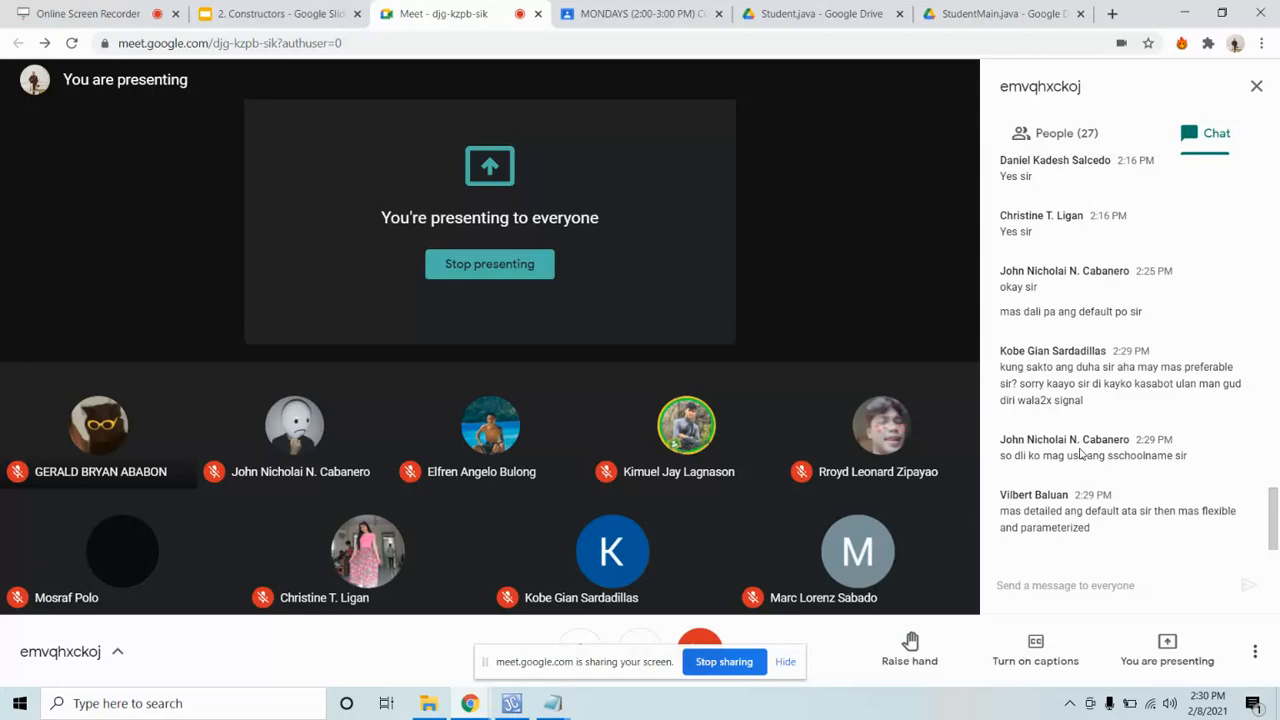
scroll("down", 3)
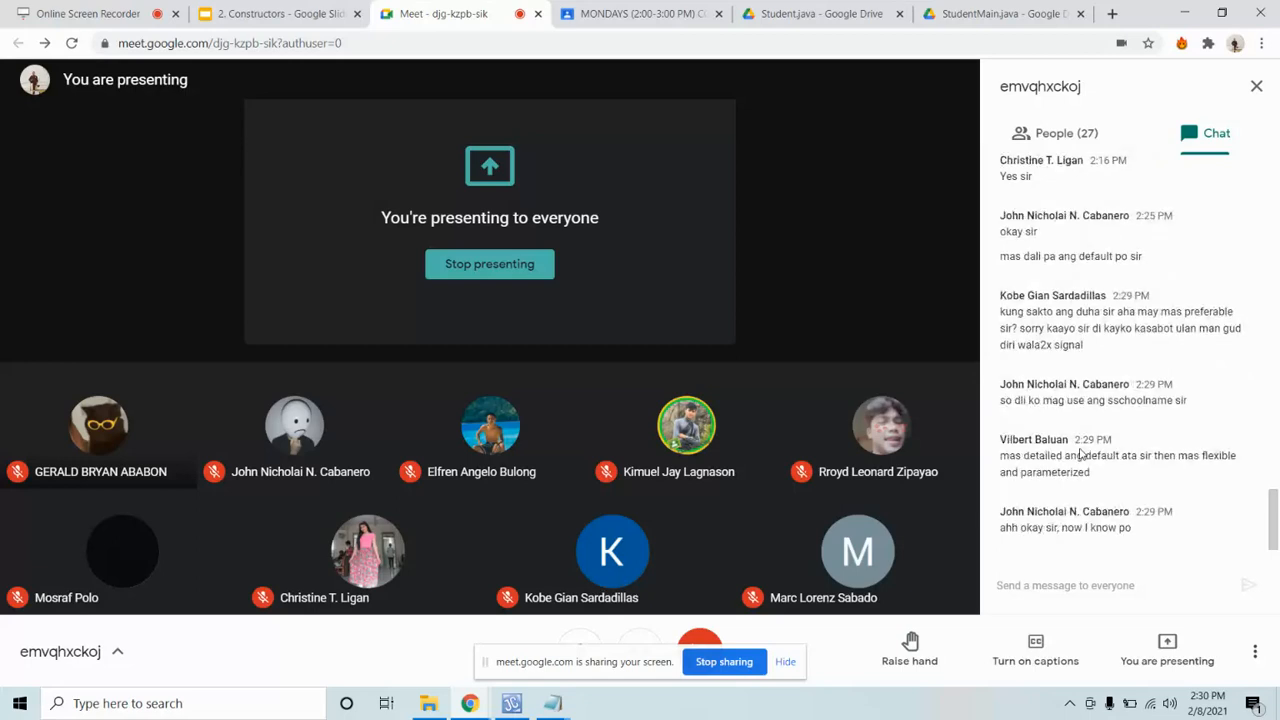
left_click(552, 704)
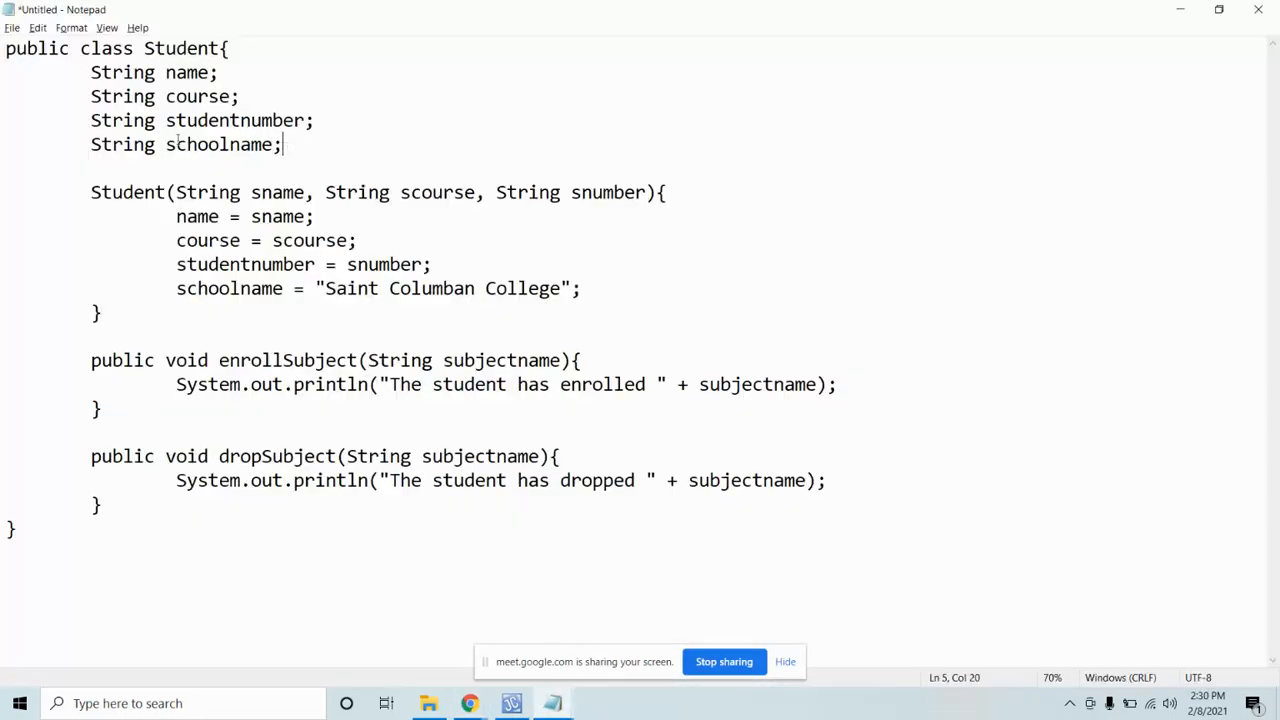
Step: Highlight the schoolname and name field declarations while explaining them
double_click(222, 144)
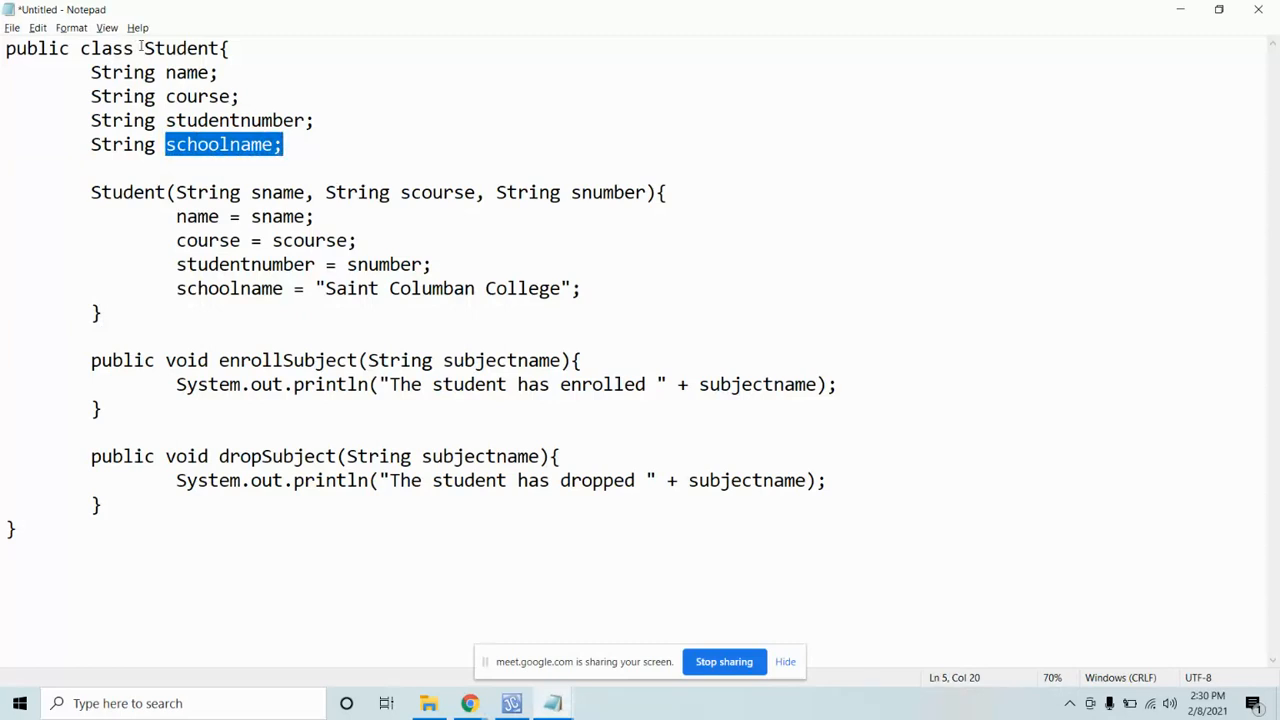
double_click(184, 48)
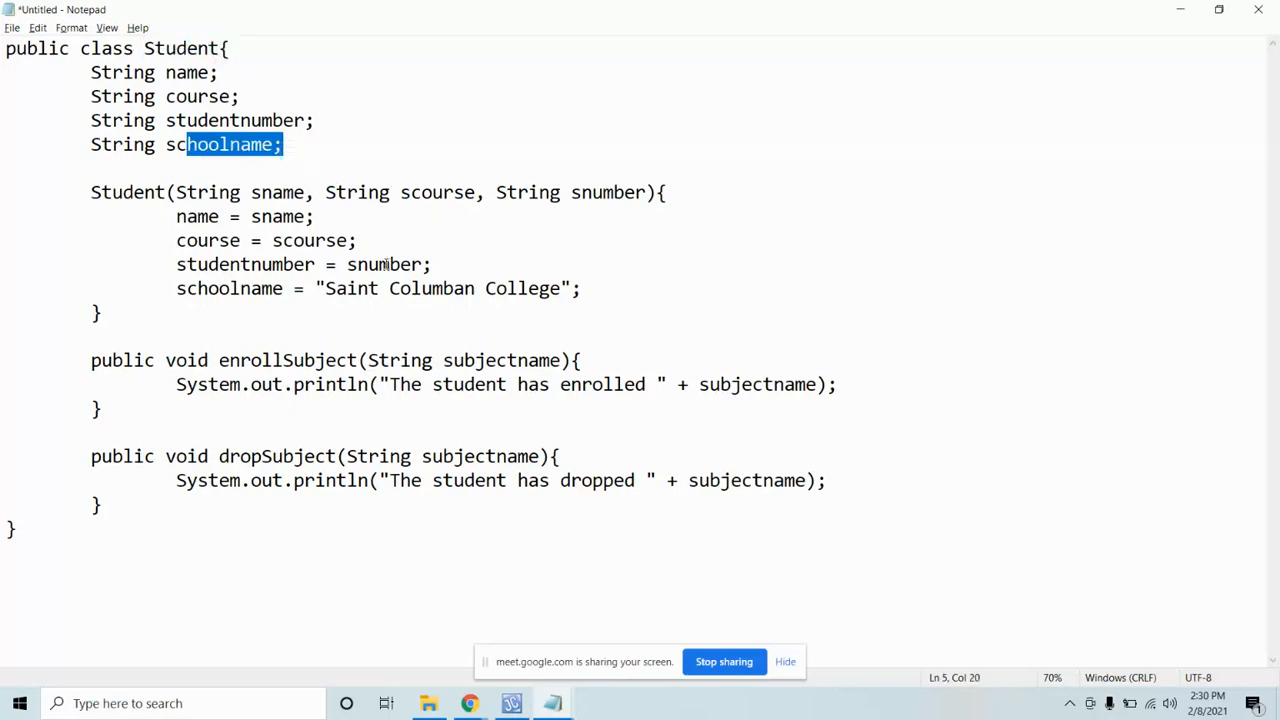
mouse_move(314, 150)
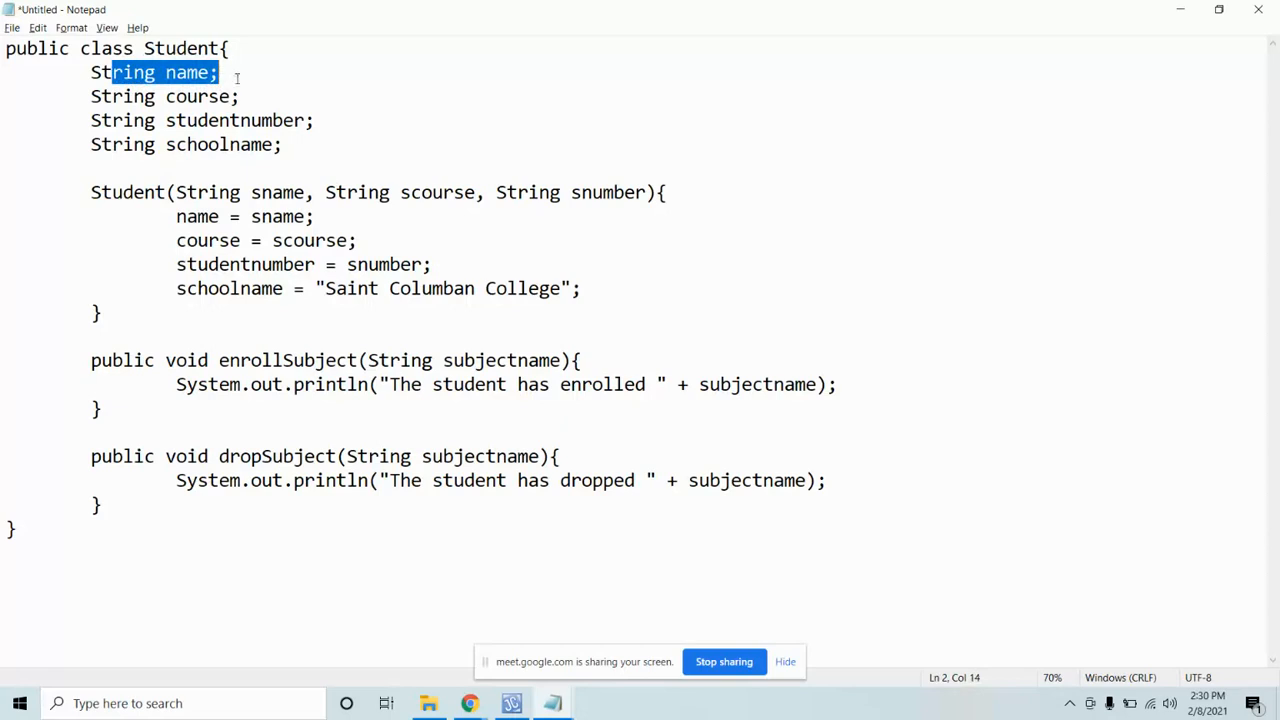
double_click(236, 120)
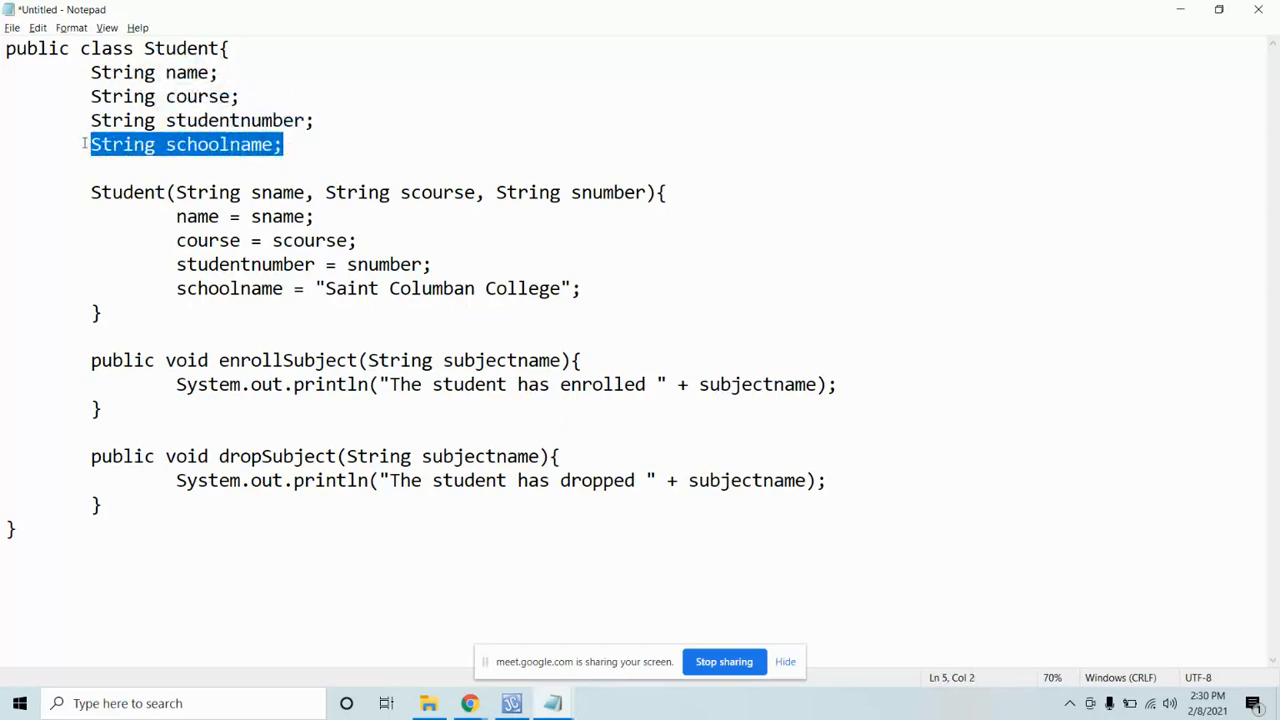
left_click(200, 144)
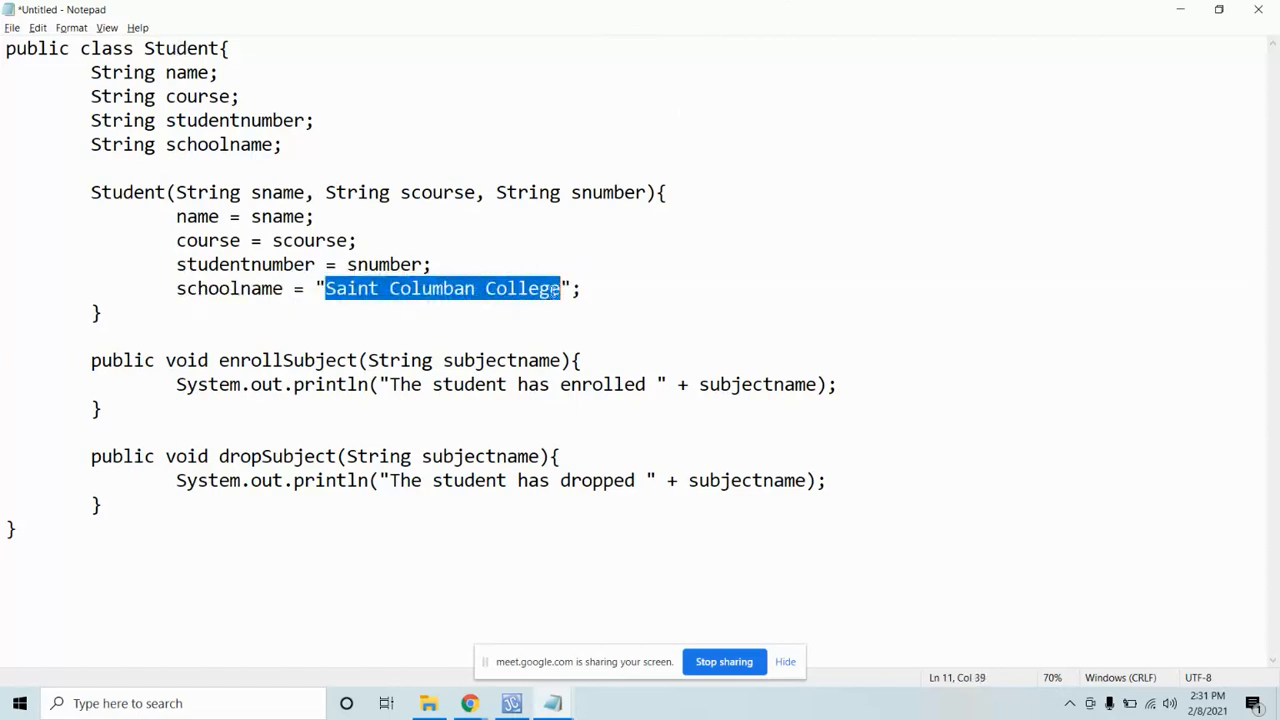
Step: Replace "Saint Columban College" with "PCC" in the constructor's schoolname assignment
type("PCC\";")
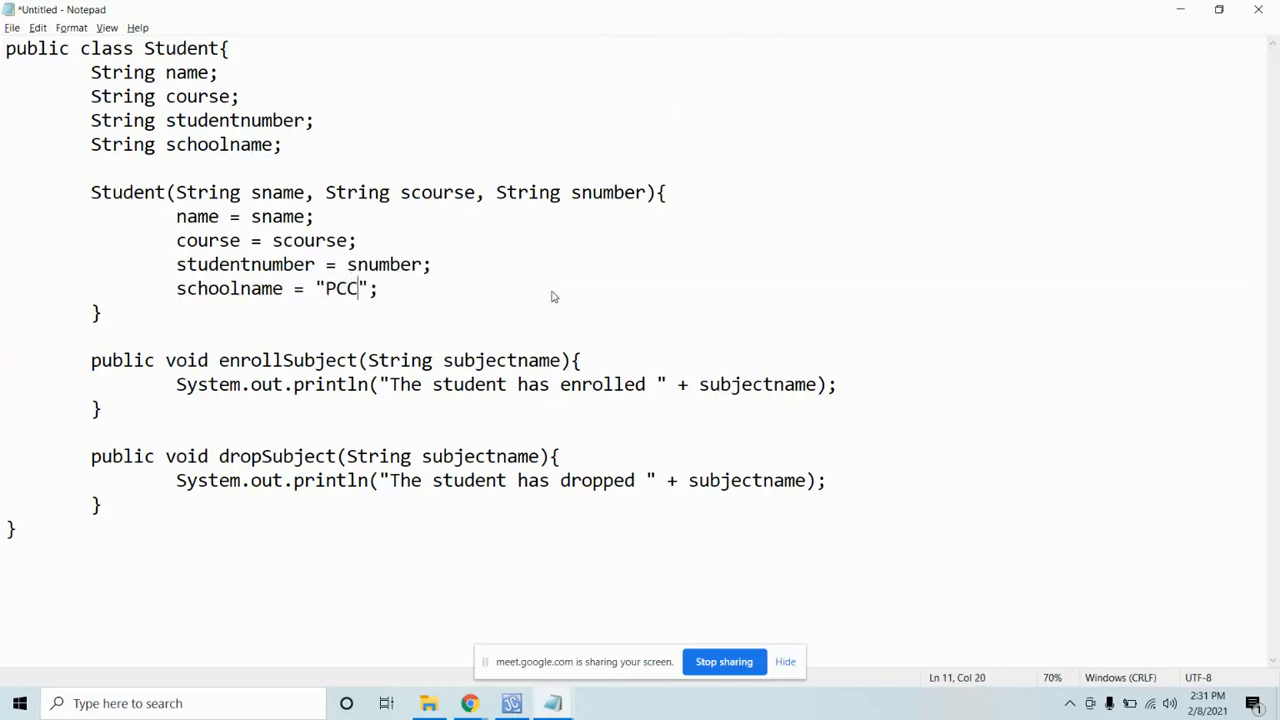
mouse_move(632, 668)
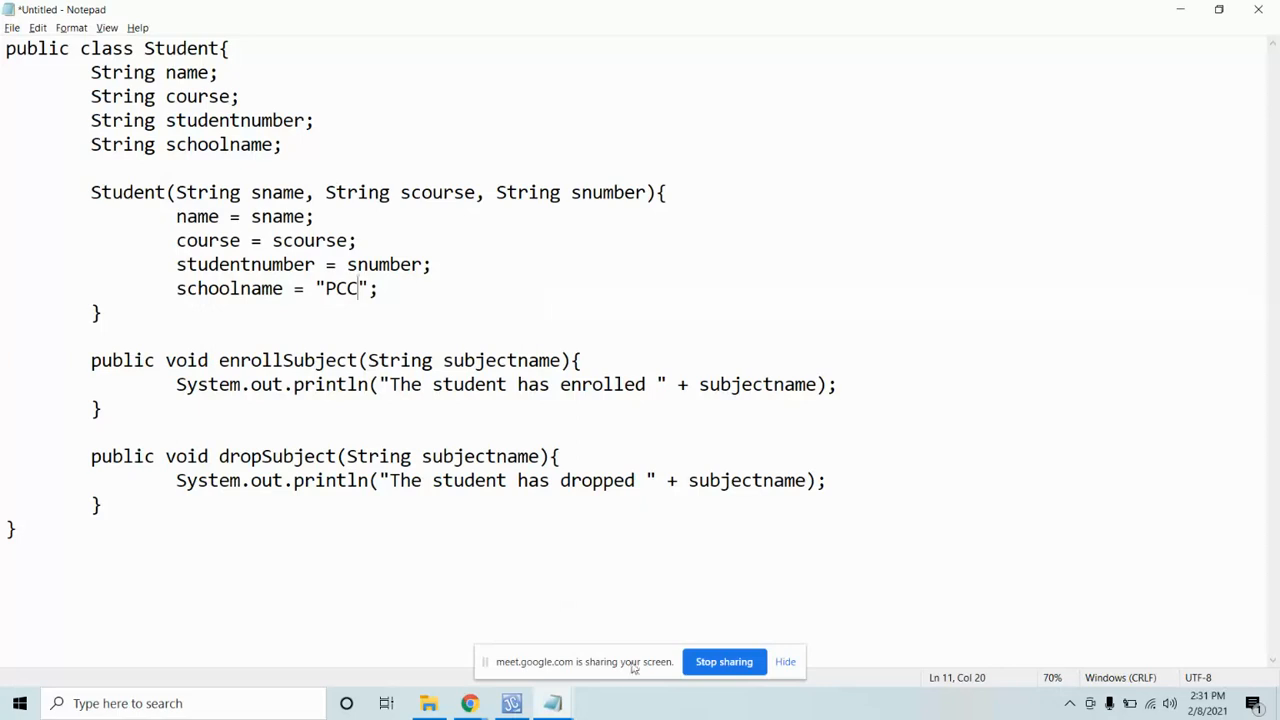
left_click(468, 704)
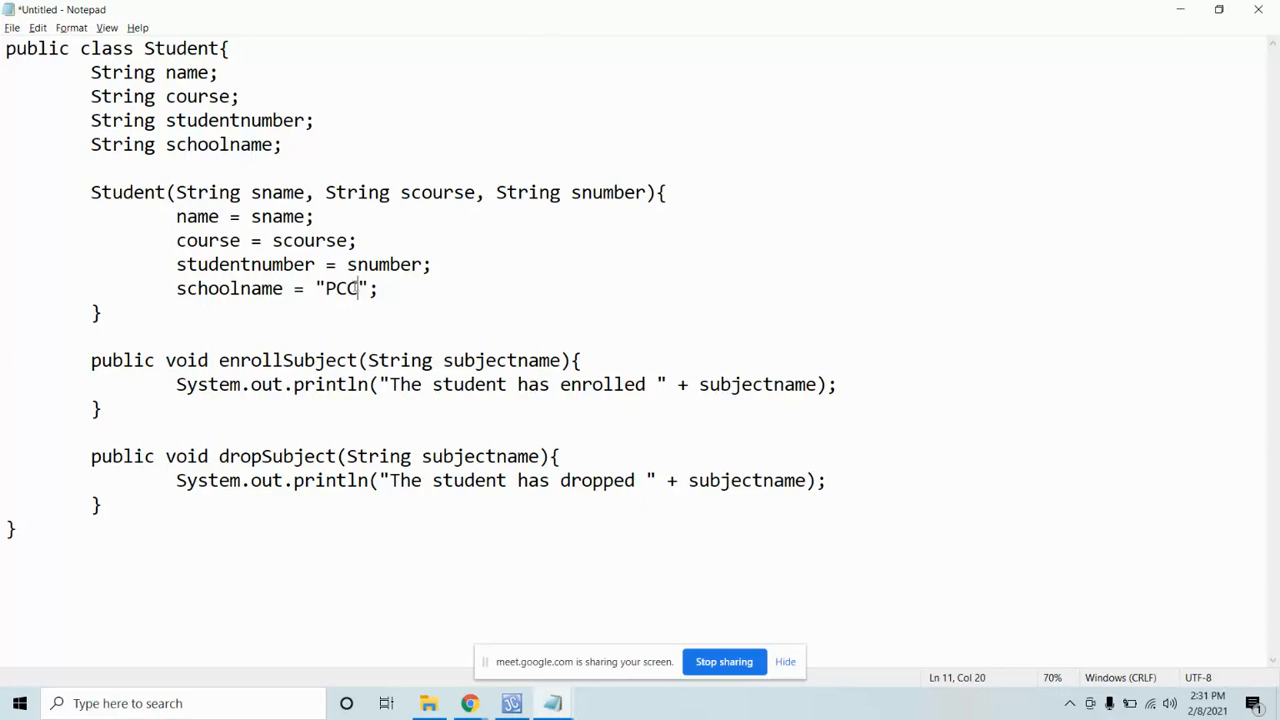
mouse_move(266, 6)
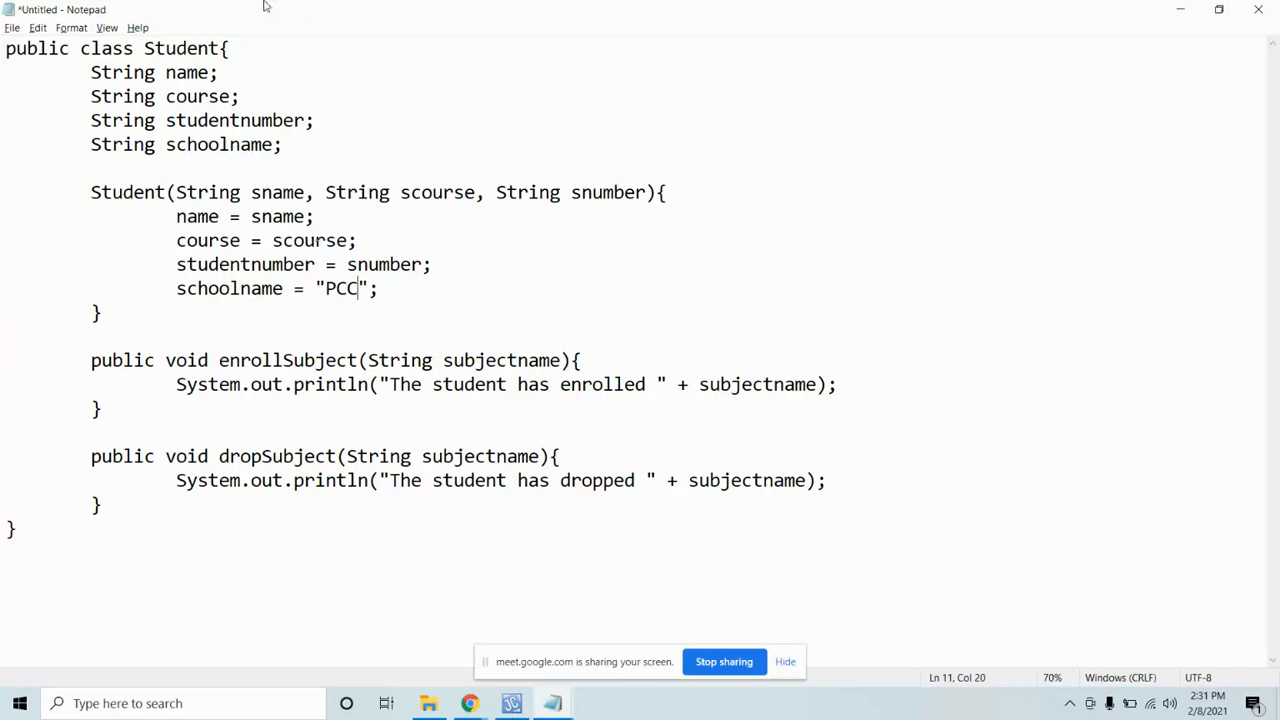
Step: Rename the schoolname field to a String gender field
double_click(184, 48)
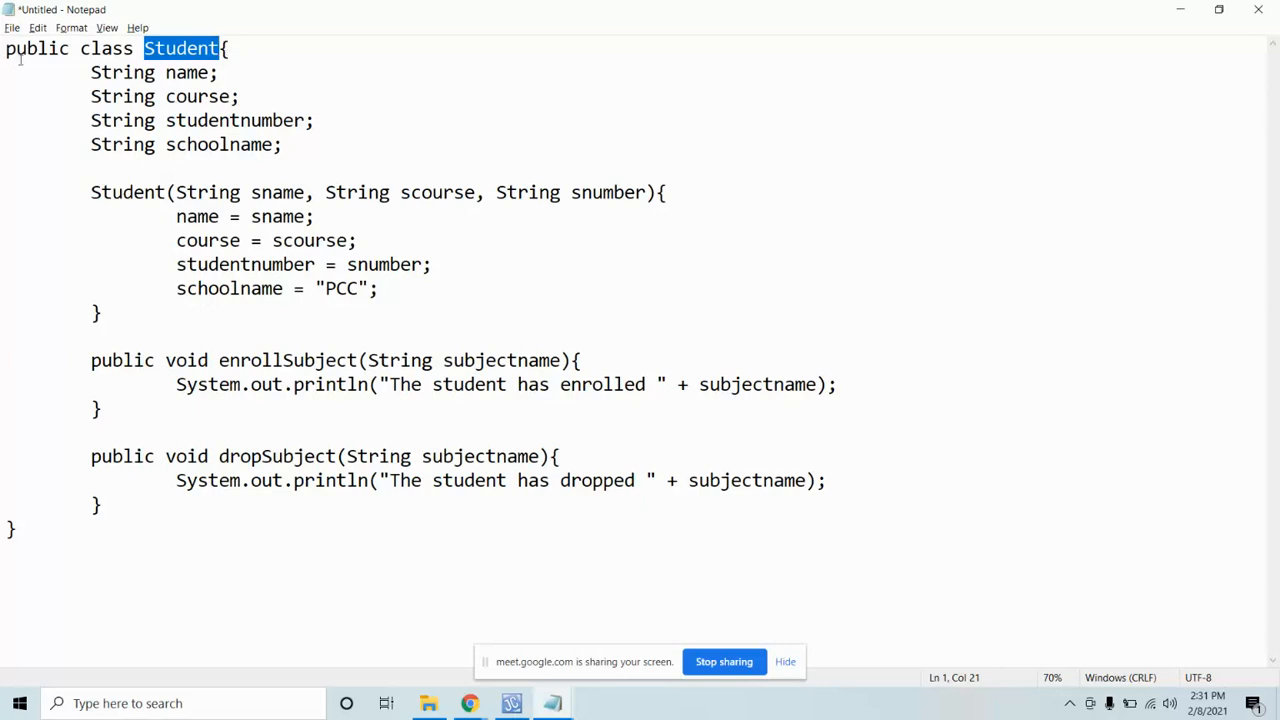
left_click(284, 144)
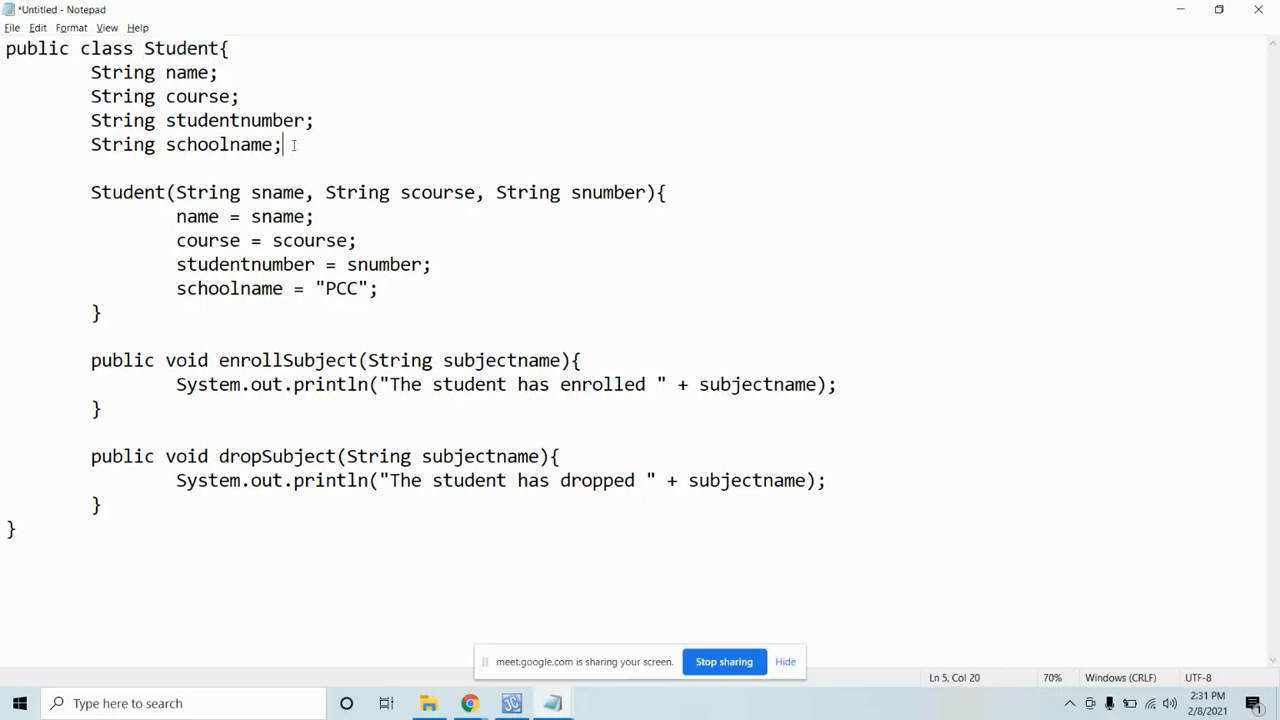
double_click(216, 144)
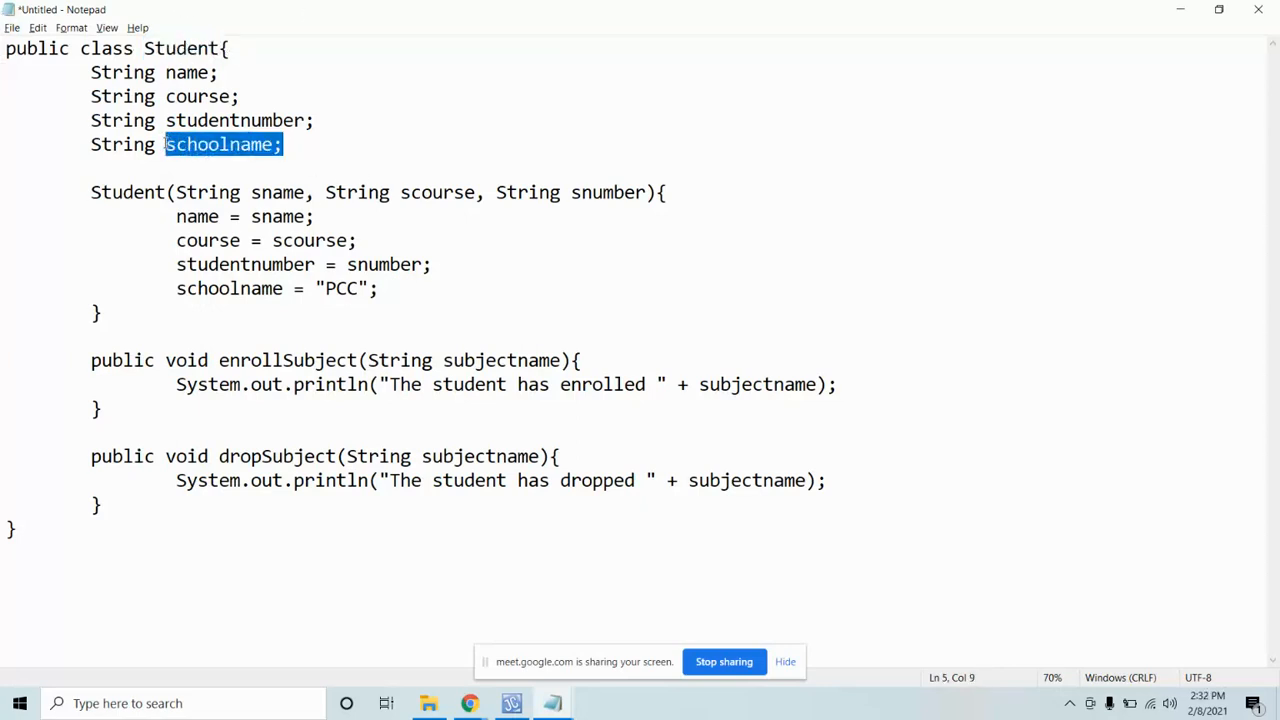
key("Delete")
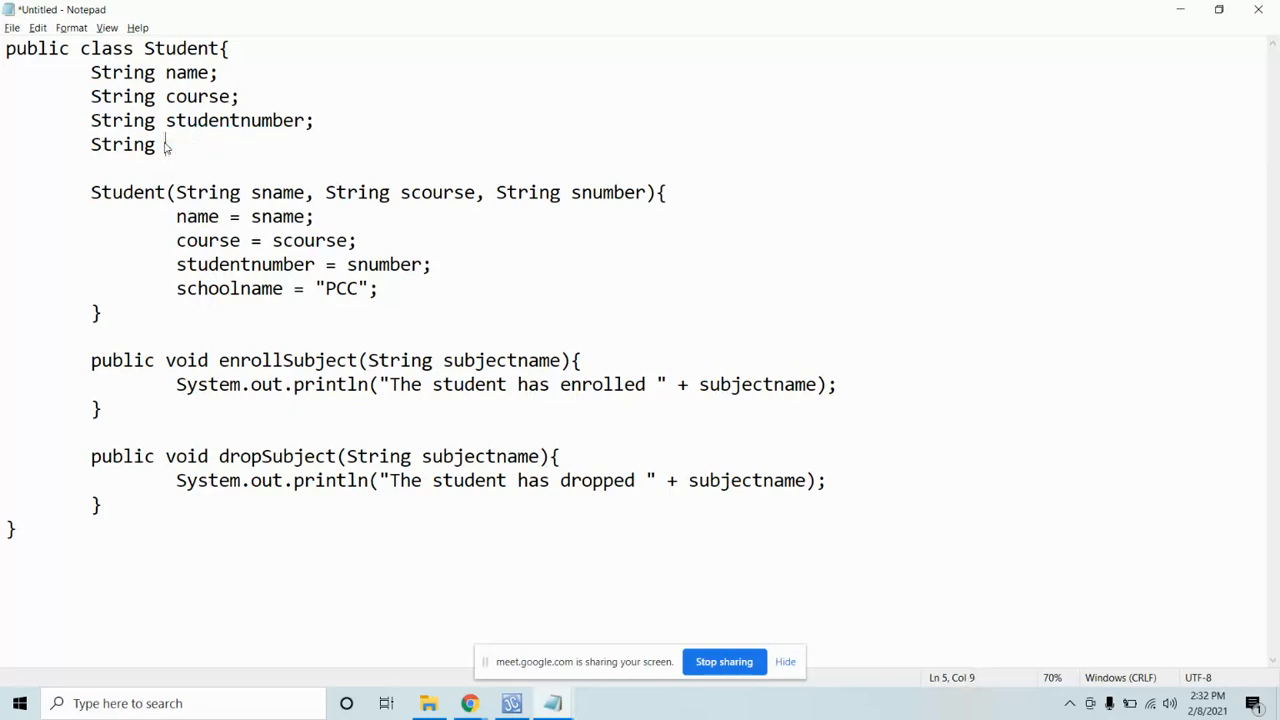
type("gender")
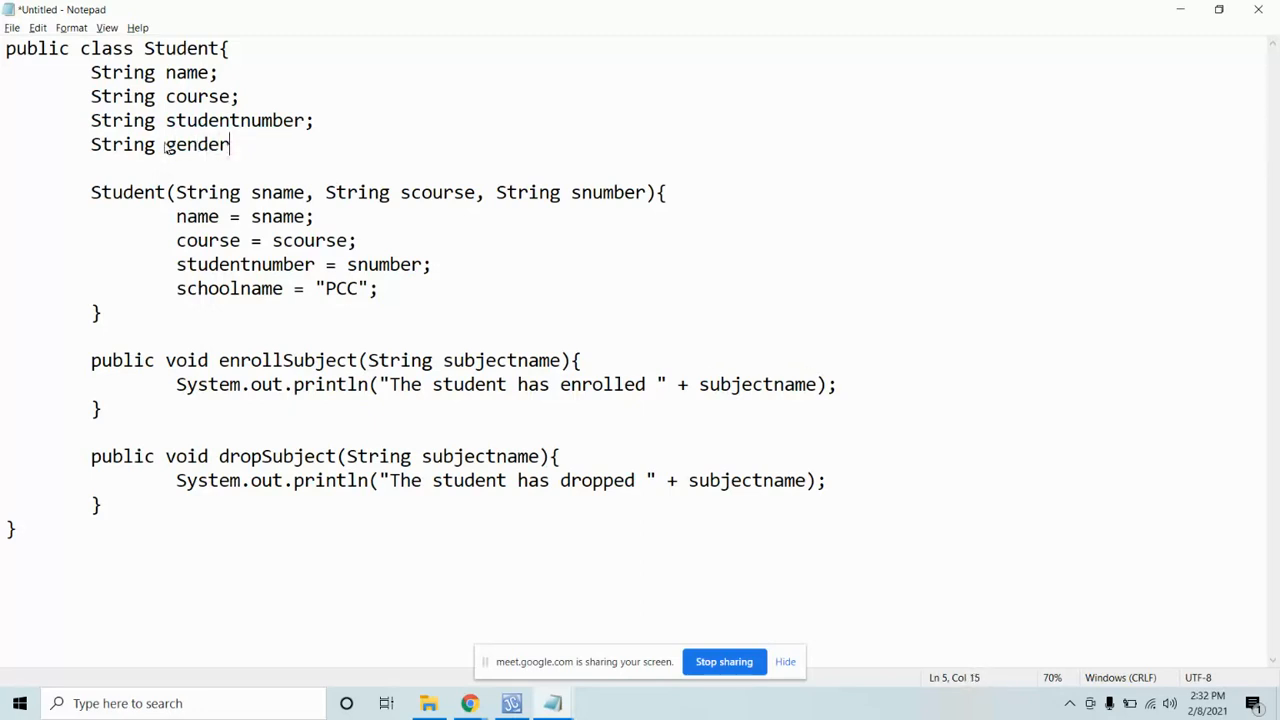
type(";")
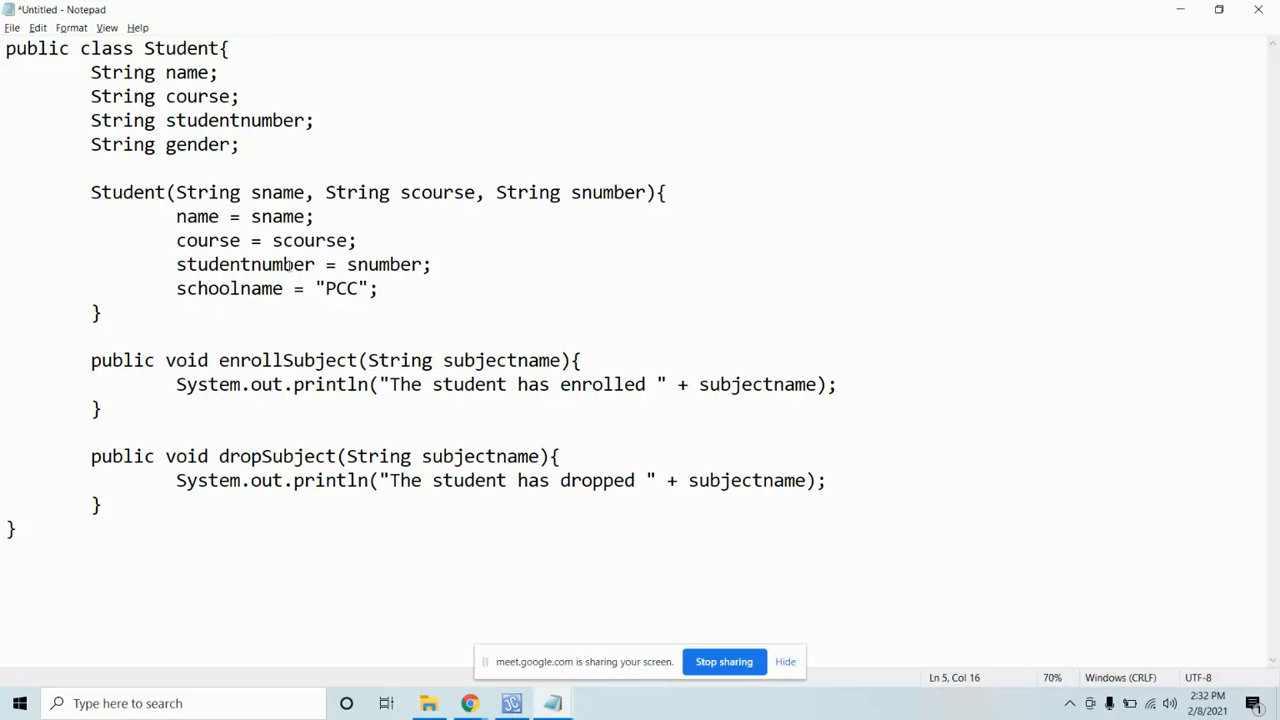
Step: Assign gender = "MALE"; at the end of the constructor body
type("gen")
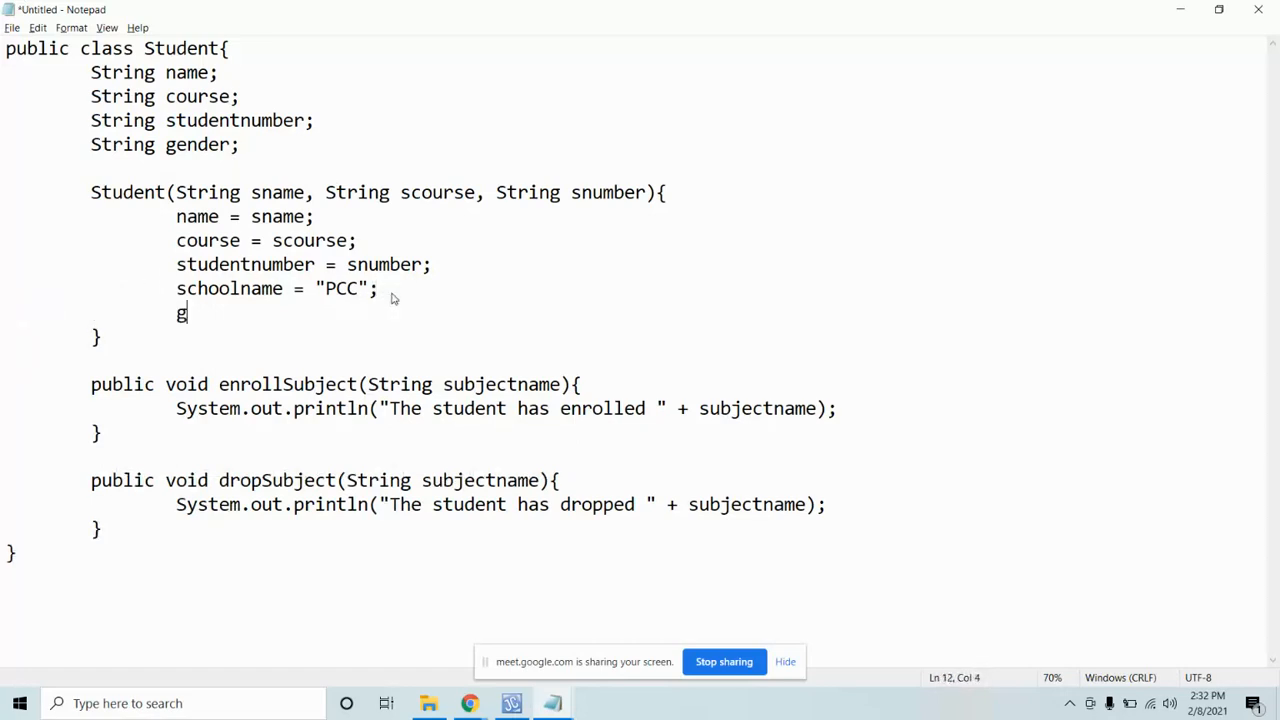
type("ender =")
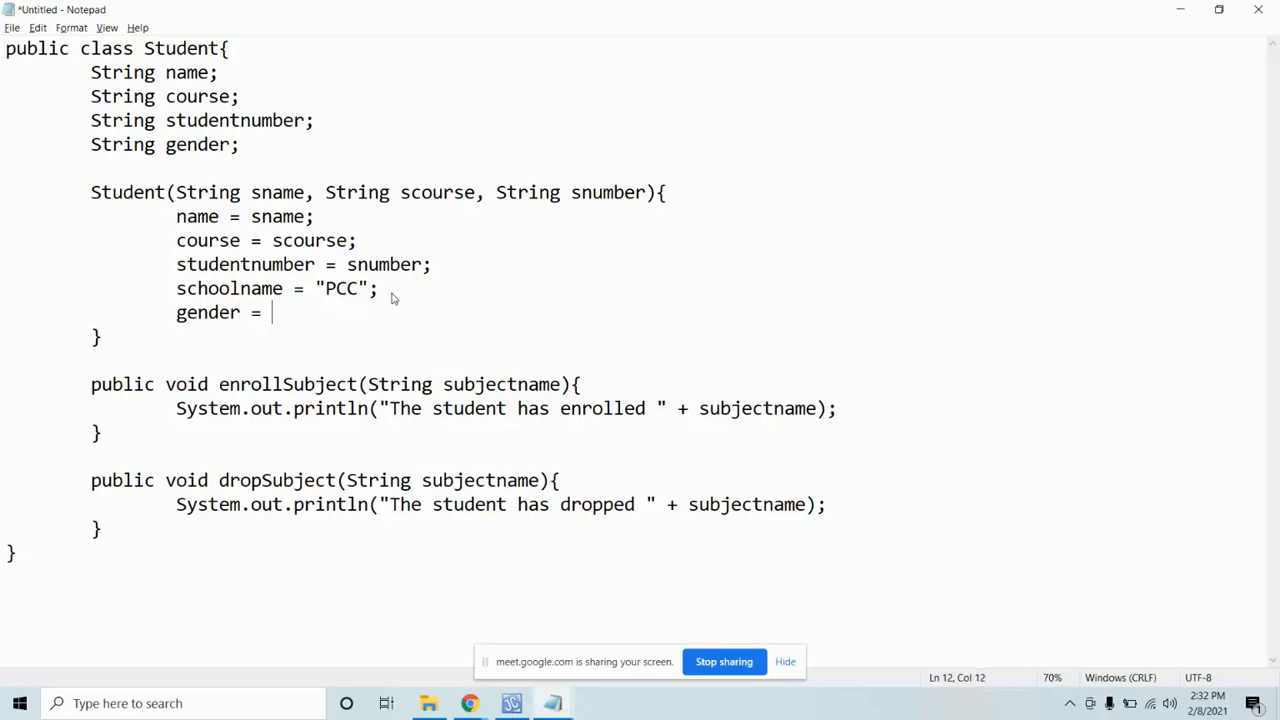
type("\"MALE\"")
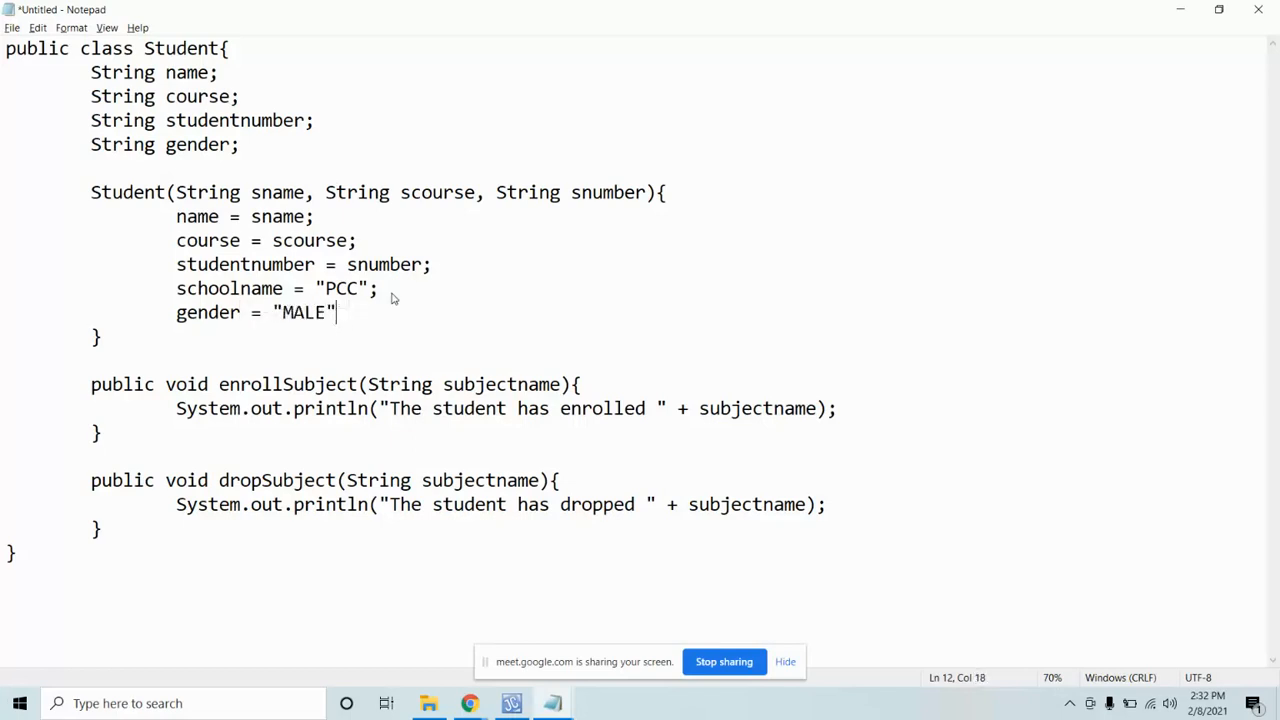
type(";")
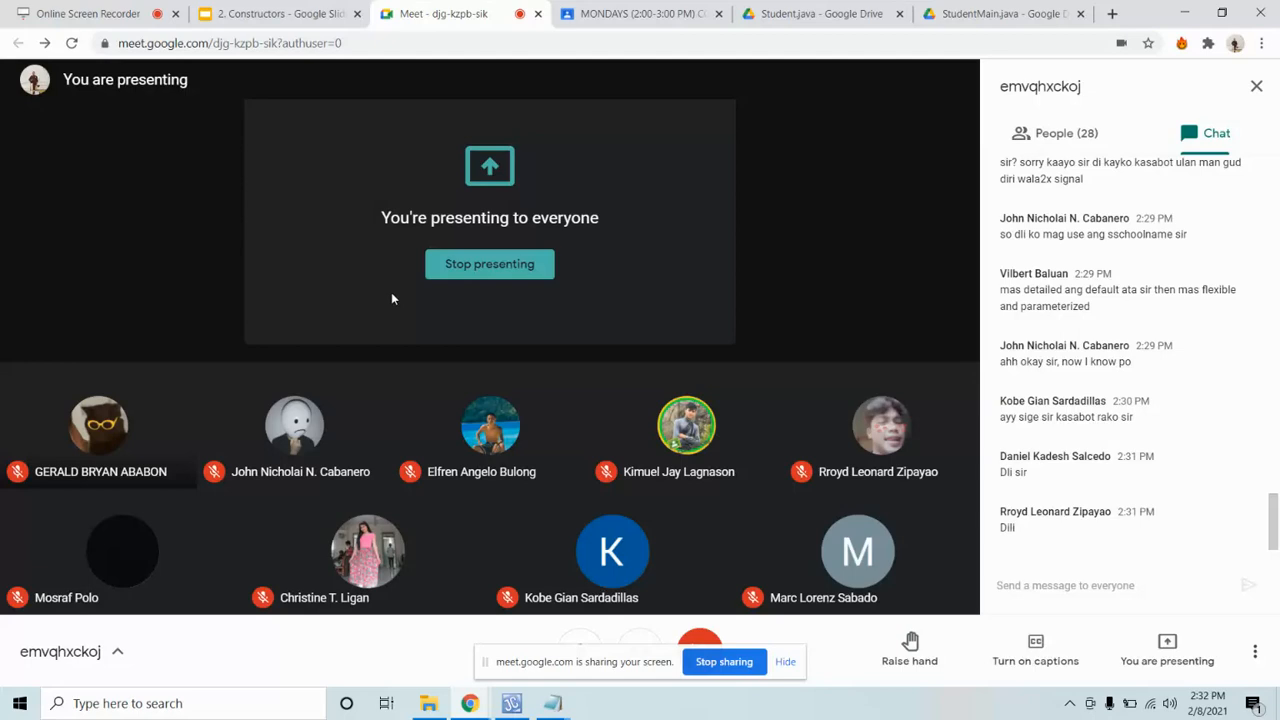
Step: Send 210234 as a sample ID-number reply in the class chat and read the students' answers
scroll("down", 3)
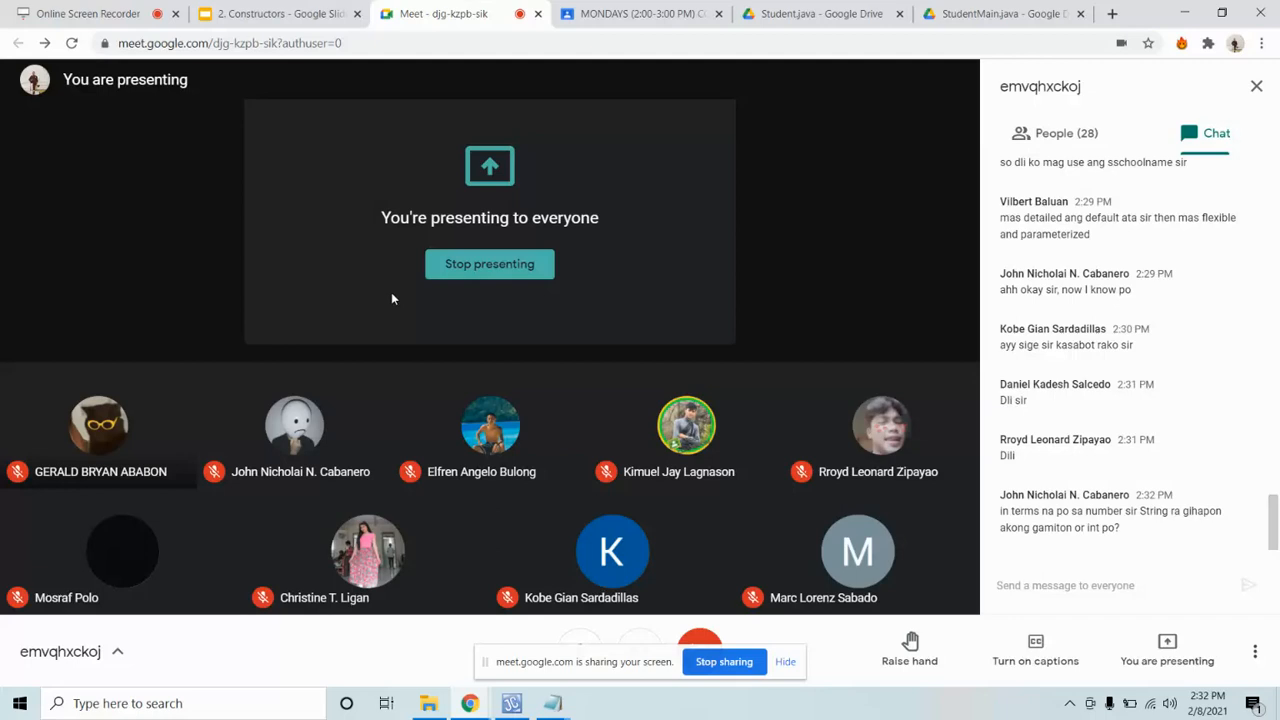
left_click(552, 704)
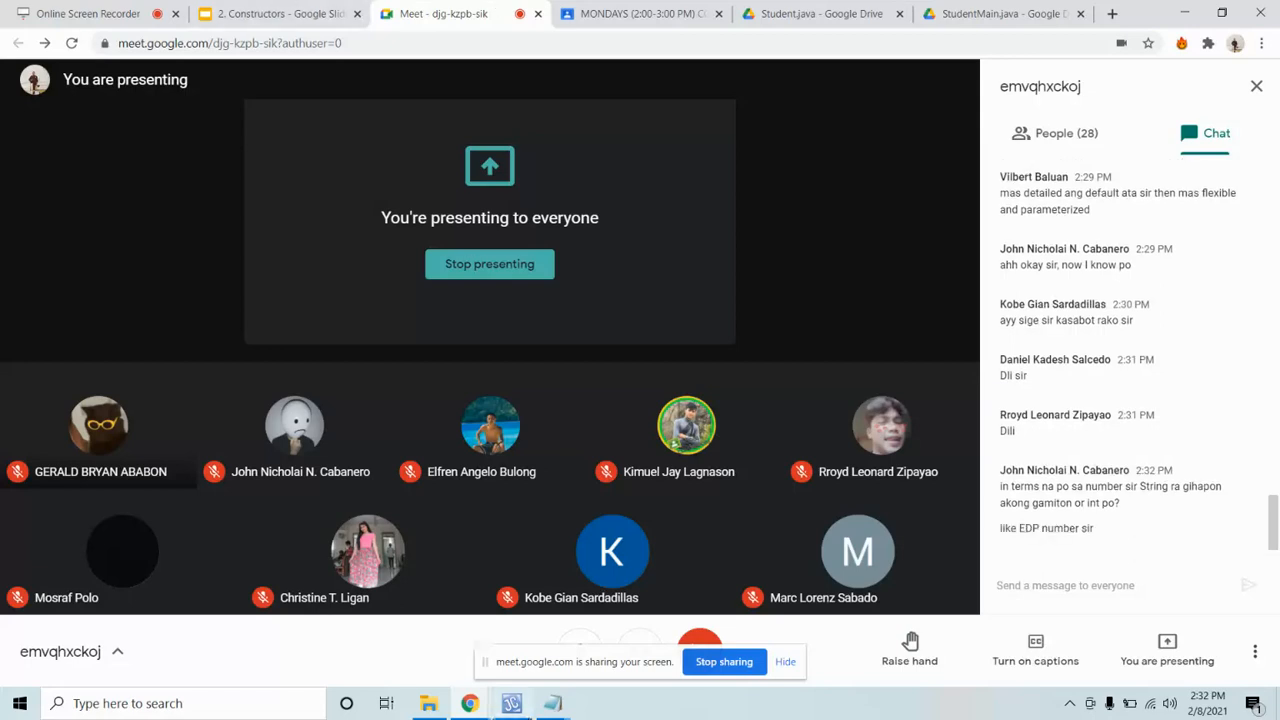
mouse_move(566, 148)
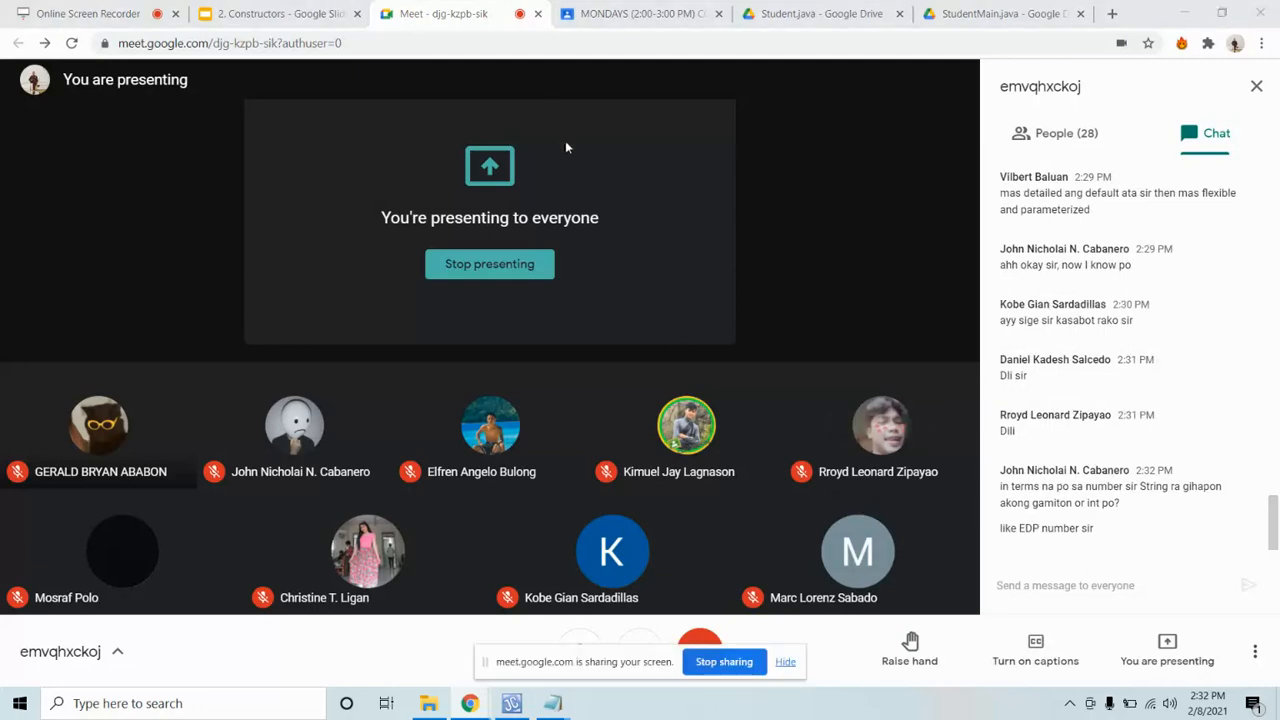
mouse_move(1012, 620)
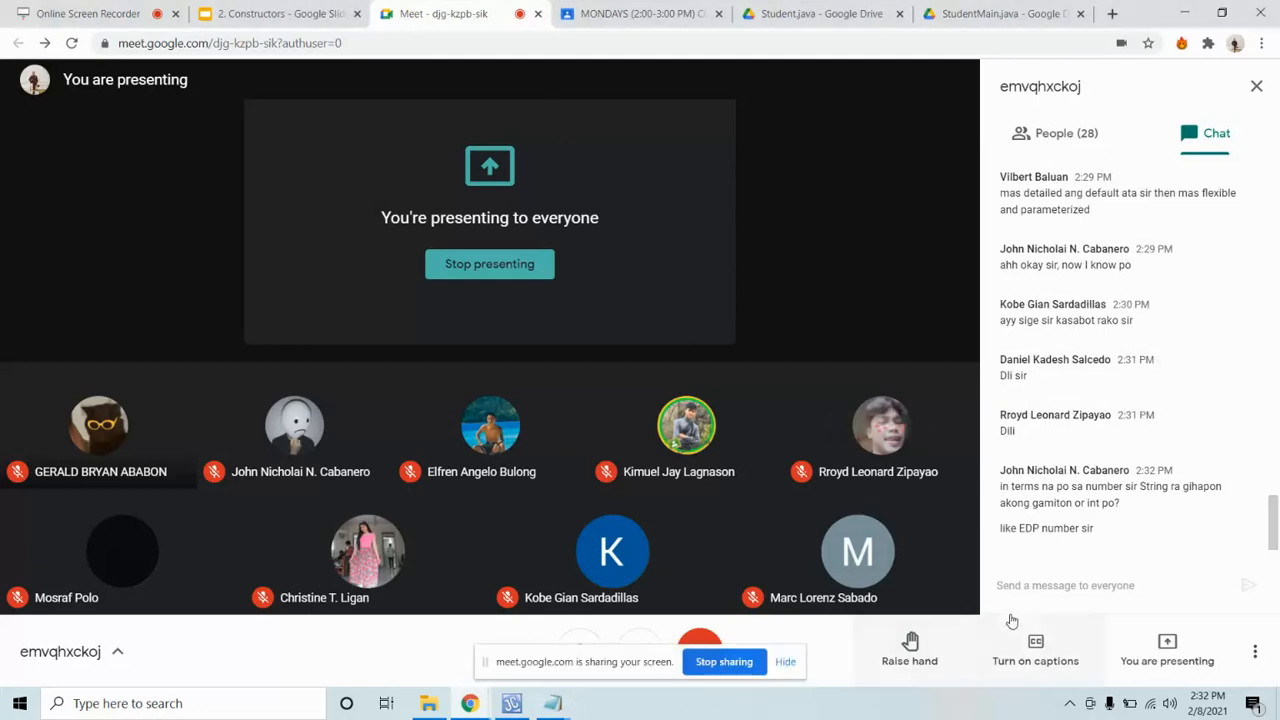
left_click(1108, 584)
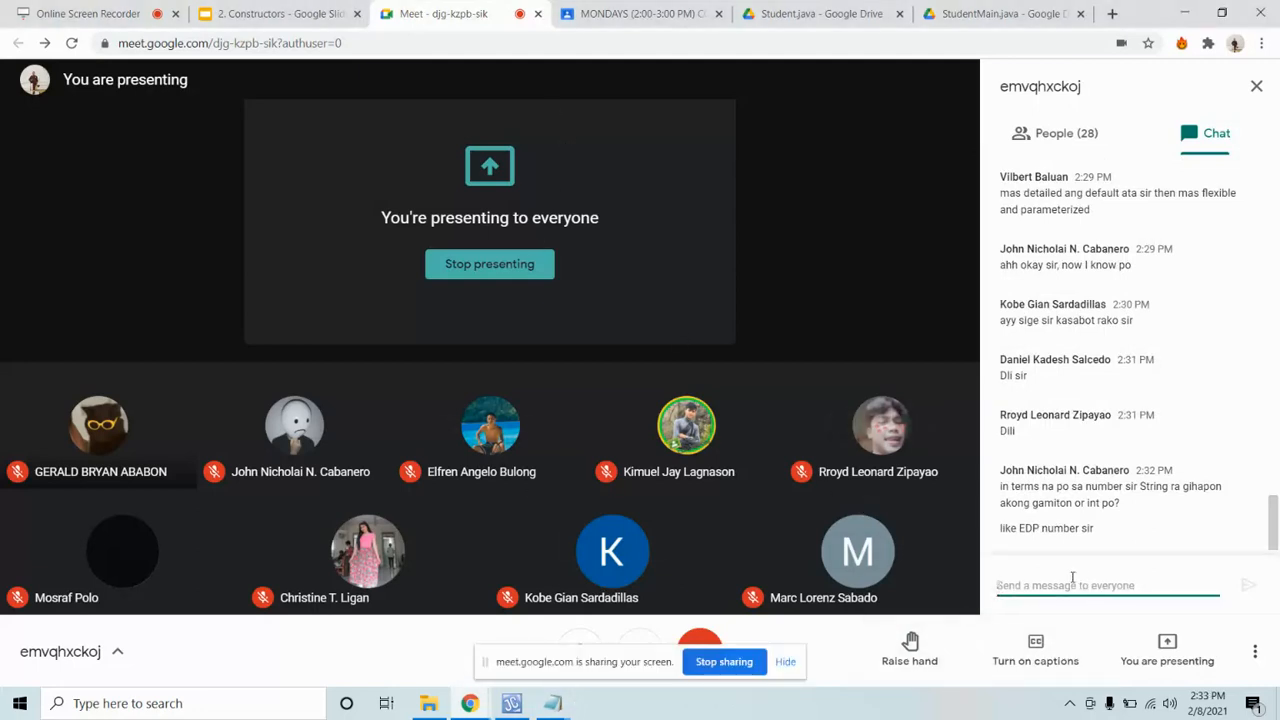
type("210234")
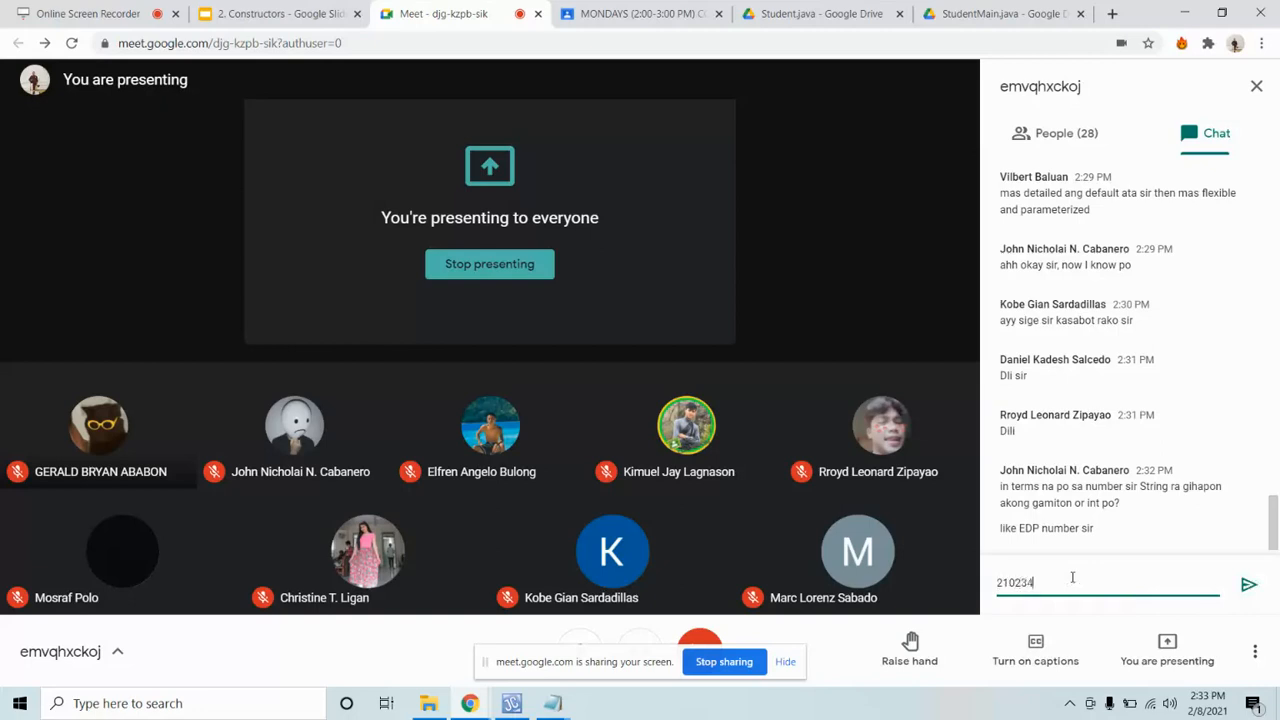
key("Return")
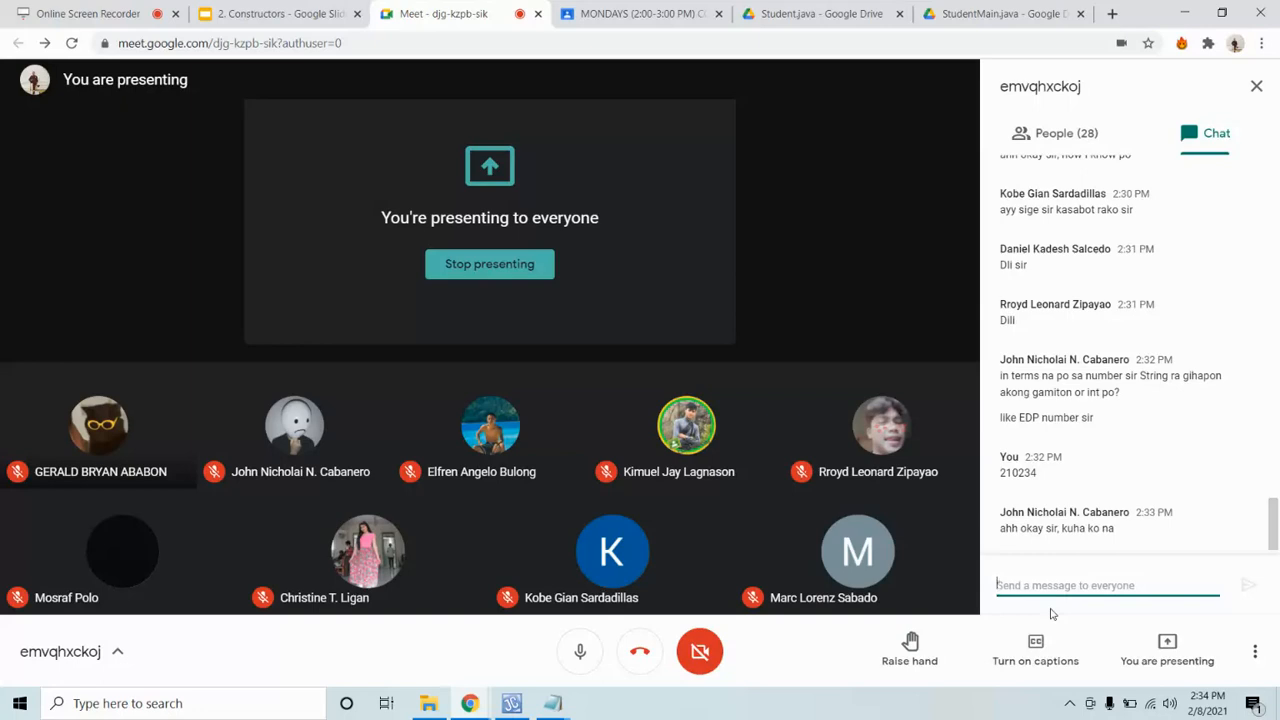
mouse_move(1168, 644)
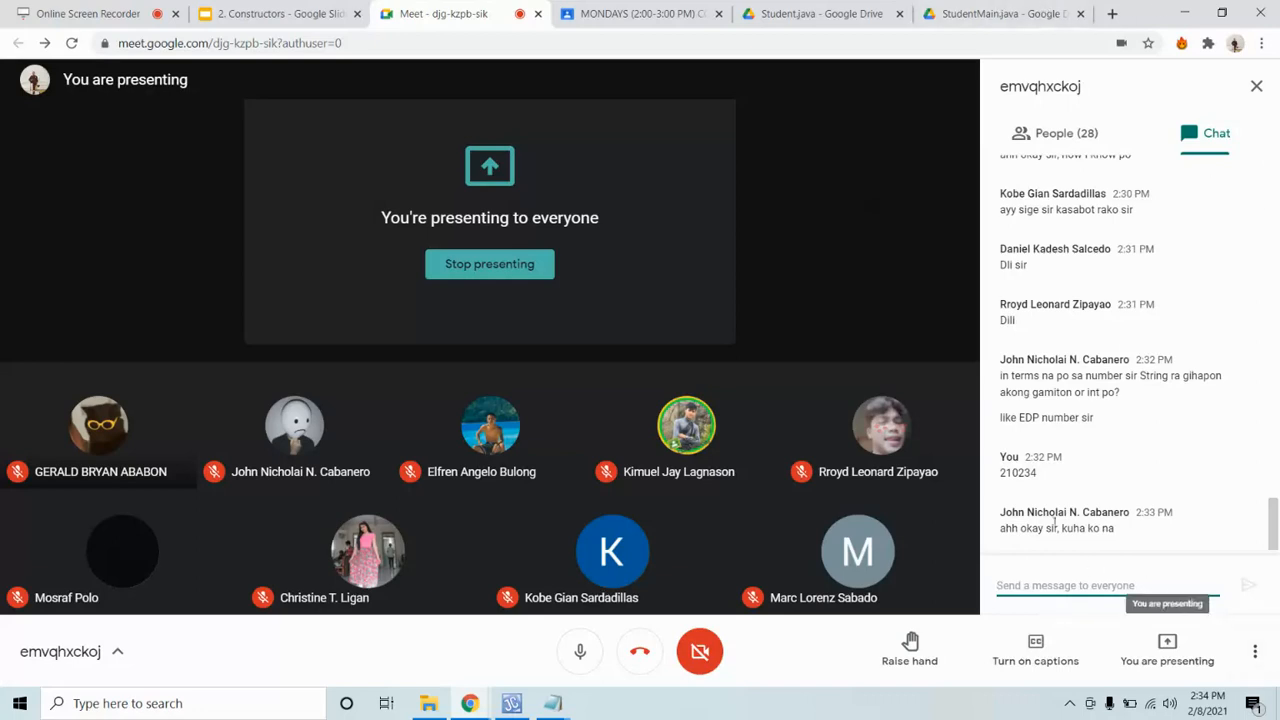
mouse_move(88, 12)
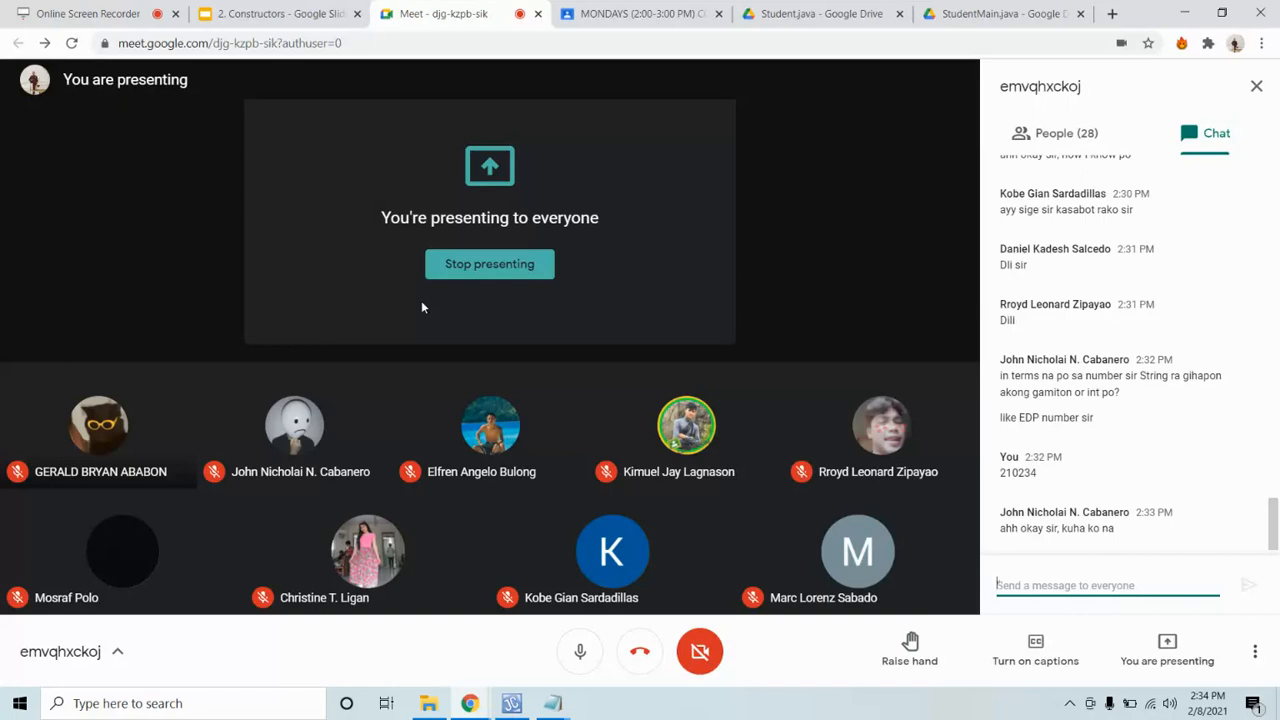
mouse_move(1142, 414)
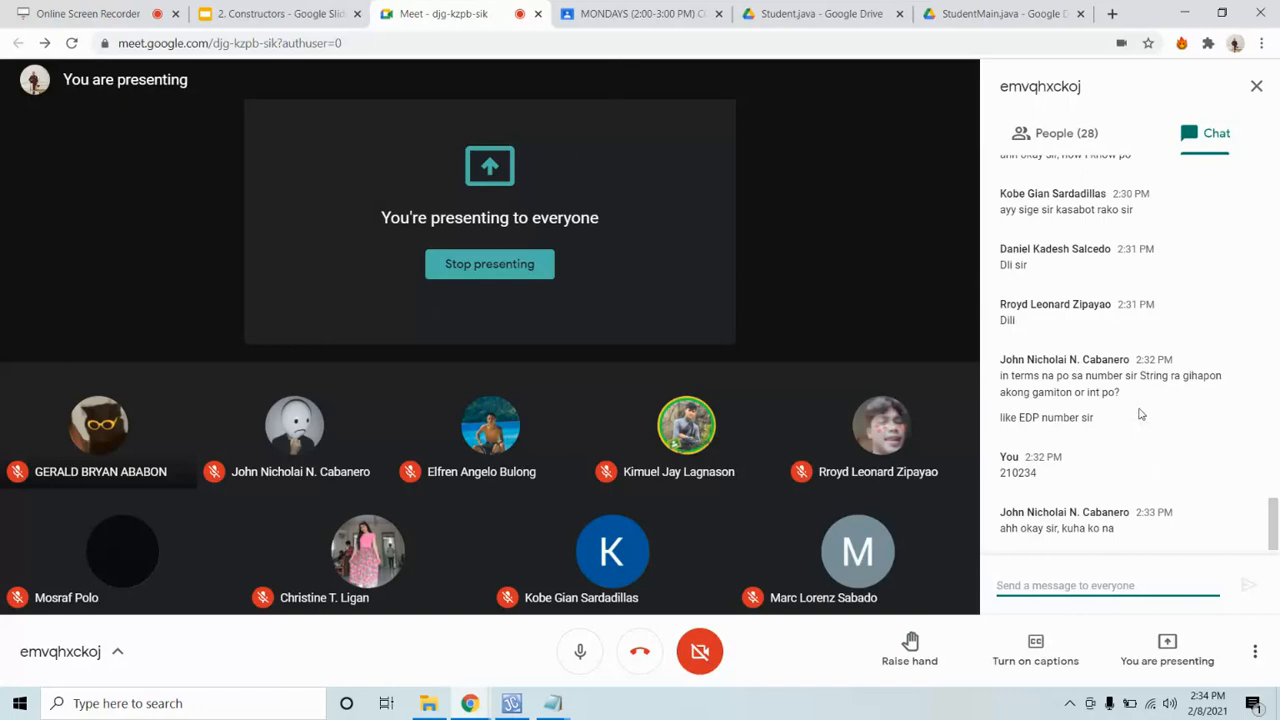
scroll("down", 3)
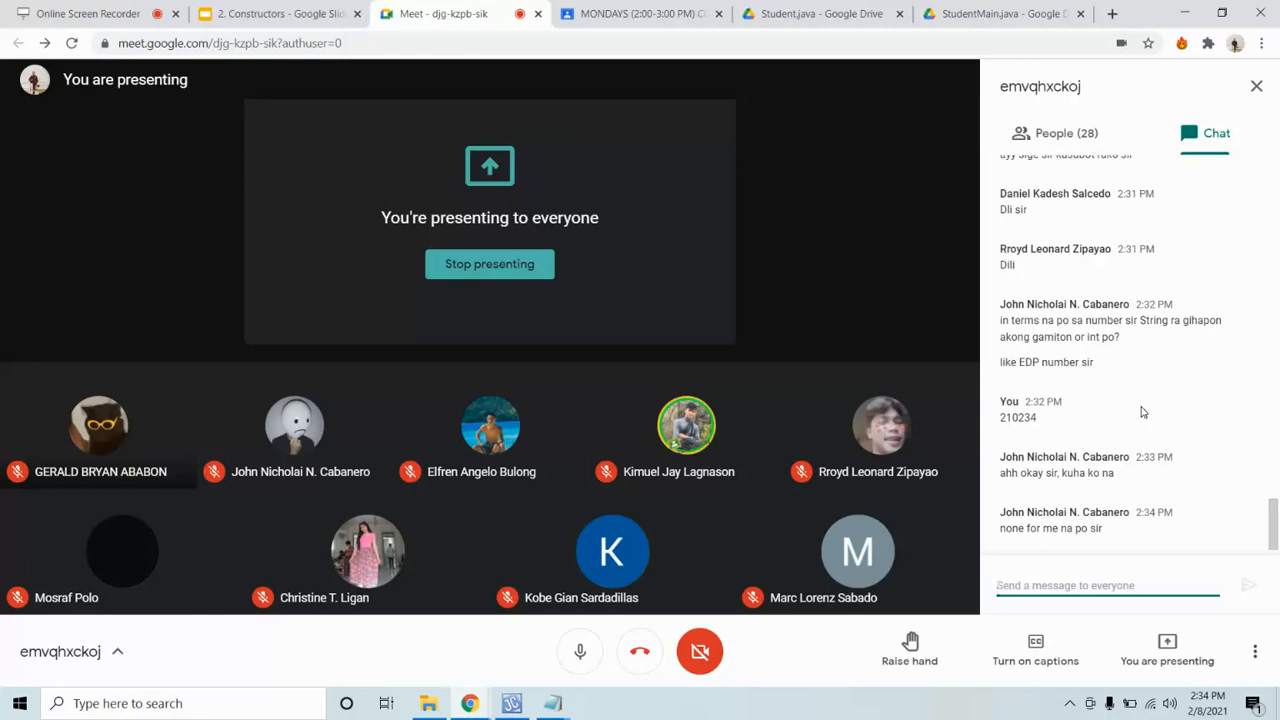
scroll("down", 3)
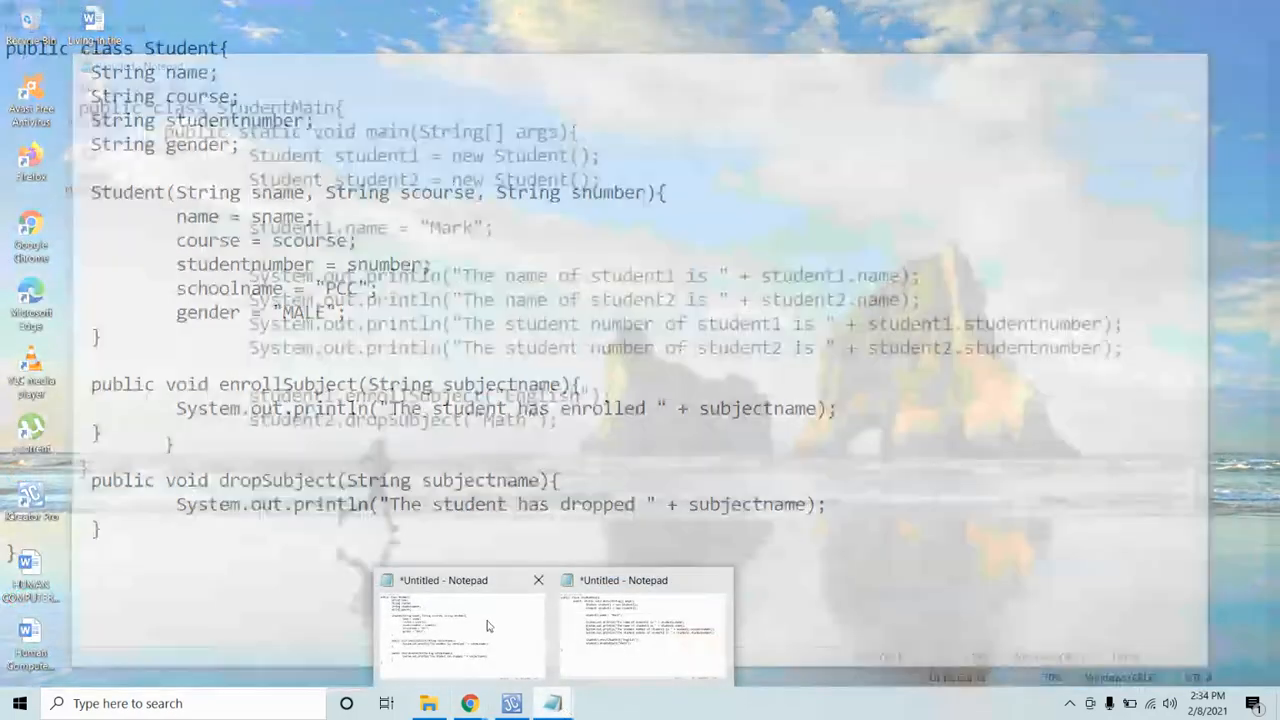
left_click(460, 620)
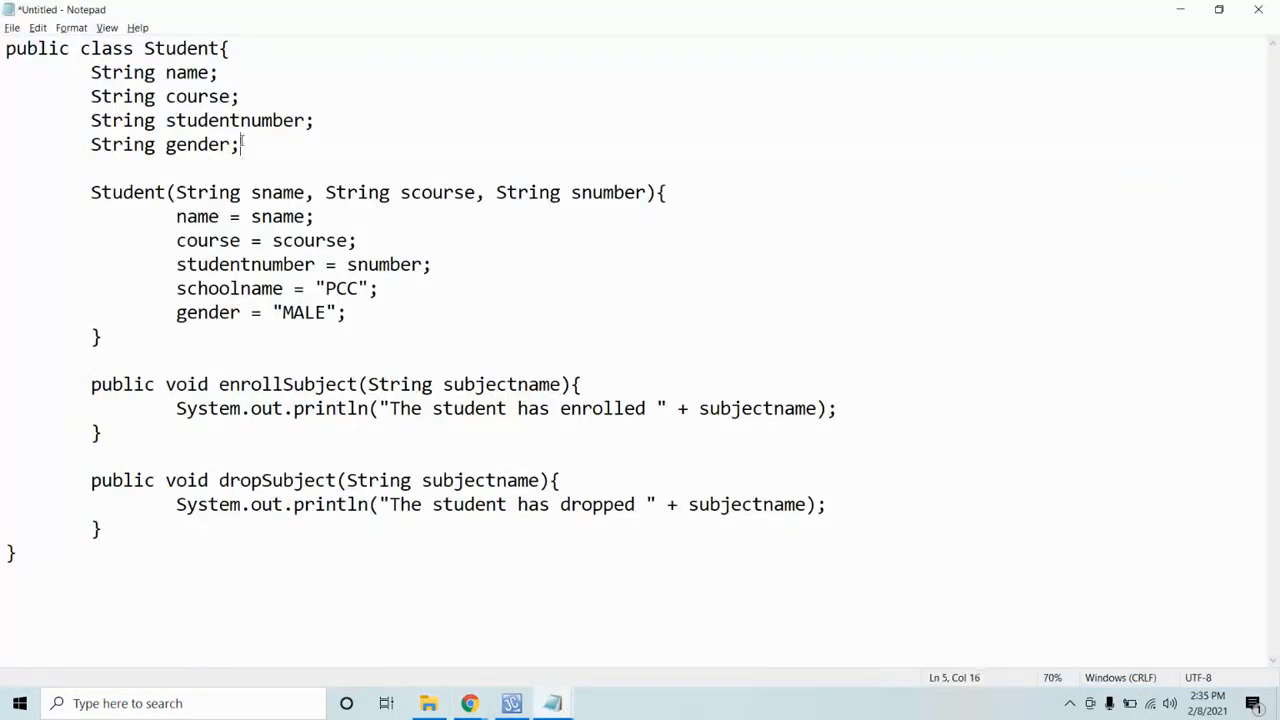
mouse_move(256, 144)
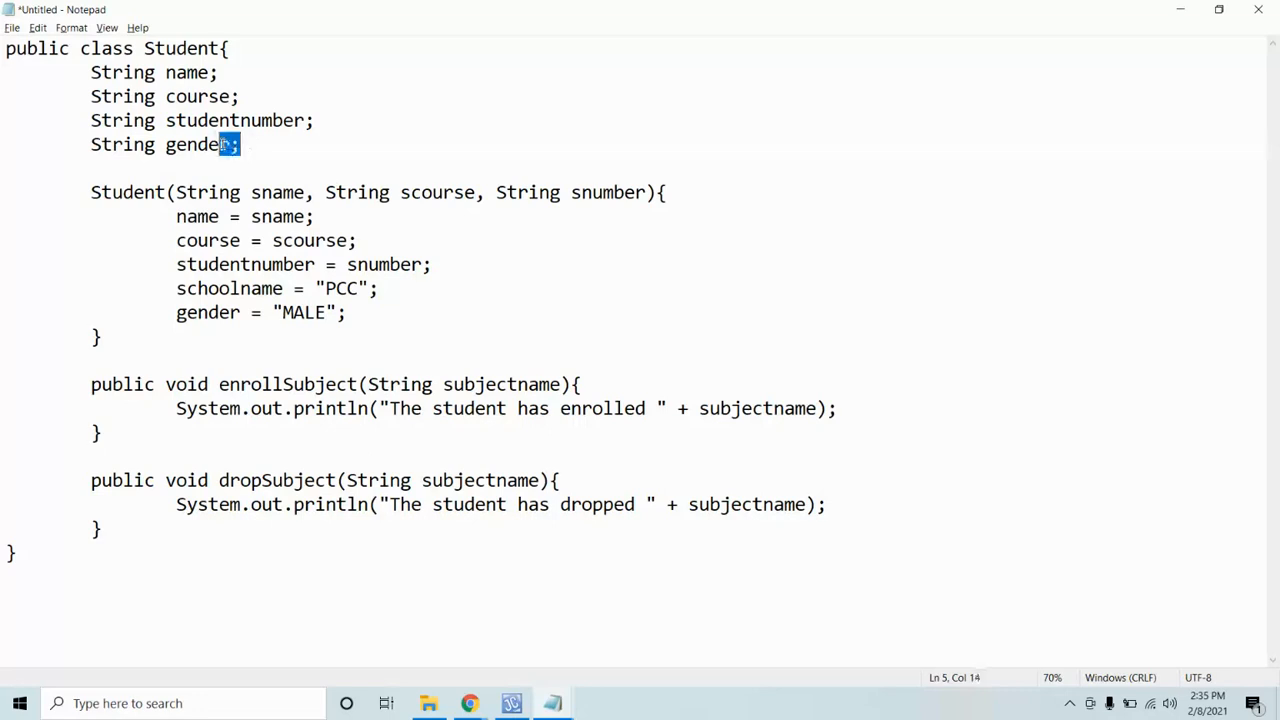
left_click(208, 120)
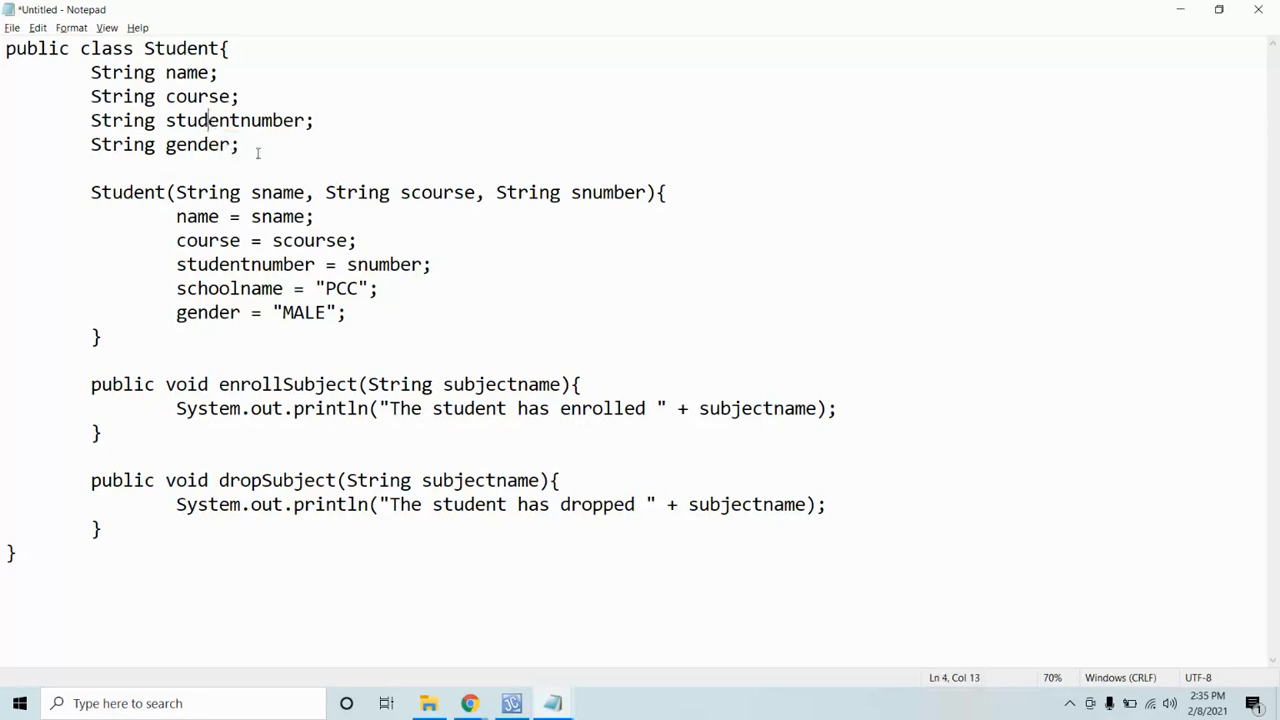
type("St")
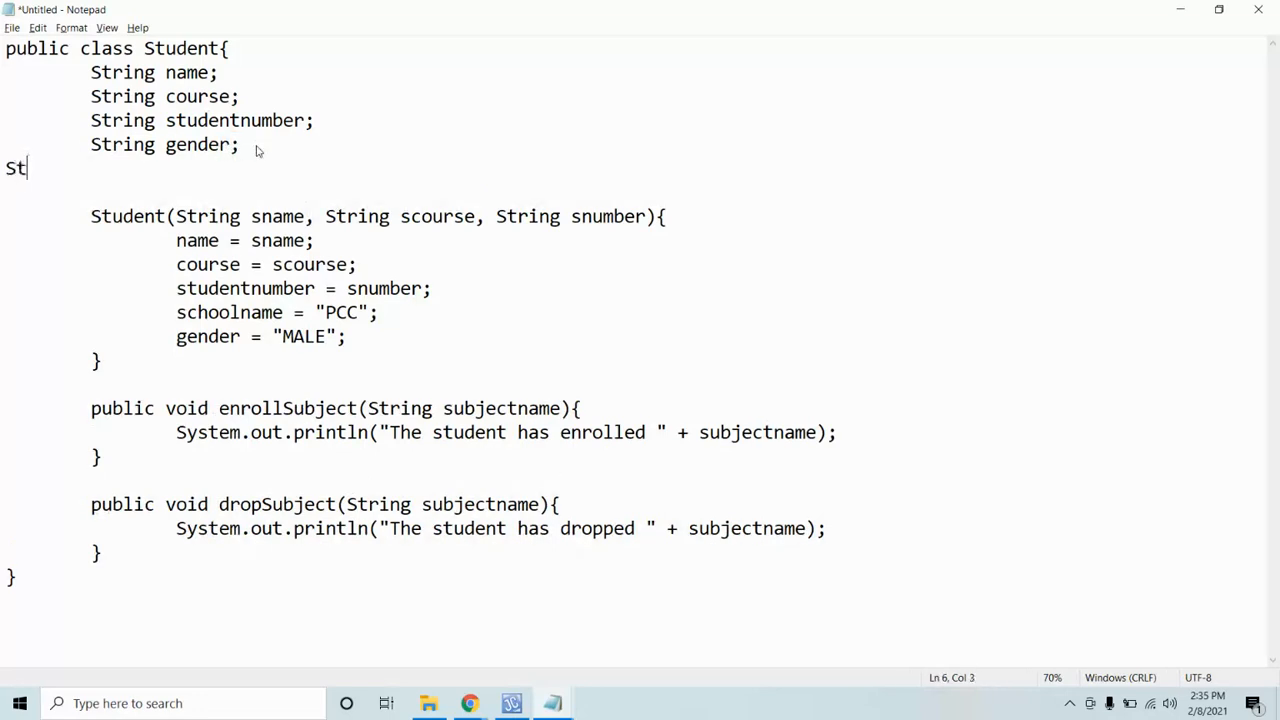
key("Backspace")
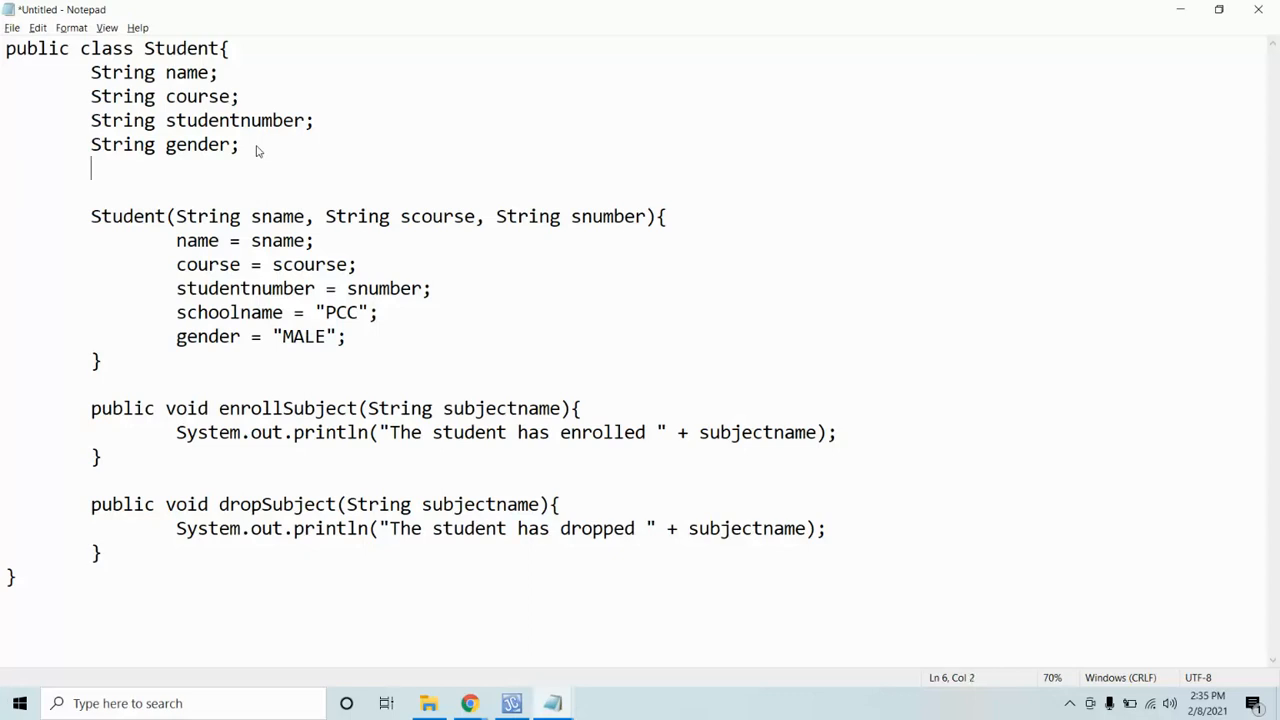
type("S")
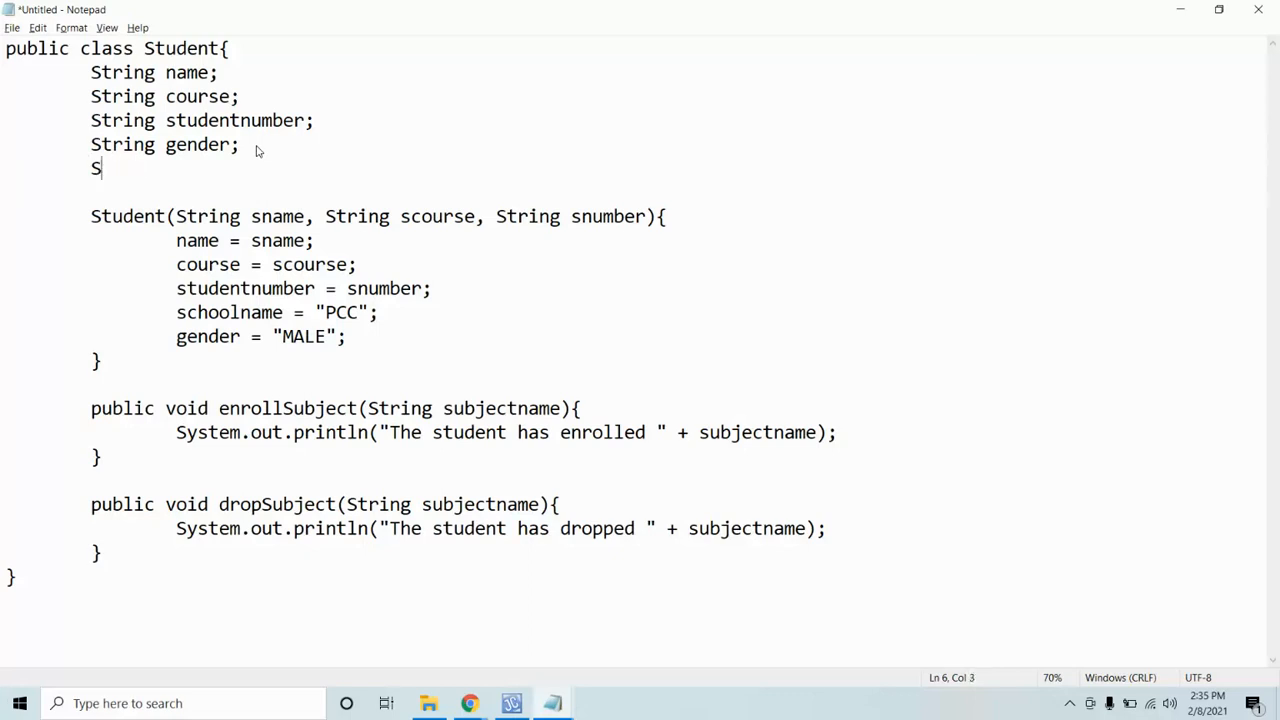
type("tring")
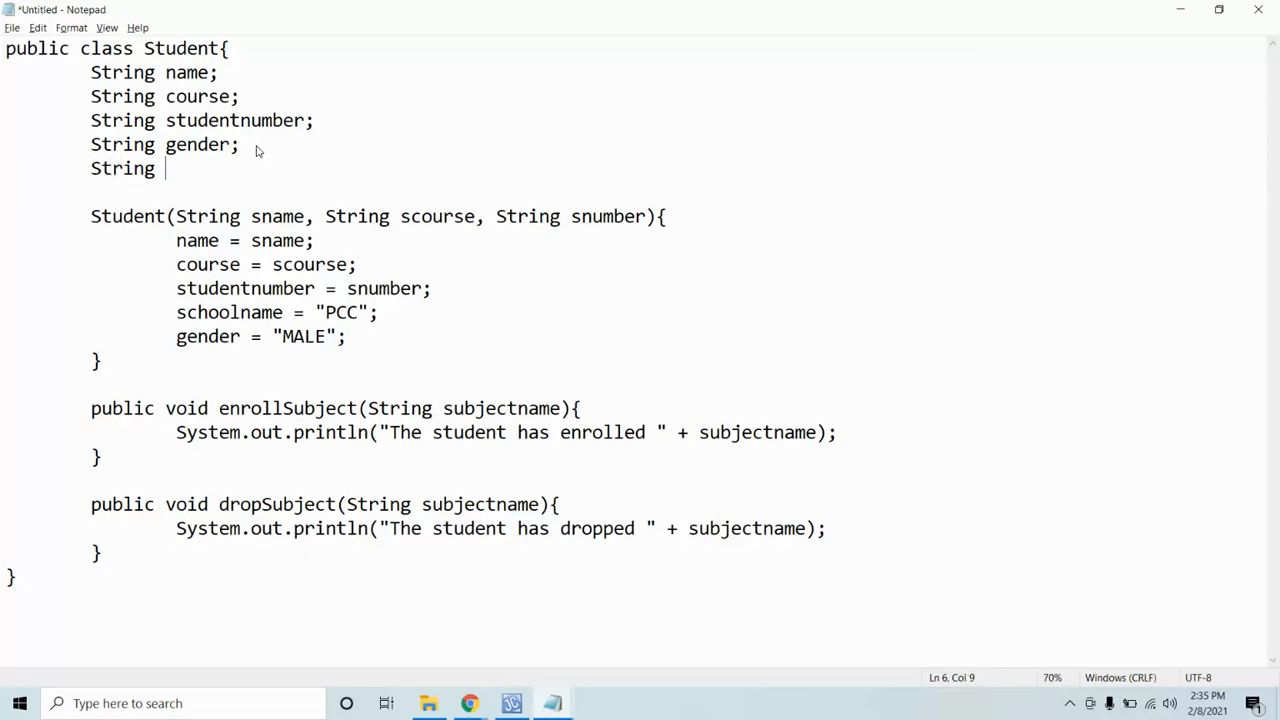
type("depar")
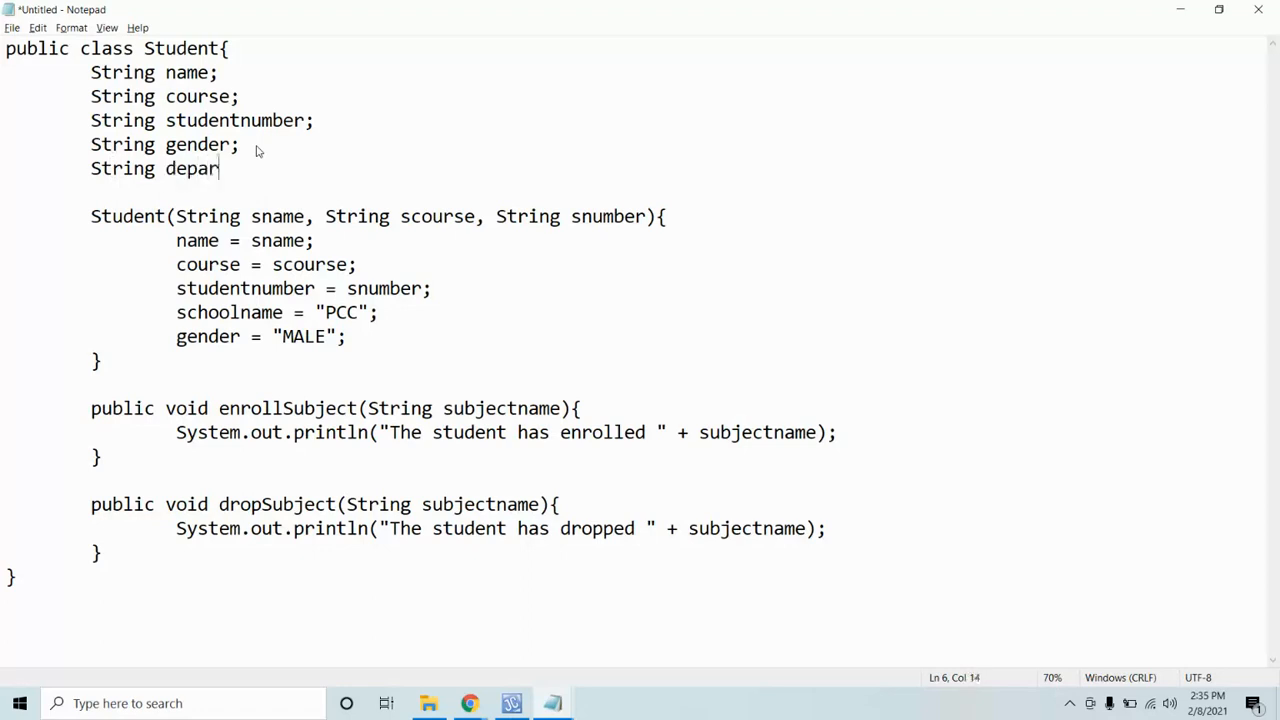
type("tment;")
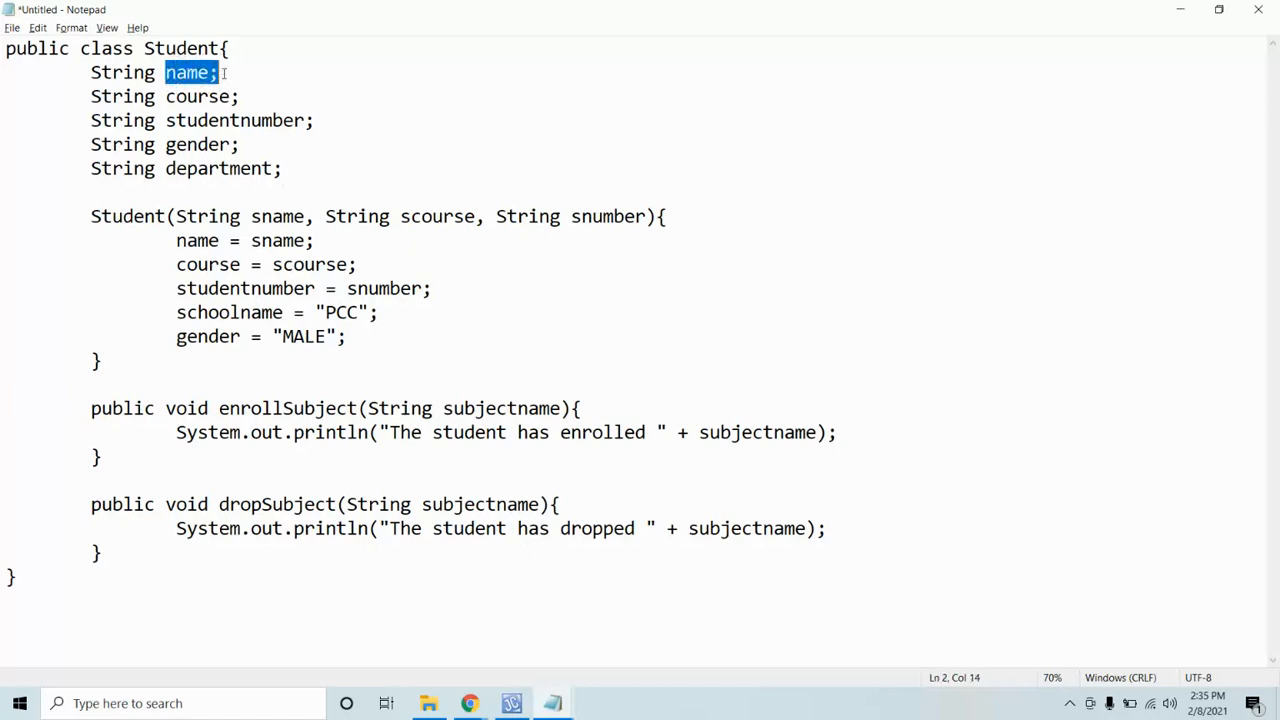
left_click(248, 168)
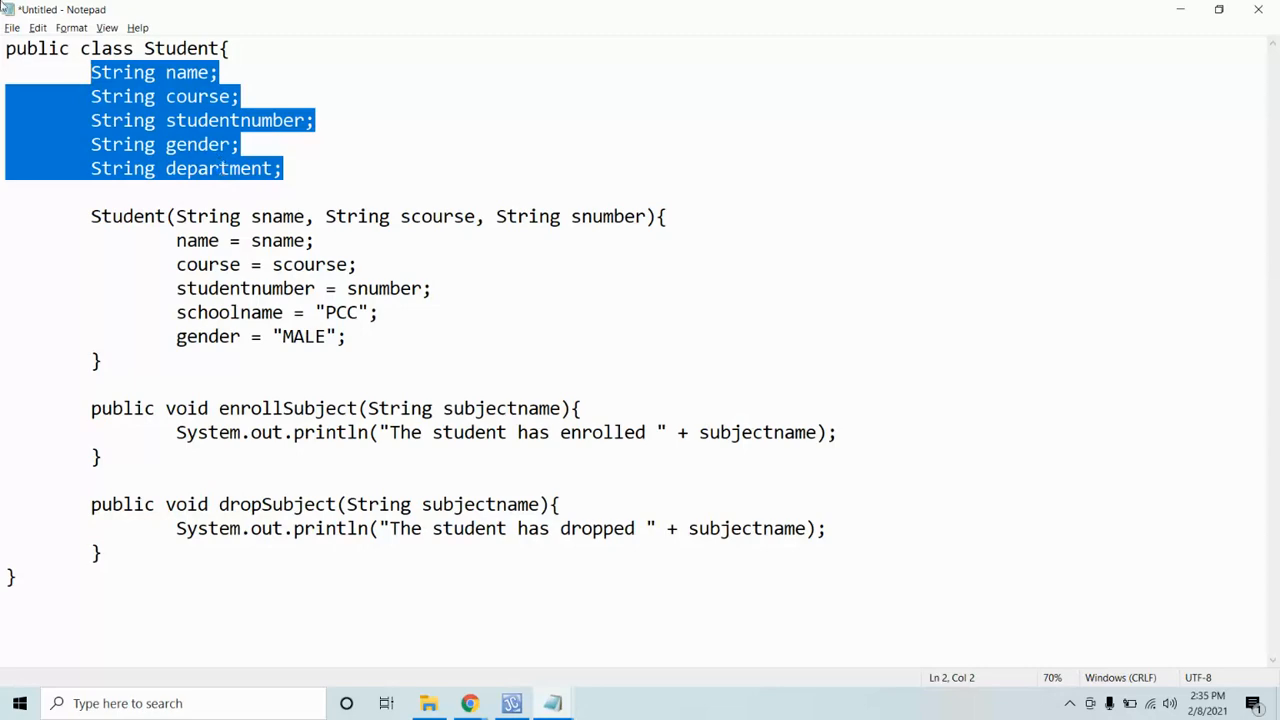
mouse_move(620, 210)
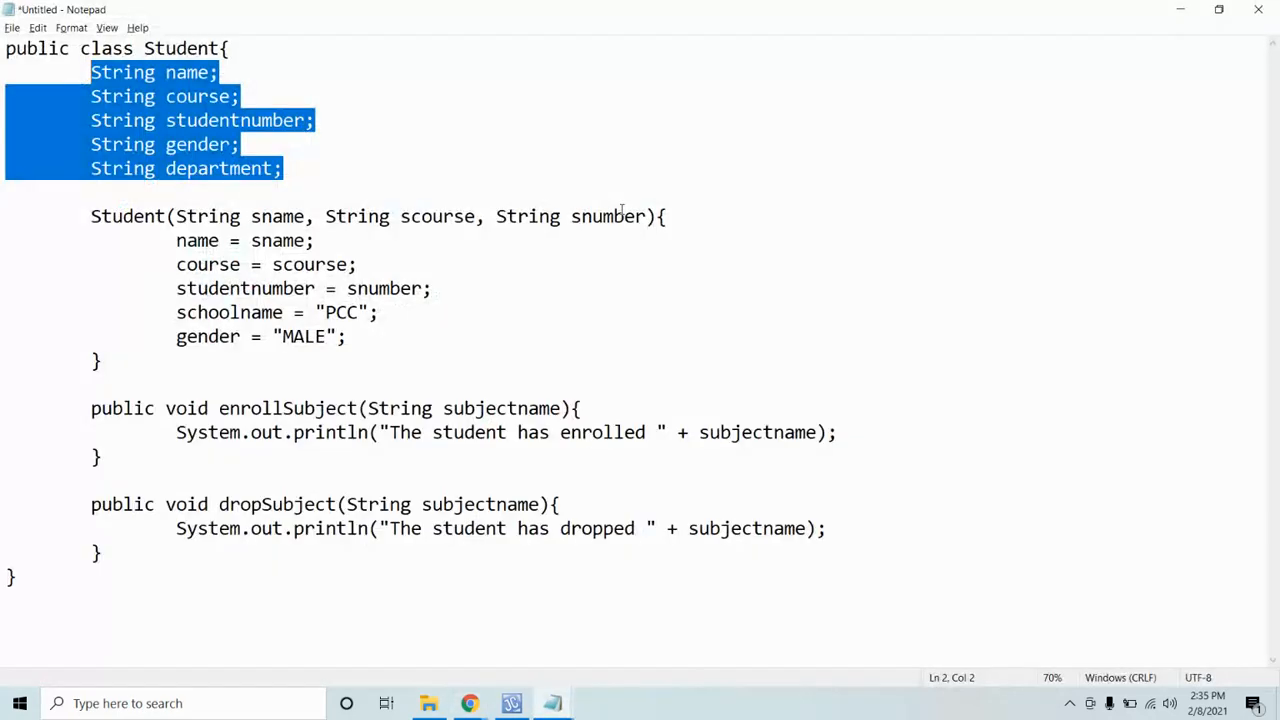
mouse_move(378, 340)
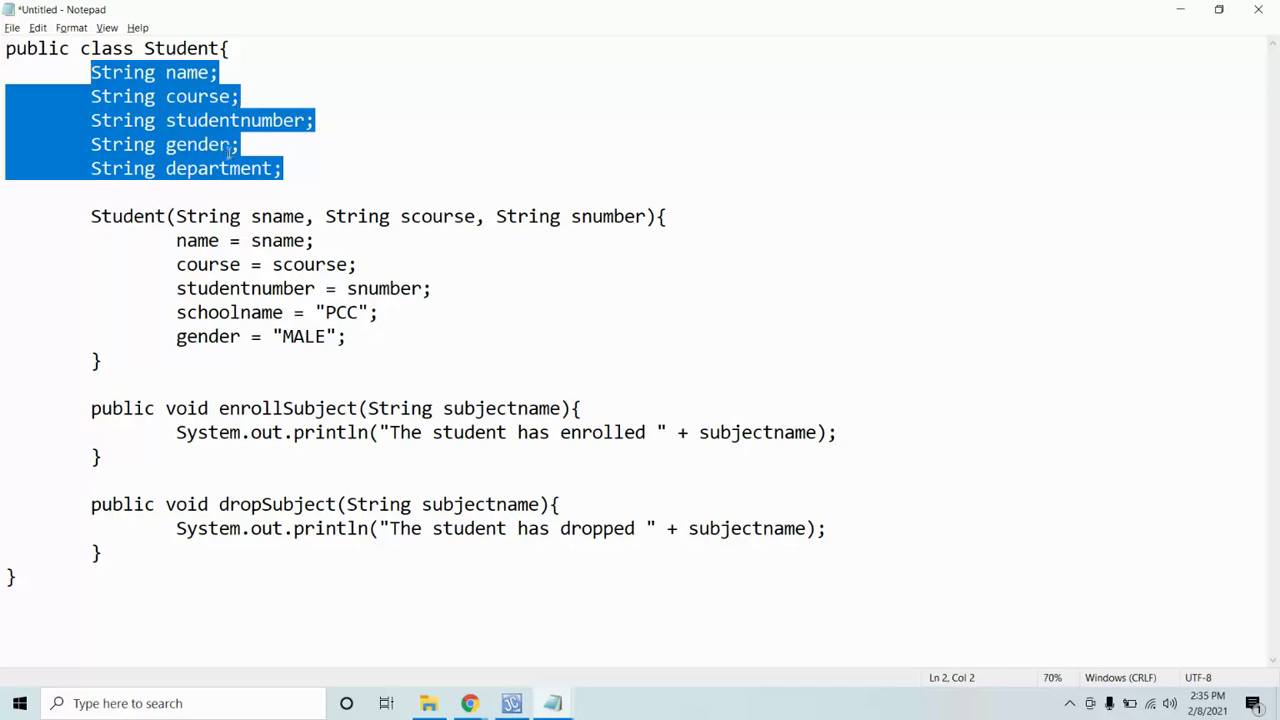
left_click(228, 144)
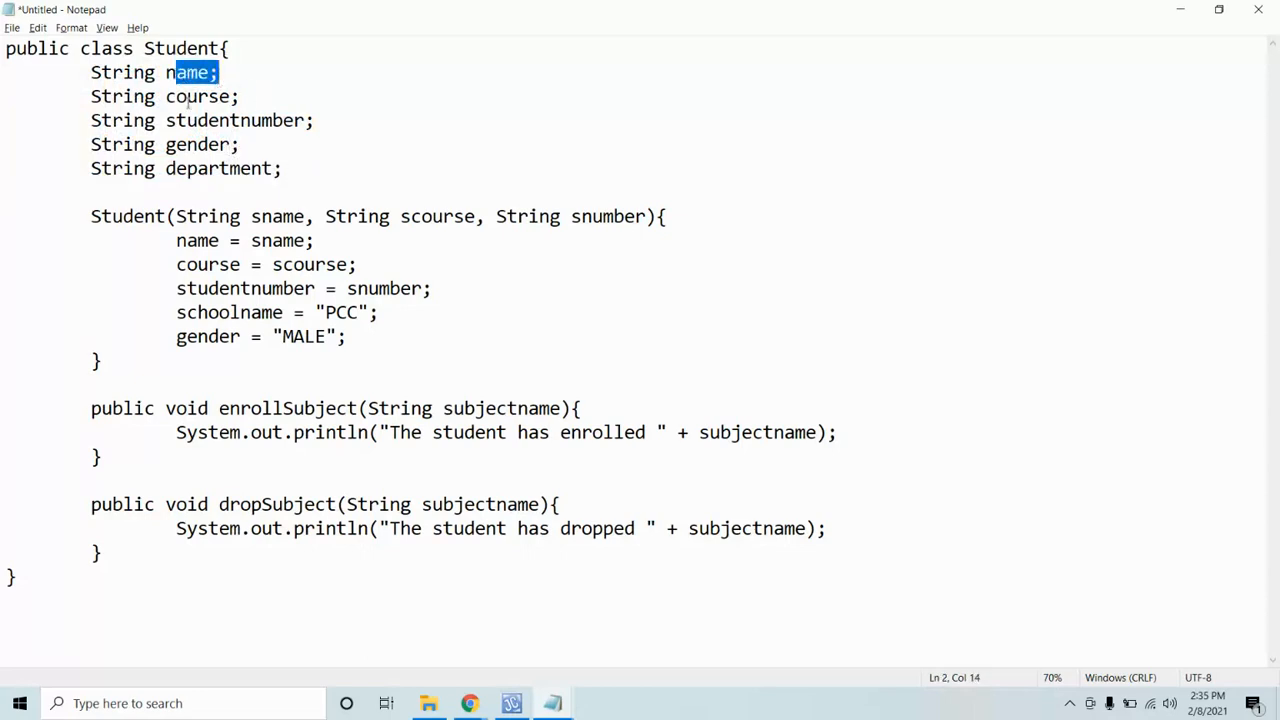
left_click(202, 144)
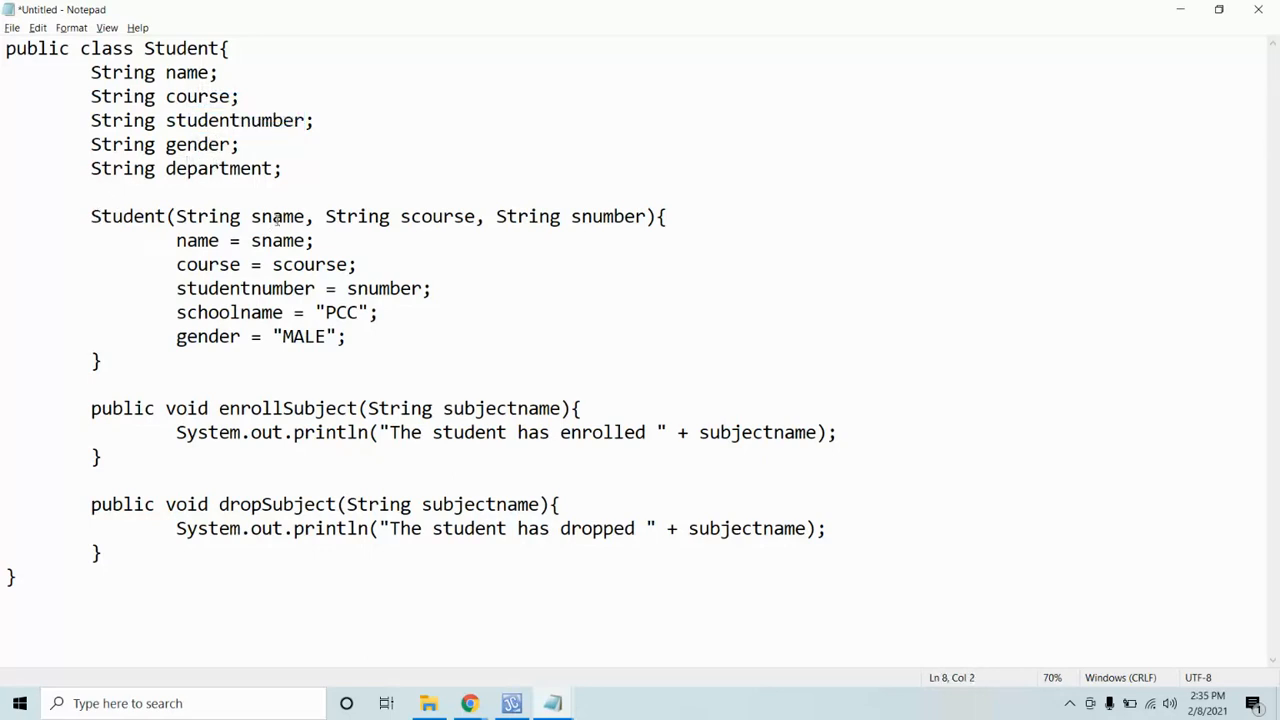
left_click(270, 168)
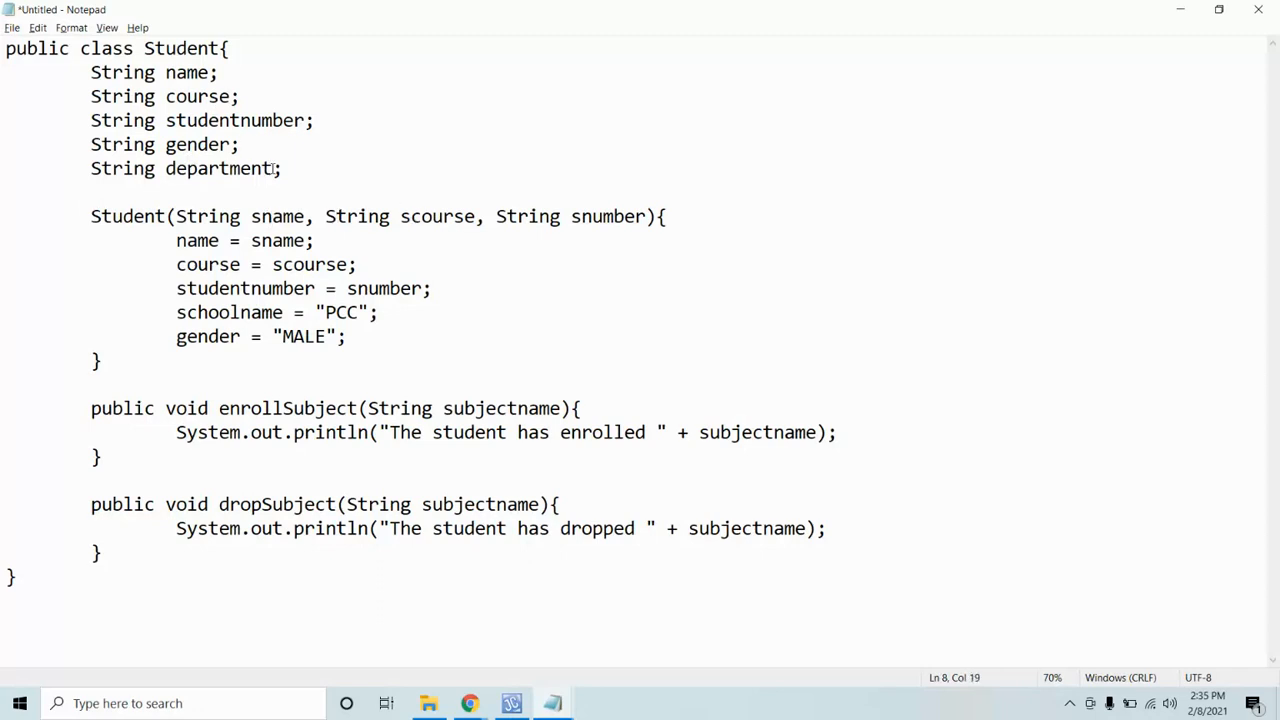
Step: Add String sgender, String sdept to the Student constructor's parameter list
left_click(92, 192)
type(", a")
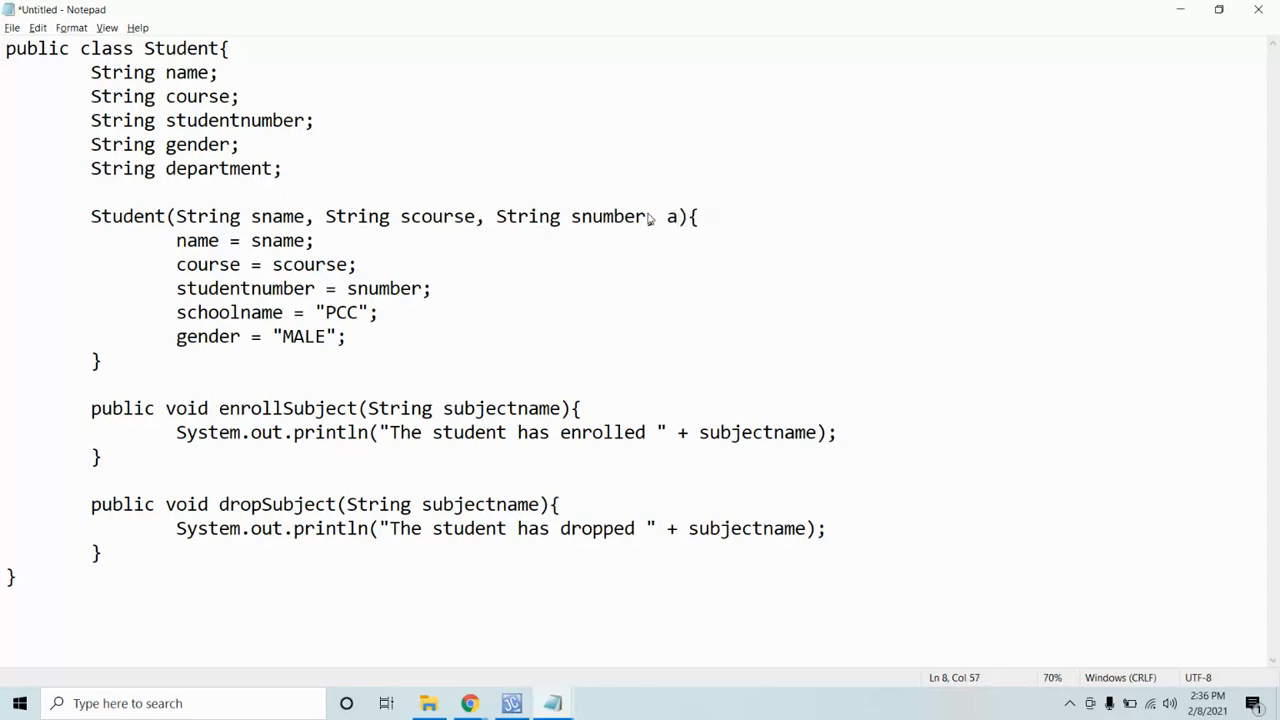
type("Stro")
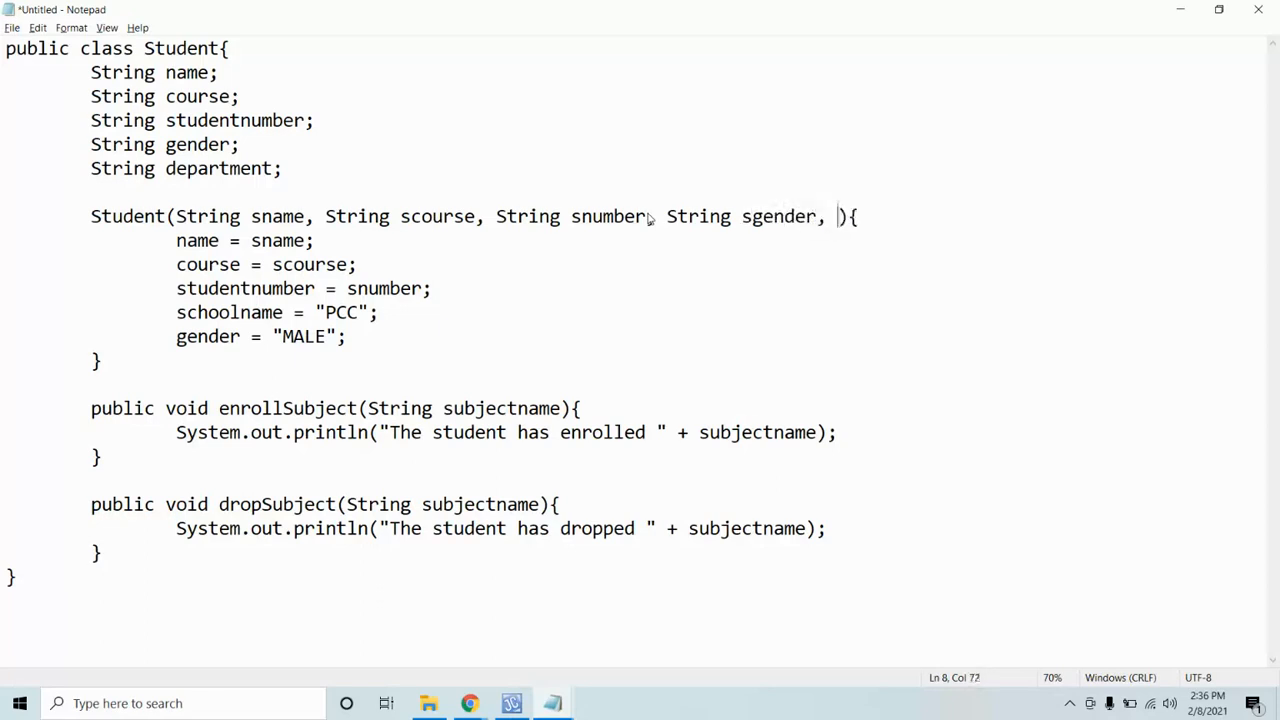
type("String sdepa")
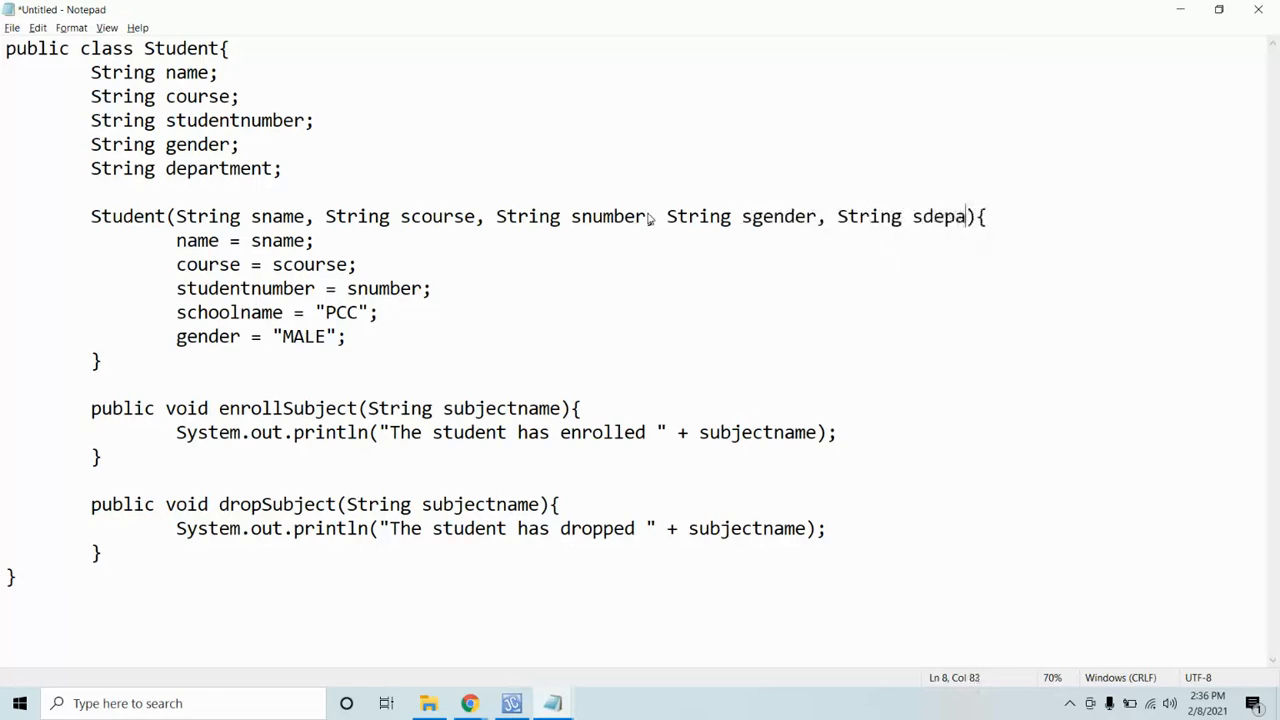
type("t")
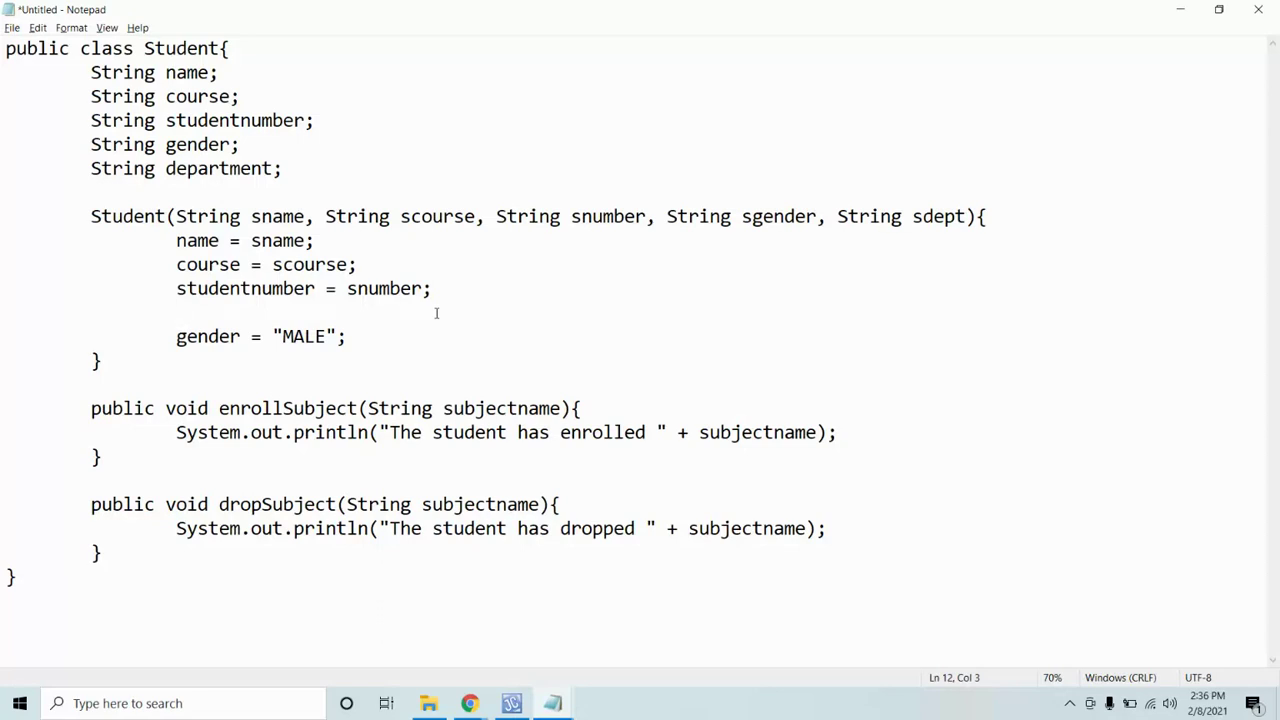
Step: Assign gender = sgender; and department = sdept; in the constructor, replacing the hardcoded values
left_click(176, 312)
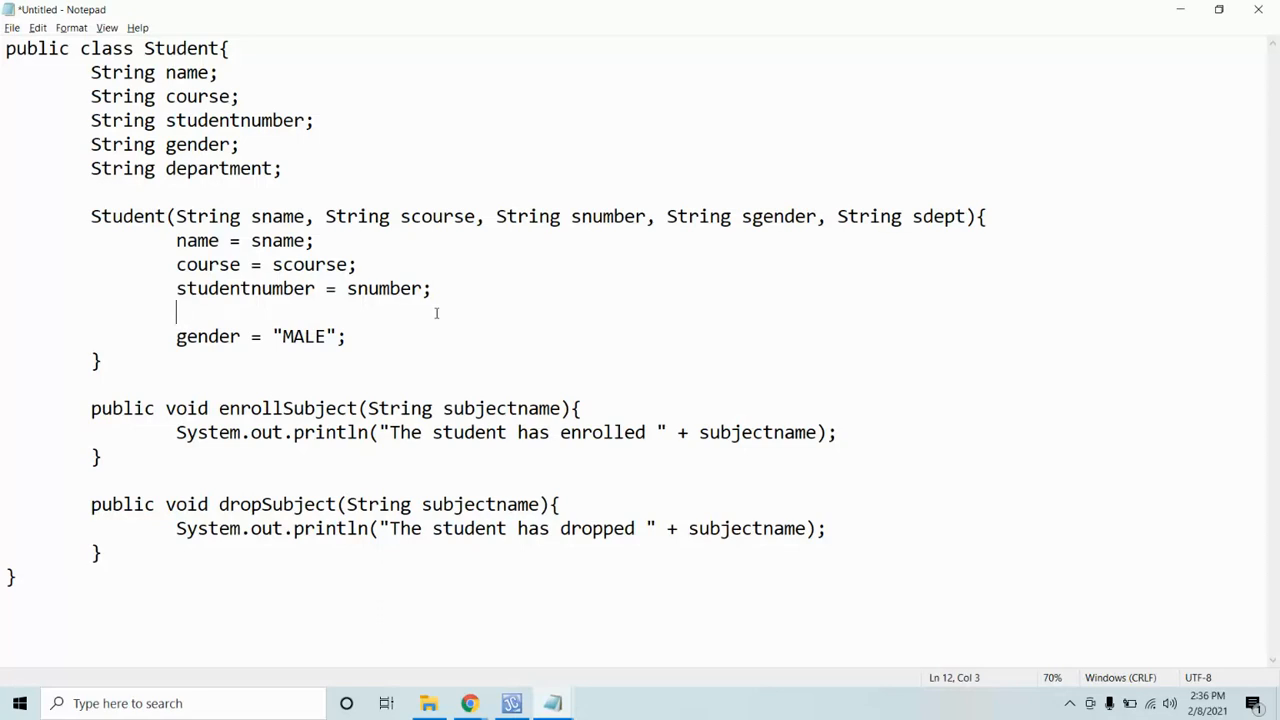
type("gen")
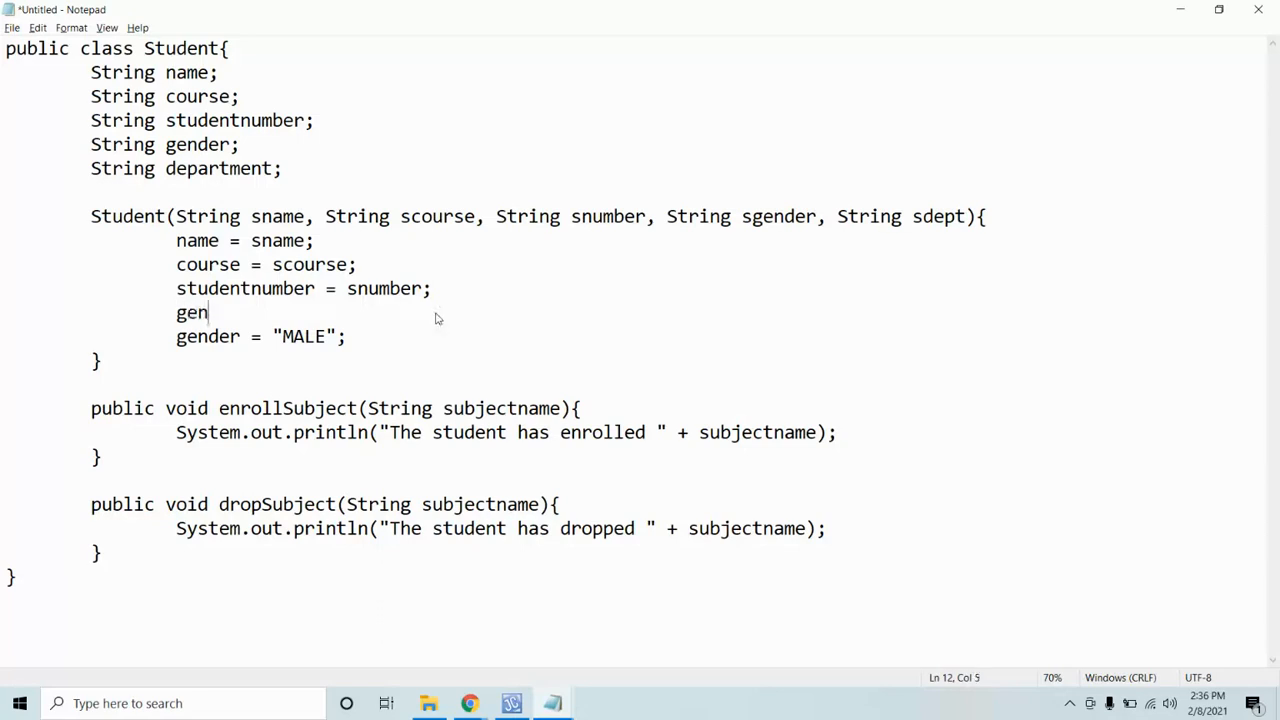
type("der")
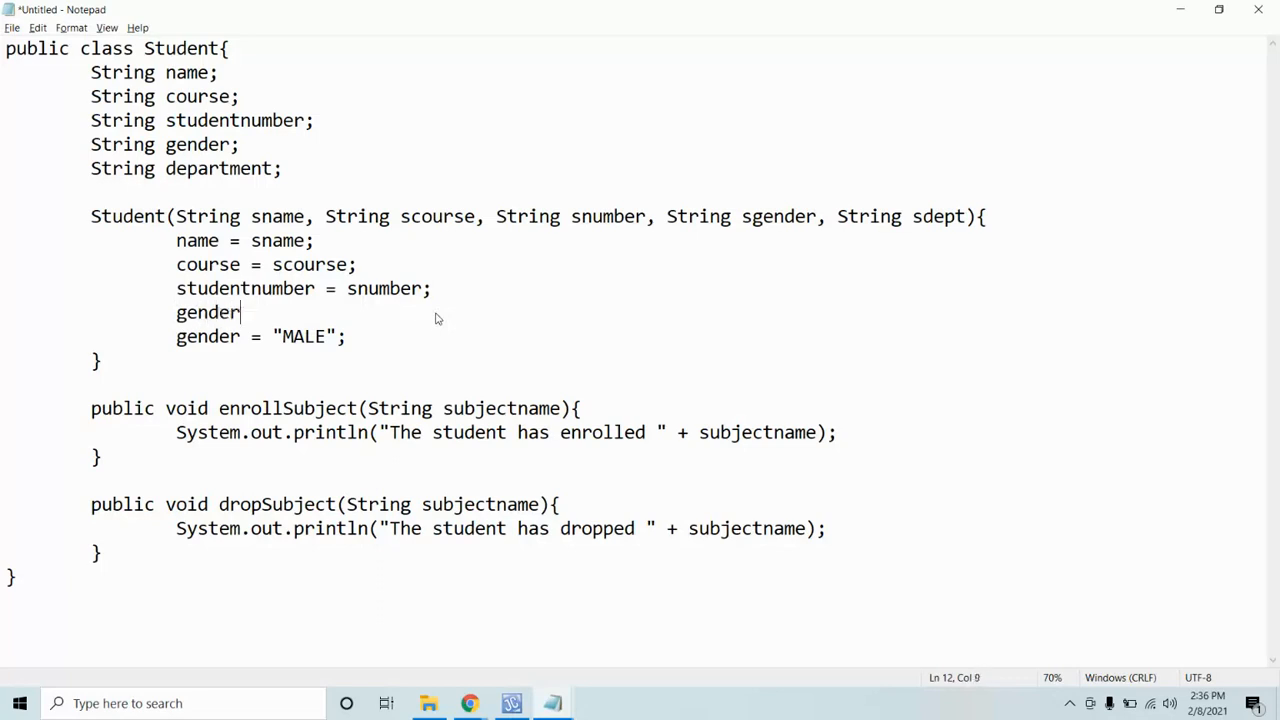
type("= sgenderl")
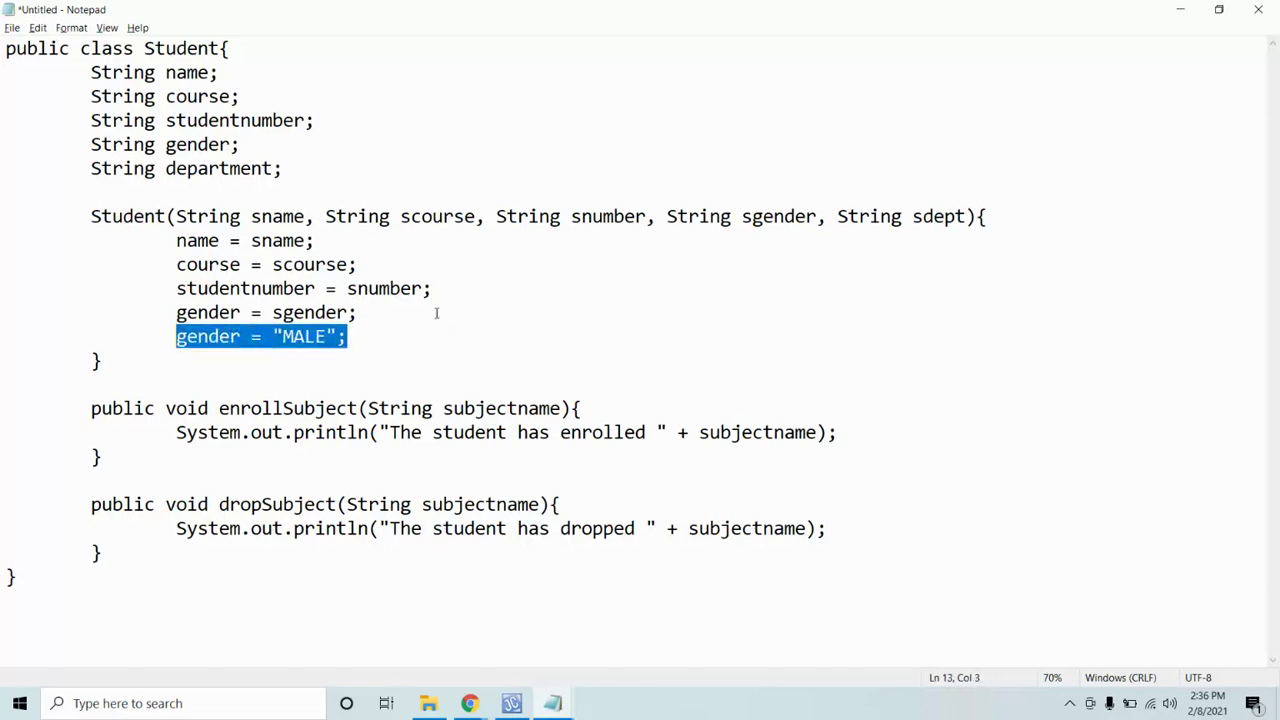
type("department")
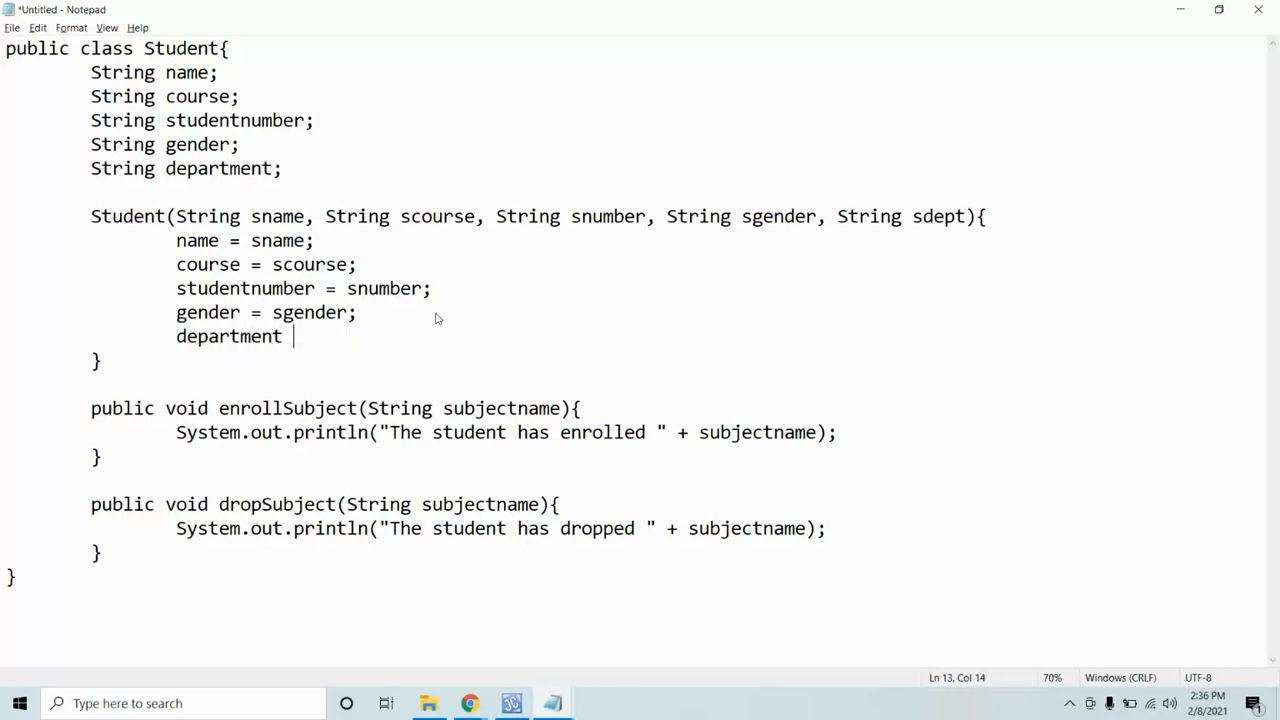
type("= sdept")
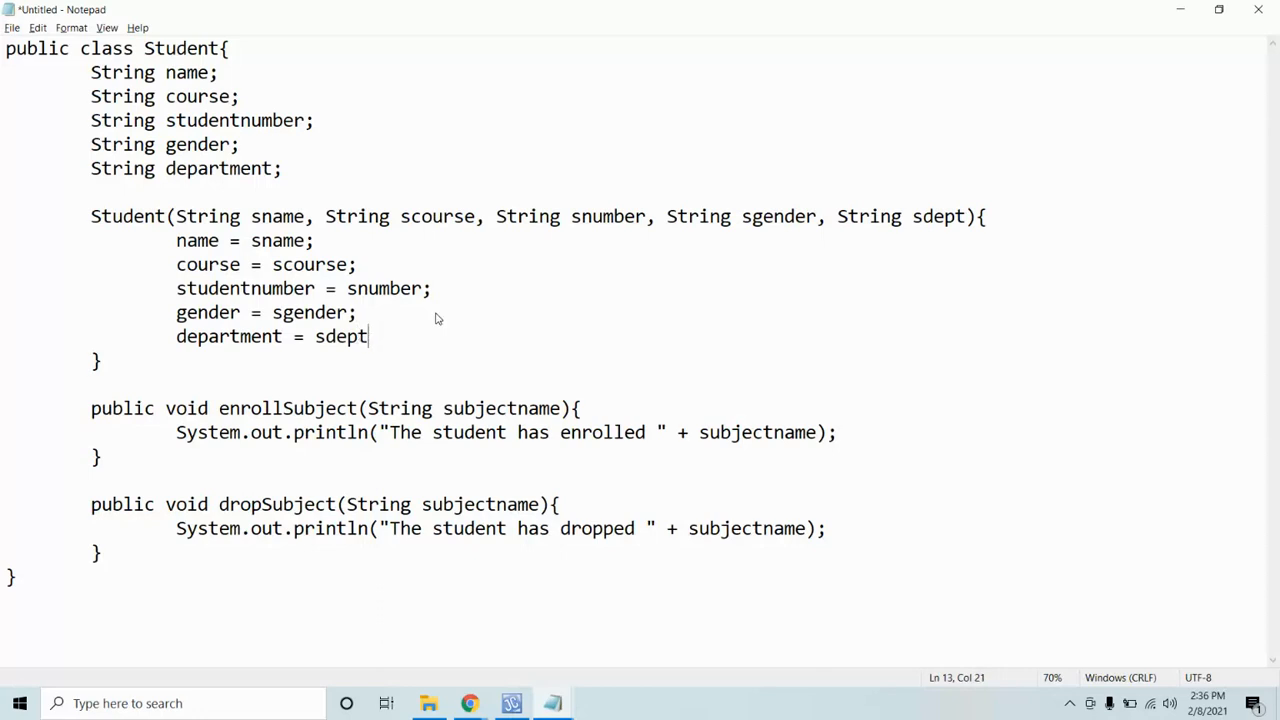
type(";")
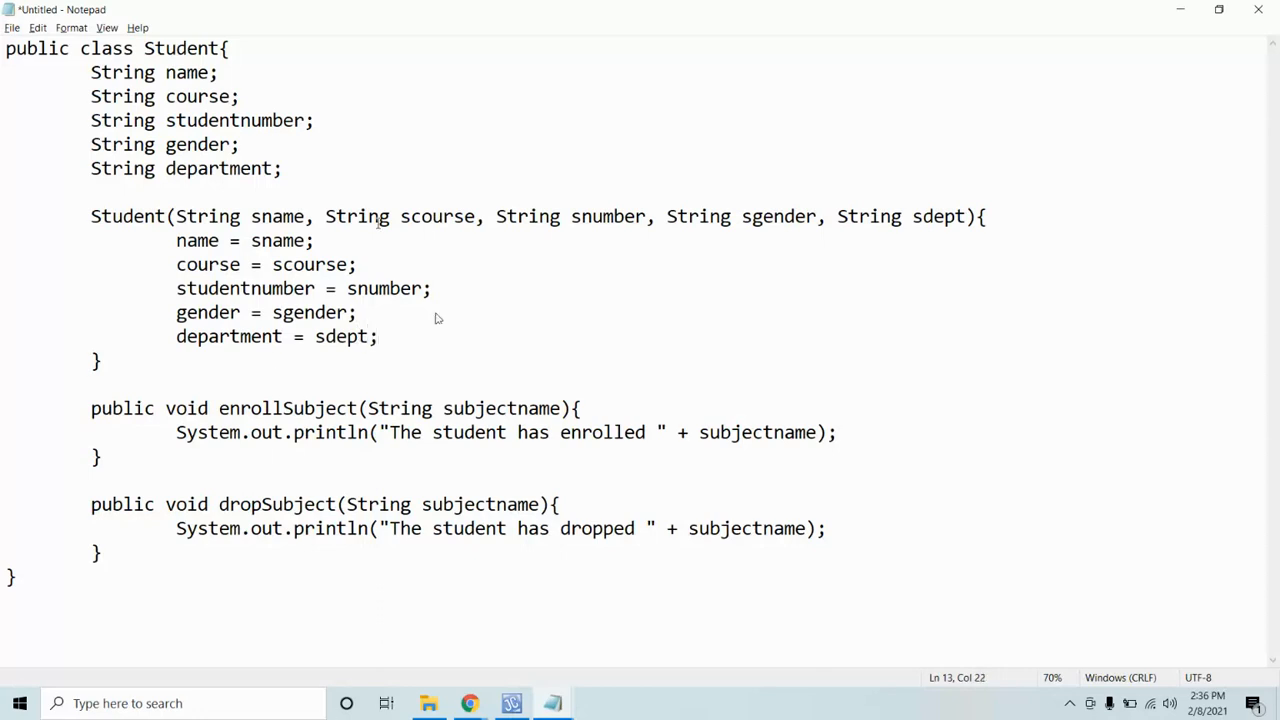
left_click(378, 336)
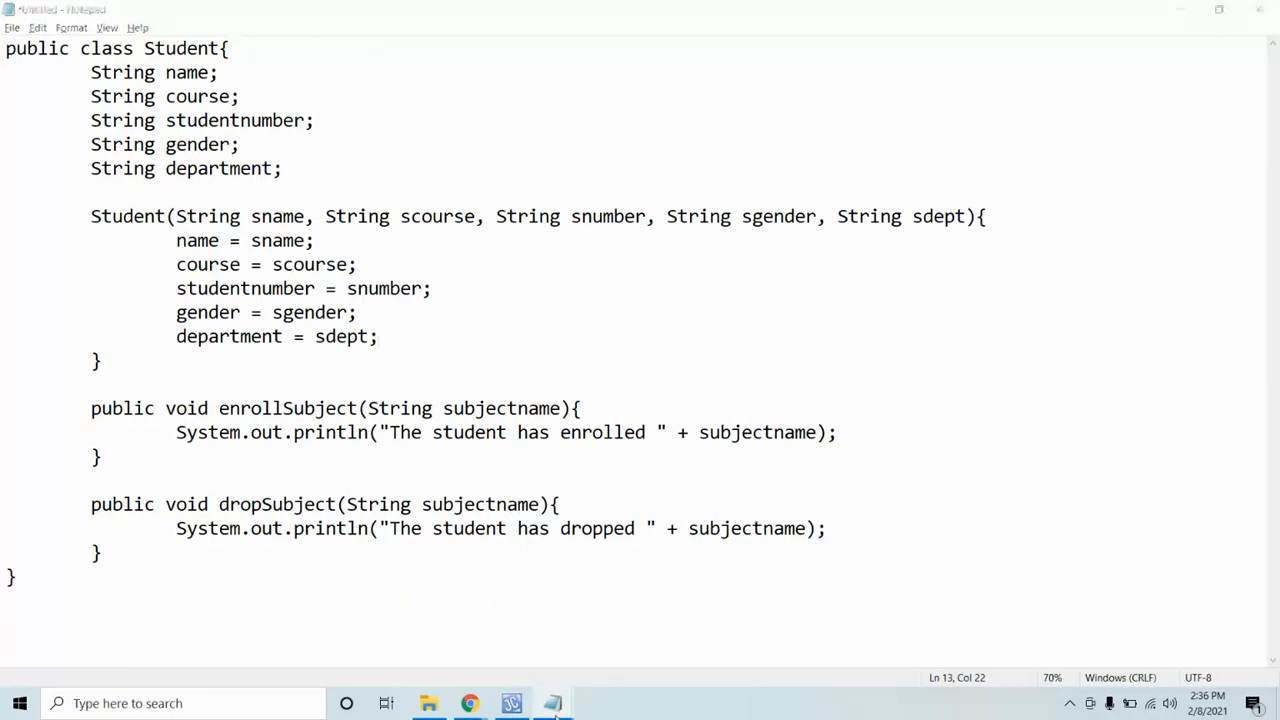
left_click(552, 704)
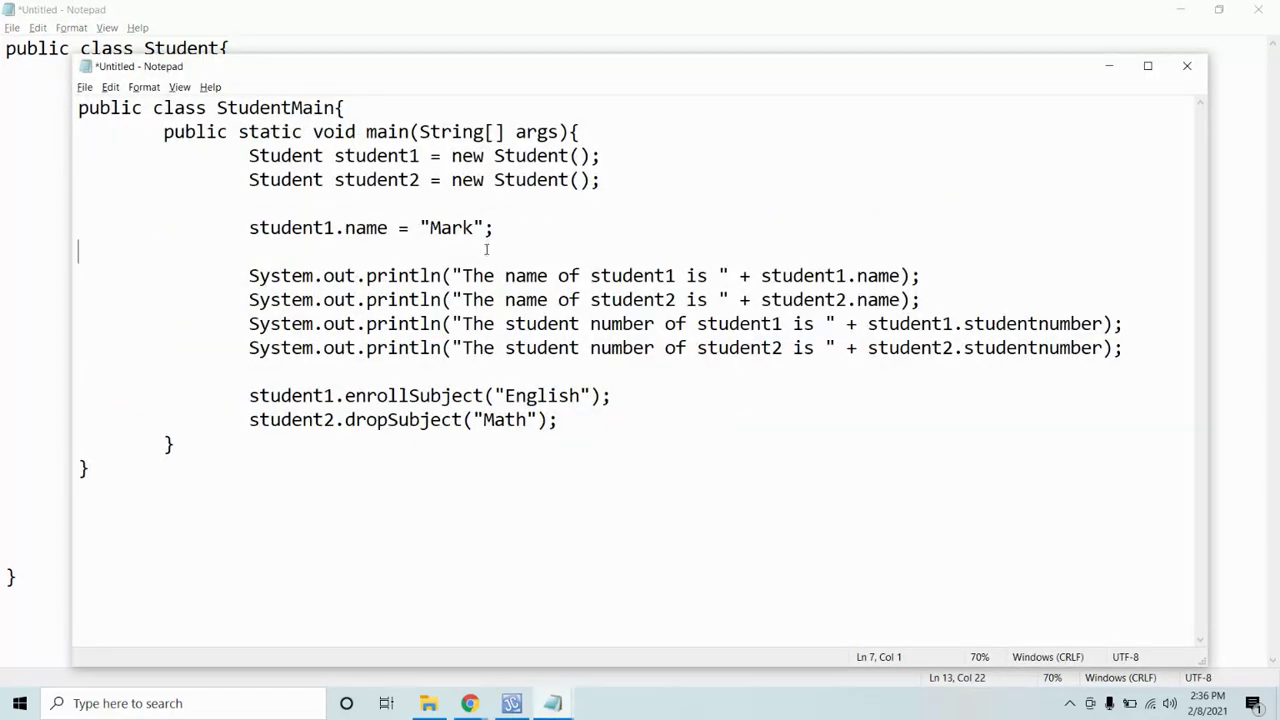
Step: Delete the name assignment and print statements from main, leaving the two new Student() calls
key("Delete")
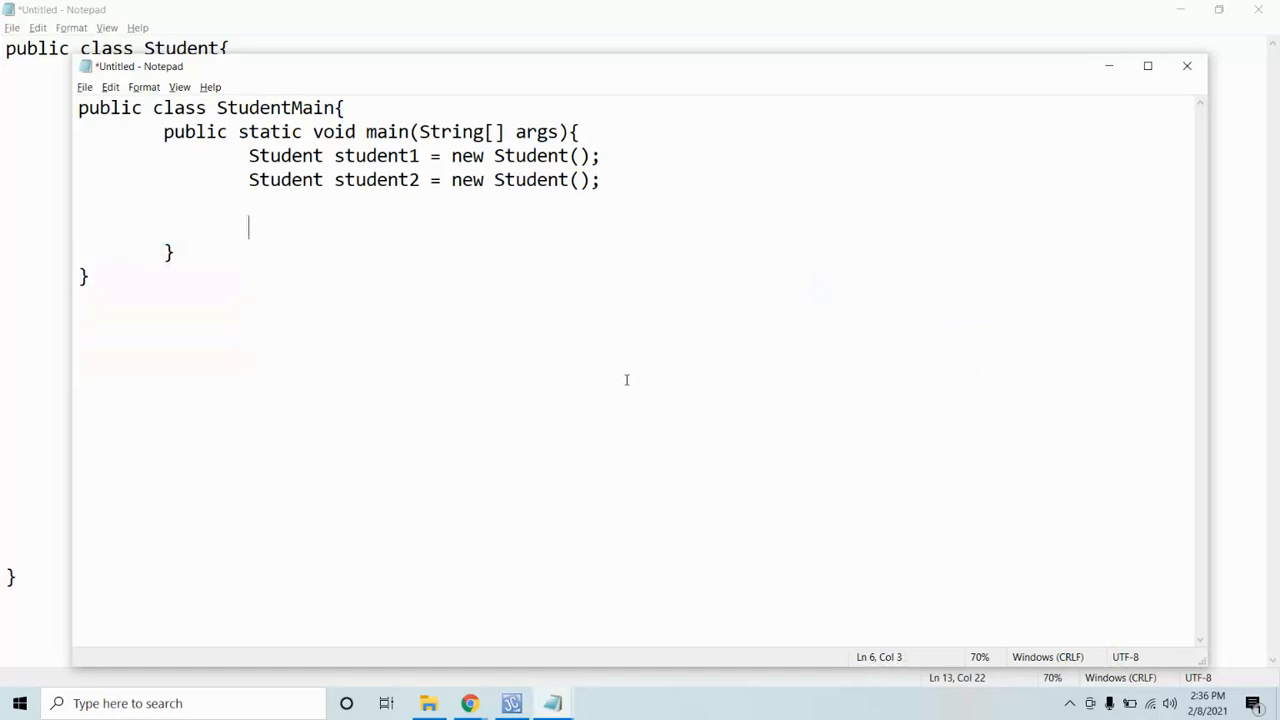
key("backspace")
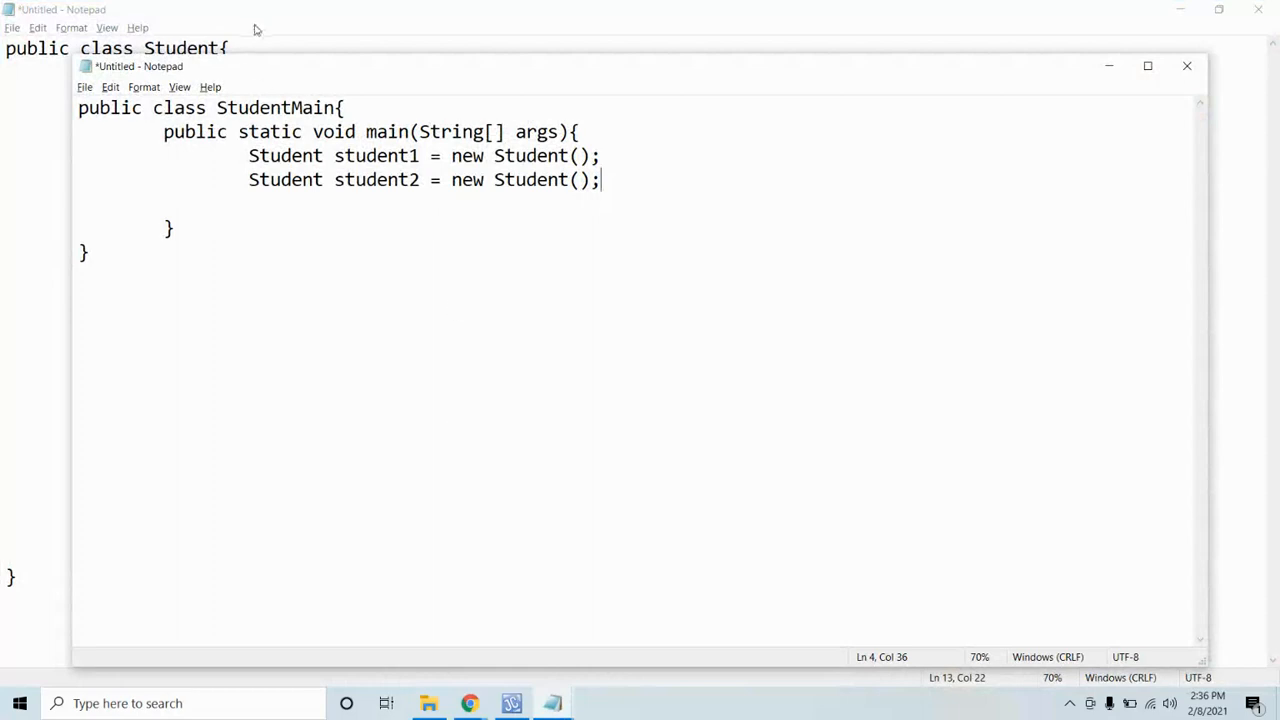
left_click(1188, 66)
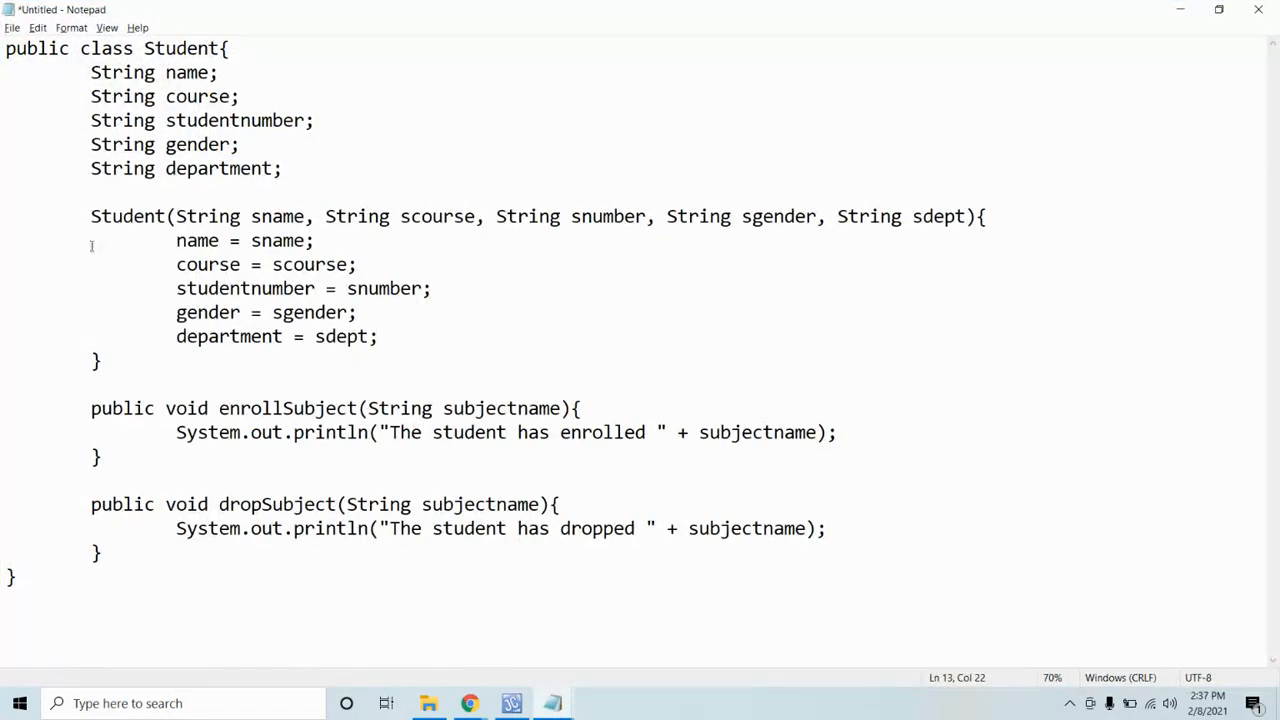
left_click_drag(92, 216, 100, 360)
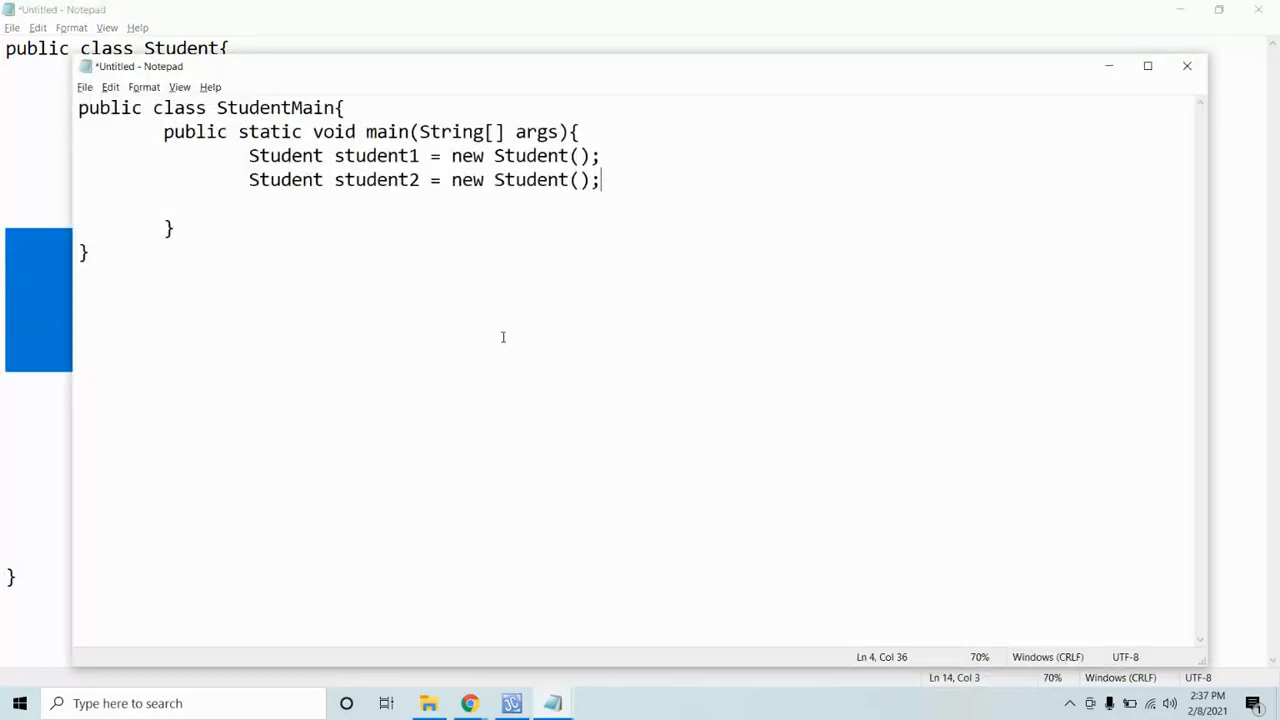
Step: Demonstrate made-up argument text inside student1's parentheses, remove it, and highlight student1
left_click(576, 156)
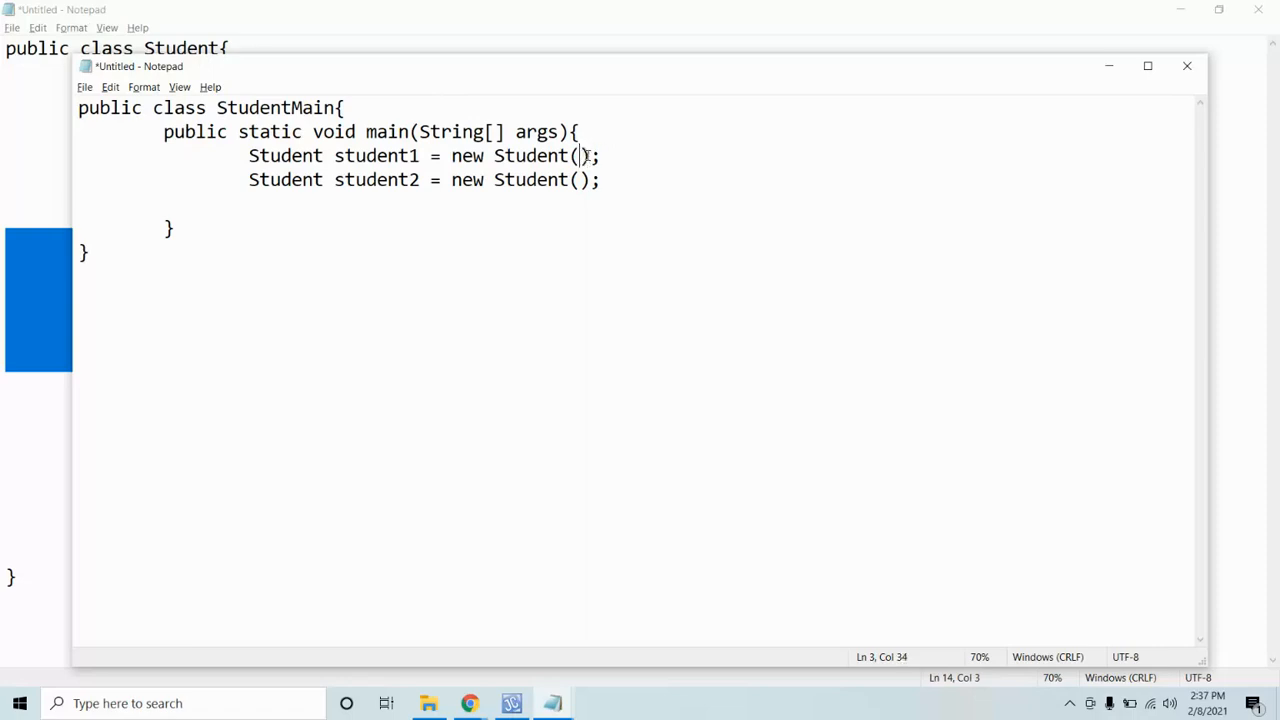
type("slksajdlasdjas;ldk;asldk;")
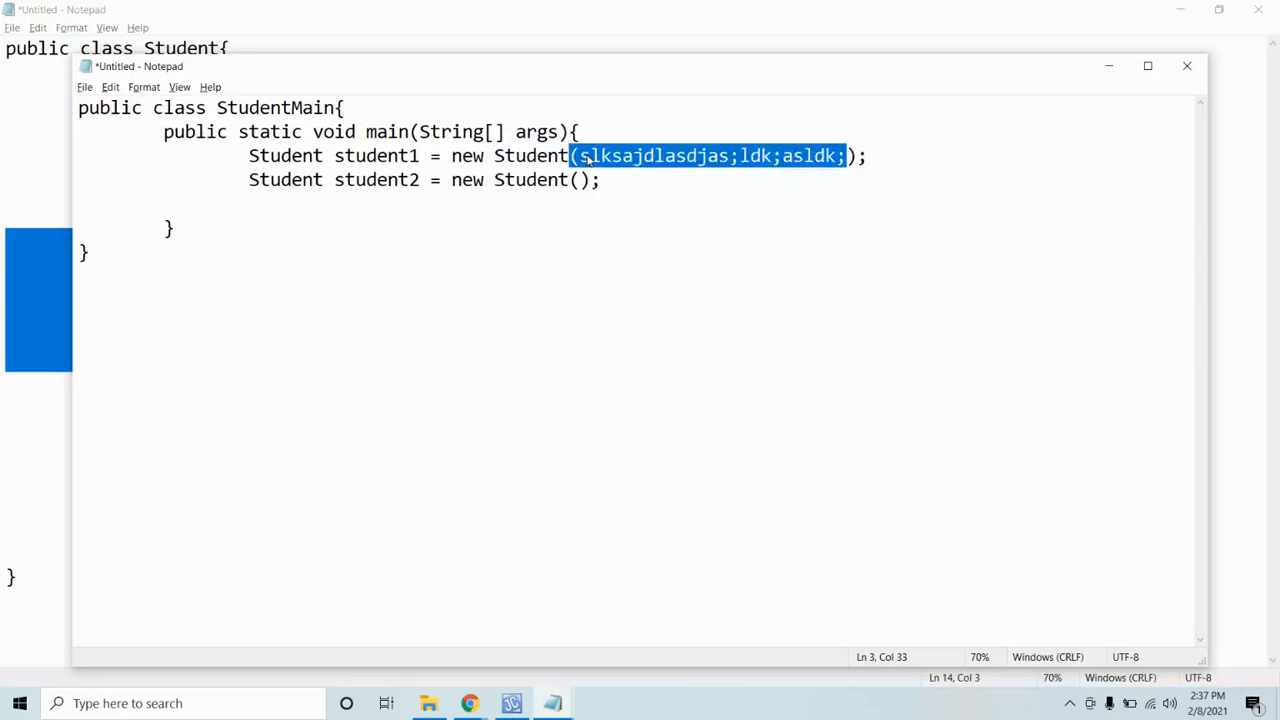
key("Delete")
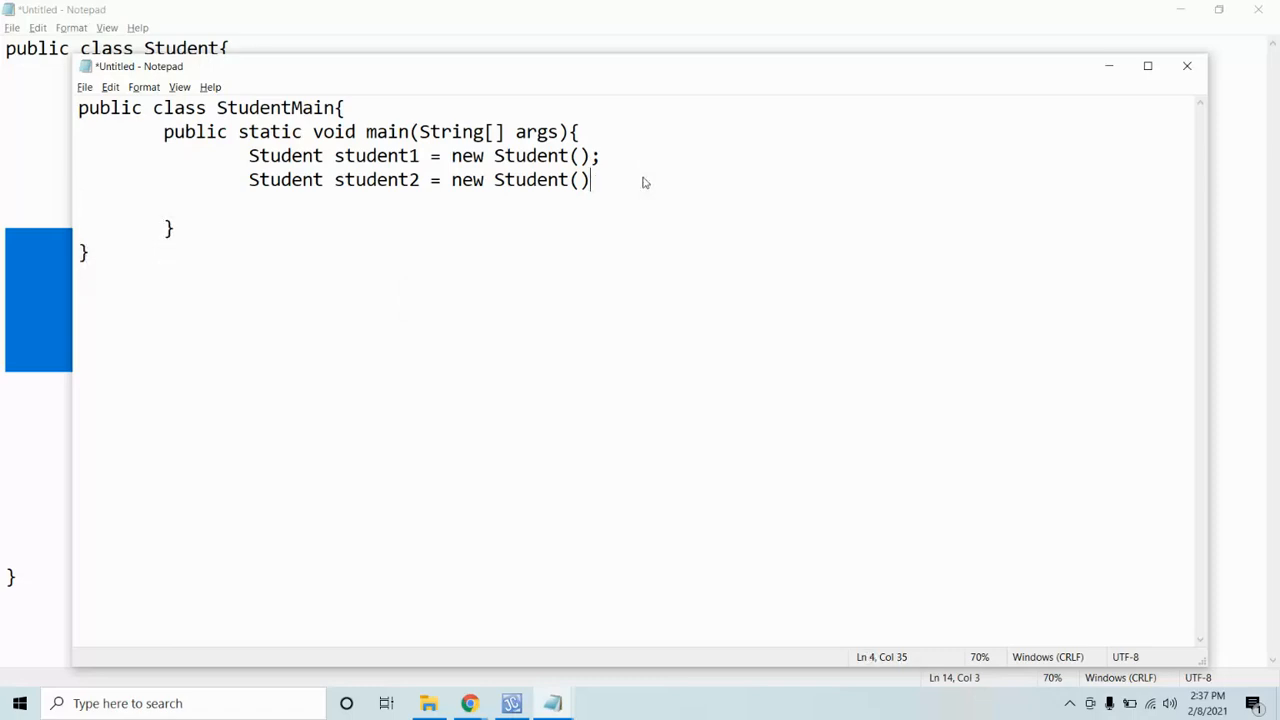
type(";")
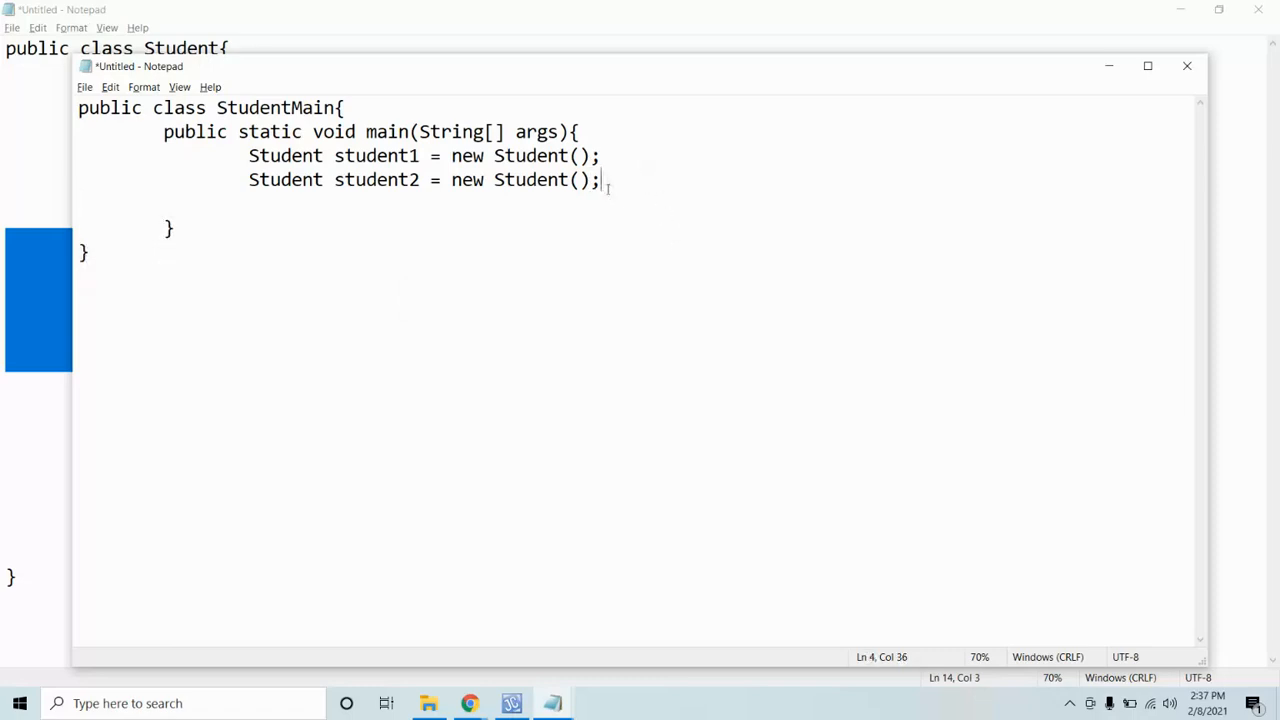
left_click_drag(600, 180, 248, 156)
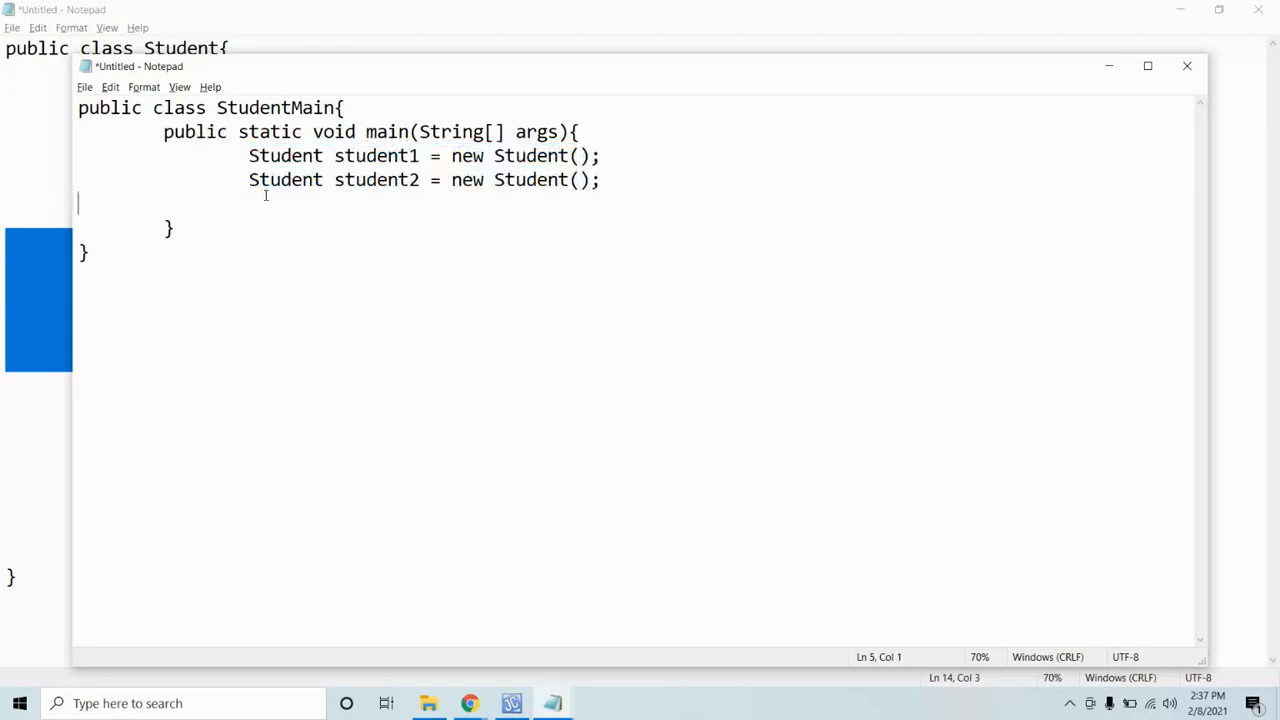
double_click(376, 156)
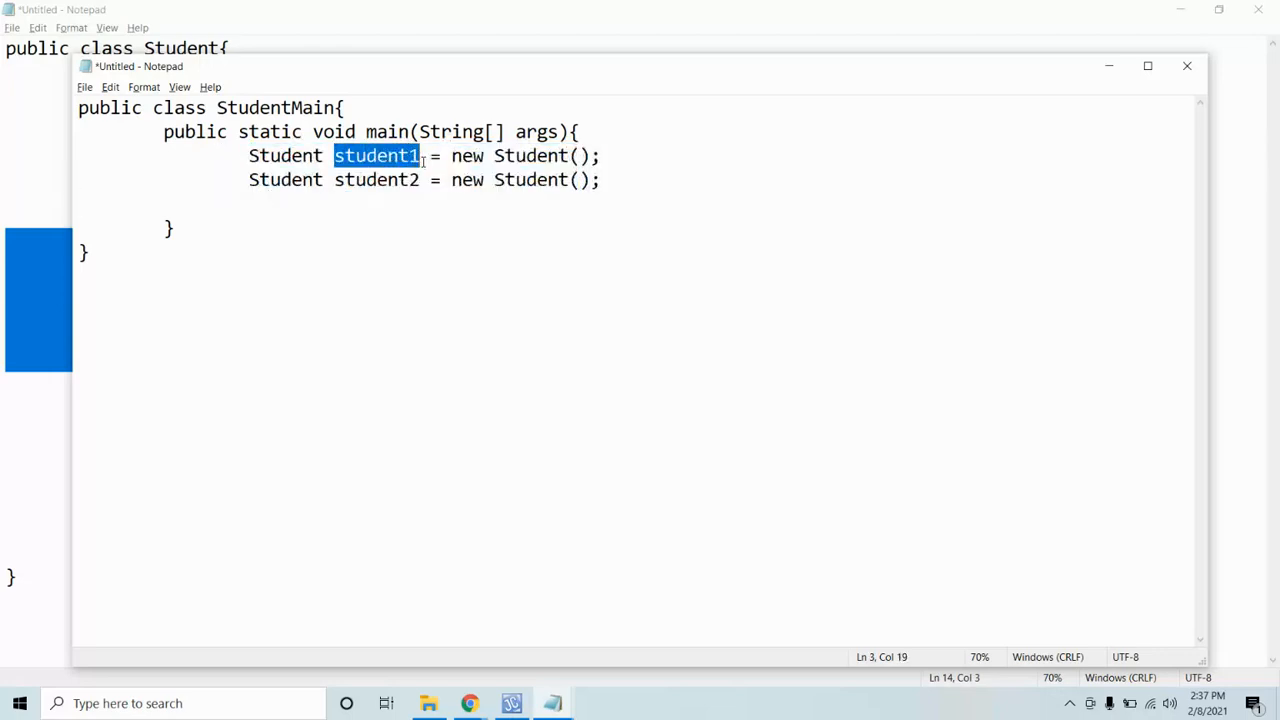
mouse_move(512, 704)
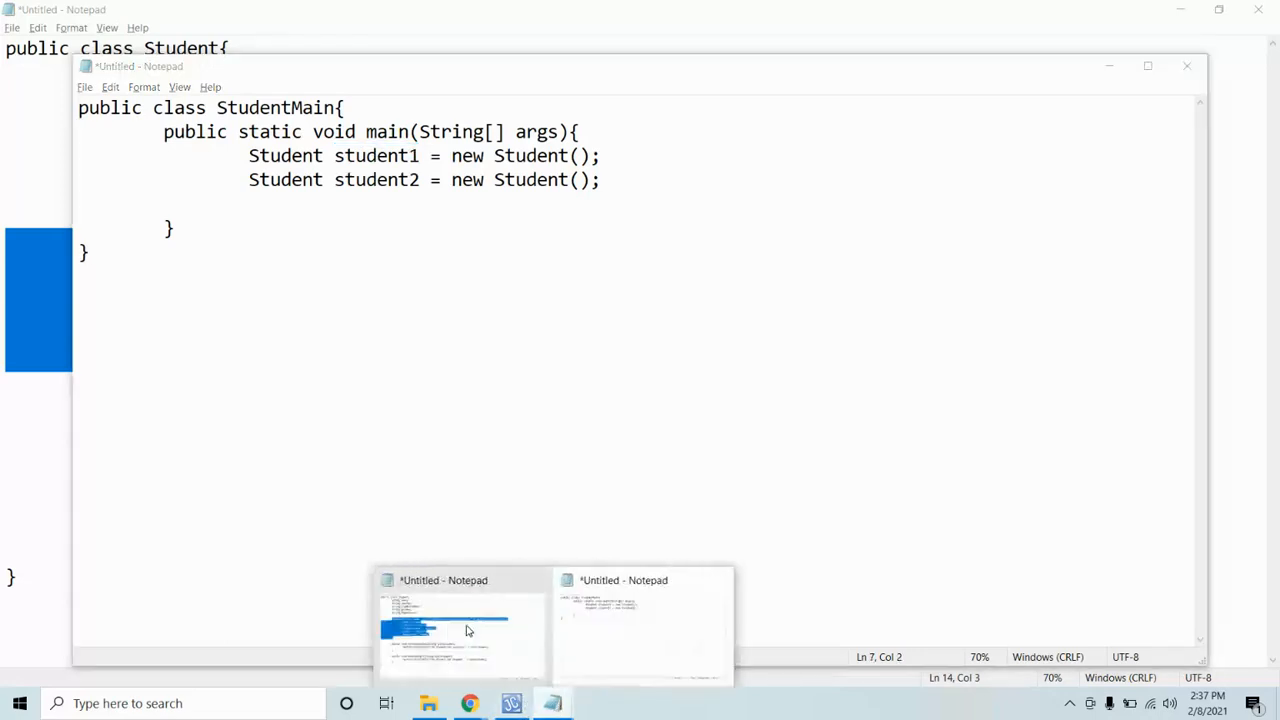
left_click(460, 624)
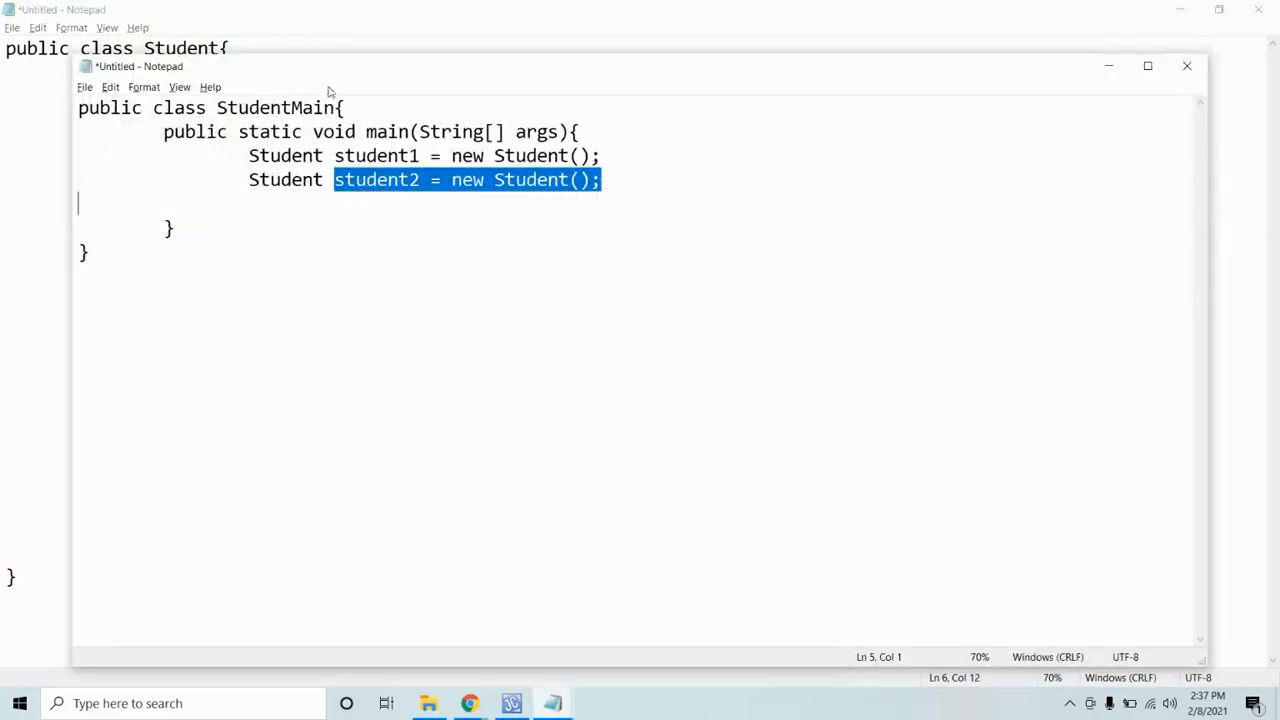
double_click(376, 156)
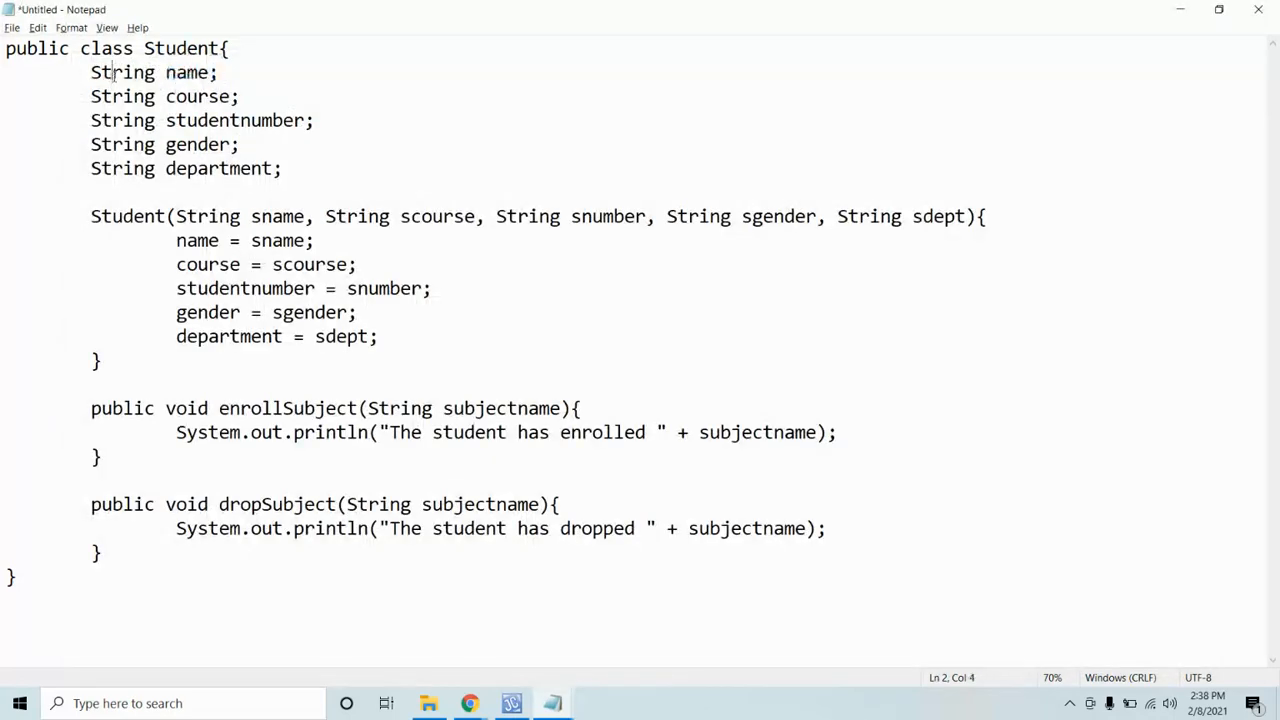
Step: Point out the name field, then select the Student constructor's full five-parameter list
double_click(188, 72)
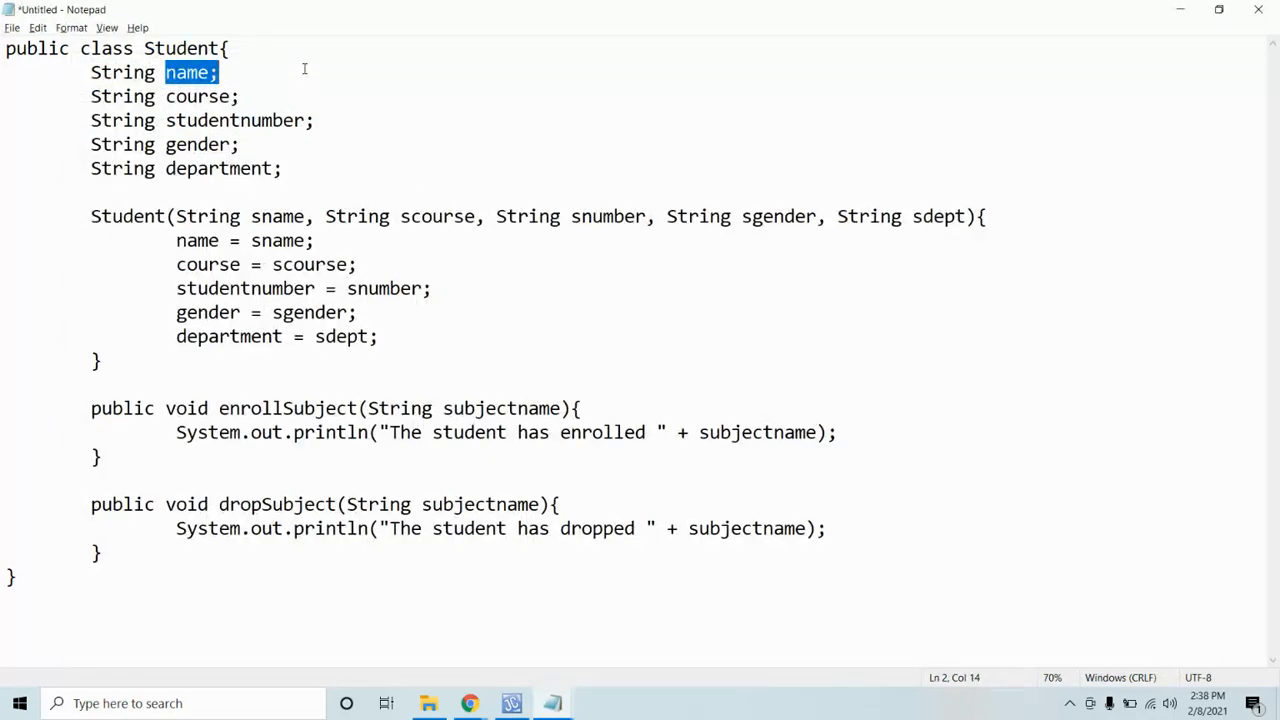
left_click(166, 72)
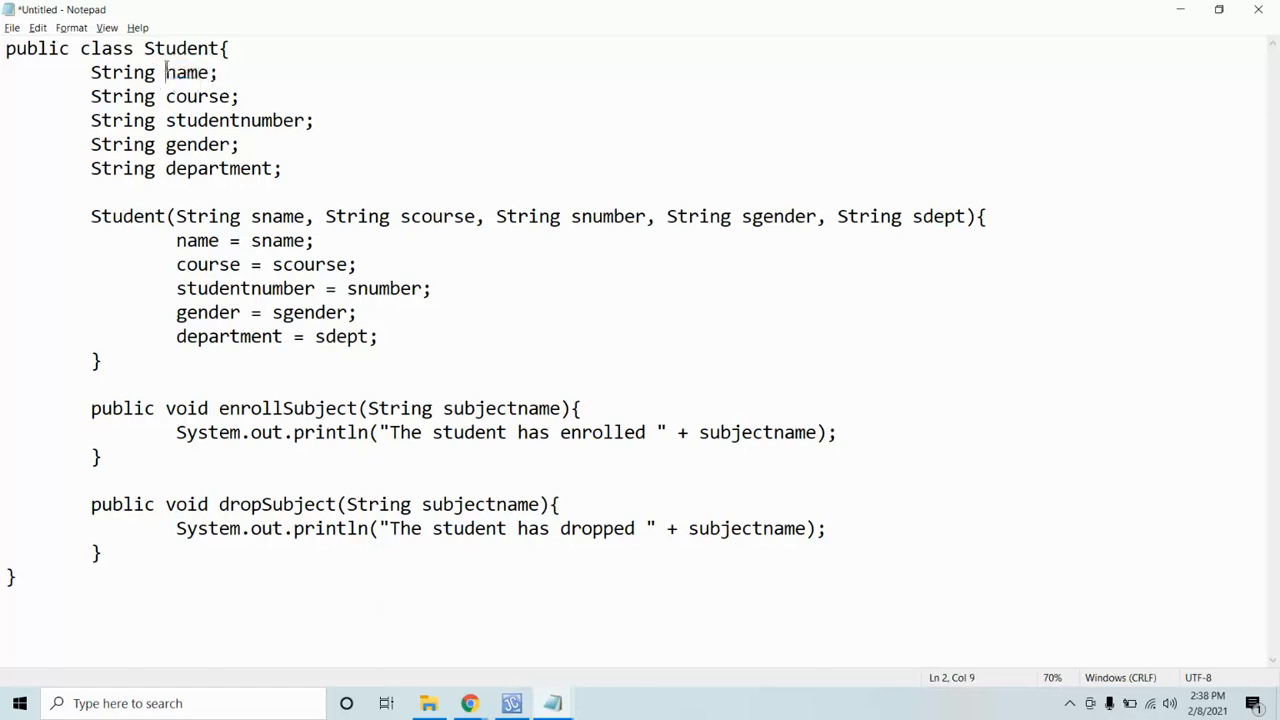
double_click(188, 72)
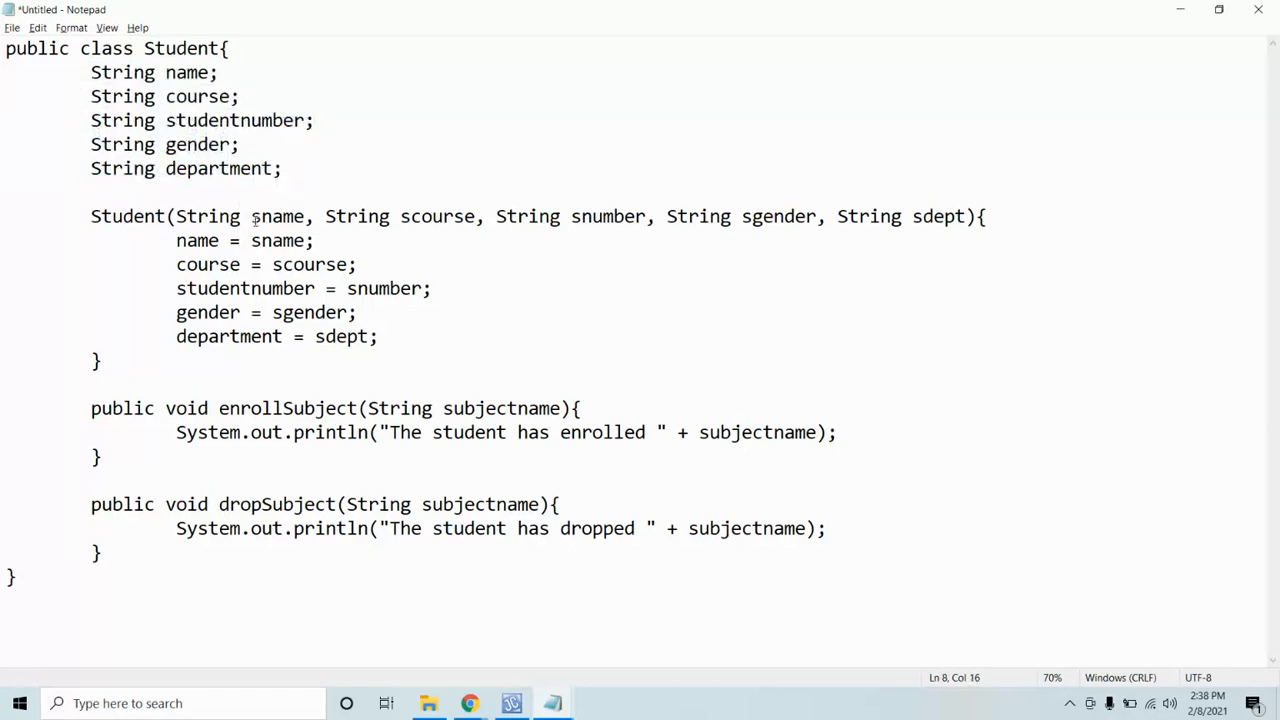
left_click_drag(176, 216, 896, 216)
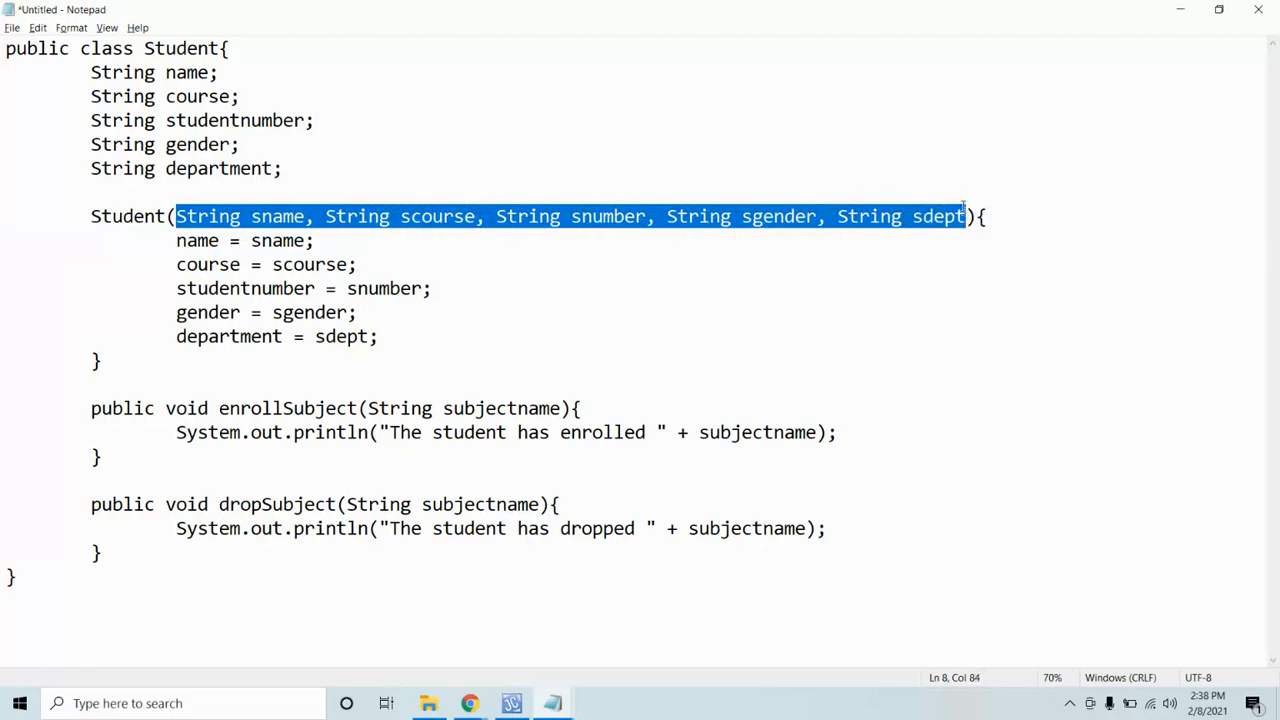
mouse_move(512, 704)
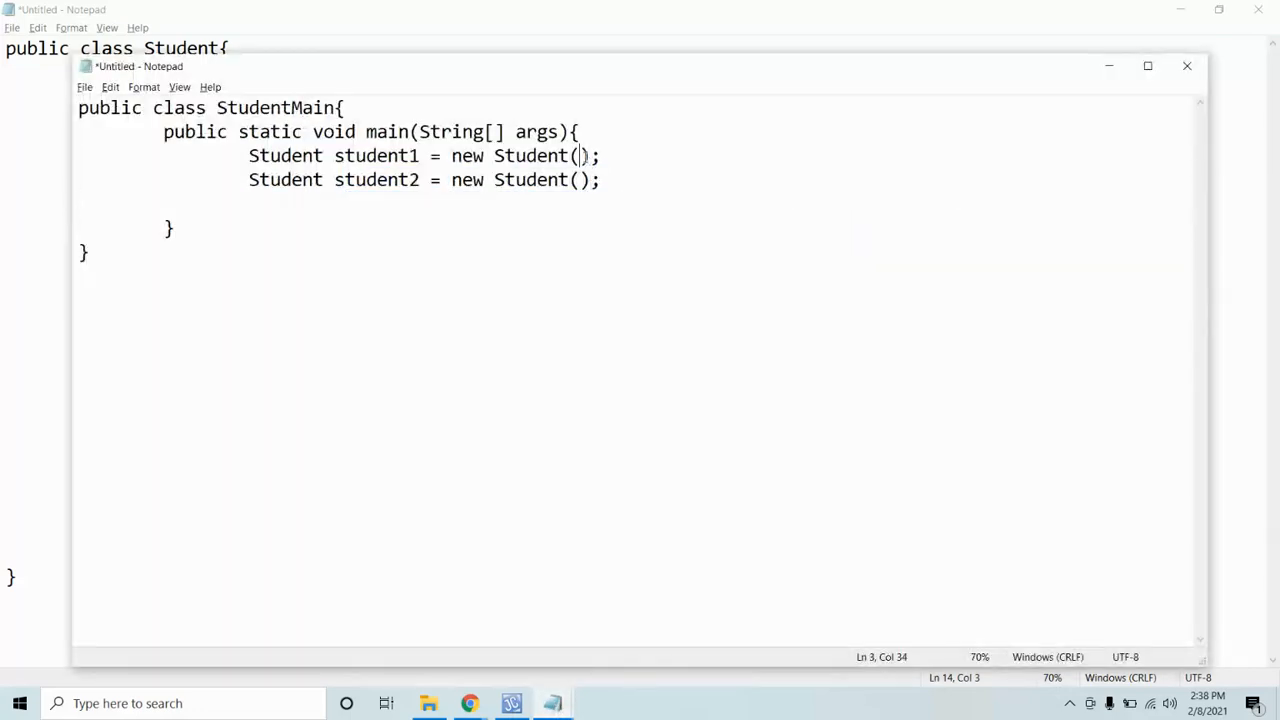
Step: Paste the parameter list into student1's parentheses and fill in "Mark", "BSA", "123"
type("String sname, String scourse, String snumber, String sgender, String sdept")
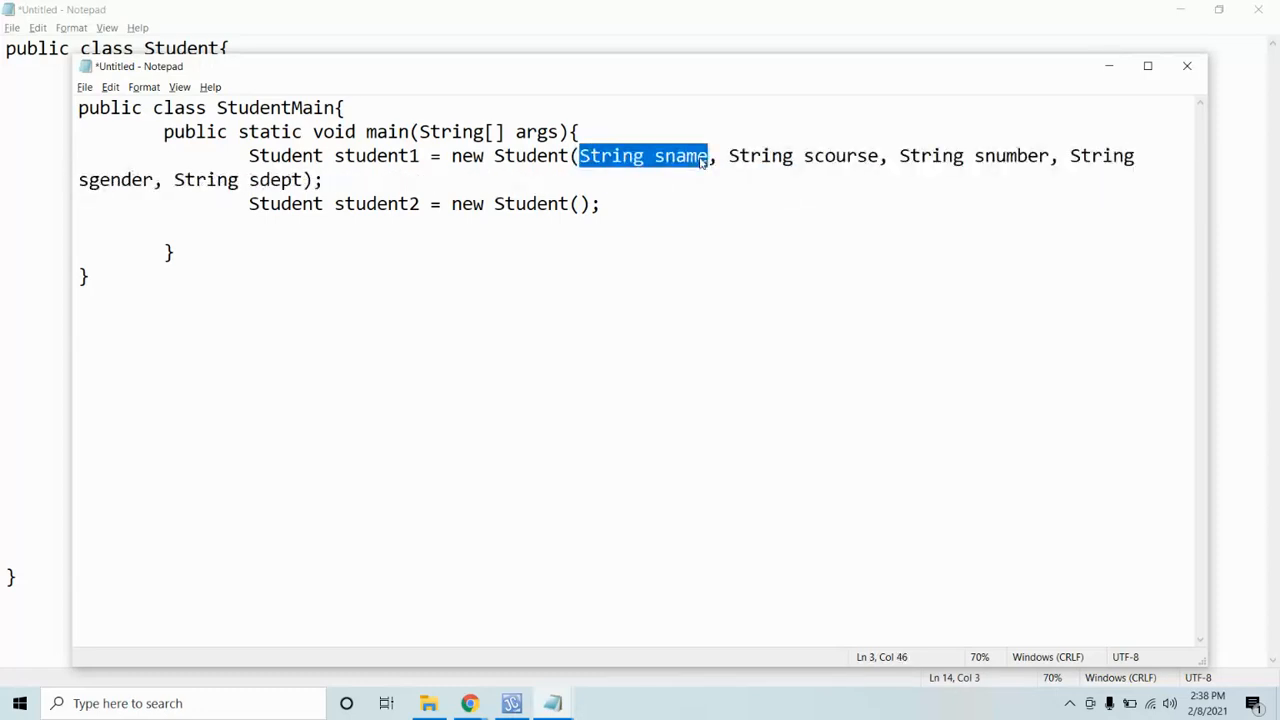
type("\"\"")
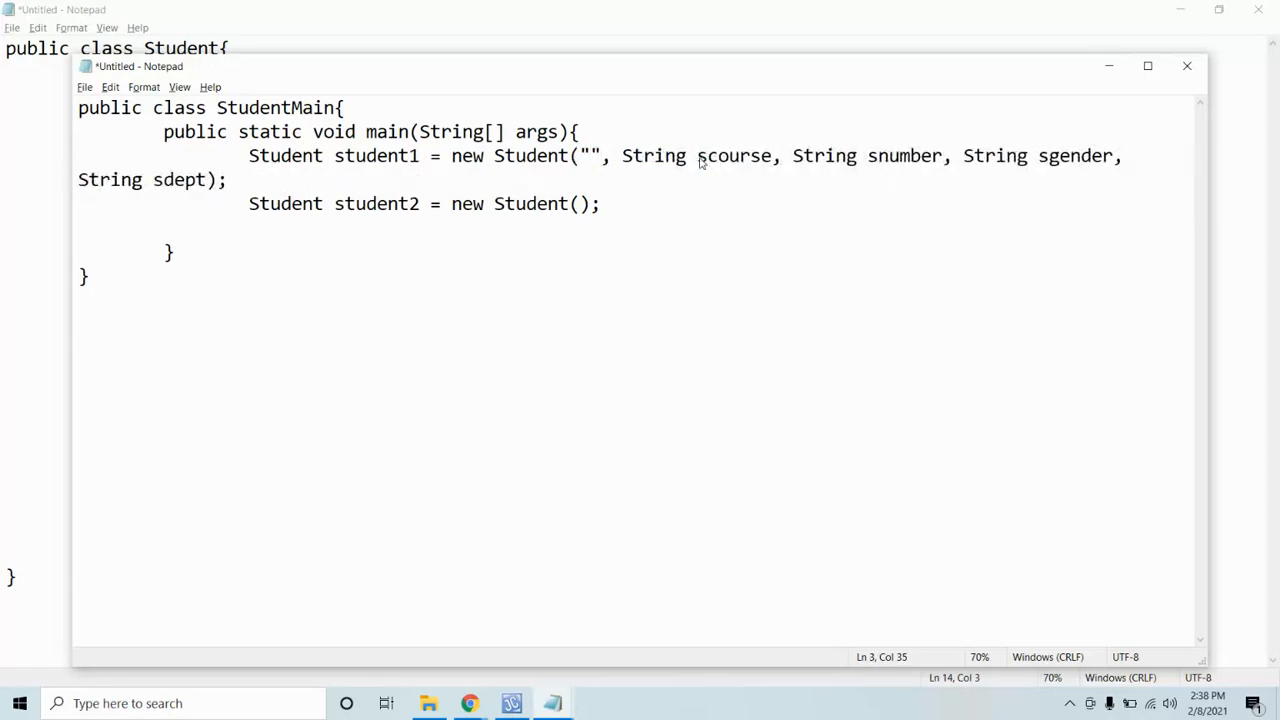
type("Mark")
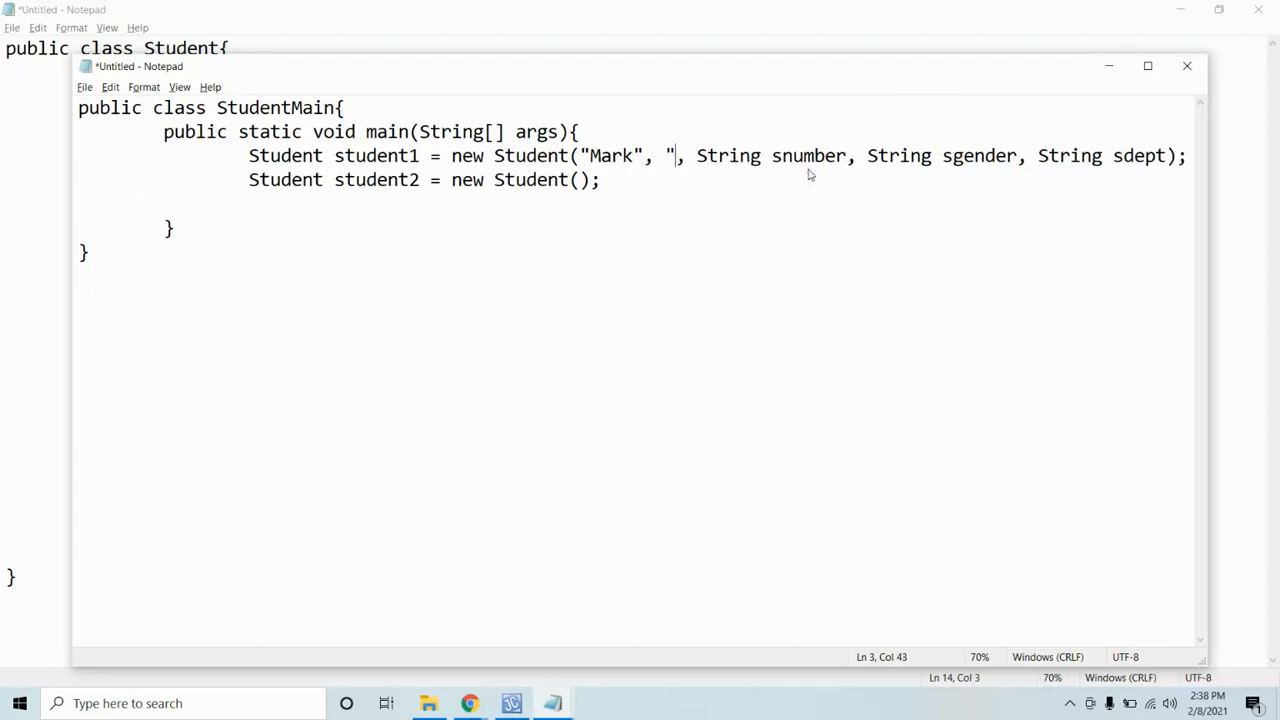
type("BSA")
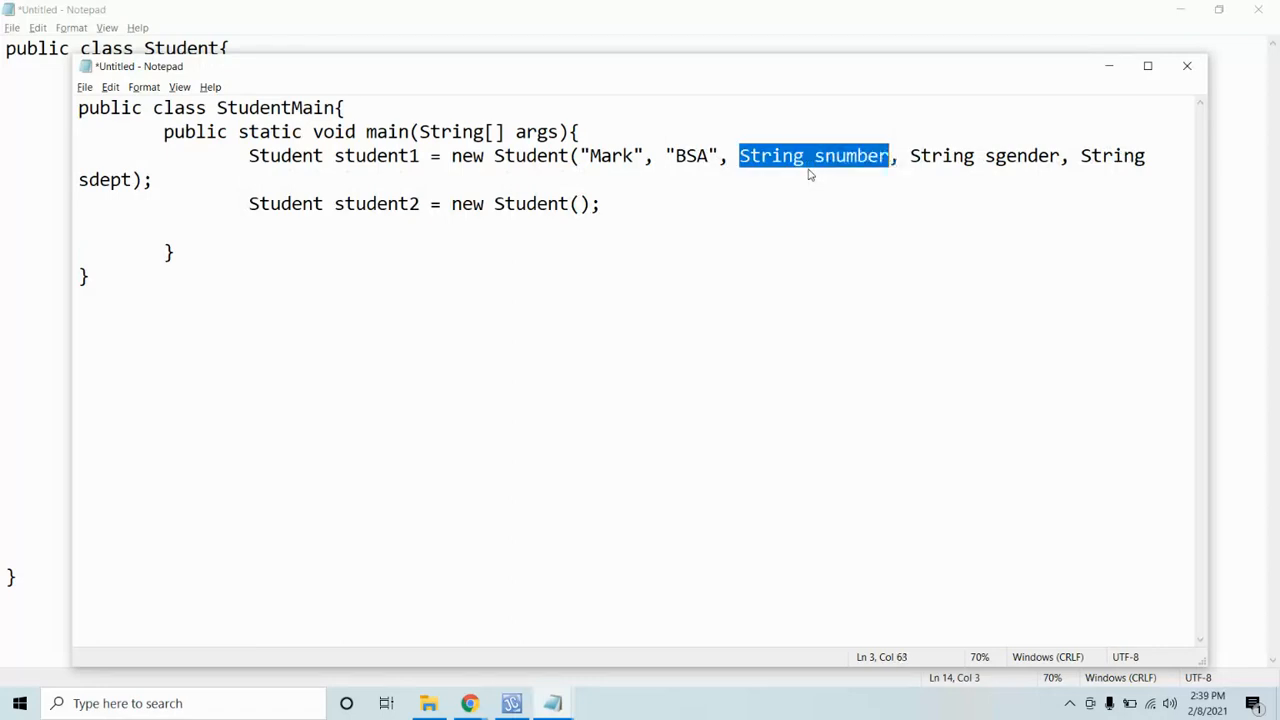
type("\"\"")
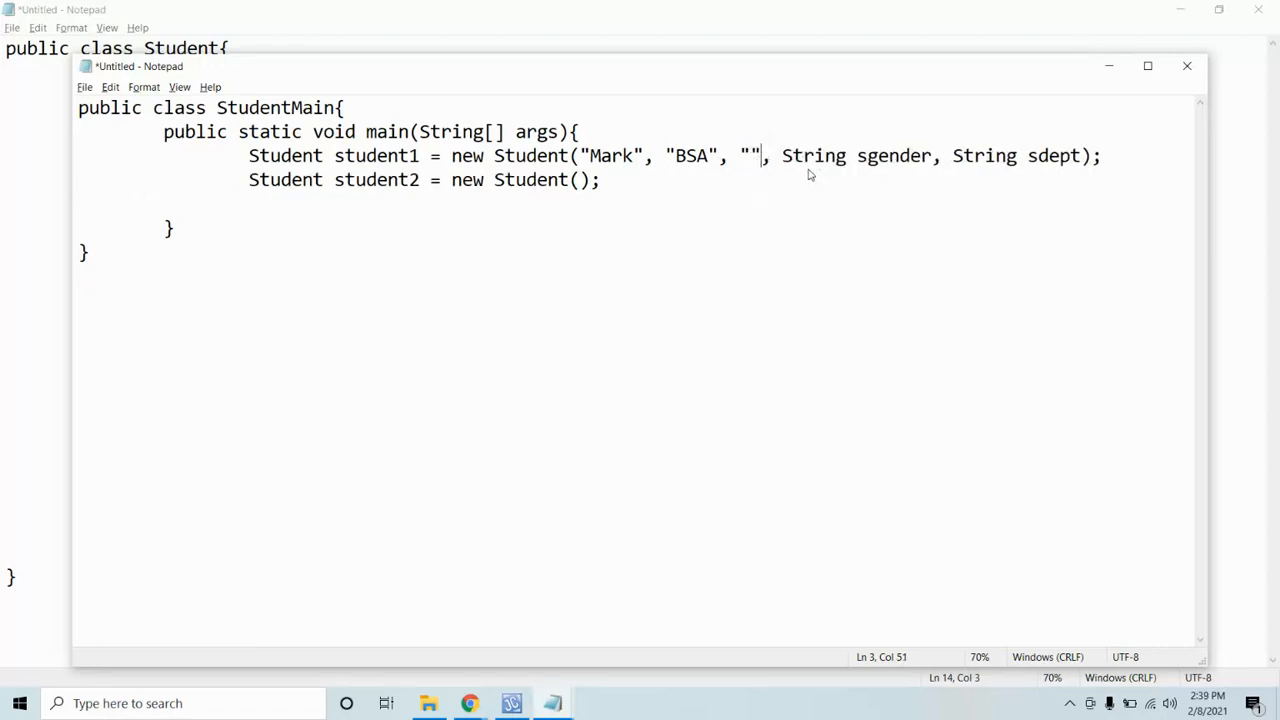
type("123")
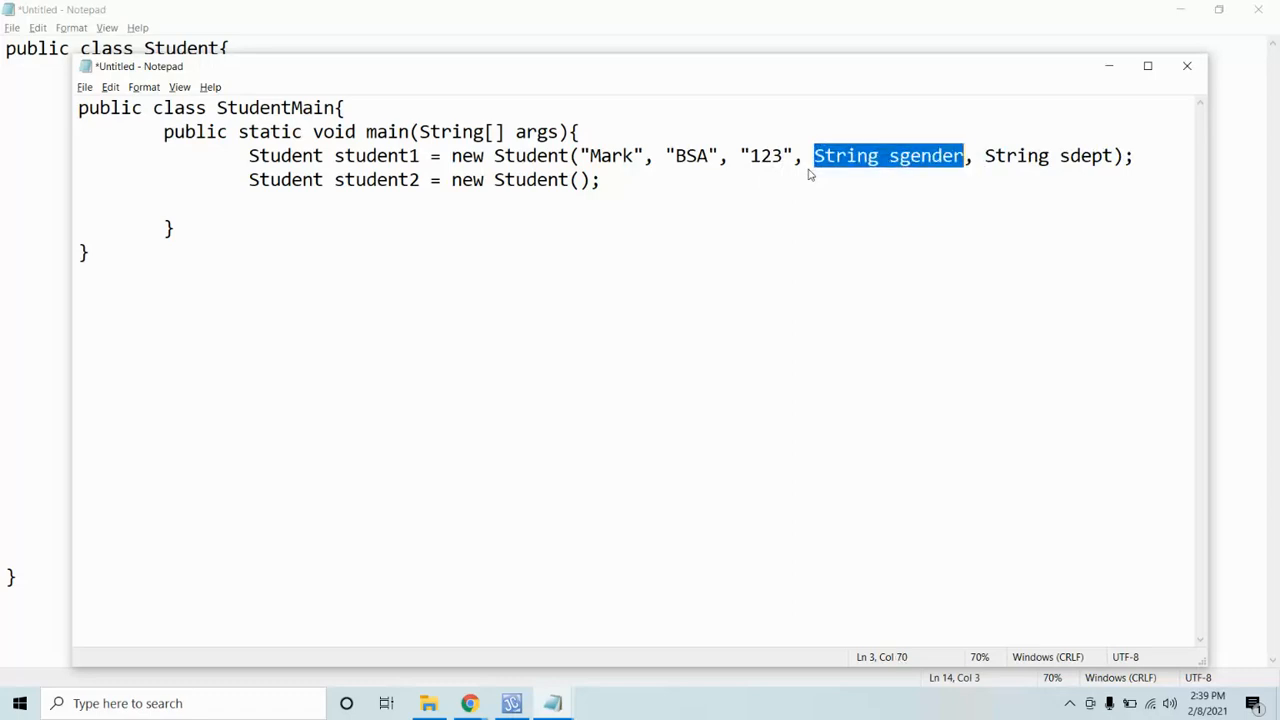
Step: Complete student1's arguments with "Male" and "CCS", then select the finished argument list
type("\"\"")
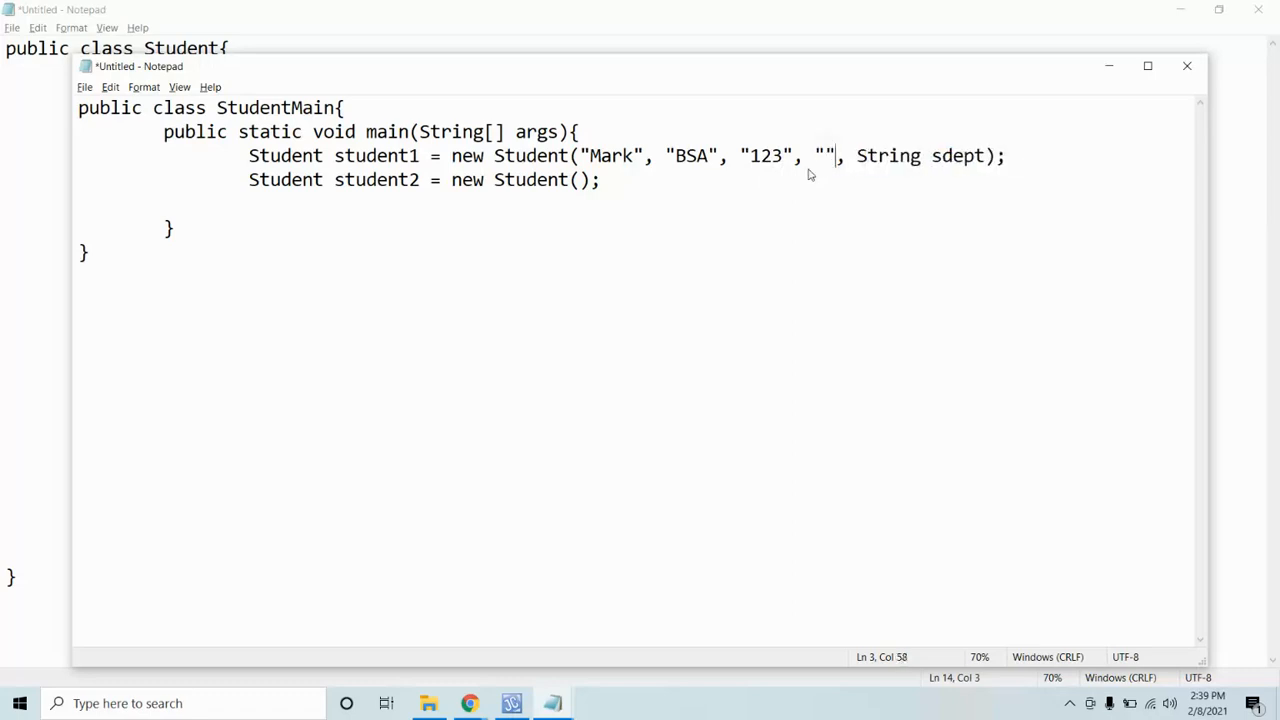
key("Backspace")
type("Male")
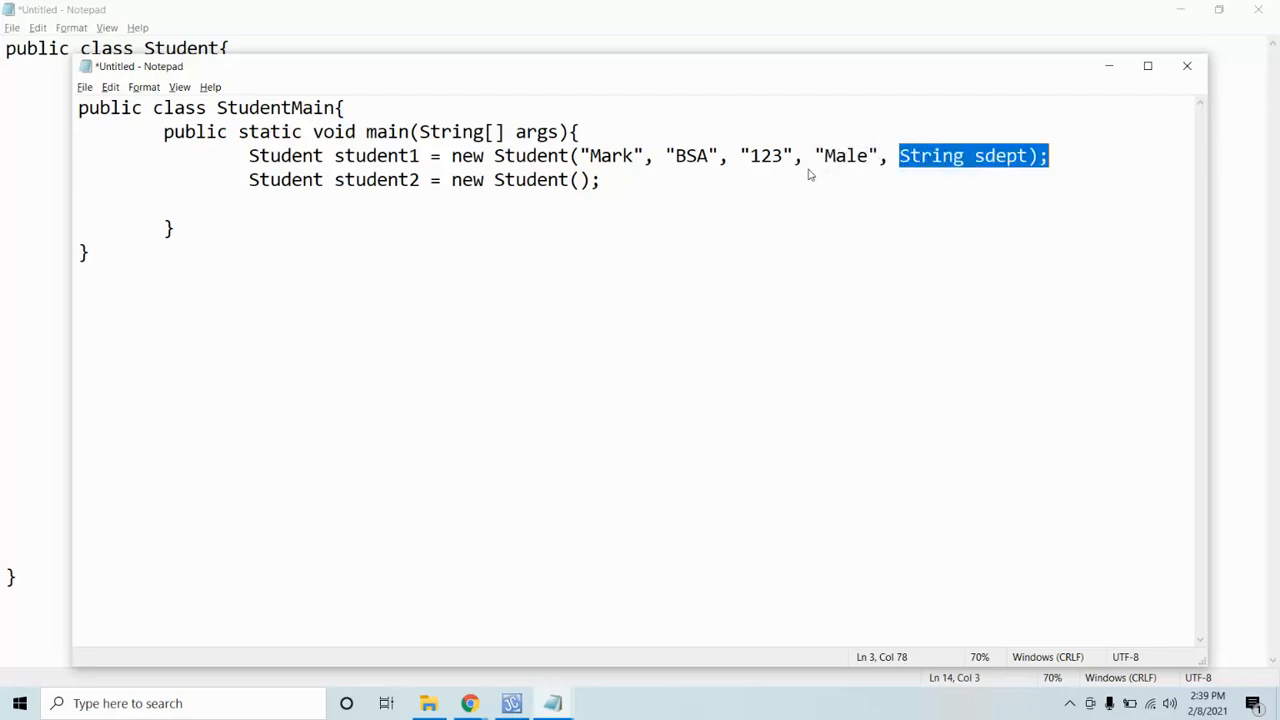
key("Delete")
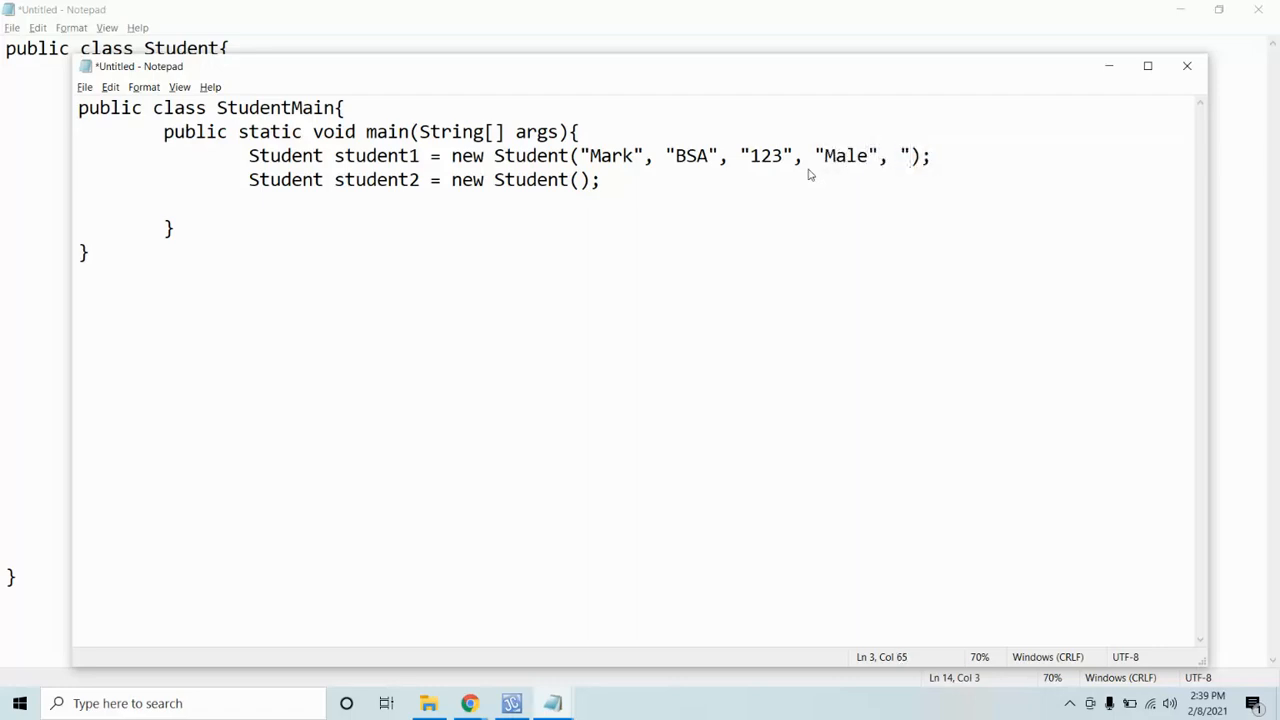
type("CCS")
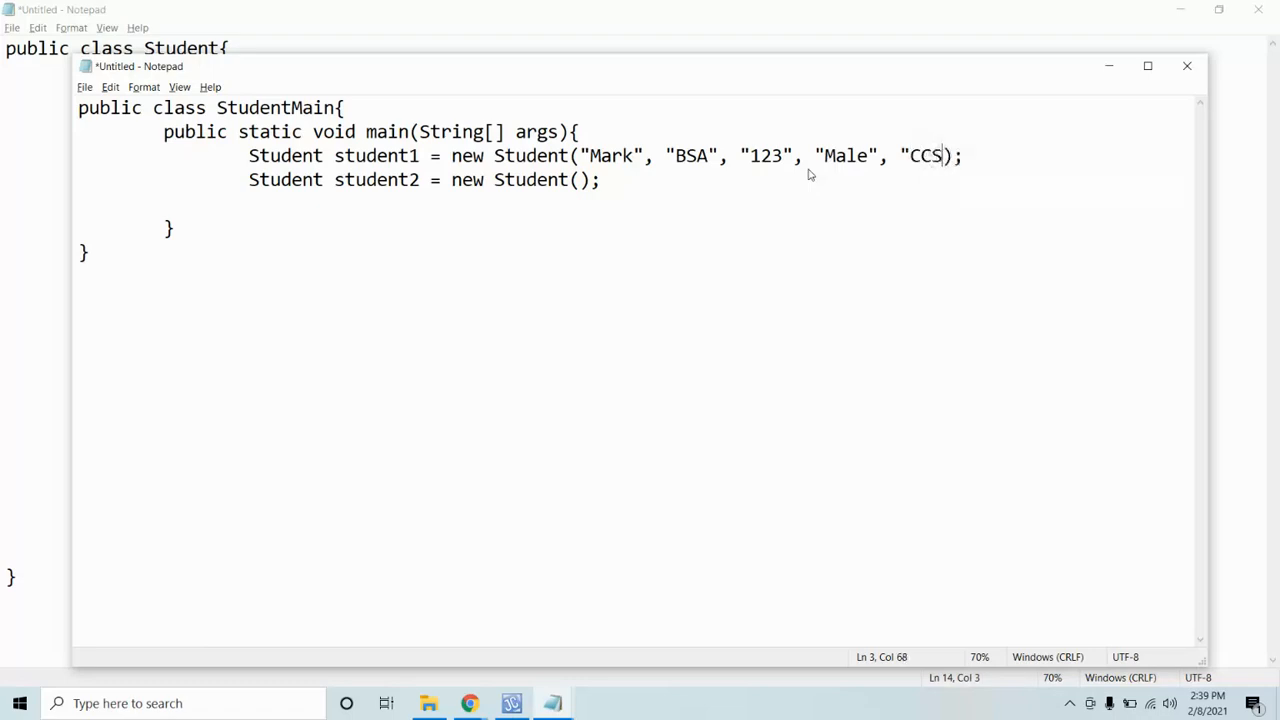
type("\"")
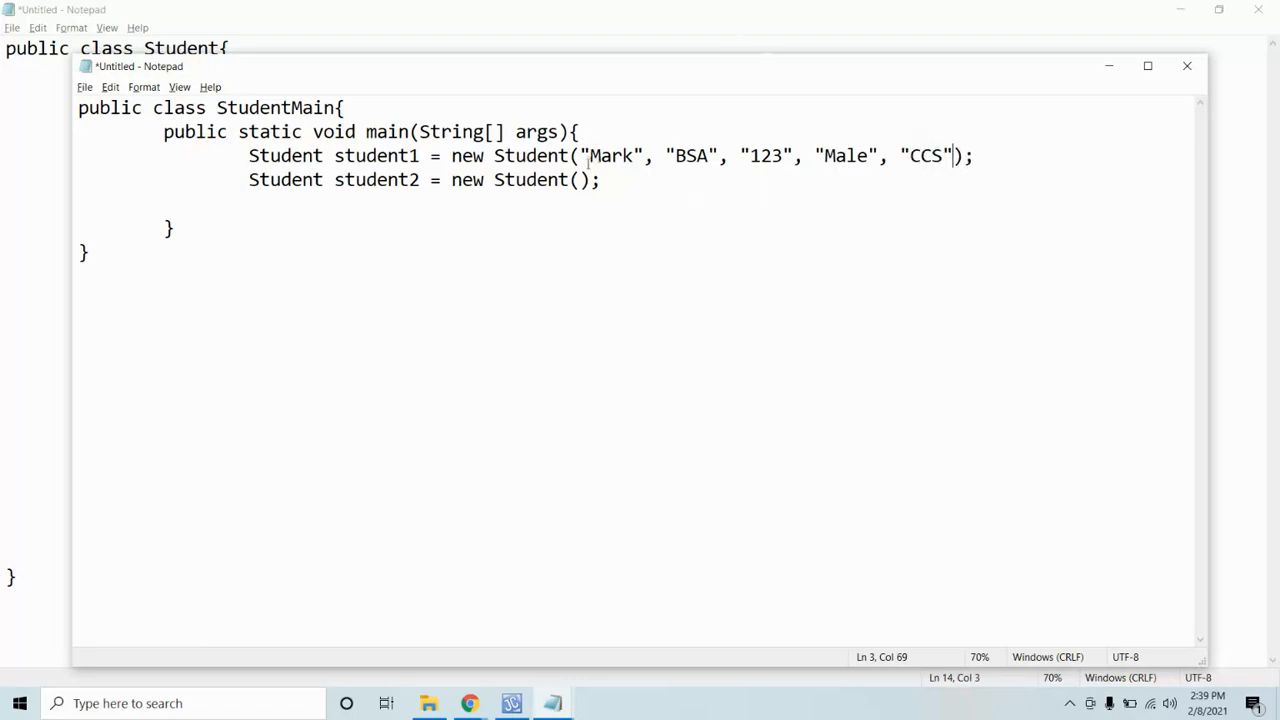
left_click_drag(584, 156, 952, 156)
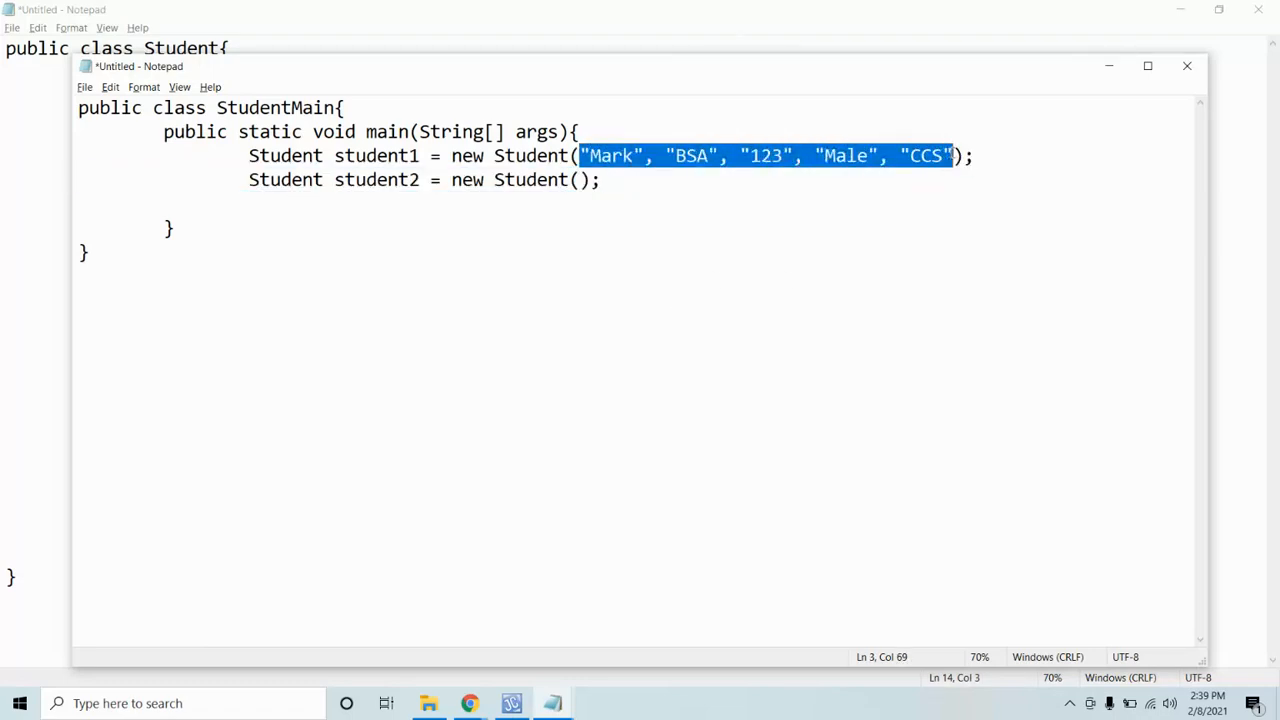
Step: Paste "Mark", "BSA", "123", "Male", "CCS" into student2's parentheses
left_click(576, 180)
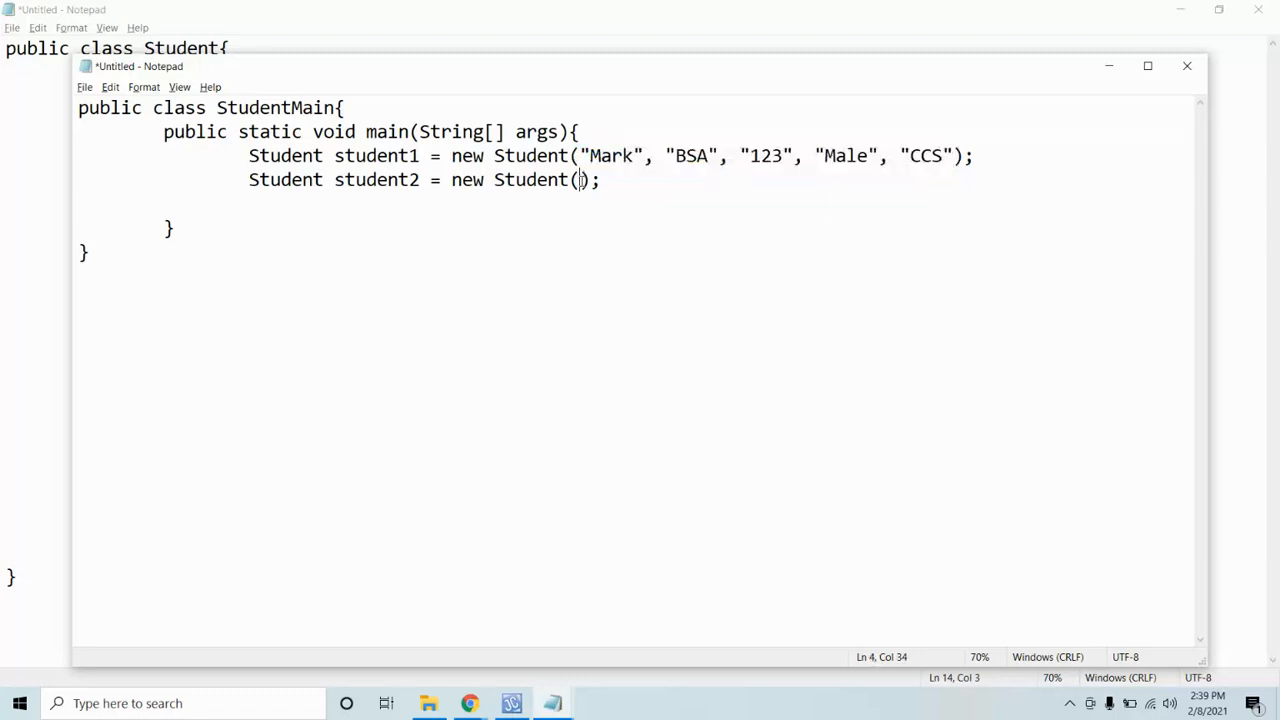
type("\"Mark\", \"BSA\", \"123\", \"Male\", \"CCS\"")
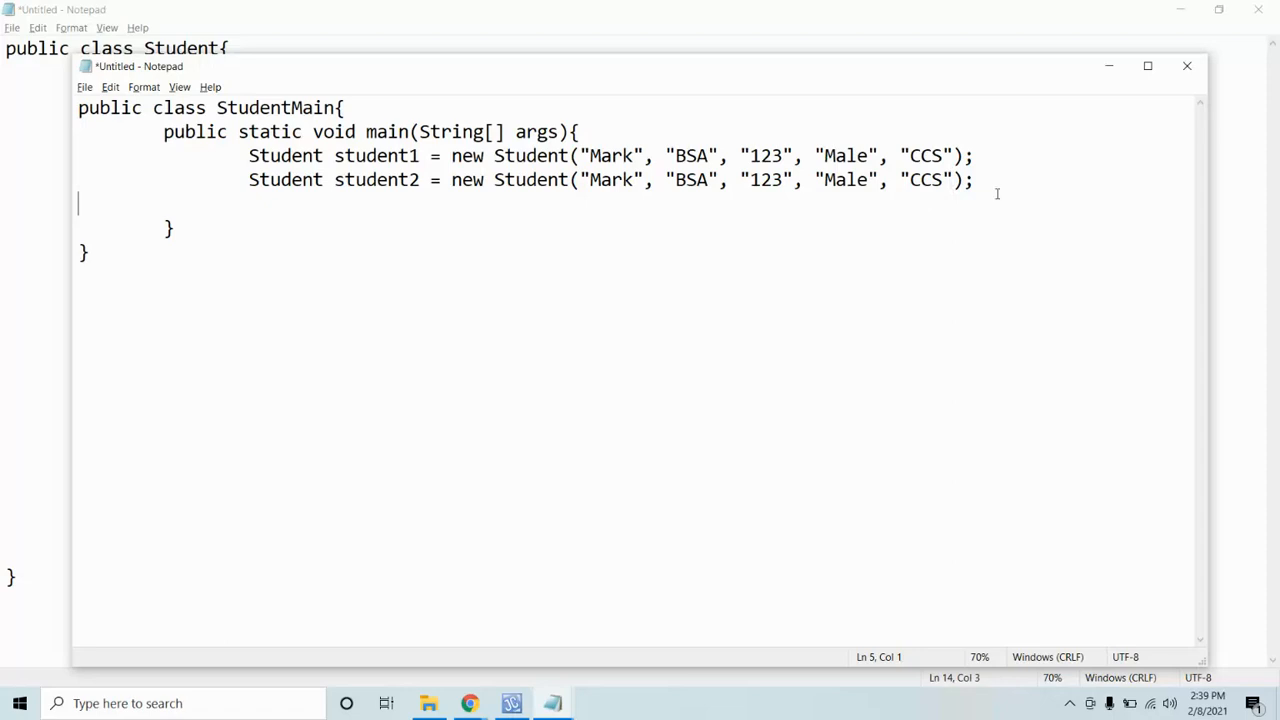
left_click(732, 180)
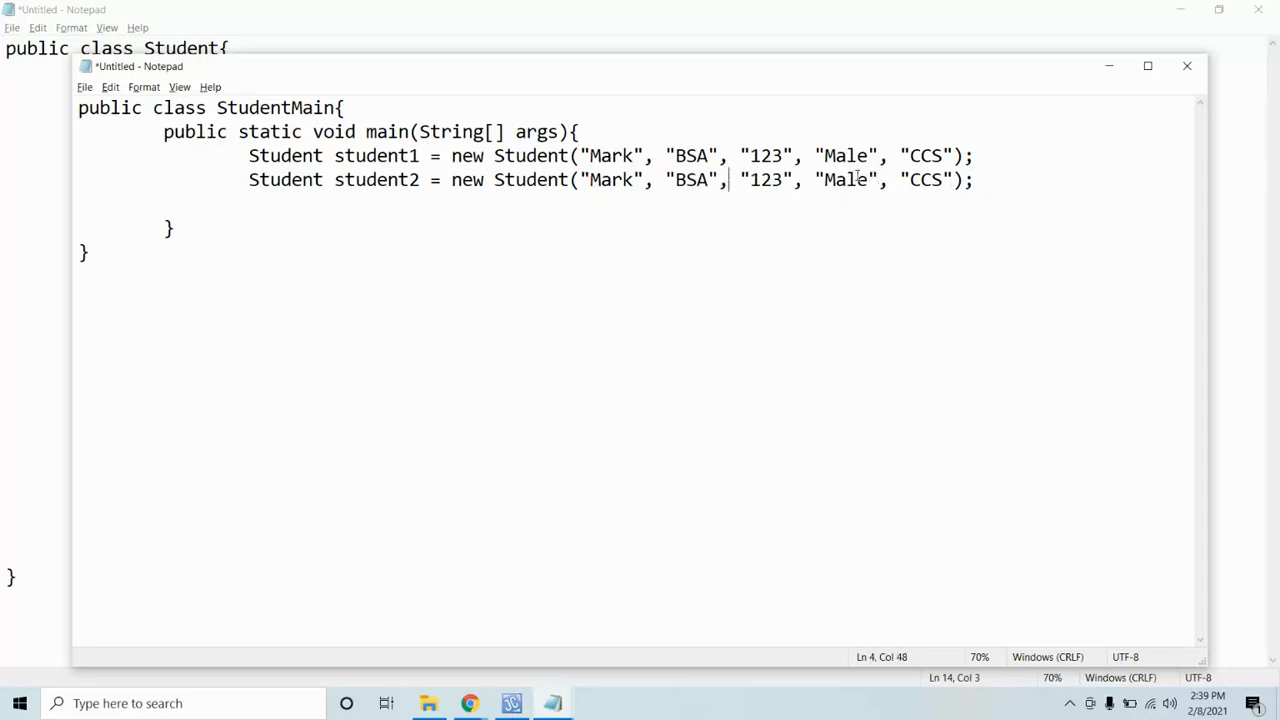
double_click(764, 180)
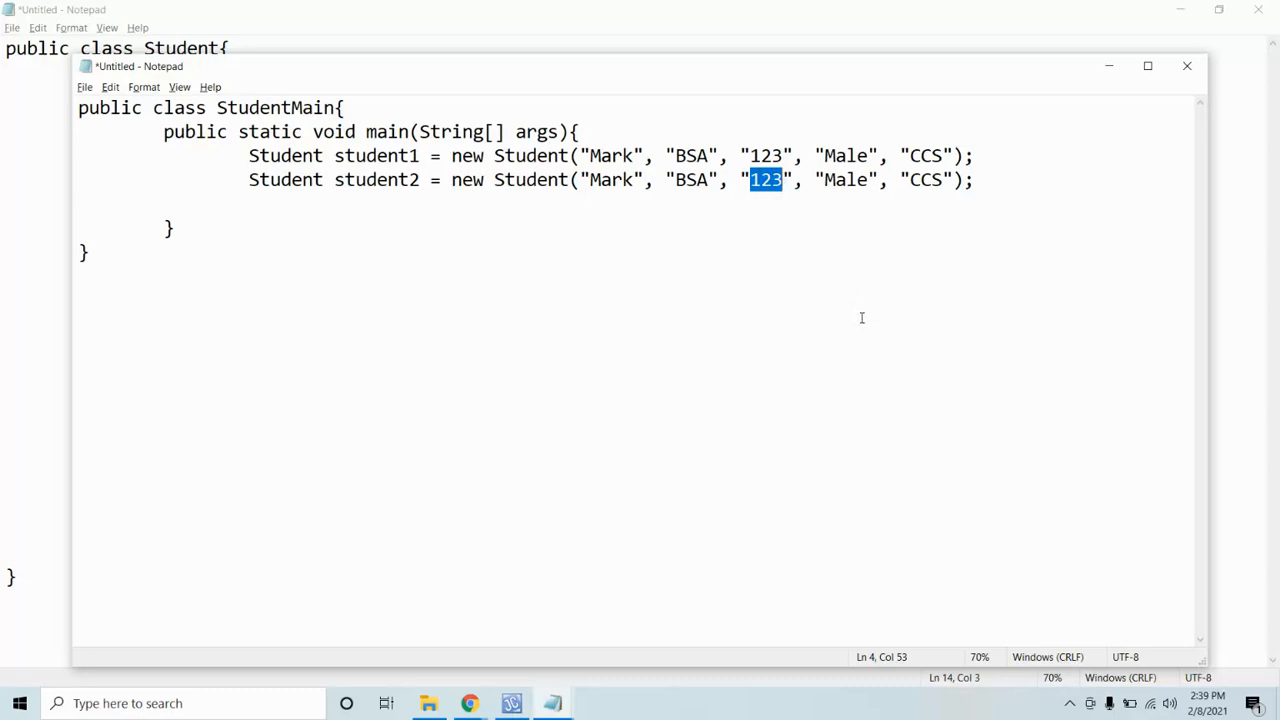
Step: Change student2's student number argument from 123 to 345
left_click(764, 180)
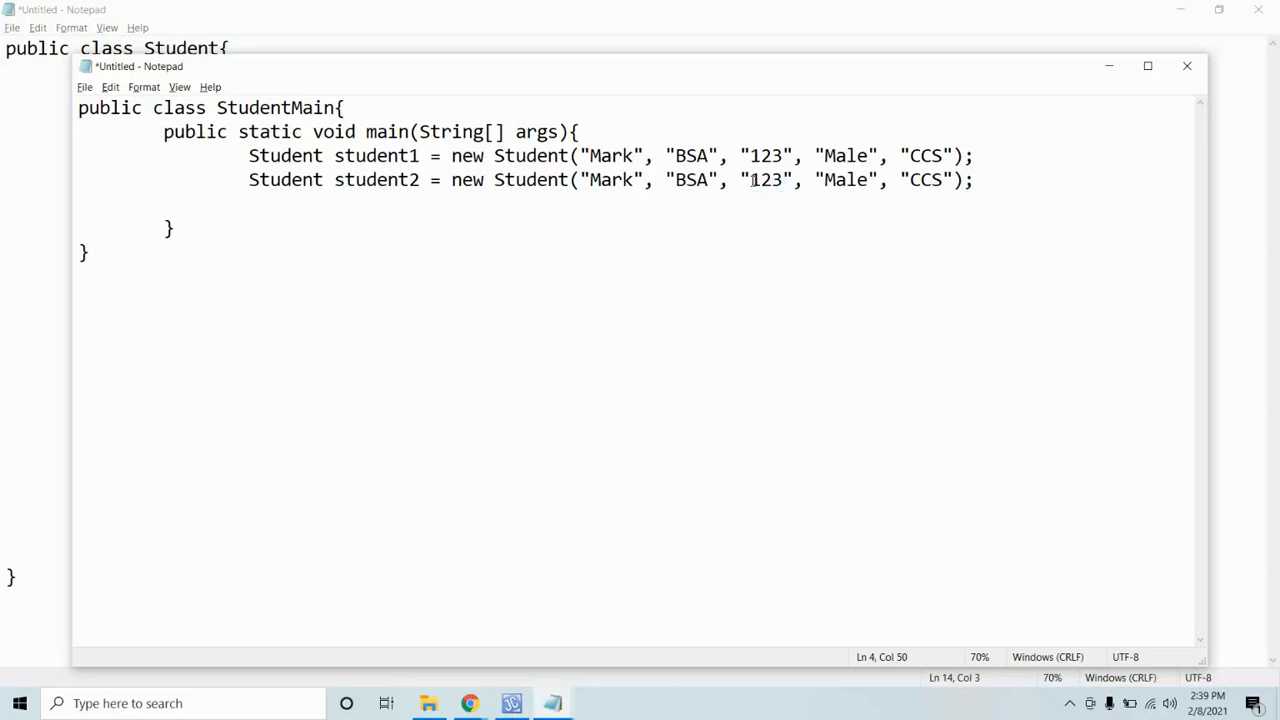
double_click(764, 180)
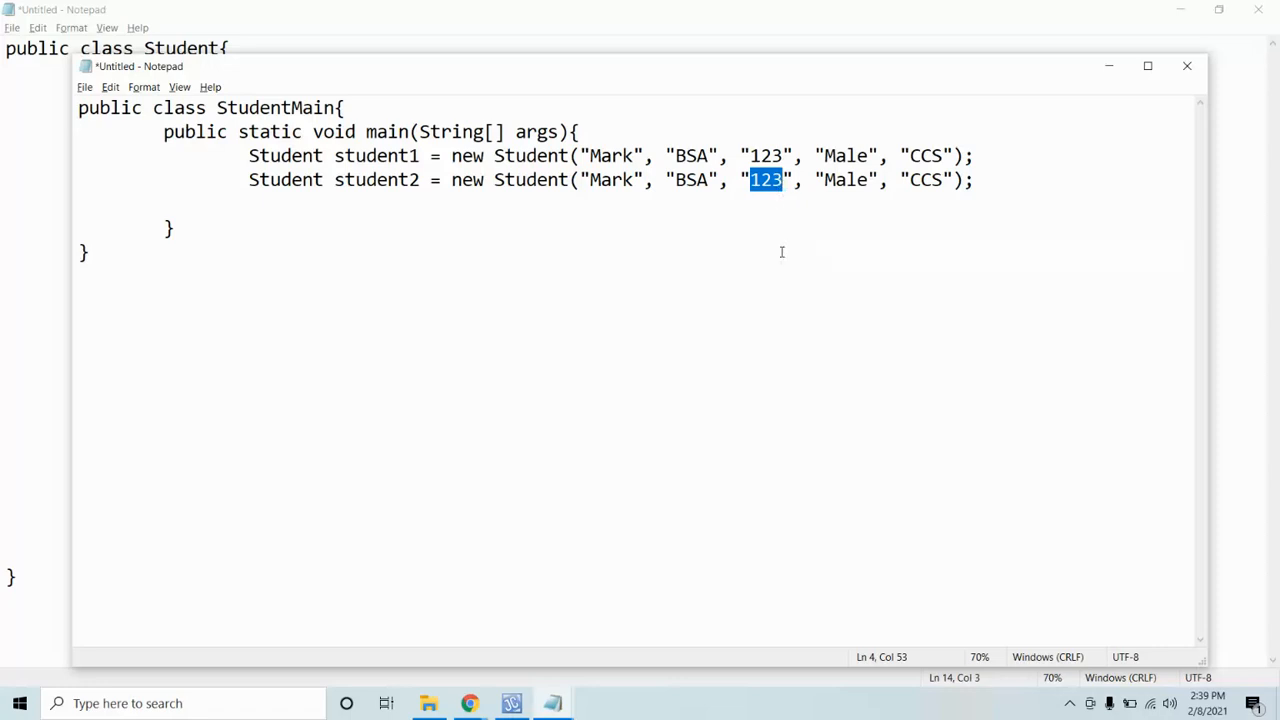
type("345")
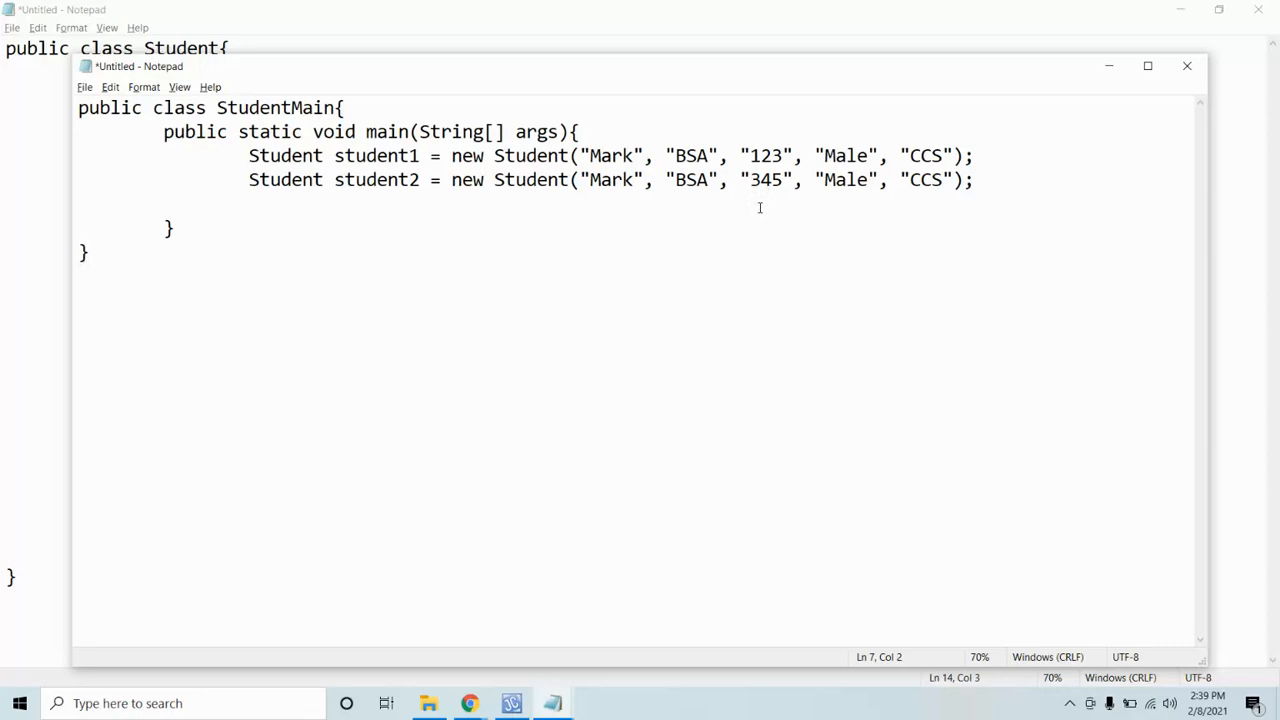
left_click(1188, 64)
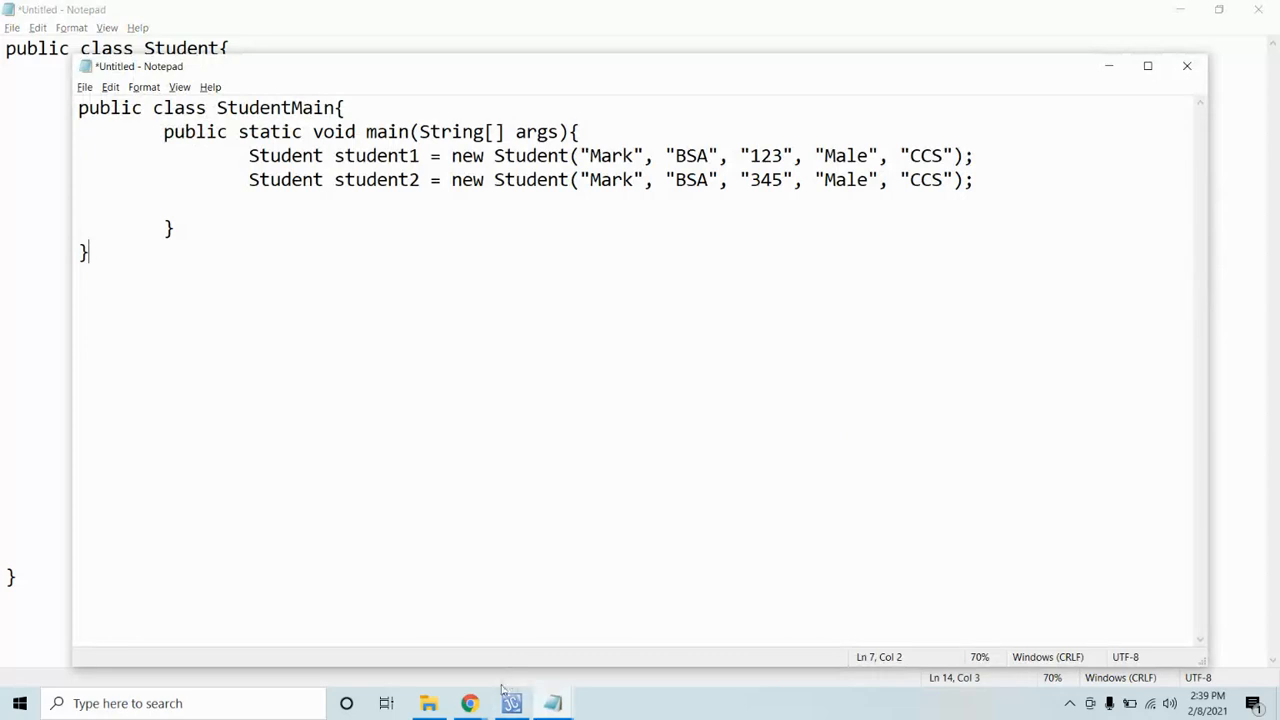
Step: Glance at the Meet class chat, then bring the Notepad StudentMain code back in front
left_click(468, 704)
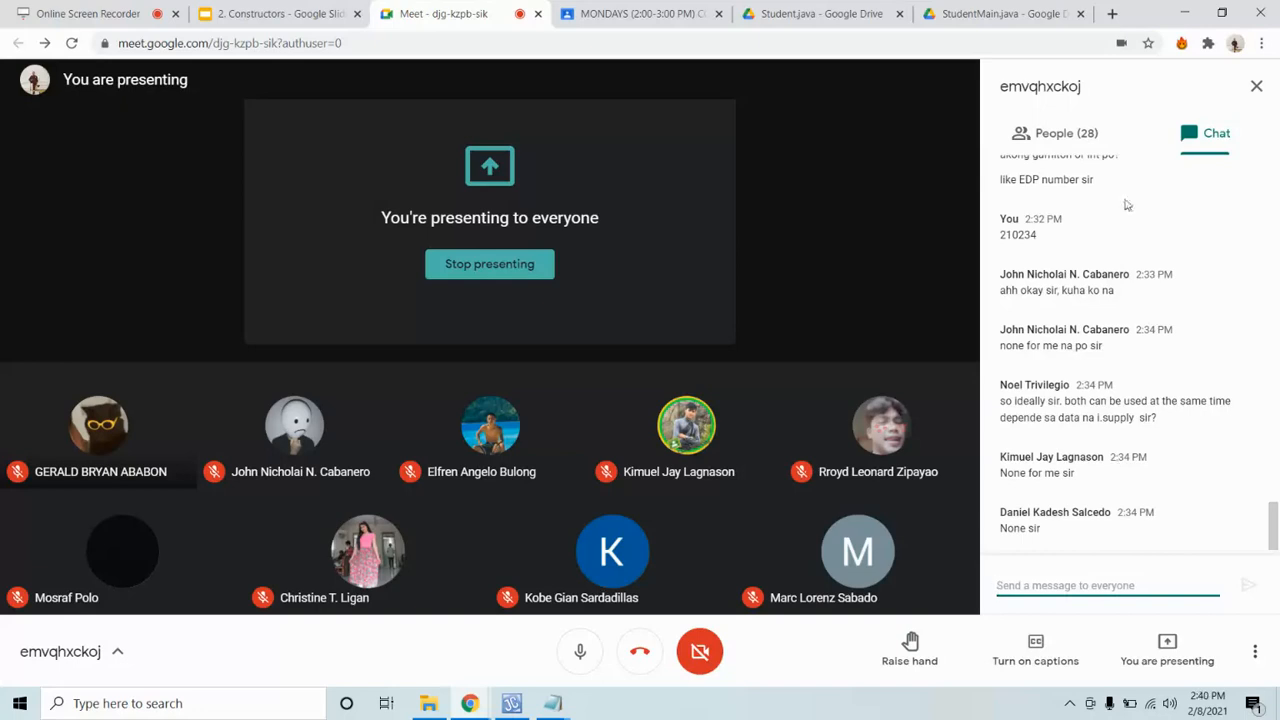
left_click(552, 704)
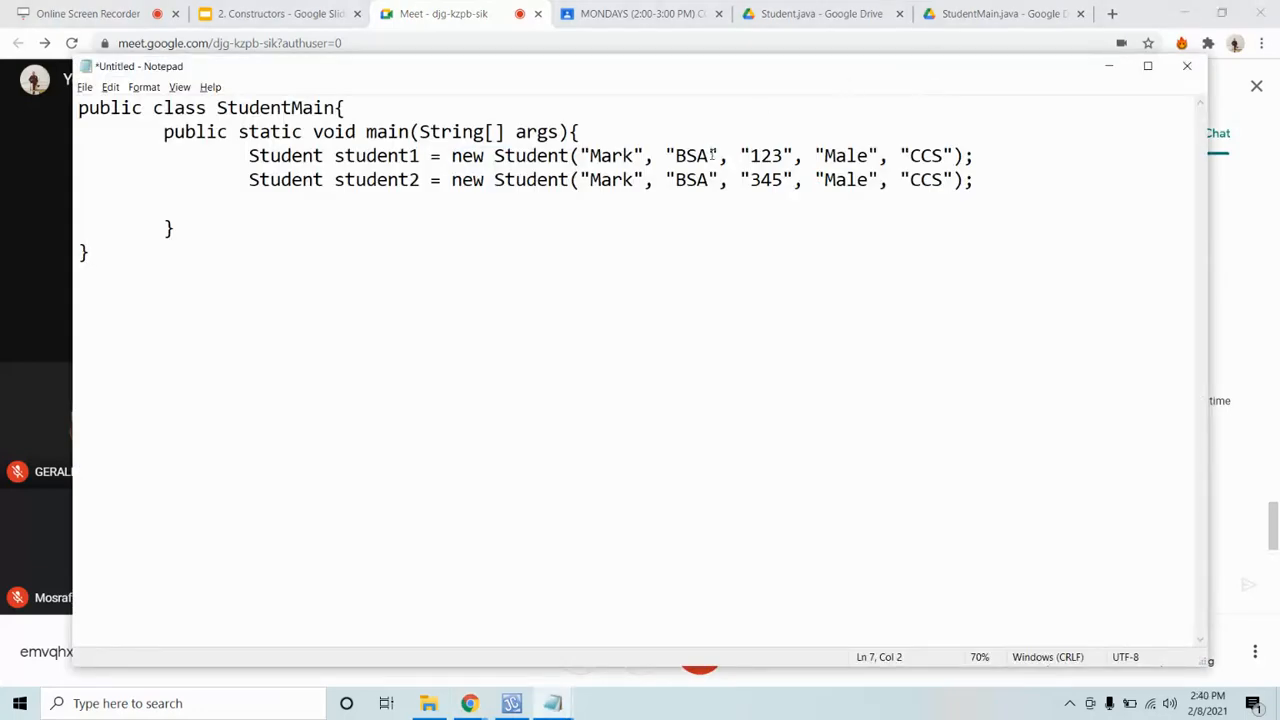
mouse_move(324, 120)
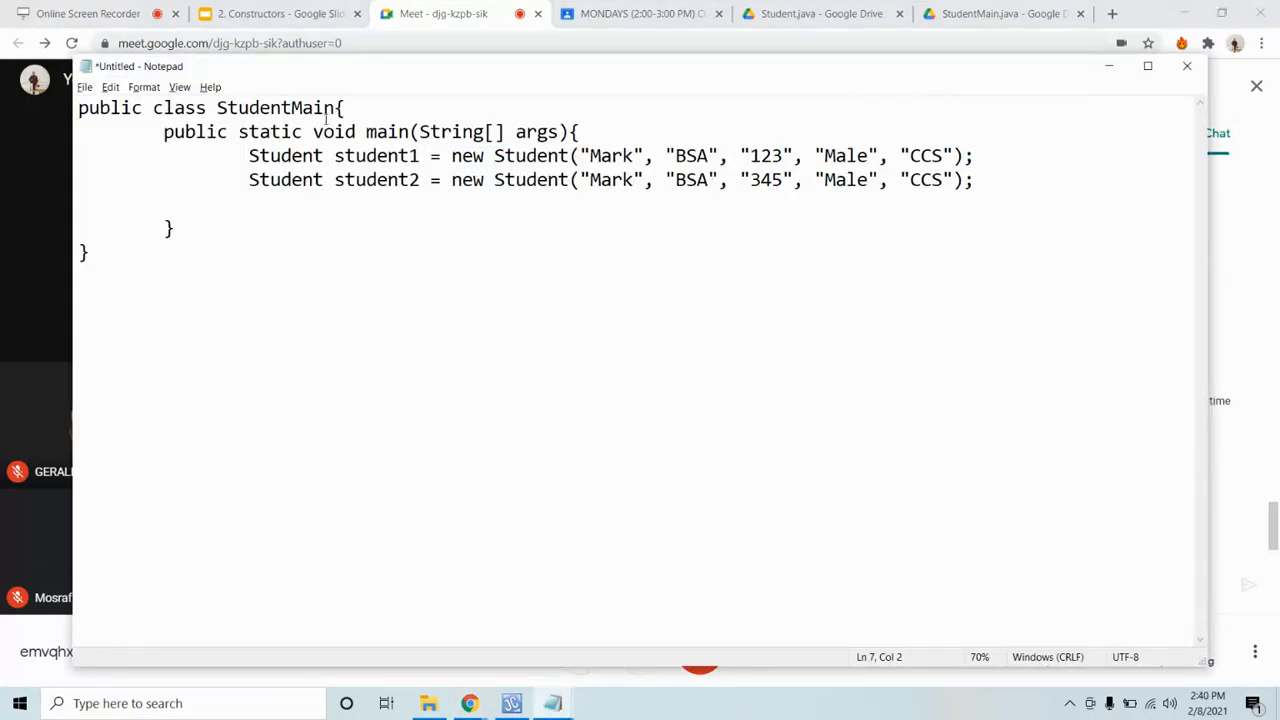
Step: Duplicate the student2 line as student3 and change its student number to 678
left_click_drag(248, 156, 790, 180)
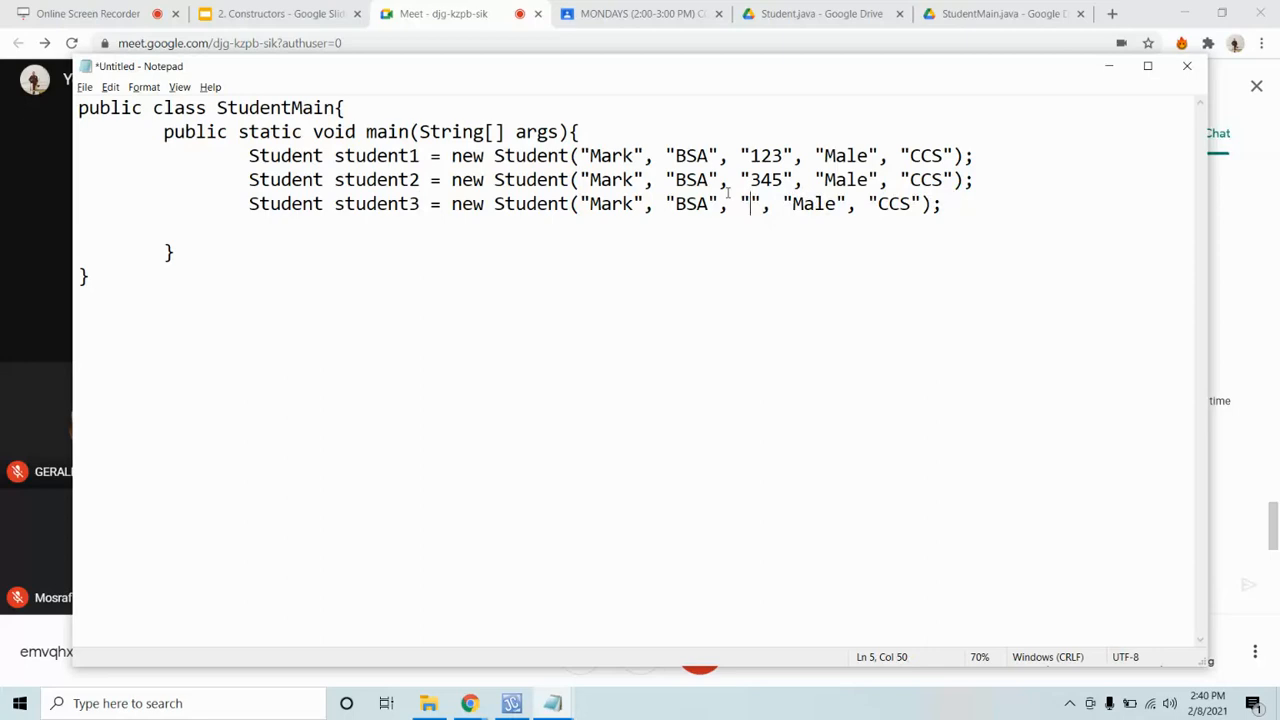
type("6")
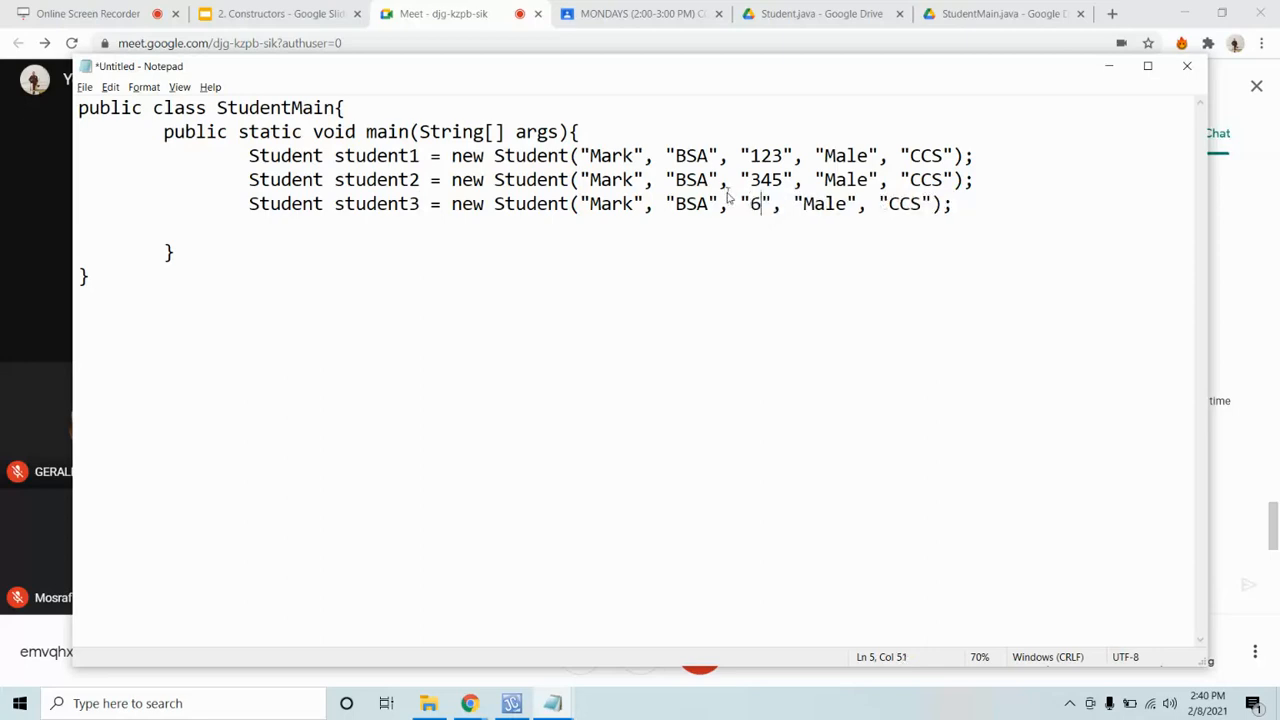
type("78")
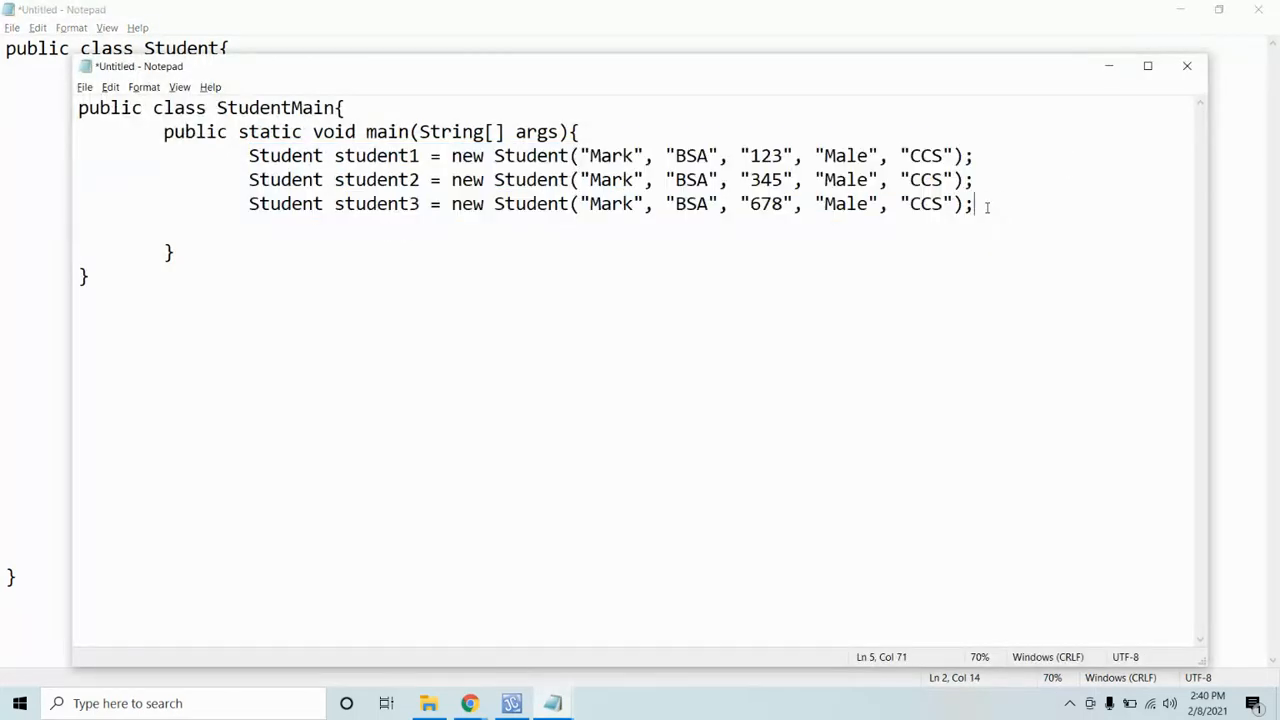
Step: Add a stud1.name; line in main and rename student2 and student3 to Lester and Jester
key("Enter")
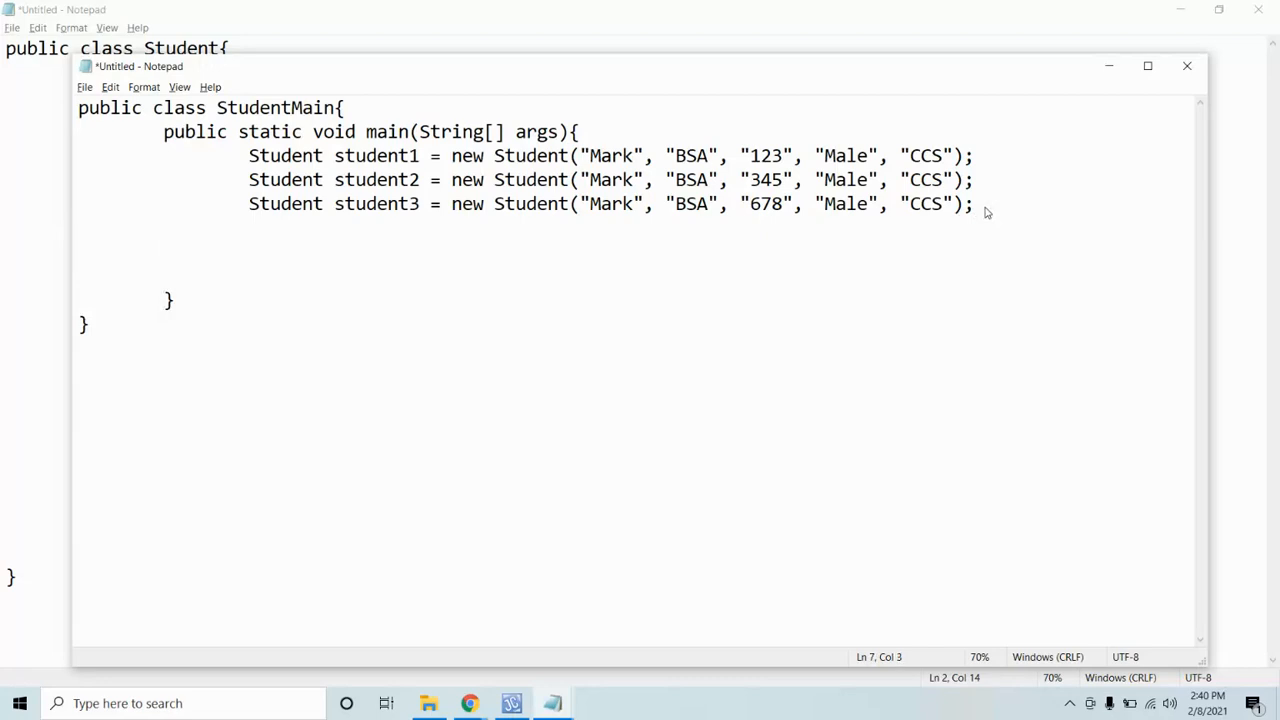
type("stud1.n")
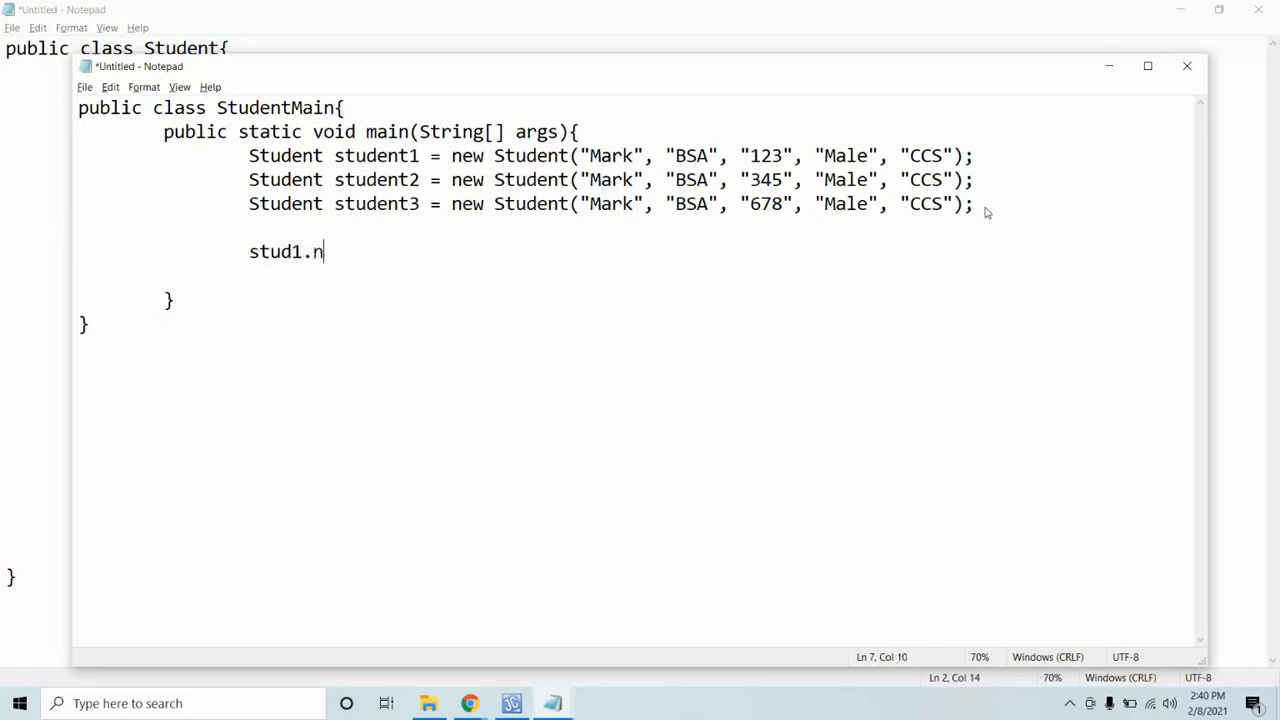
type("ame;")
left_click(612, 180)
type("L")
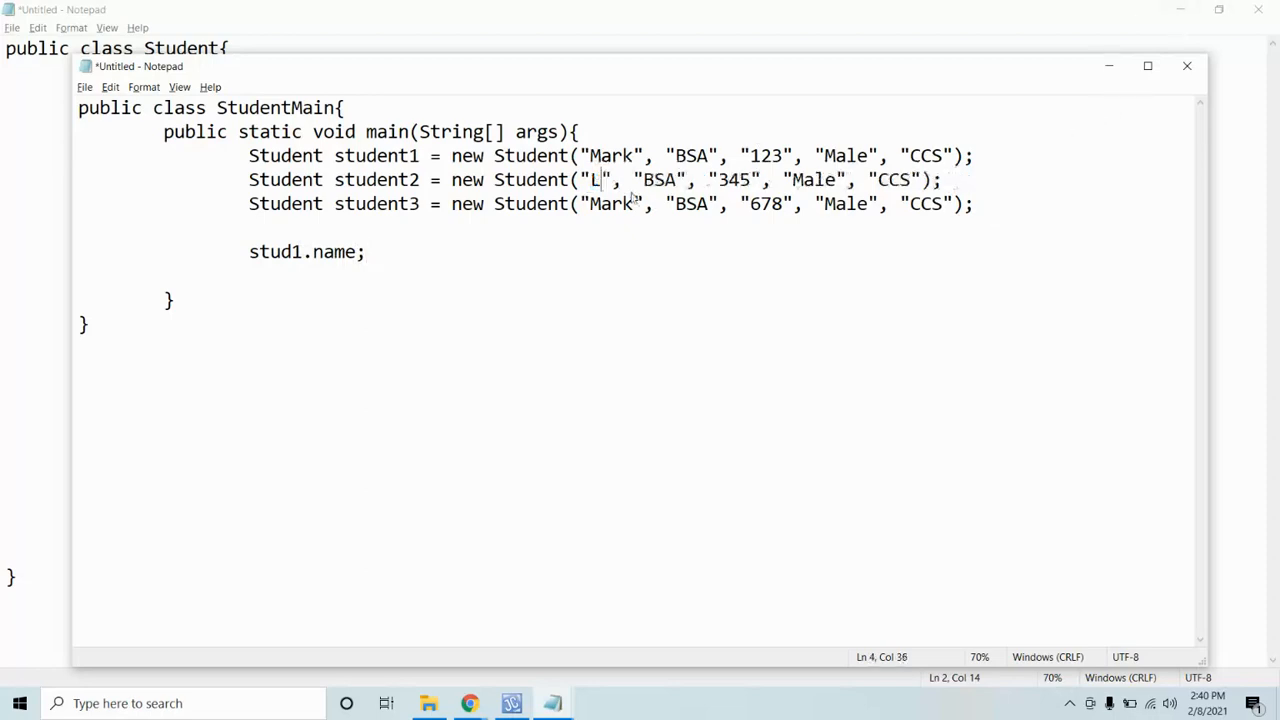
type("ester")
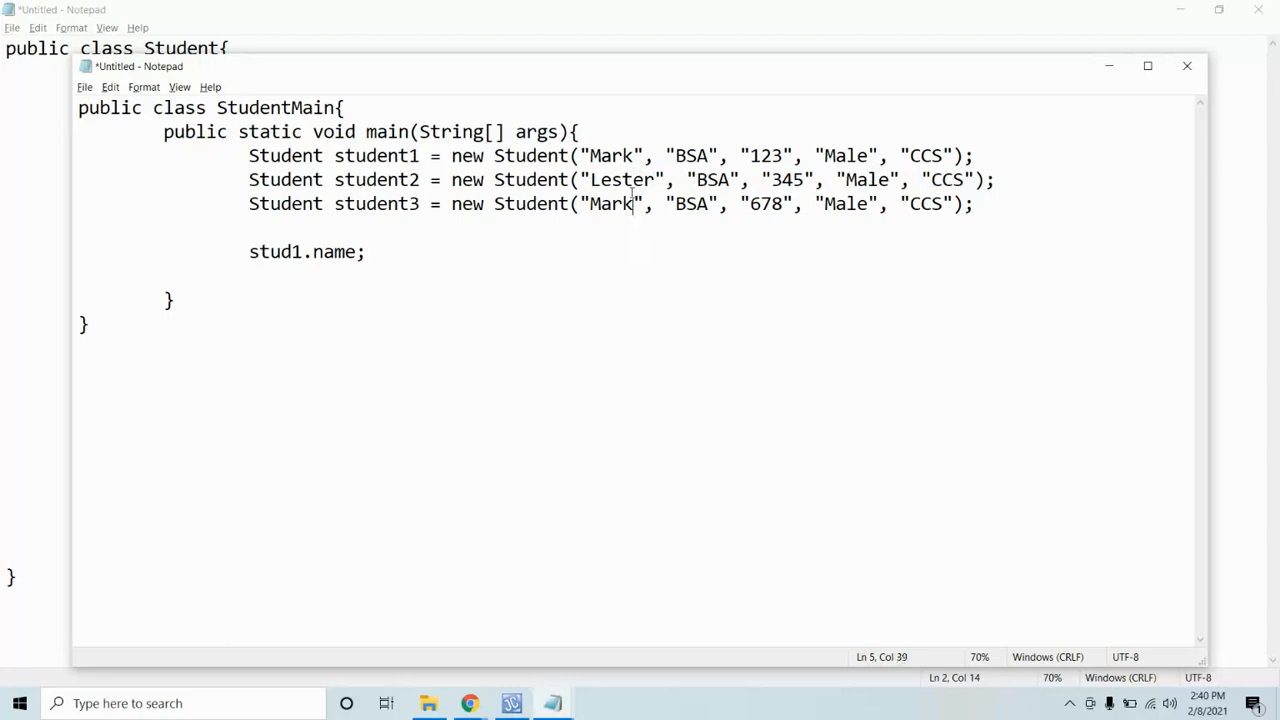
type("J")
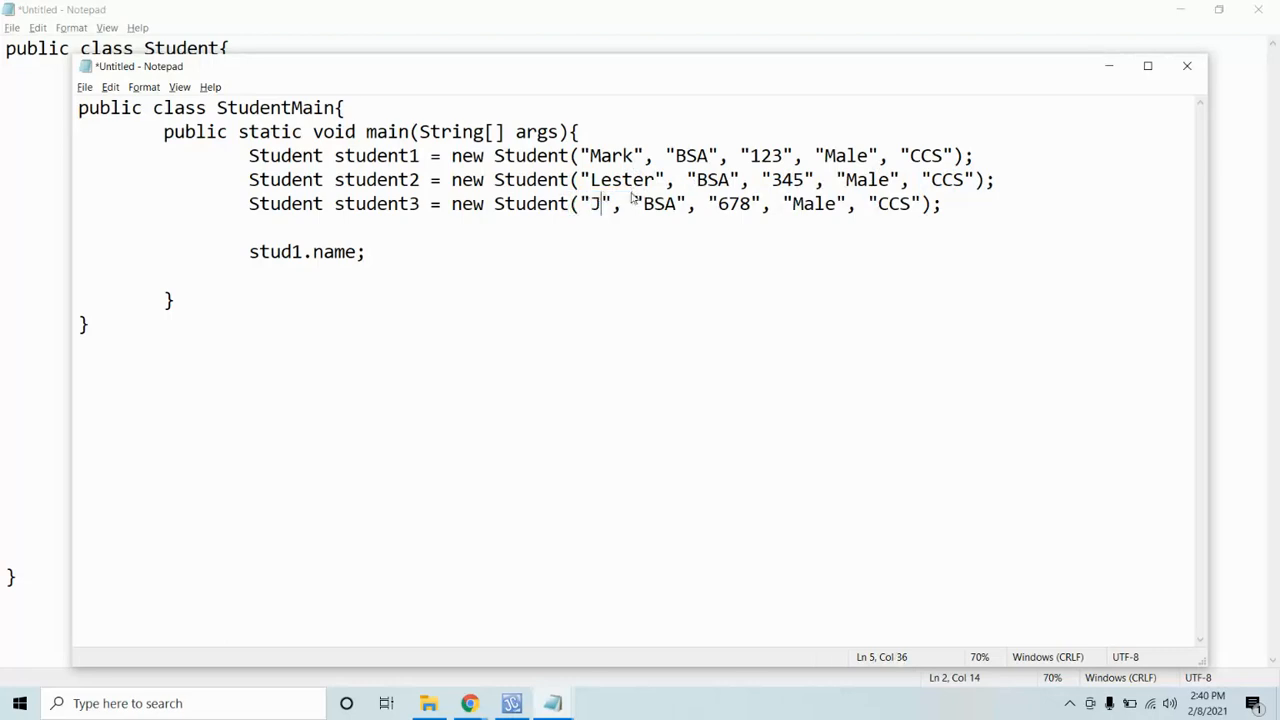
type("ester")
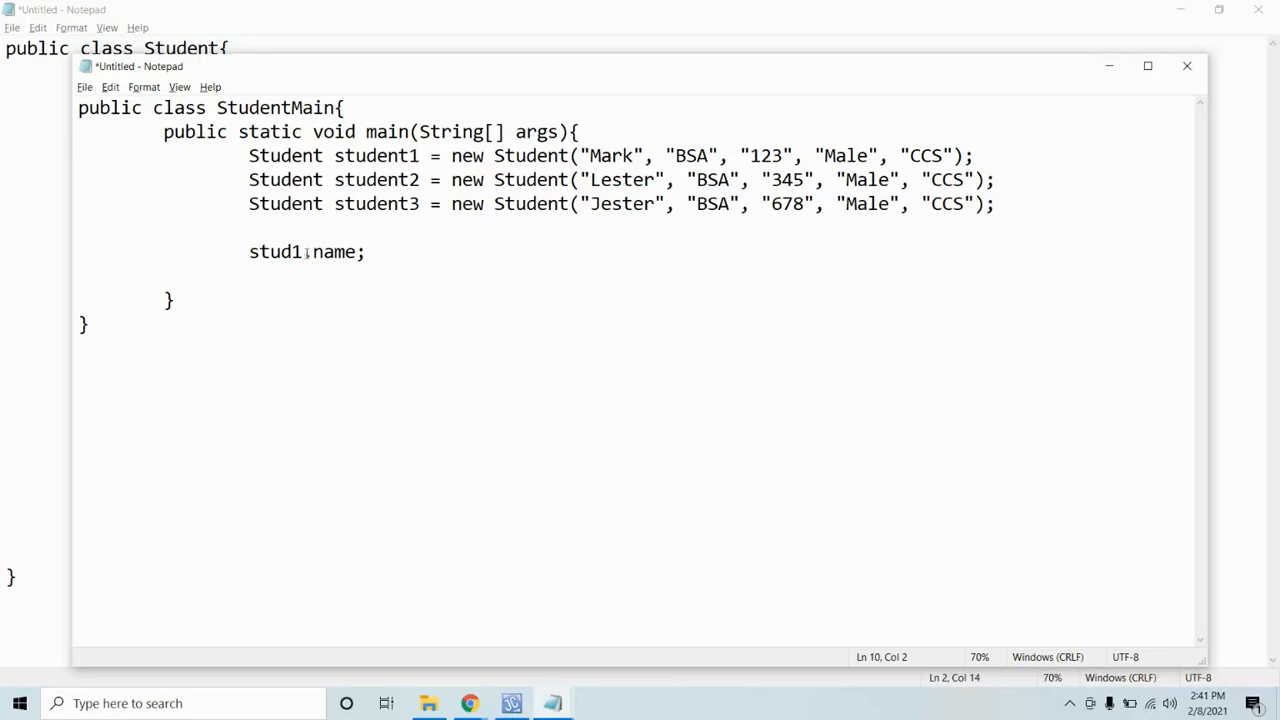
type(".")
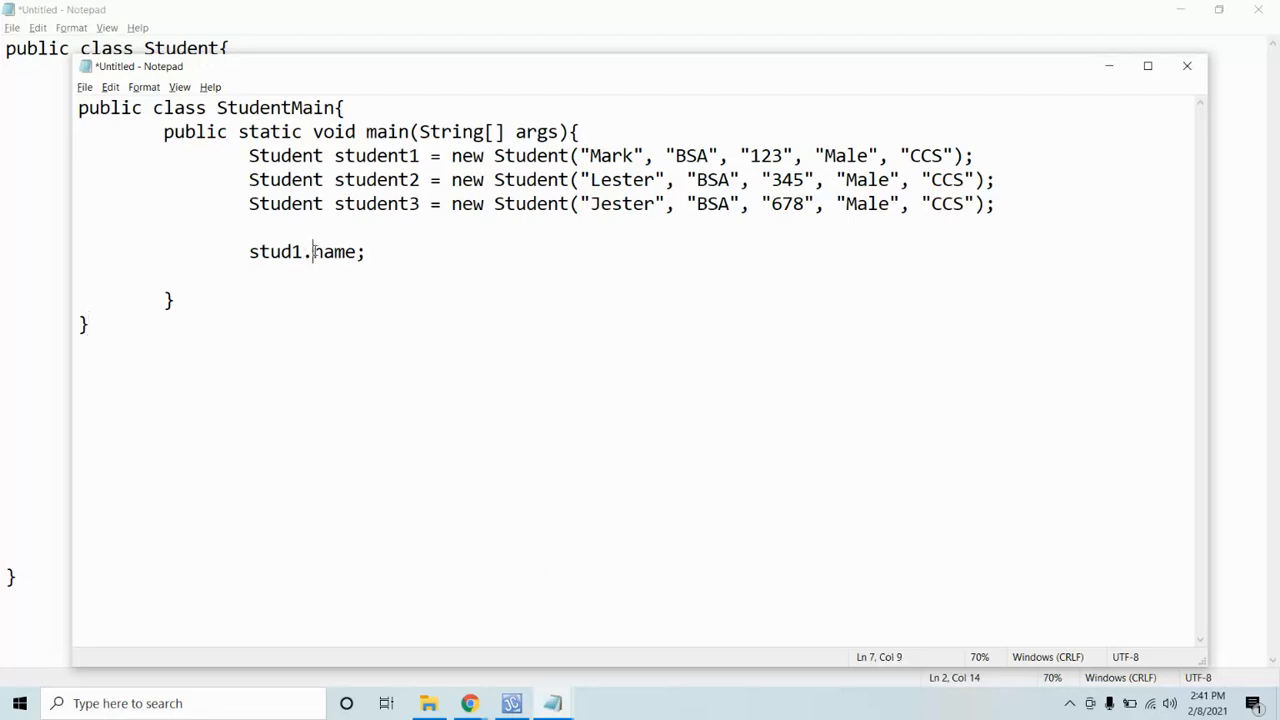
Step: Highlight the stud1 variable, its name field, and student3's Jester name for the class
double_click(328, 252)
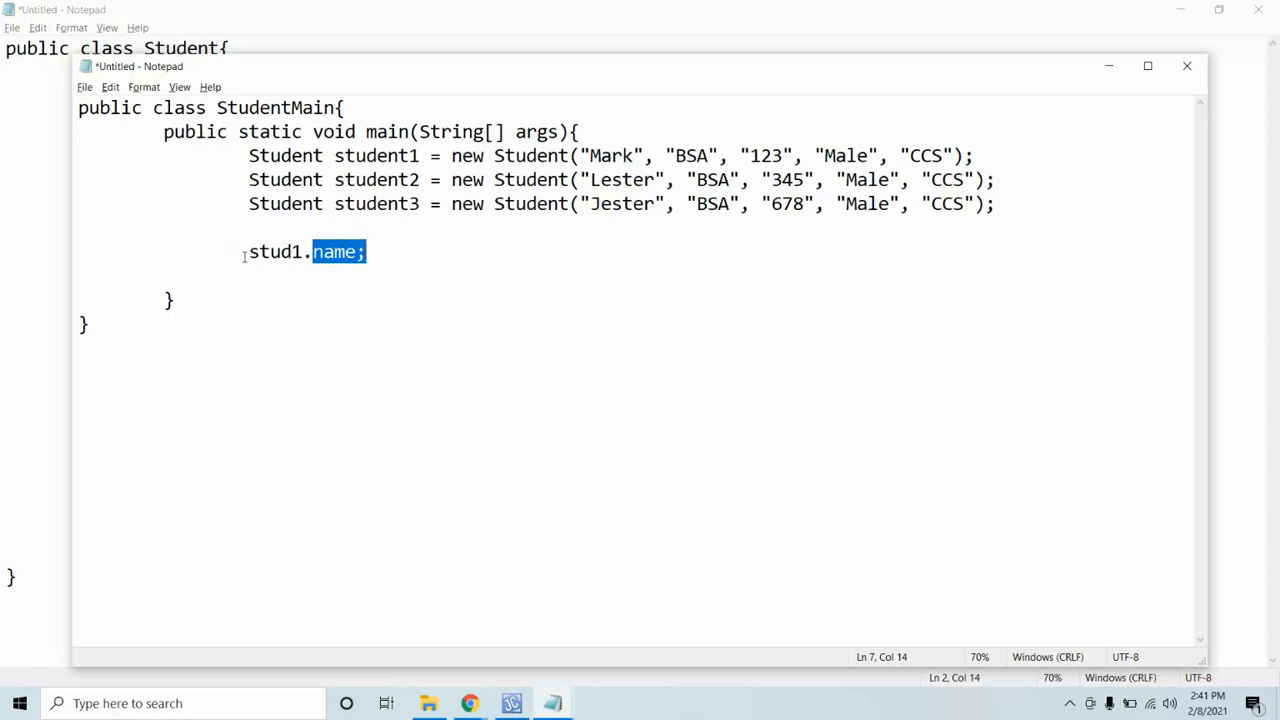
left_click(248, 252)
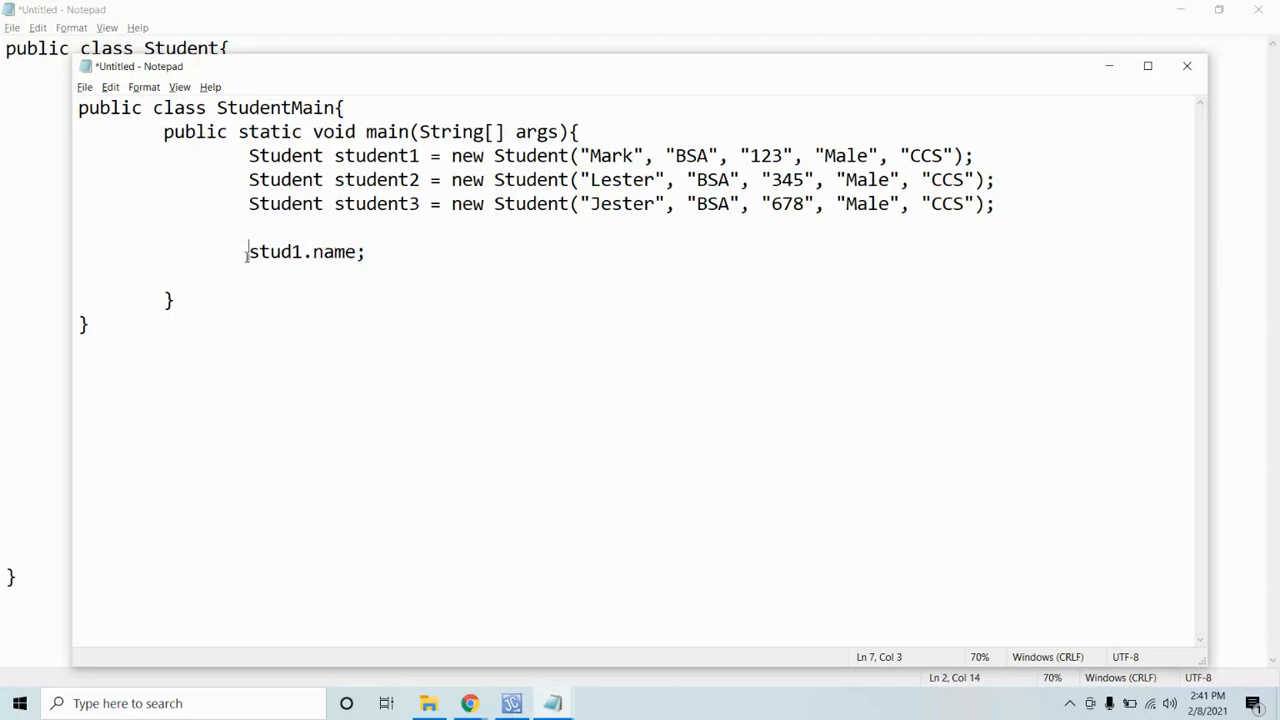
double_click(274, 252)
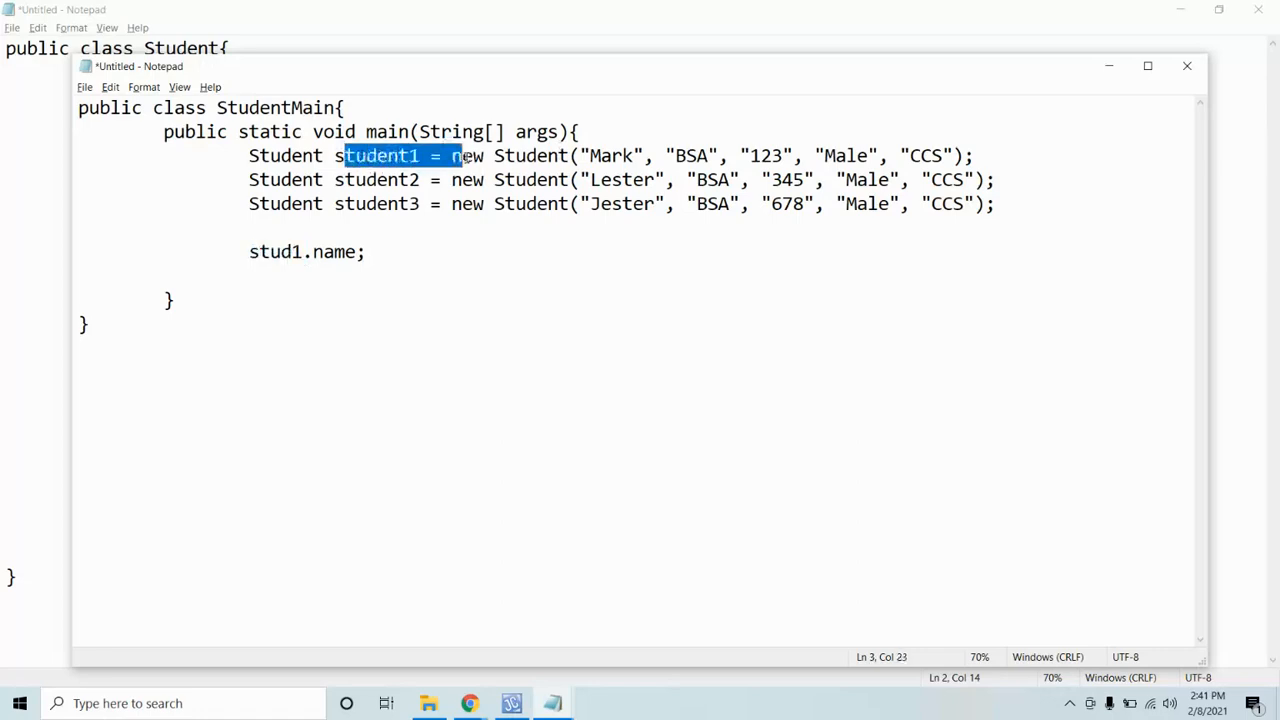
double_click(610, 156)
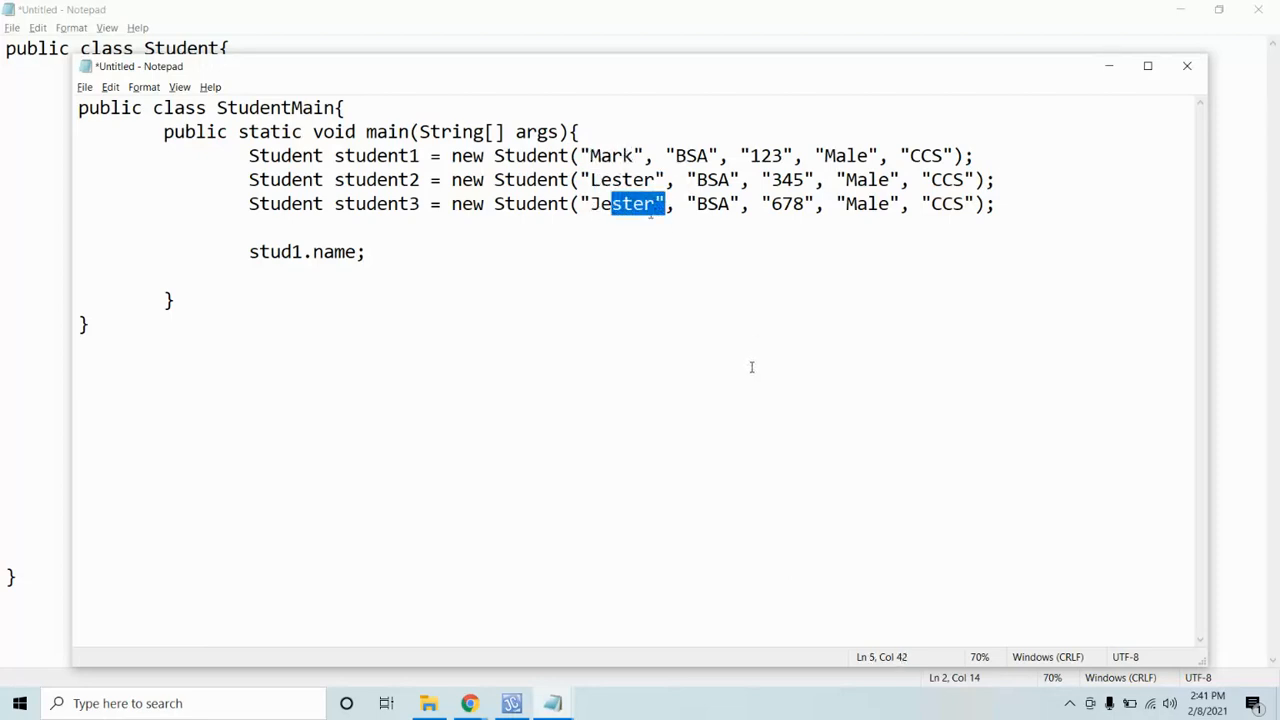
mouse_move(708, 340)
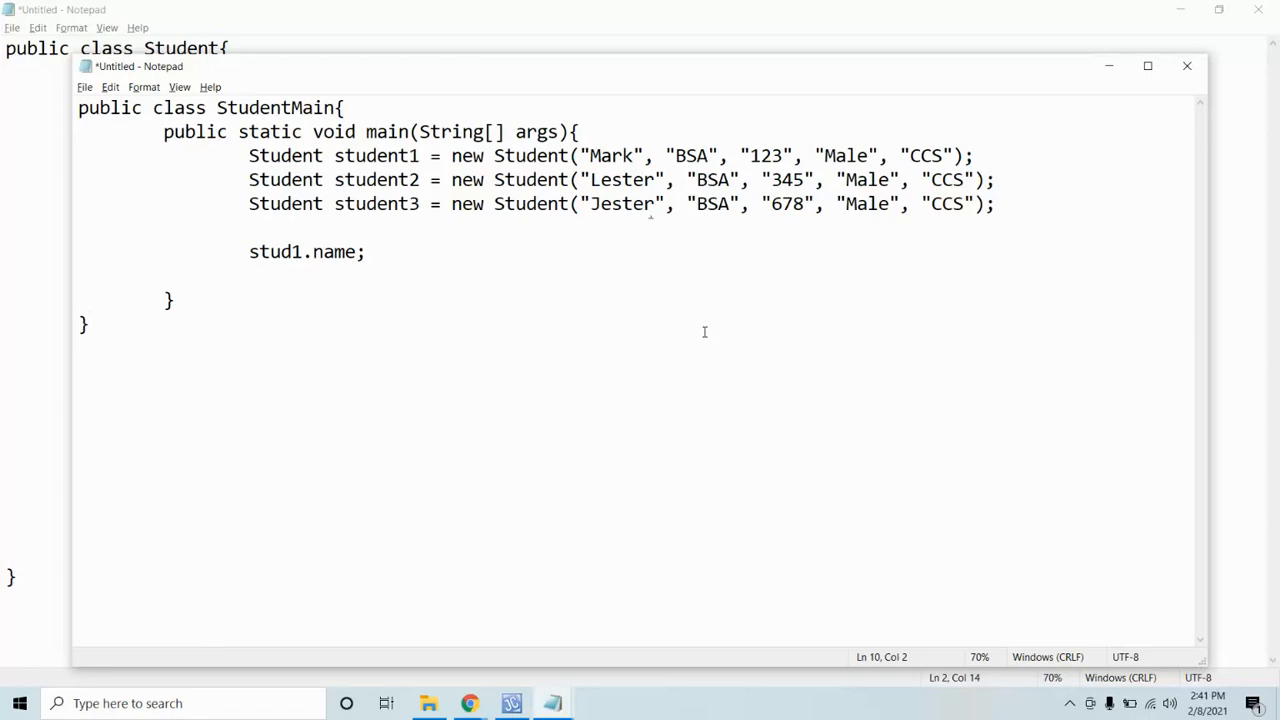
mouse_move(468, 704)
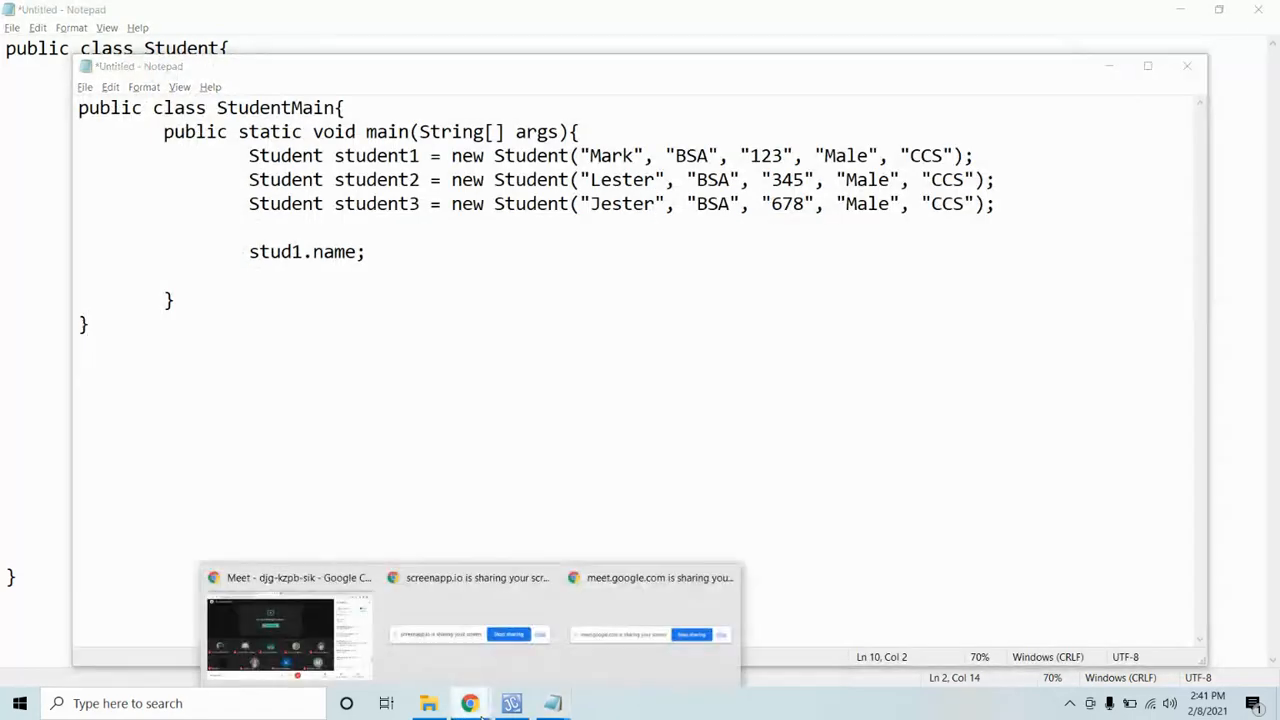
Step: Return to the Meet call and scroll through new chat replies like 'Crystal Clear sir'
left_click(288, 636)
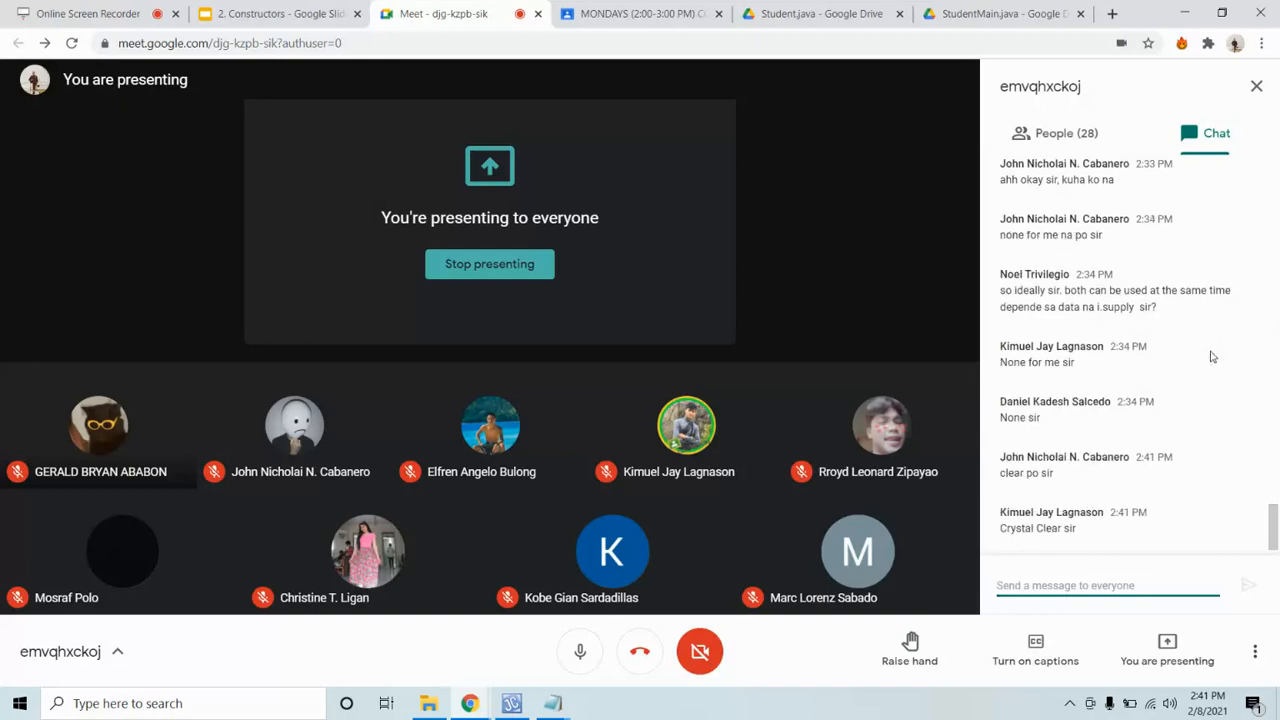
scroll("down", 3)
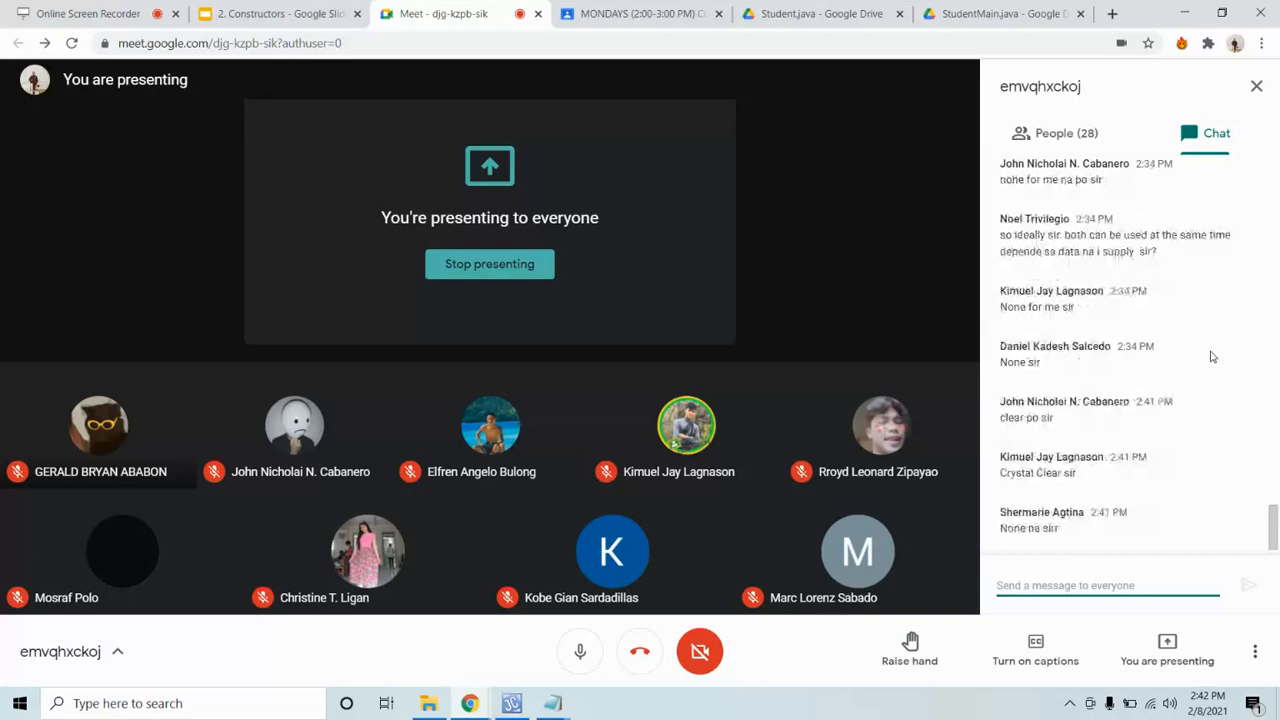
scroll("down", 3)
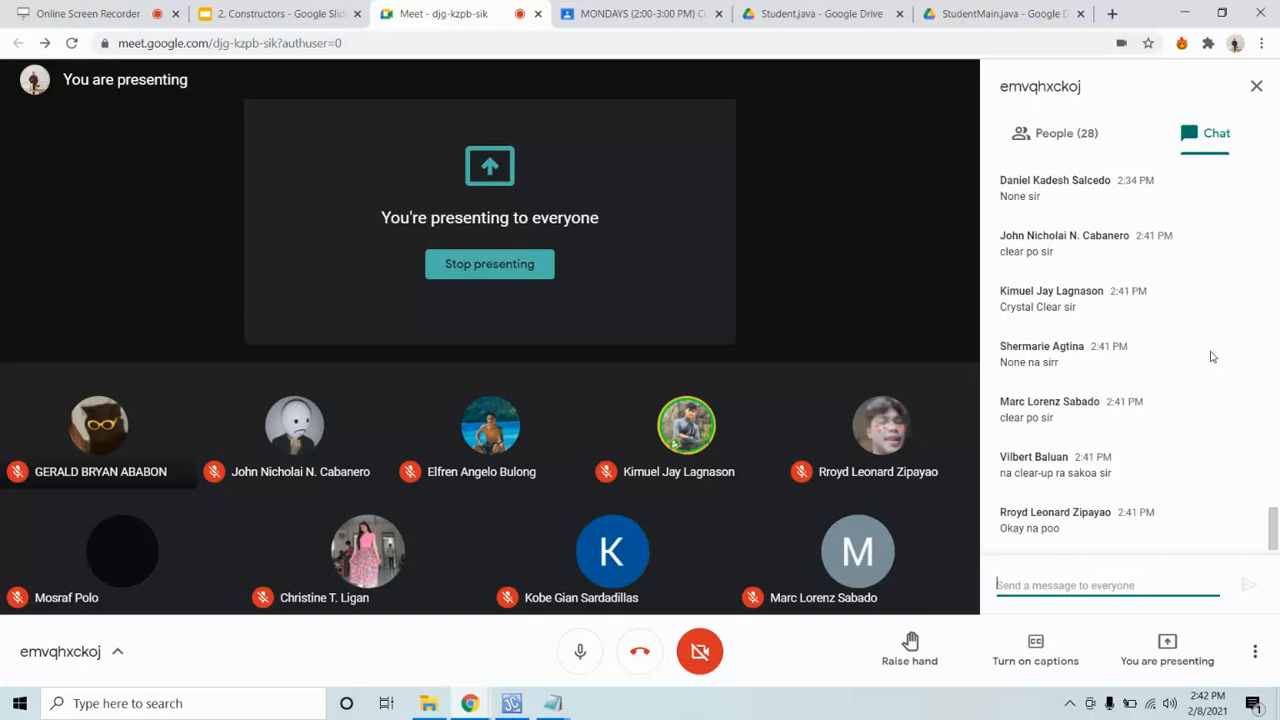
scroll("down", 3)
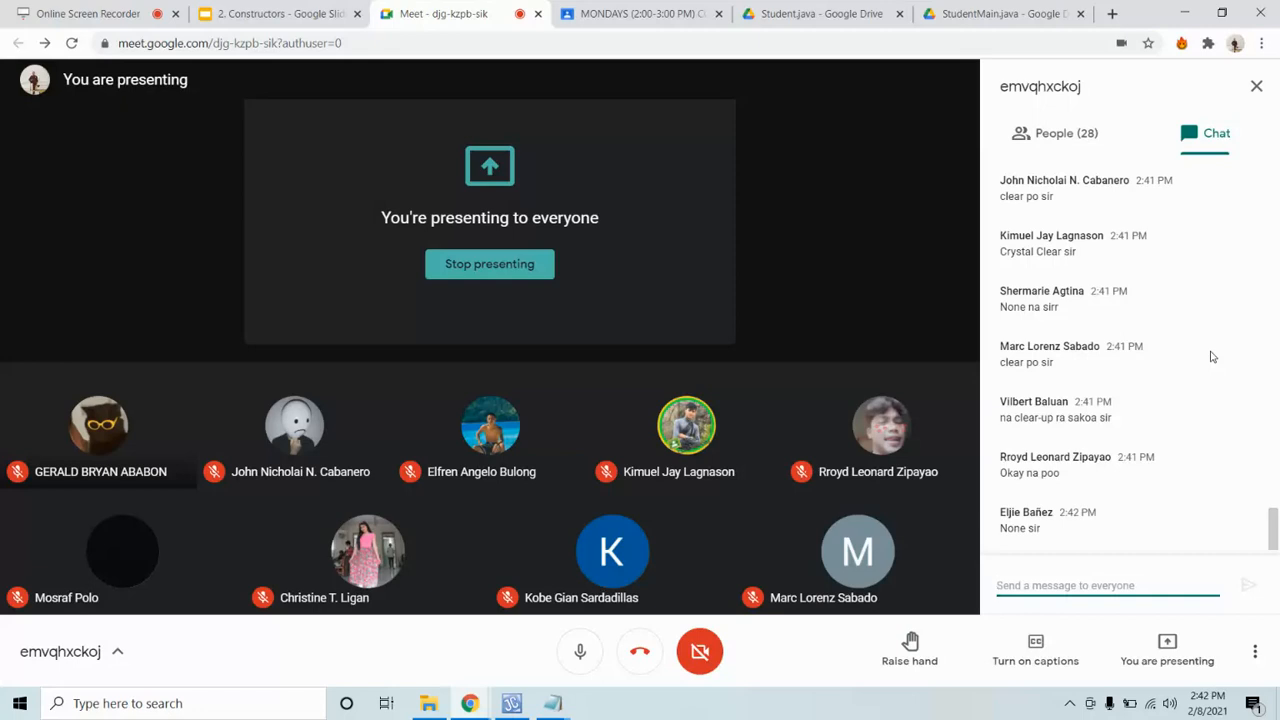
scroll("down", 3)
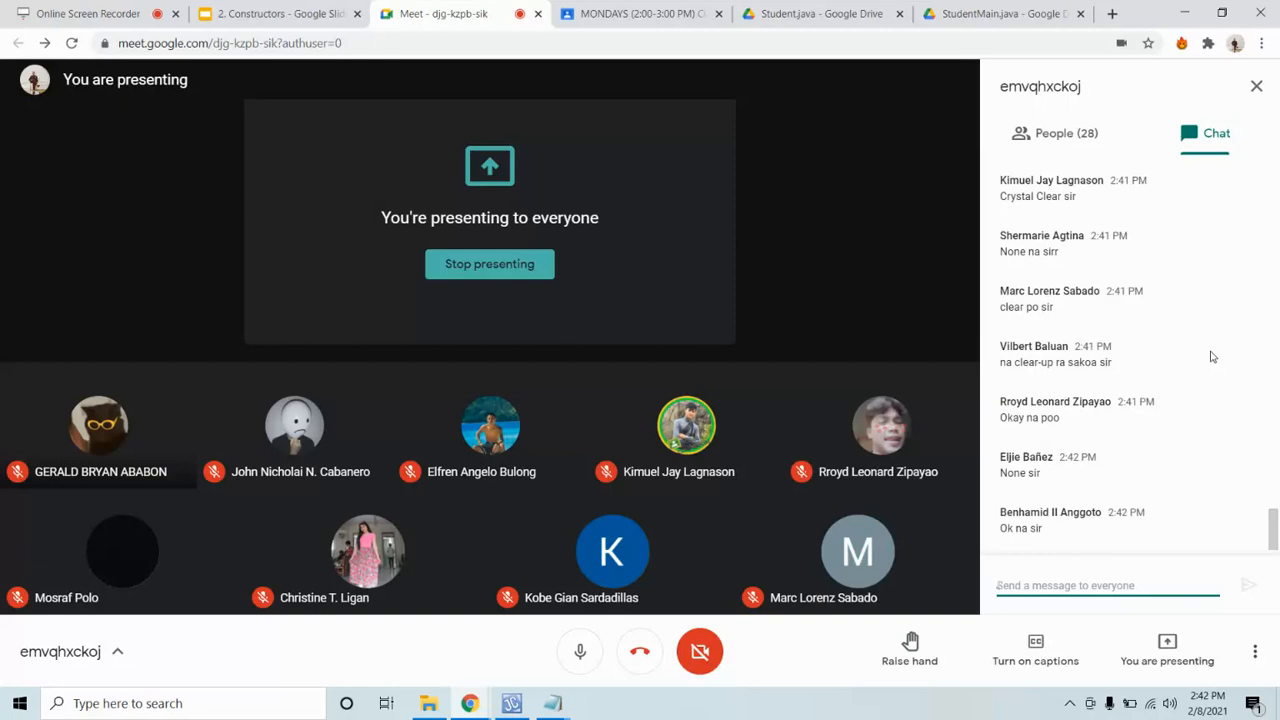
mouse_move(404, 686)
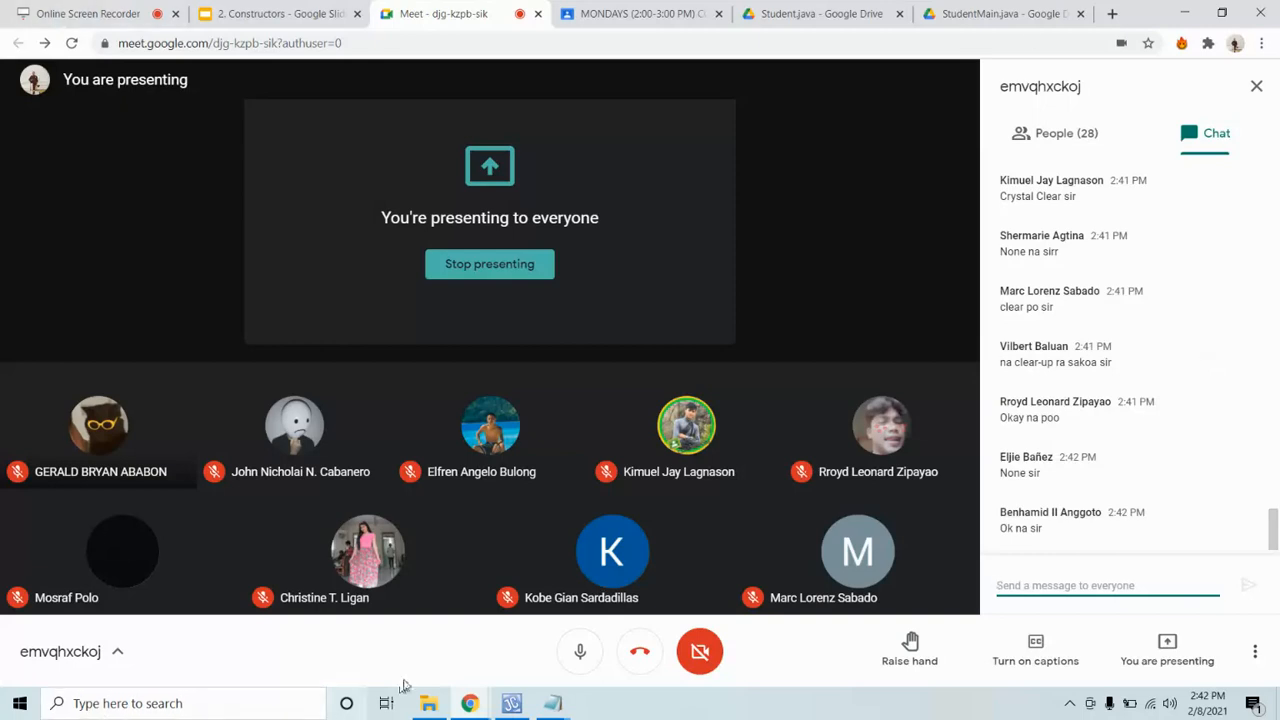
mouse_move(552, 704)
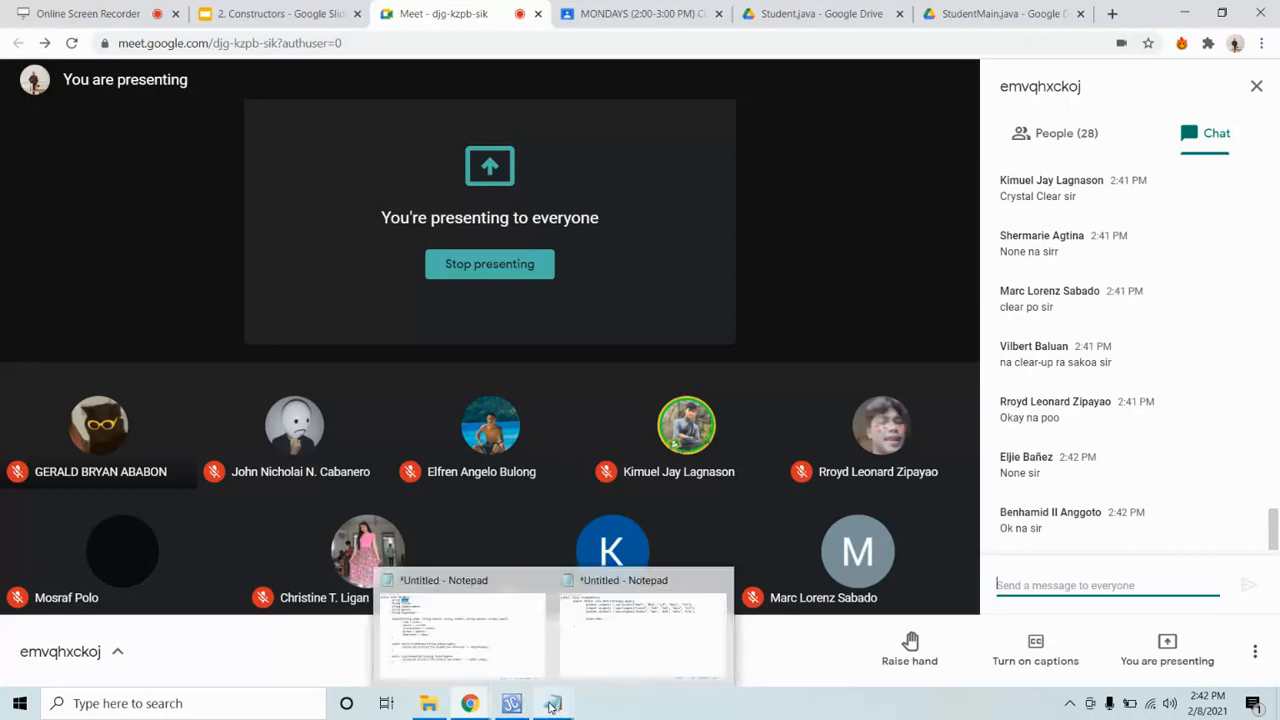
Step: Show the Student class, select enrollSubject and dropSubject, then all its code, and bring up JCreator
left_click(460, 630)
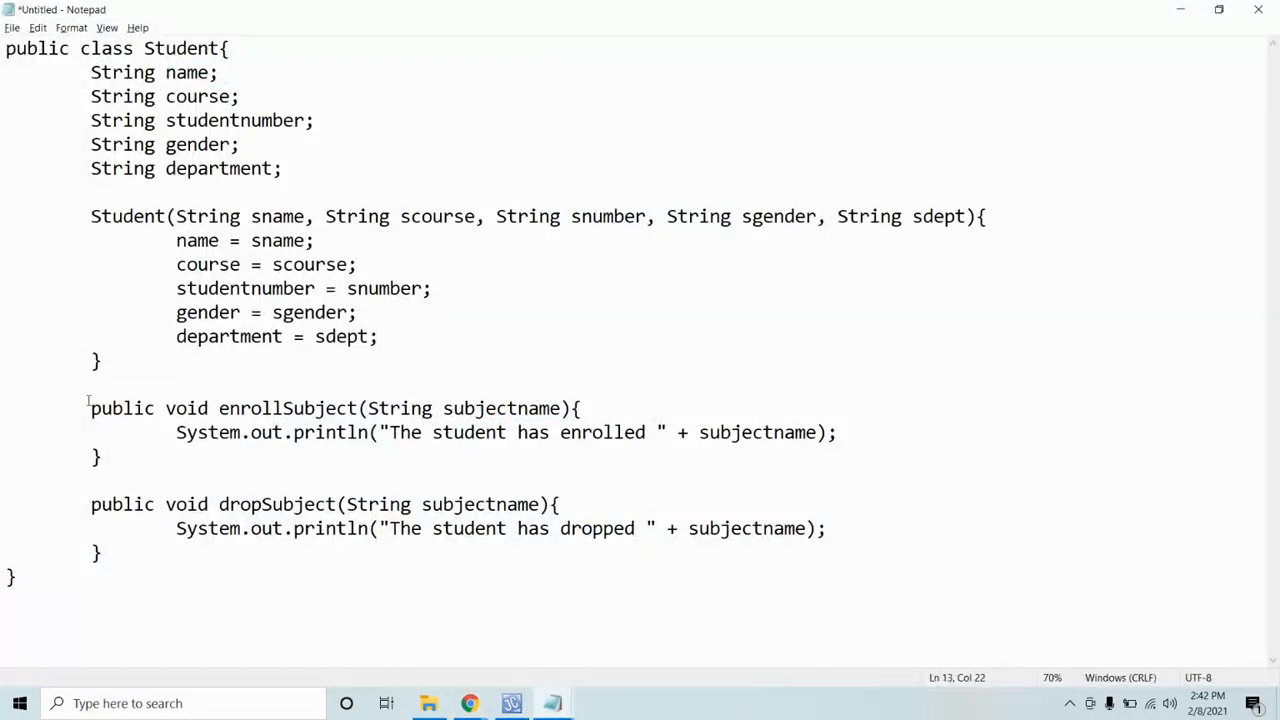
left_click_drag(90, 408, 100, 554)
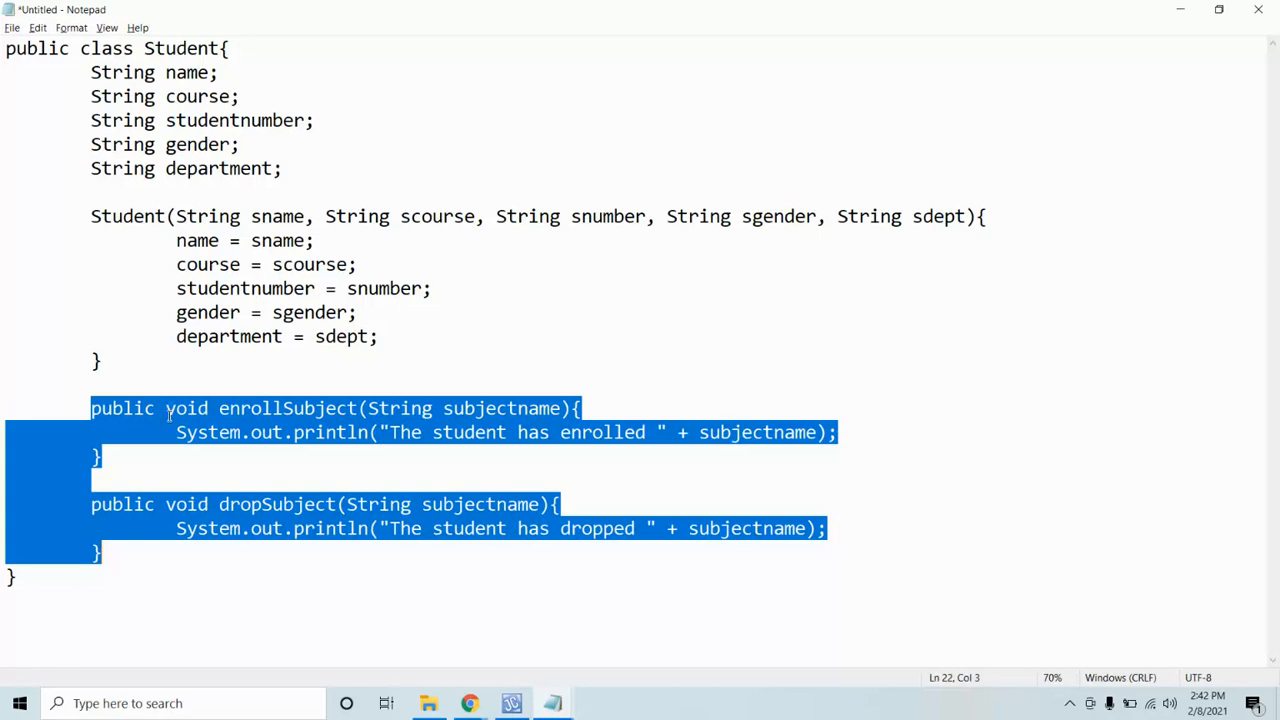
mouse_move(442, 450)
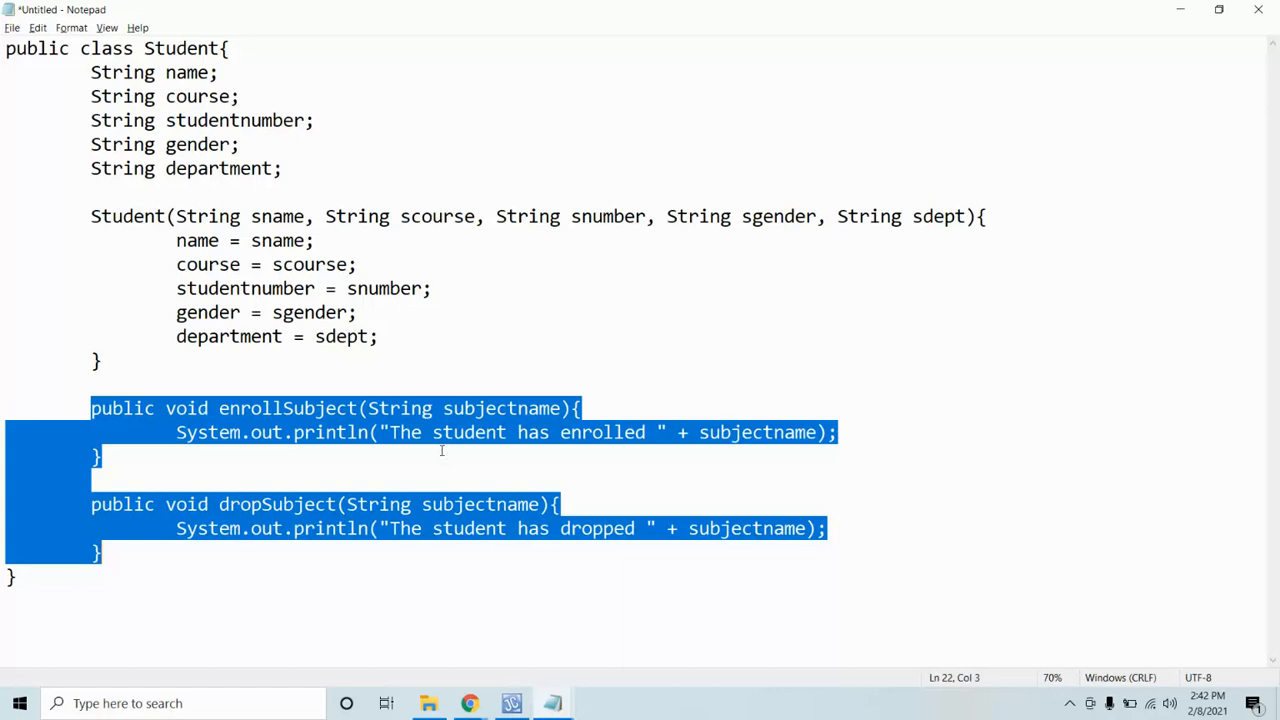
mouse_move(650, 468)
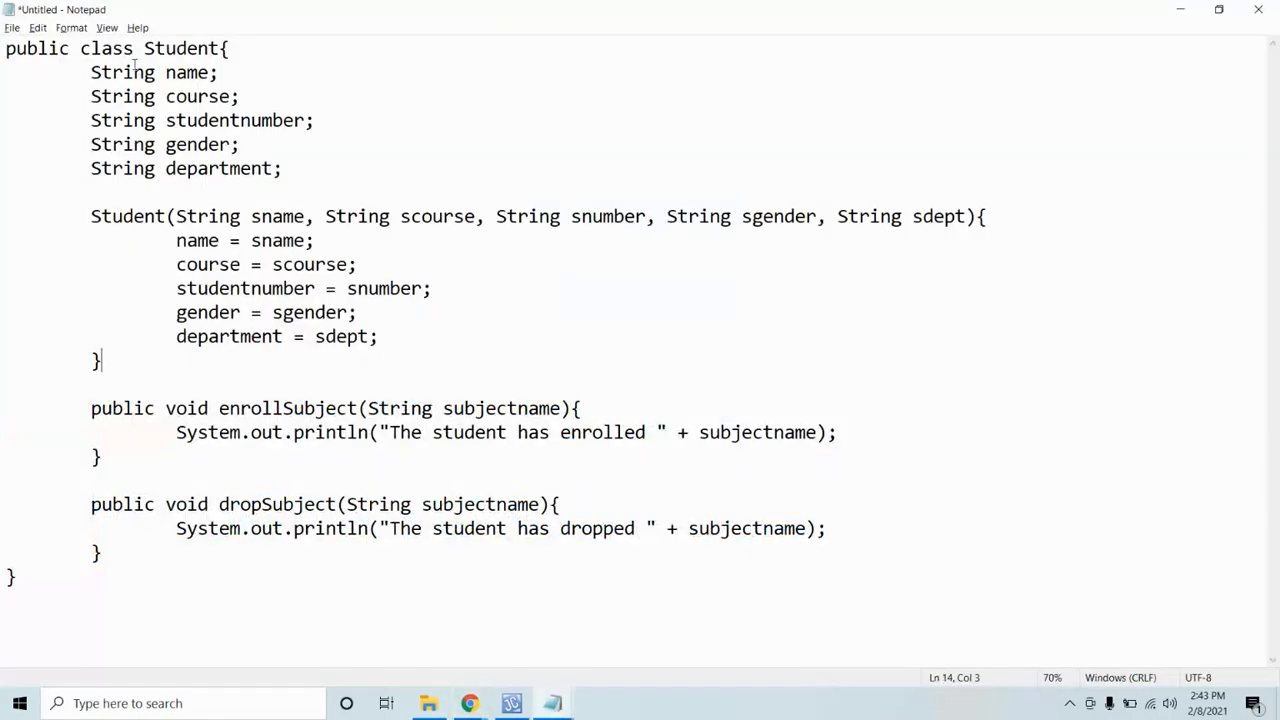
key("ctrl+a")
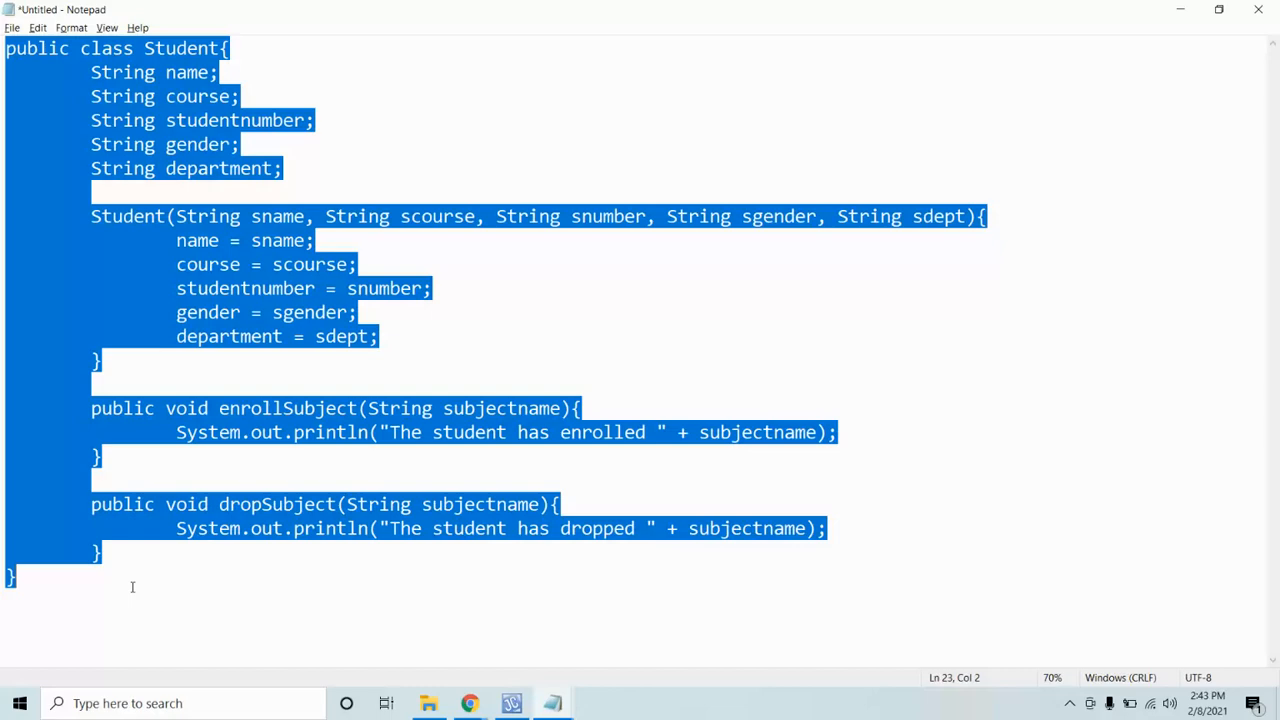
left_click(512, 704)
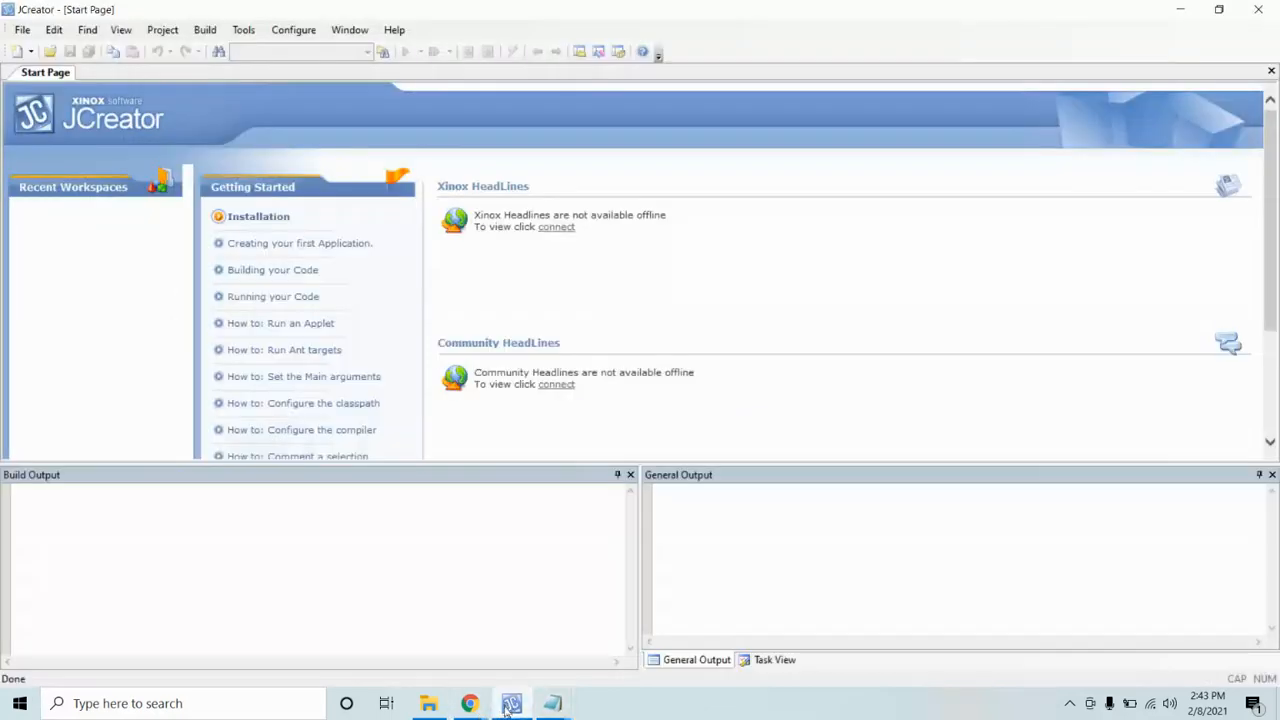
Step: Download Student.java from Google Drive and open it in JCreator beside StudentMain.java
left_click(512, 704)
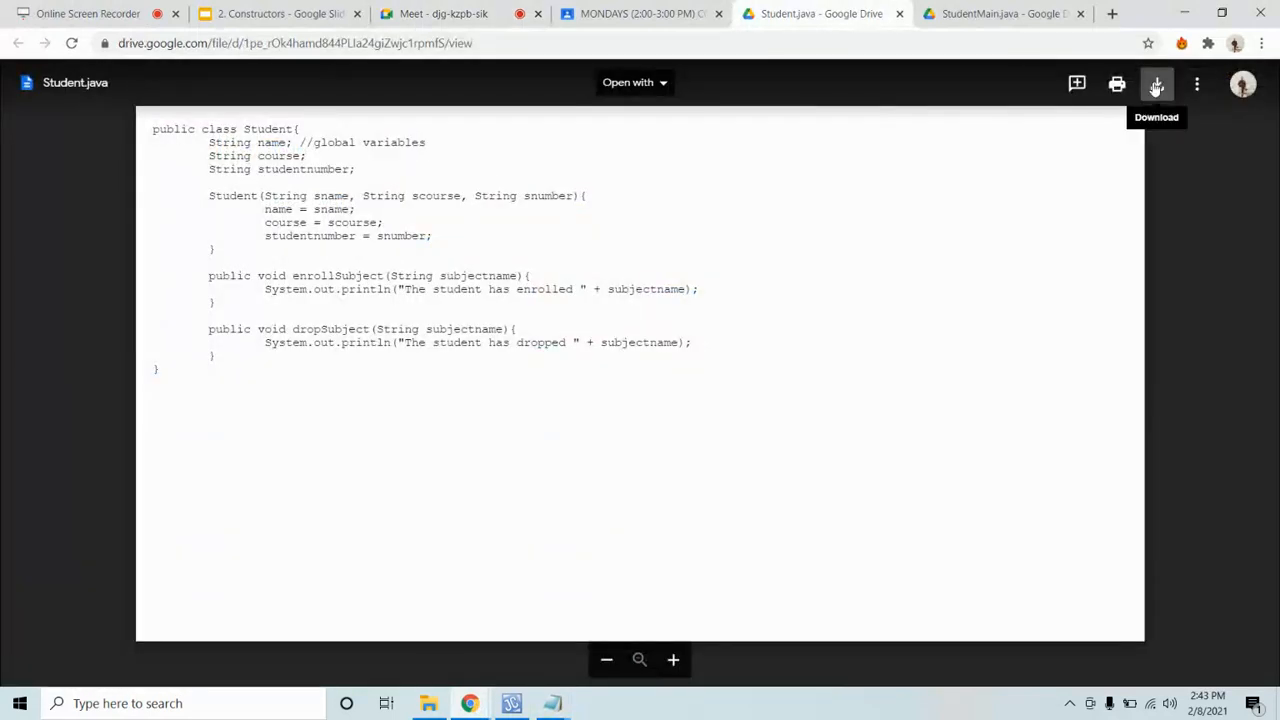
left_click(1156, 84)
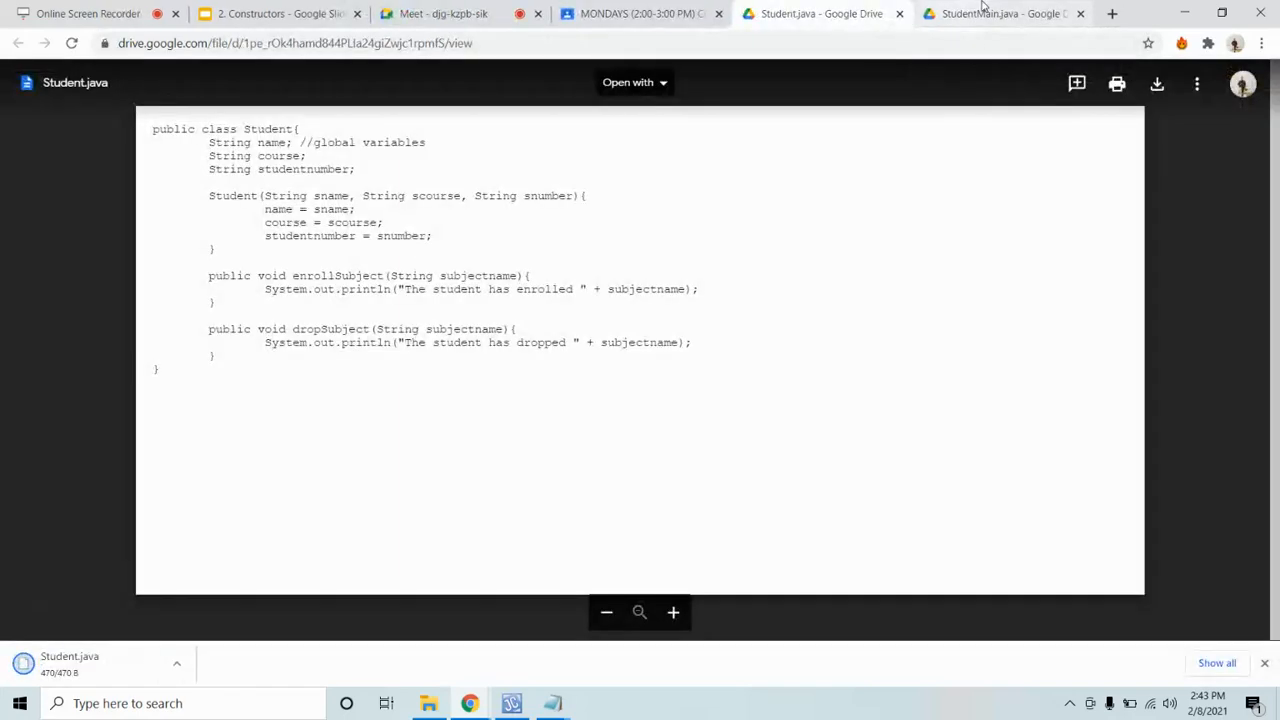
left_click(1004, 12)
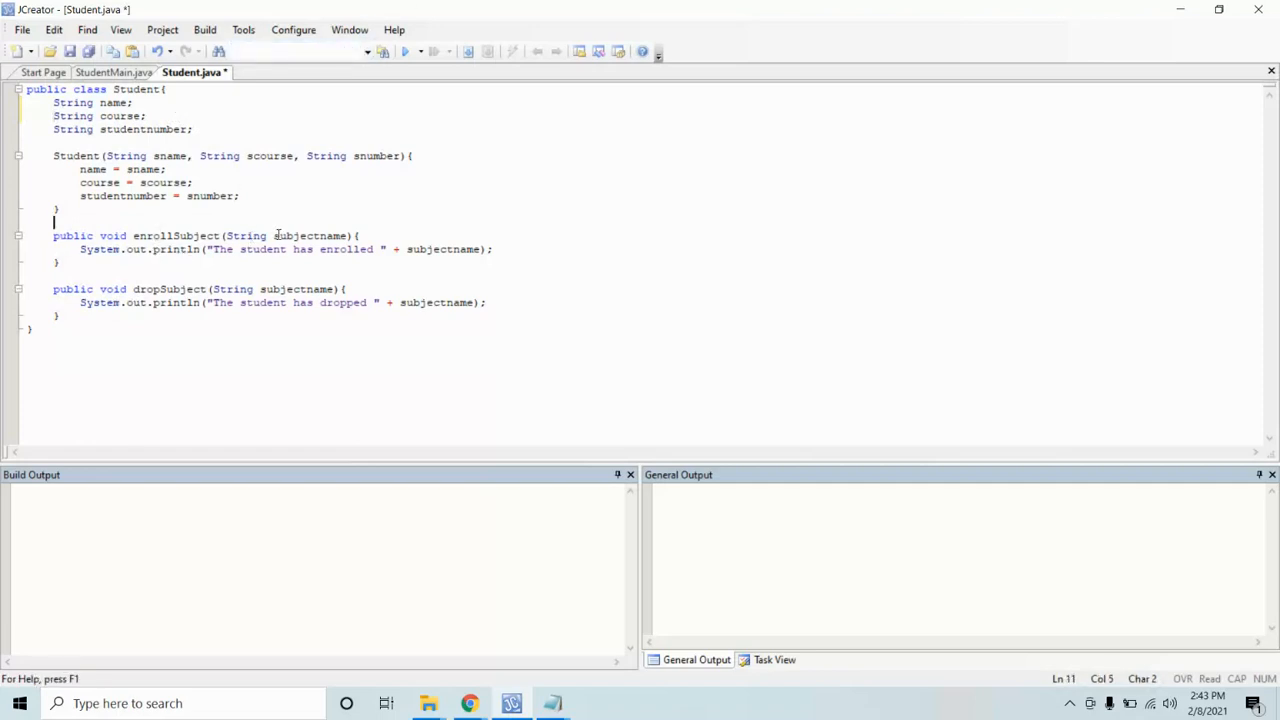
double_click(310, 236)
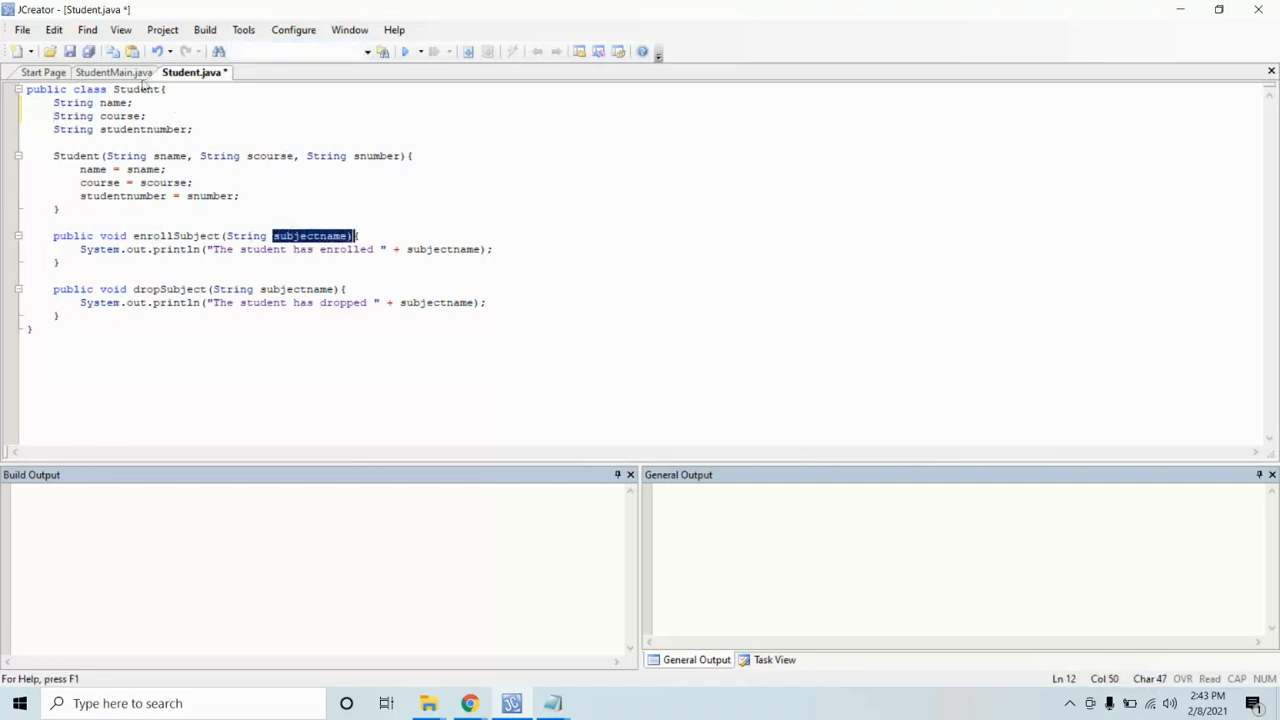
left_click(186, 72)
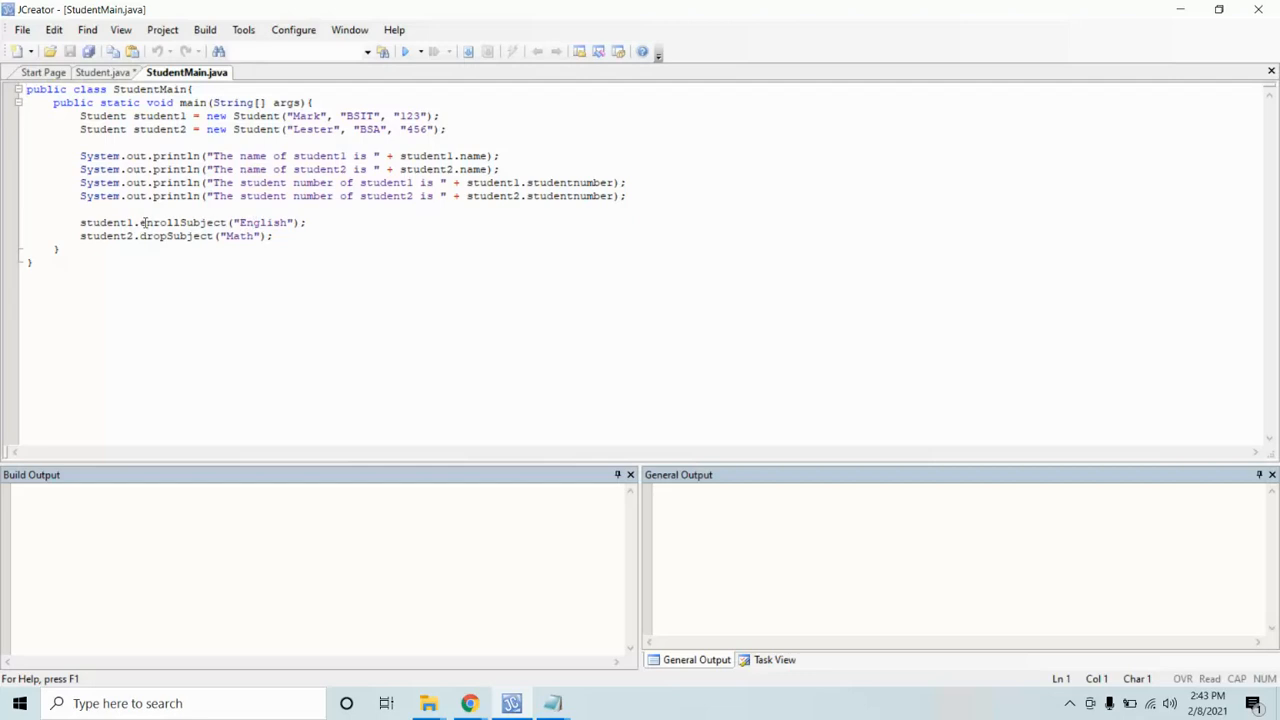
double_click(96, 222)
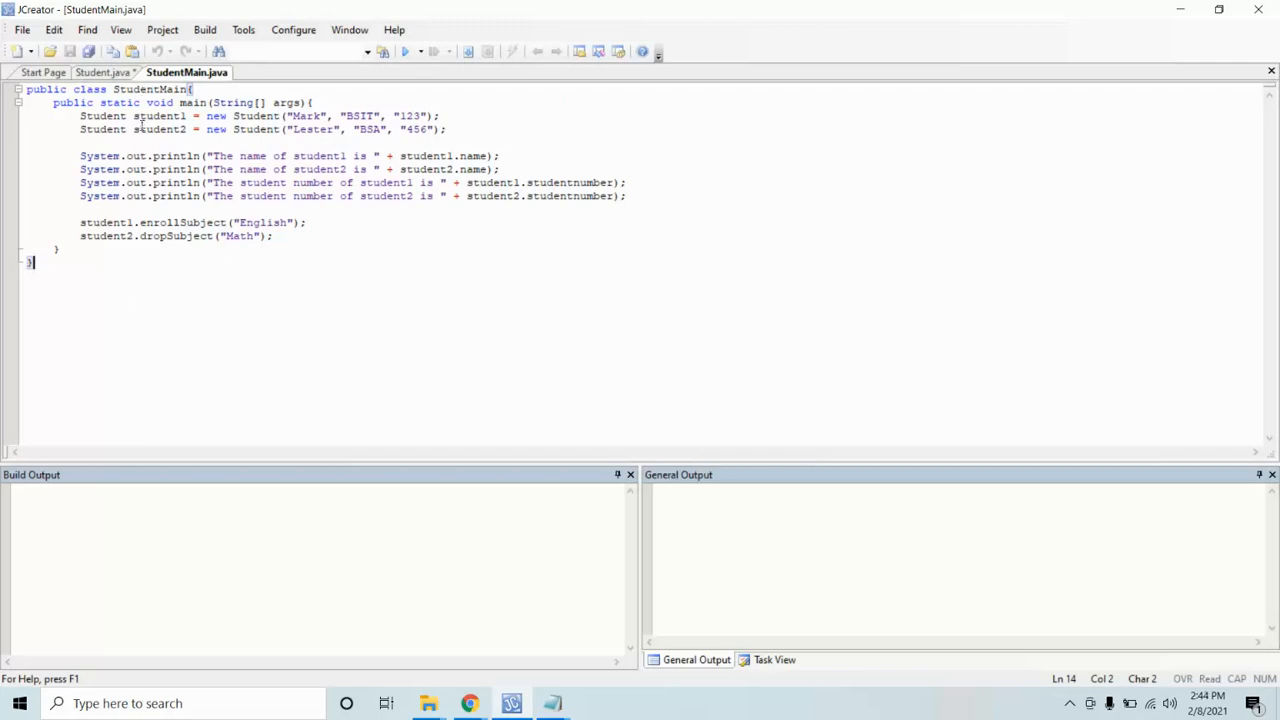
mouse_move(452, 568)
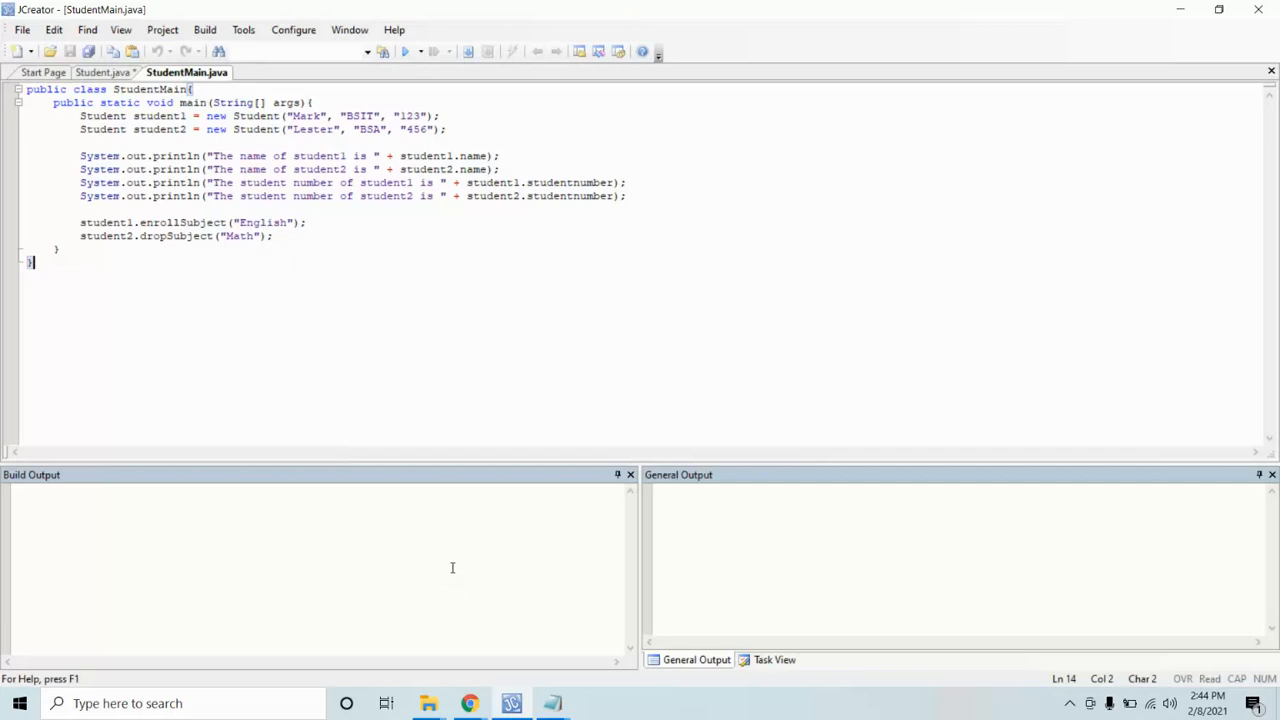
mouse_move(436, 566)
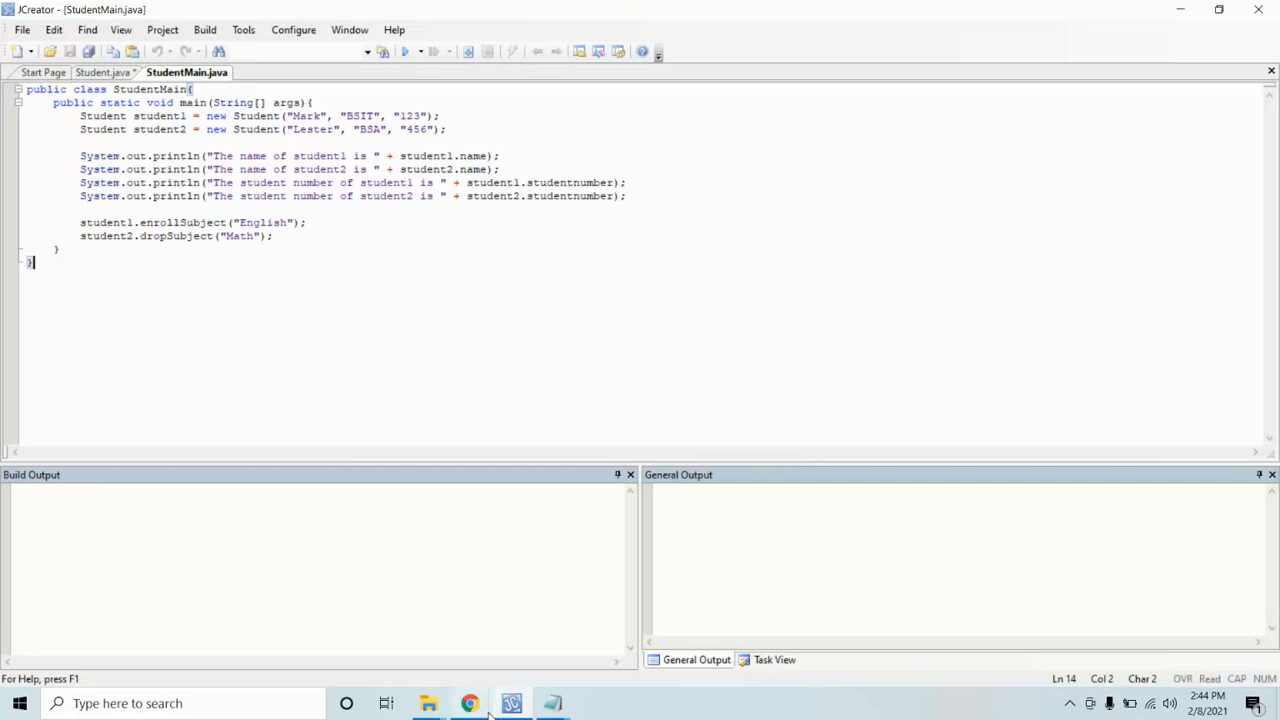
mouse_move(468, 704)
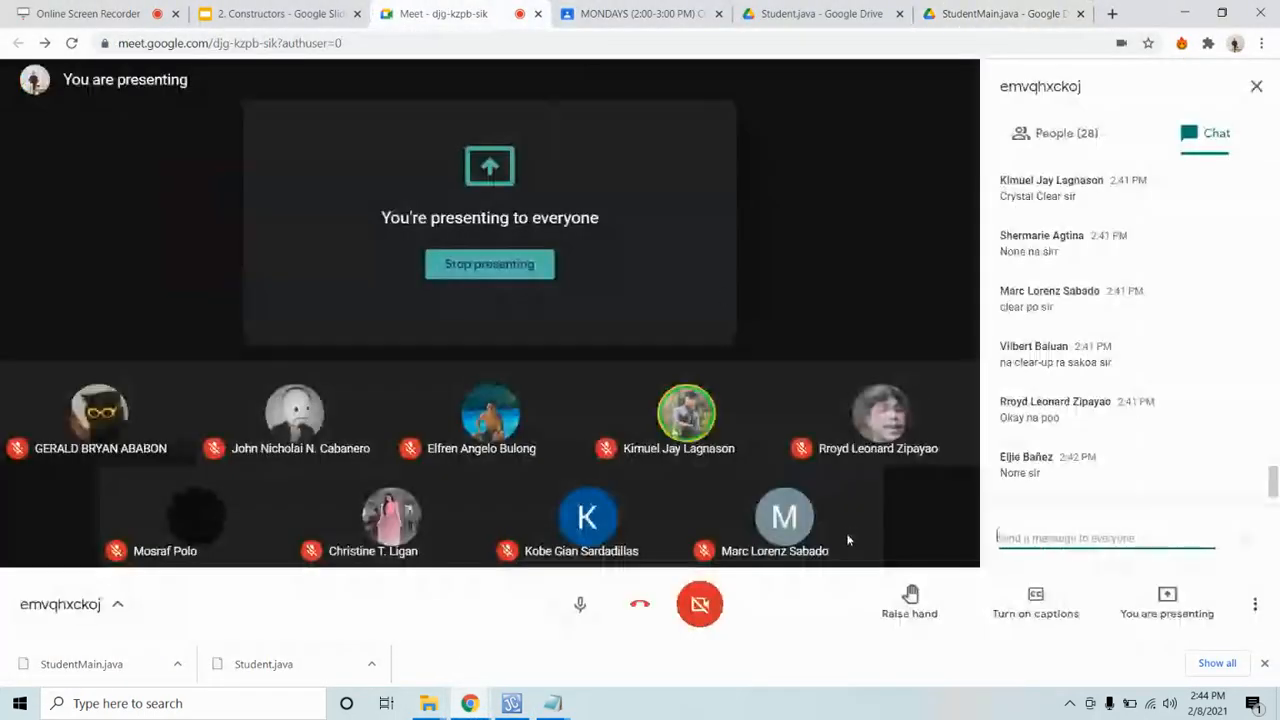
mouse_move(784, 516)
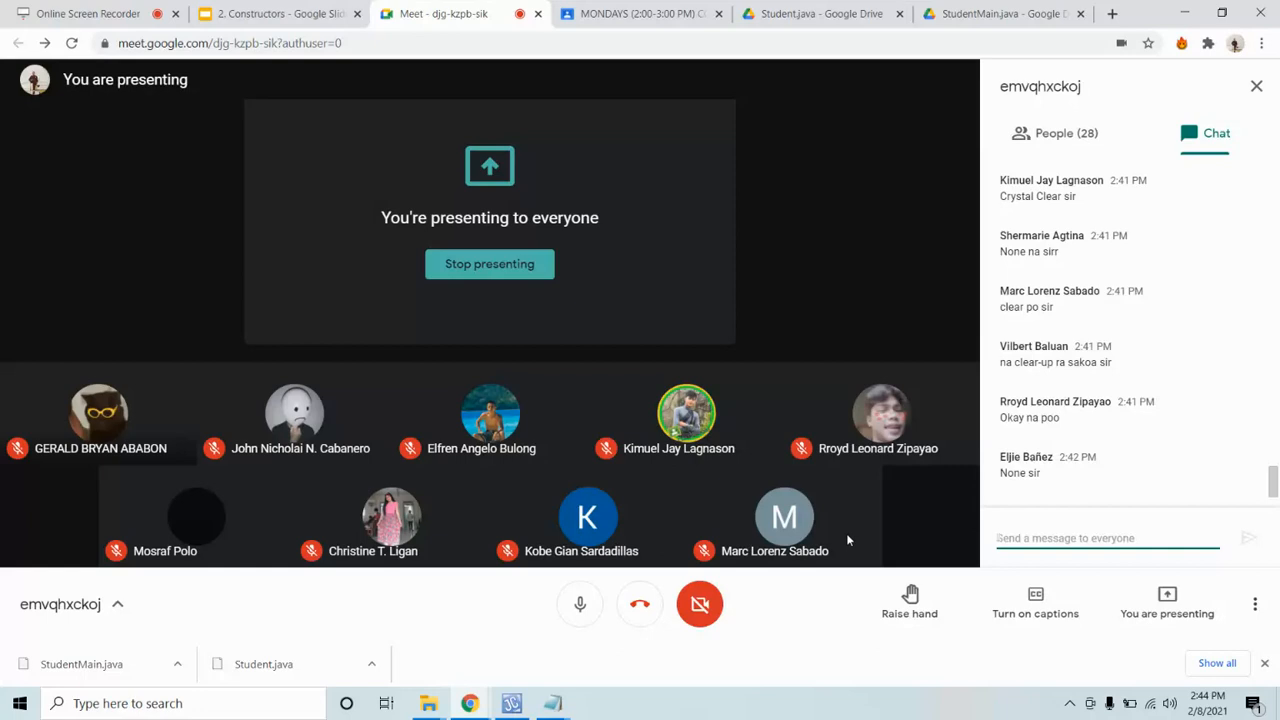
Step: Scroll the Meet chat to read new questions about the period and parentheses
left_click(1108, 538)
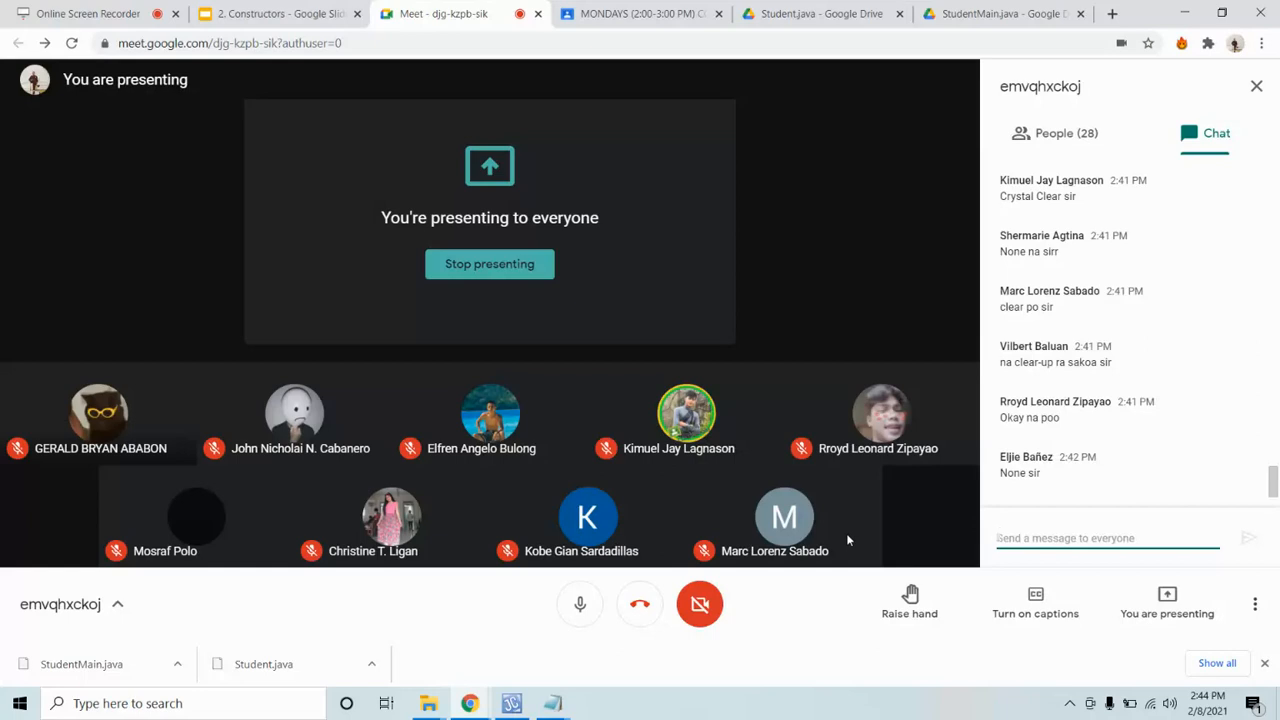
left_click(1100, 536)
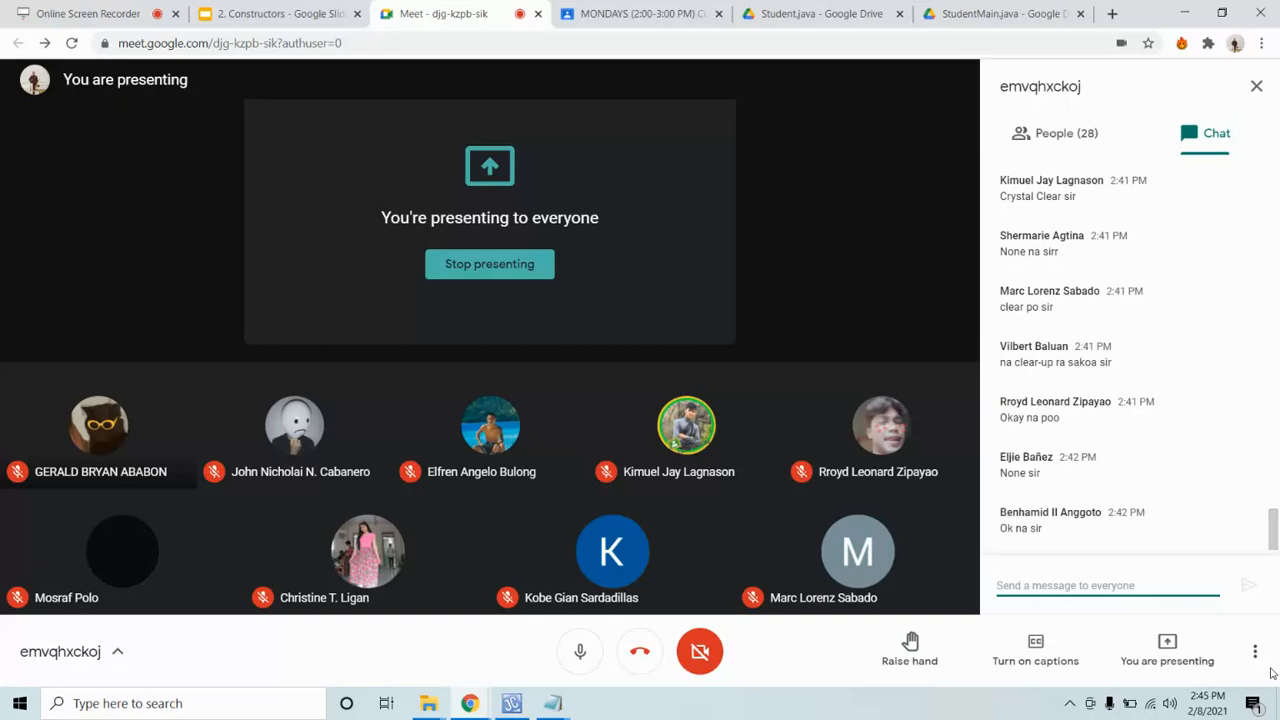
scroll("down", 3)
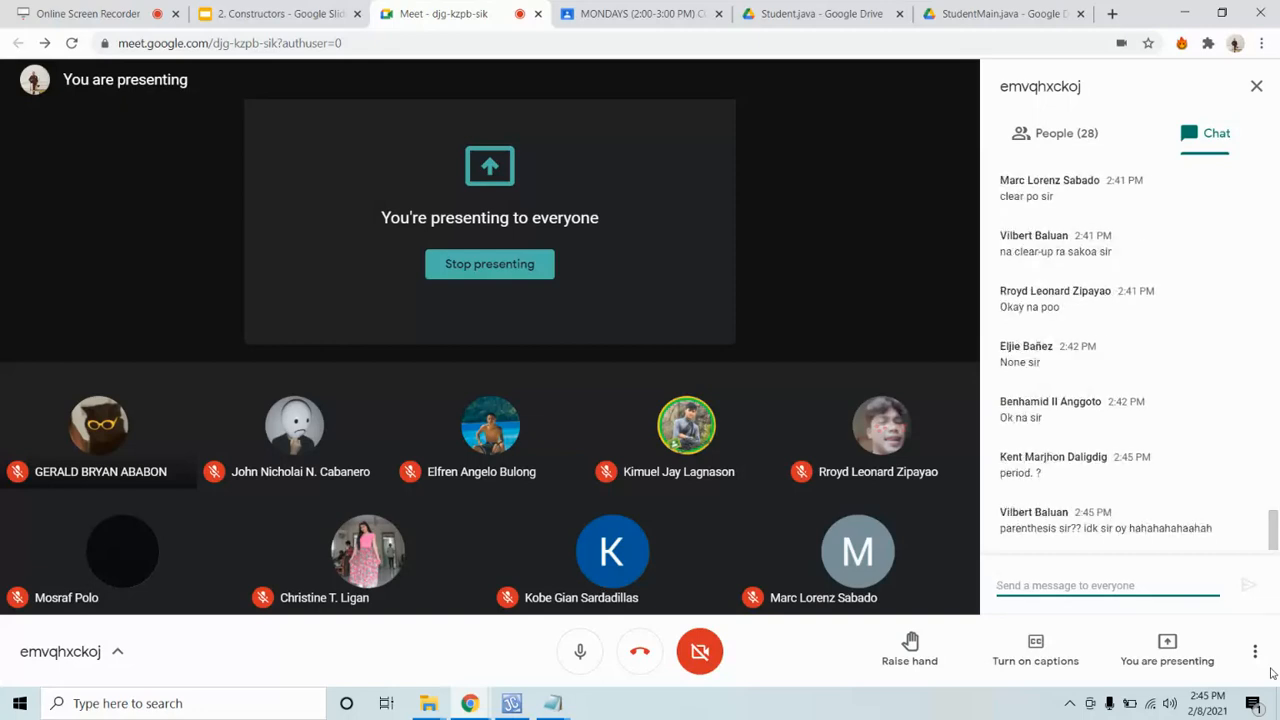
scroll("down", 3)
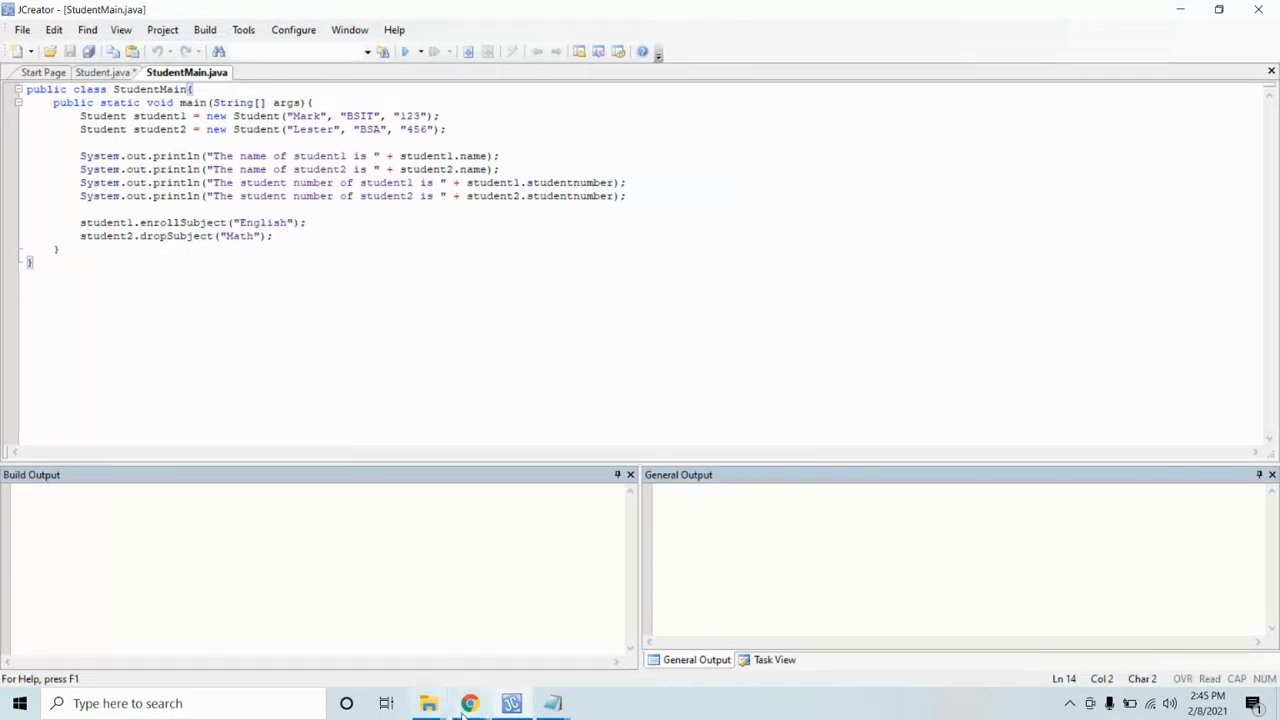
Step: Return to the Meet call where a student's 'ahhh' reply follows the parentheses question
left_click(468, 704)
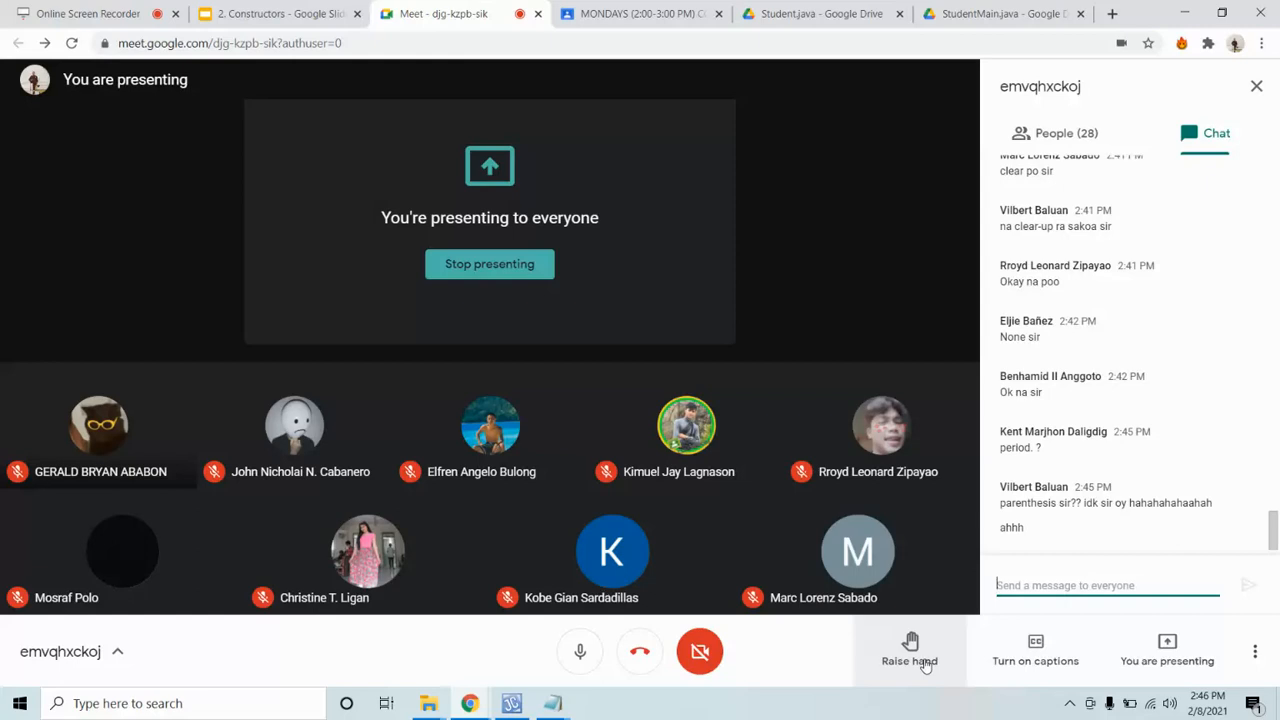
Step: Reply in chat that invoke means call and instantiate means create
type("inv")
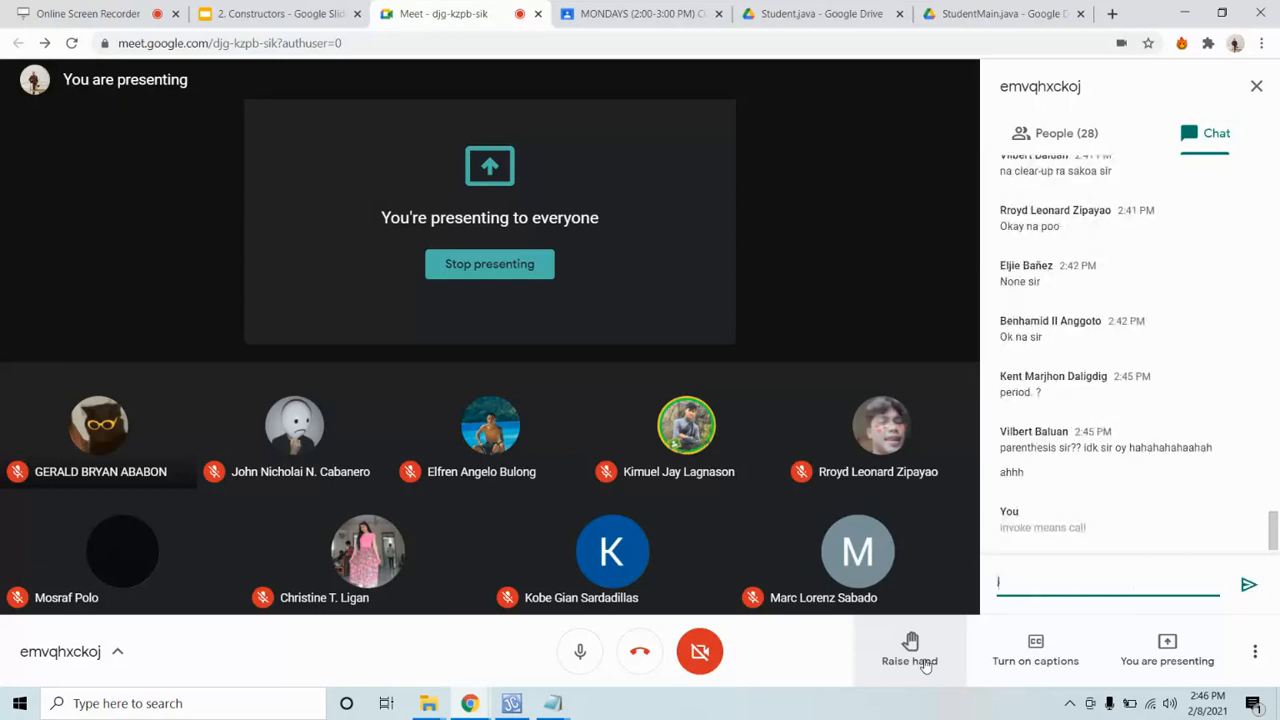
type("instanta")
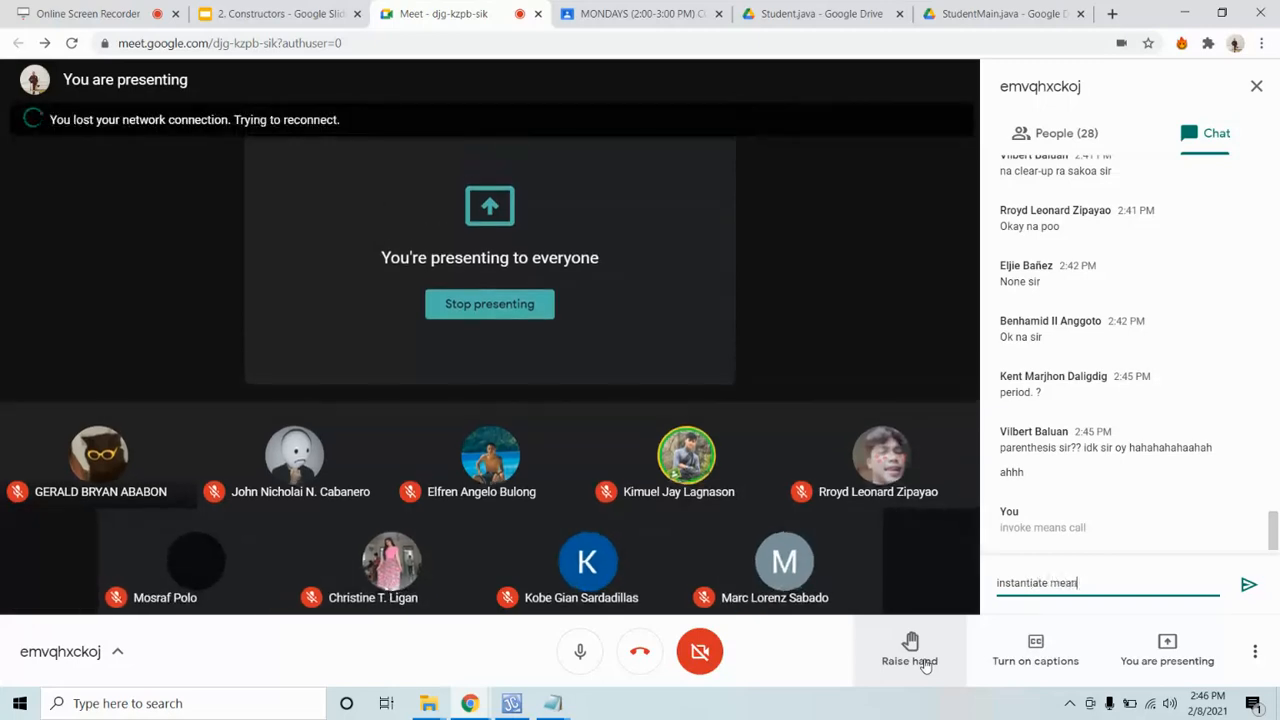
type("s cera")
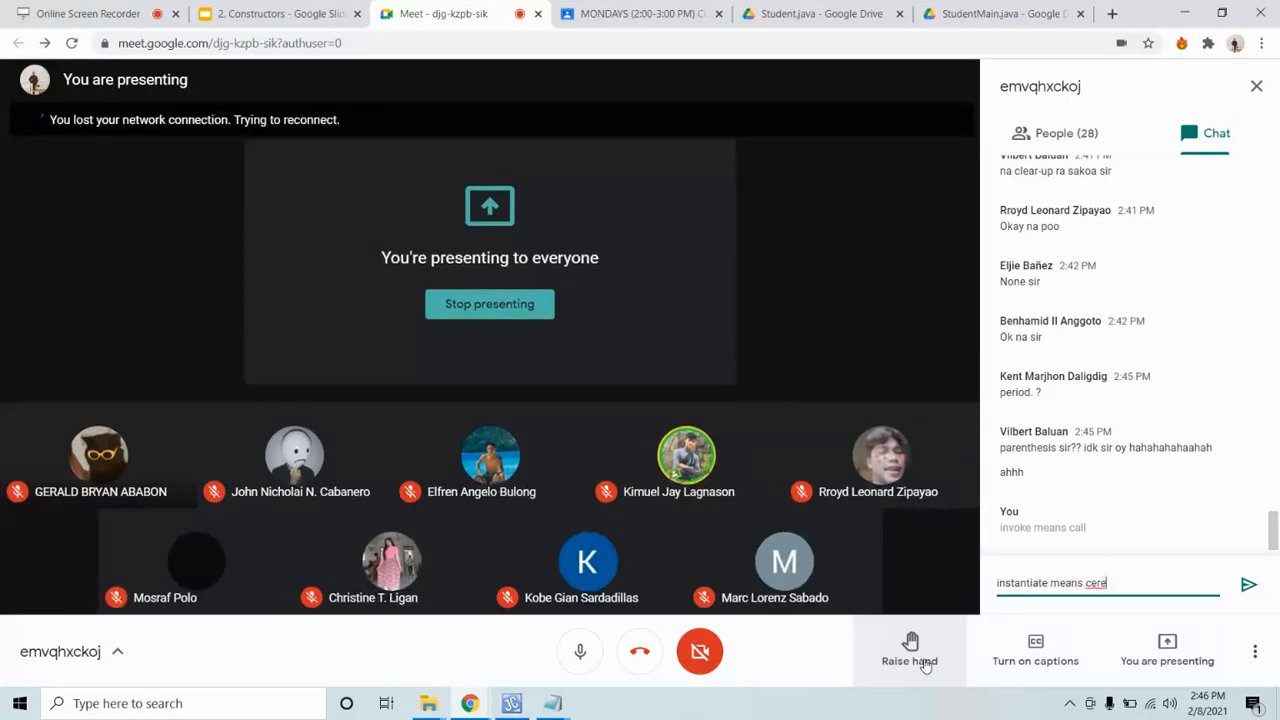
type("create")
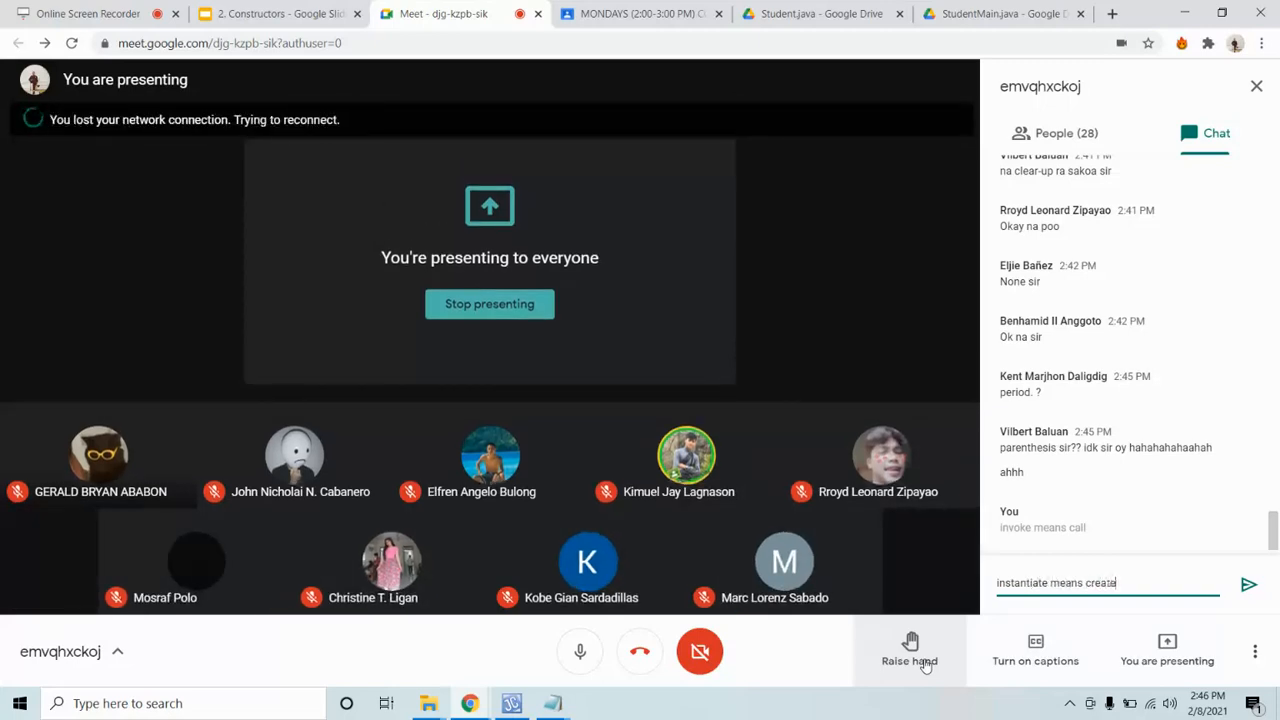
left_click(1256, 86)
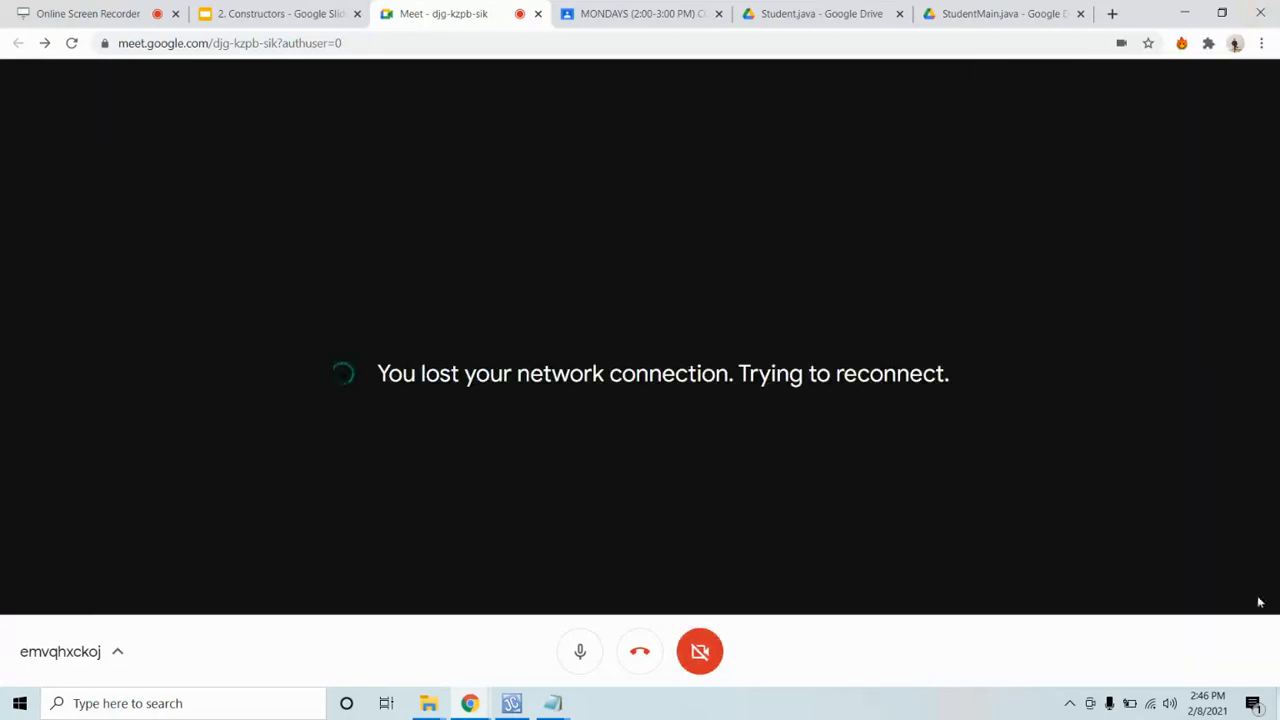
mouse_move(640, 652)
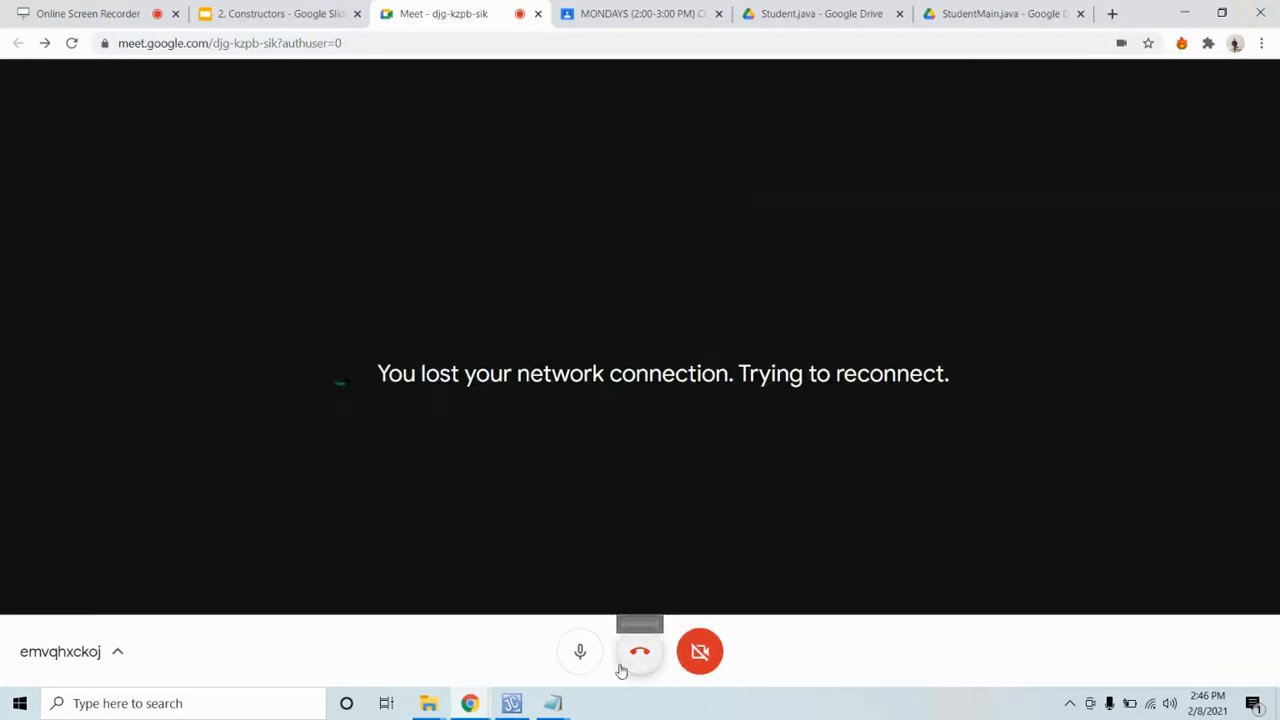
mouse_move(820, 12)
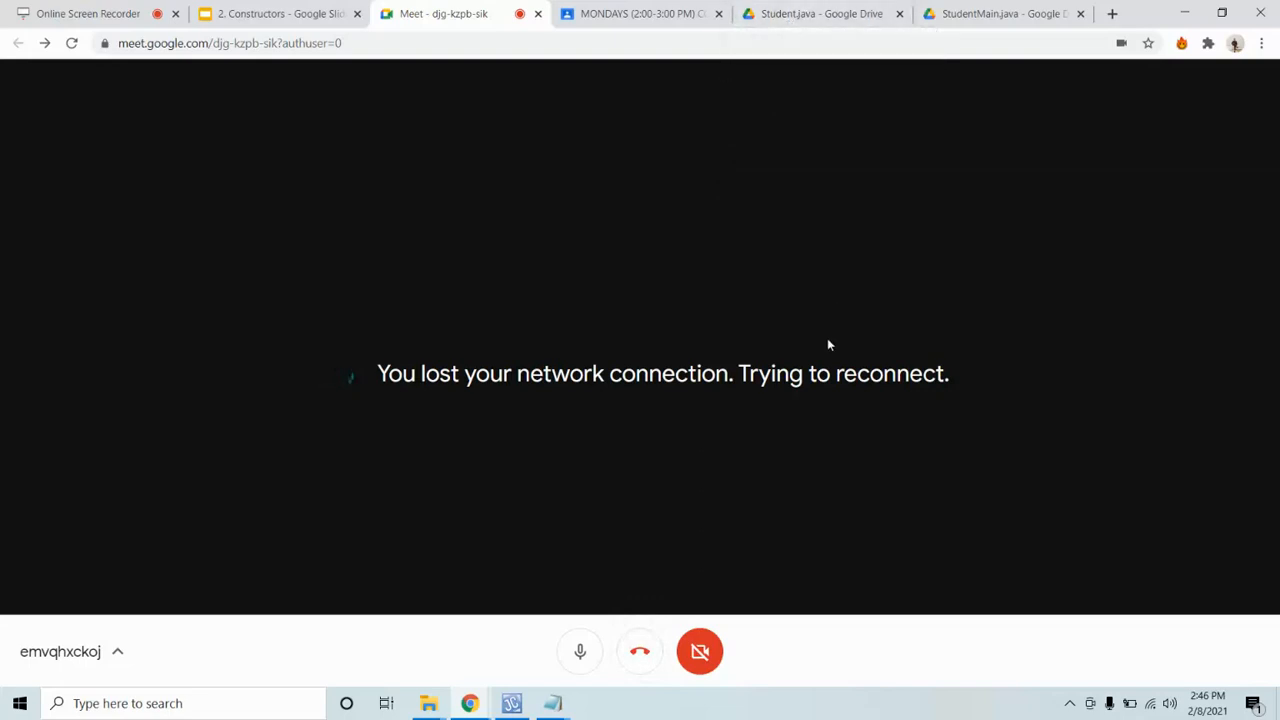
Step: Mute the mic, glance at Google Classroom, and show the available Wi-Fi networks while Meet reconnects
left_click(580, 652)
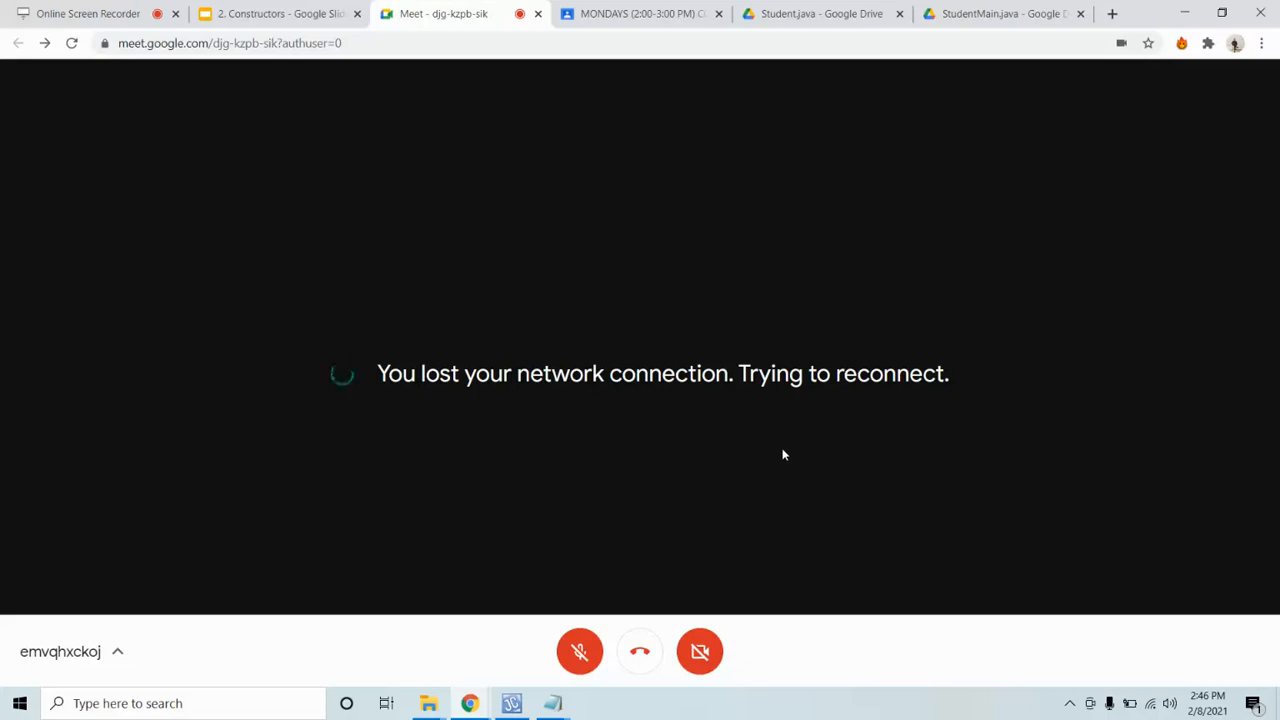
left_click(640, 12)
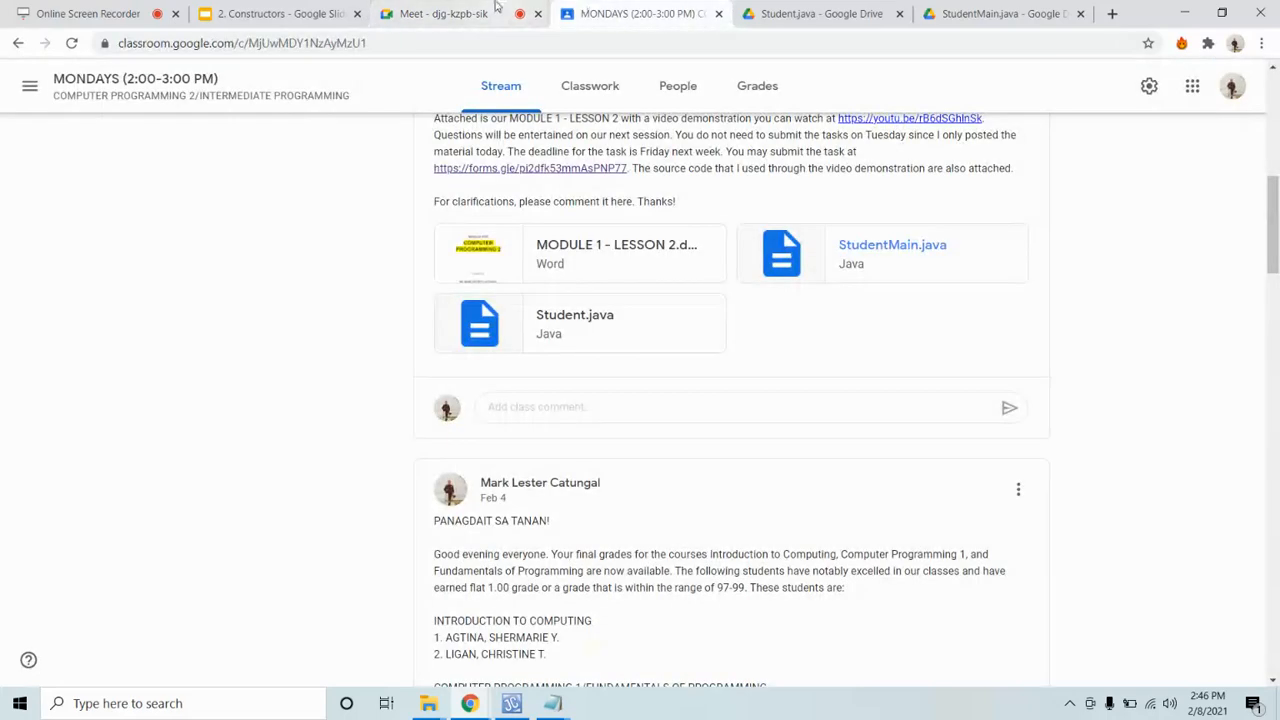
left_click(444, 12)
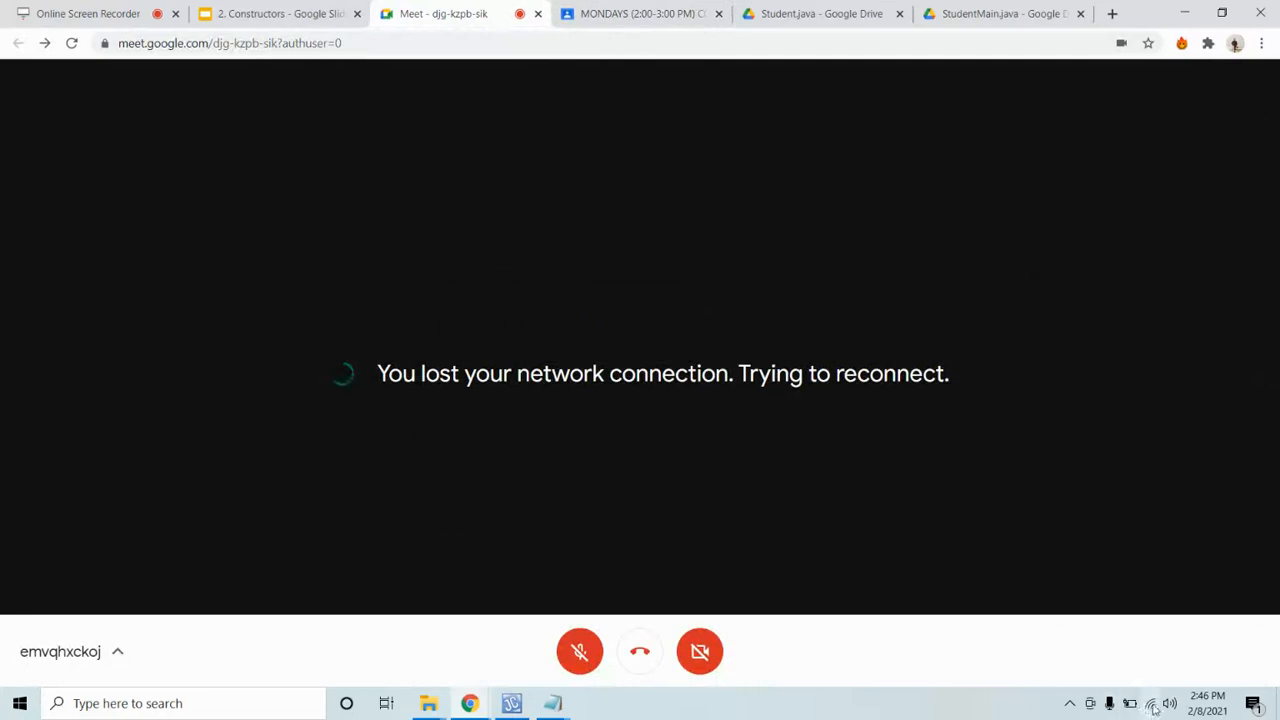
left_click(1148, 704)
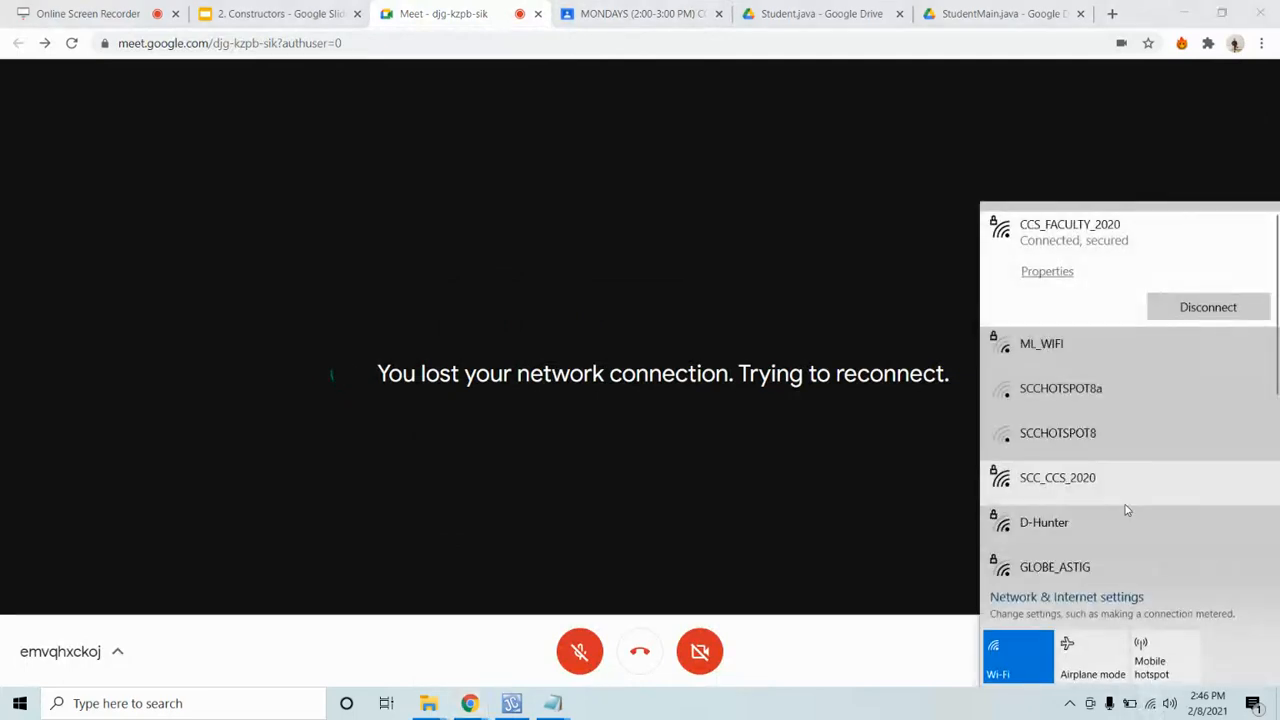